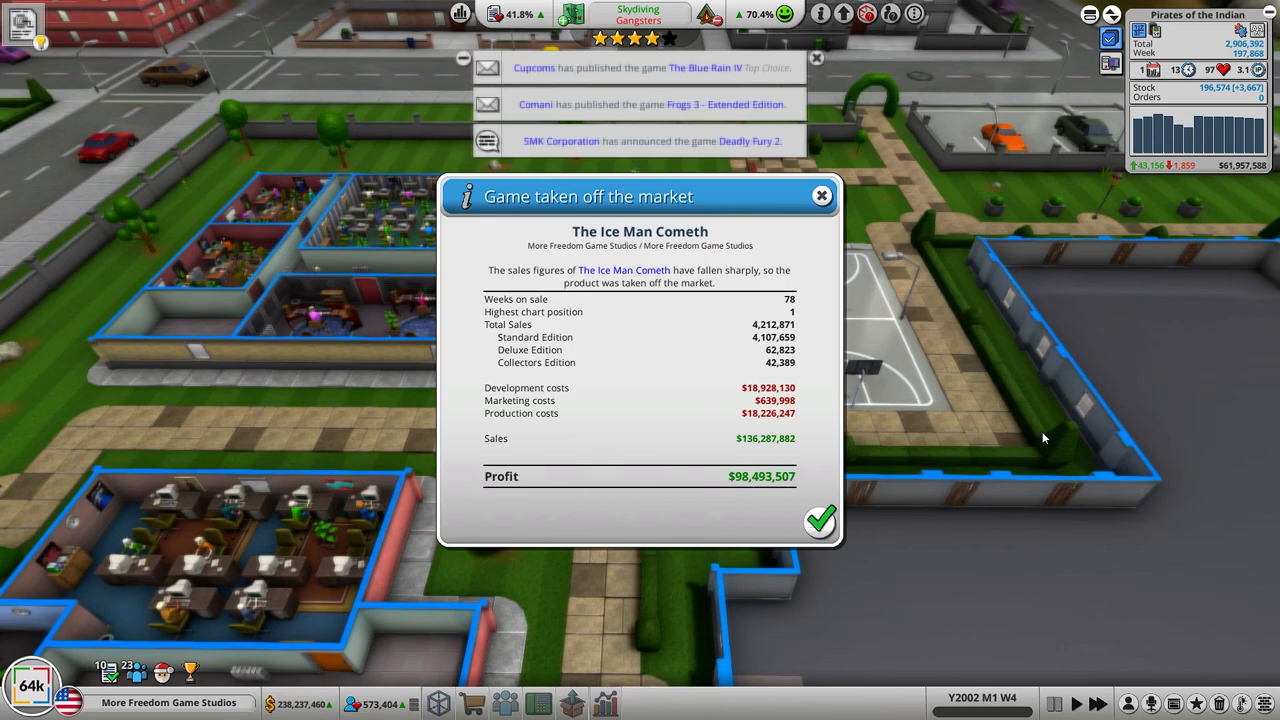
{"action": "mouse_move", "coordinate": [758, 500]}
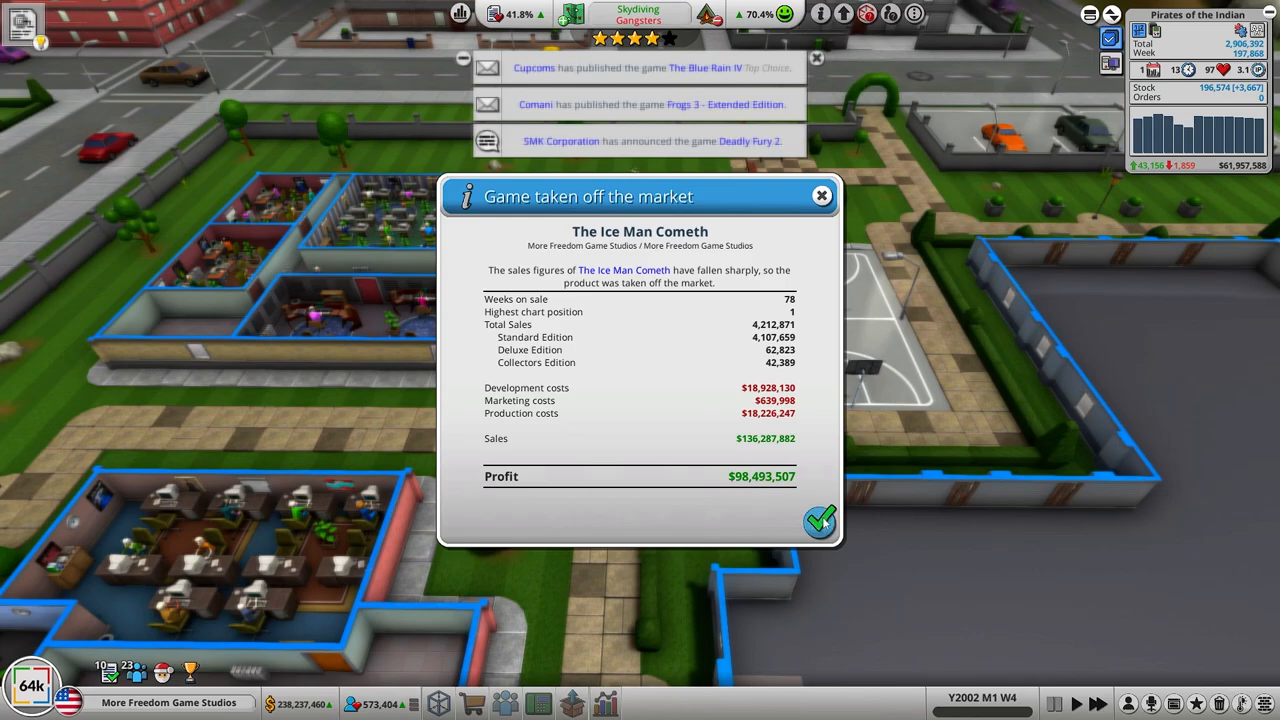
Step: Dismiss the off-market report for The Ice Man Cometh
{"action": "left_click", "coordinate": [820, 520]}
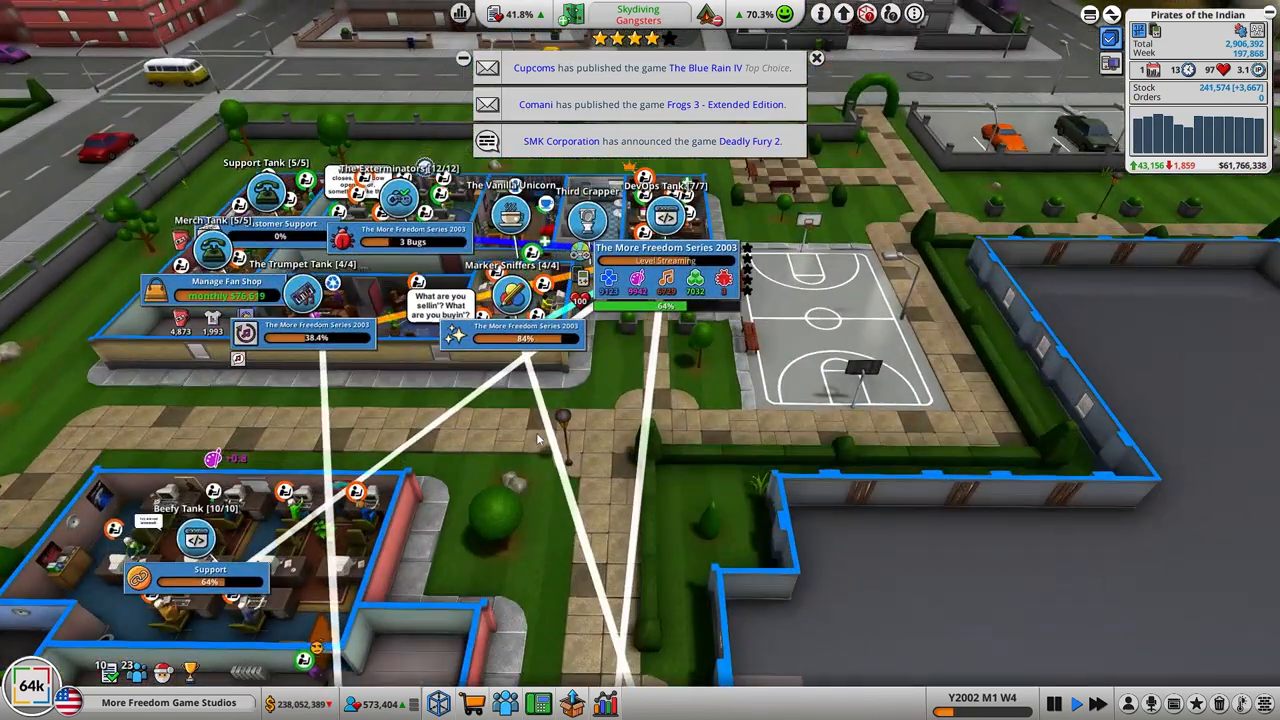
Step: Look over the studio, then bring up the motion capture studio's and quality assurance room's task menus
{"action": "left_click", "coordinate": [816, 58]}
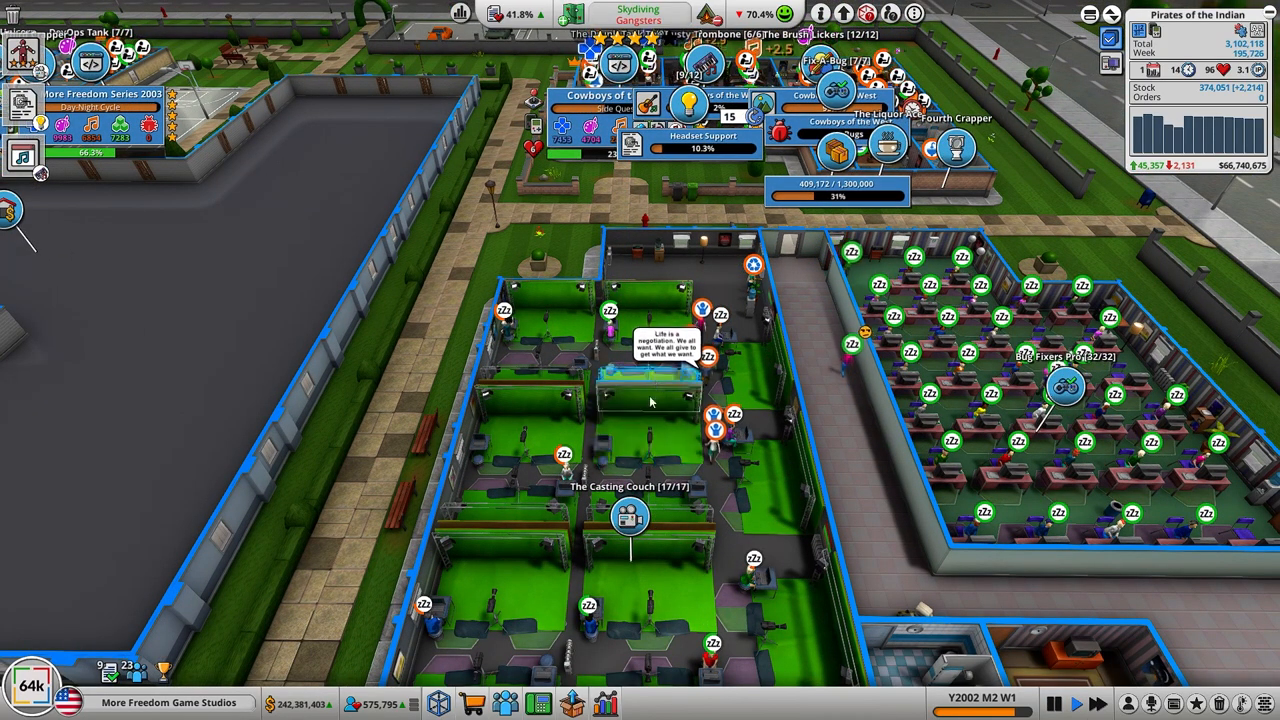
{"action": "left_click", "coordinate": [628, 516]}
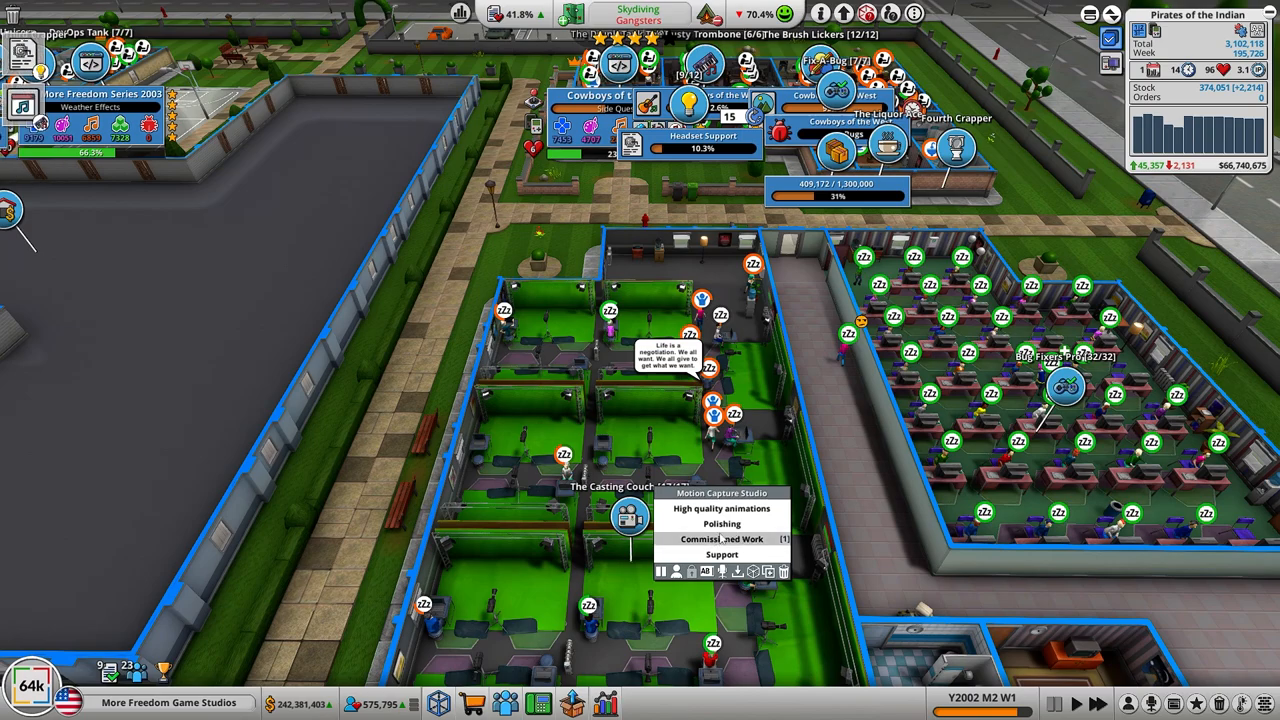
{"action": "left_click", "coordinate": [720, 508]}
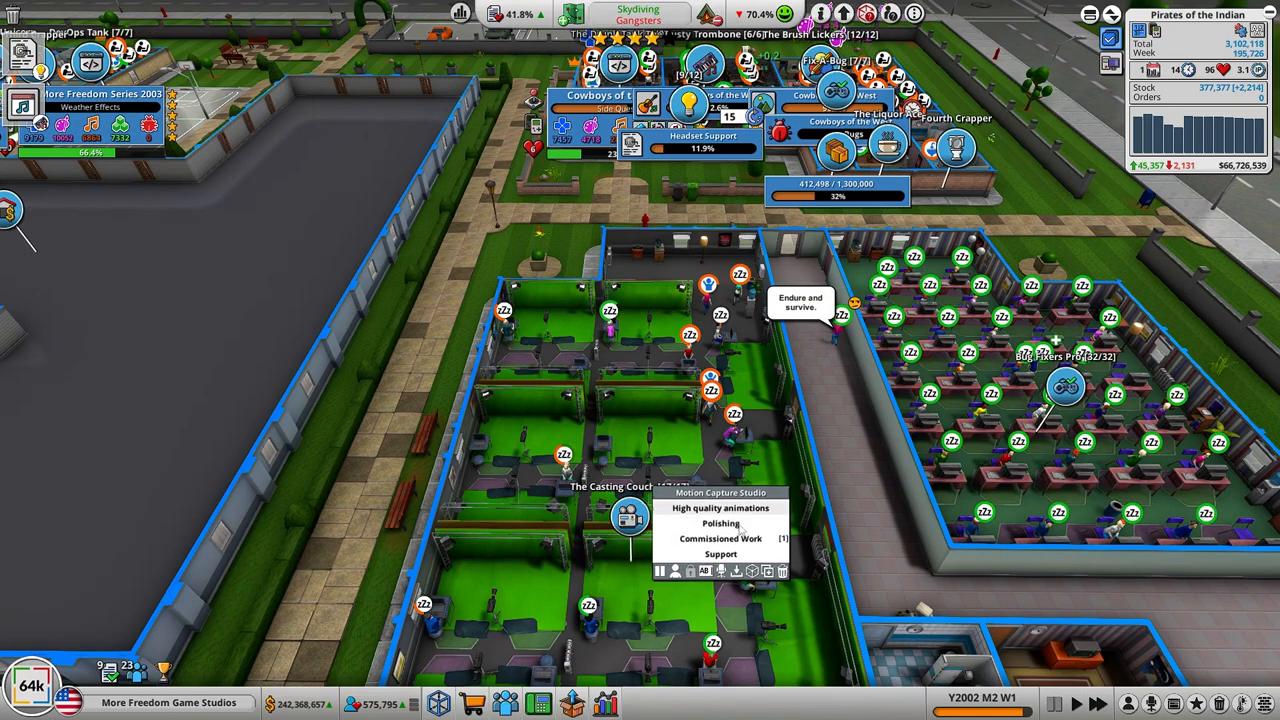
{"action": "left_click", "coordinate": [720, 524]}
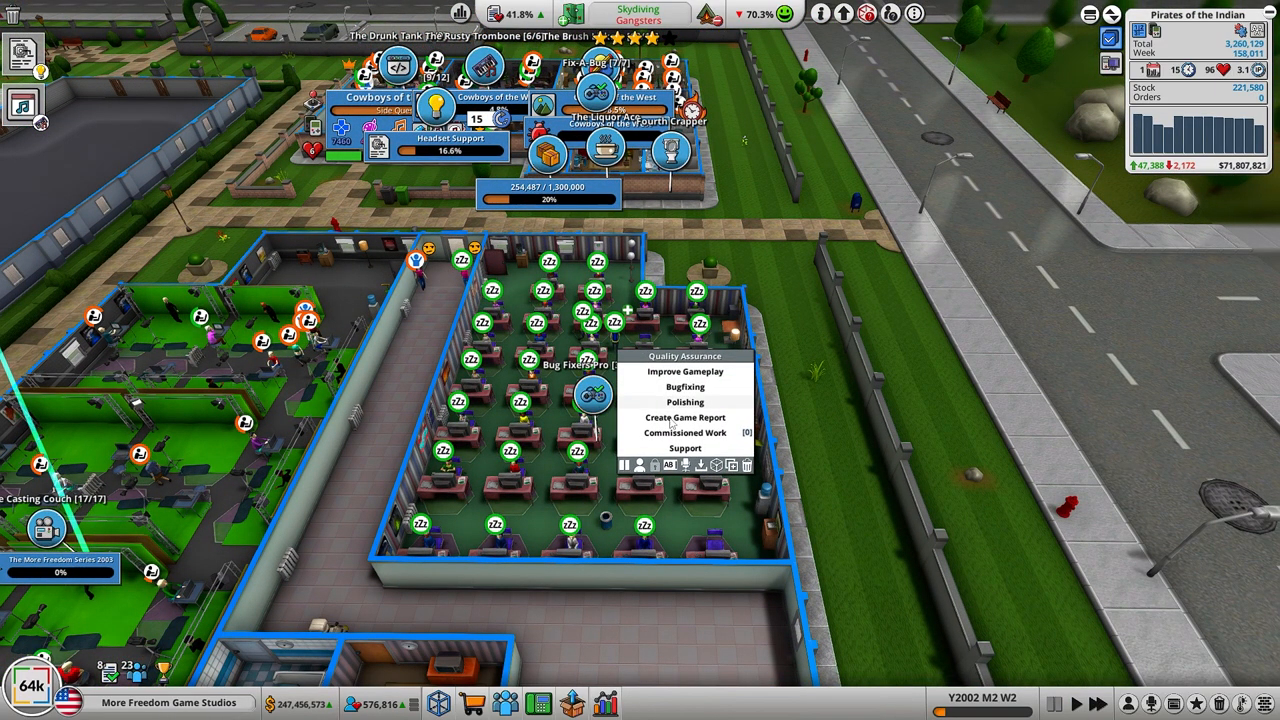
{"action": "mouse_move", "coordinate": [684, 400]}
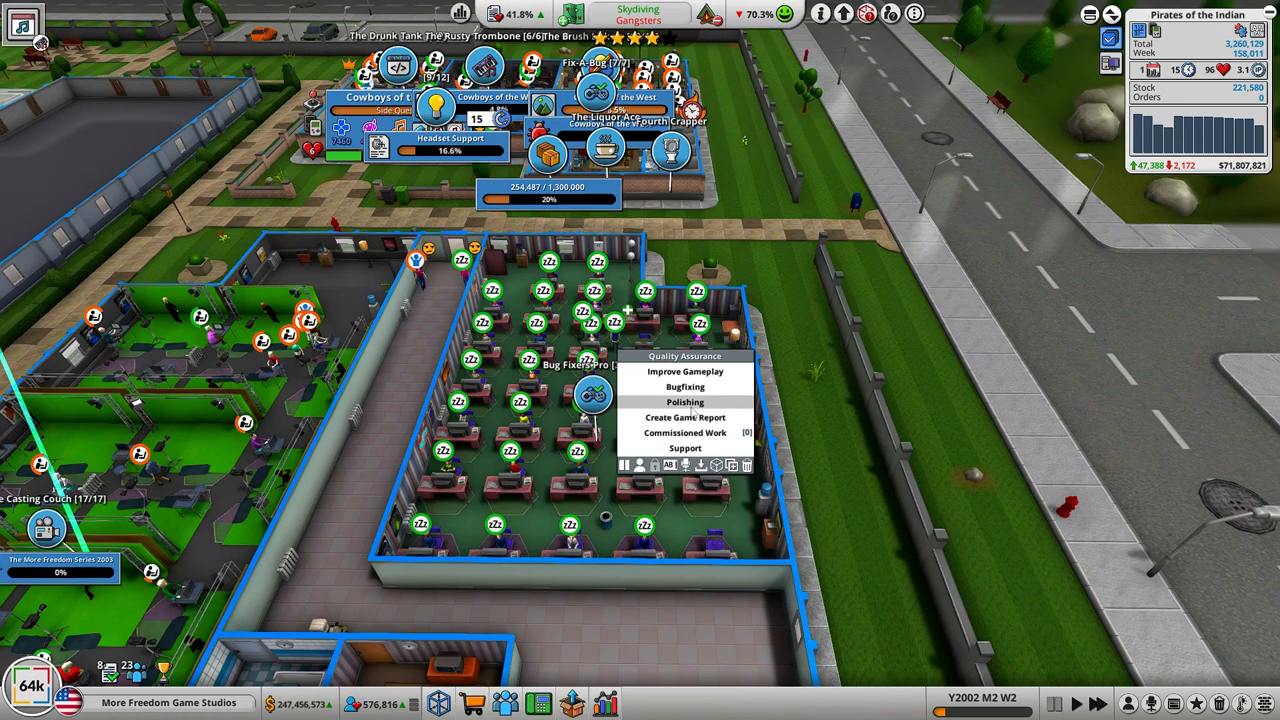
Step: Review the past game reports, then assign the quality assurance room to Polishing
{"action": "left_click", "coordinate": [684, 418]}
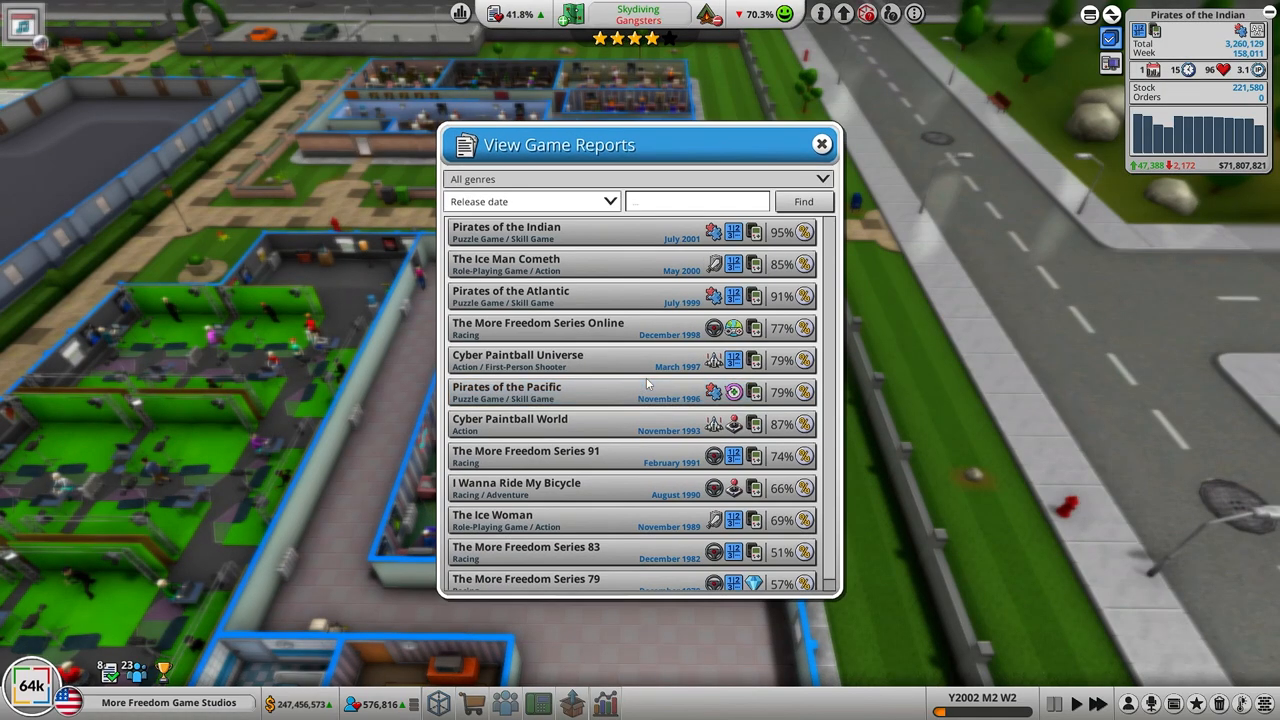
{"action": "left_click", "coordinate": [506, 232]}
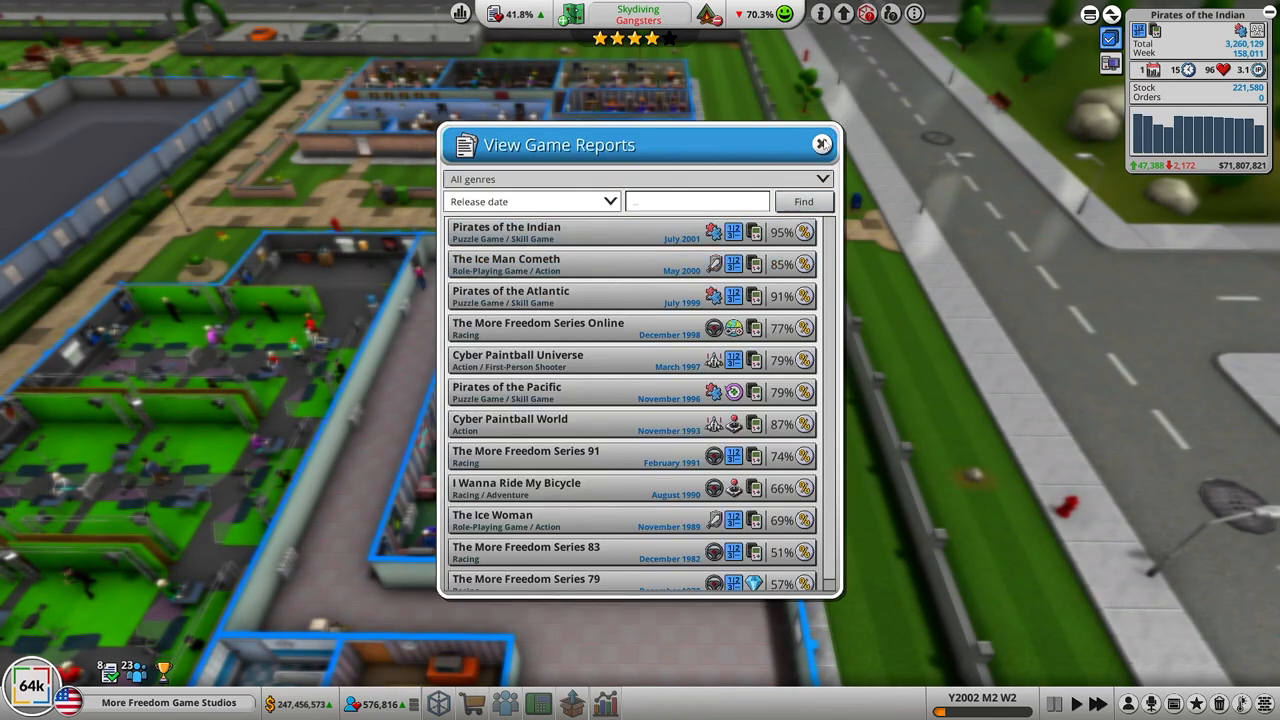
{"action": "left_click", "coordinate": [822, 144]}
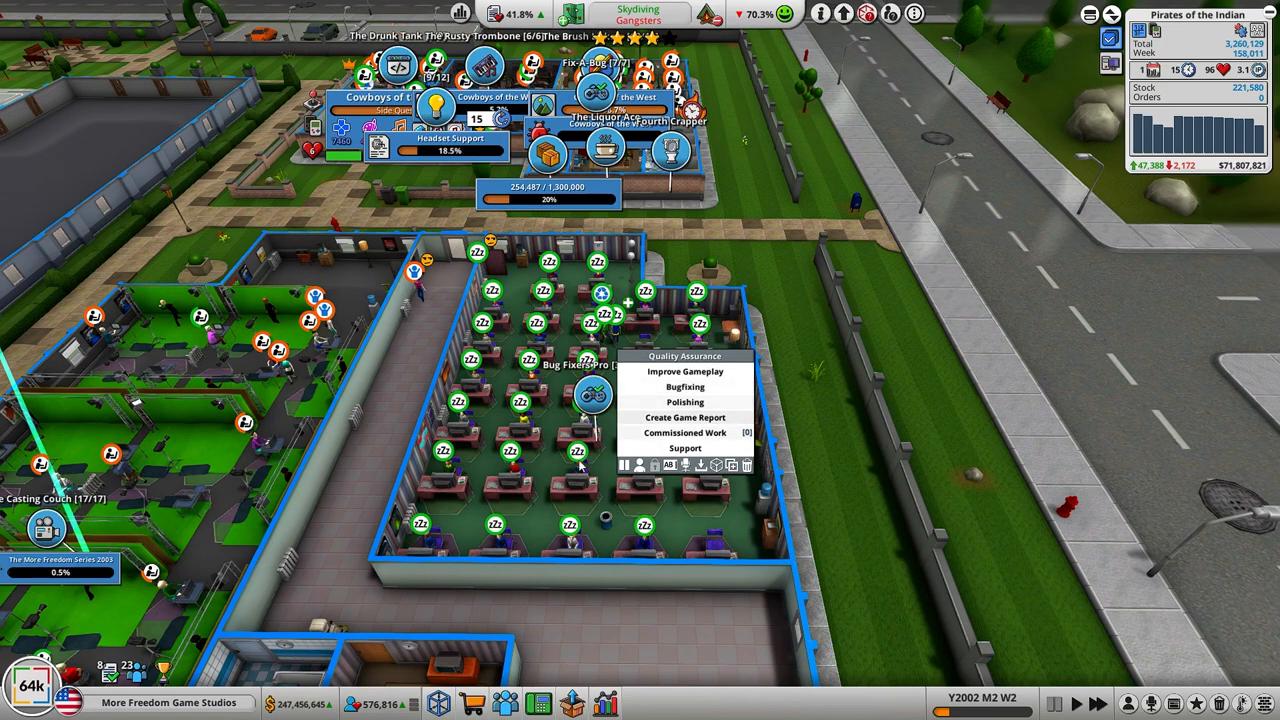
{"action": "mouse_move", "coordinate": [684, 418]}
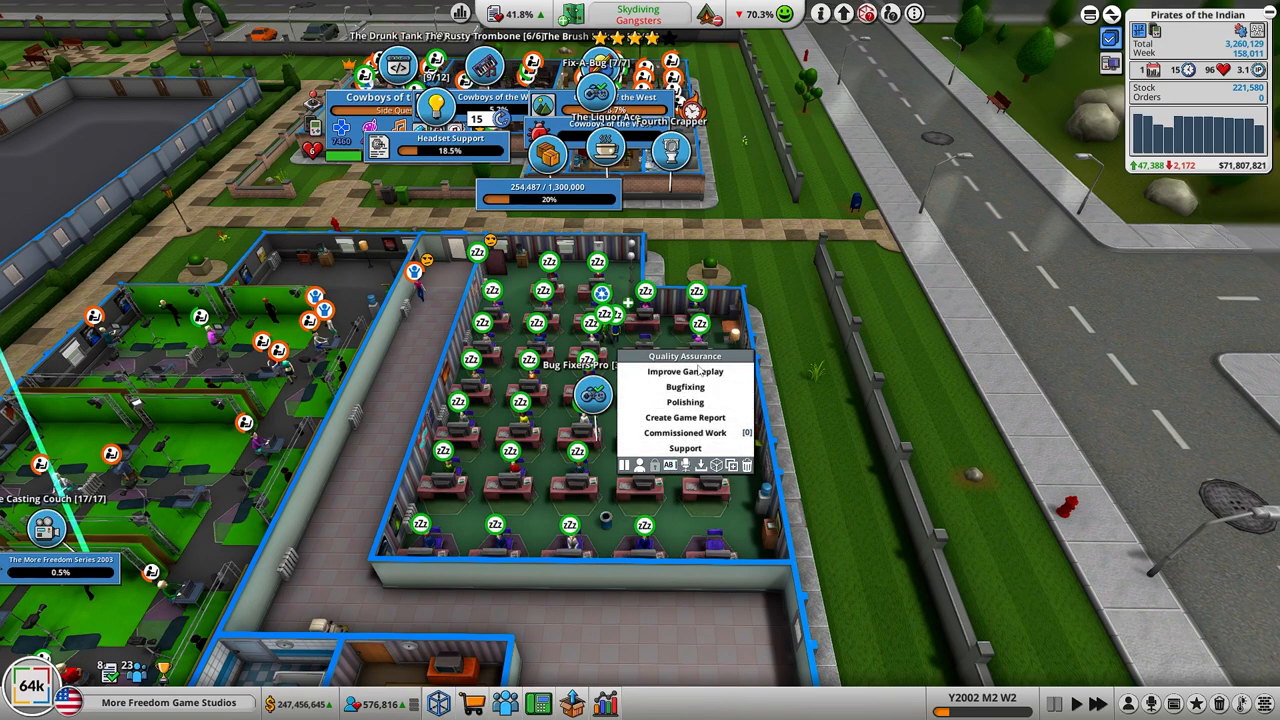
{"action": "mouse_move", "coordinate": [684, 402]}
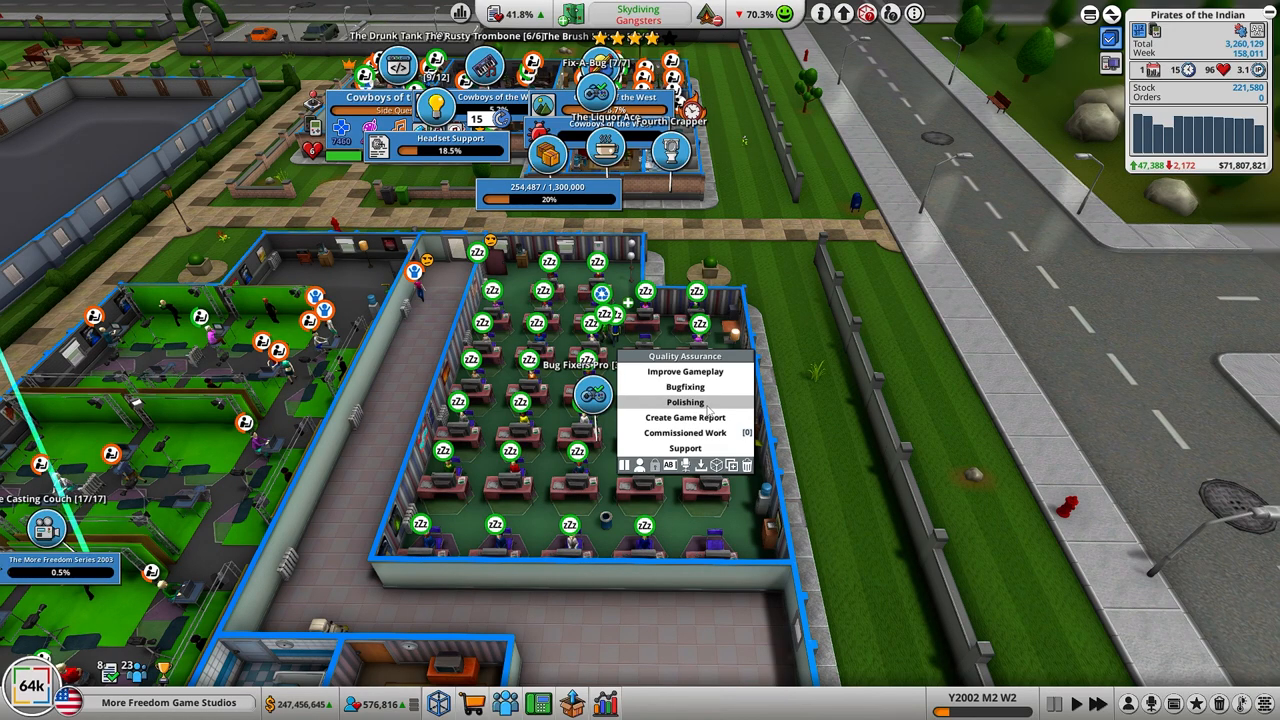
{"action": "left_click", "coordinate": [684, 402]}
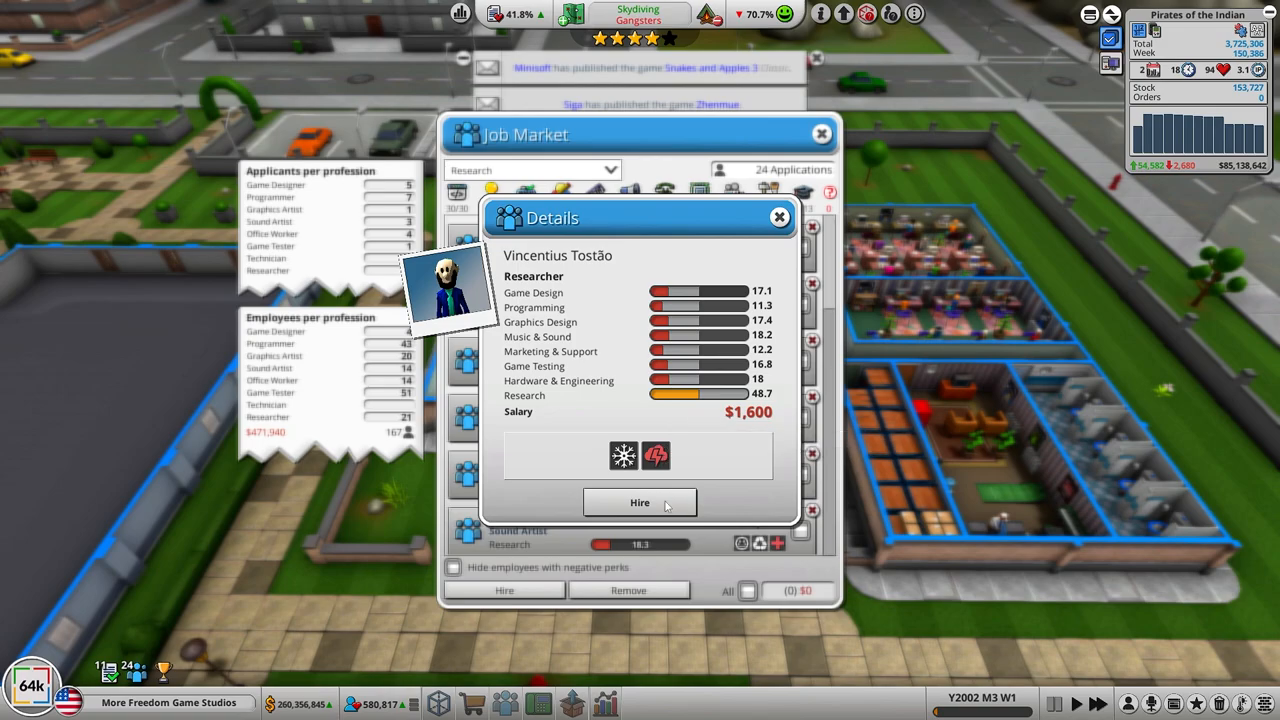
Step: Hire the researcher with 48.7 research skill at a $1,600 salary
{"action": "left_click", "coordinate": [640, 502]}
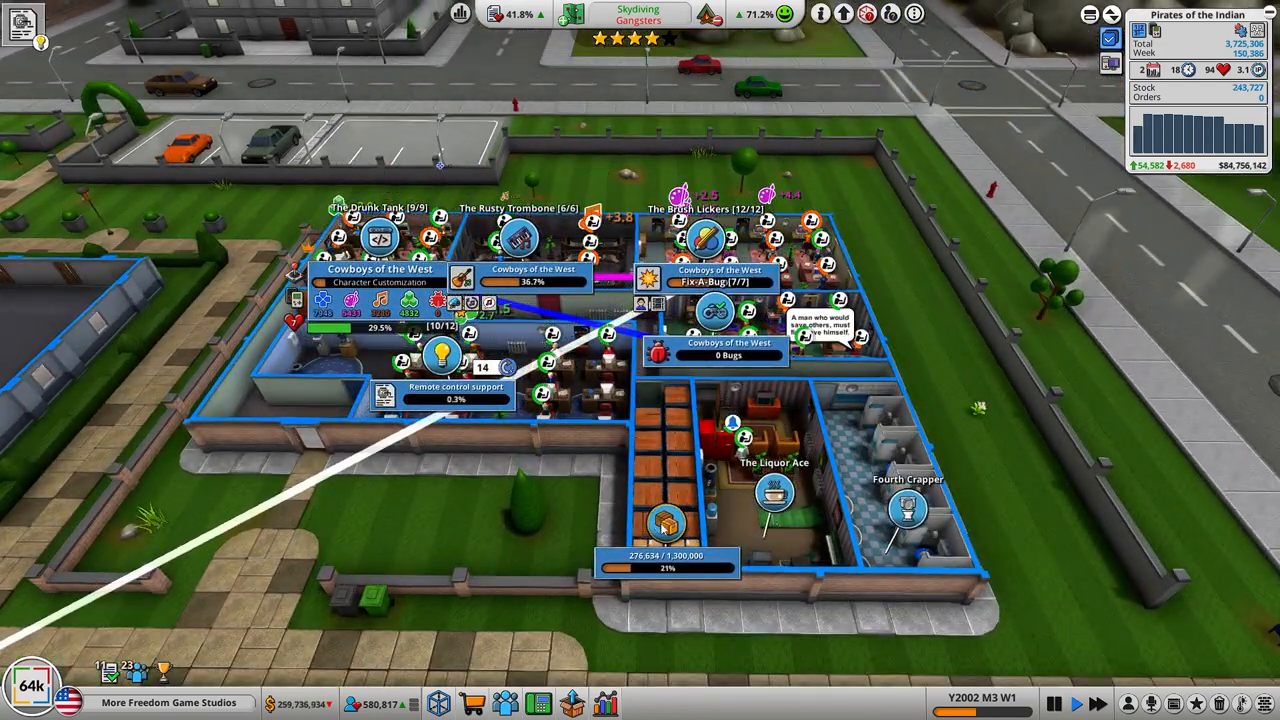
Step: Bring up the GOTY Editions list from the distribution options
{"action": "left_click", "coordinate": [668, 528]}
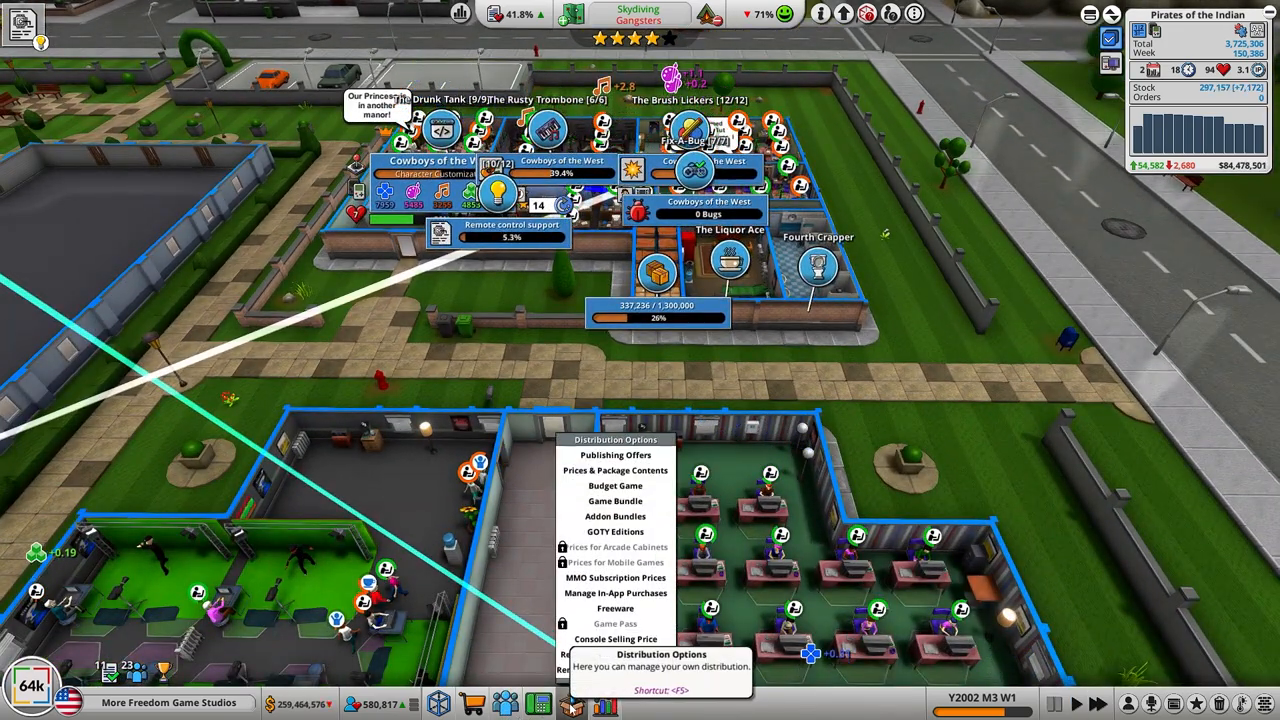
{"action": "mouse_move", "coordinate": [616, 532]}
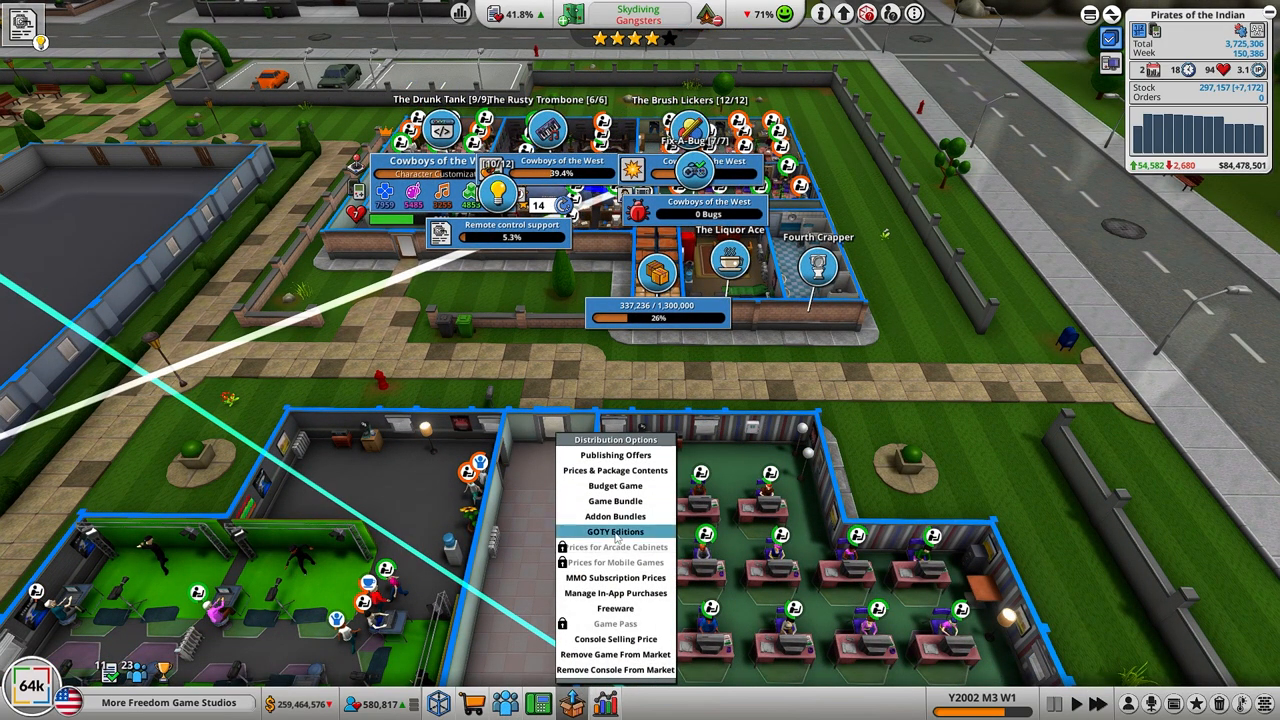
{"action": "left_click", "coordinate": [616, 532]}
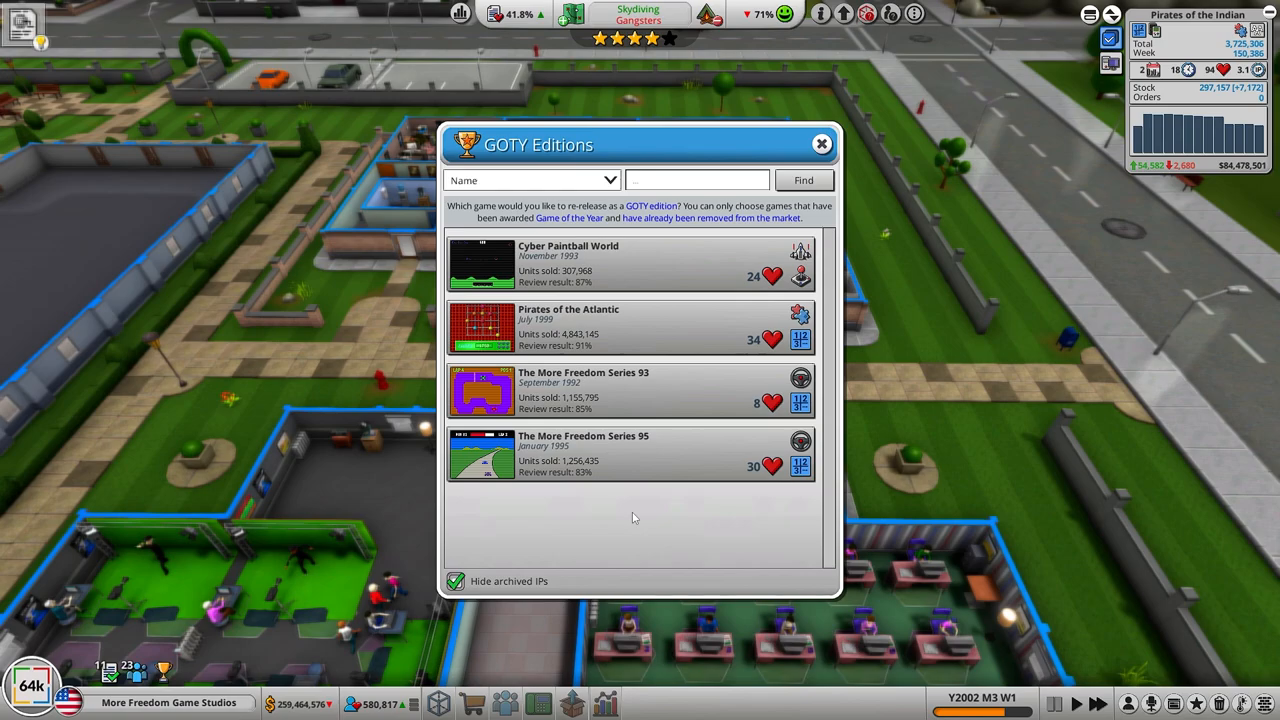
{"action": "mouse_move", "coordinate": [688, 280]}
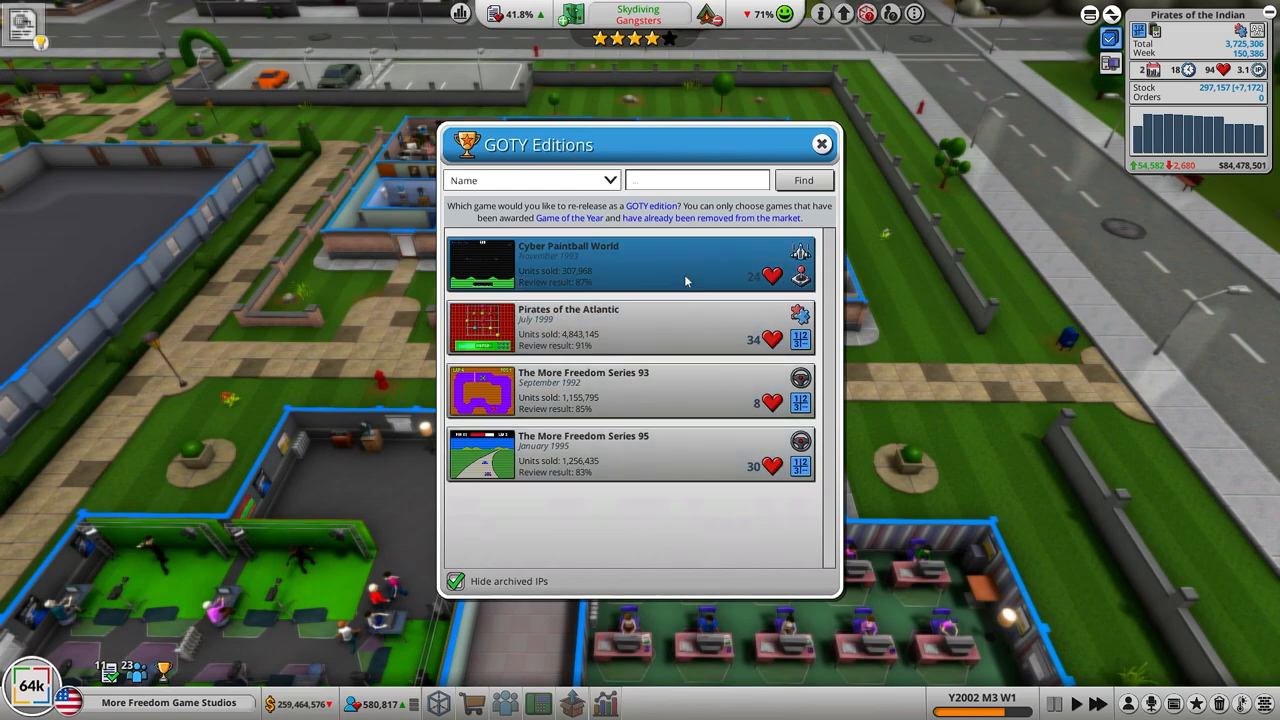
Step: Release a GOTY Edition of Cyber Paintball World with default prices, launching in 3 weeks
{"action": "left_click", "coordinate": [800, 276]}
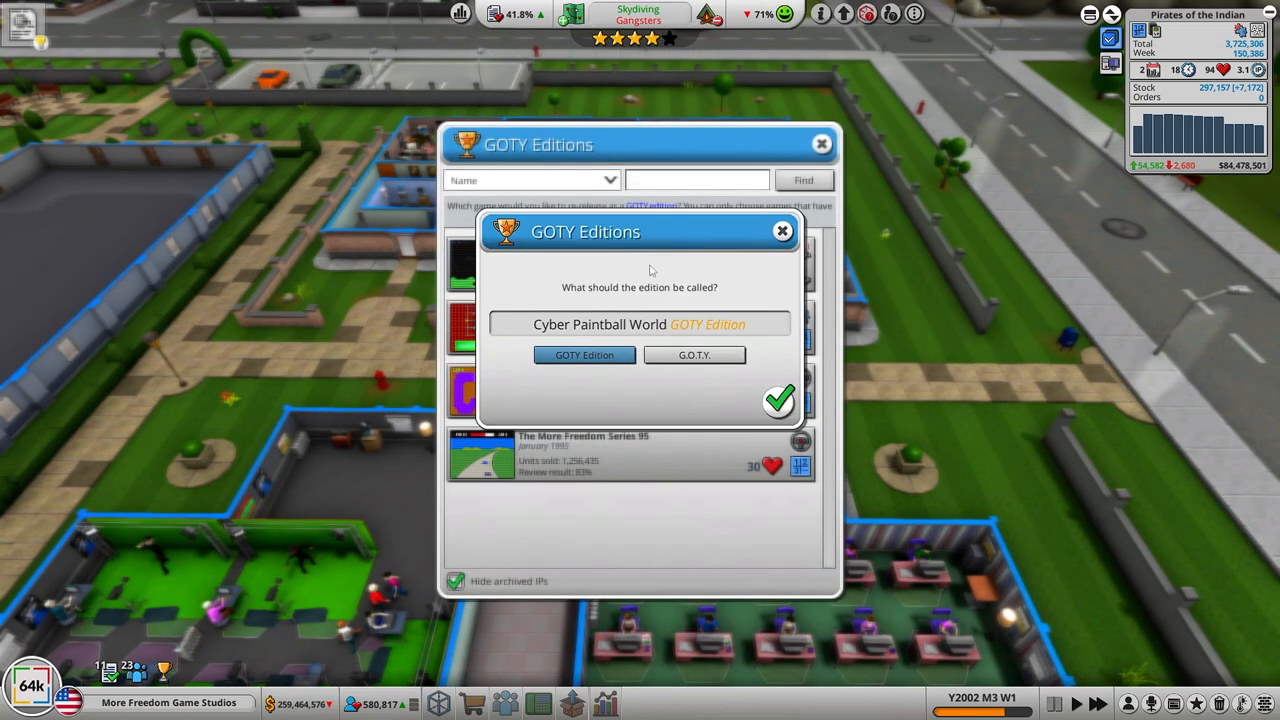
{"action": "mouse_move", "coordinate": [610, 358]}
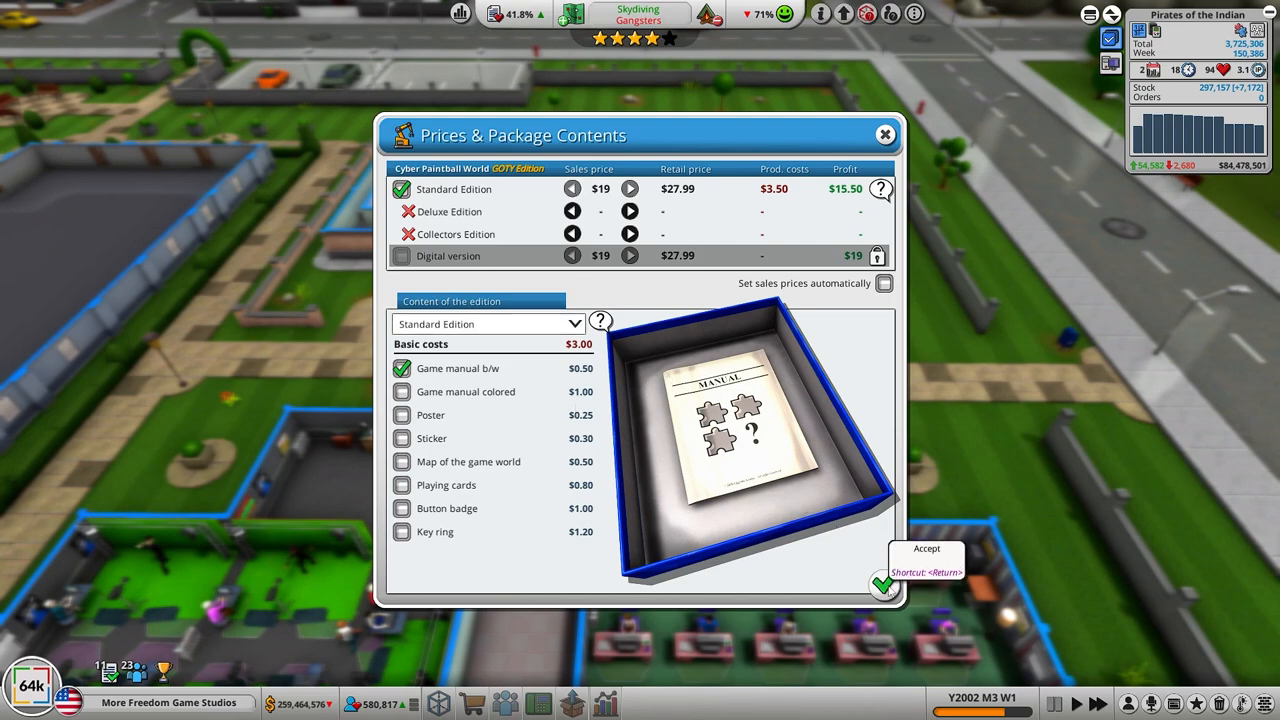
{"action": "left_click", "coordinate": [884, 584]}
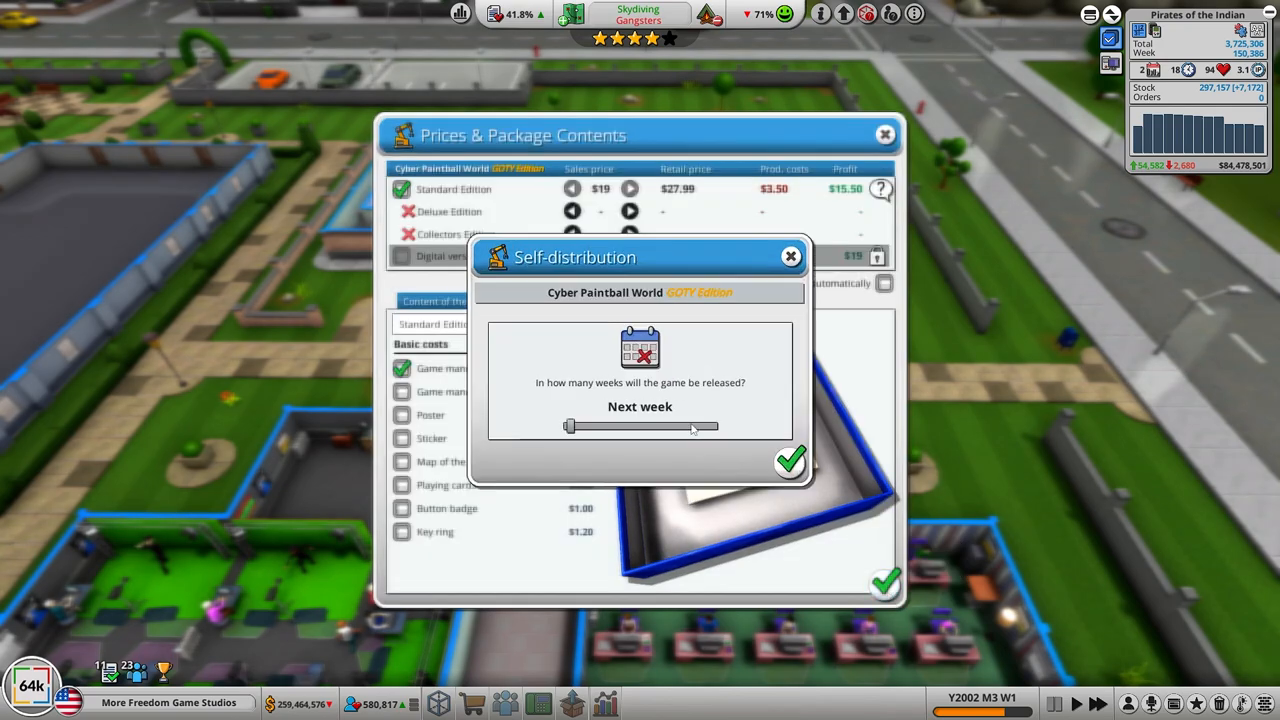
{"action": "left_click_drag", "start_coordinate": [570, 428], "coordinate": [596, 428]}
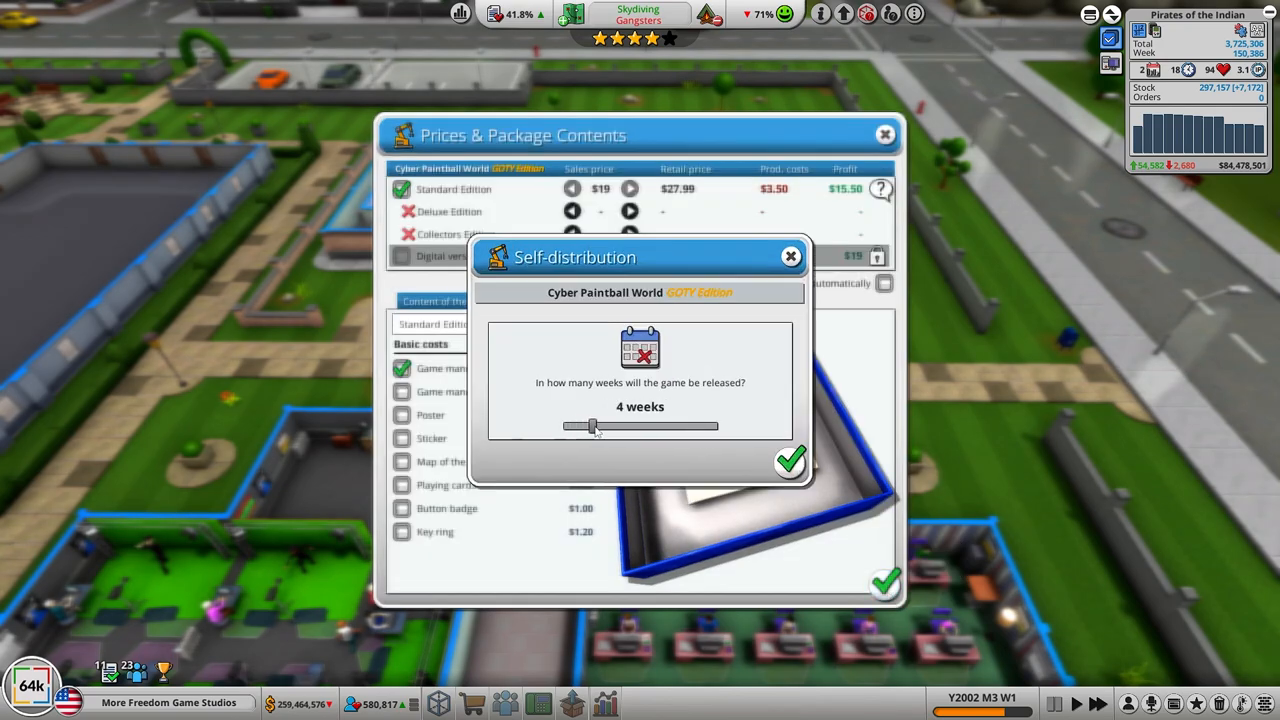
{"action": "left_click_drag", "start_coordinate": [596, 426], "coordinate": [584, 426]}
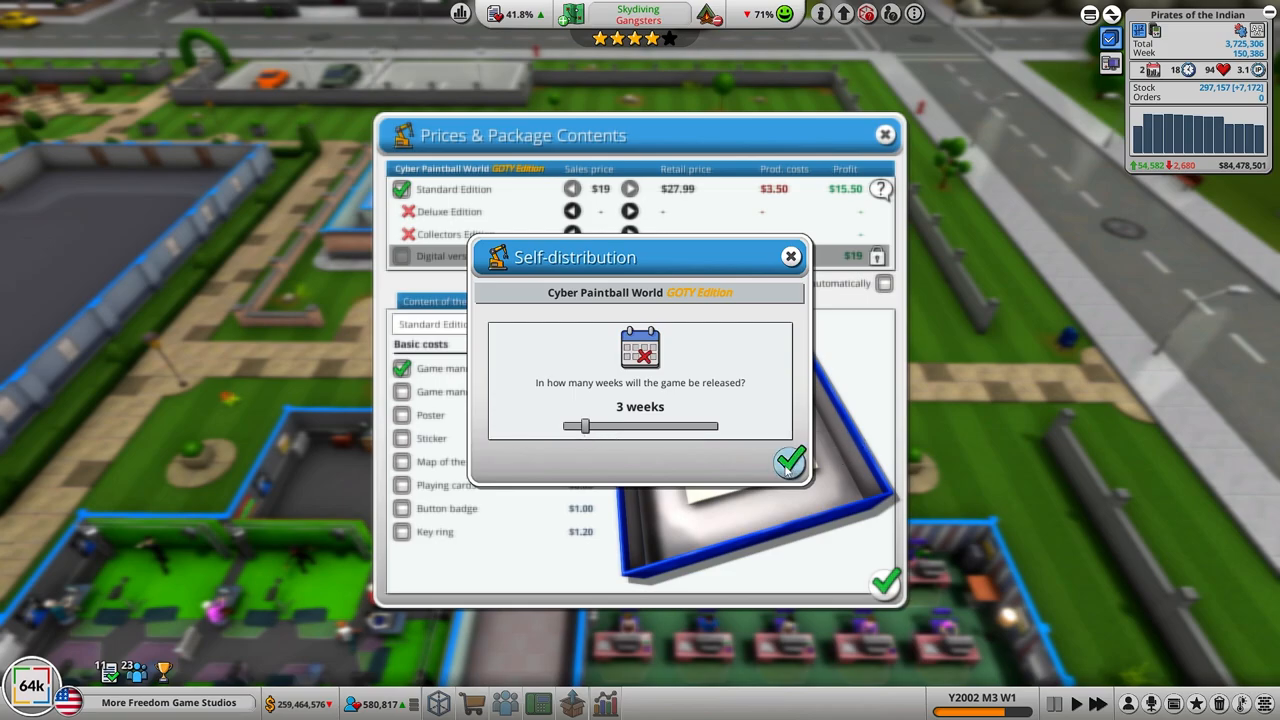
{"action": "left_click", "coordinate": [788, 460]}
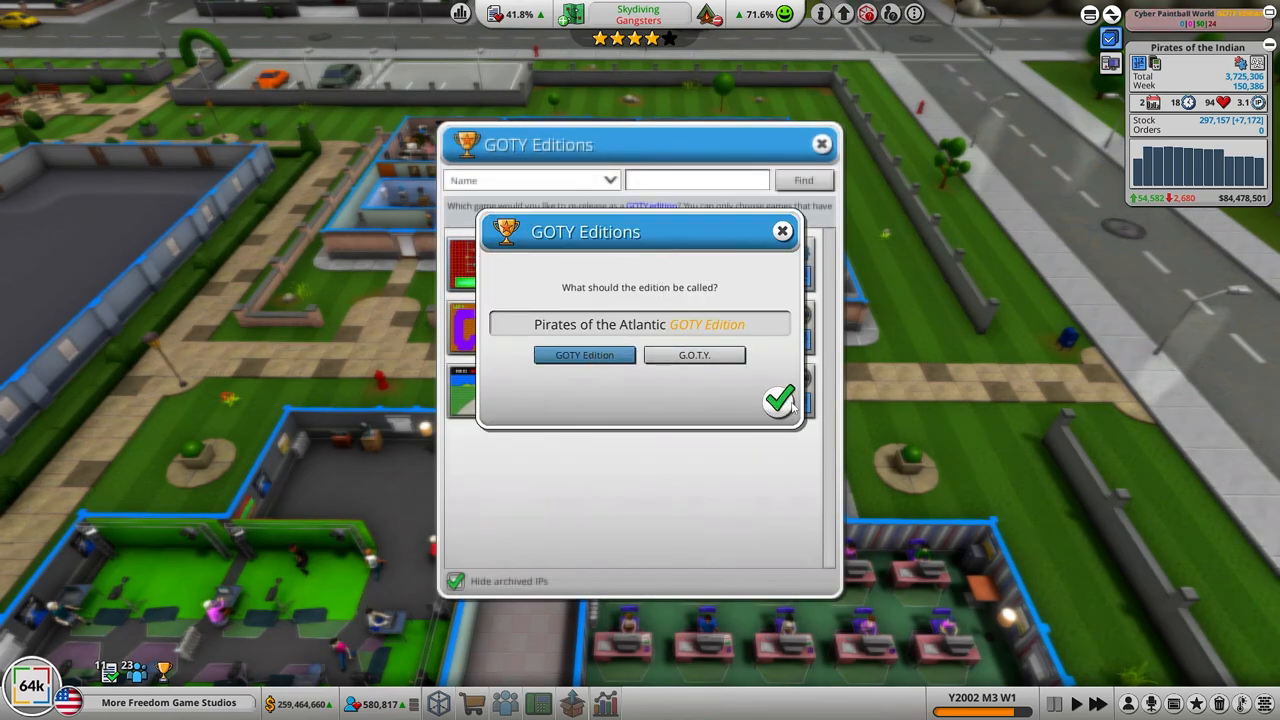
Step: Release GOTY Editions of Pirates of the Atlantic and The More Freedom Series 93, launching in 3 weeks
{"action": "left_click", "coordinate": [780, 400]}
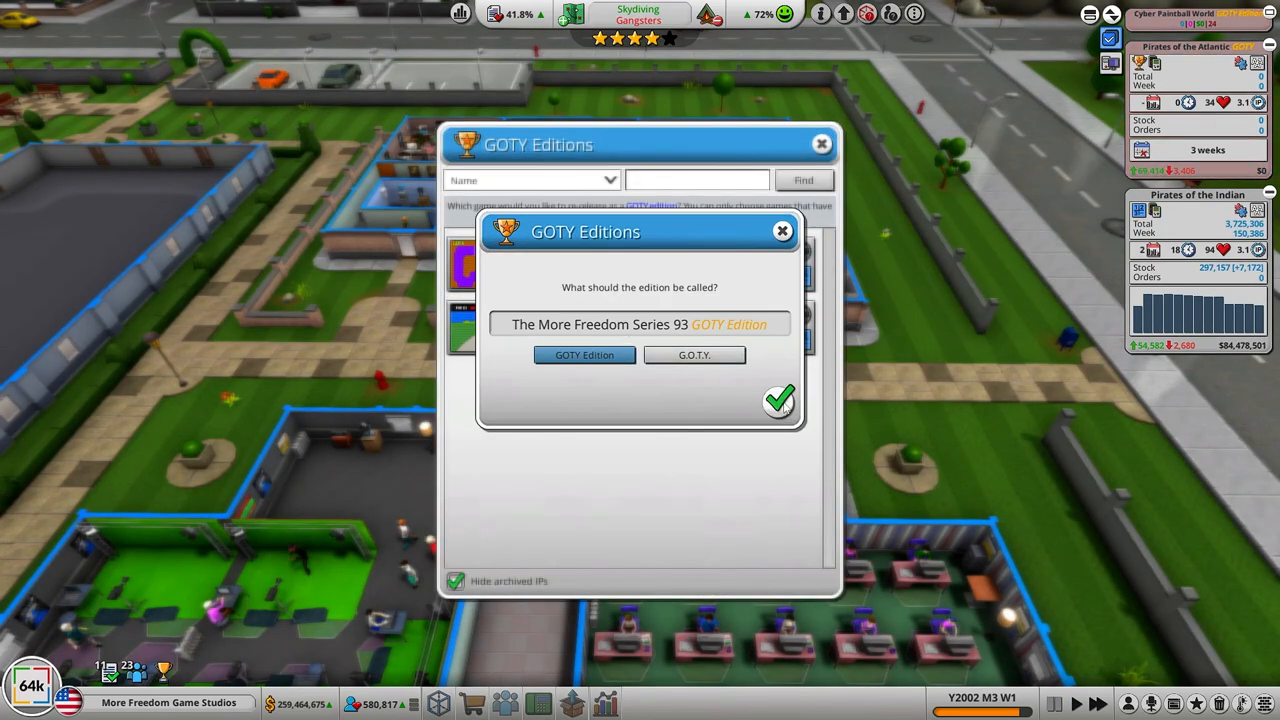
{"action": "left_click", "coordinate": [780, 400]}
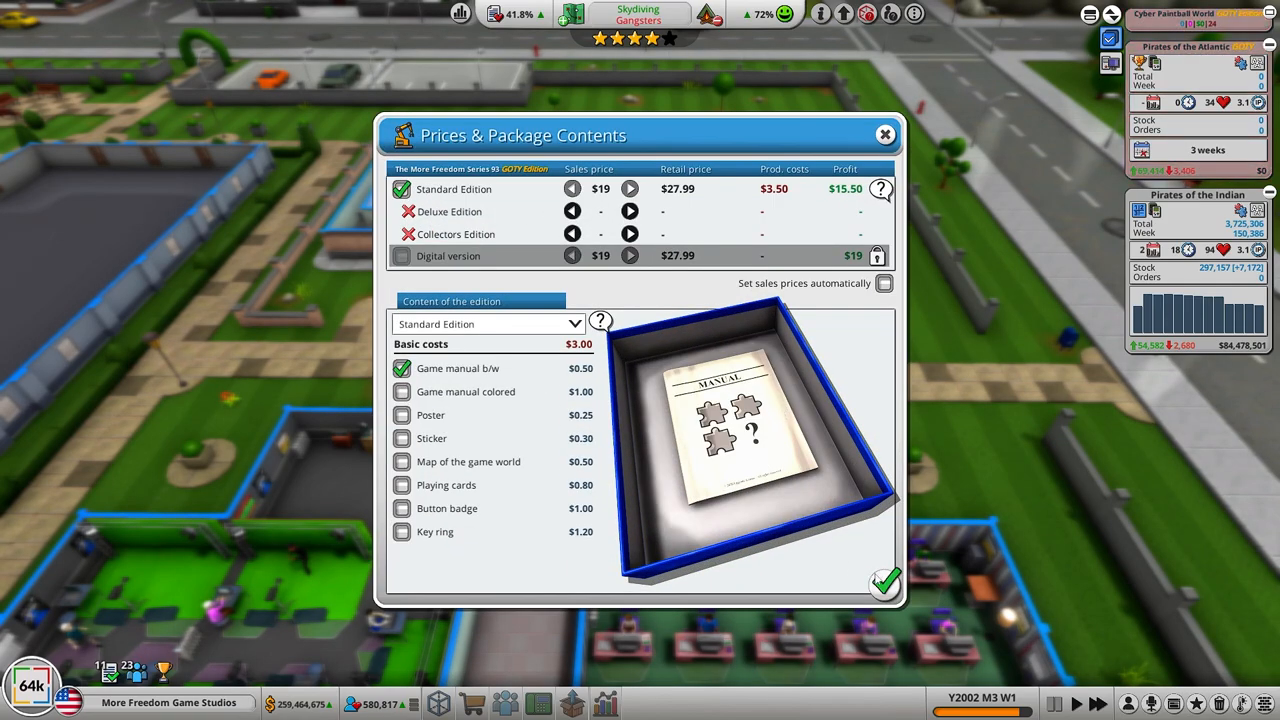
{"action": "left_click", "coordinate": [884, 134]}
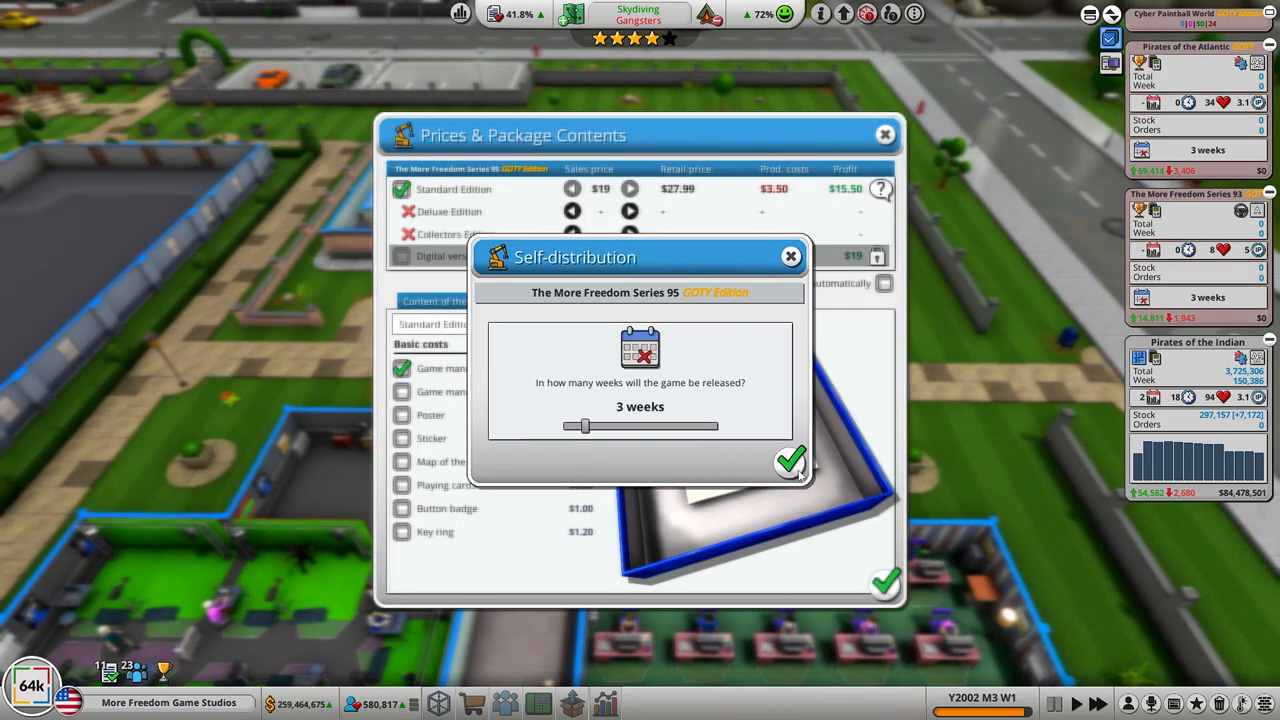
{"action": "left_click", "coordinate": [790, 460]}
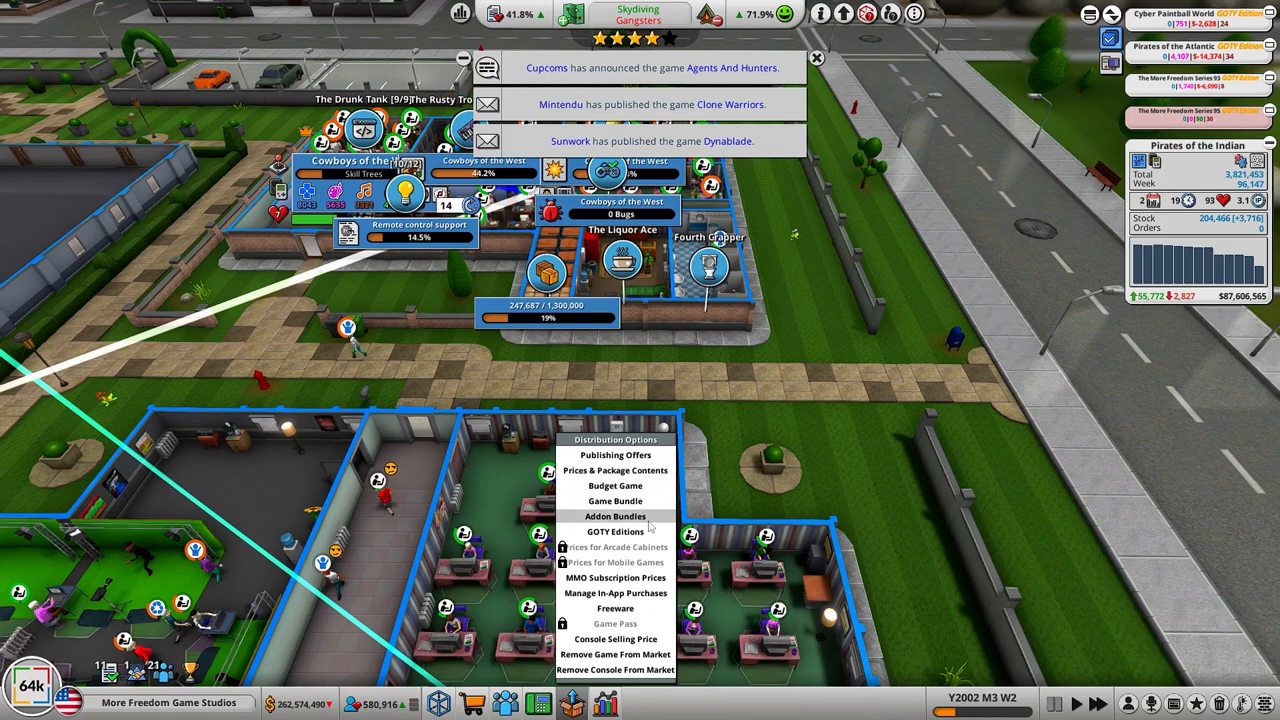
{"action": "mouse_move", "coordinate": [616, 500]}
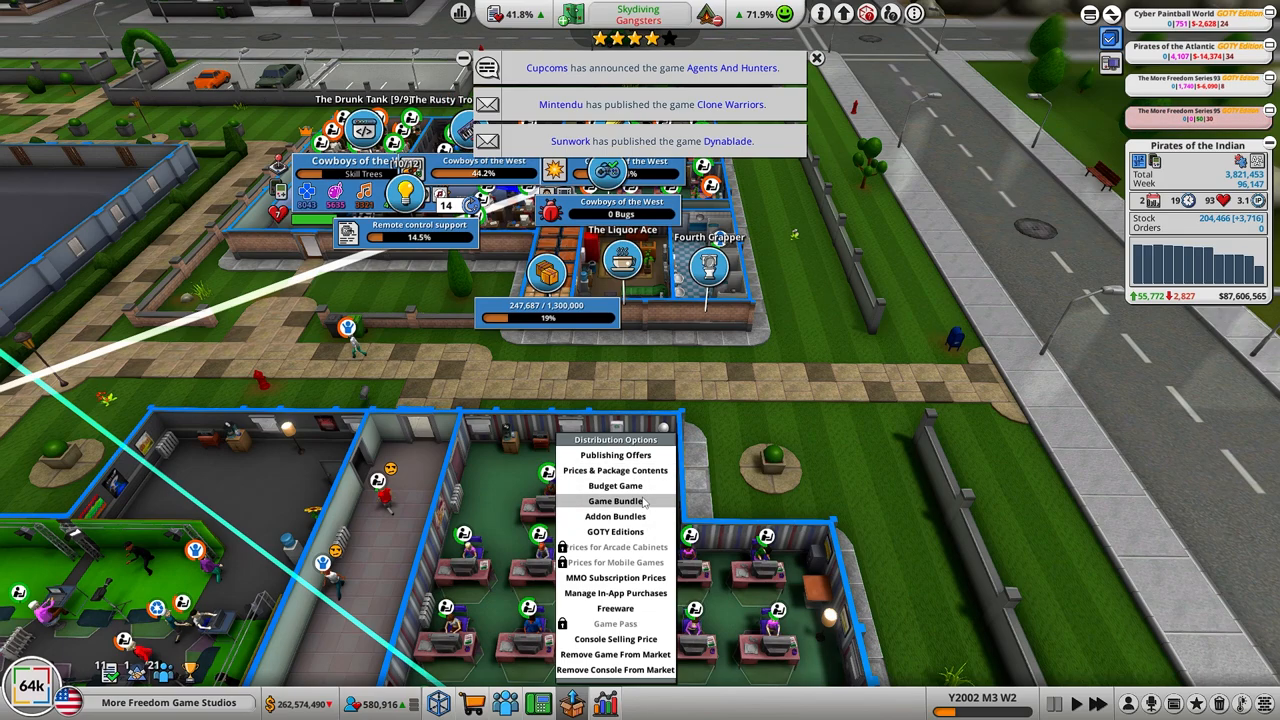
Step: Review the budget re-release candidates, then close the list without republishing anything
{"action": "left_click", "coordinate": [616, 500]}
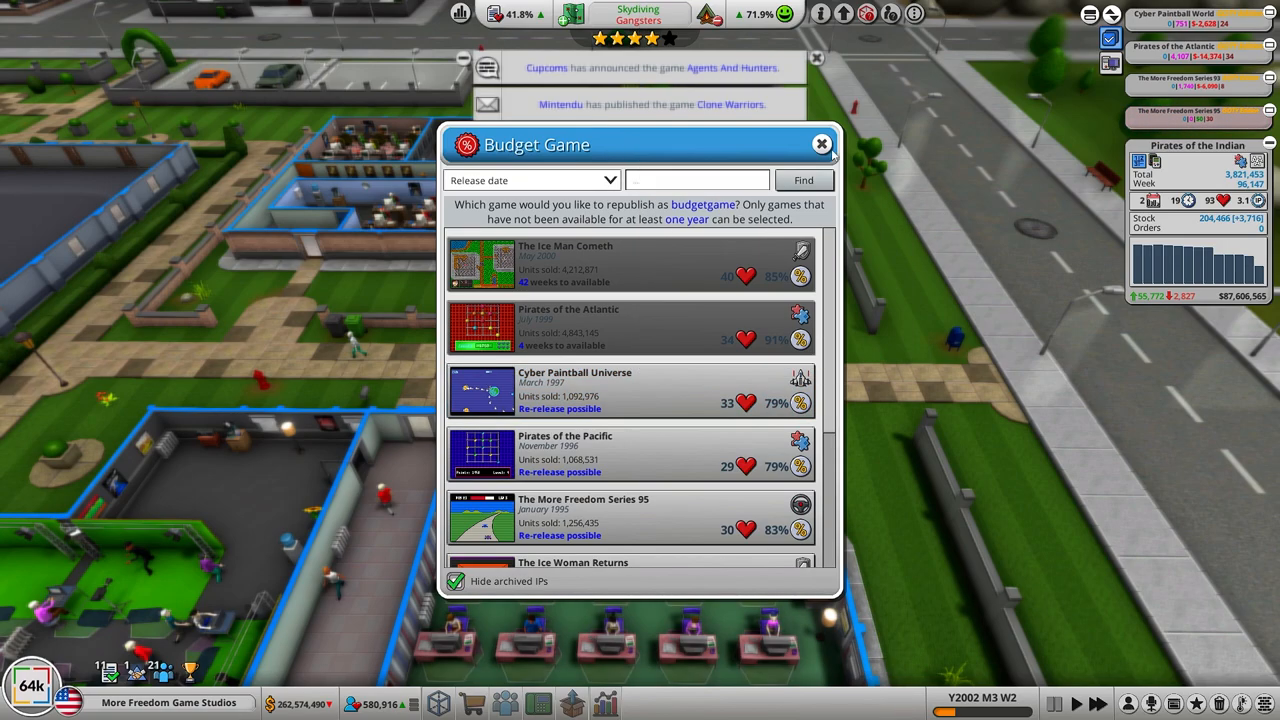
{"action": "left_click", "coordinate": [822, 144]}
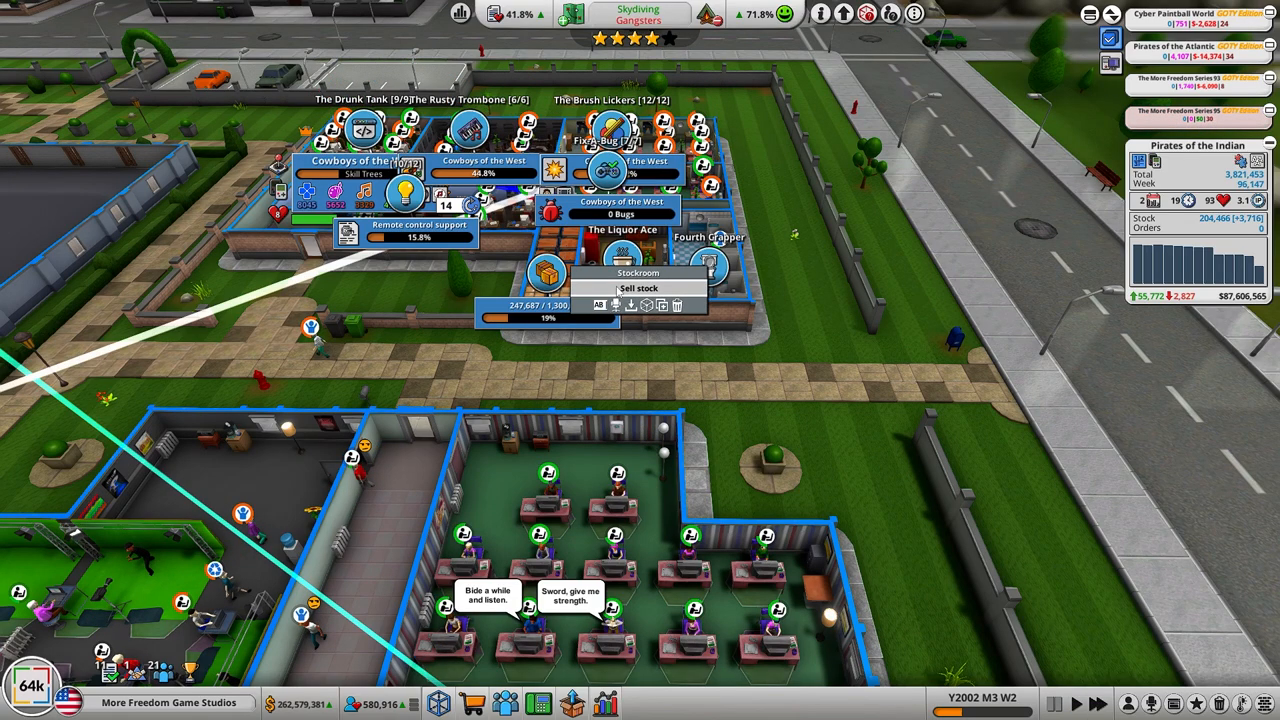
{"action": "left_click", "coordinate": [638, 288]}
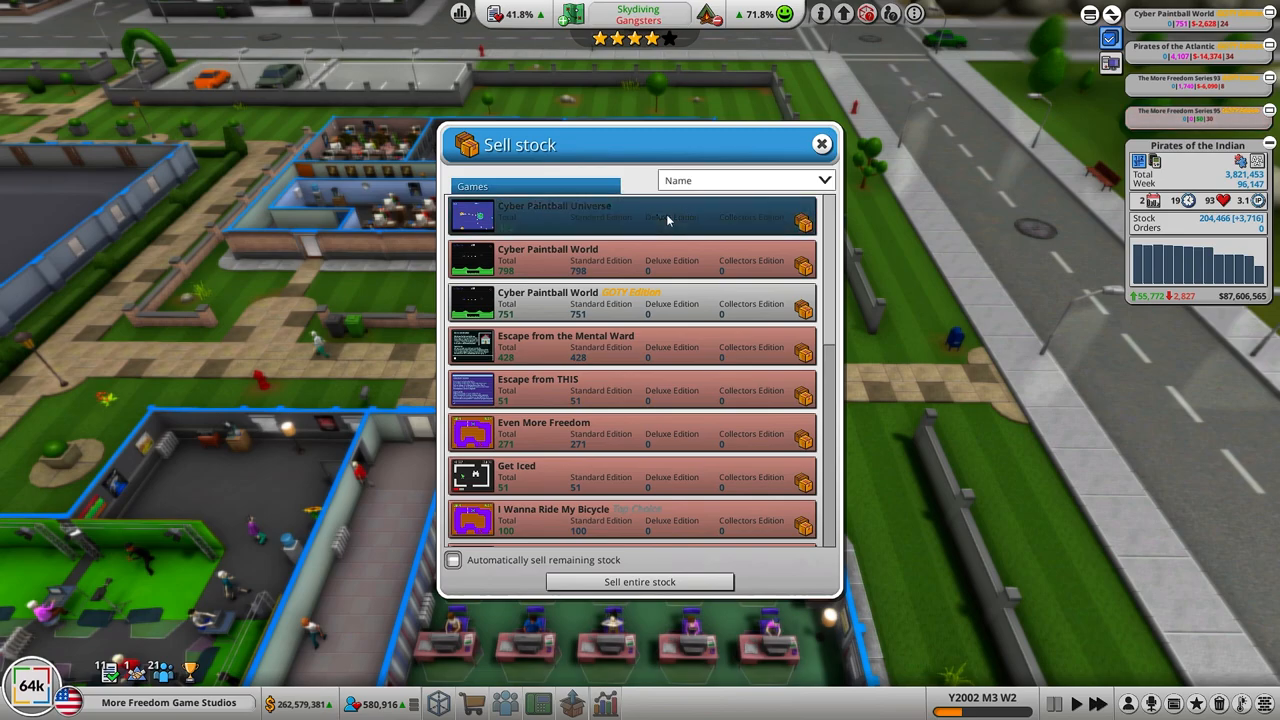
{"action": "scroll", "scroll_direction": "down", "scroll_amount": 3}
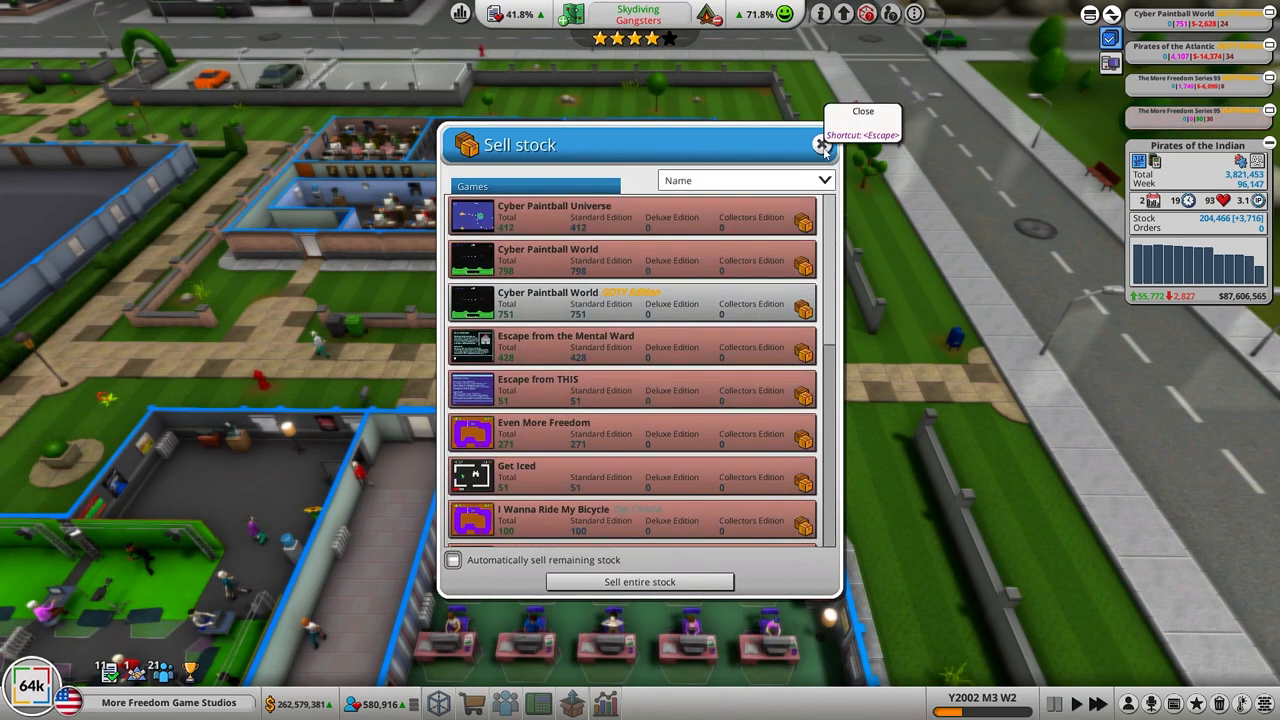
{"action": "left_click", "coordinate": [820, 144]}
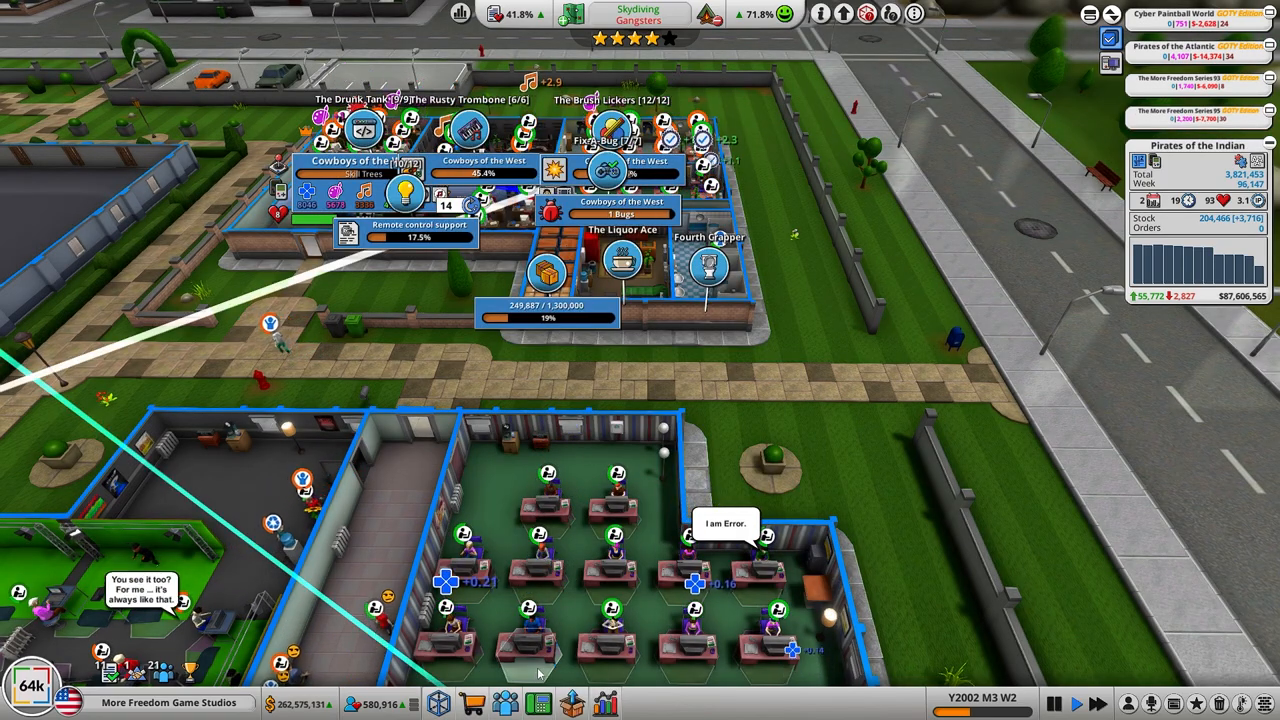
Step: Browse the game bundle candidates, search names starting with 'p' and sort by units sold
{"action": "left_click", "coordinate": [570, 702]}
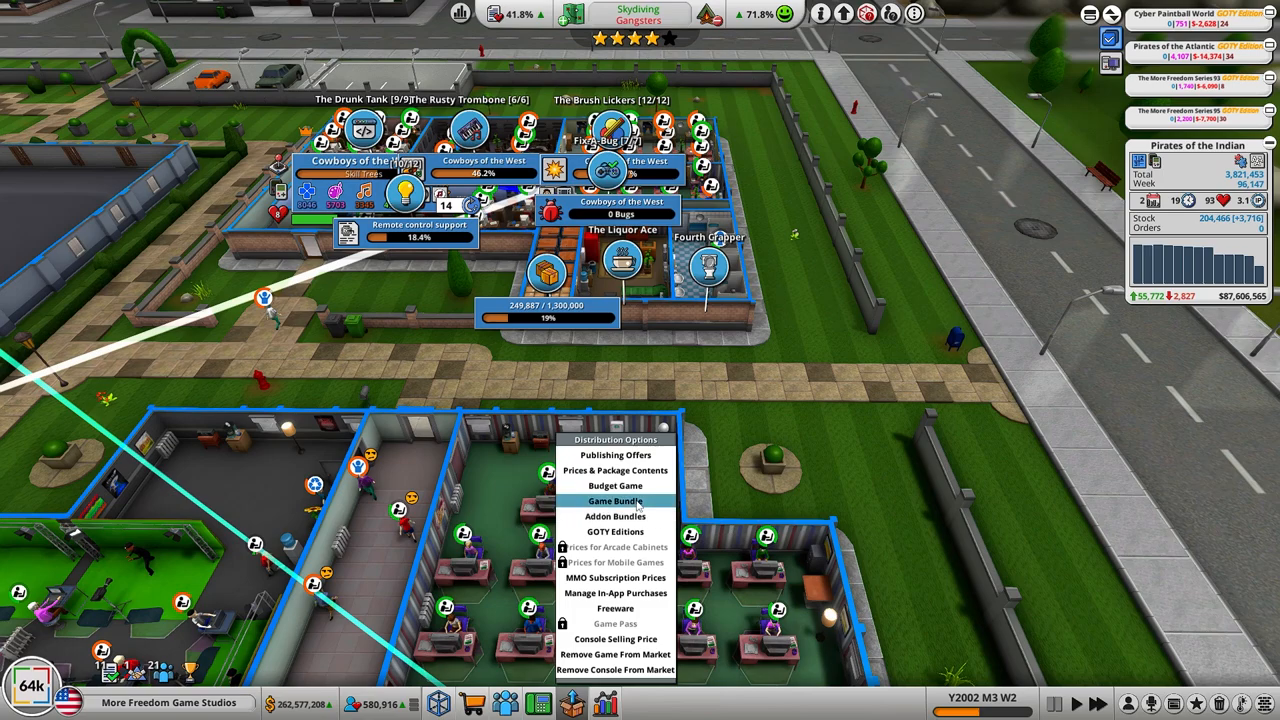
{"action": "left_click", "coordinate": [616, 500]}
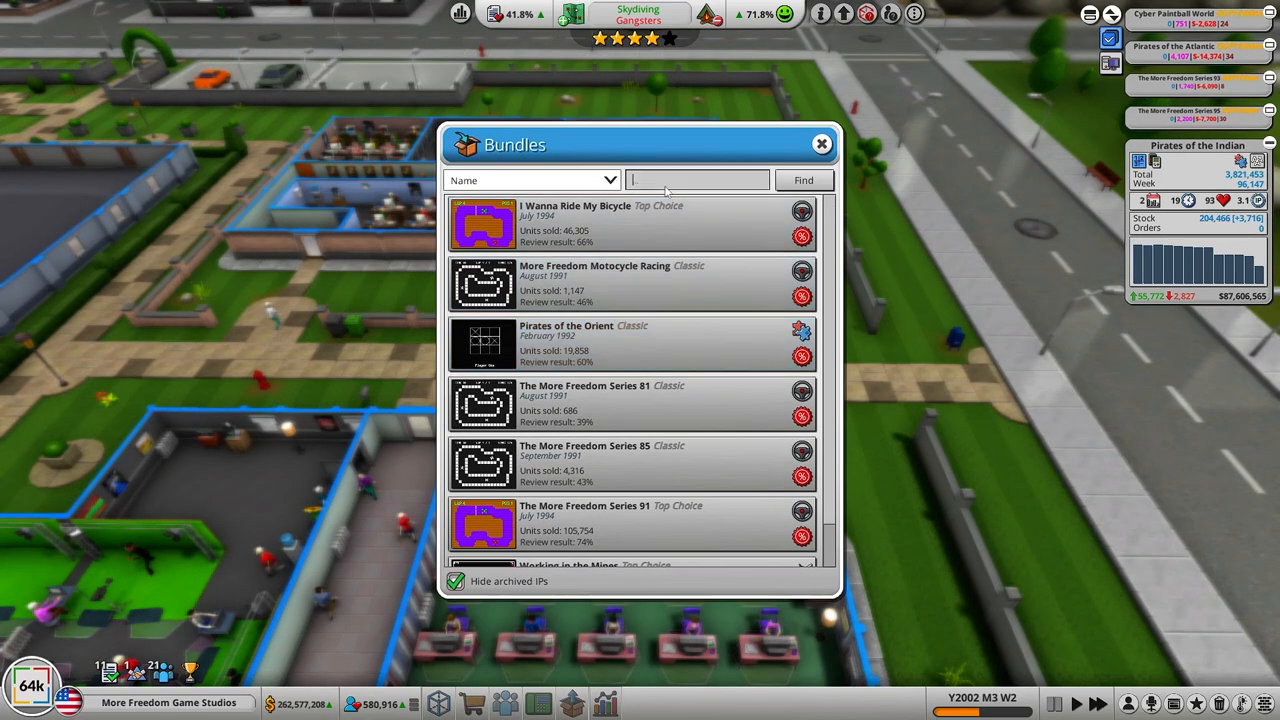
{"action": "left_click", "coordinate": [696, 180]}
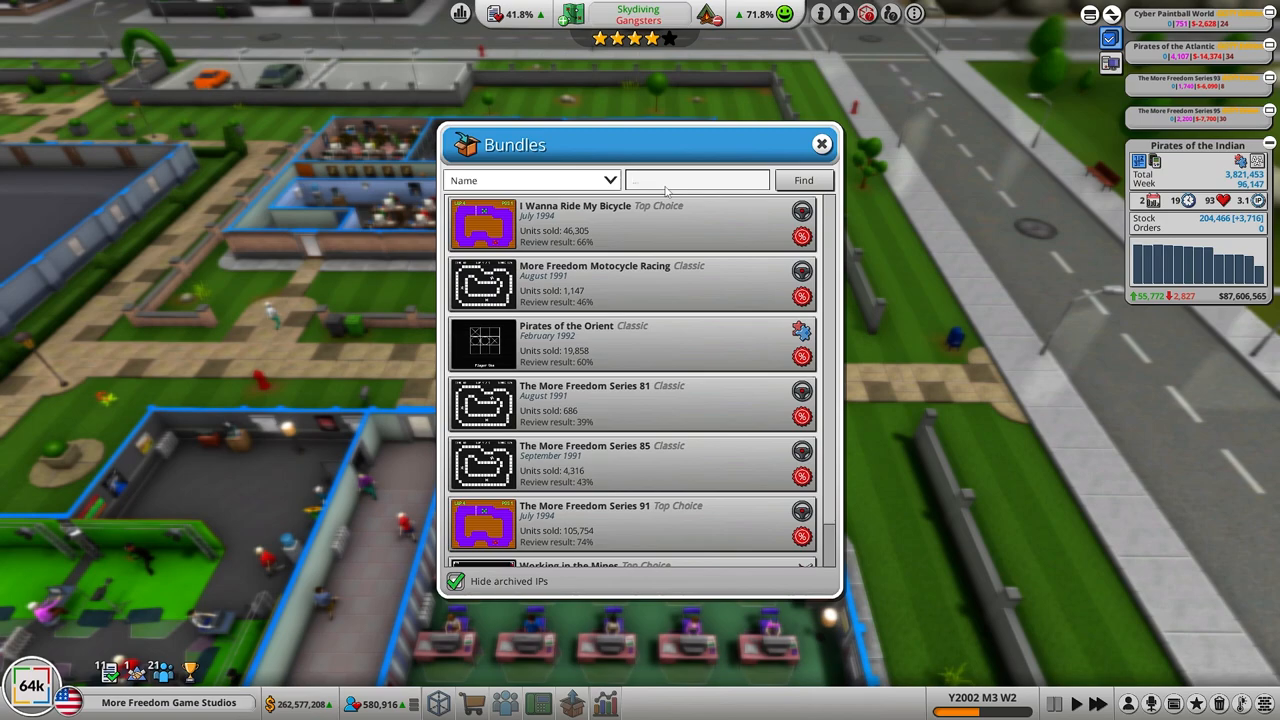
{"action": "type", "text": "paint"}
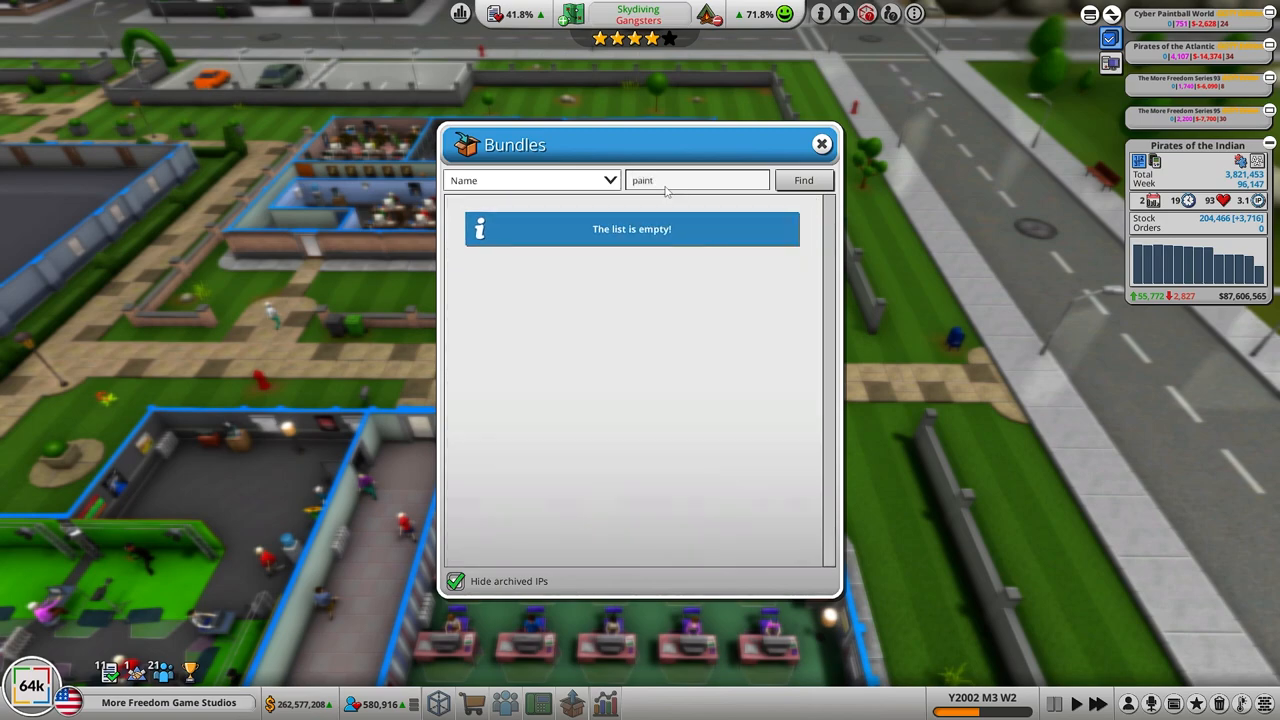
{"action": "mouse_move", "coordinate": [500, 564]}
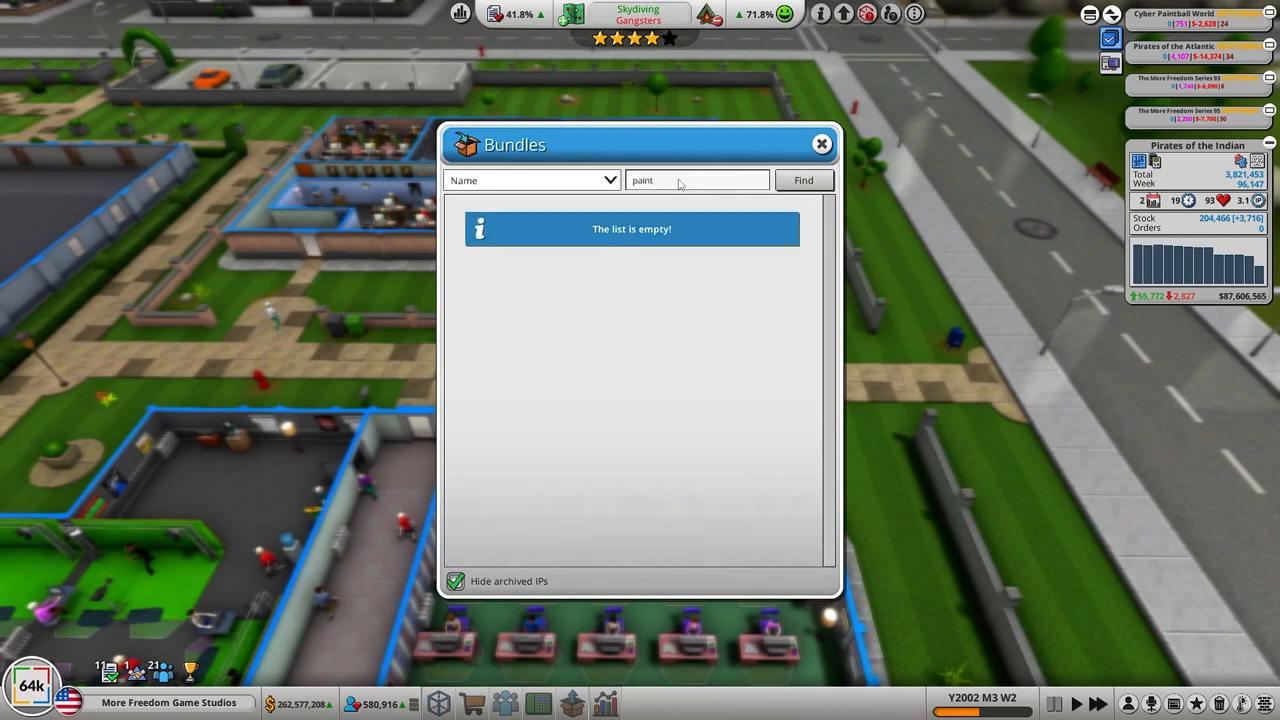
{"action": "left_click", "coordinate": [696, 180]}
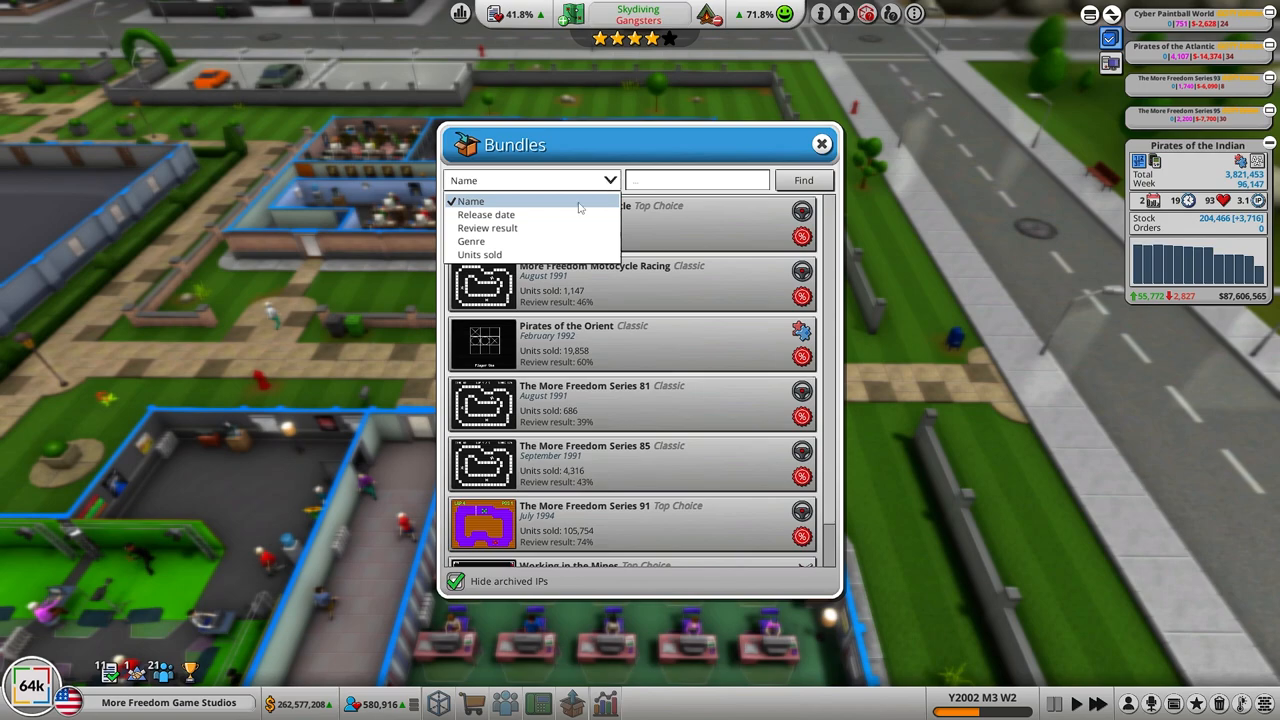
{"action": "left_click", "coordinate": [480, 254]}
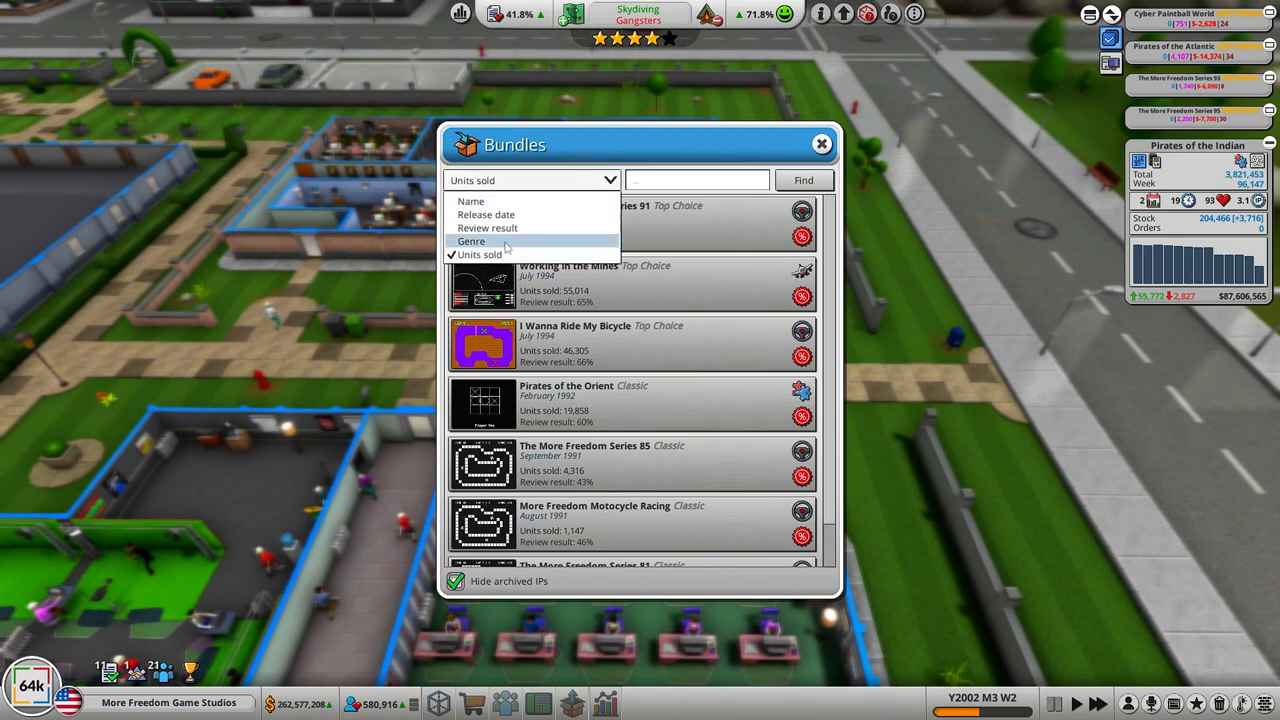
{"action": "left_click", "coordinate": [472, 240]}
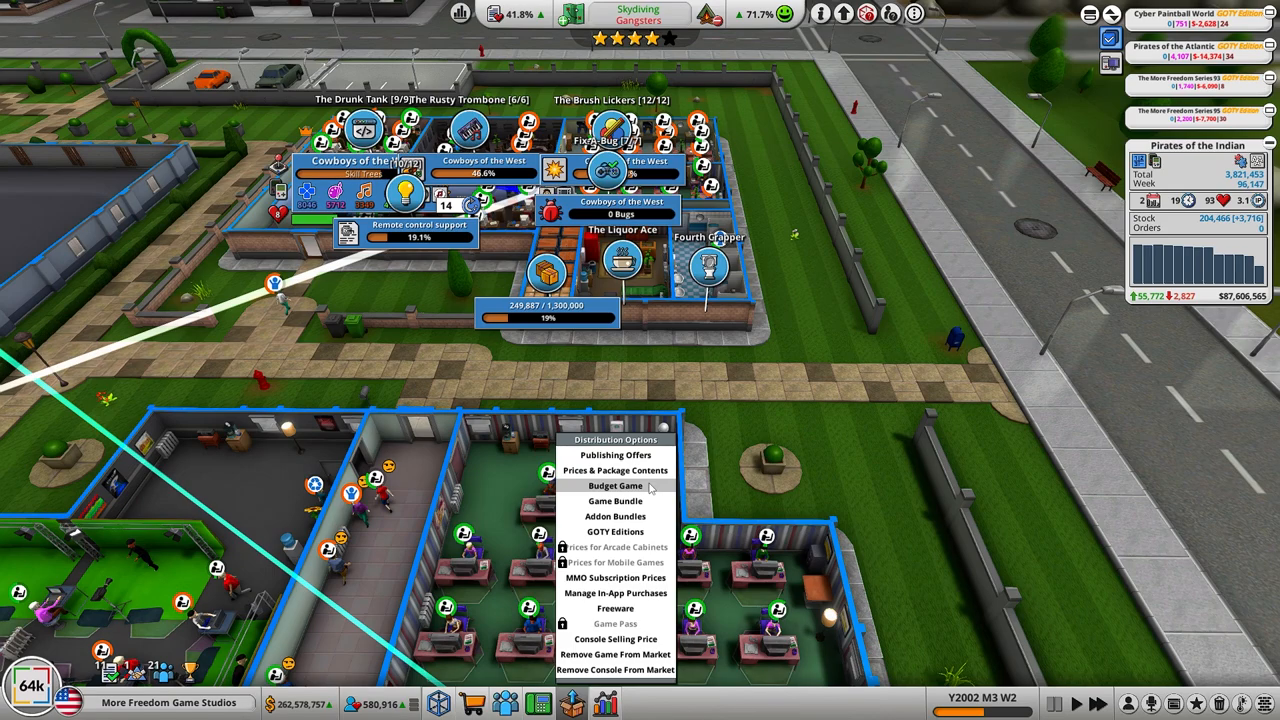
{"action": "mouse_move", "coordinate": [616, 486]}
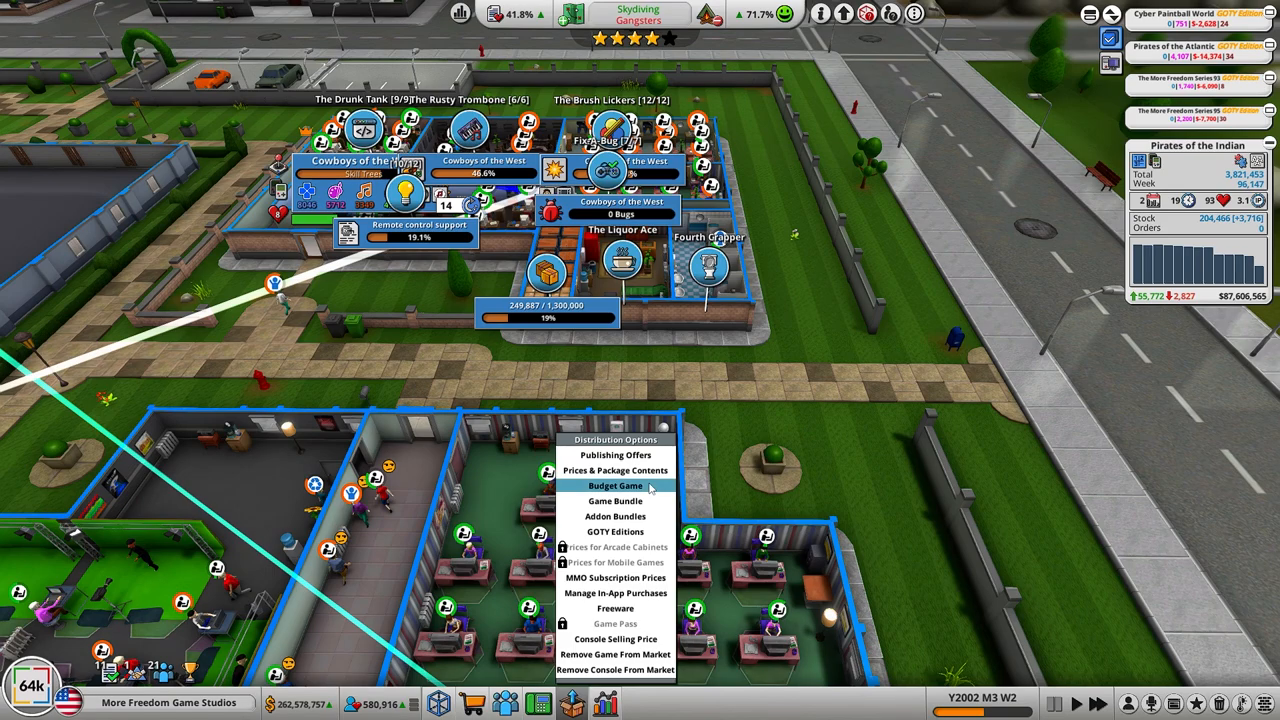
Step: Sort the budget re-release candidates by review result and pick The Ice Woman Returns
{"action": "left_click", "coordinate": [616, 486]}
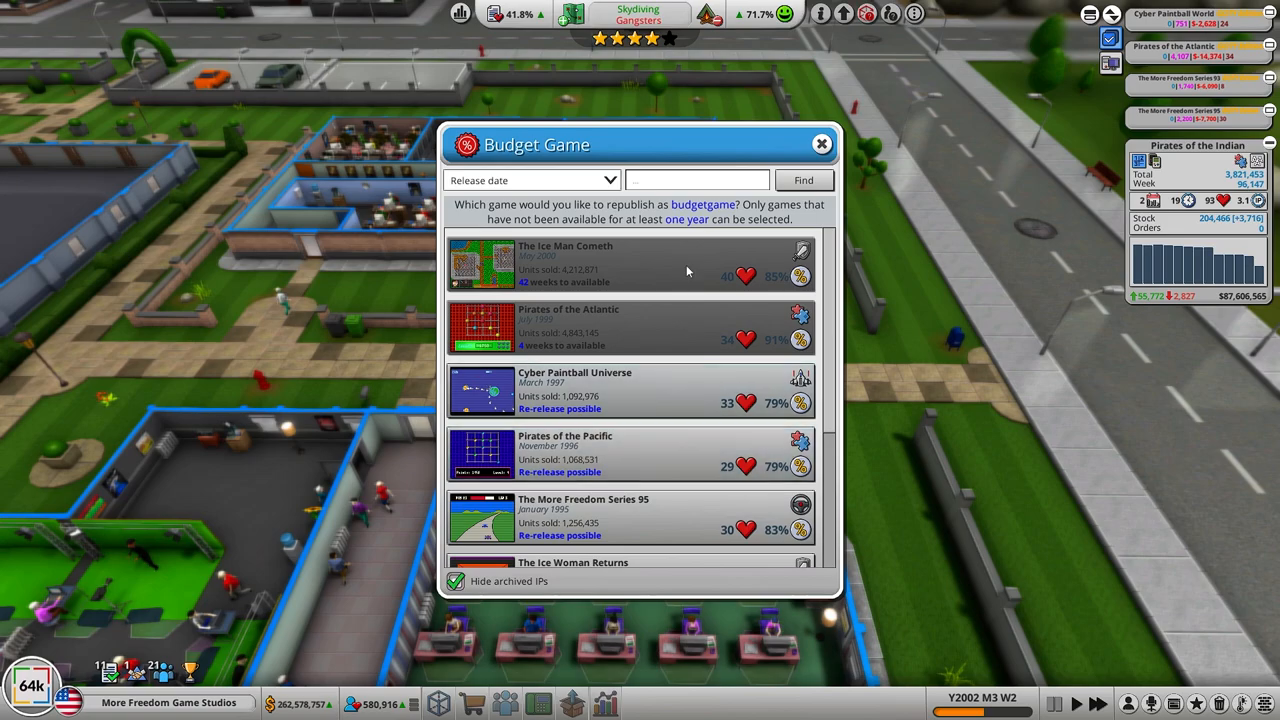
{"action": "left_click", "coordinate": [530, 180]}
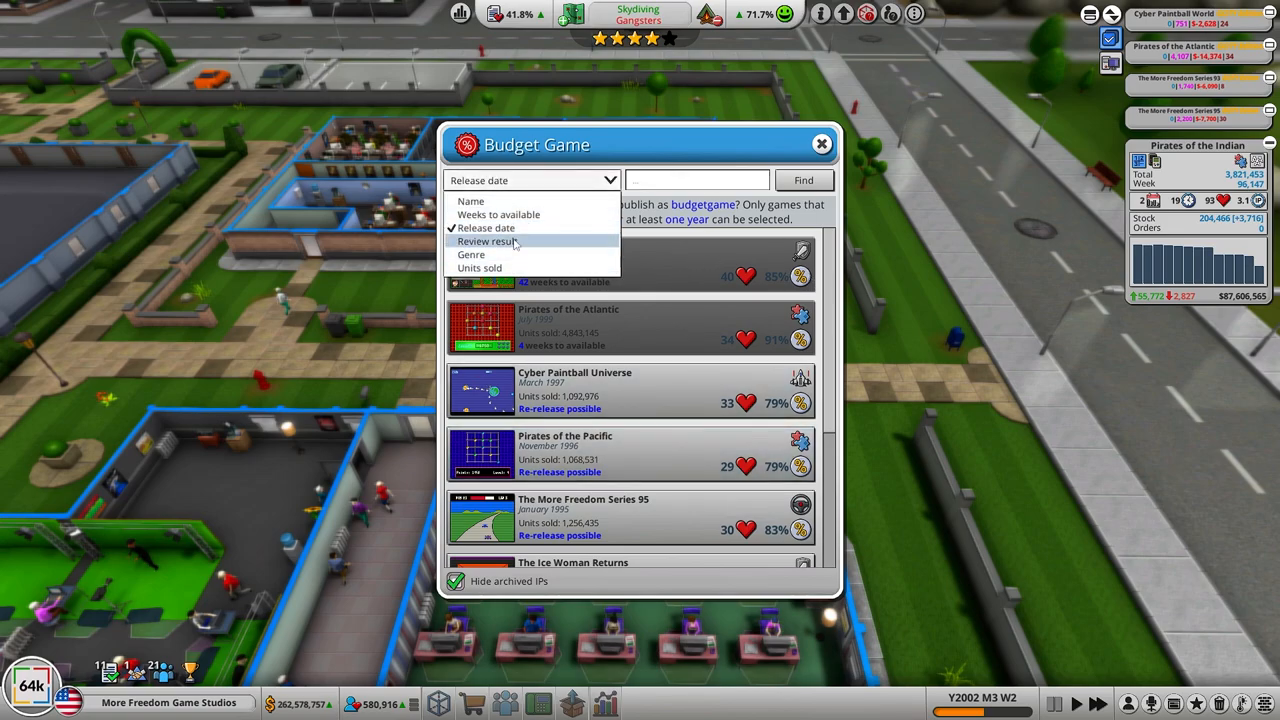
{"action": "left_click", "coordinate": [486, 240]}
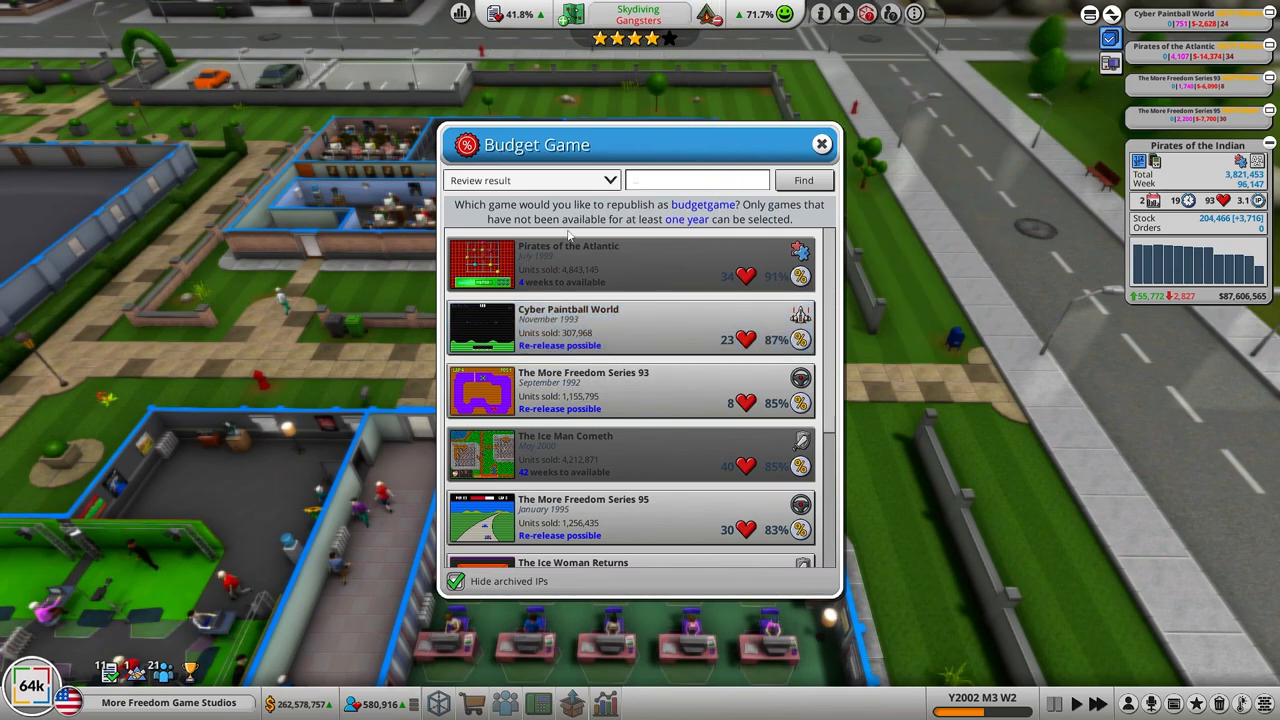
{"action": "mouse_move", "coordinate": [700, 236]}
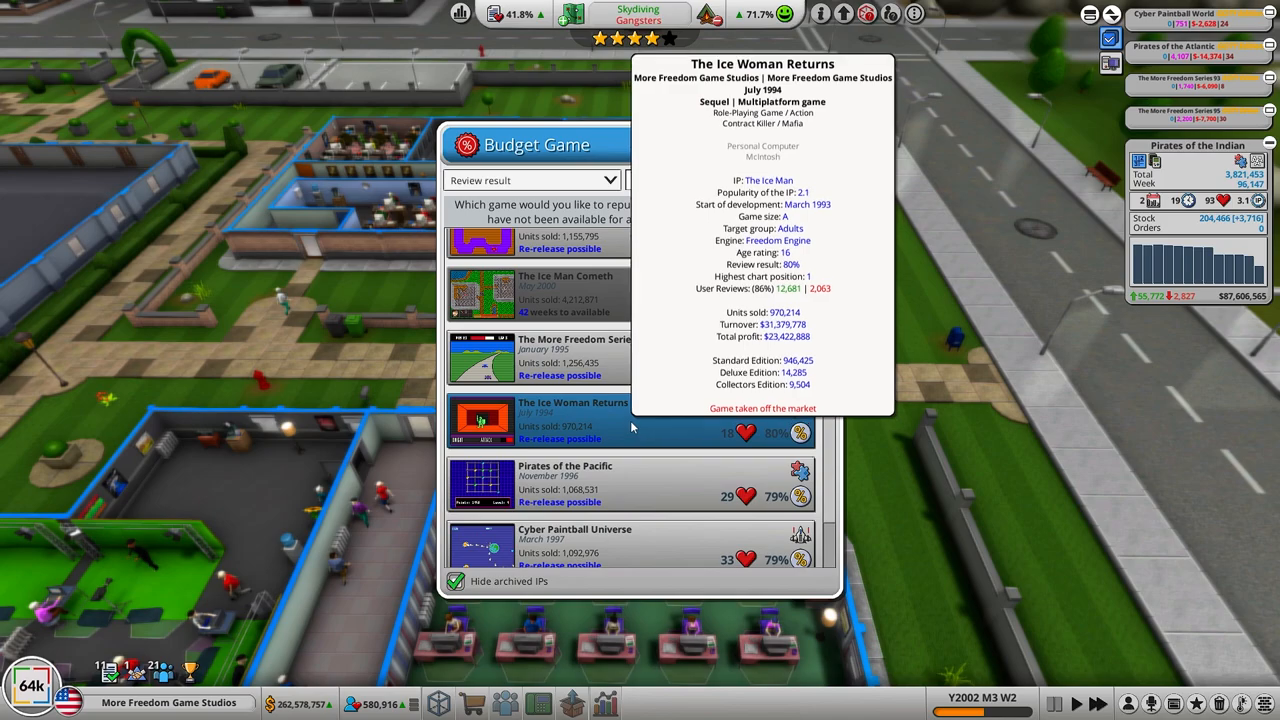
{"action": "left_click", "coordinate": [560, 438]}
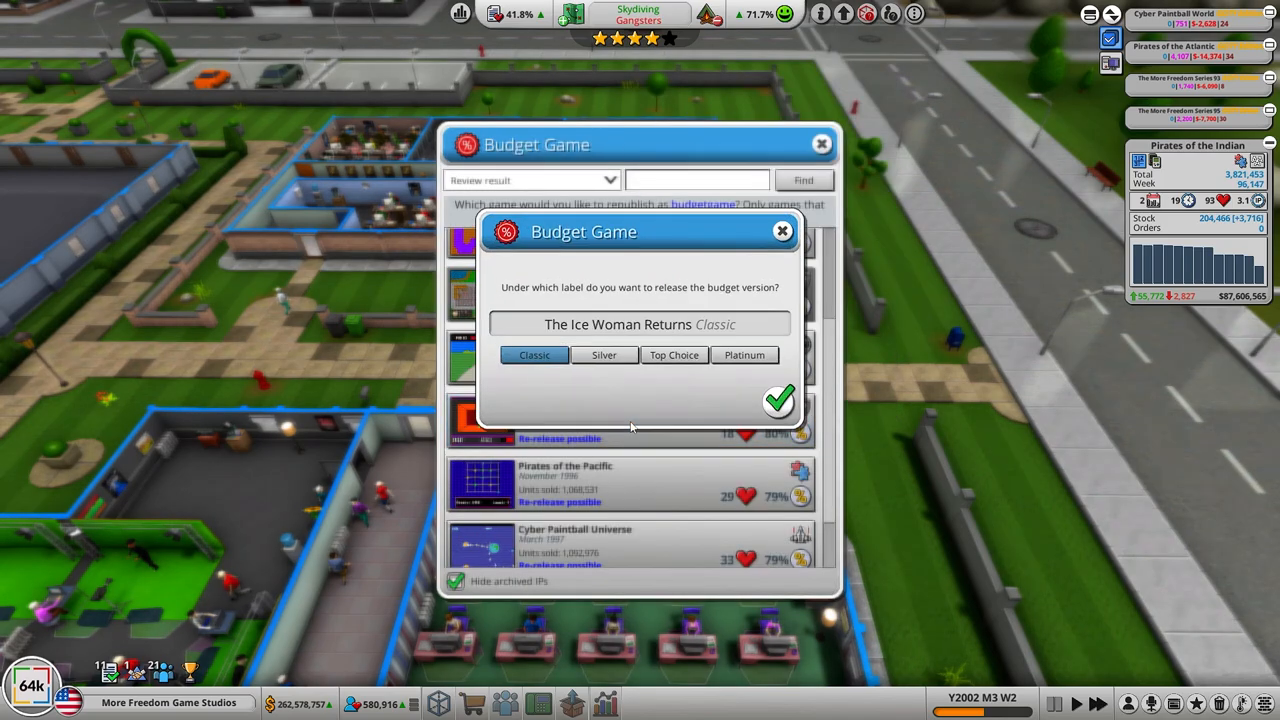
Step: Republish it under the Top Choice label at $9, releasing in three weeks
{"action": "left_click", "coordinate": [674, 356]}
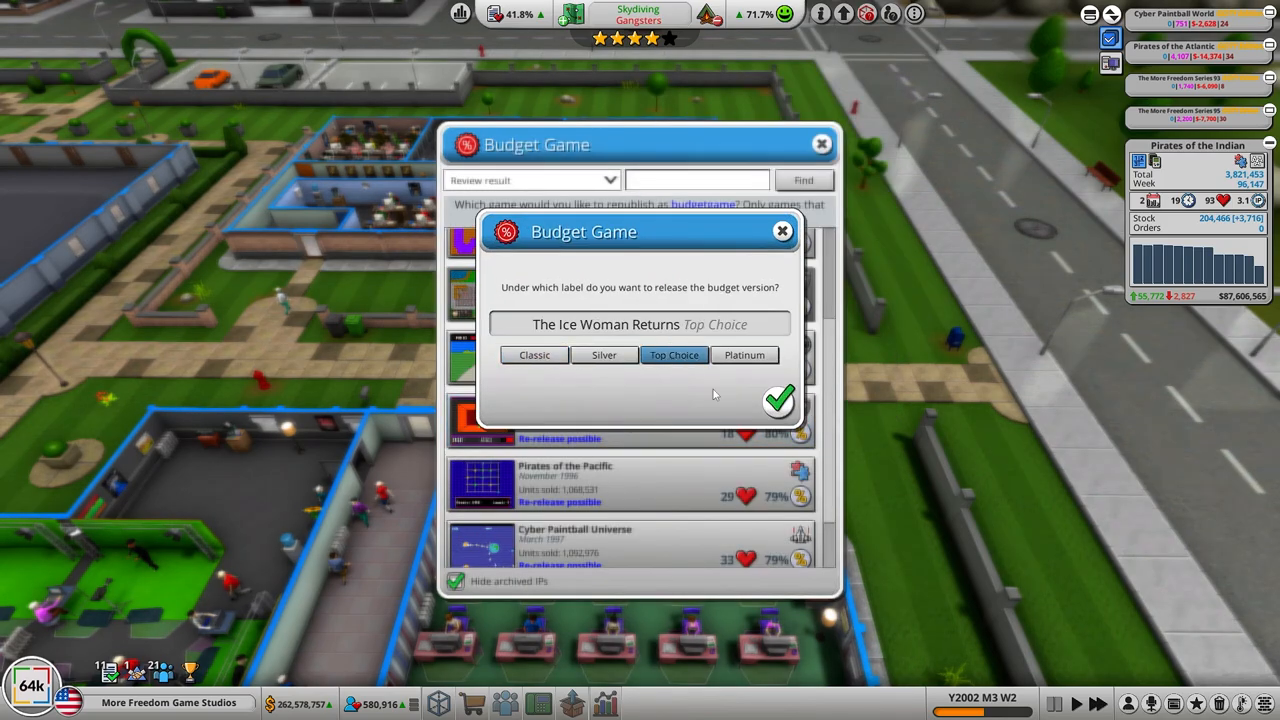
{"action": "left_click", "coordinate": [778, 400]}
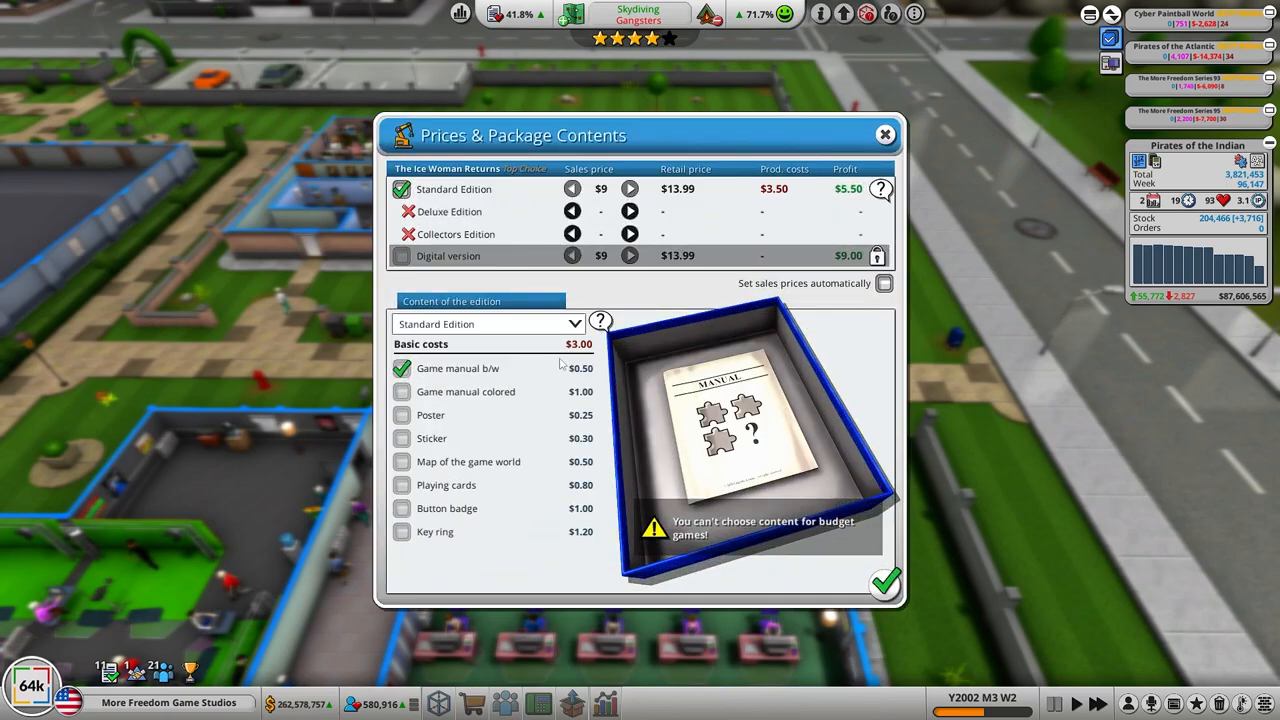
{"action": "left_click", "coordinate": [884, 582]}
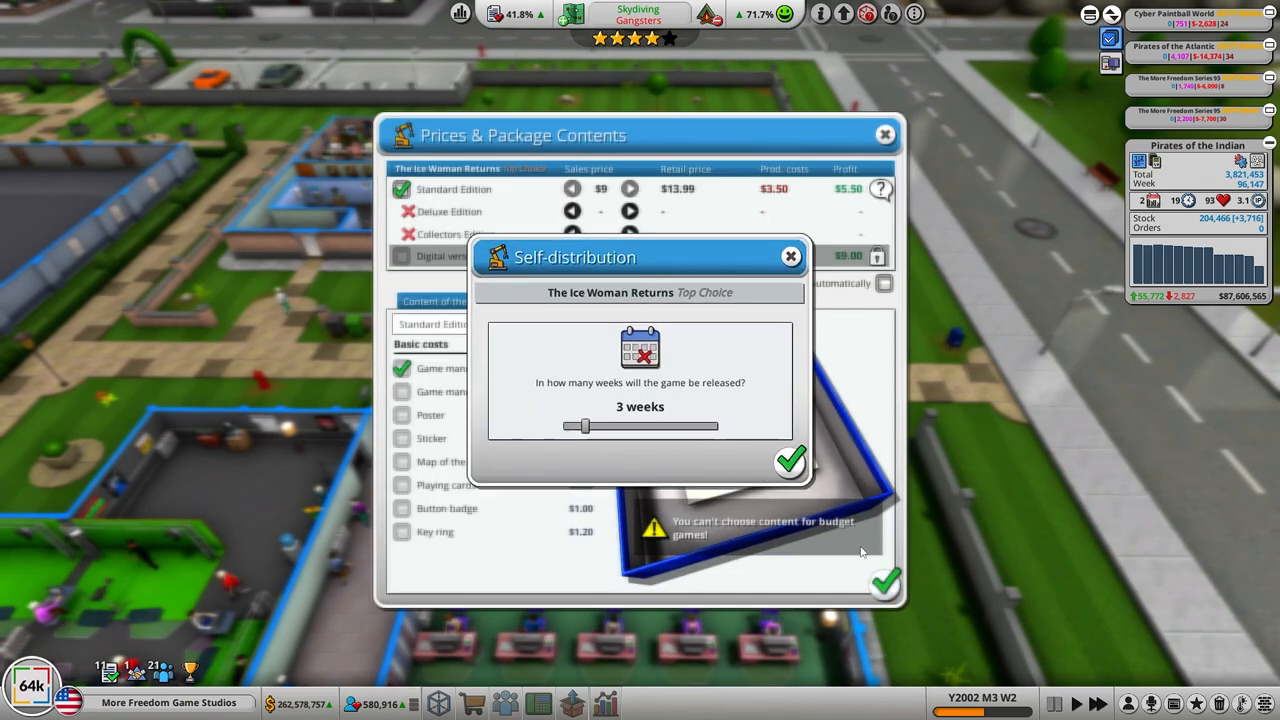
{"action": "left_click", "coordinate": [788, 460]}
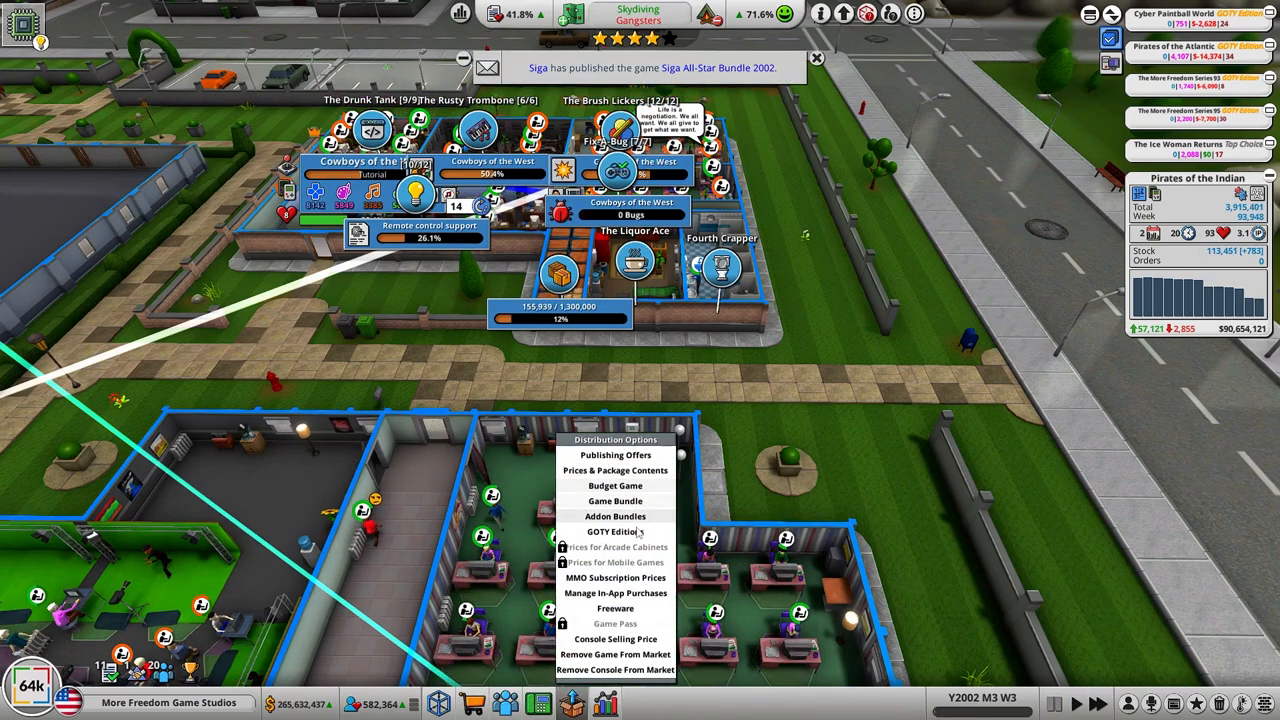
{"action": "mouse_move", "coordinate": [616, 486]}
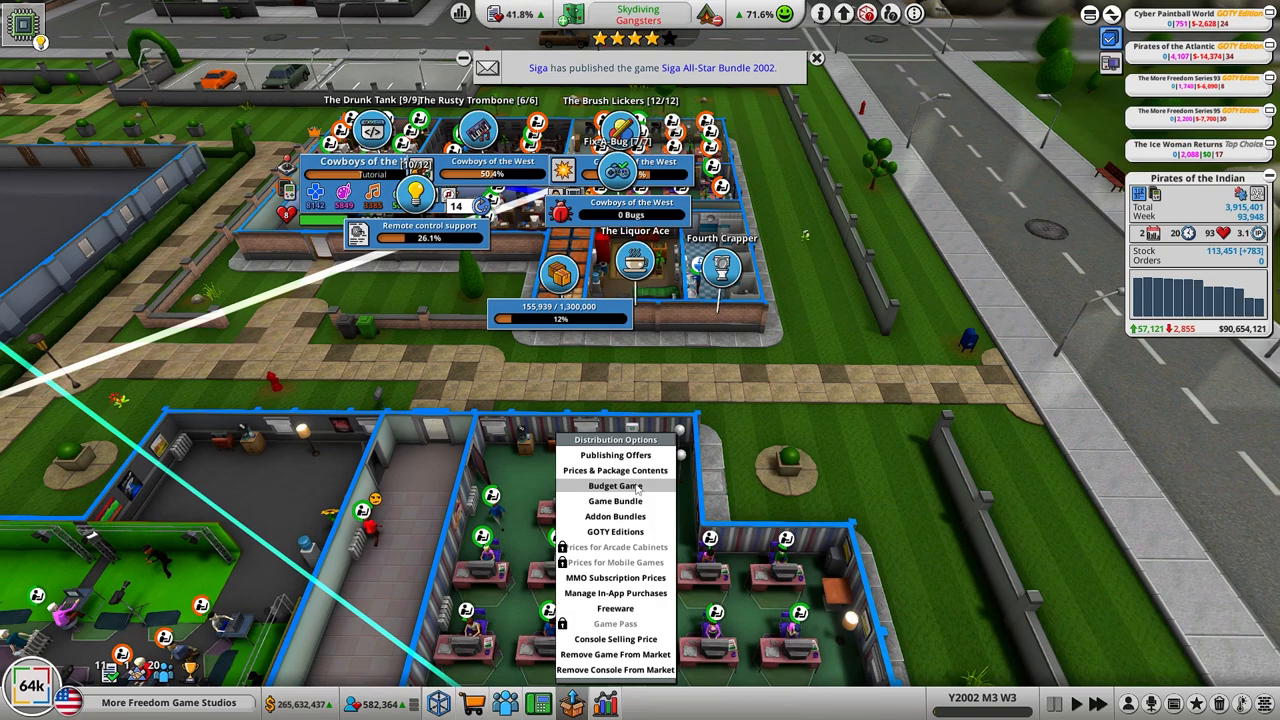
Step: Budget-release Pirates of the Pacific under the Top Choice label
{"action": "left_click", "coordinate": [616, 486]}
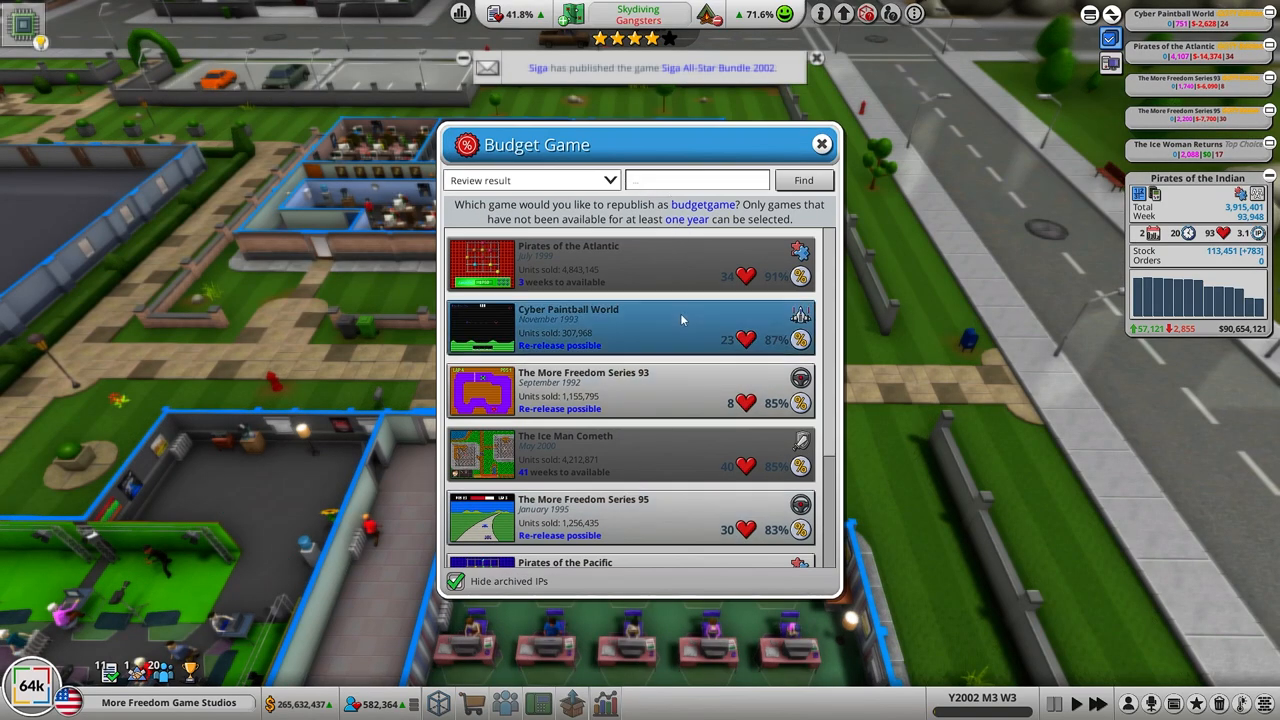
{"action": "scroll", "scroll_direction": "down", "scroll_amount": 3}
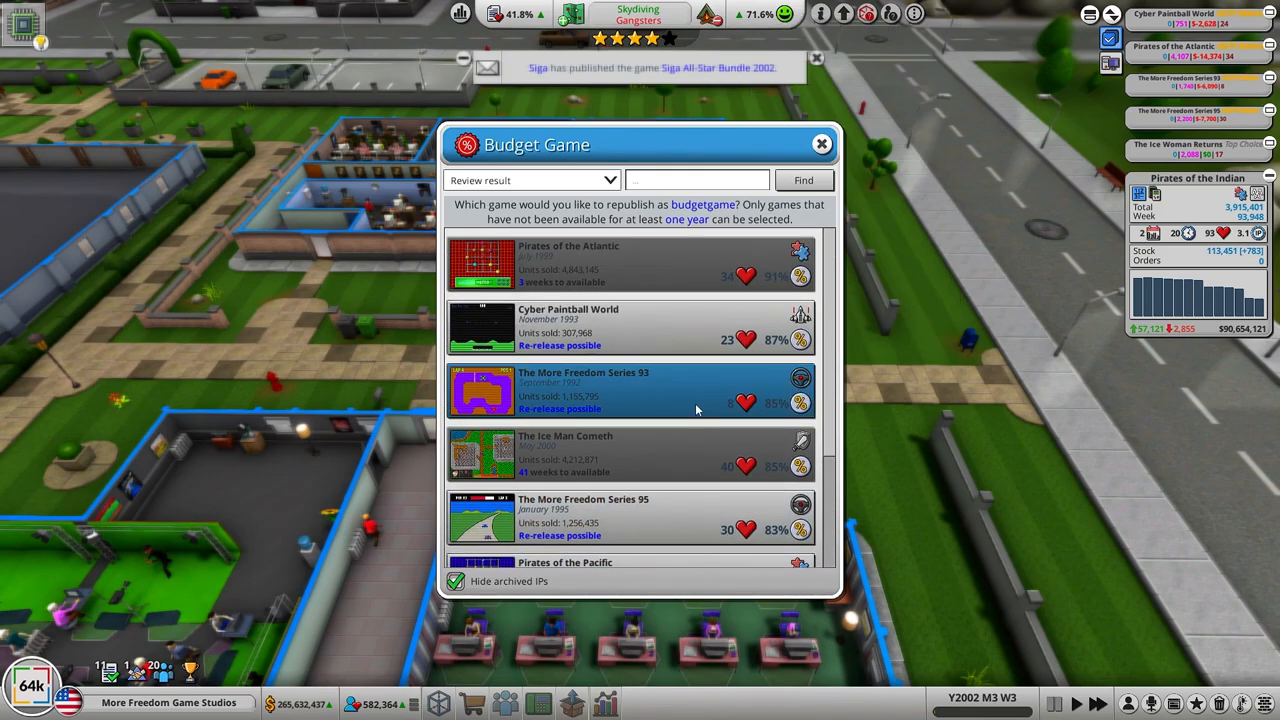
{"action": "scroll", "scroll_direction": "down", "scroll_amount": 3}
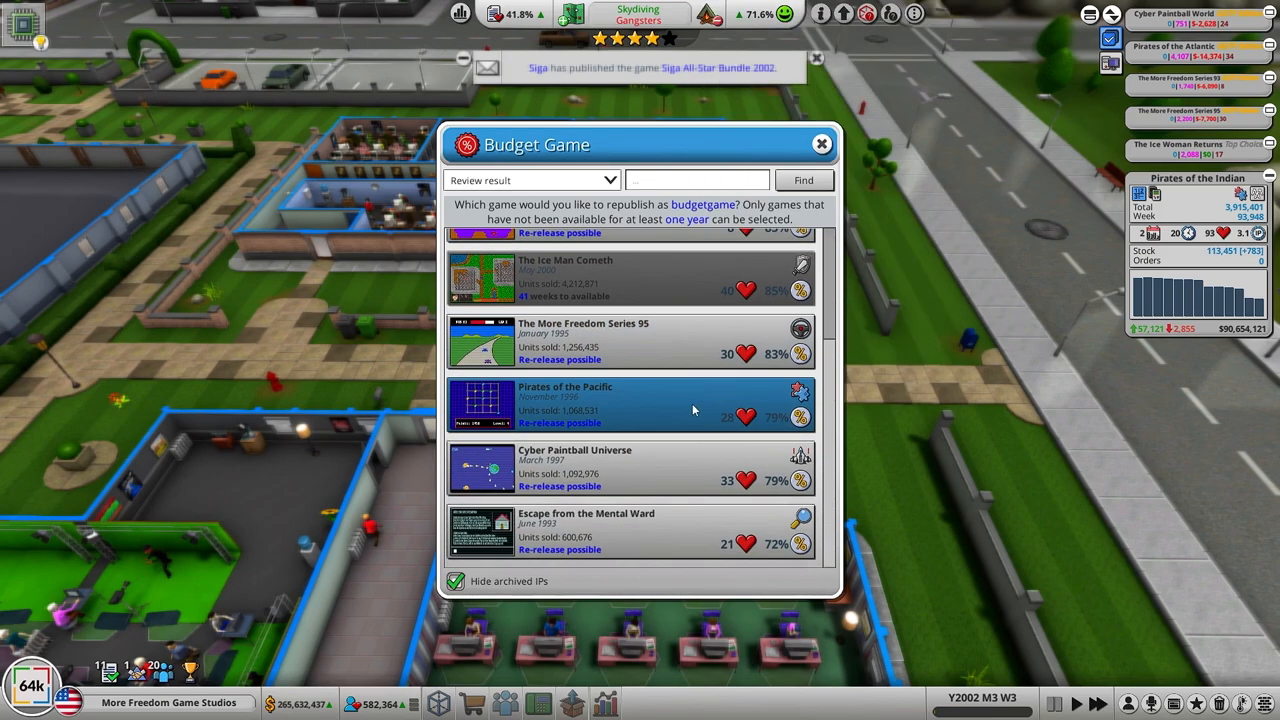
{"action": "left_click", "coordinate": [564, 404]}
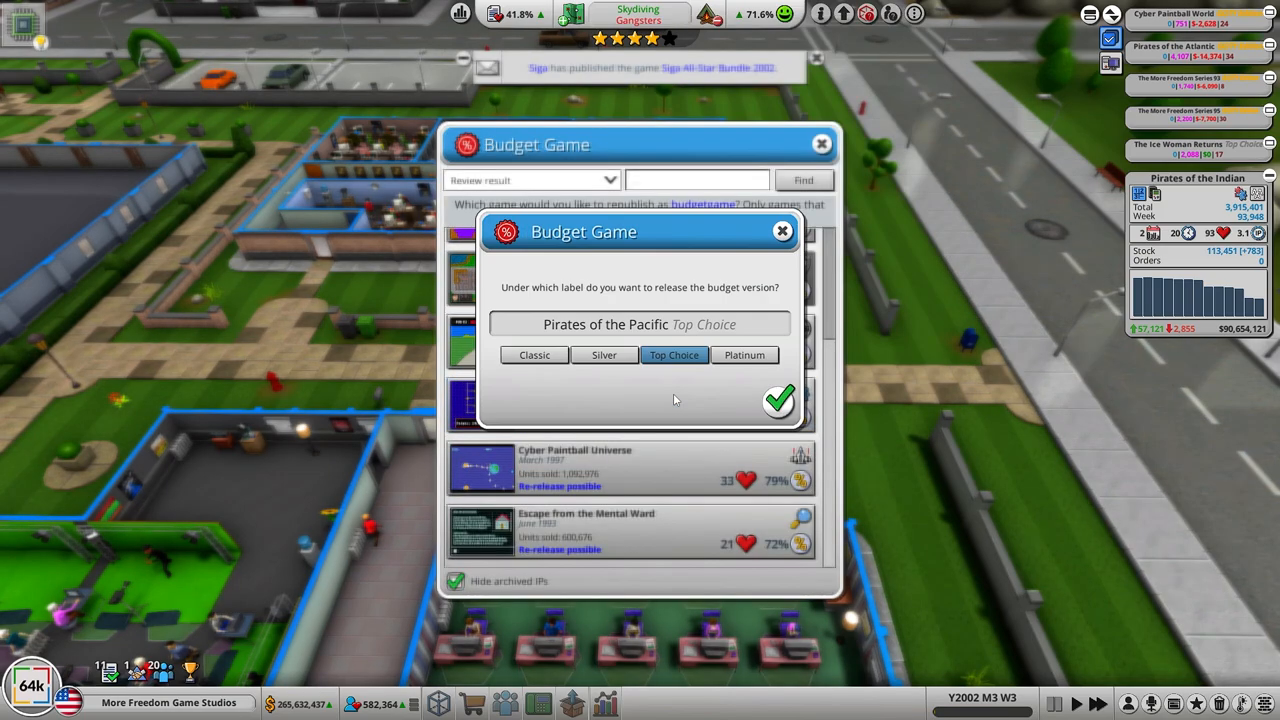
{"action": "left_click", "coordinate": [780, 400]}
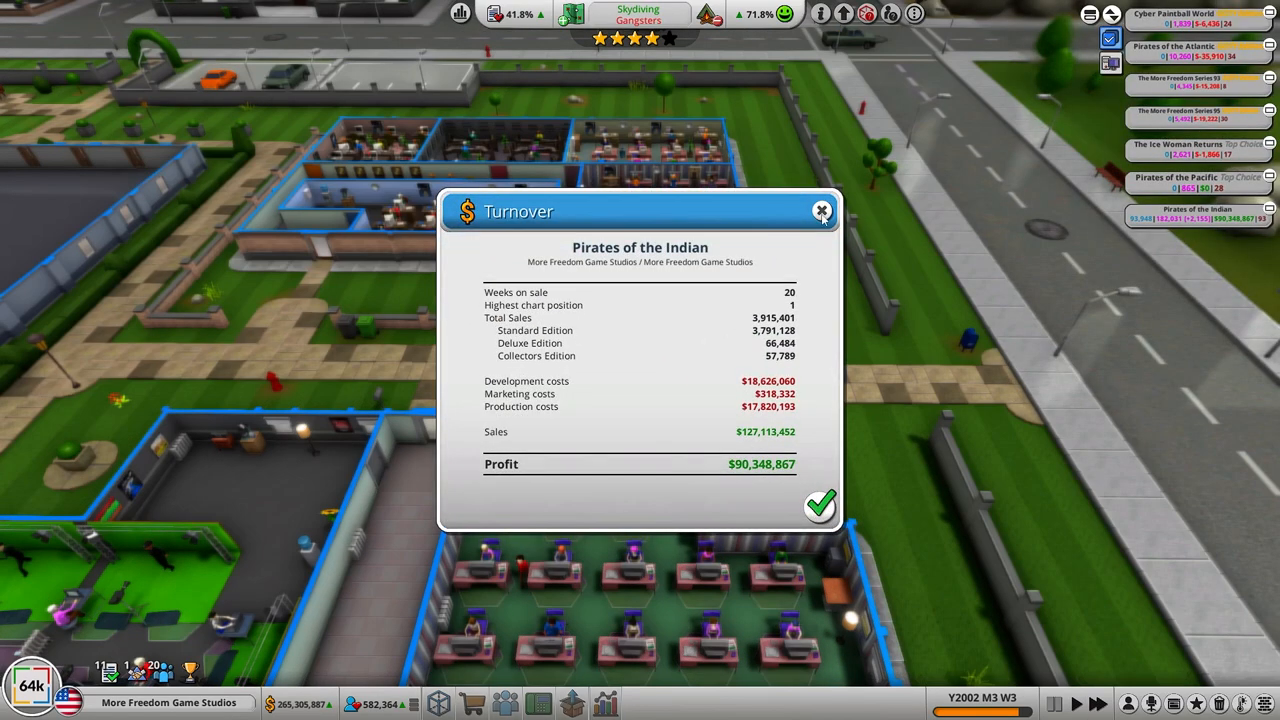
Step: Dismiss the Pirates of the Indian turnover report and return to the studio floor
{"action": "left_click", "coordinate": [820, 504]}
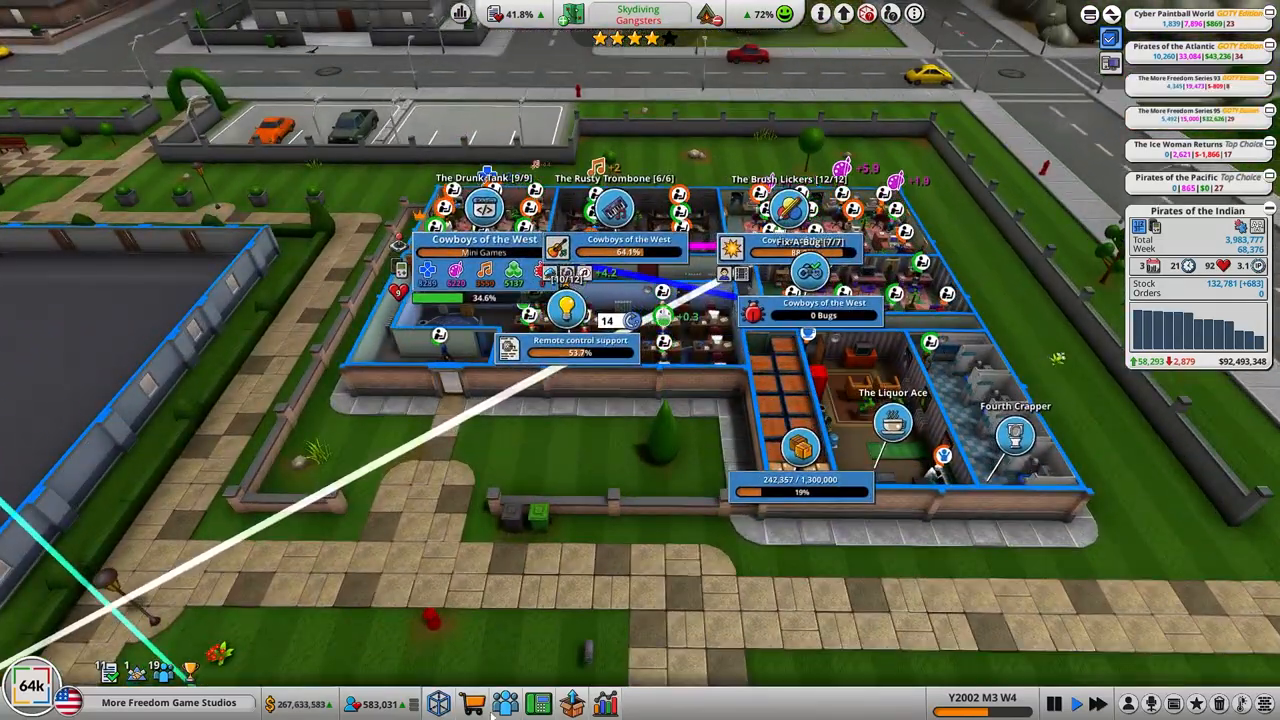
{"action": "left_click", "coordinate": [572, 704]}
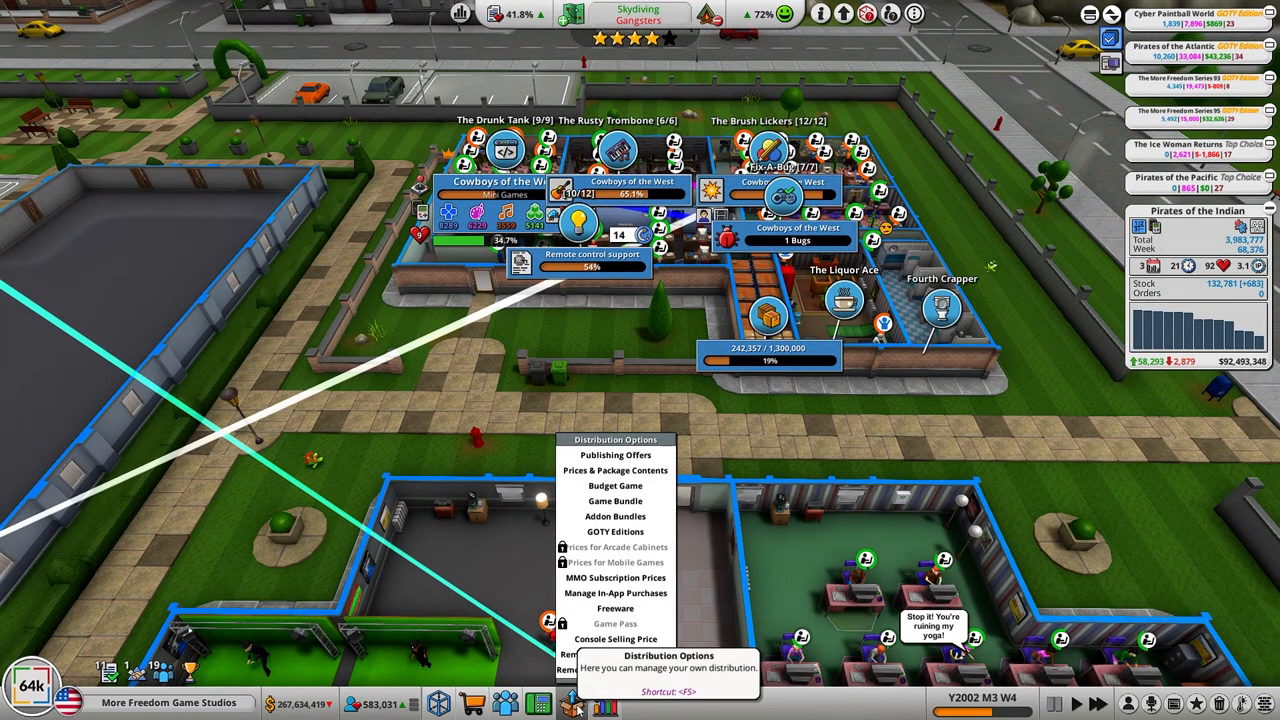
{"action": "left_click", "coordinate": [616, 576]}
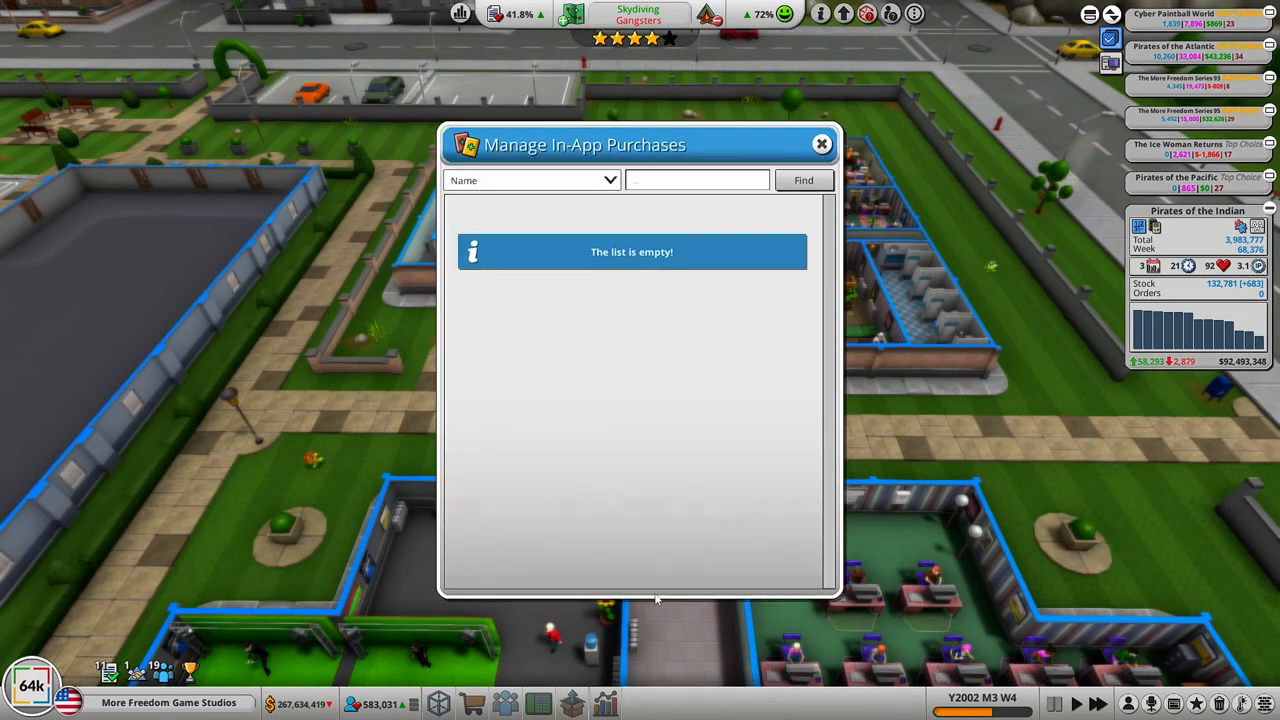
{"action": "left_click", "coordinate": [820, 144]}
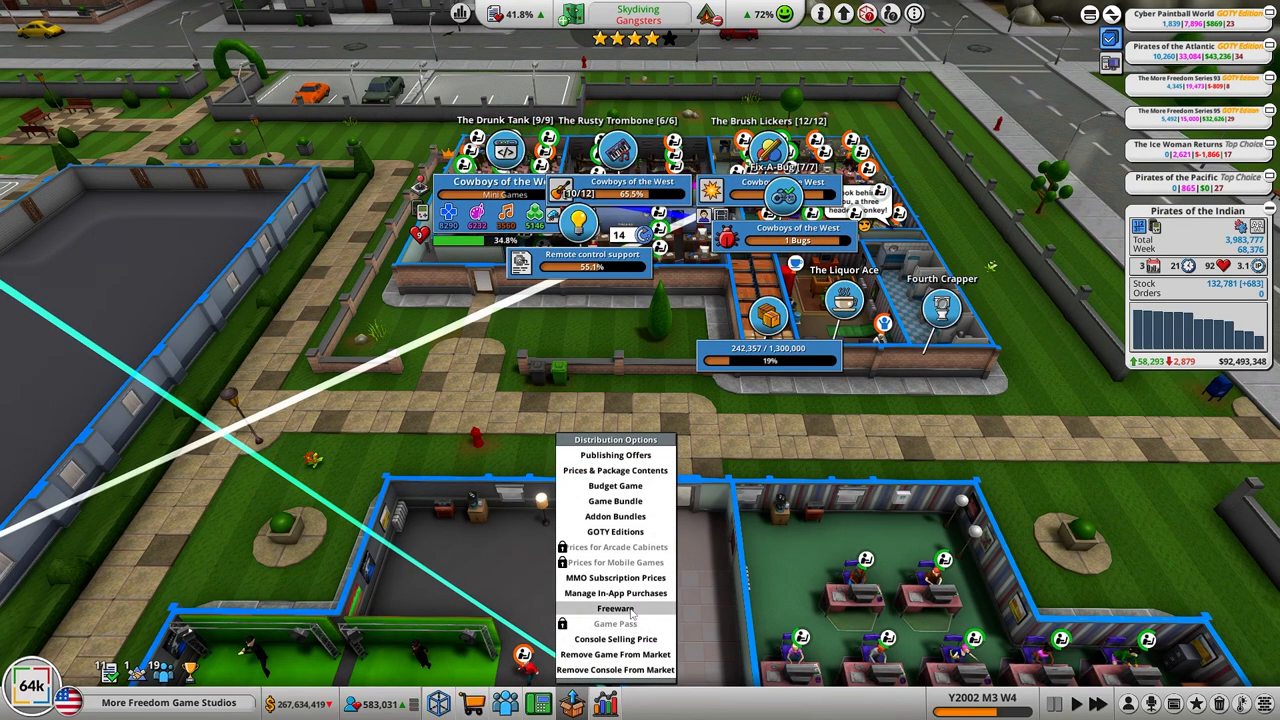
{"action": "left_click", "coordinate": [616, 608]}
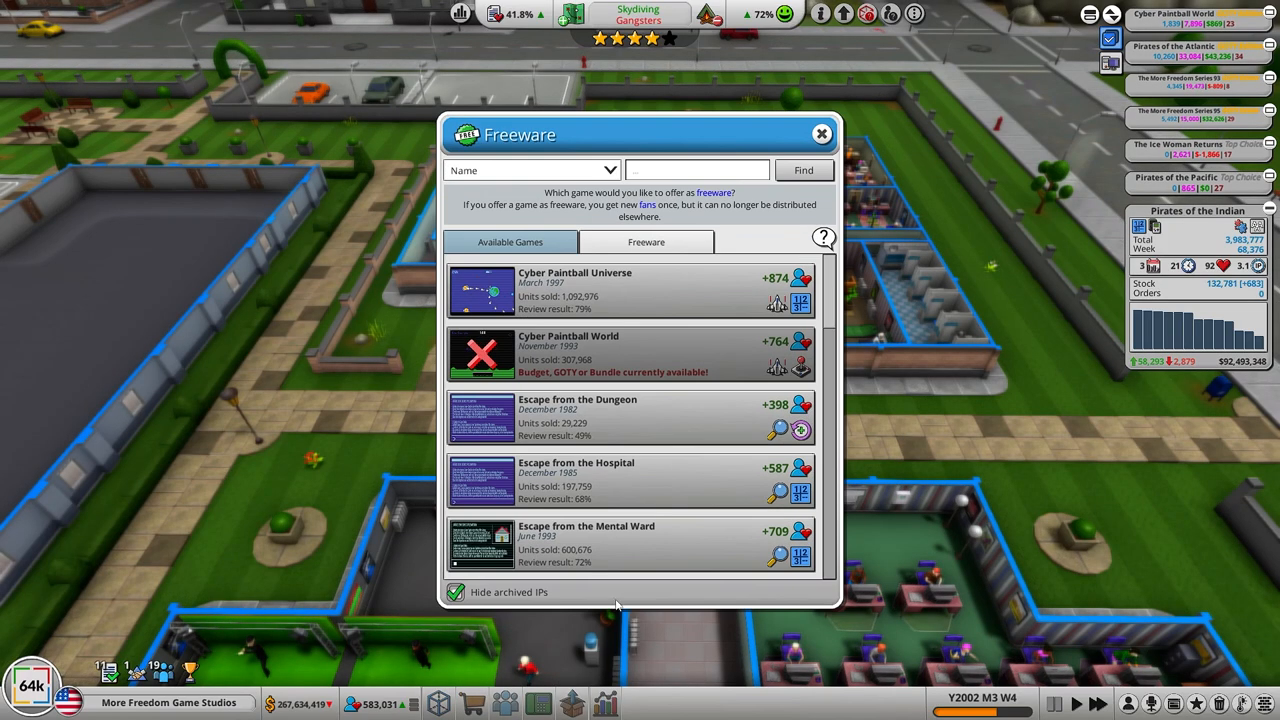
{"action": "left_click", "coordinate": [820, 132]}
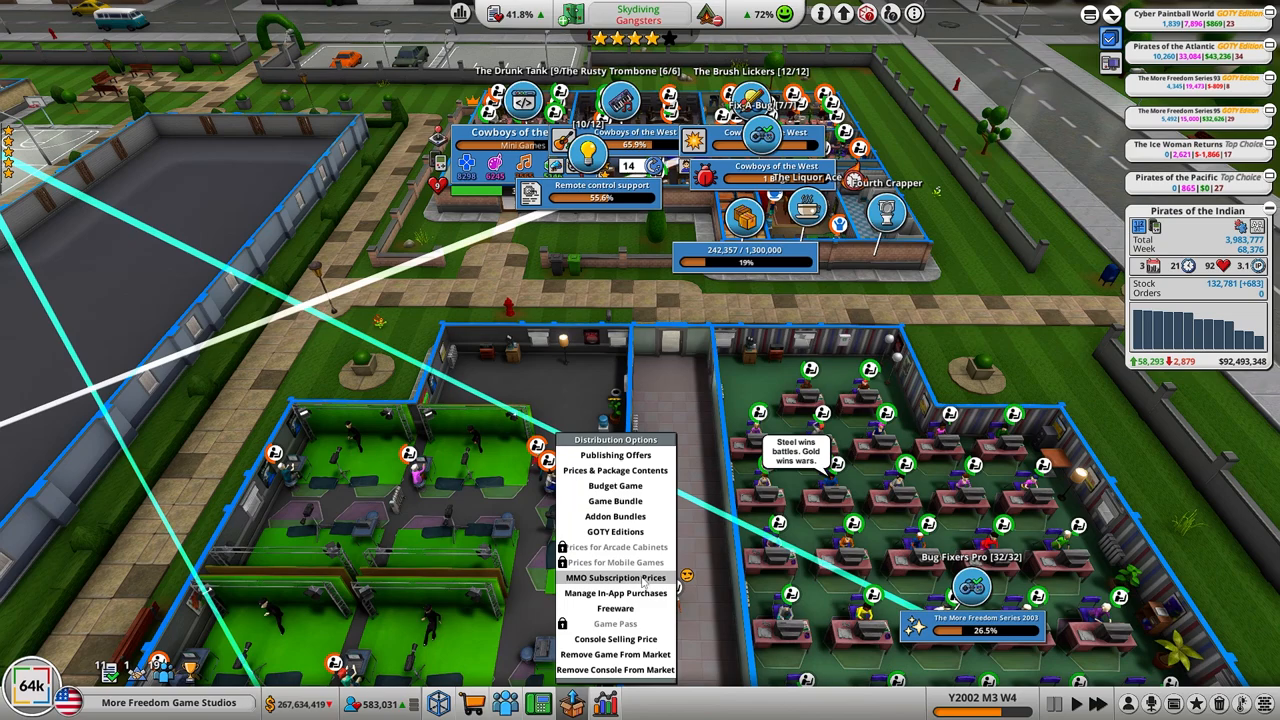
{"action": "mouse_move", "coordinate": [616, 470]}
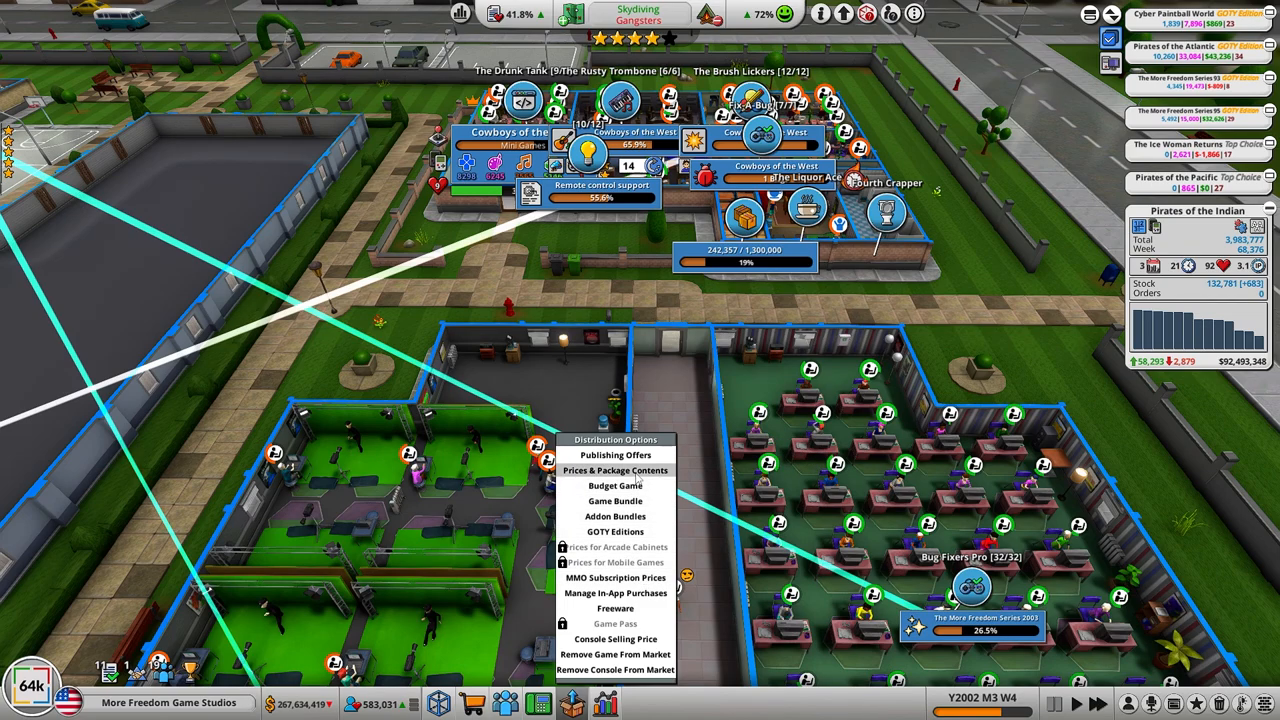
{"action": "left_click", "coordinate": [616, 470]}
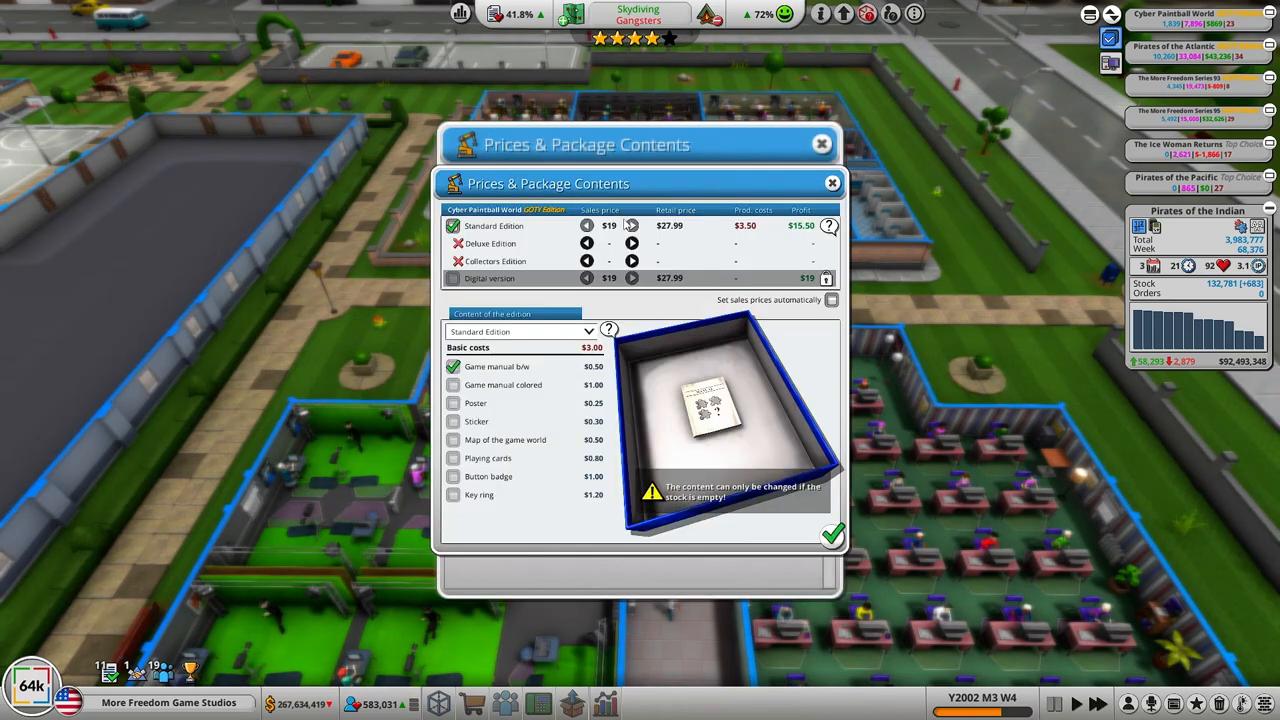
{"action": "left_click", "coordinate": [832, 182]}
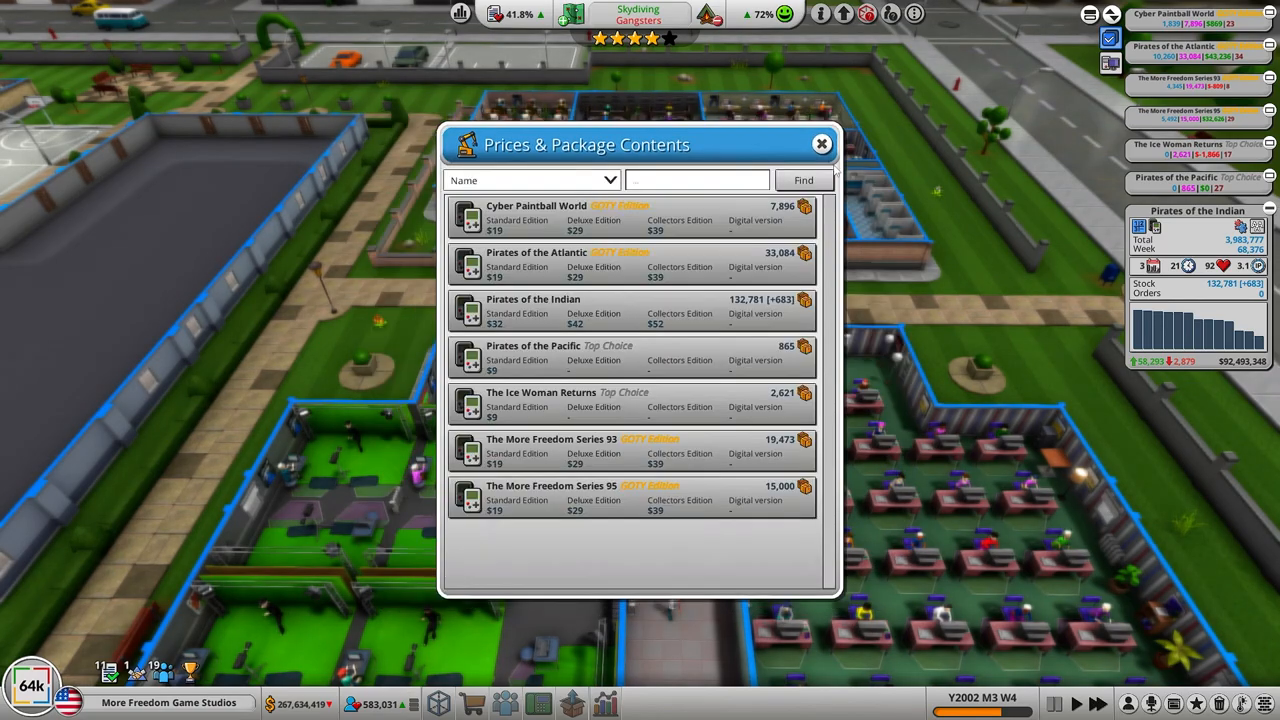
{"action": "left_click", "coordinate": [822, 144]}
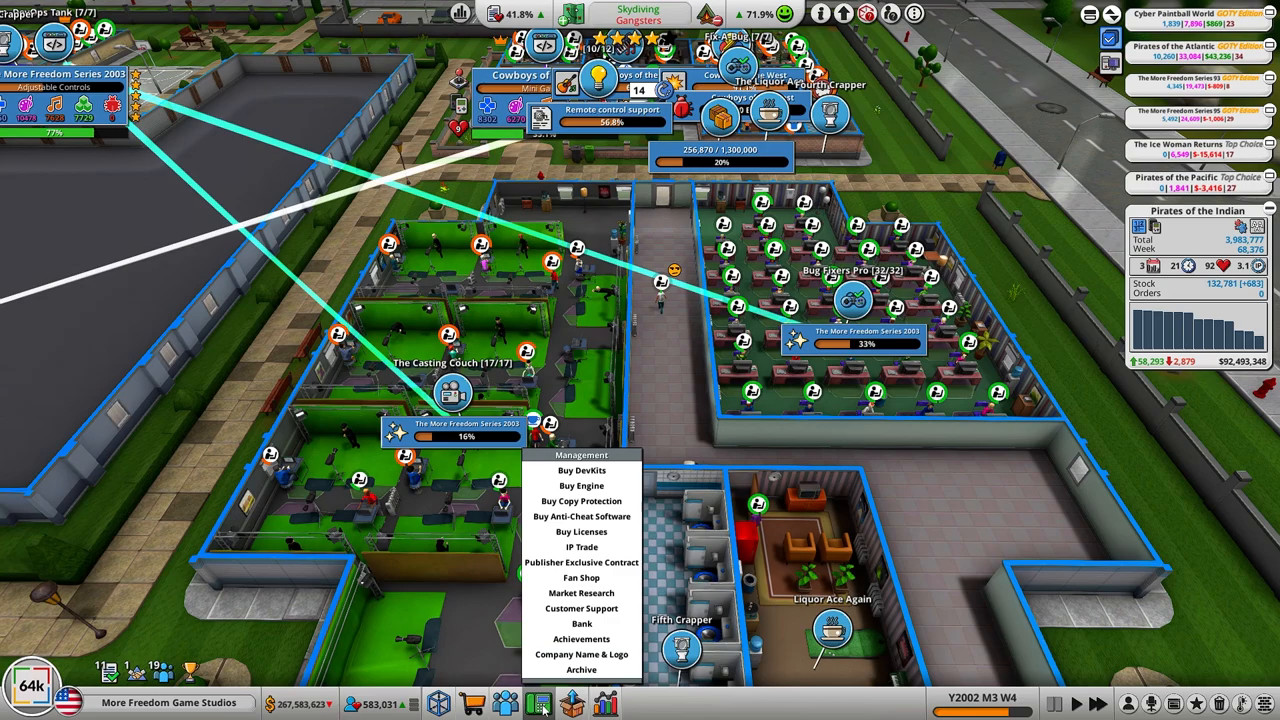
{"action": "mouse_move", "coordinate": [580, 456]}
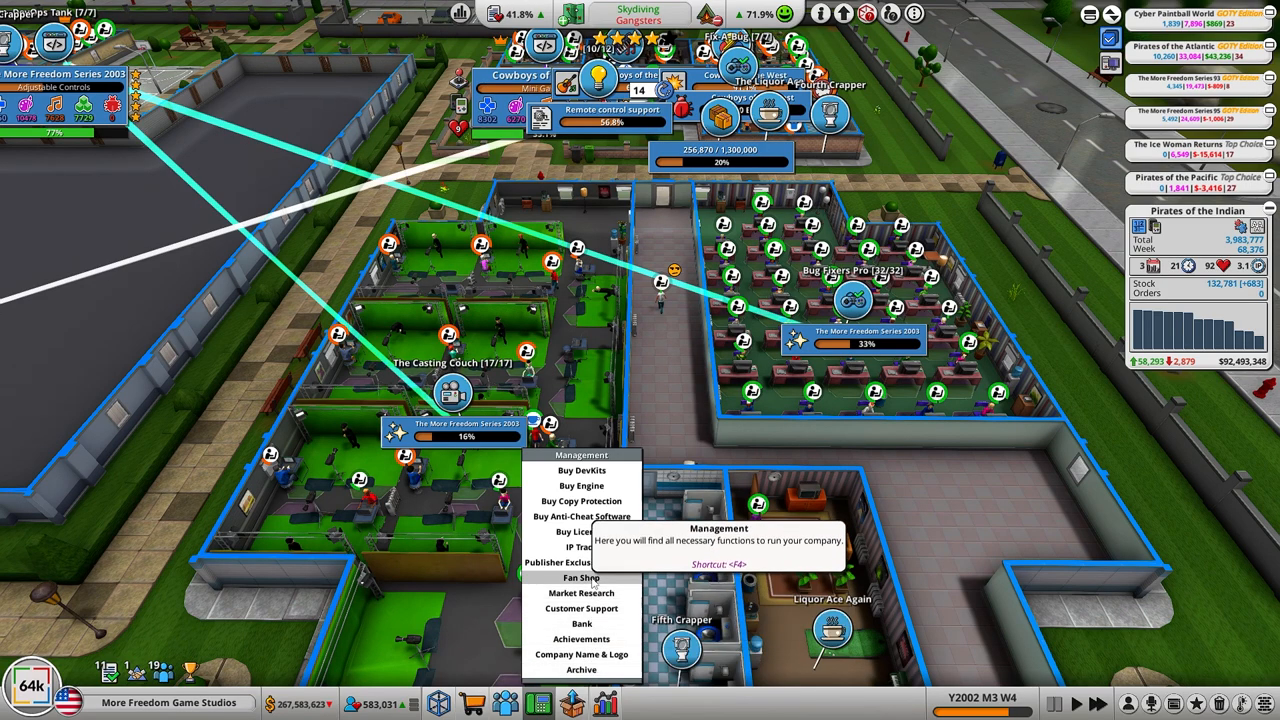
{"action": "left_click", "coordinate": [580, 578]}
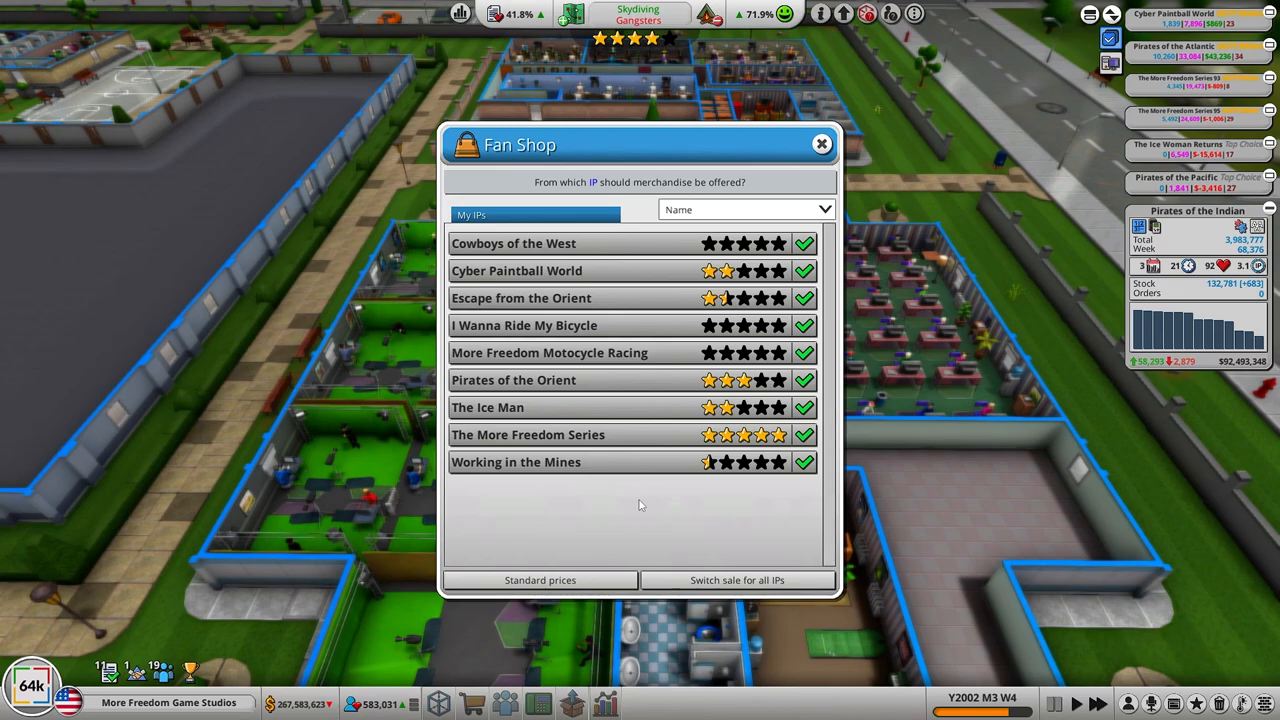
{"action": "left_click", "coordinate": [822, 144]}
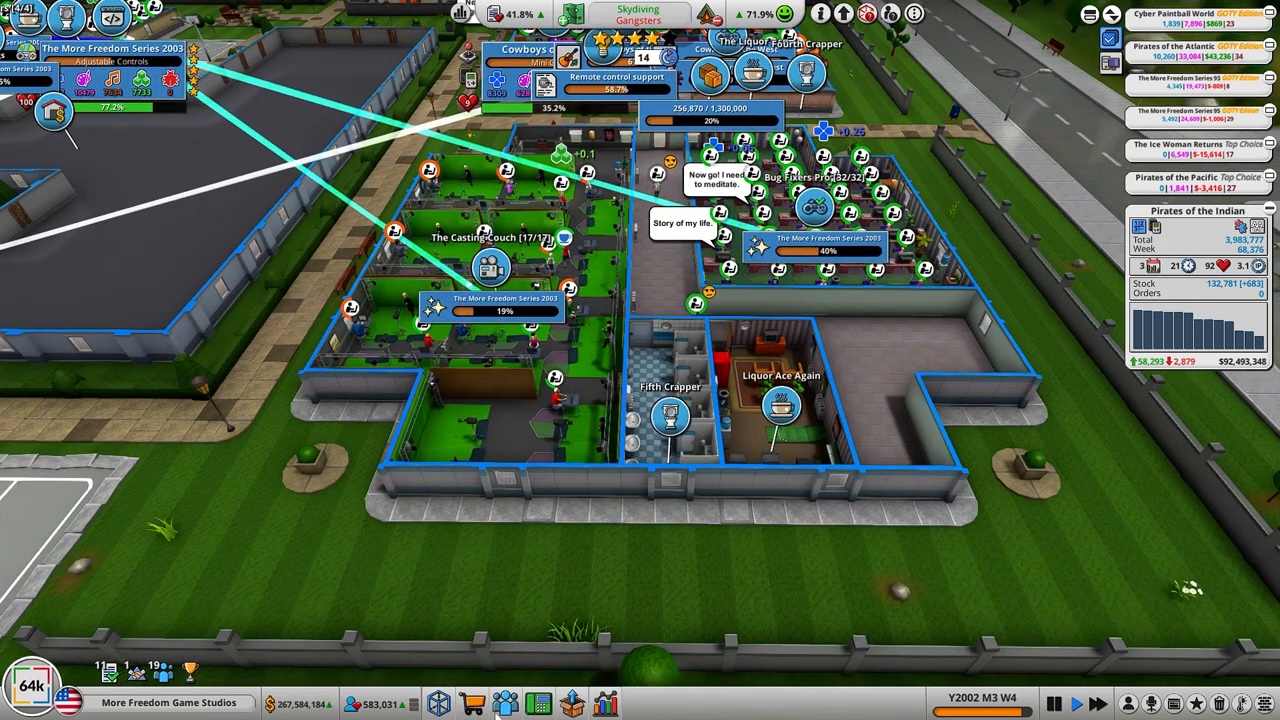
Step: Browse the Management, Employees and Build a Room menus, ending on Distribution Options
{"action": "left_click", "coordinate": [504, 704]}
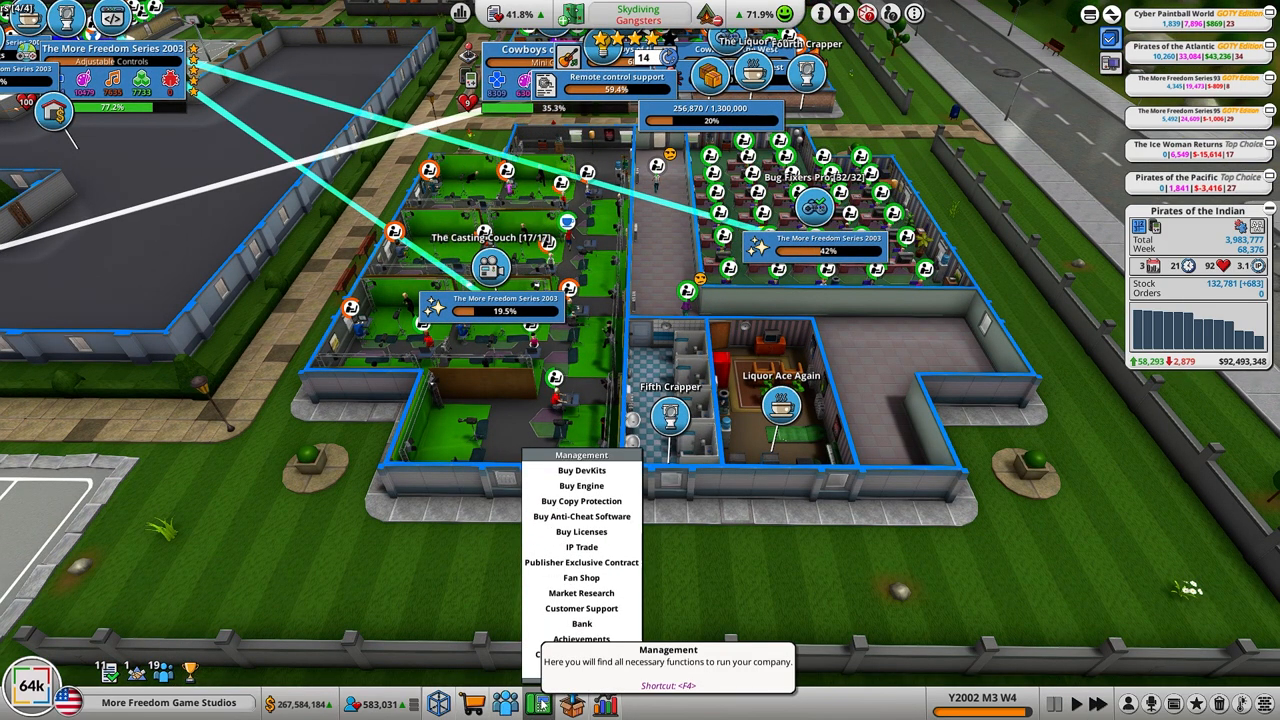
{"action": "left_click", "coordinate": [538, 704]}
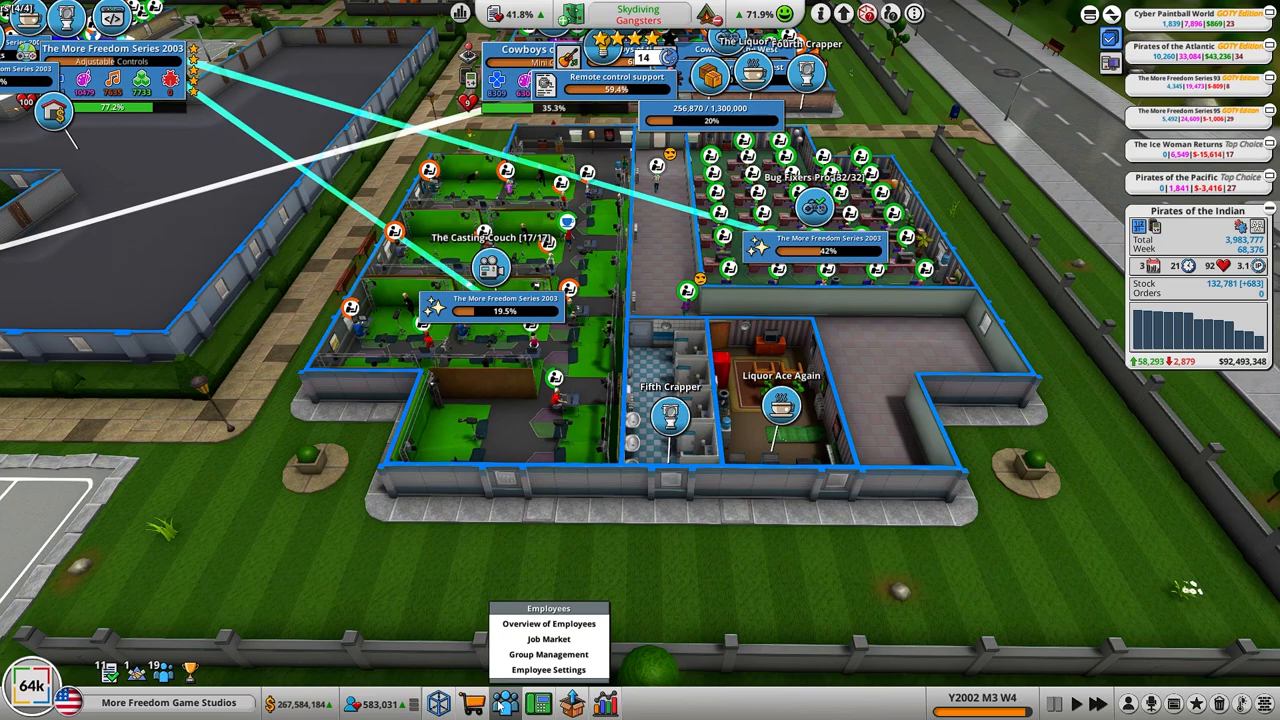
{"action": "mouse_move", "coordinate": [500, 706]}
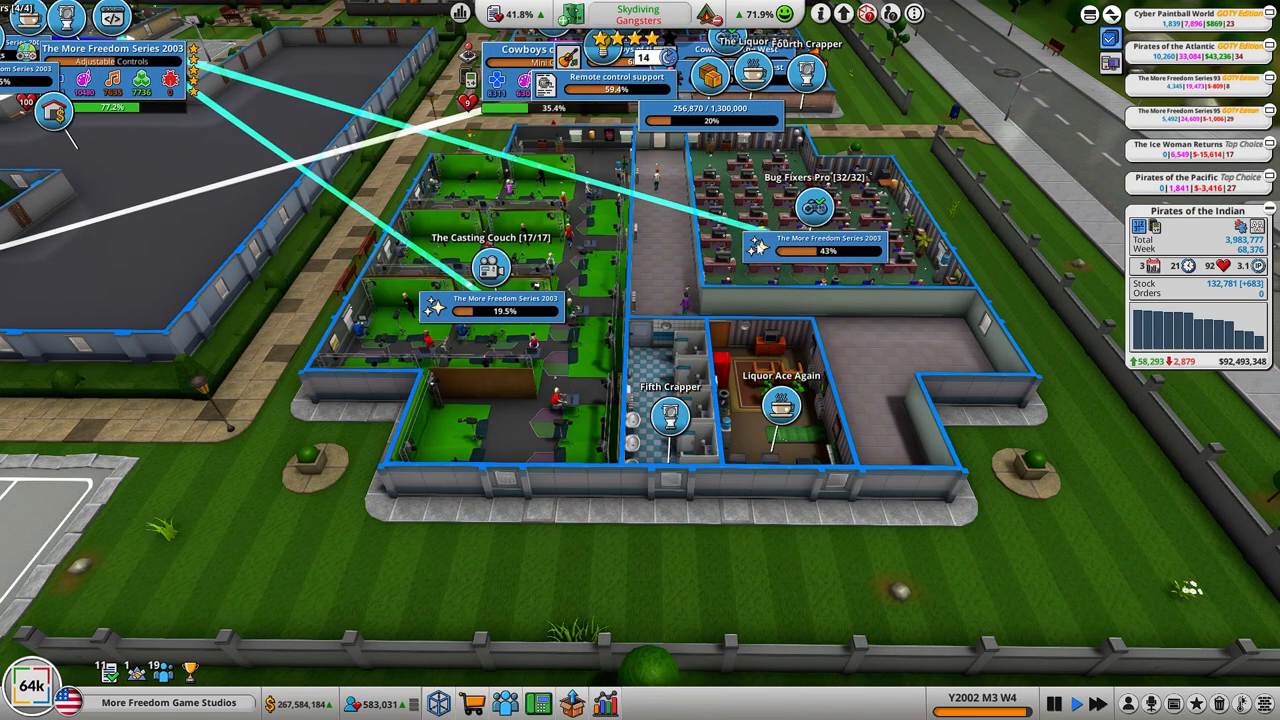
{"action": "left_click", "coordinate": [540, 704]}
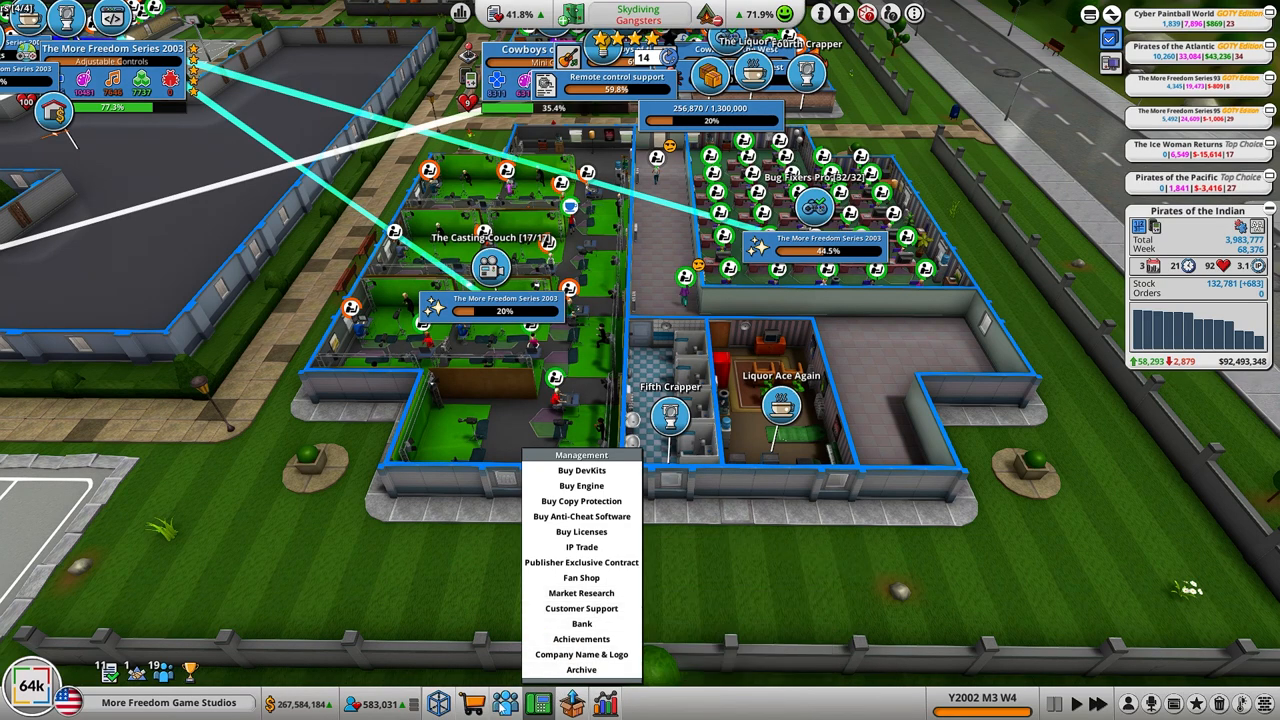
{"action": "left_click", "coordinate": [504, 704]}
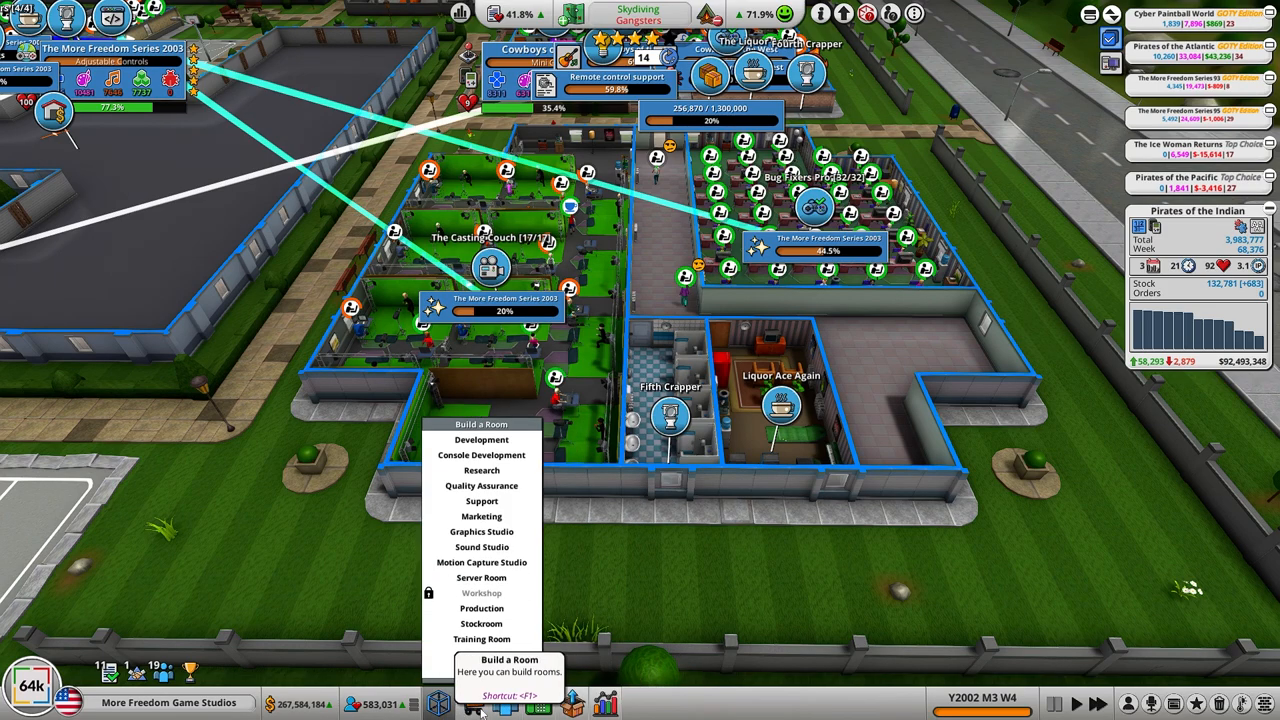
{"action": "left_click", "coordinate": [572, 702]}
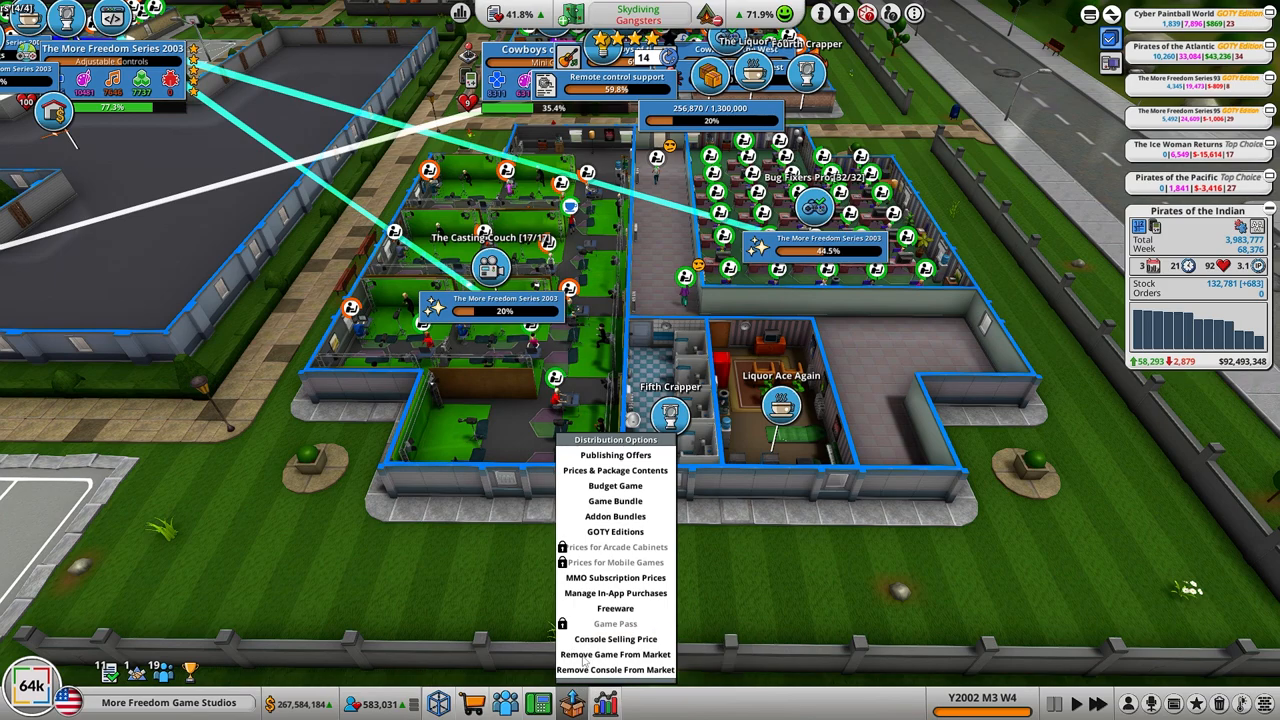
Step: Review the Rabbit Quest publishing offer and close the offers window
{"action": "left_click", "coordinate": [616, 456]}
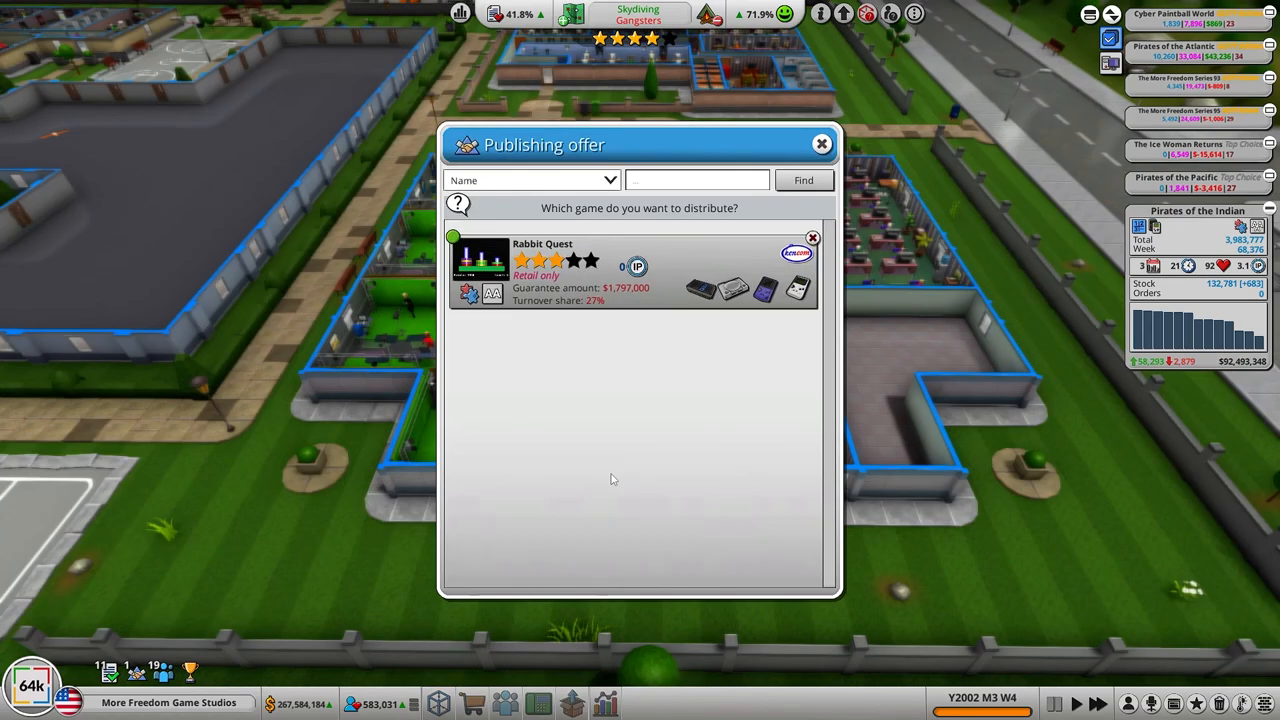
{"action": "mouse_move", "coordinate": [742, 454]}
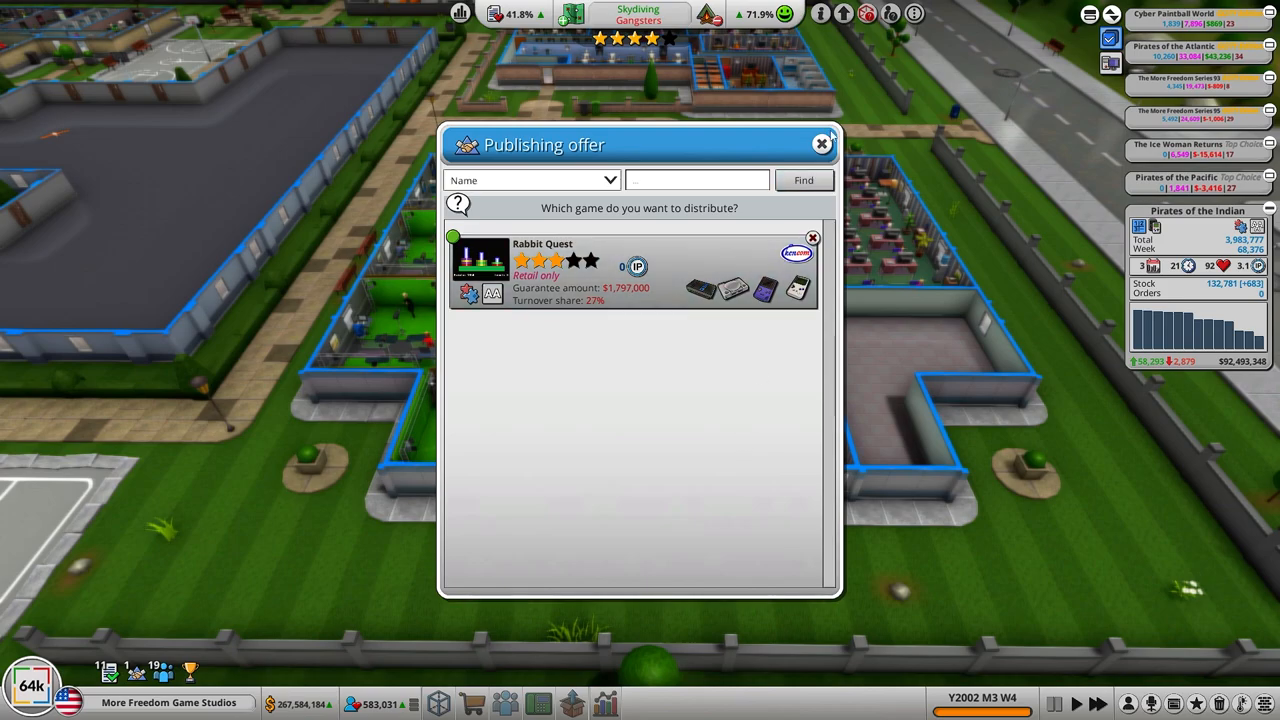
{"action": "left_click", "coordinate": [822, 144]}
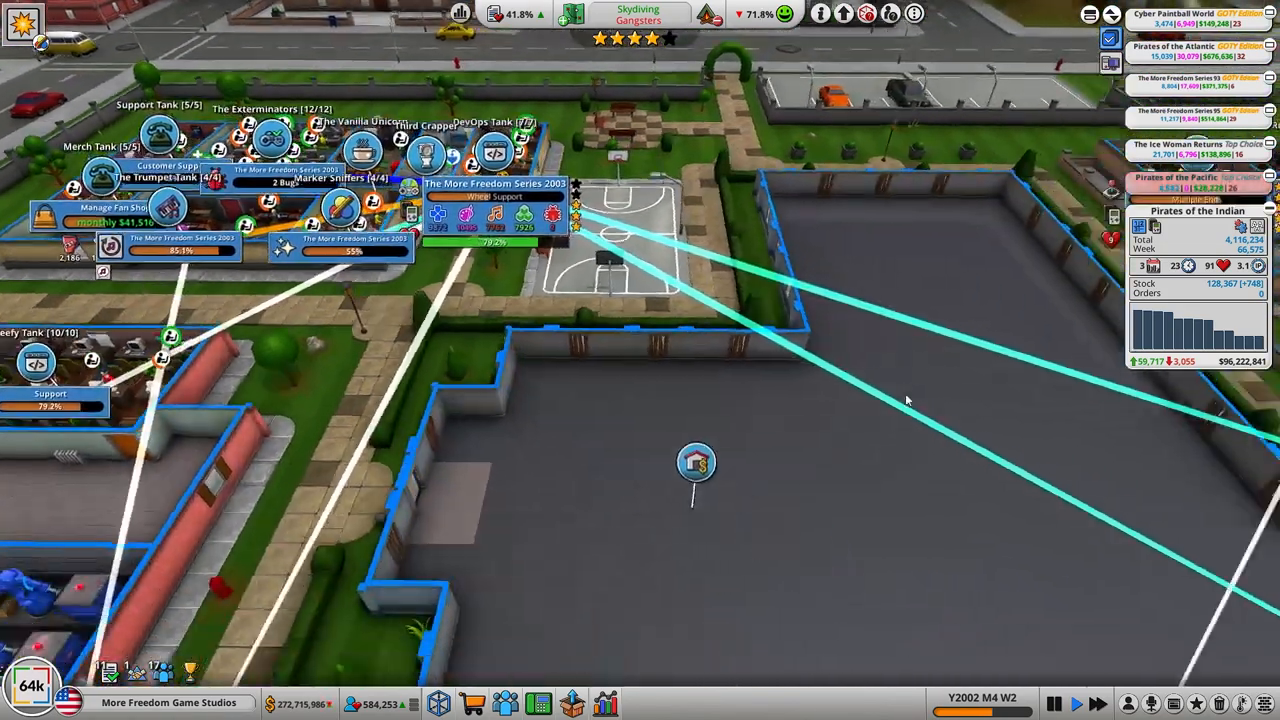
Step: Buy the vacant building lot and confirm the purchase
{"action": "left_click", "coordinate": [696, 462]}
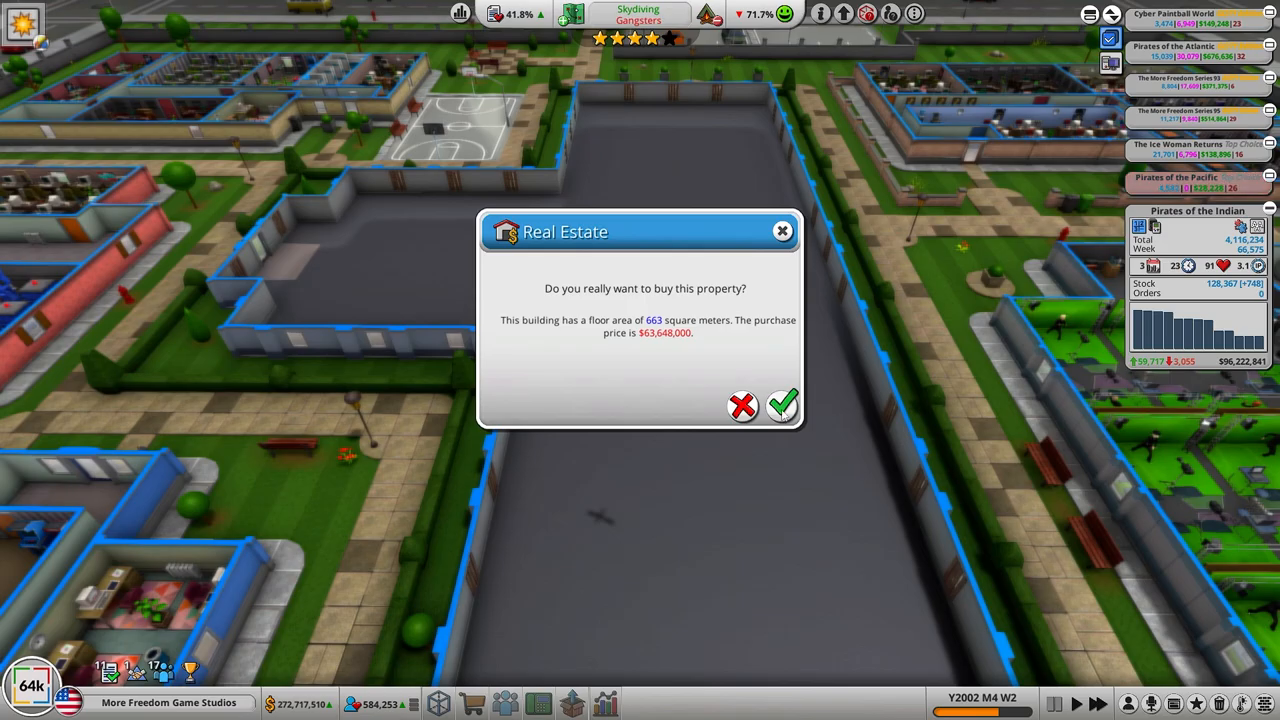
{"action": "left_click", "coordinate": [784, 406]}
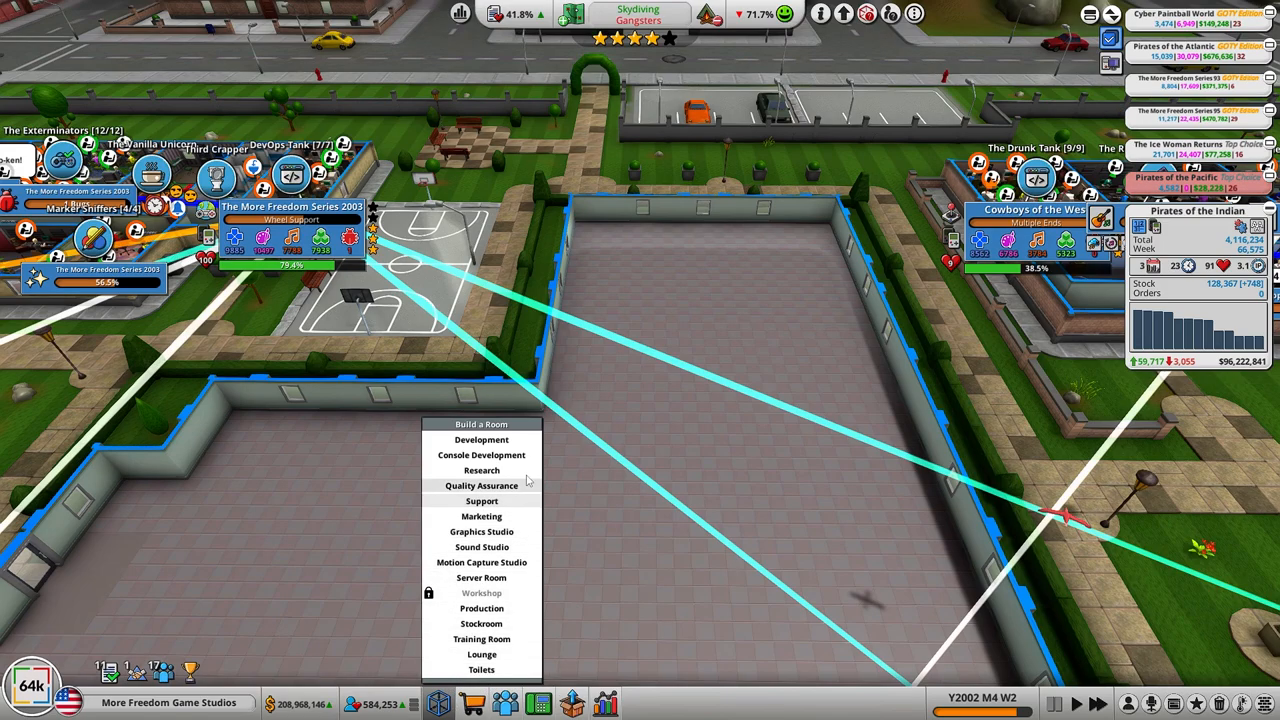
Step: Lay out a 169 square meter Console Development room on the new lot and accept it
{"action": "left_click", "coordinate": [480, 456]}
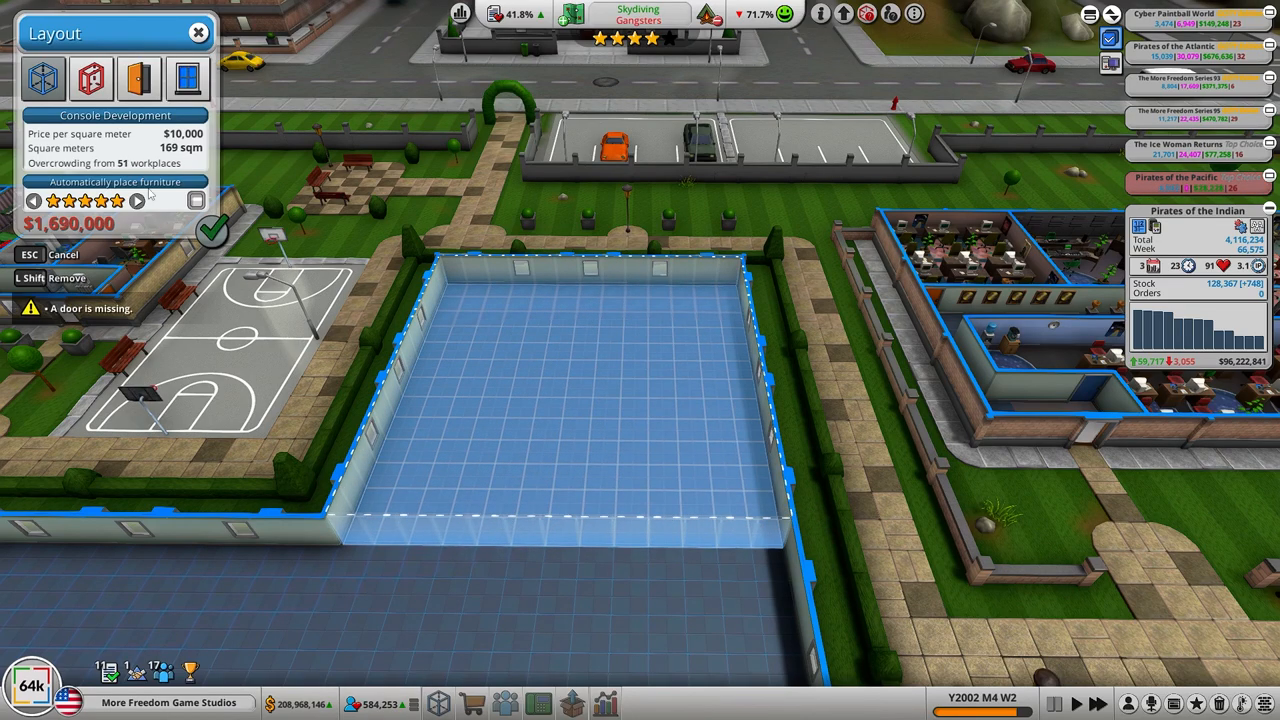
{"action": "left_click", "coordinate": [372, 530]}
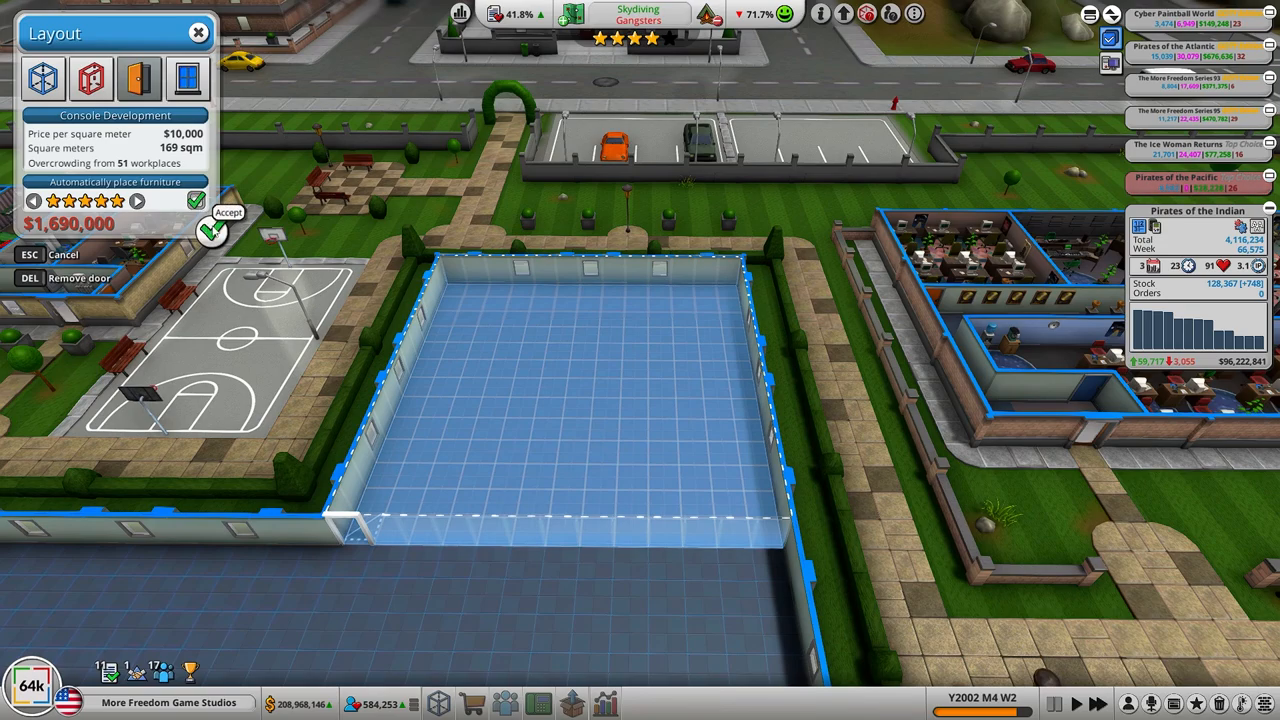
{"action": "left_click", "coordinate": [210, 230]}
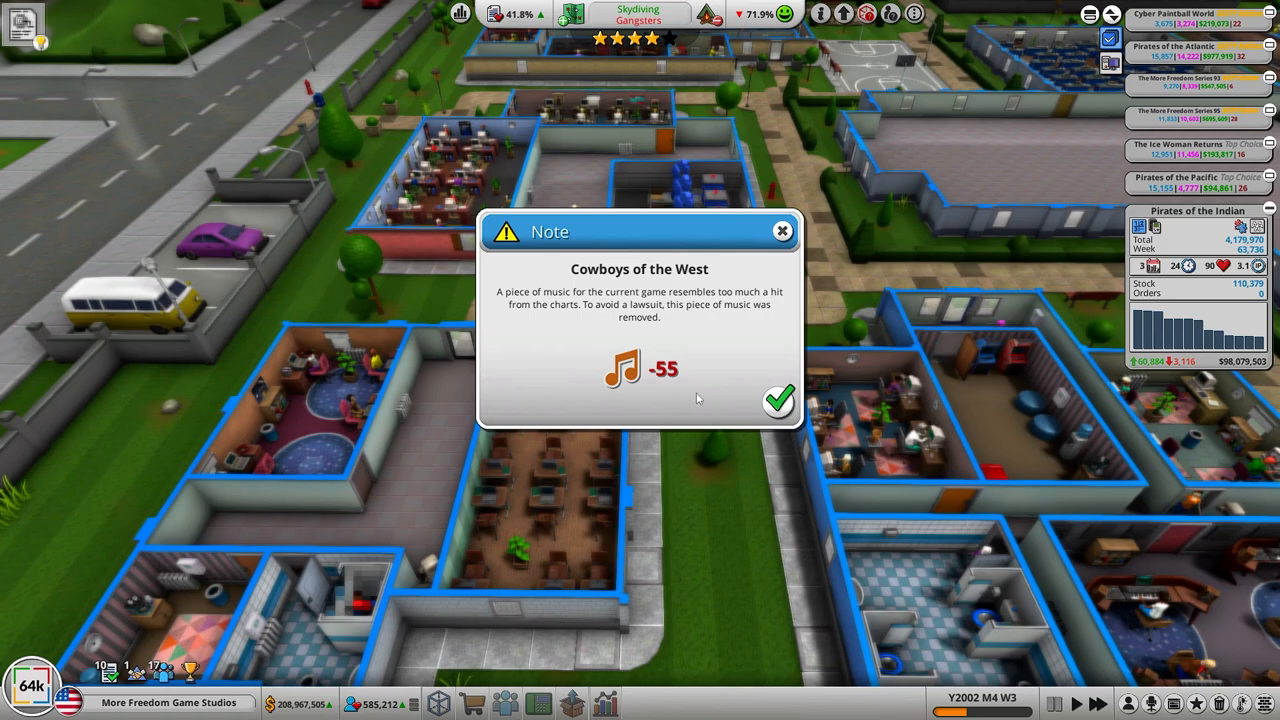
{"action": "mouse_move", "coordinate": [780, 402]}
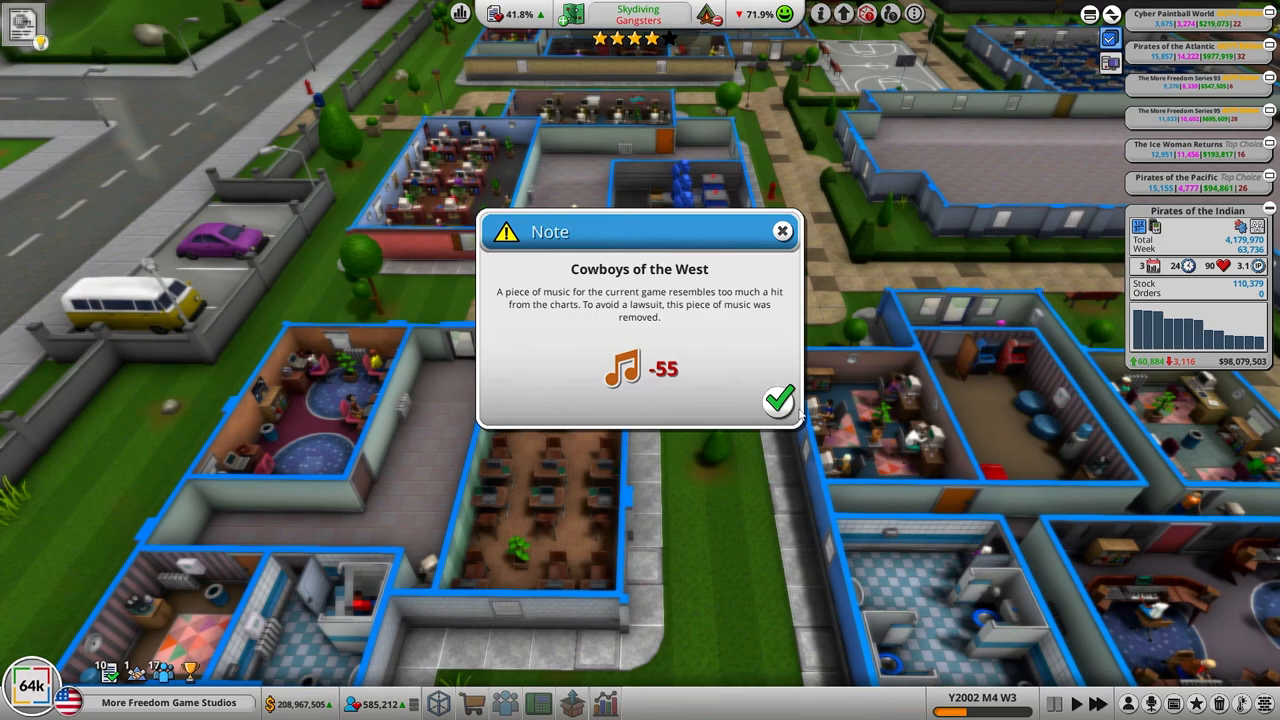
Step: Dismiss the music-removal note and bring up The Think Tank's hardware research list
{"action": "left_click", "coordinate": [778, 400]}
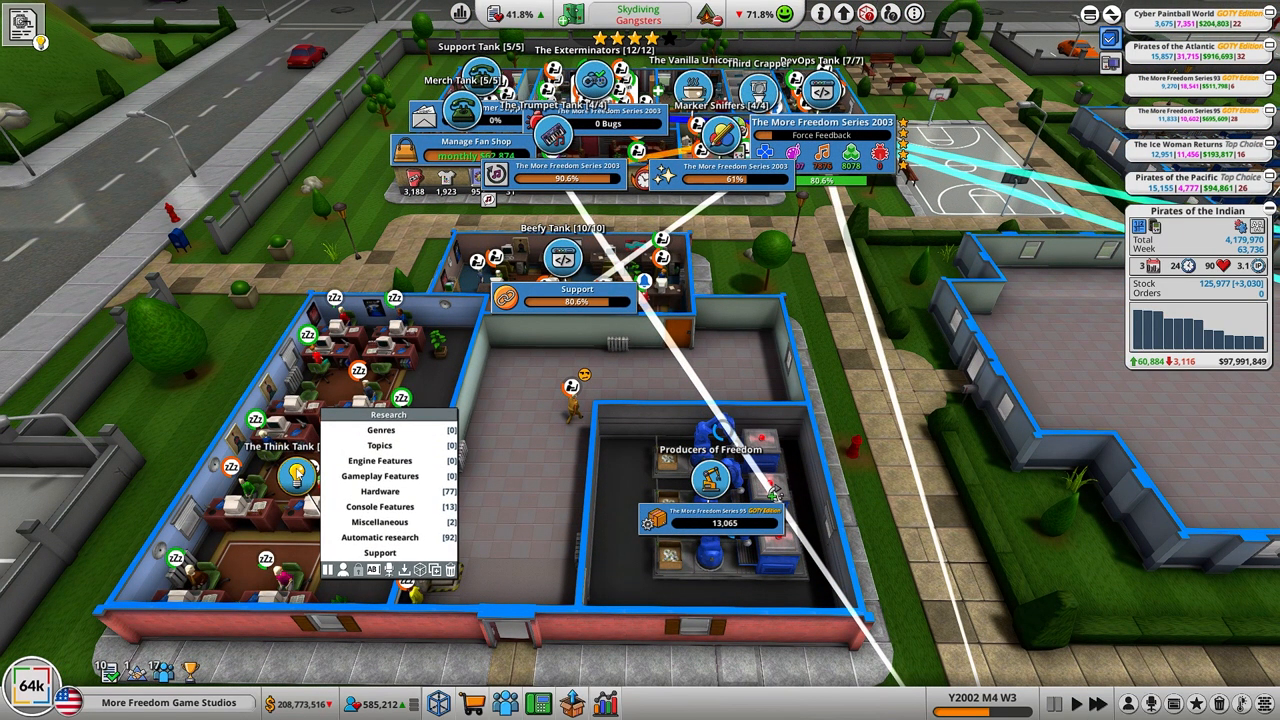
{"action": "mouse_move", "coordinate": [380, 506]}
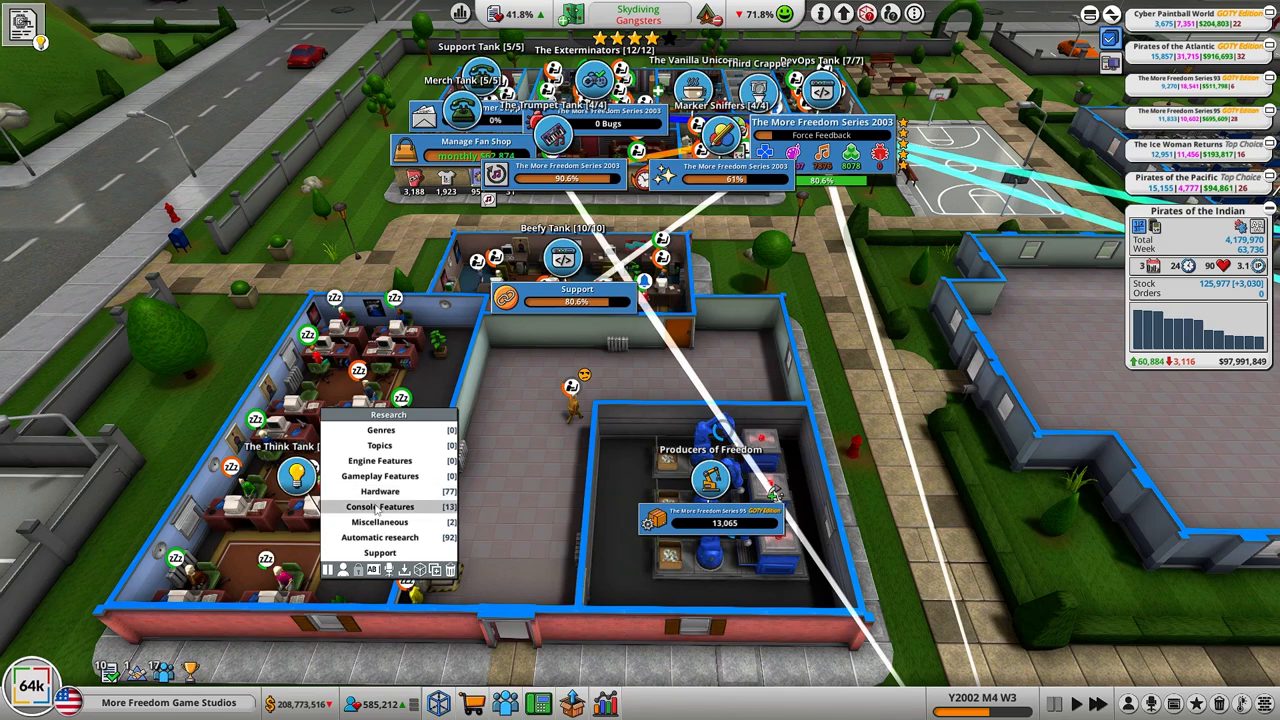
{"action": "left_click", "coordinate": [380, 492]}
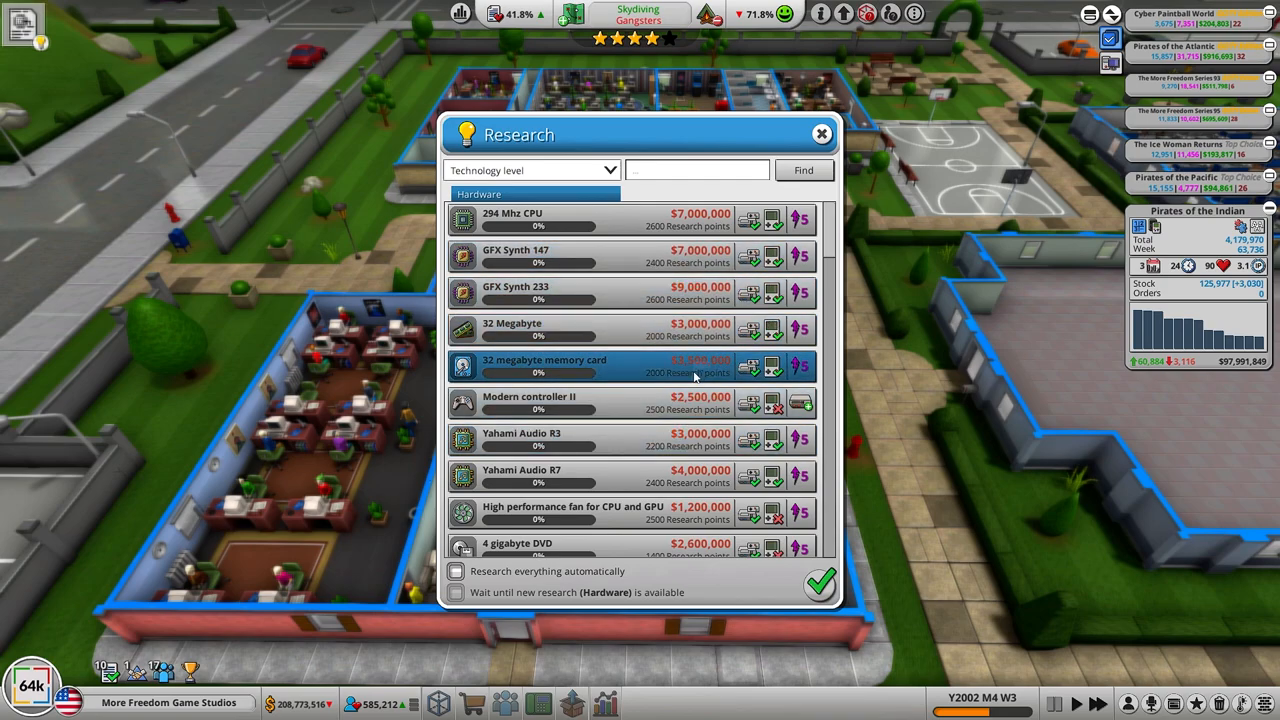
{"action": "mouse_move", "coordinate": [540, 292]}
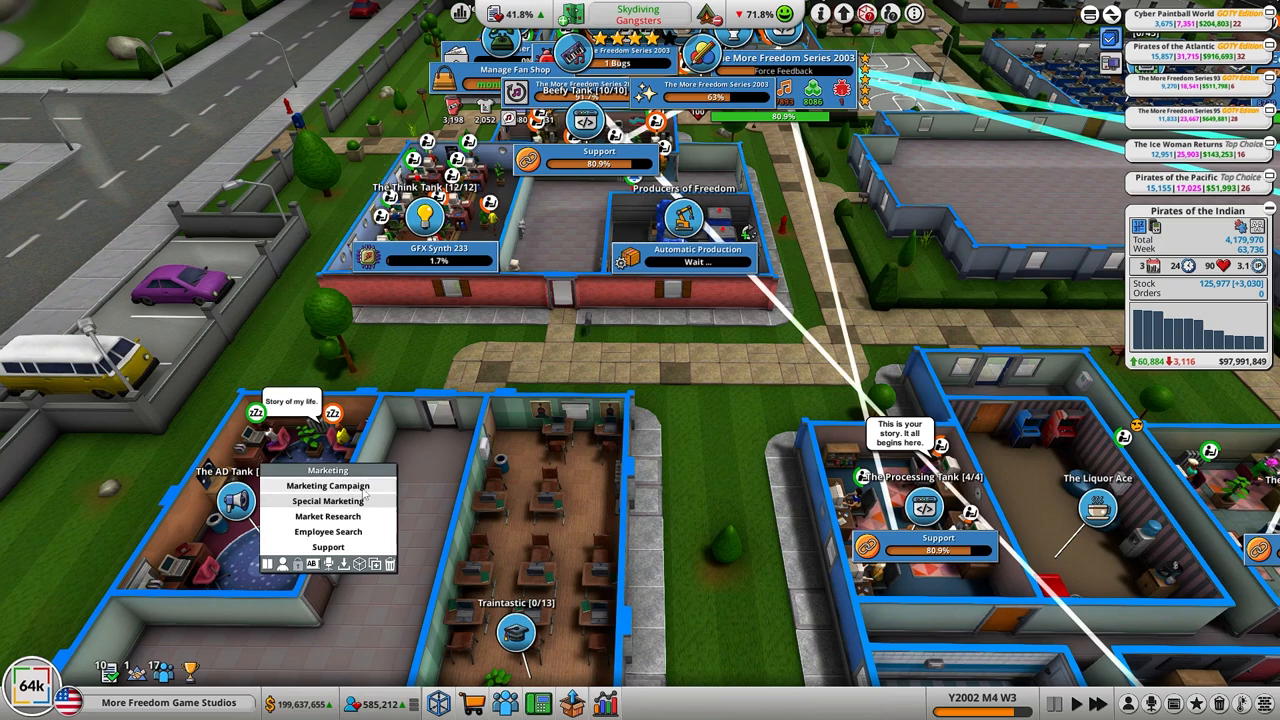
{"action": "left_click", "coordinate": [328, 486]}
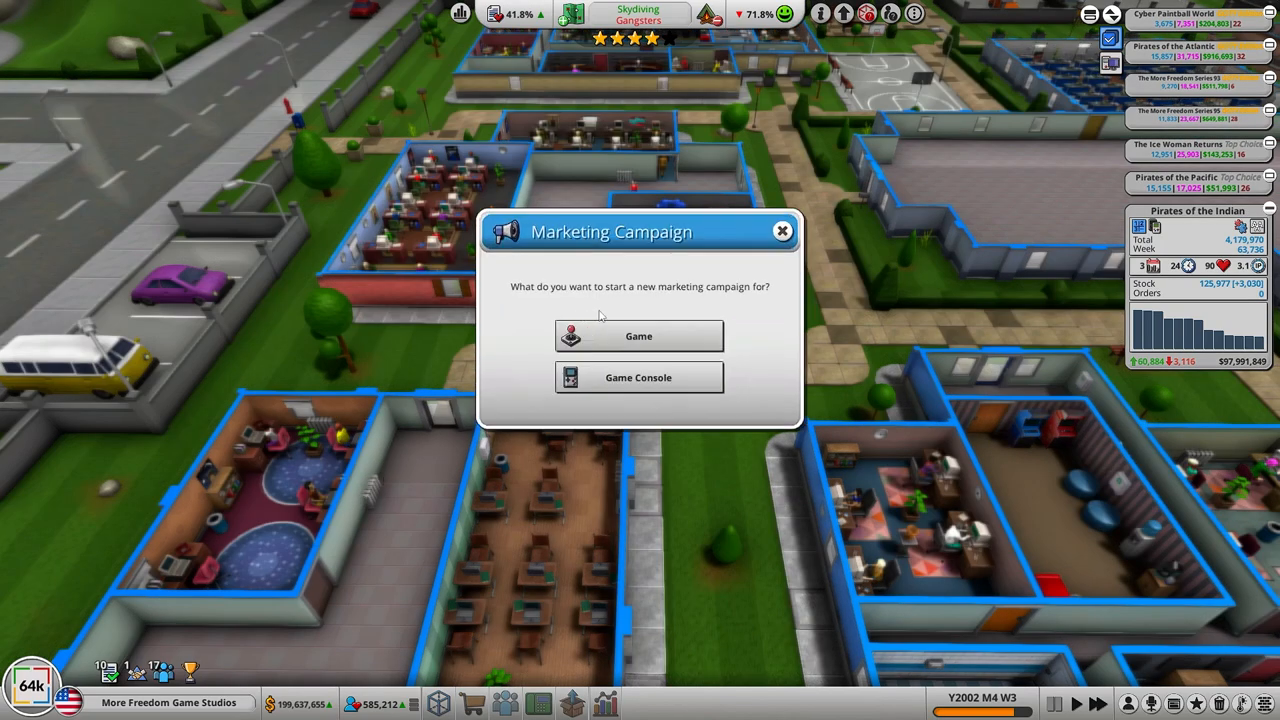
{"action": "left_click", "coordinate": [640, 336]}
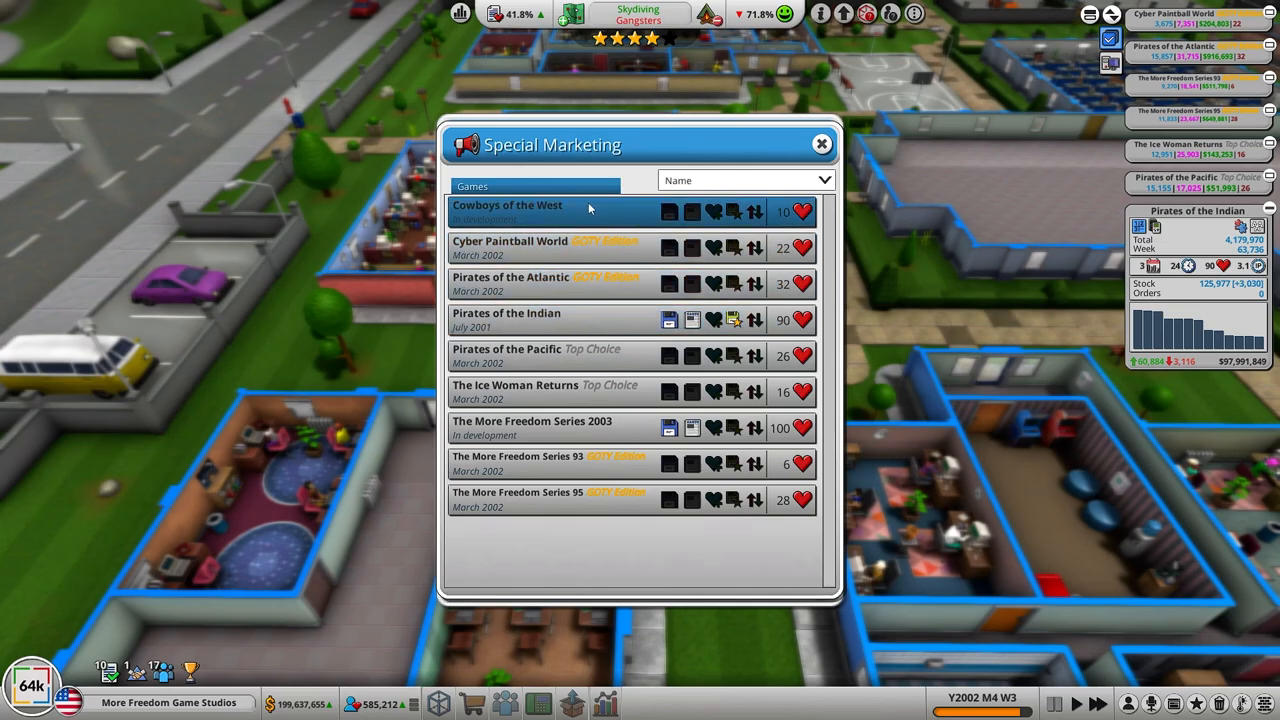
{"action": "left_click", "coordinate": [508, 210]}
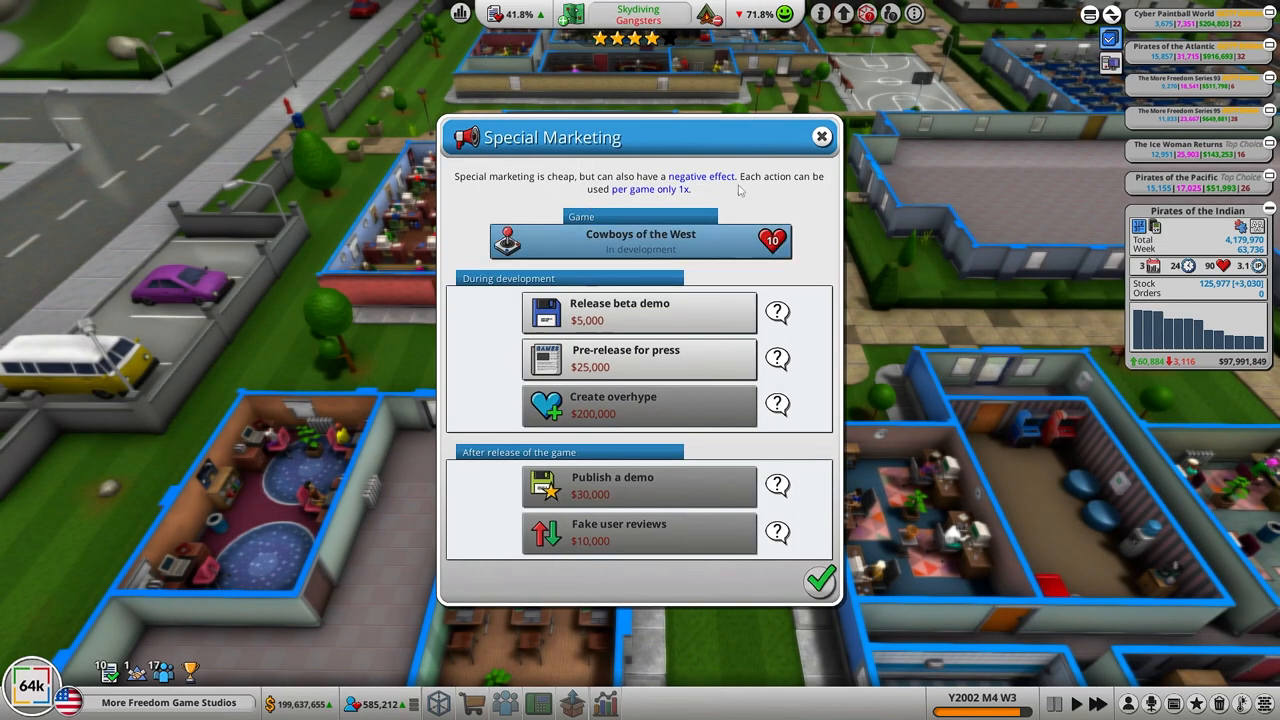
{"action": "left_click", "coordinate": [820, 136]}
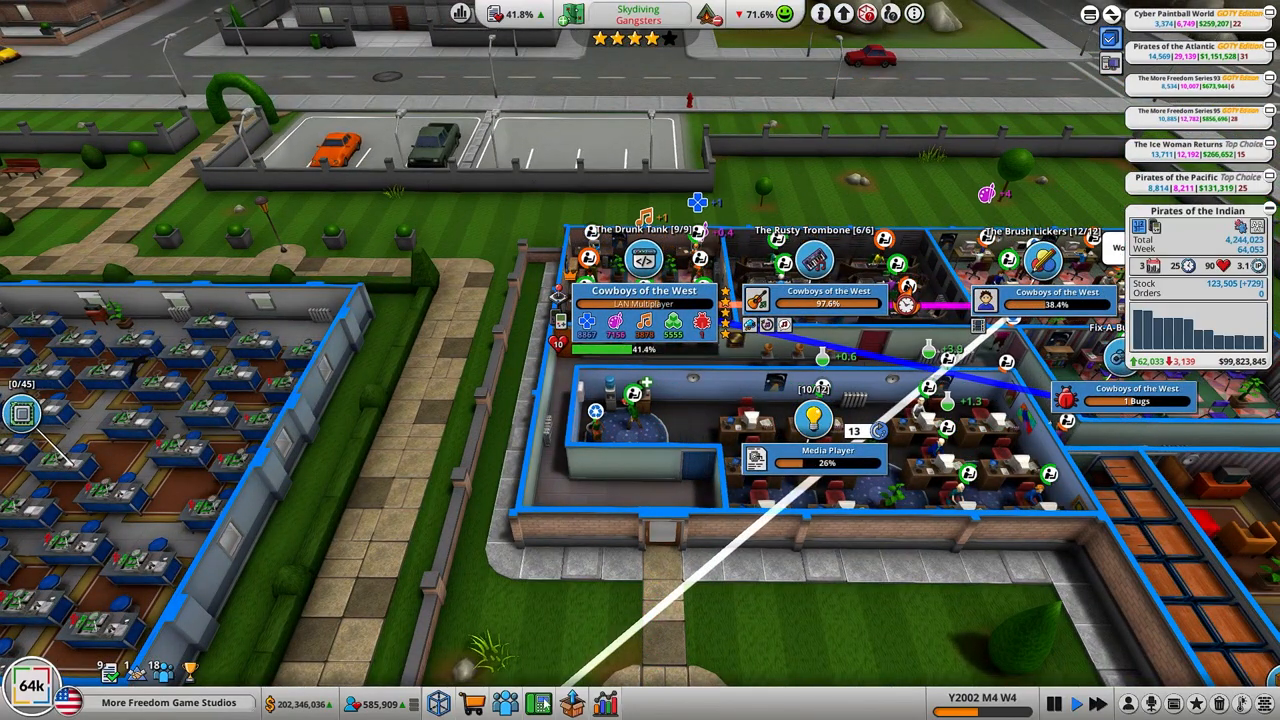
Step: Glance at the job market, then rename the research room to 'Also Thinkers'
{"action": "left_click", "coordinate": [504, 702]}
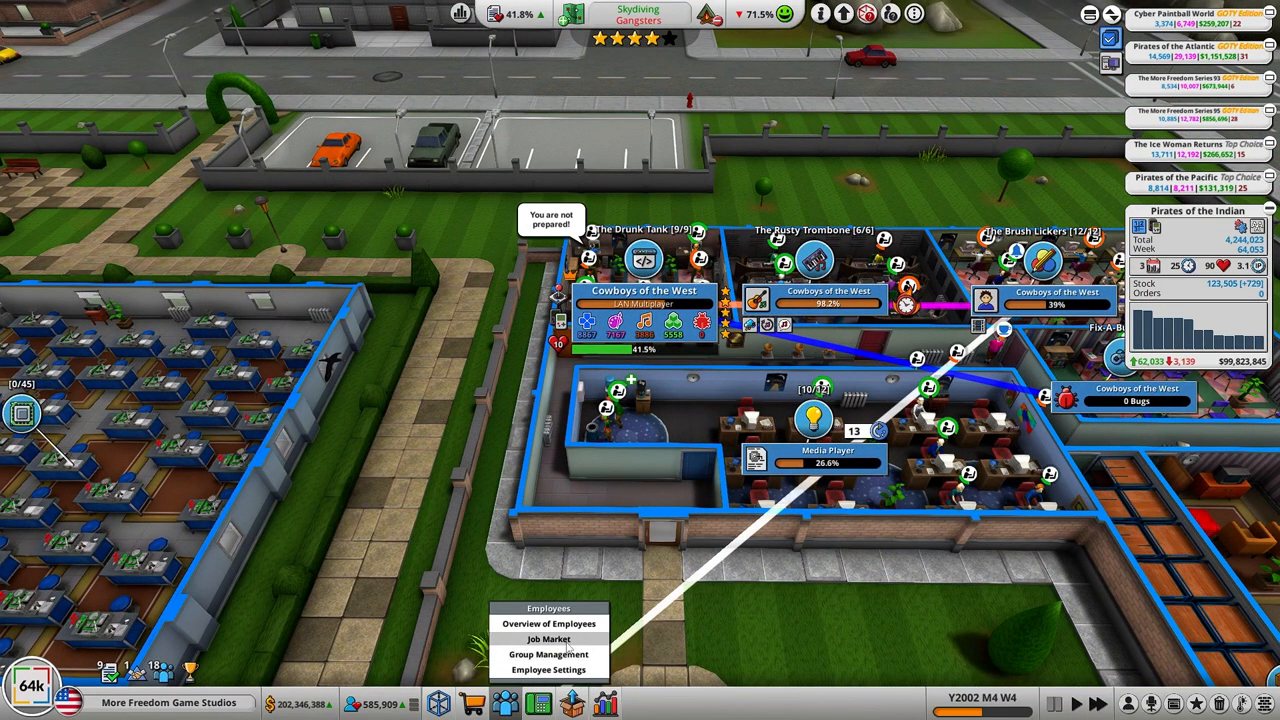
{"action": "left_click", "coordinate": [548, 640]}
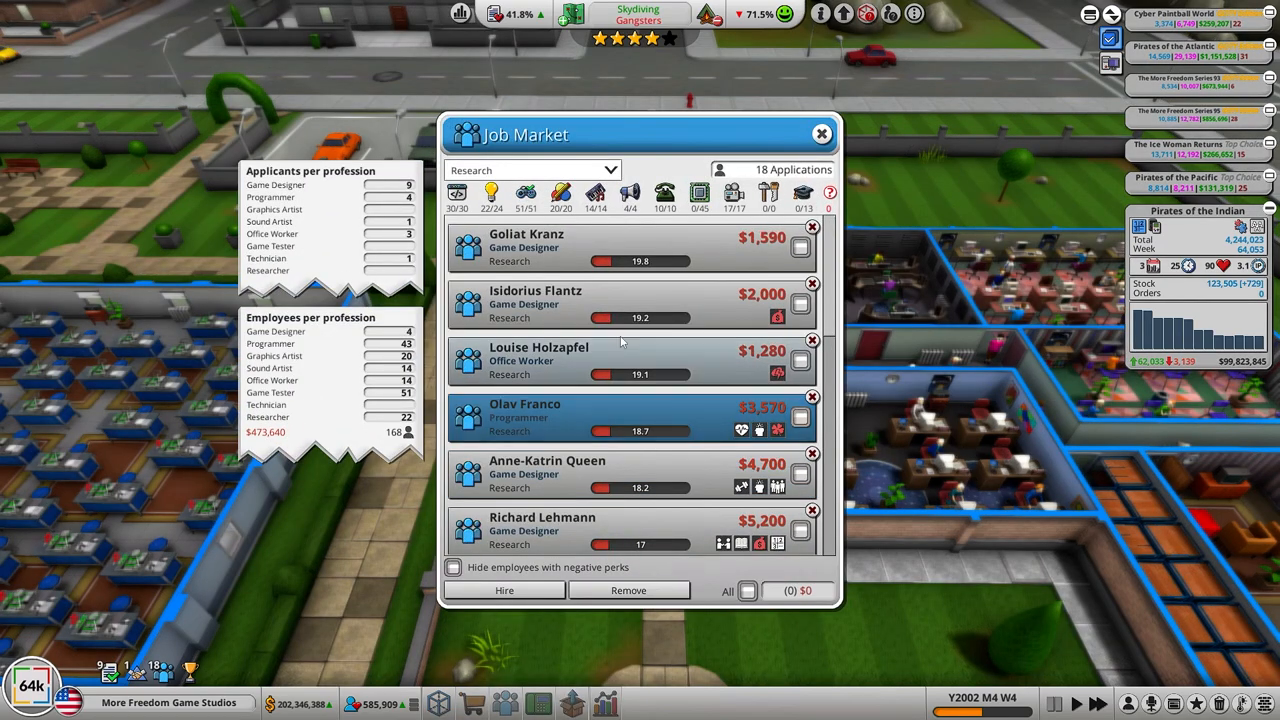
{"action": "left_click", "coordinate": [820, 134]}
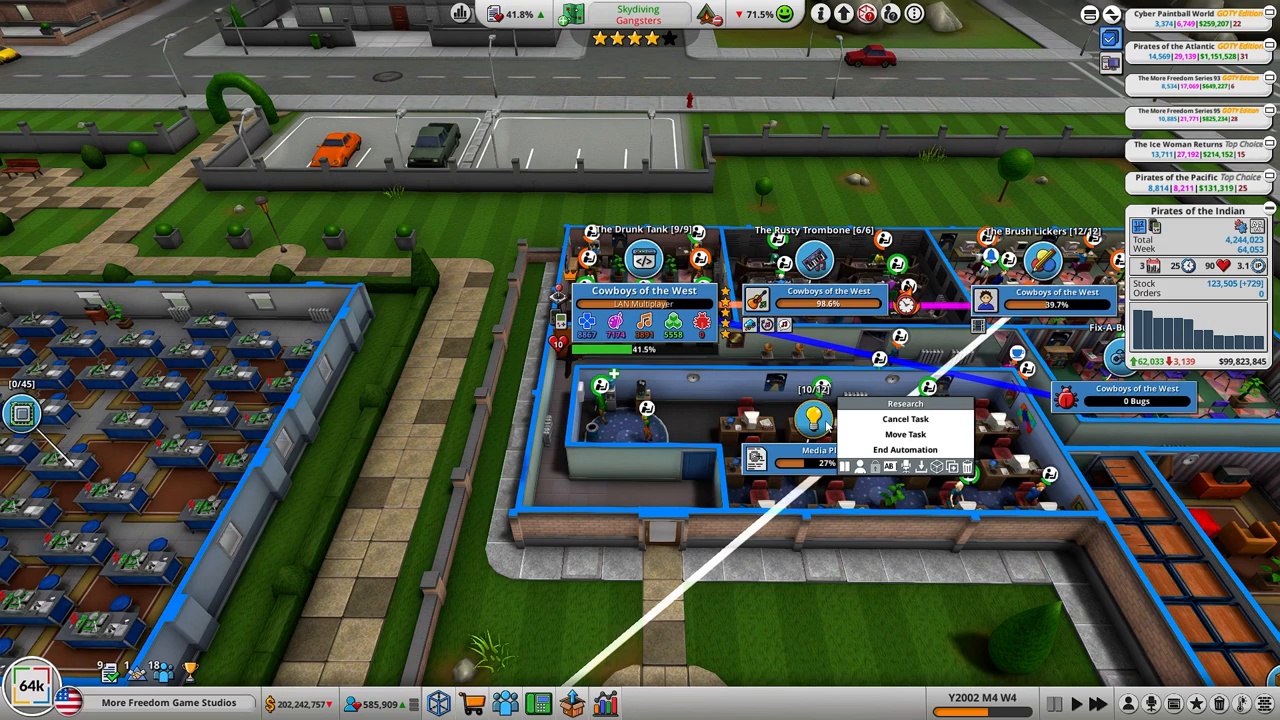
{"action": "mouse_move", "coordinate": [890, 468]}
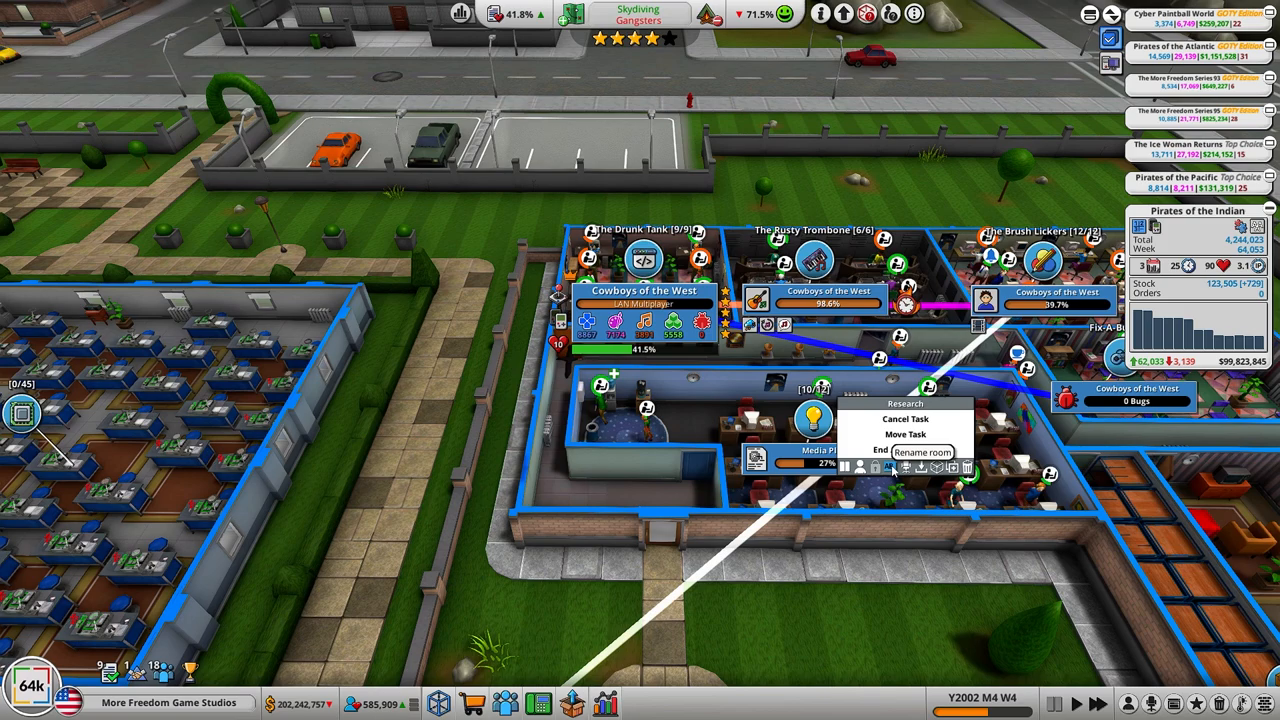
{"action": "left_click", "coordinate": [920, 452]}
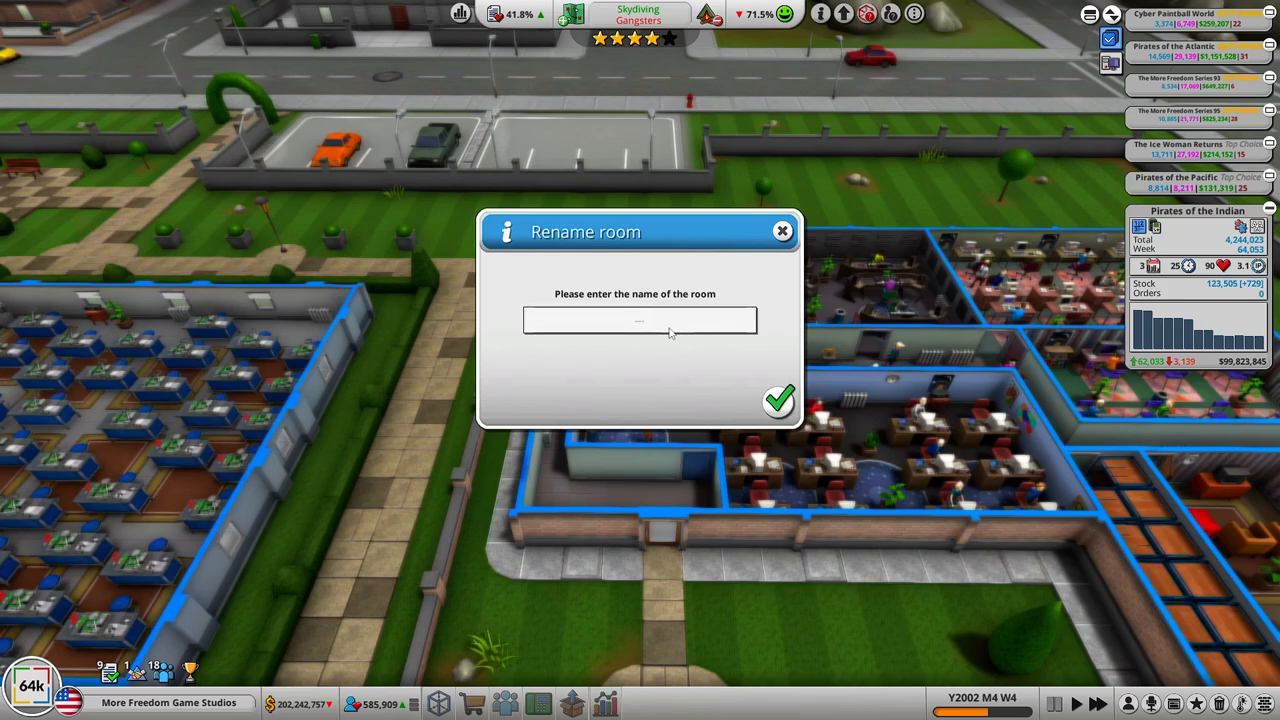
{"action": "type", "text": "Also THi"}
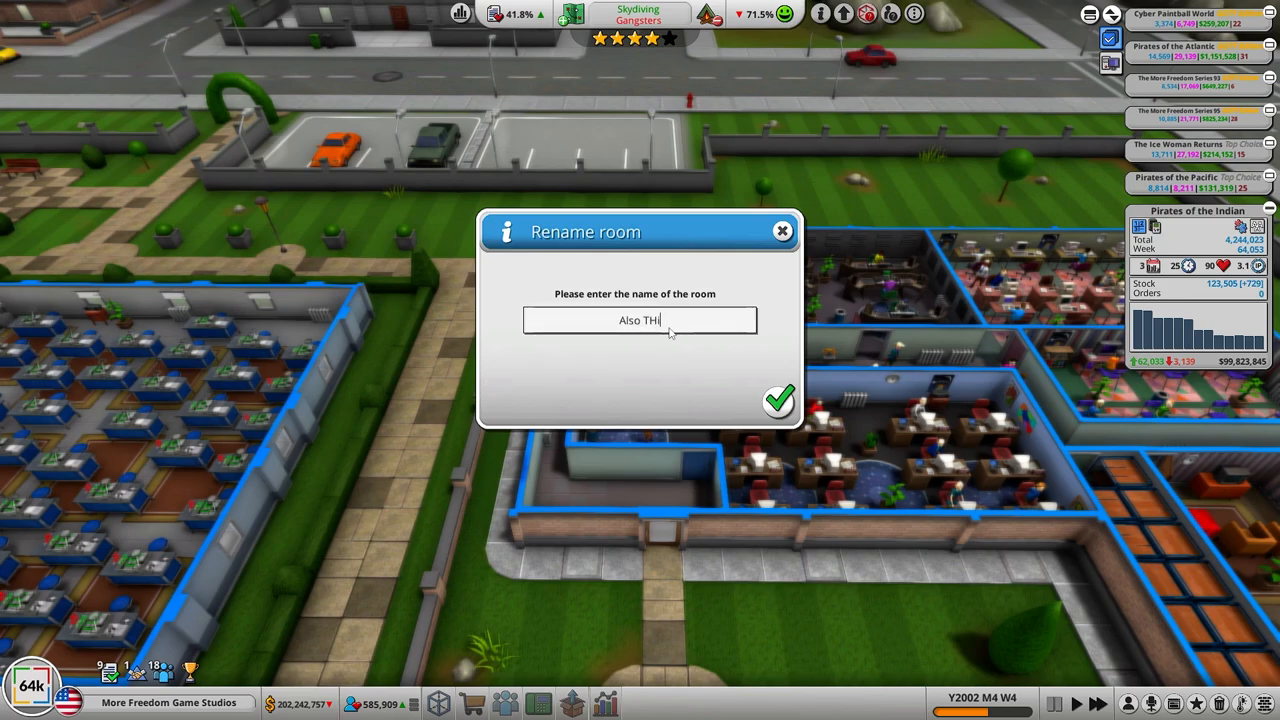
{"action": "type", "text": "nkers"}
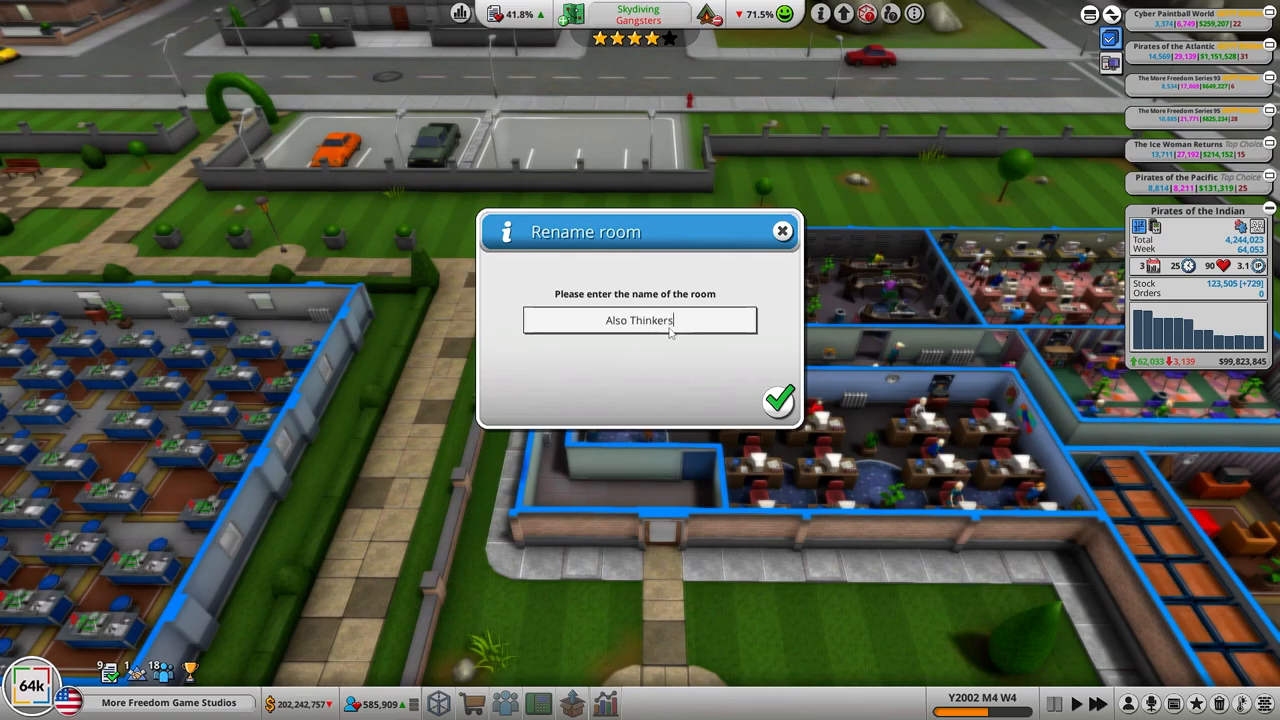
{"action": "left_click", "coordinate": [778, 400]}
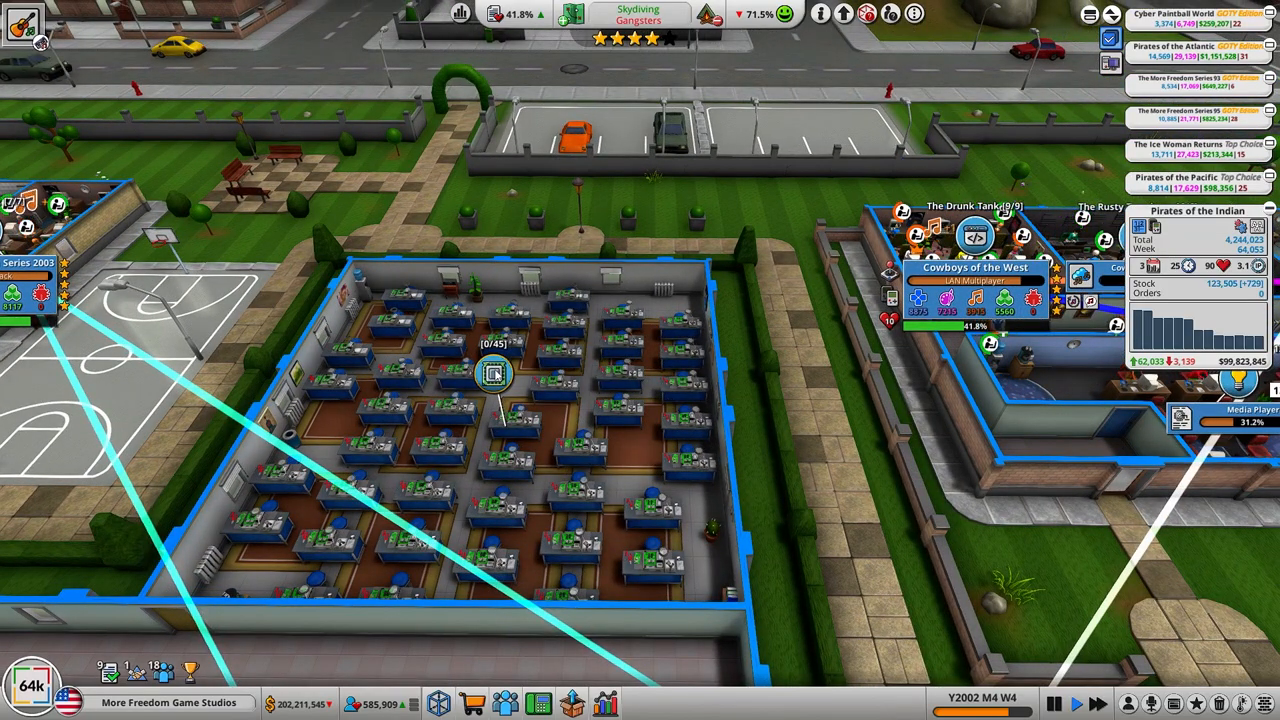
Step: Rename the new console development room to 'Console DevOps'
{"action": "left_click", "coordinate": [492, 376]}
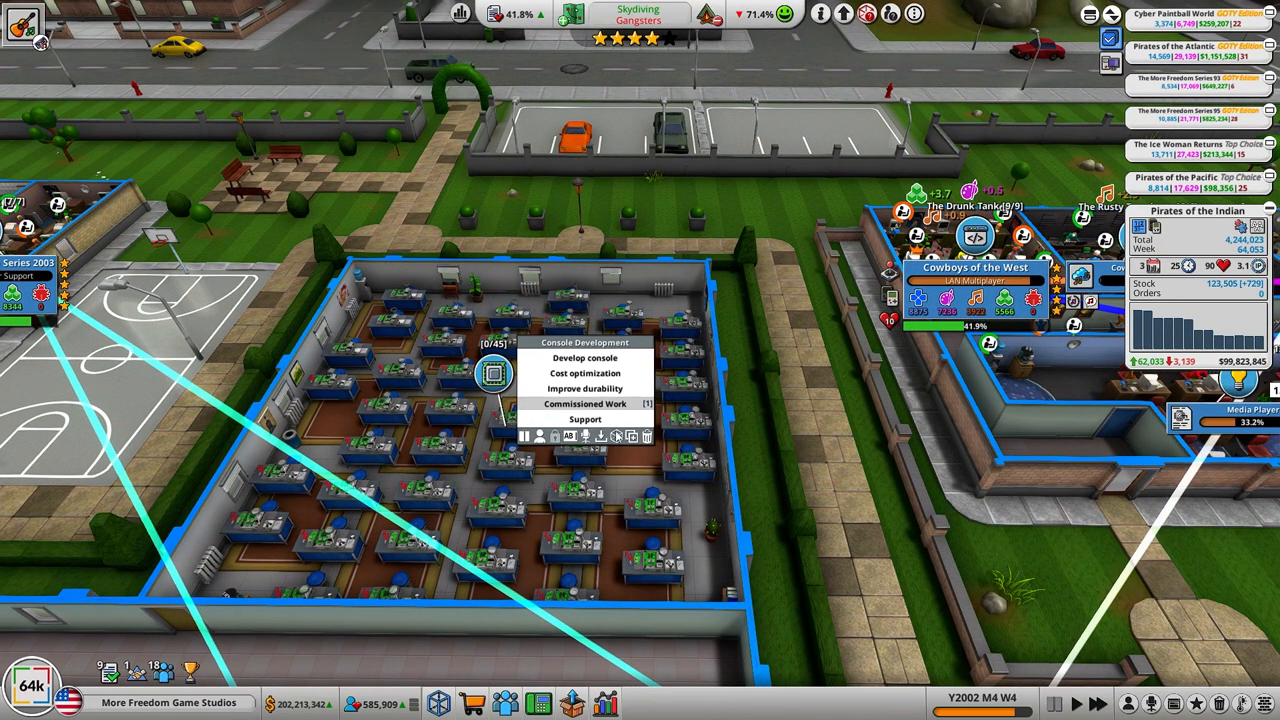
{"action": "left_click", "coordinate": [568, 436]}
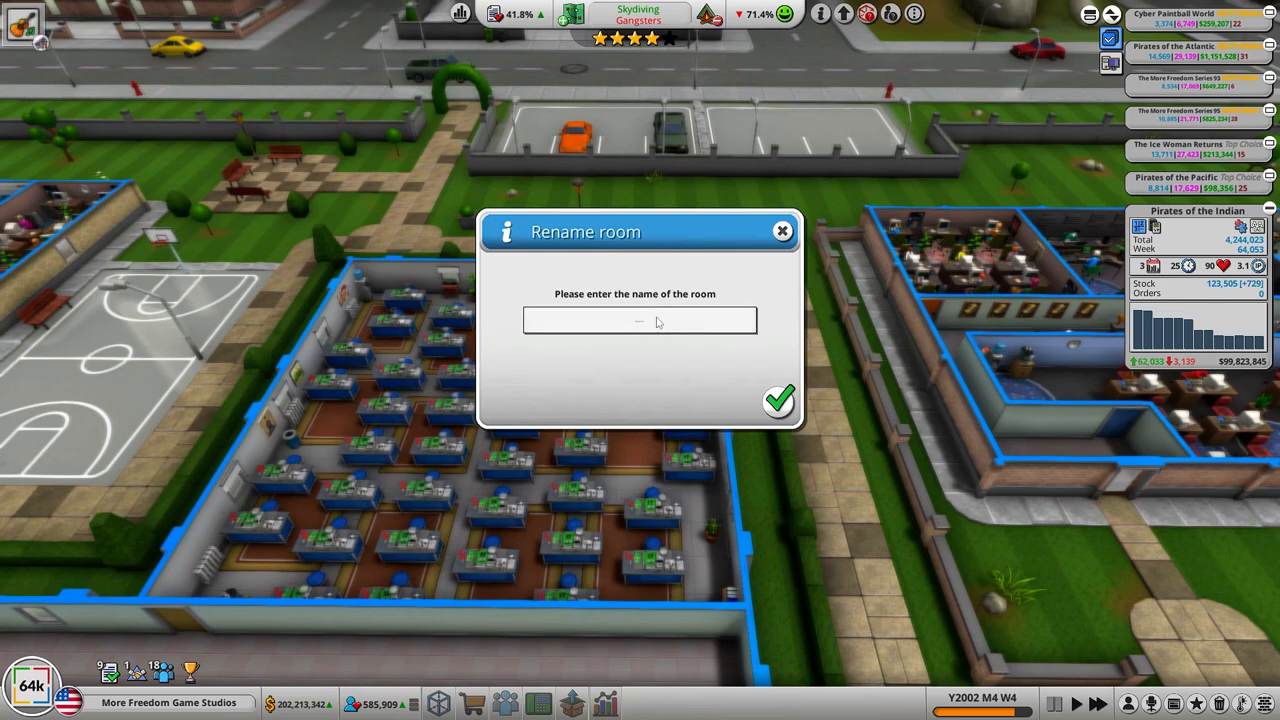
{"action": "type", "text": "Console DevOps"}
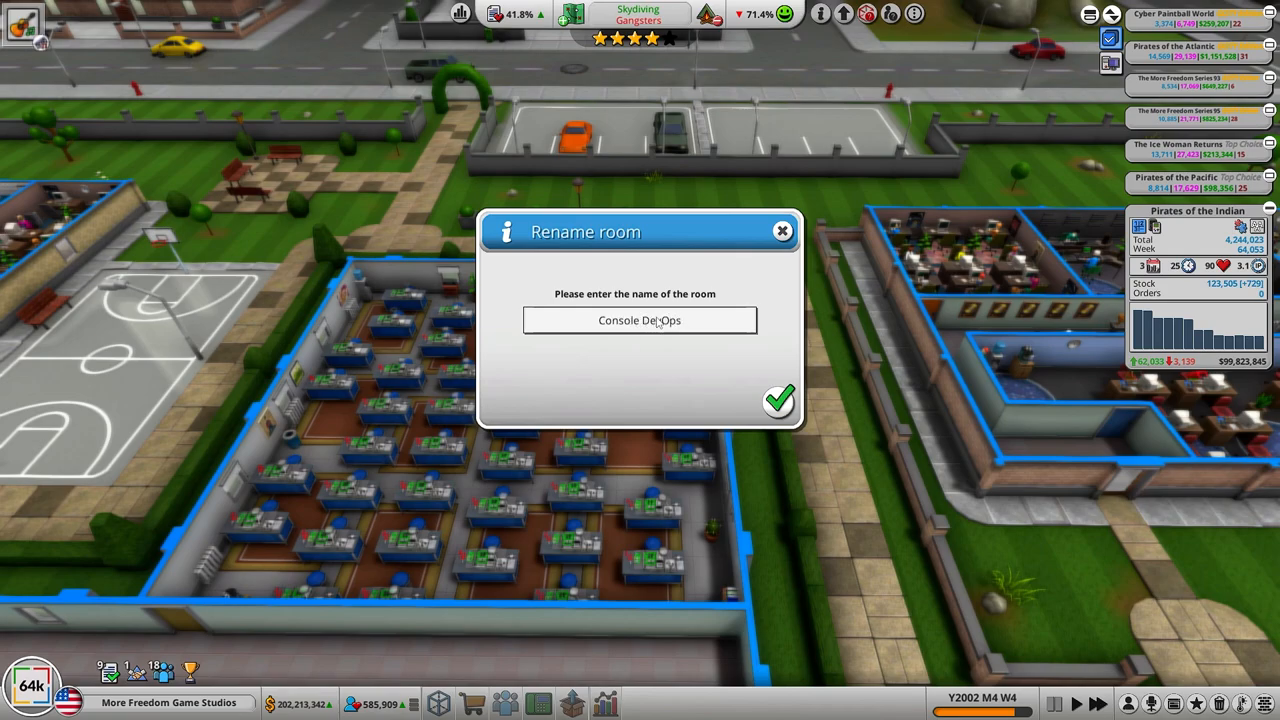
{"action": "left_click", "coordinate": [778, 400]}
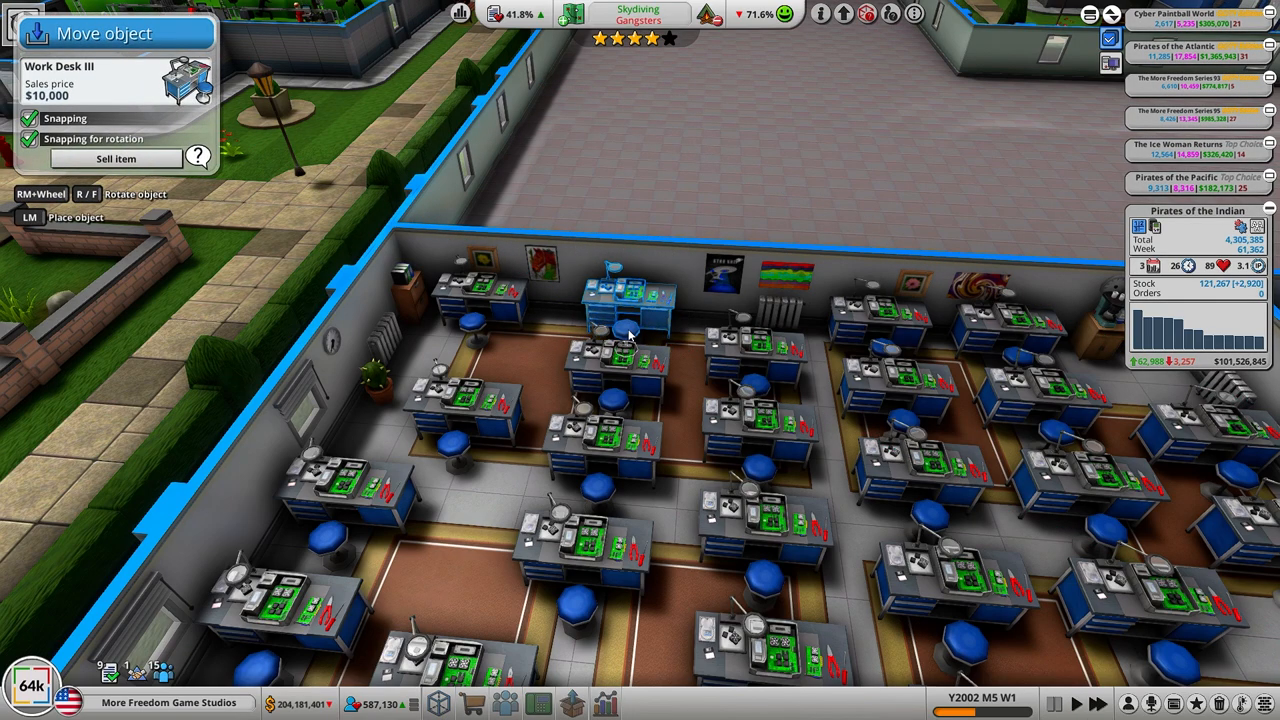
Step: Pick up and sell several Work Desk III stations so Console DevOps seats about 30
{"action": "left_click", "coordinate": [550, 300]}
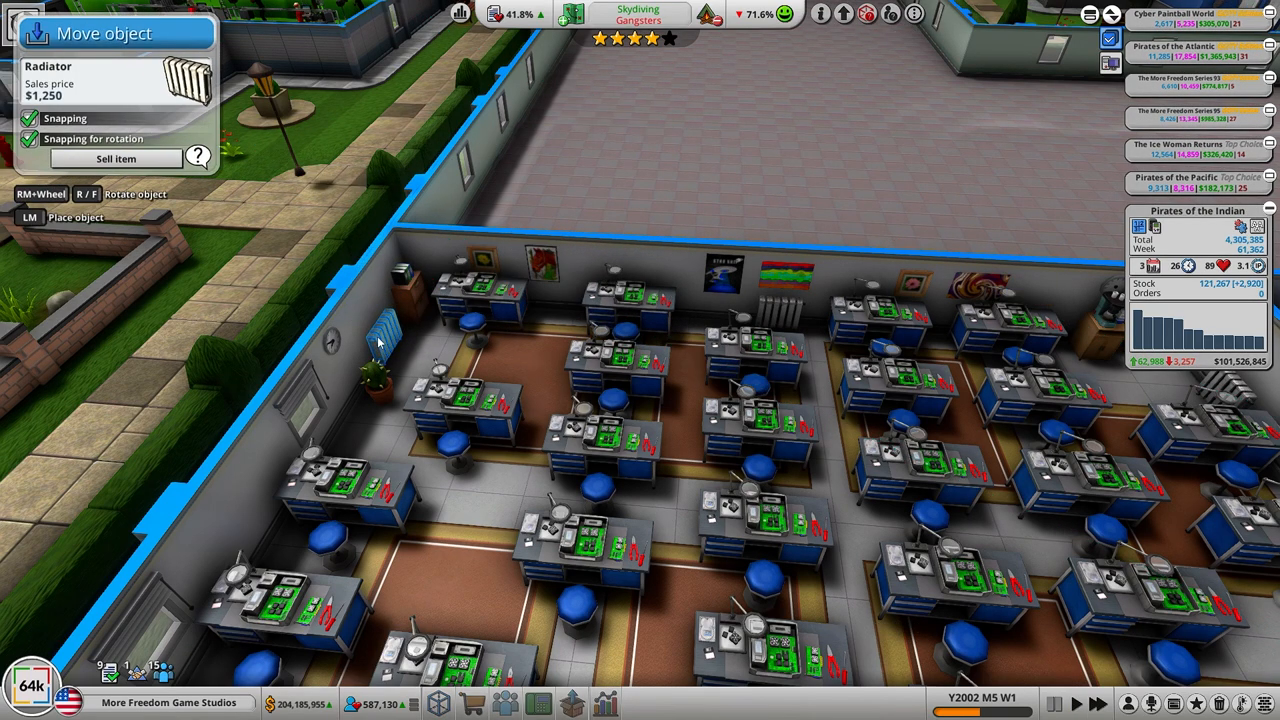
{"action": "left_click", "coordinate": [630, 300]}
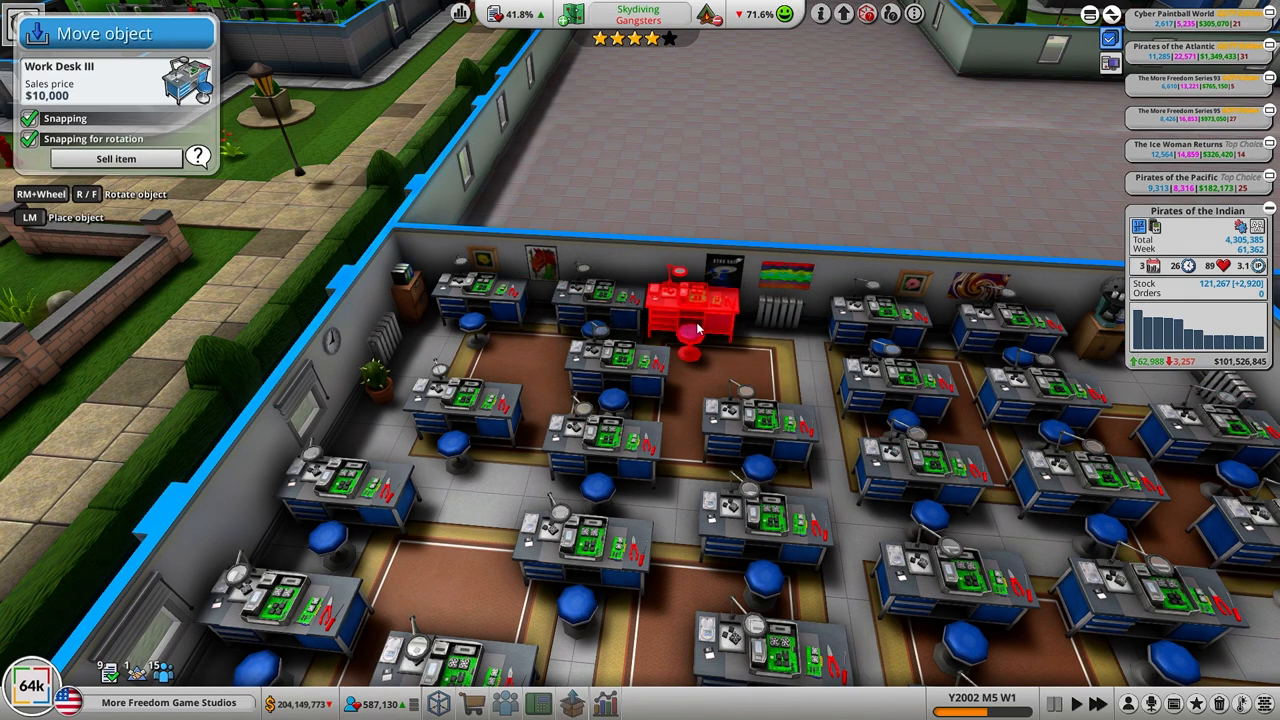
{"action": "left_click", "coordinate": [690, 310]}
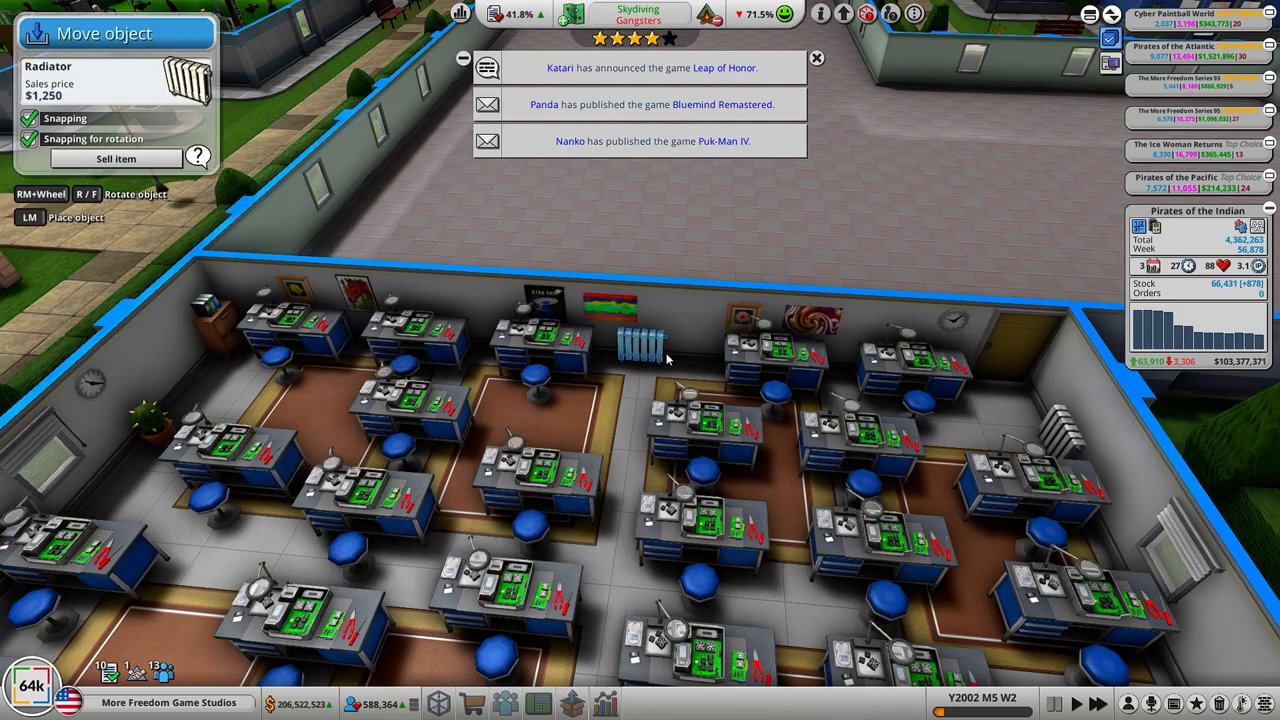
{"action": "left_click", "coordinate": [720, 356]}
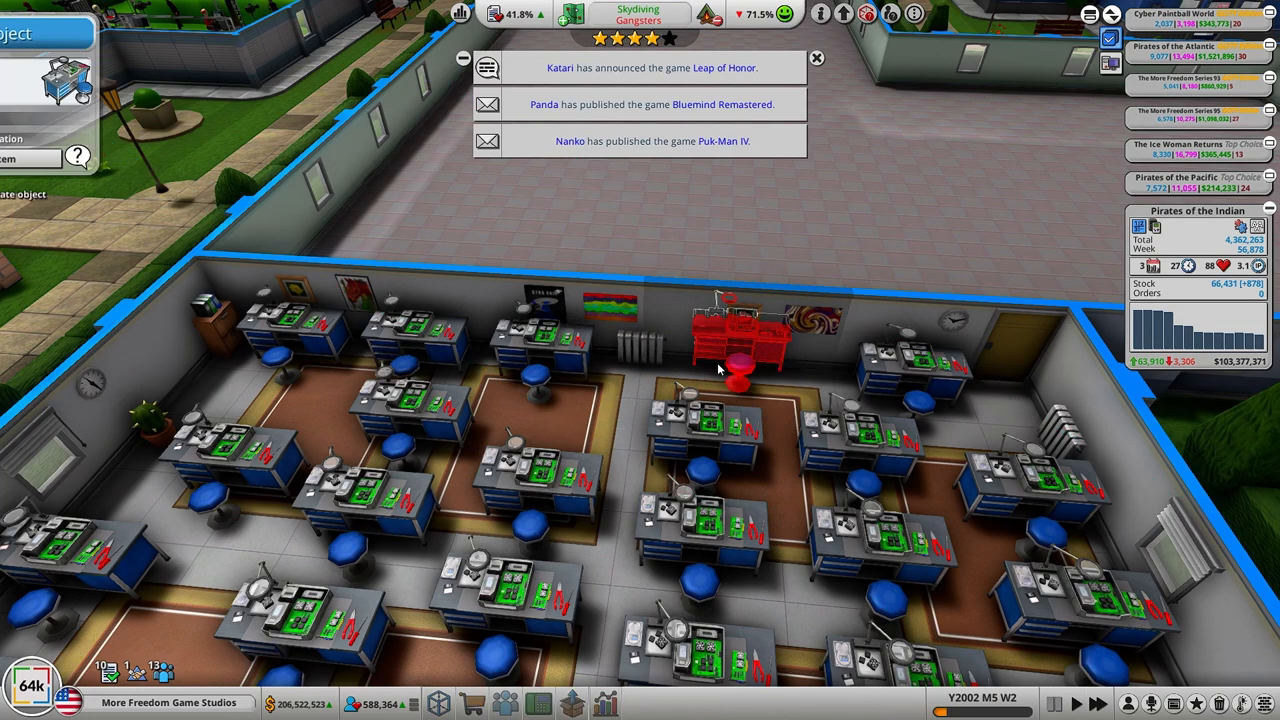
{"action": "left_click", "coordinate": [730, 340]}
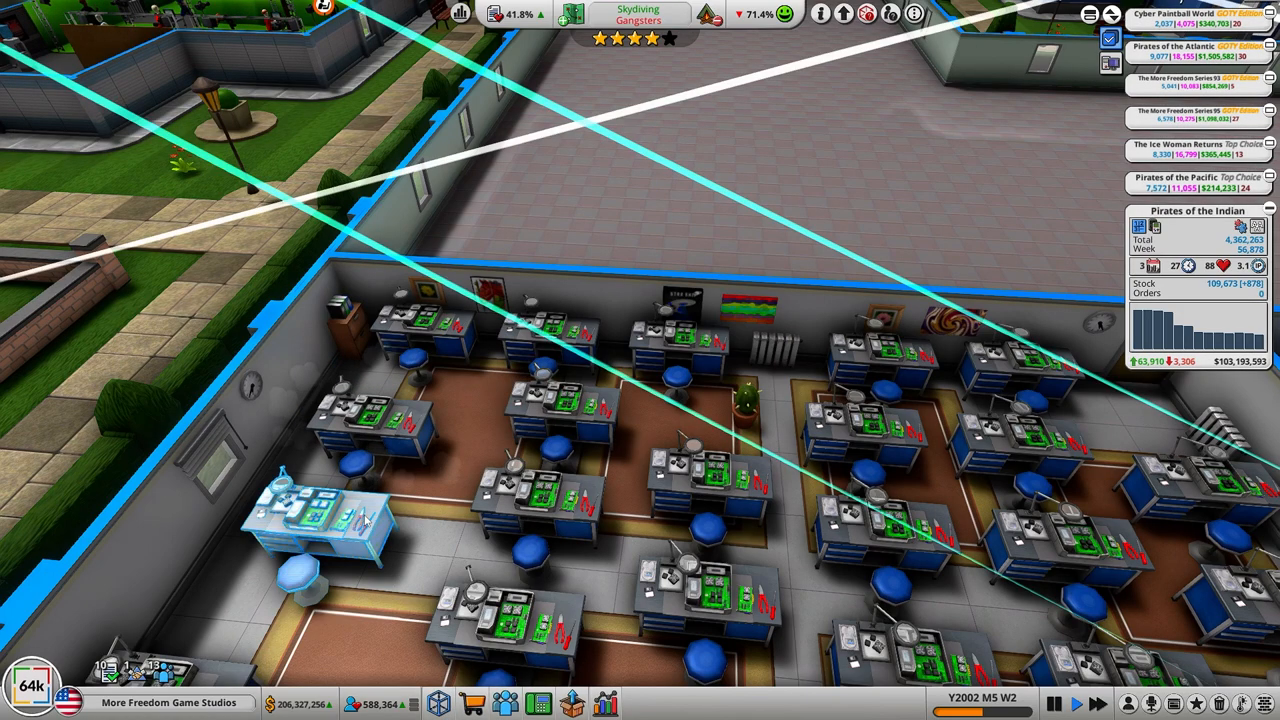
{"action": "left_click", "coordinate": [340, 490]}
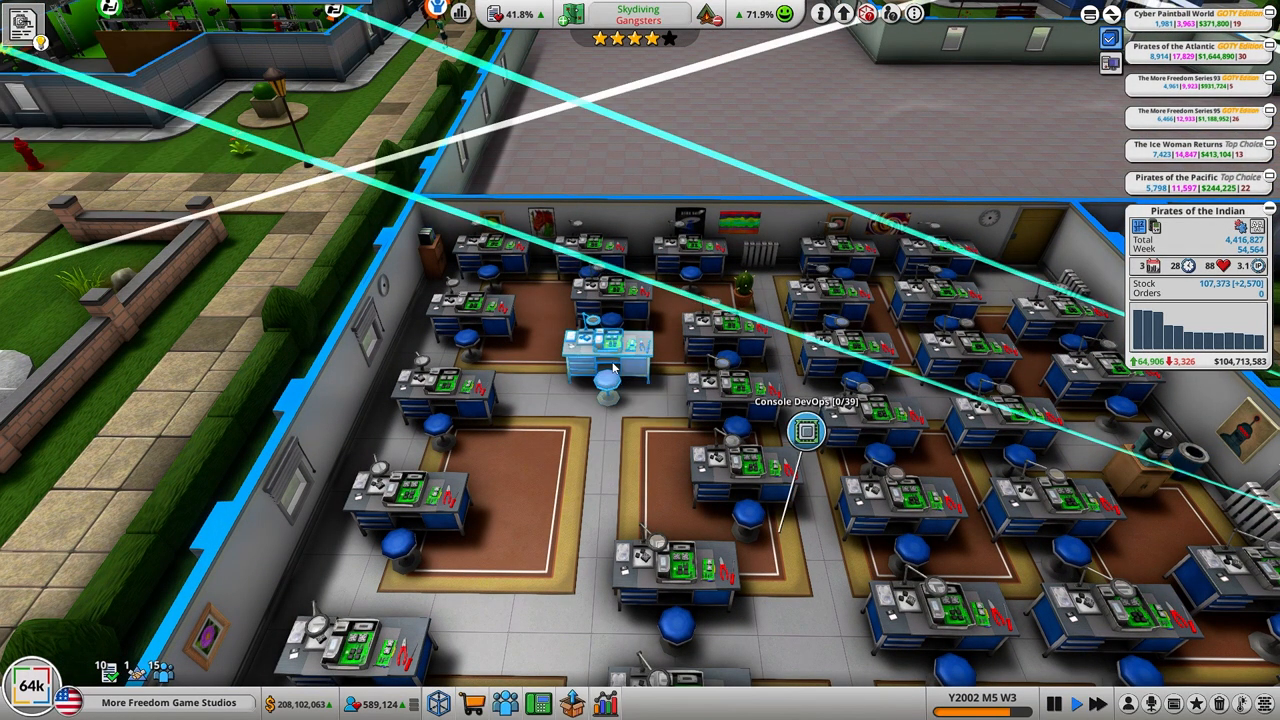
{"action": "left_click", "coordinate": [600, 360]}
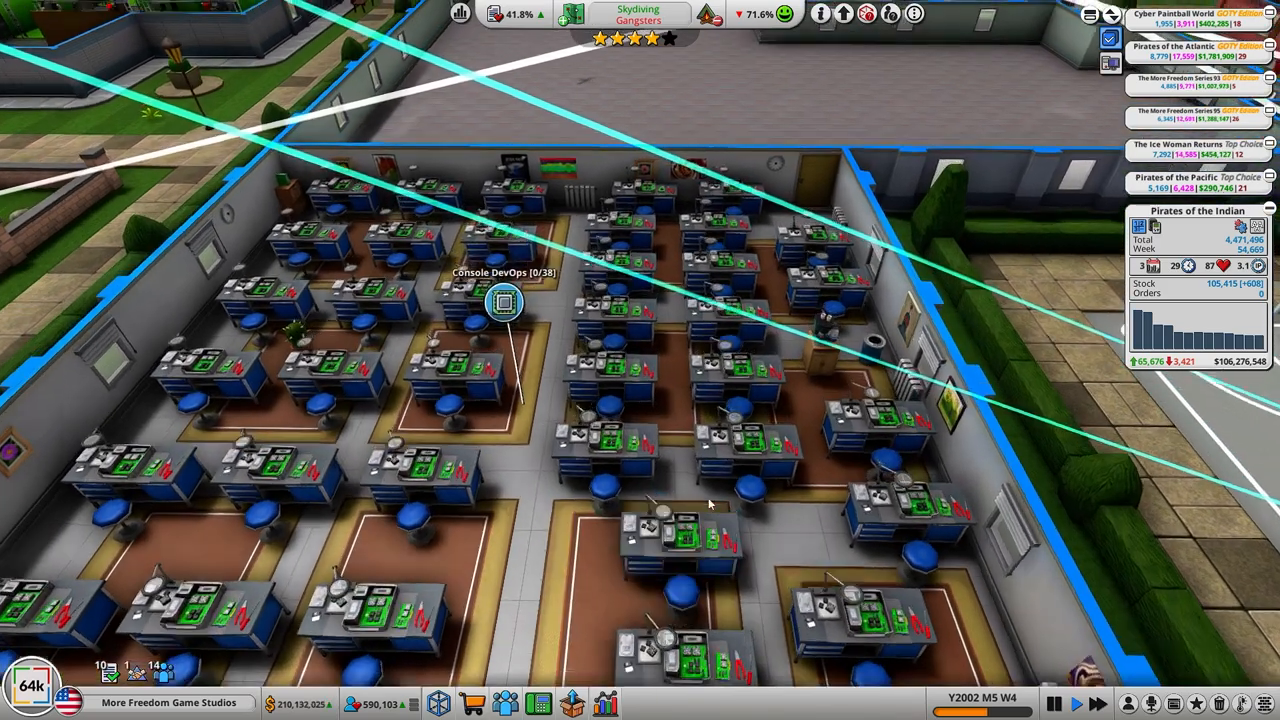
{"action": "left_click", "coordinate": [844, 320]}
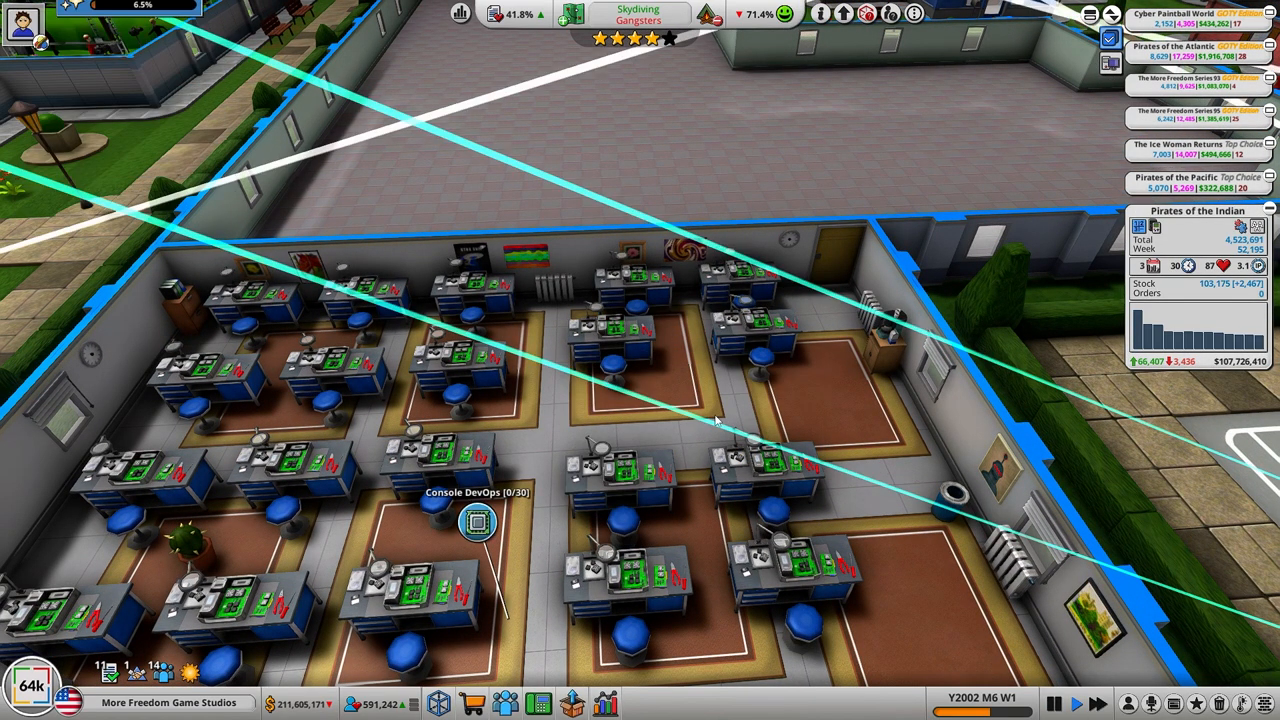
Step: Move a Work Desk III to a new spot inside the Console DevOps room
{"action": "left_click", "coordinate": [616, 350]}
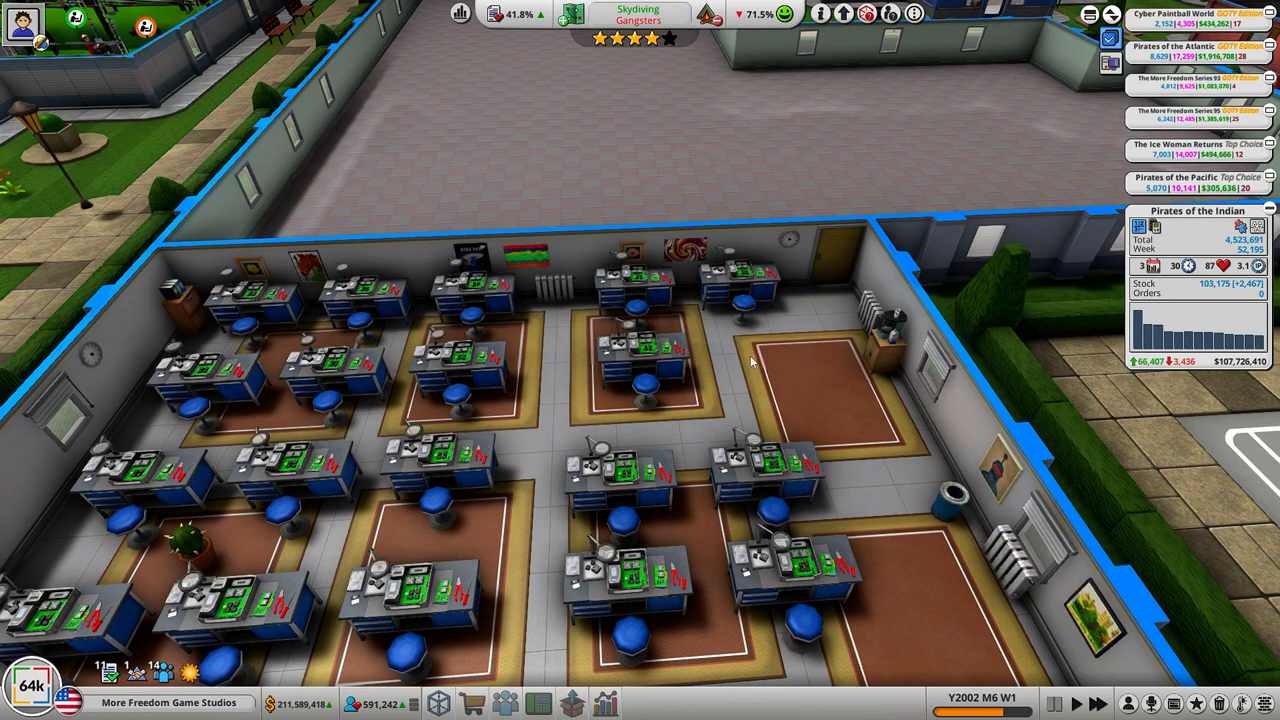
{"action": "left_click", "coordinate": [644, 460]}
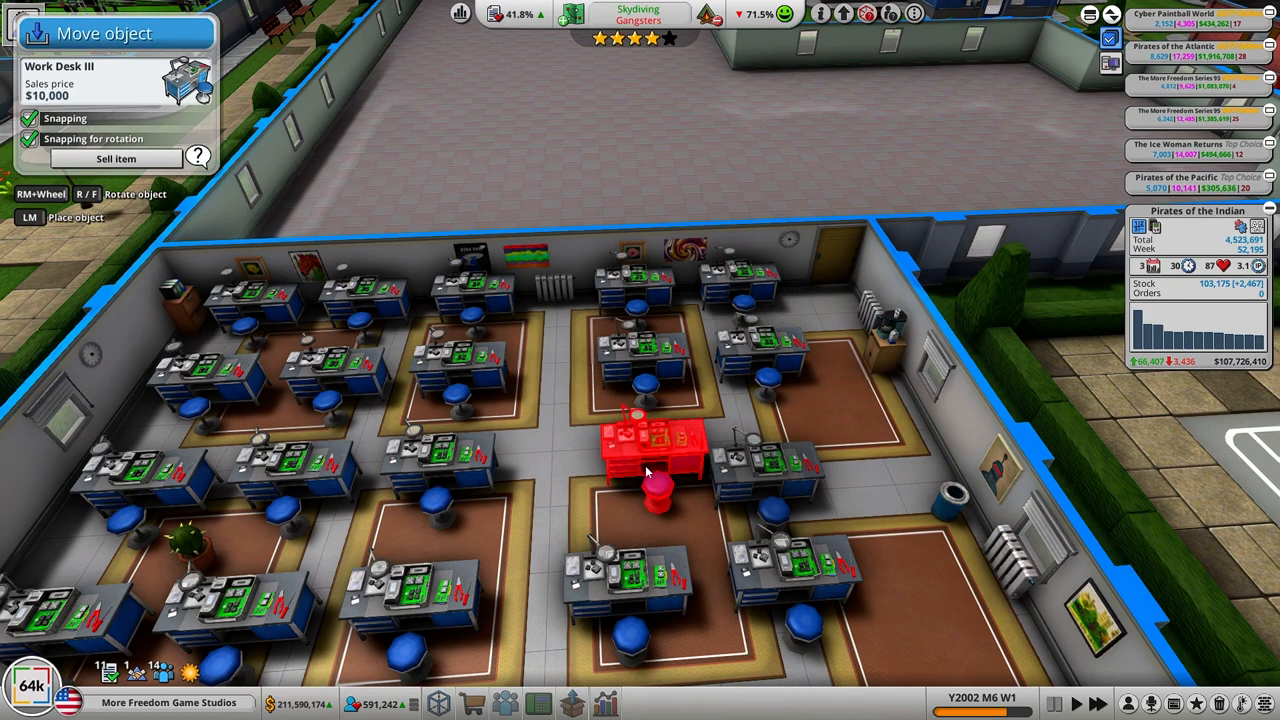
{"action": "left_click", "coordinate": [620, 476]}
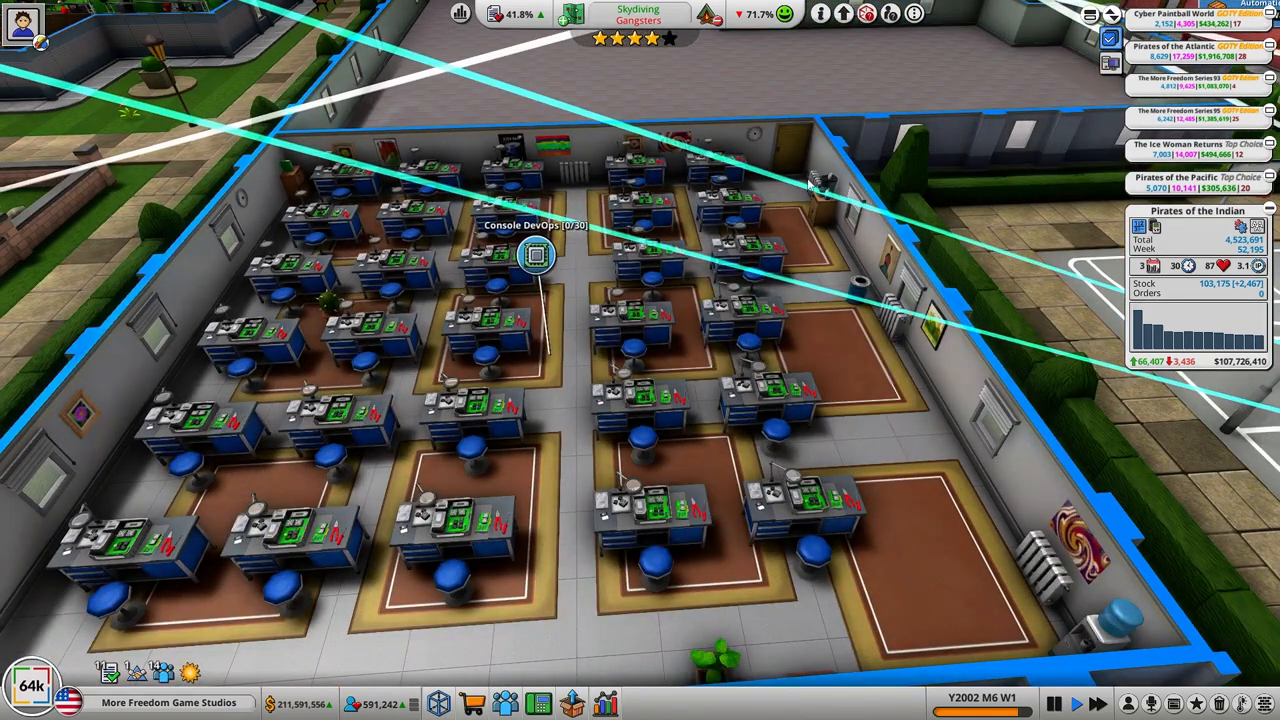
{"action": "left_click", "coordinate": [770, 316]}
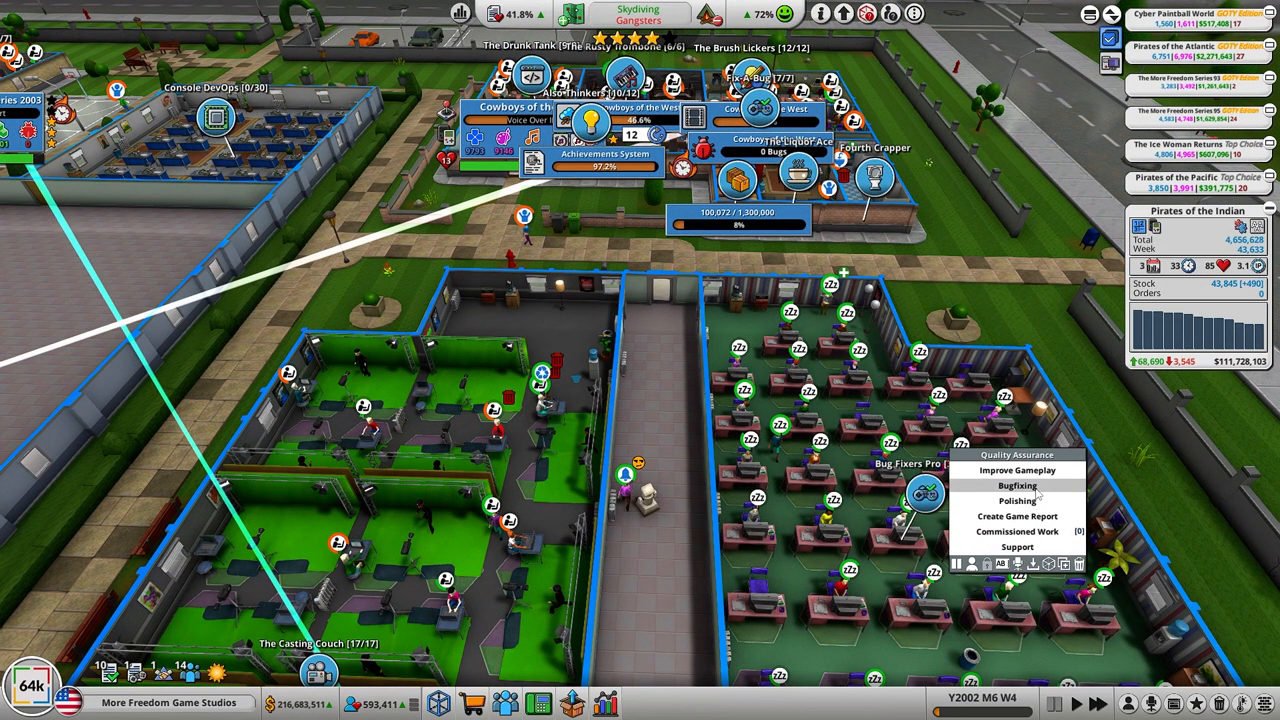
Step: Assign the Bug Fixers Pro QA team the Polishing task on the game in development
{"action": "left_click", "coordinate": [1016, 486]}
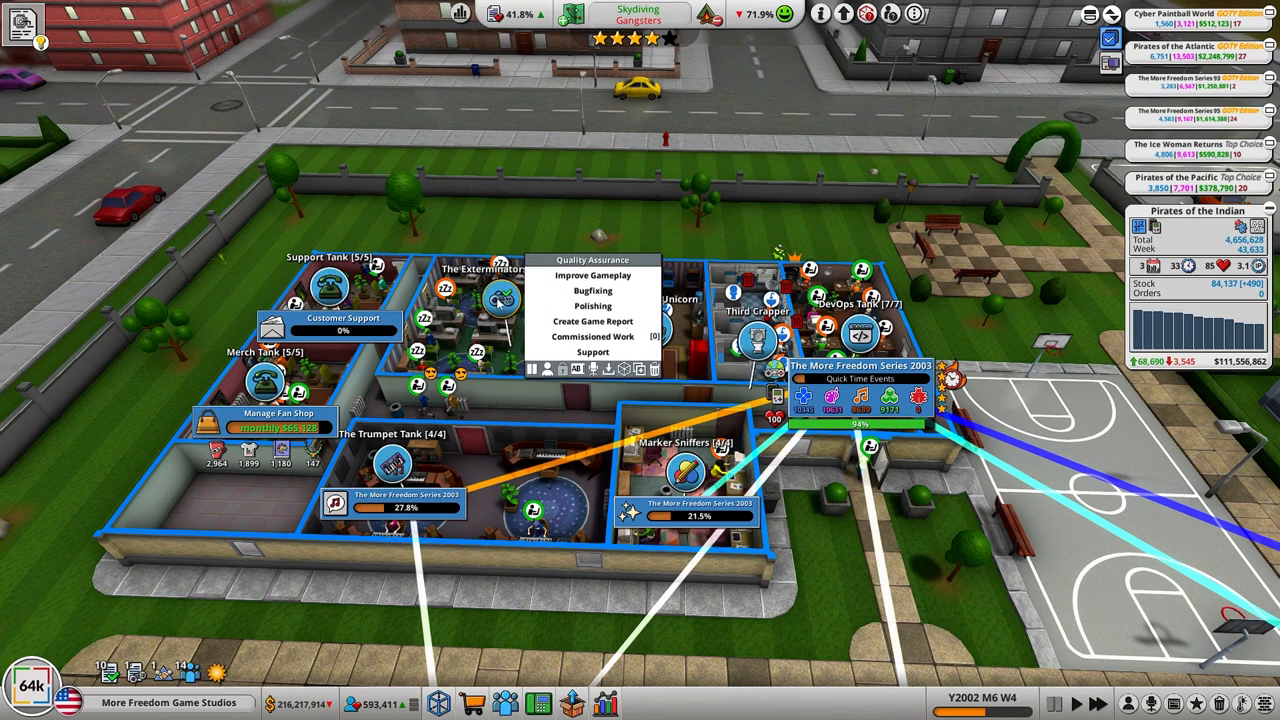
{"action": "mouse_move", "coordinate": [592, 306]}
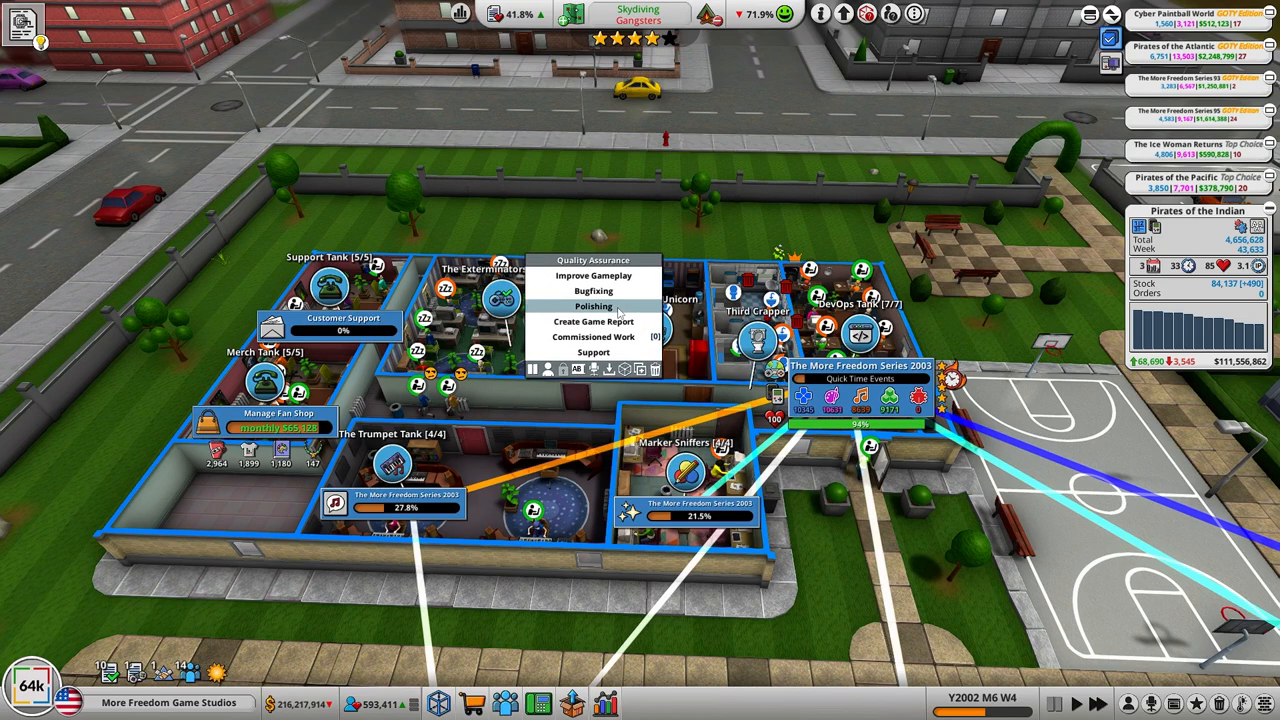
{"action": "left_click", "coordinate": [592, 306]}
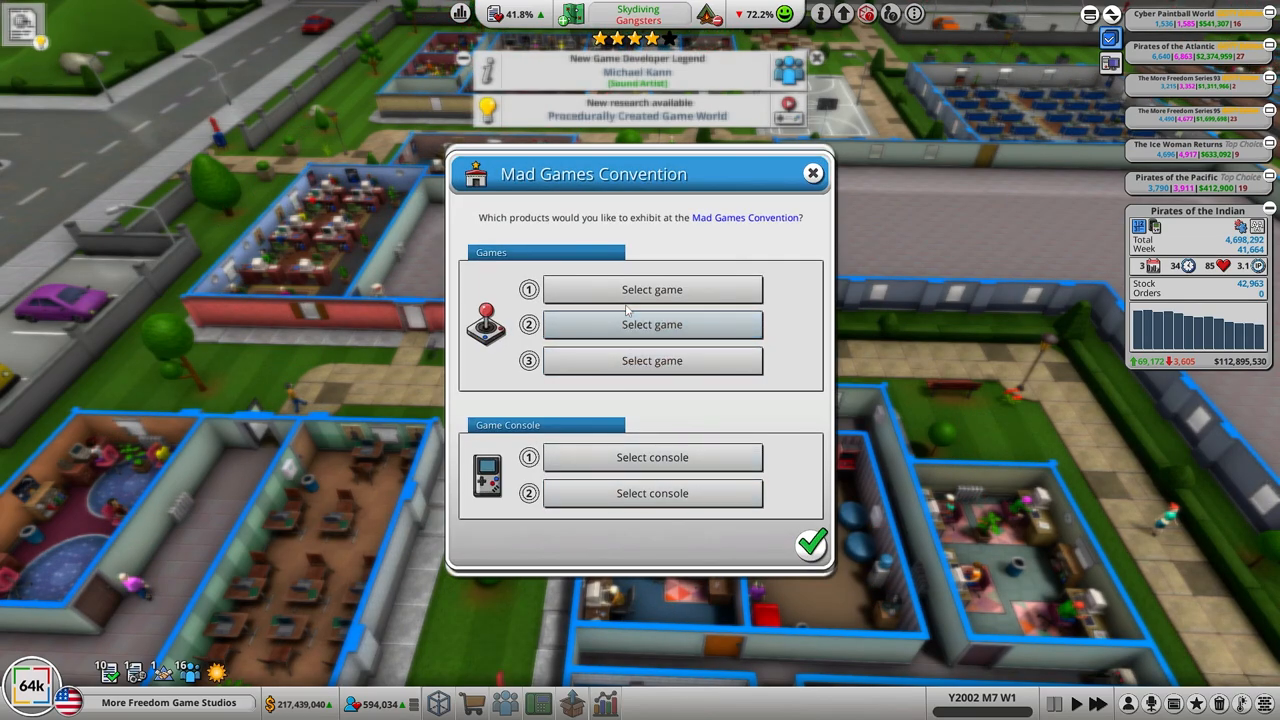
Step: Exhibit Cowboys of the West, Pirates of the Indian and The More Freedom Series 2003, then dismiss the 104,760-visitor results
{"action": "left_click", "coordinate": [652, 288]}
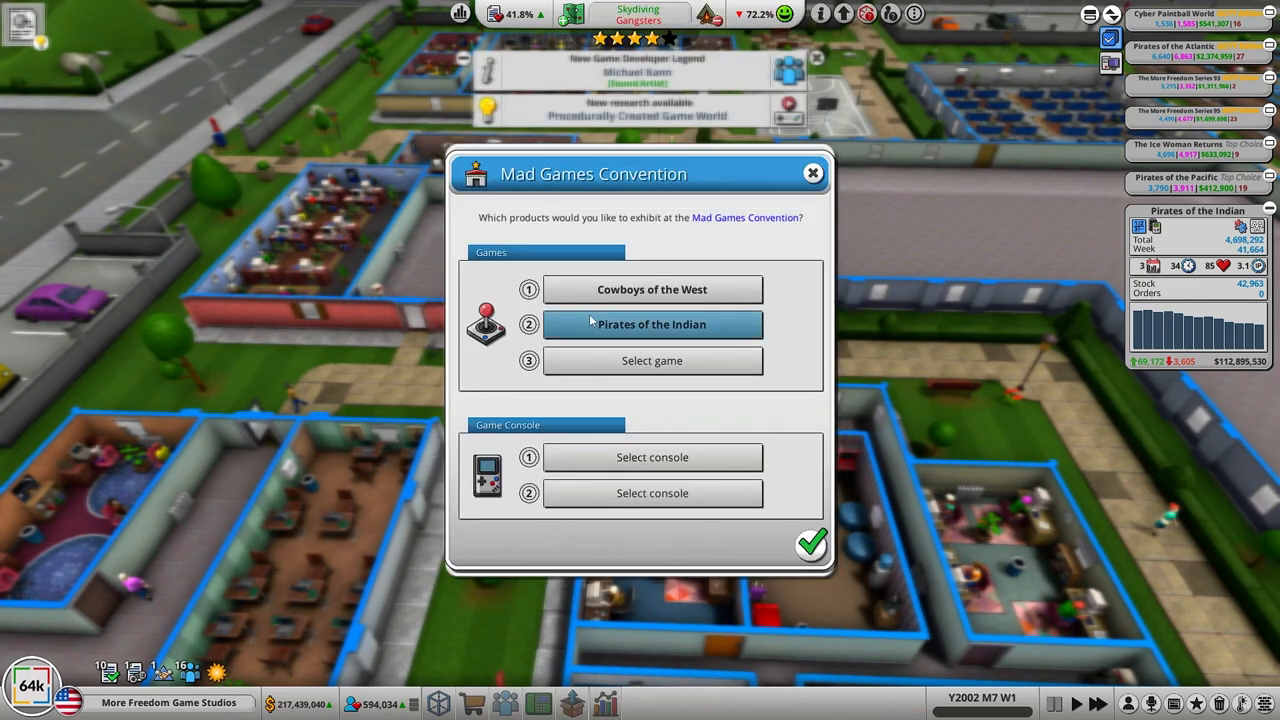
{"action": "left_click", "coordinate": [652, 360]}
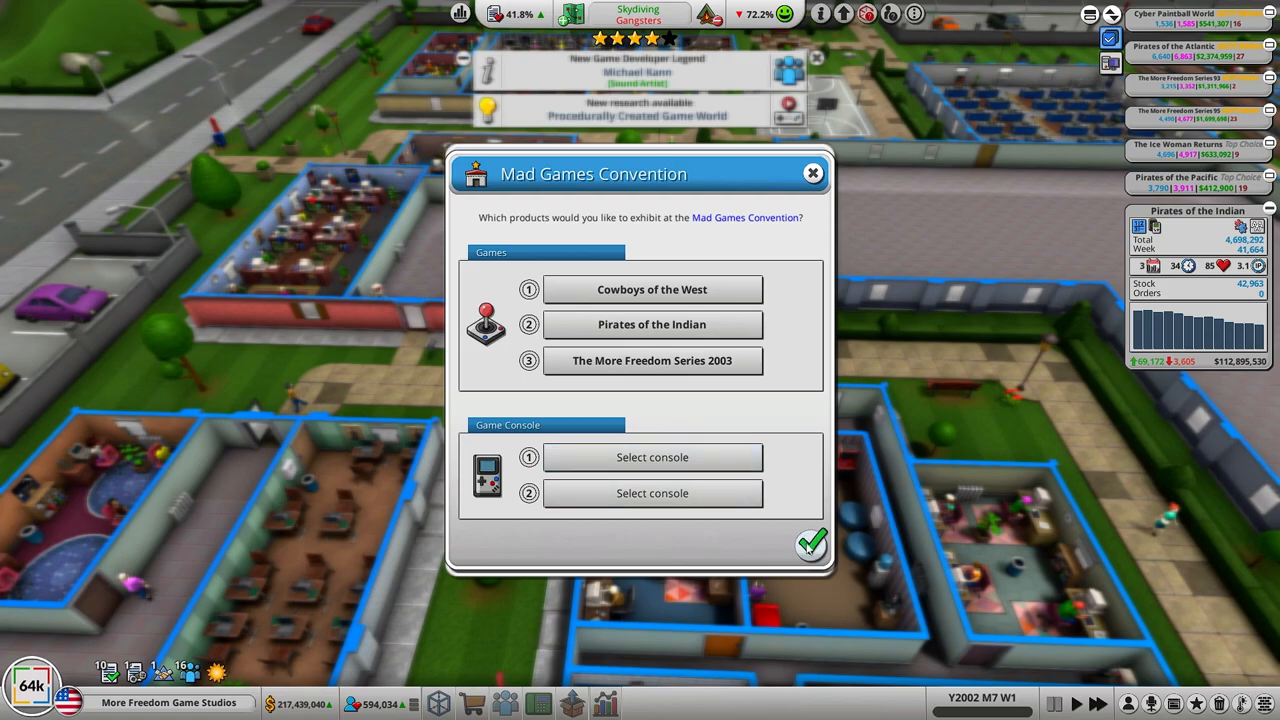
{"action": "left_click", "coordinate": [812, 544]}
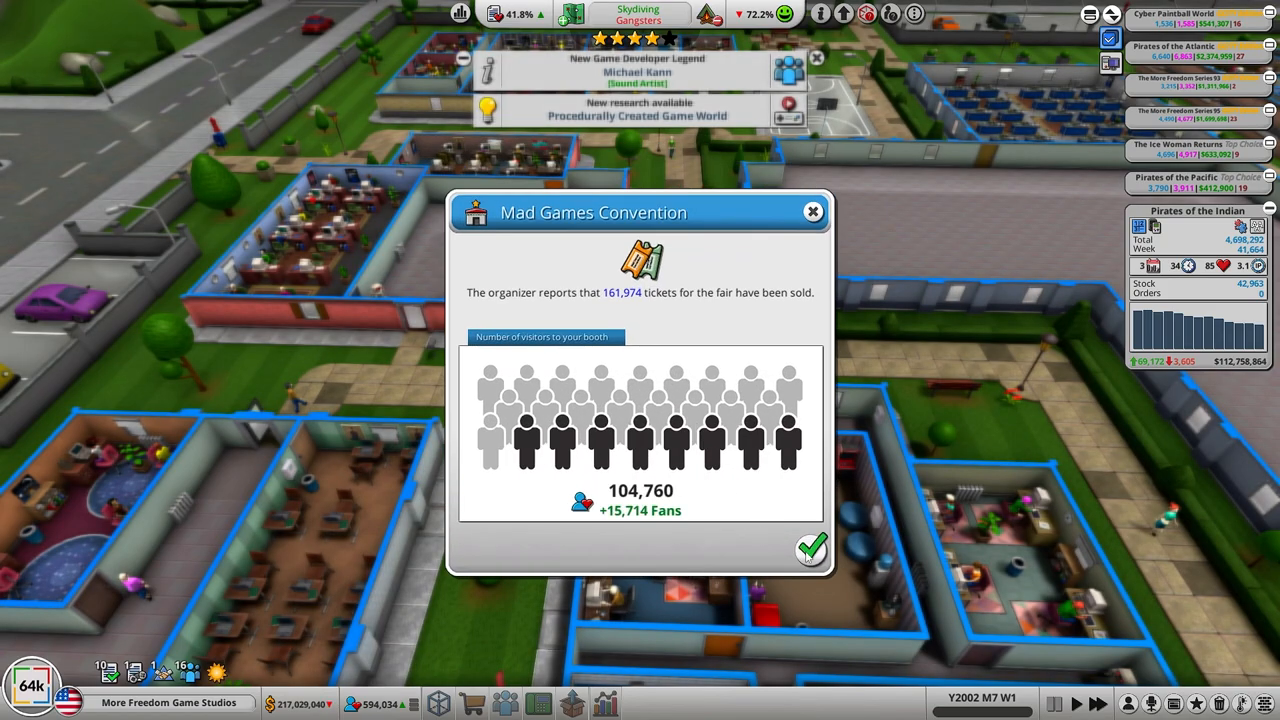
{"action": "left_click", "coordinate": [810, 550]}
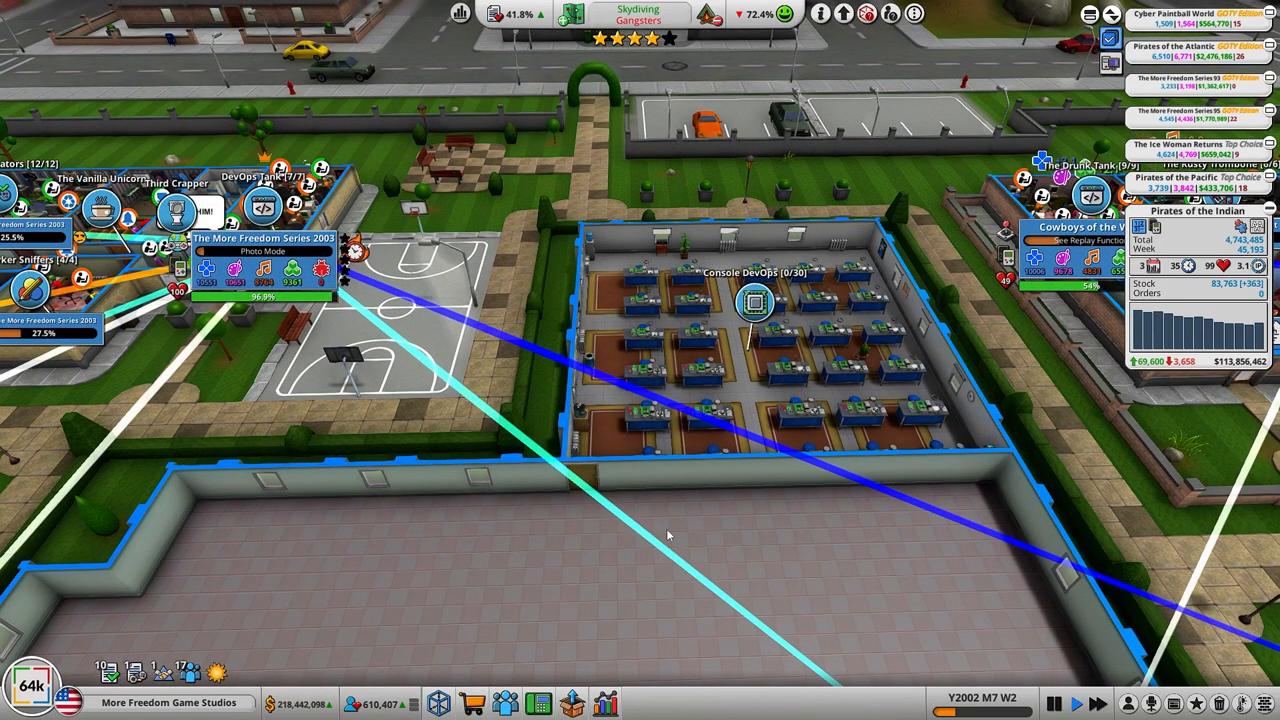
Step: Browse the Job Market's researcher applicants, marking two of them, then return to the empty DevOps room
{"action": "left_click", "coordinate": [504, 702]}
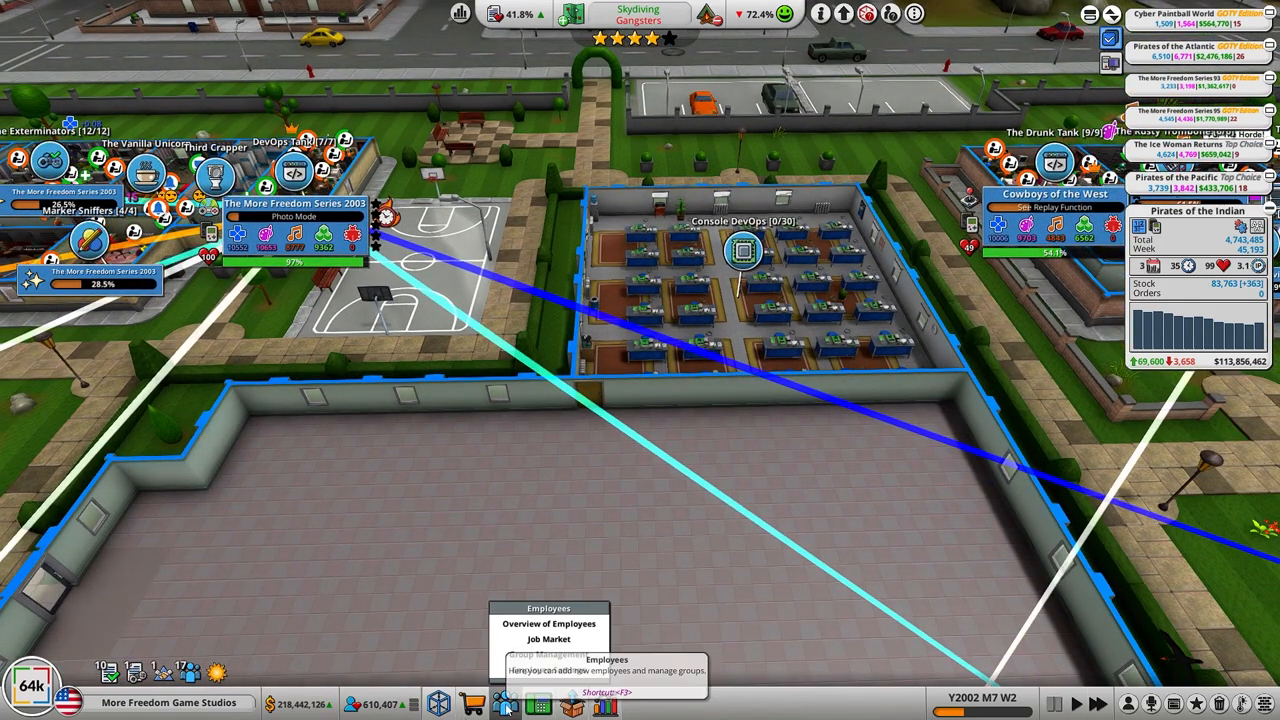
{"action": "left_click", "coordinate": [548, 638]}
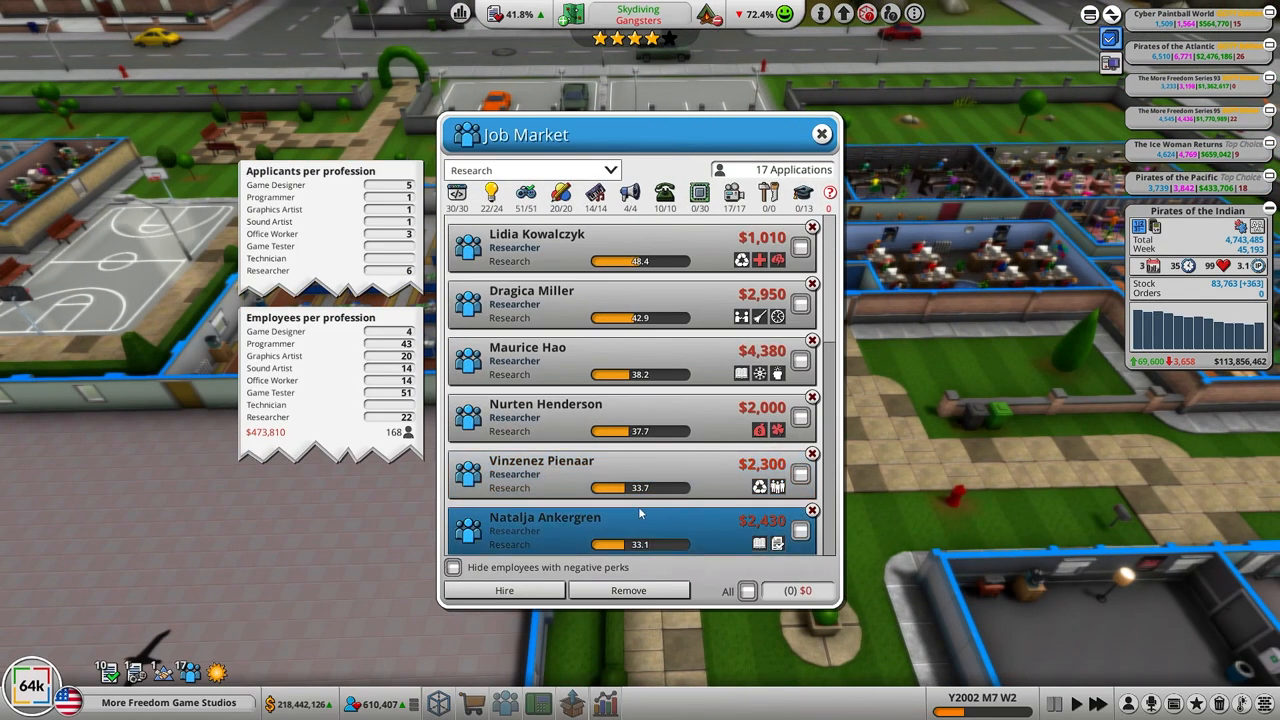
{"action": "left_click", "coordinate": [630, 304]}
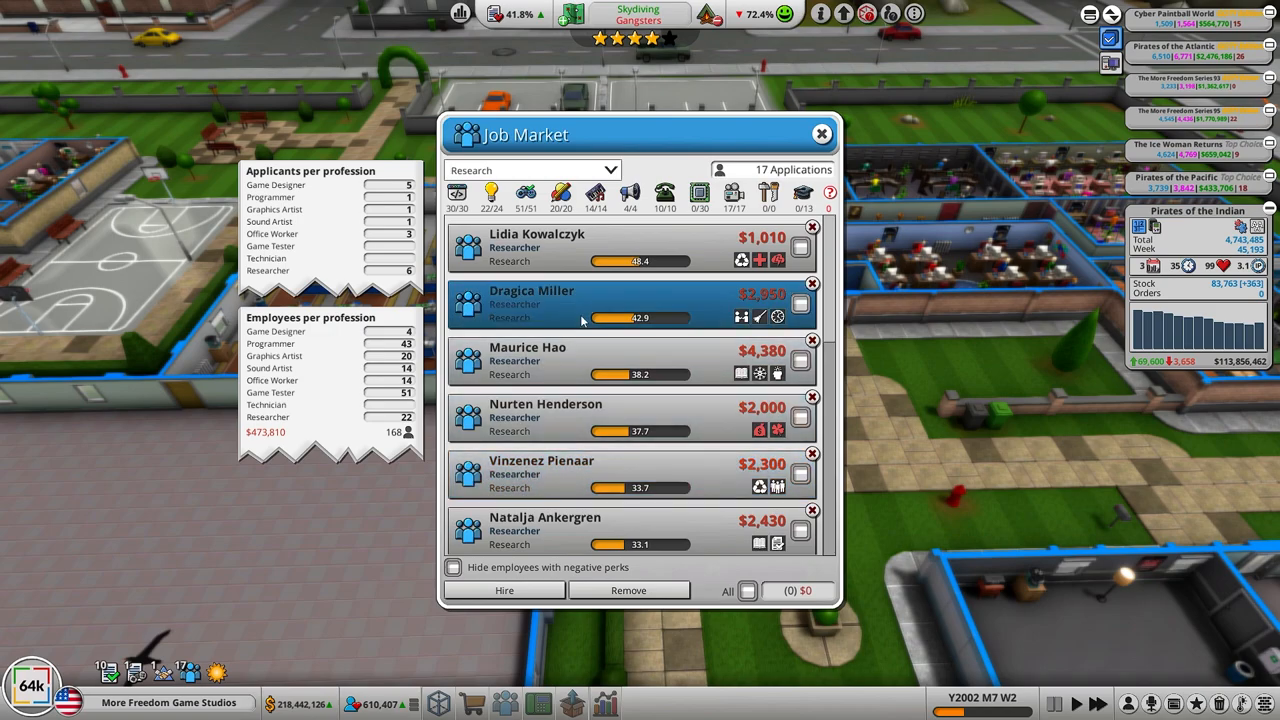
{"action": "mouse_move", "coordinate": [584, 320]}
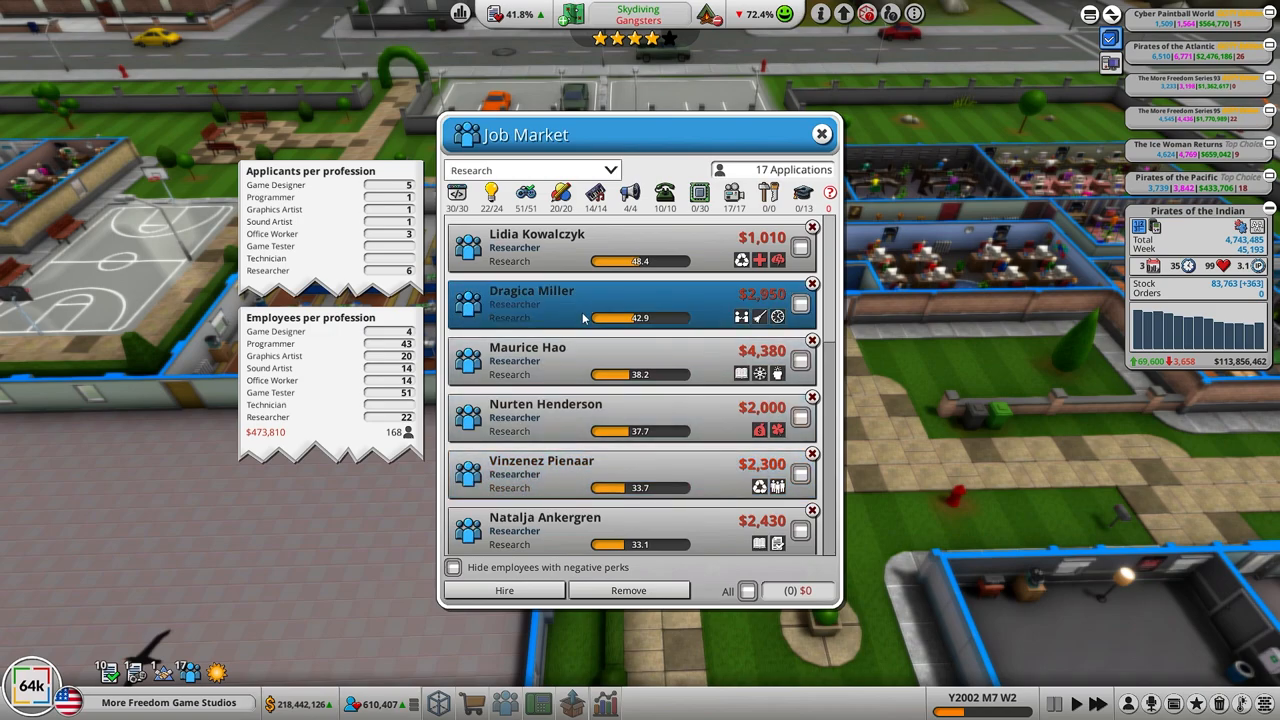
{"action": "left_click", "coordinate": [630, 248]}
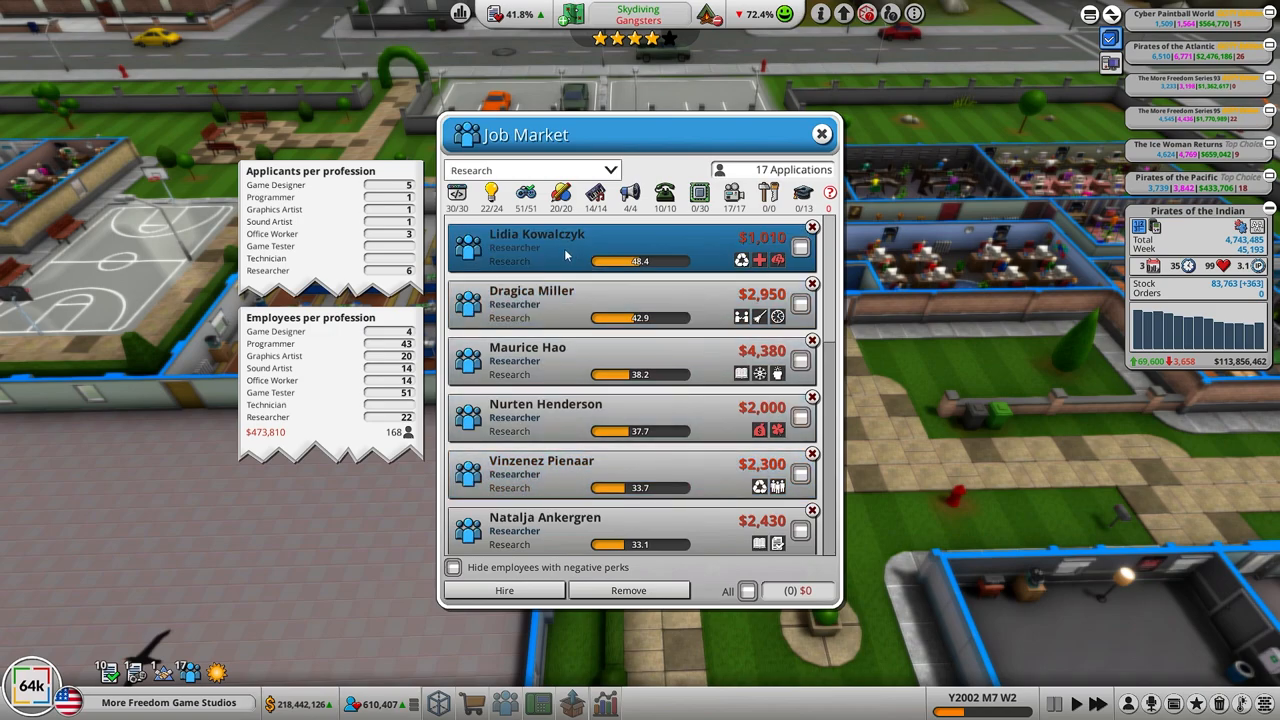
{"action": "mouse_move", "coordinate": [766, 260]}
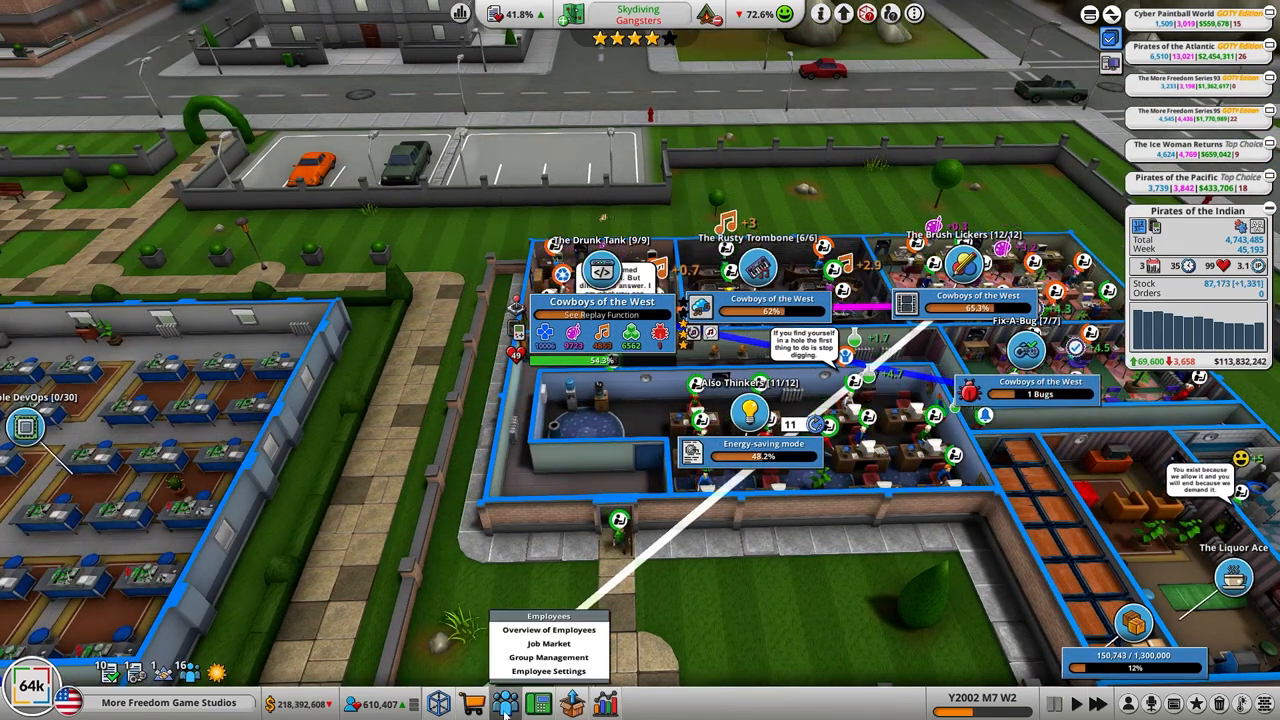
{"action": "left_click", "coordinate": [548, 644]}
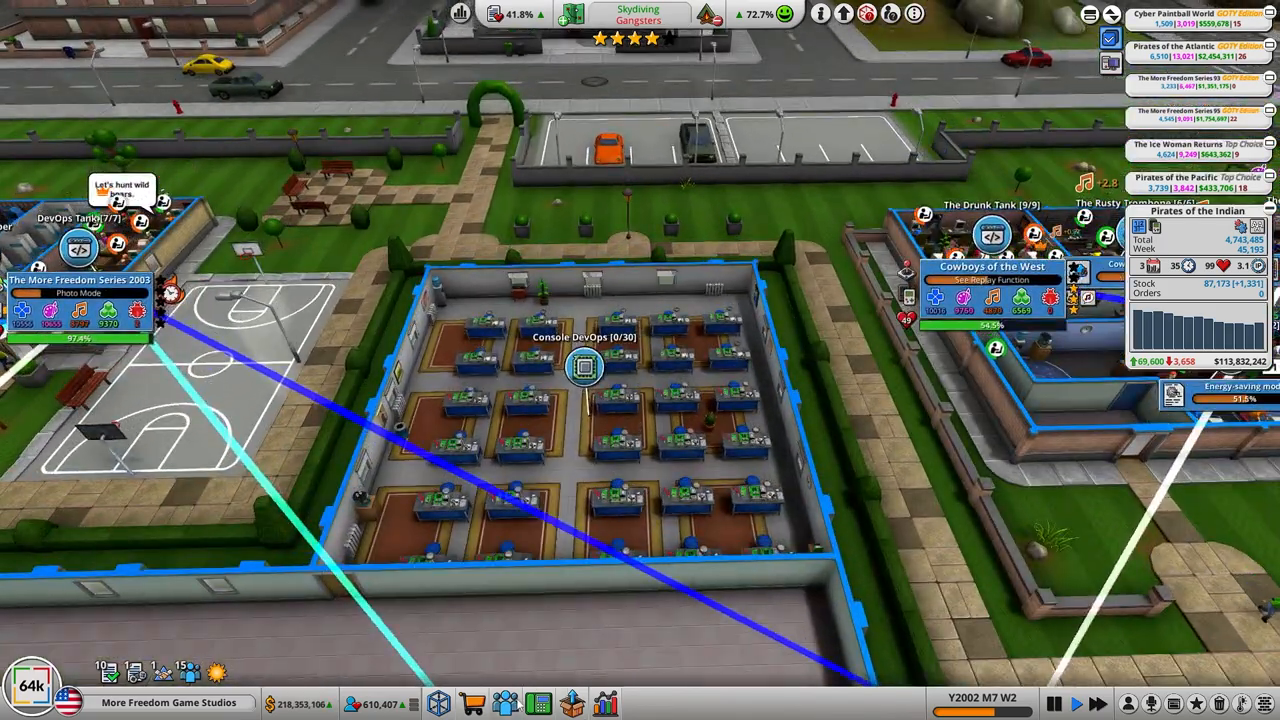
{"action": "left_click", "coordinate": [504, 704]}
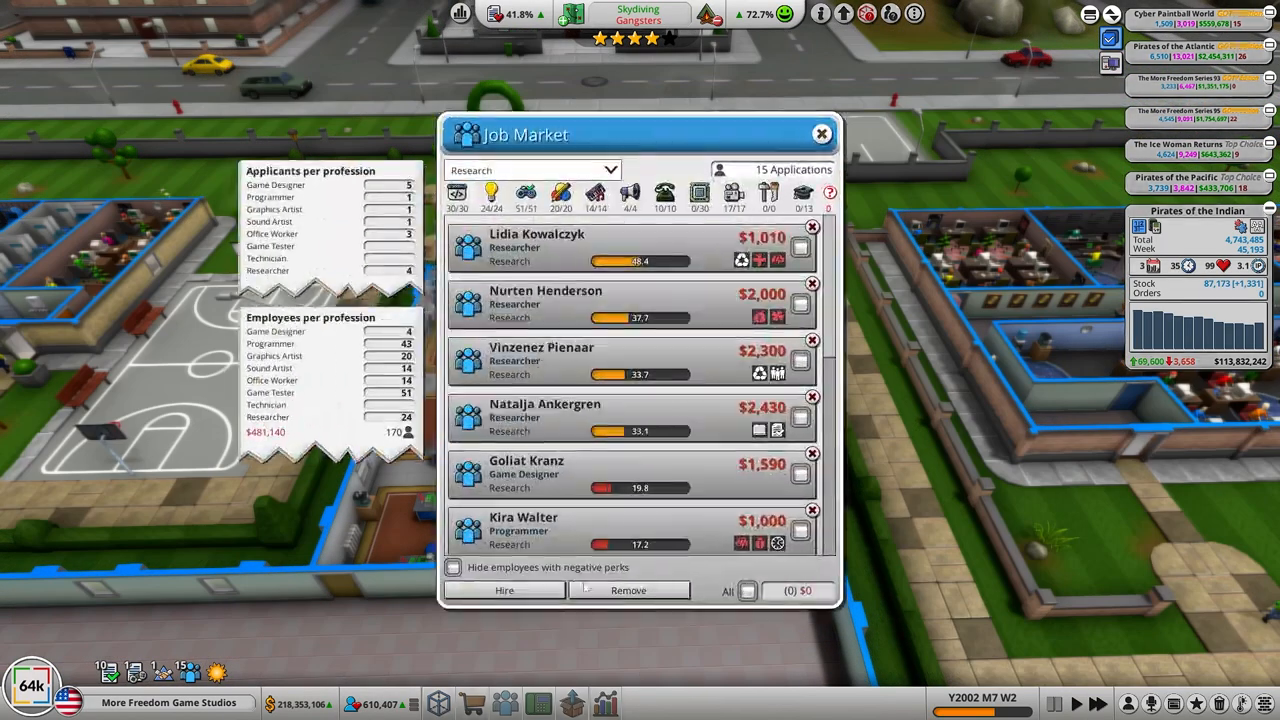
{"action": "left_click", "coordinate": [532, 170]}
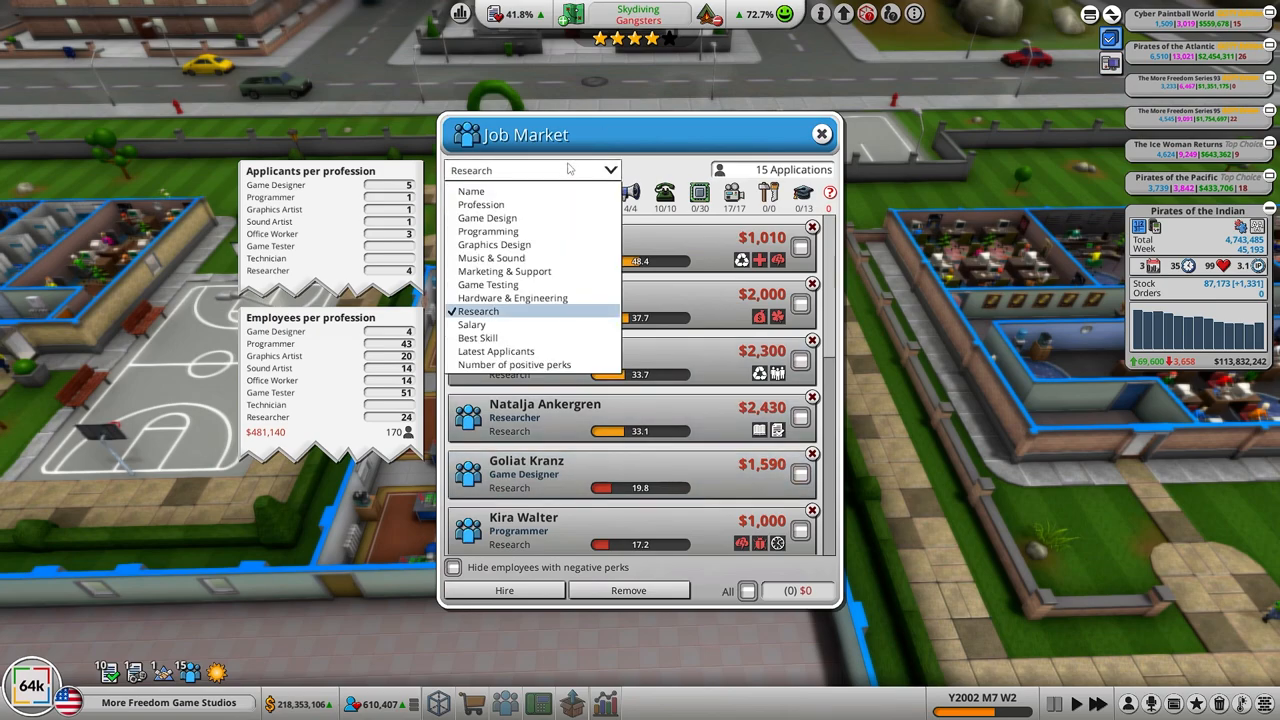
{"action": "mouse_move", "coordinate": [528, 298]}
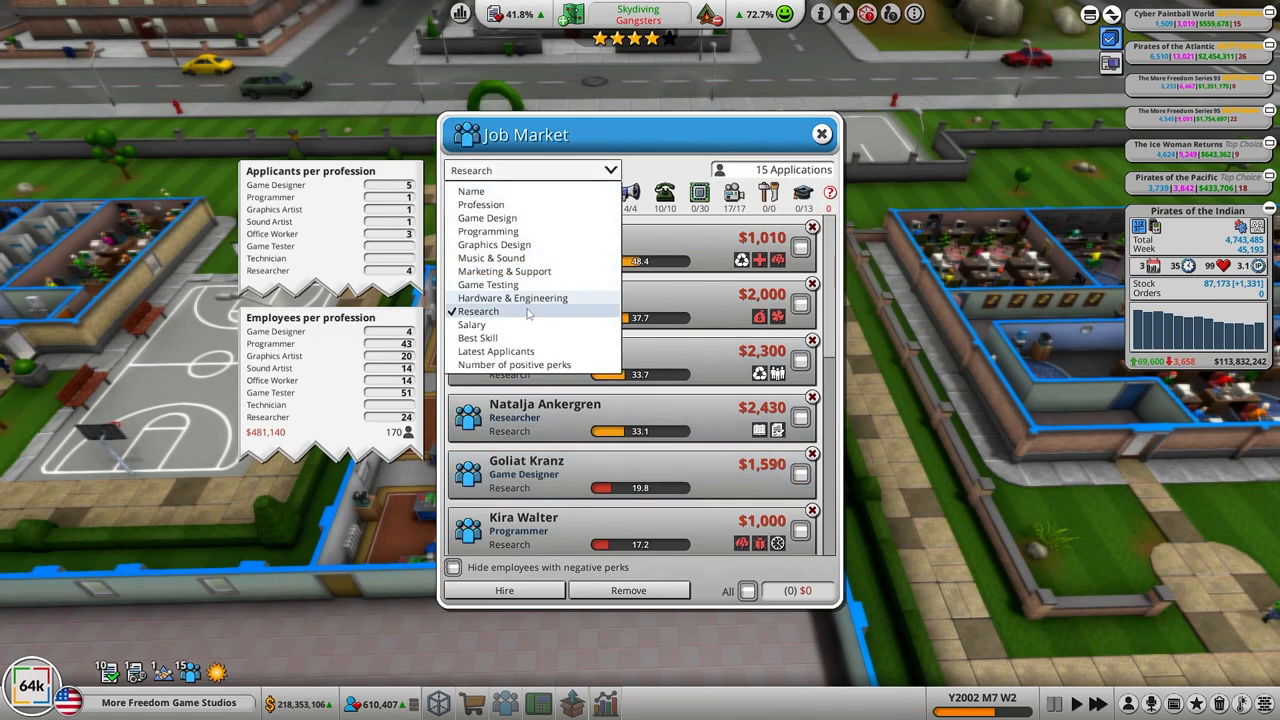
{"action": "left_click", "coordinate": [512, 298]}
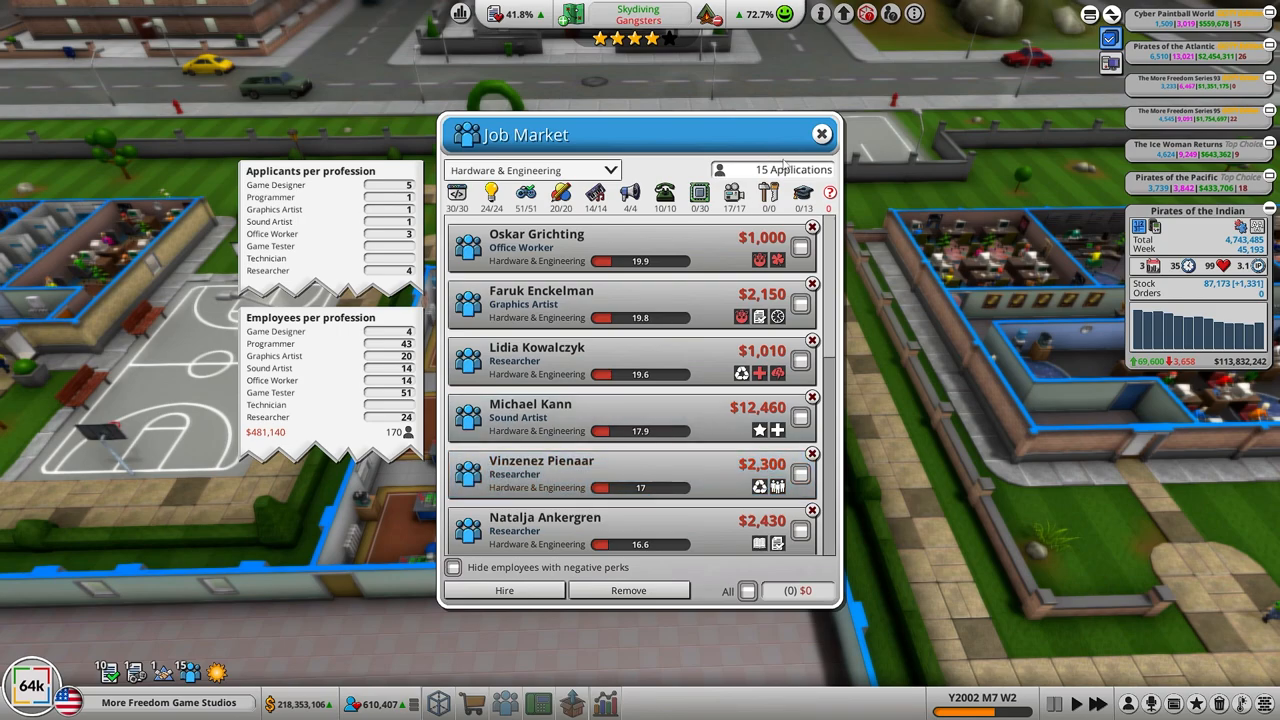
{"action": "mouse_move", "coordinate": [820, 132]}
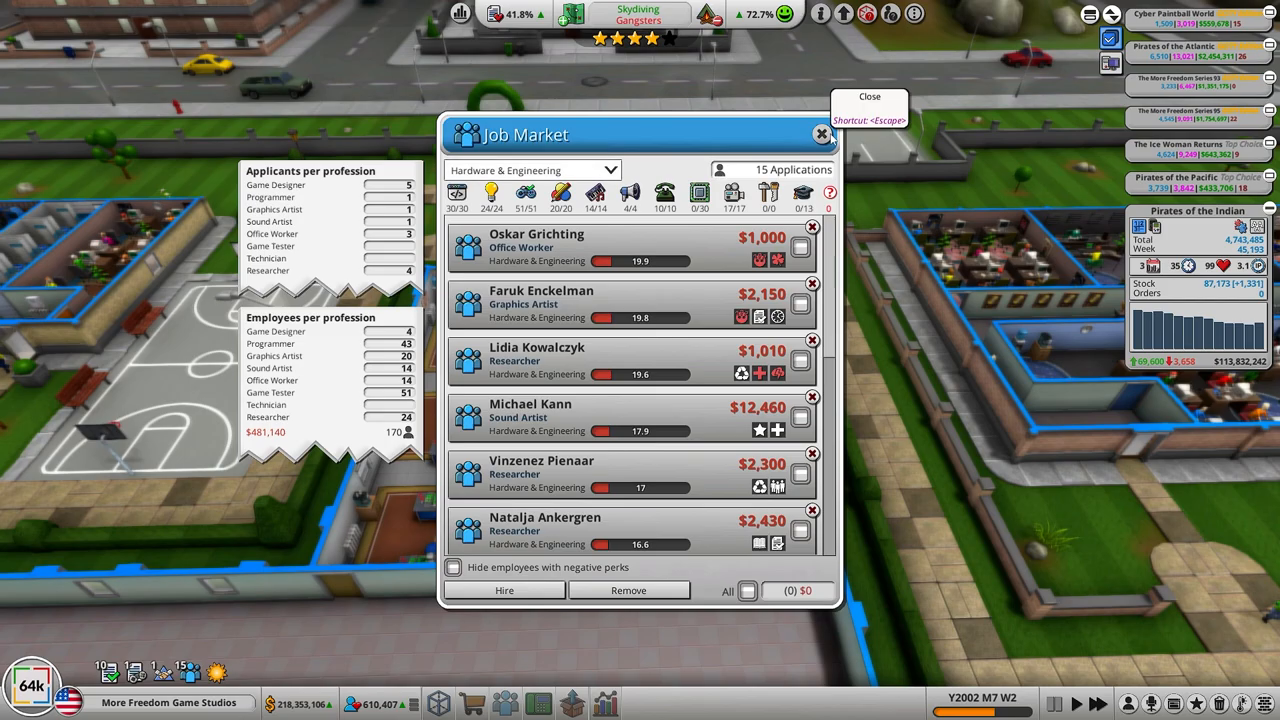
{"action": "left_click", "coordinate": [822, 134]}
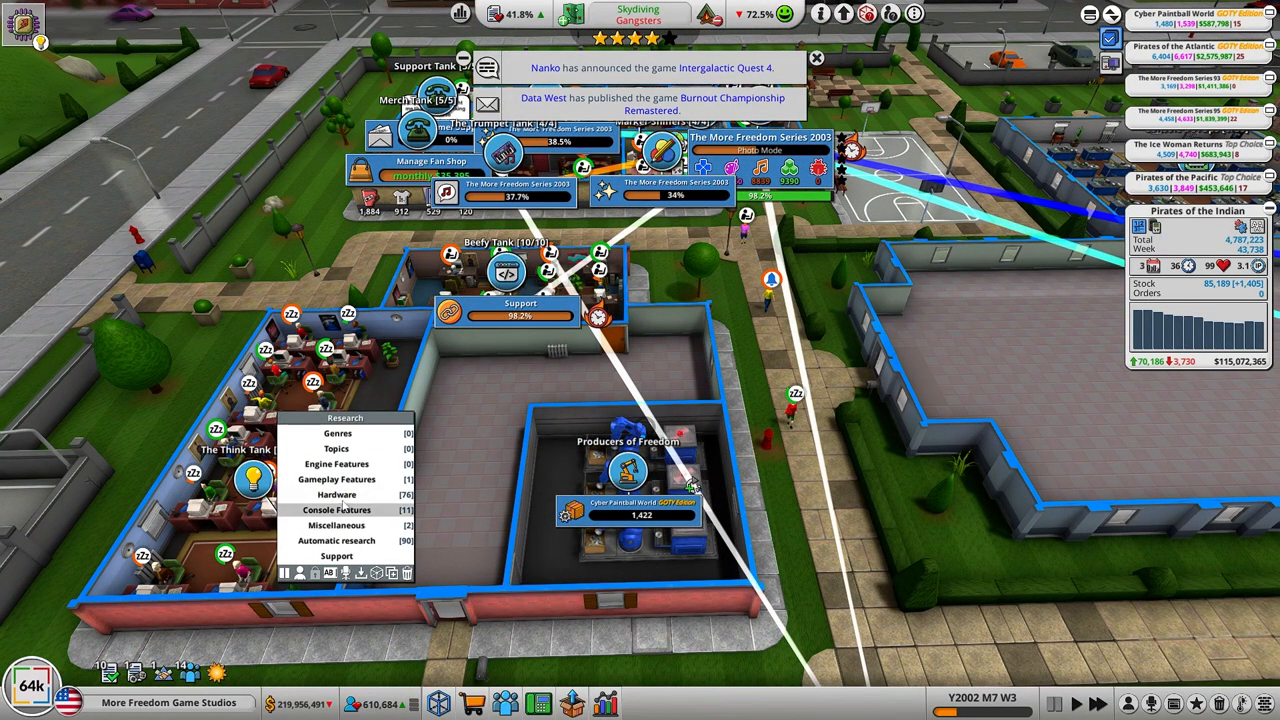
Step: Start hardware research on the 32 Megabyte main memory component
{"action": "left_click", "coordinate": [336, 494]}
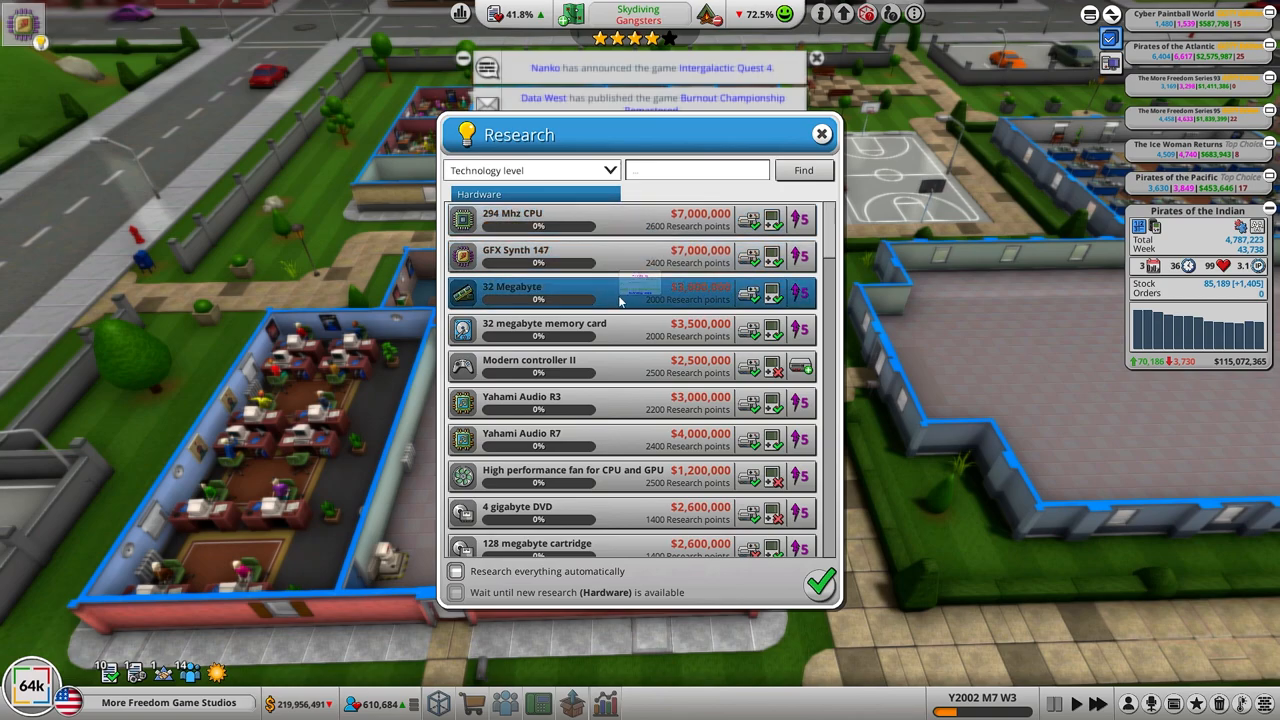
{"action": "mouse_move", "coordinate": [624, 328]}
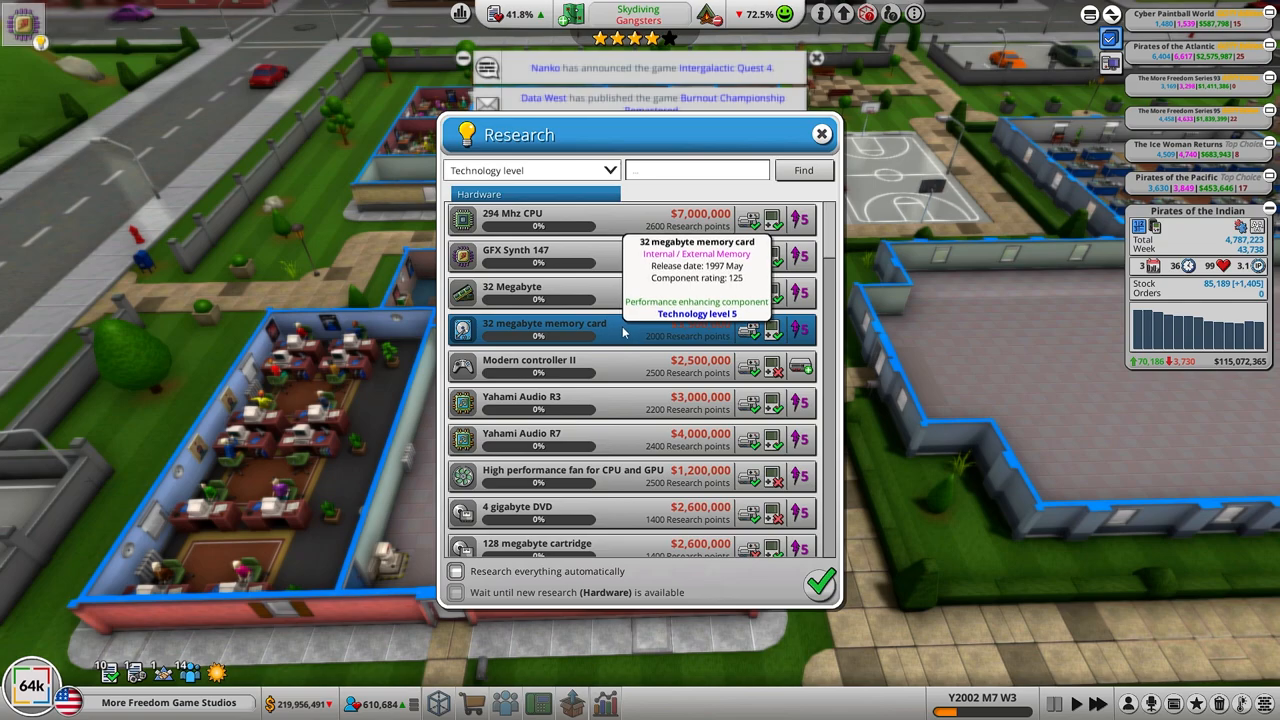
{"action": "mouse_move", "coordinate": [630, 292]}
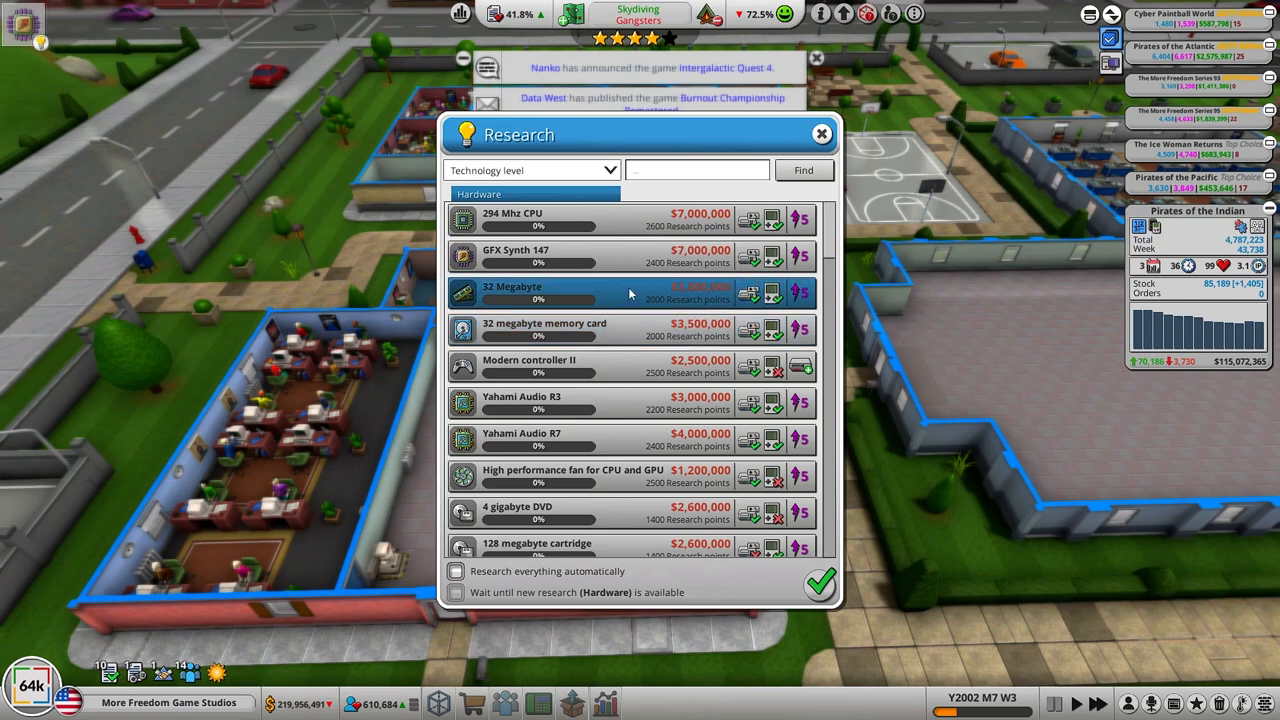
{"action": "mouse_move", "coordinate": [630, 292]}
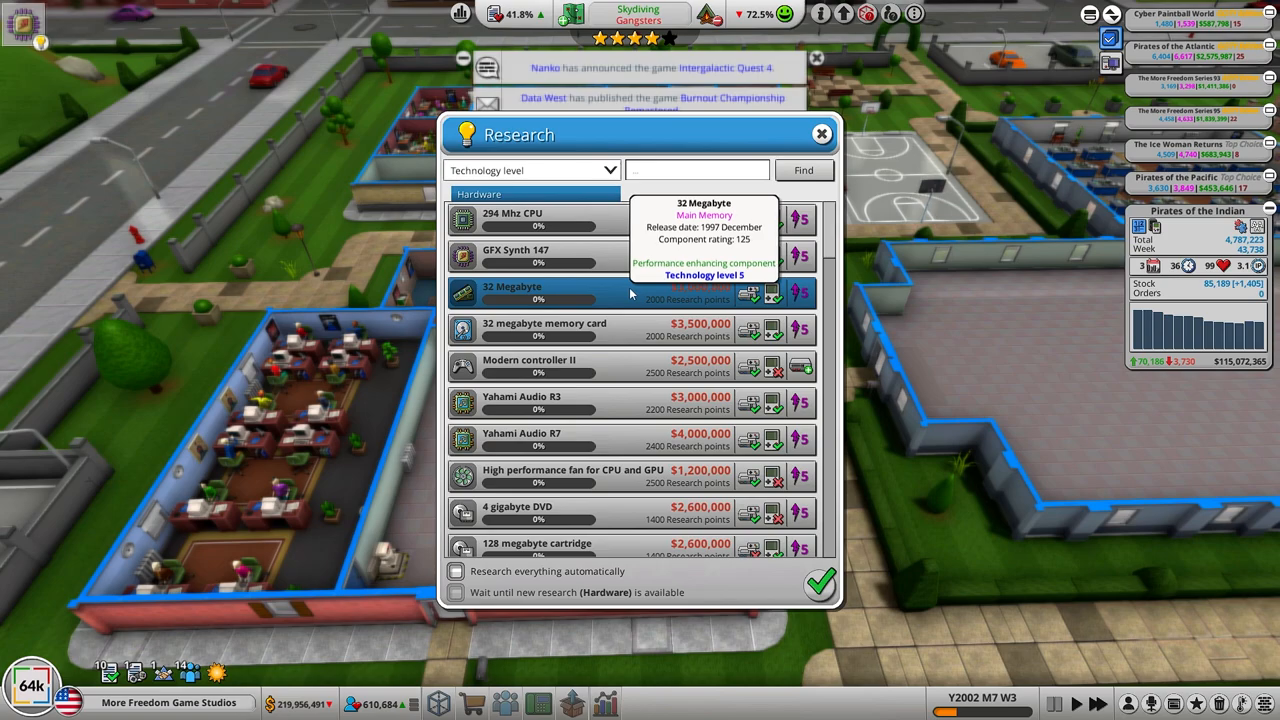
{"action": "left_click", "coordinate": [820, 132]}
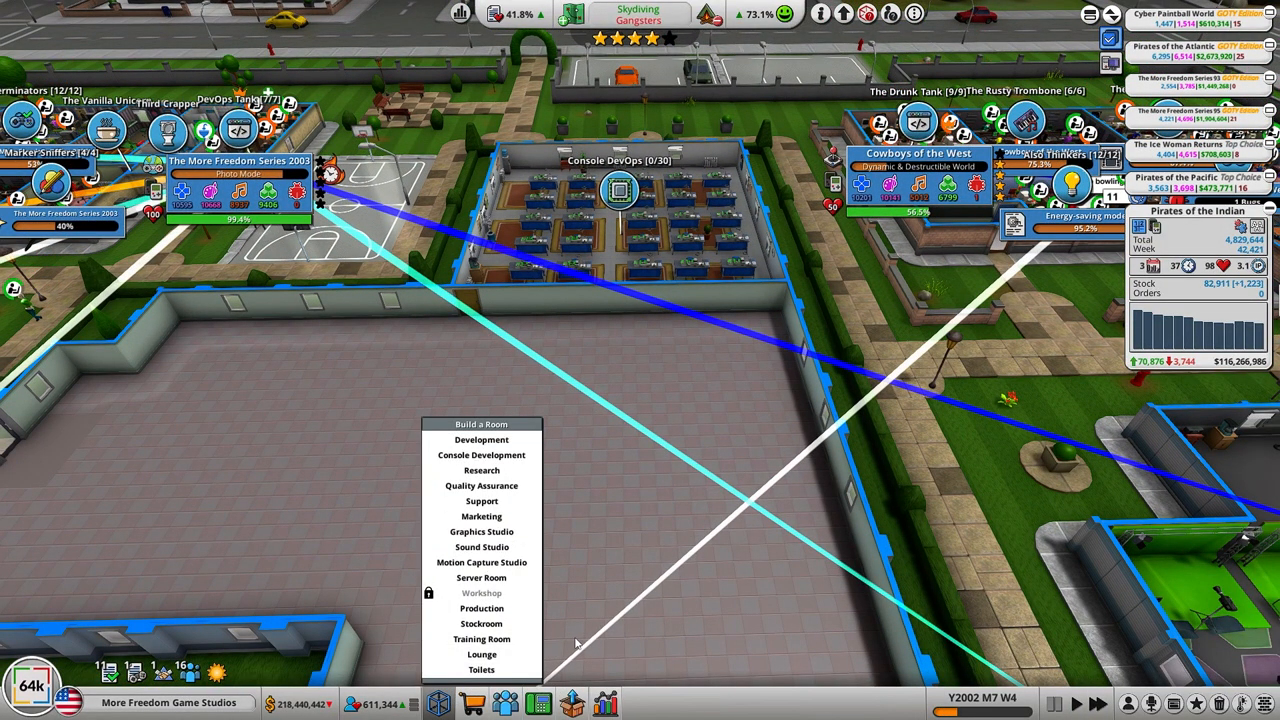
{"action": "mouse_move", "coordinate": [520, 616]}
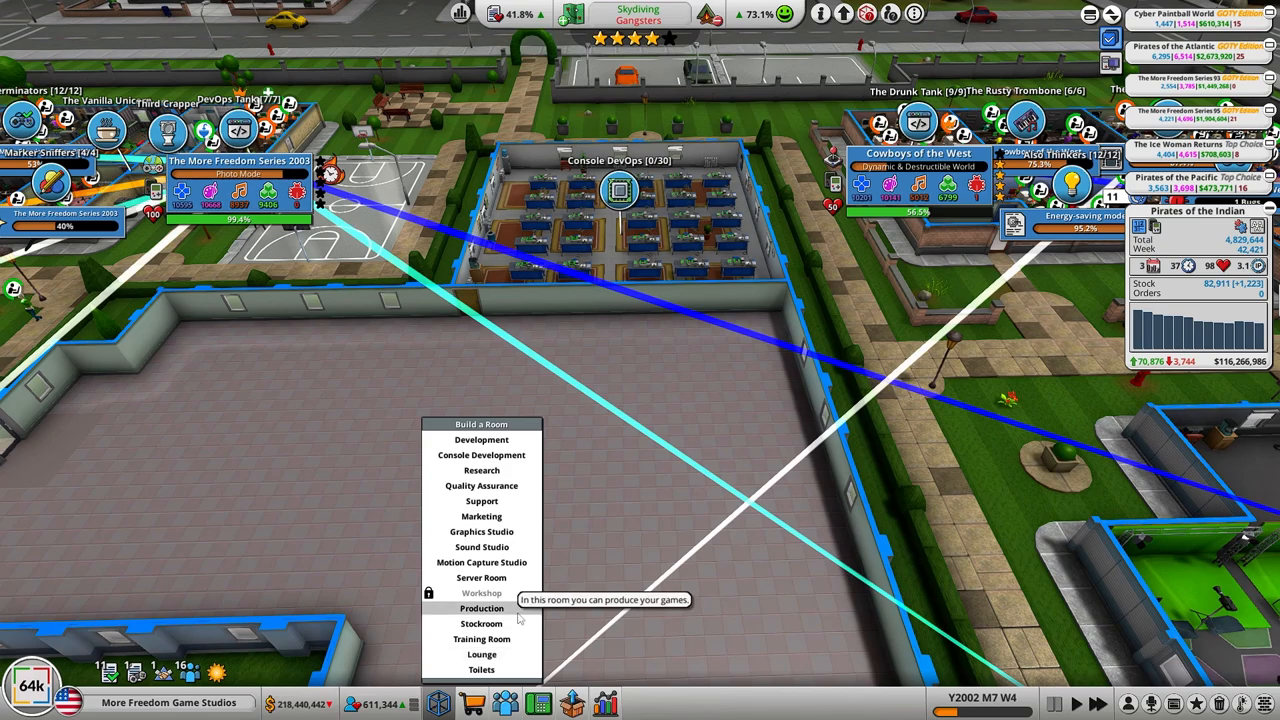
{"action": "mouse_move", "coordinate": [482, 548]}
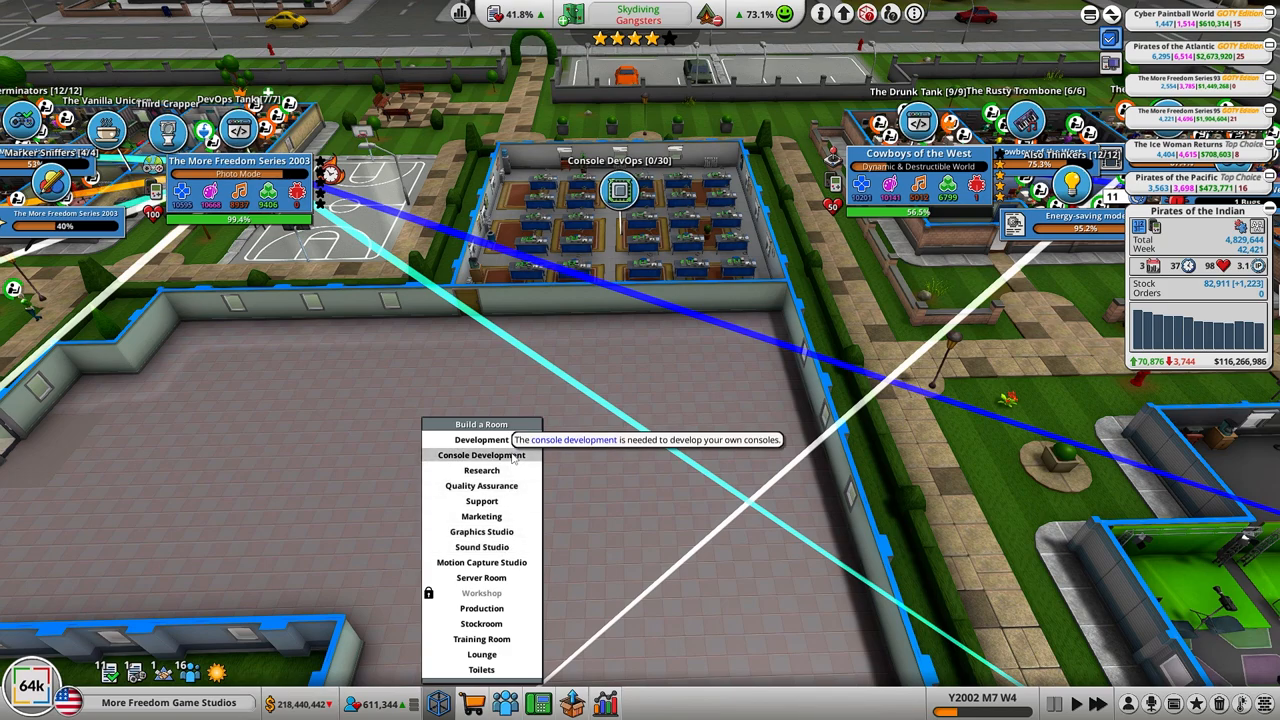
{"action": "mouse_move", "coordinate": [480, 470]}
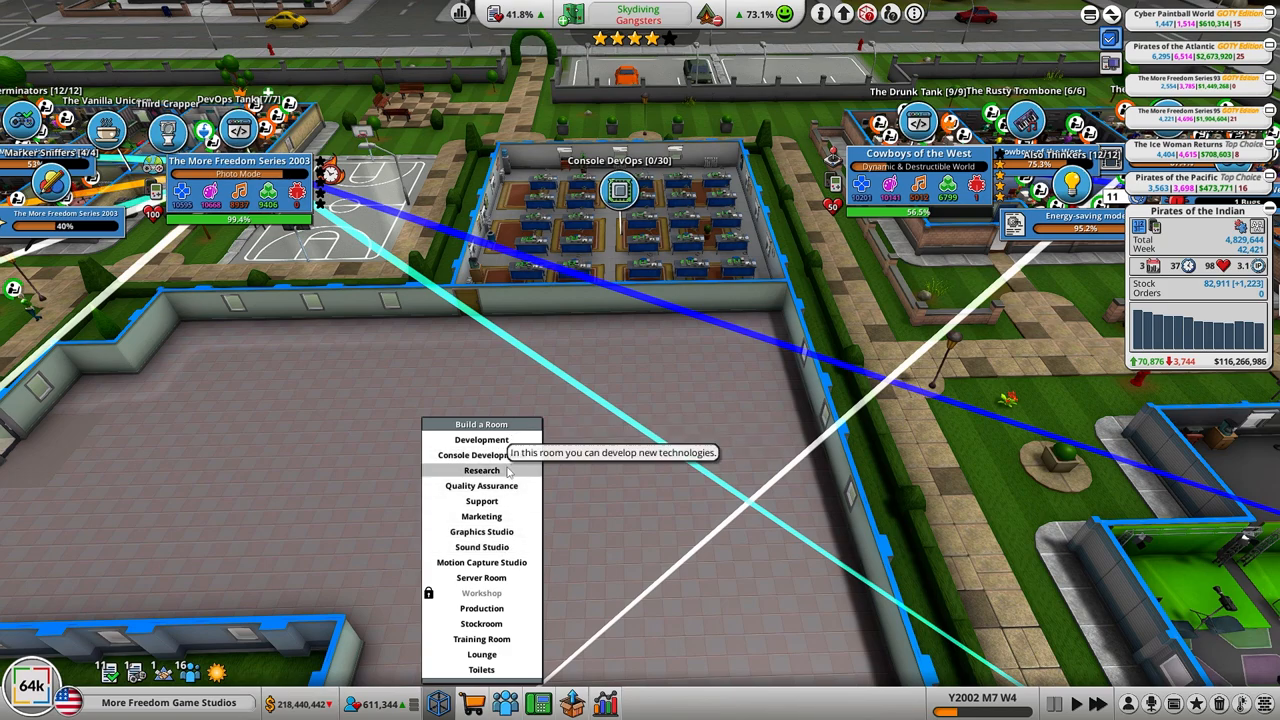
{"action": "mouse_move", "coordinate": [480, 486]}
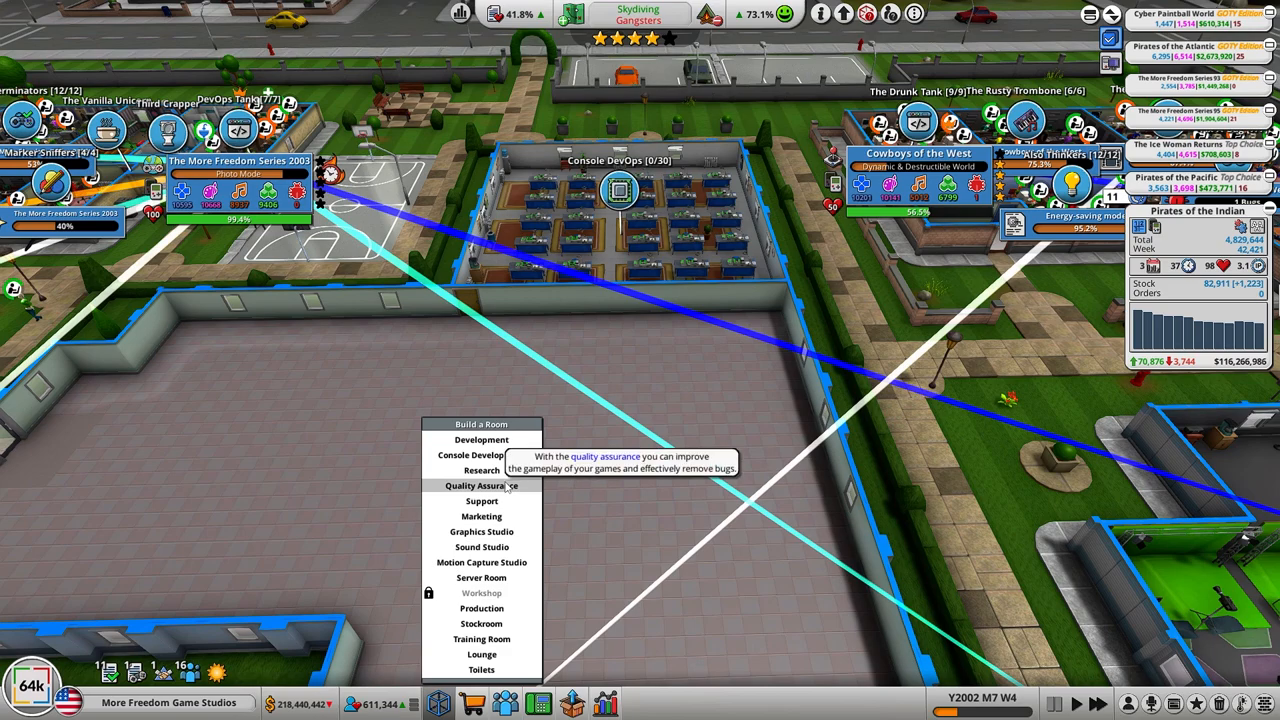
{"action": "mouse_move", "coordinate": [482, 500]}
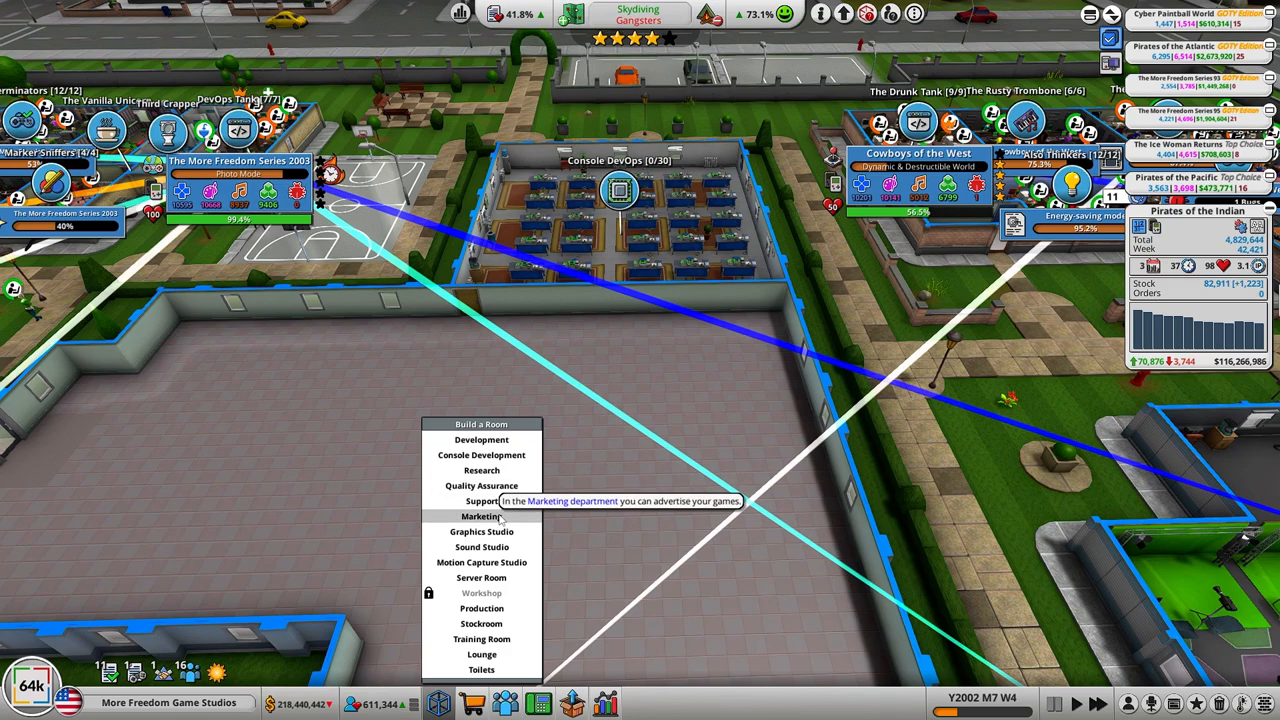
{"action": "mouse_move", "coordinate": [480, 532]}
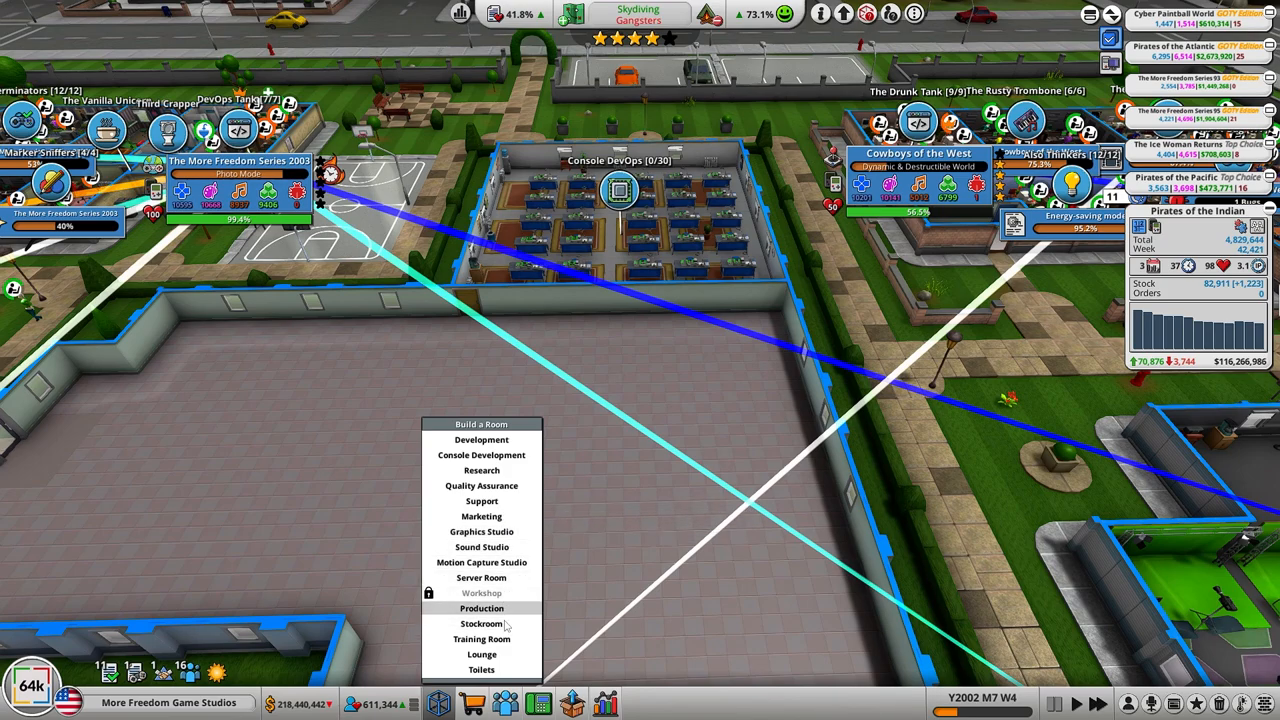
{"action": "mouse_move", "coordinate": [480, 640]}
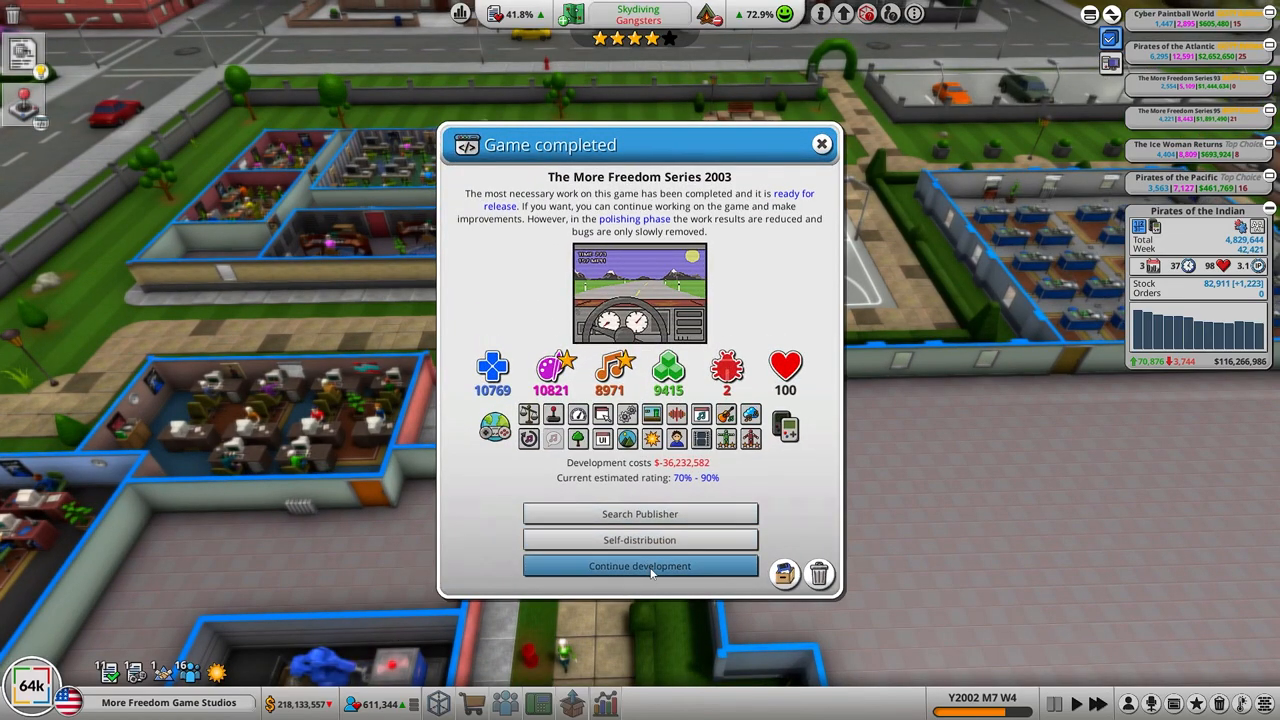
Step: Choose Continue development for The More Freedom Series 2003 in the Game completed dialog
{"action": "left_click", "coordinate": [640, 566]}
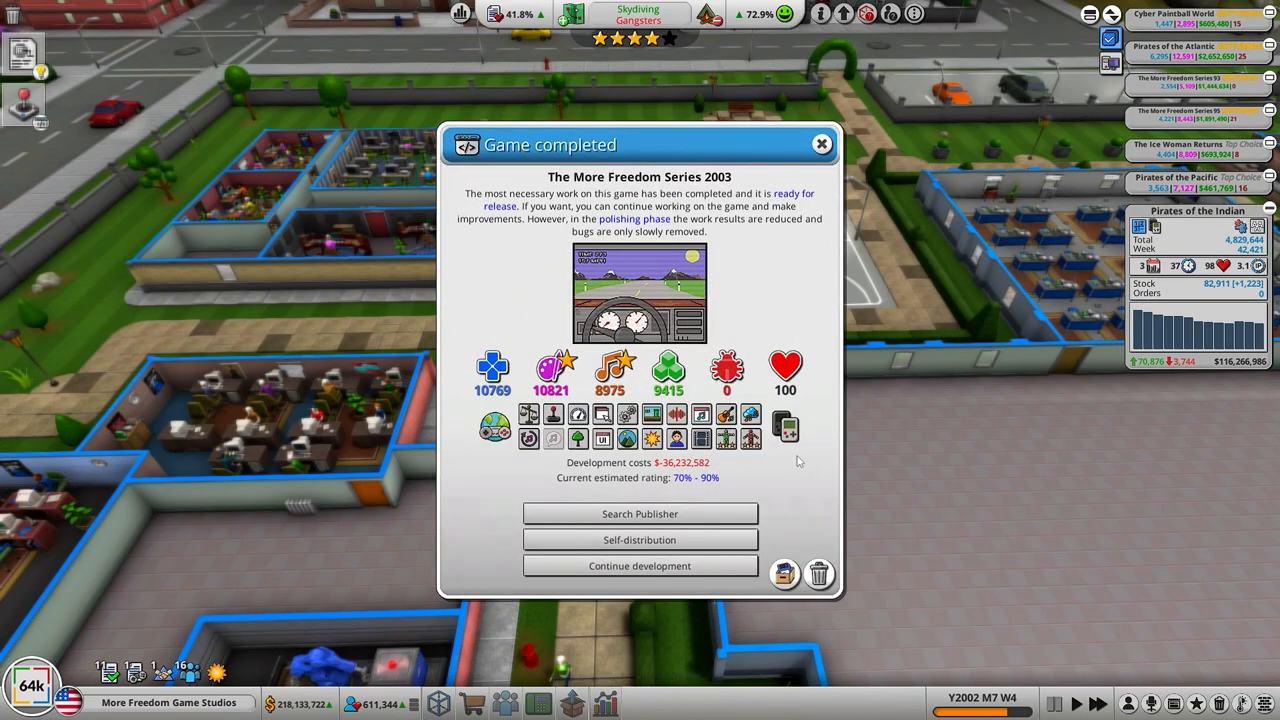
{"action": "mouse_move", "coordinate": [640, 566]}
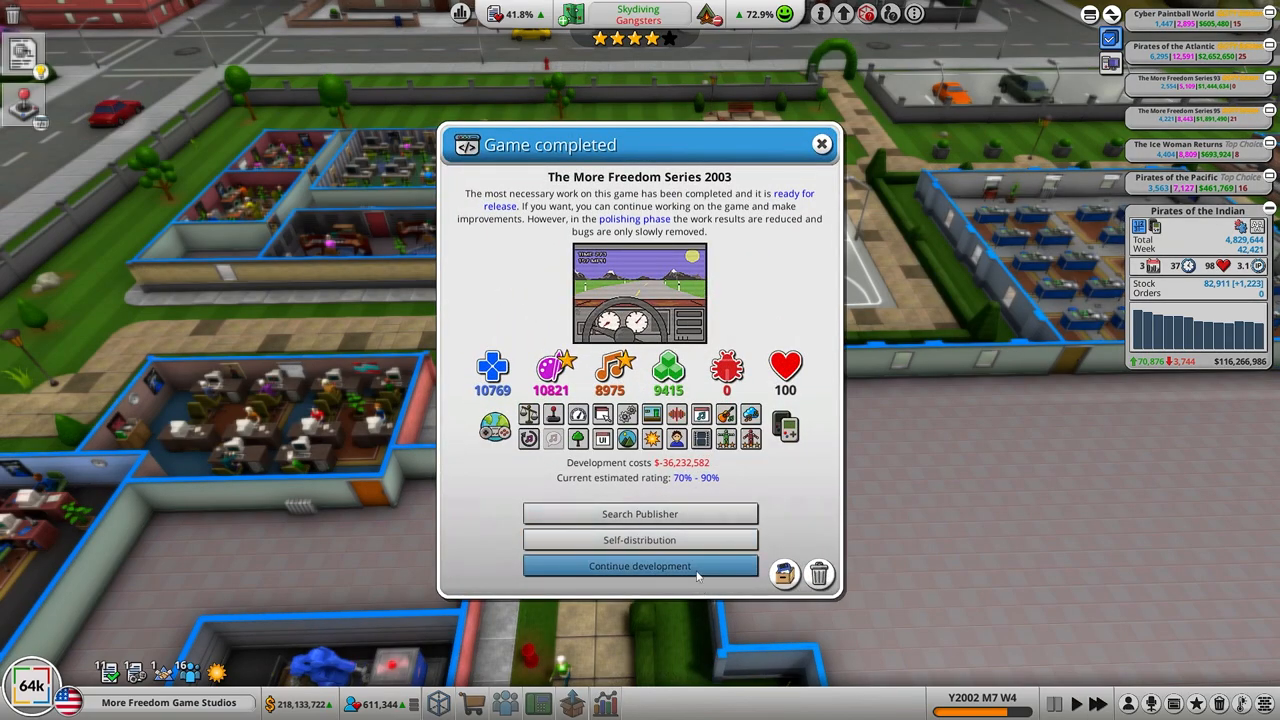
{"action": "left_click", "coordinate": [640, 564]}
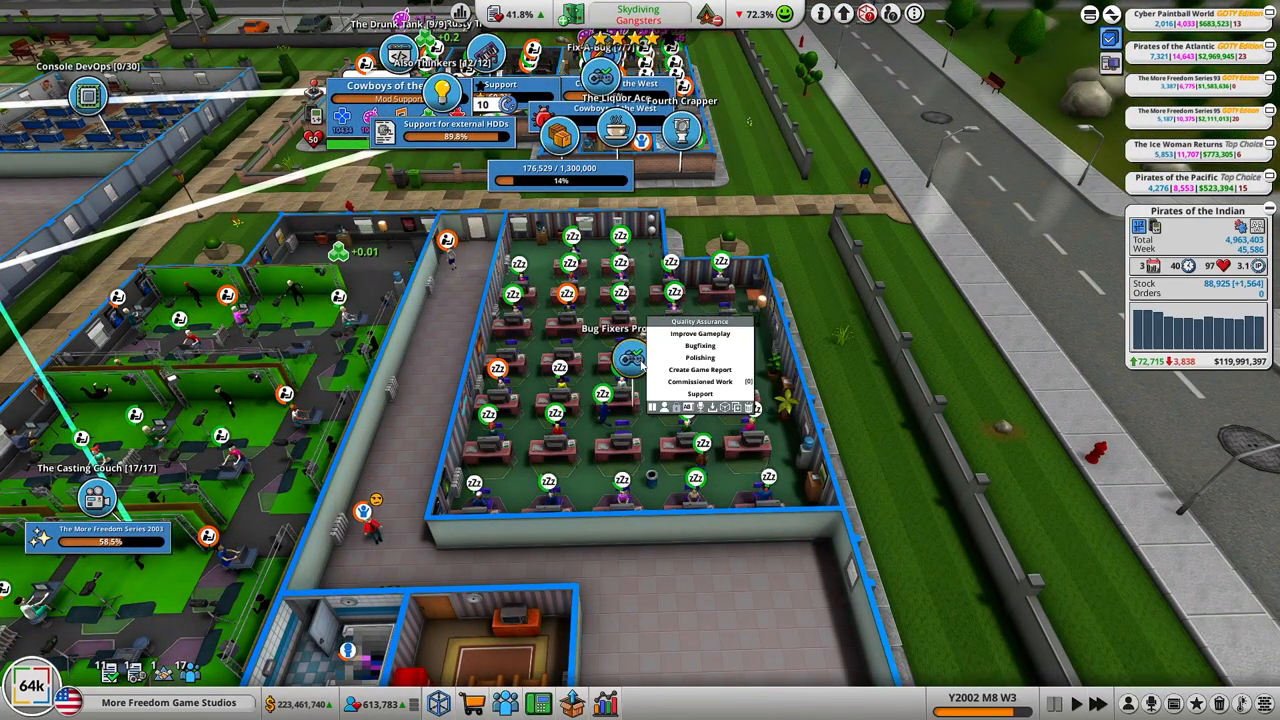
Step: Assign the QA room to Polishing and pick The More Freedom Series 2003 as the game to polish
{"action": "left_click", "coordinate": [700, 332]}
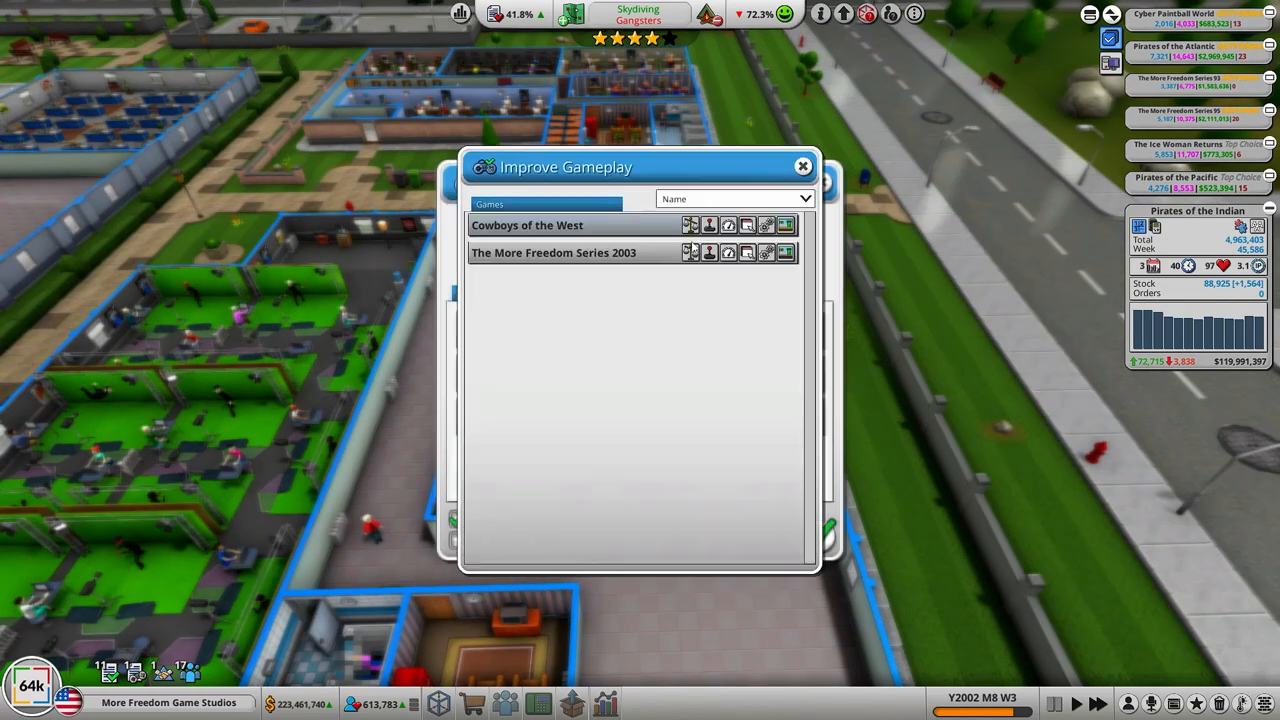
{"action": "left_click", "coordinate": [728, 224]}
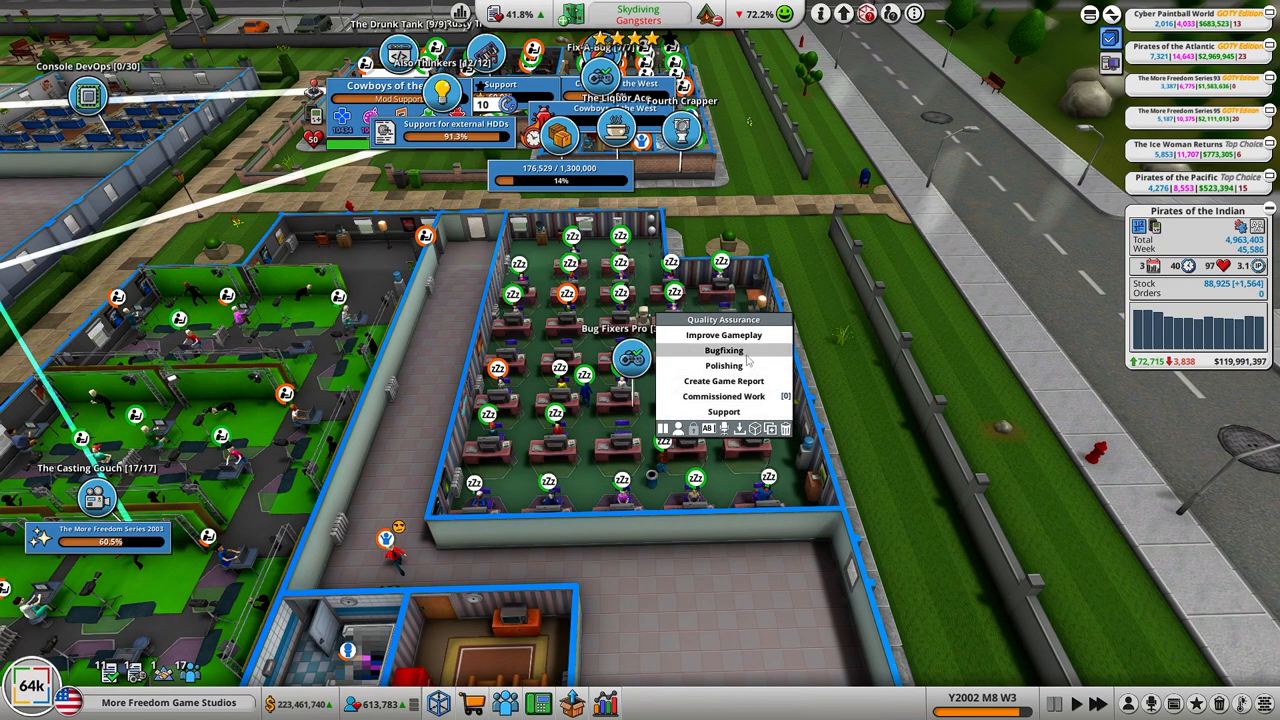
{"action": "left_click", "coordinate": [724, 350]}
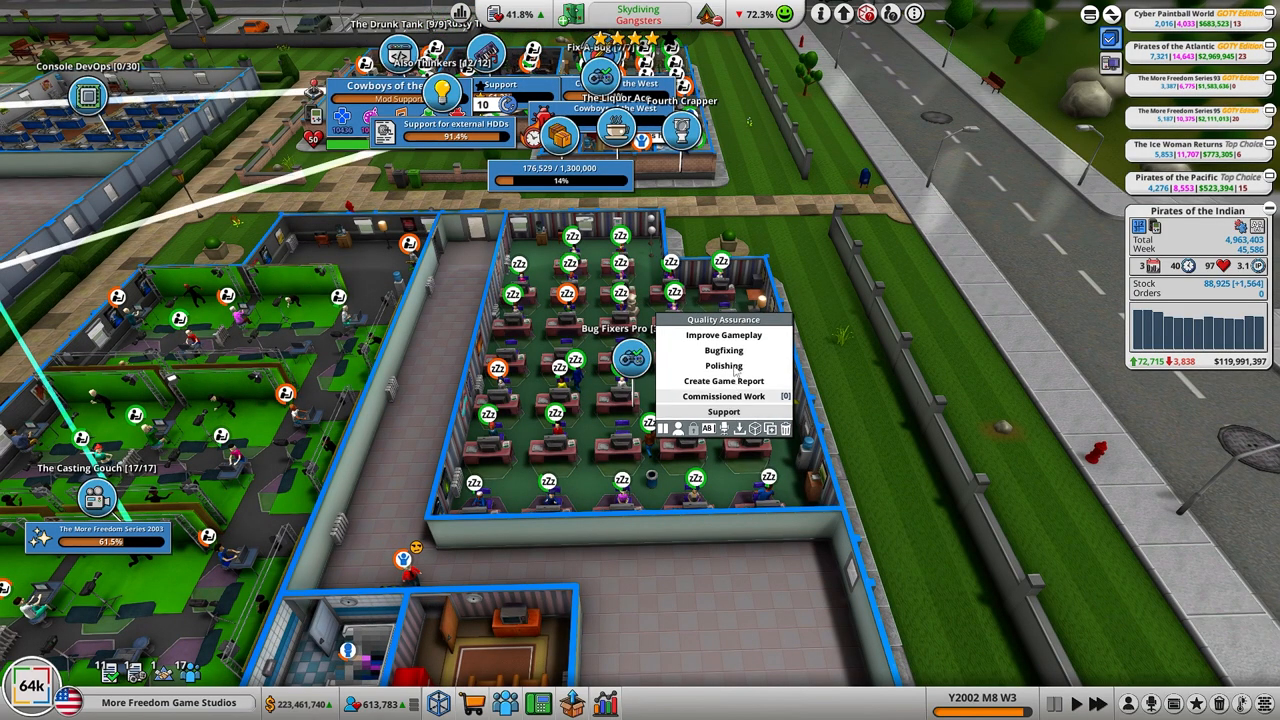
{"action": "left_click", "coordinate": [724, 364]}
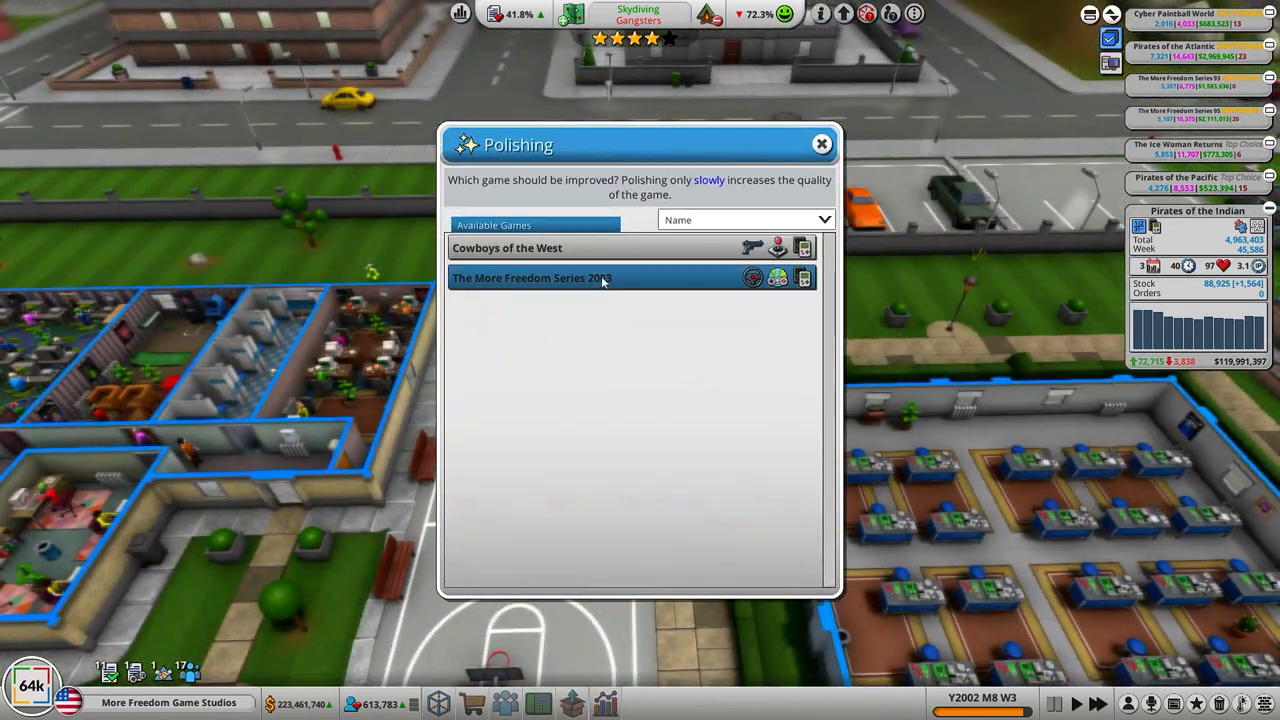
{"action": "left_click", "coordinate": [820, 144]}
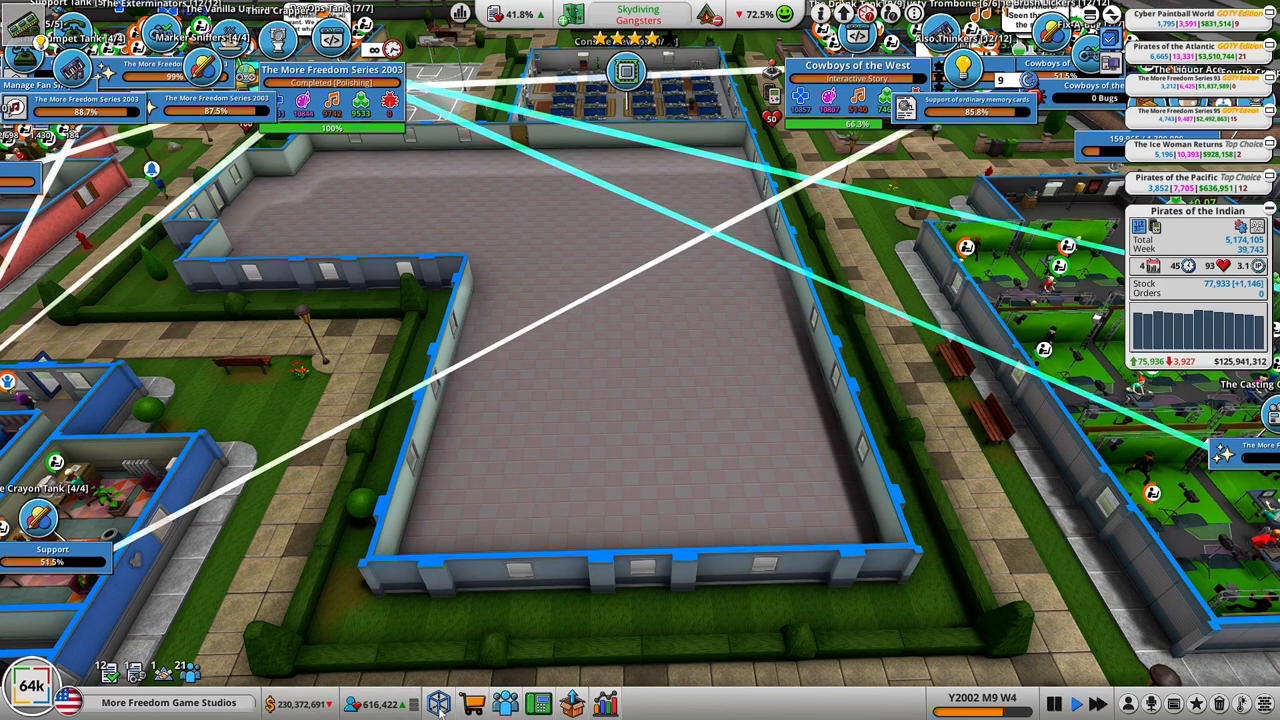
Step: Choose Graphics Studio from Build a Room and outline its floor area in the empty building
{"action": "left_click", "coordinate": [438, 704]}
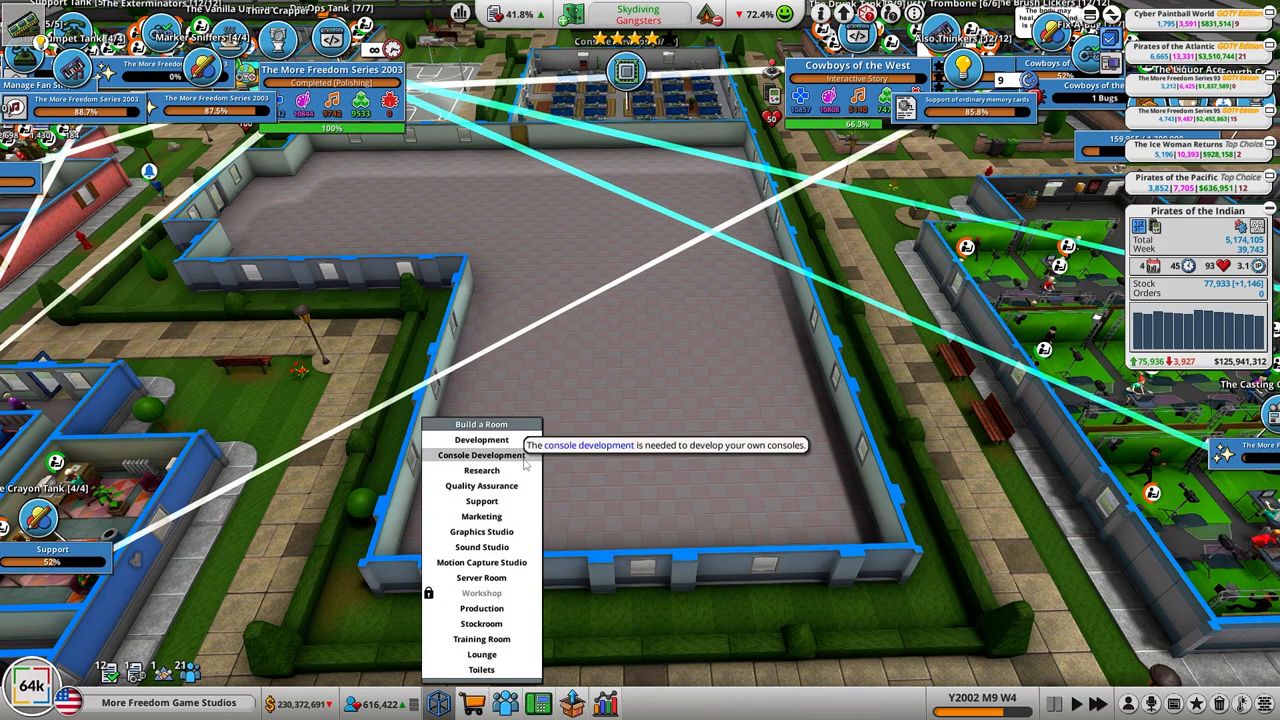
{"action": "mouse_move", "coordinate": [482, 532]}
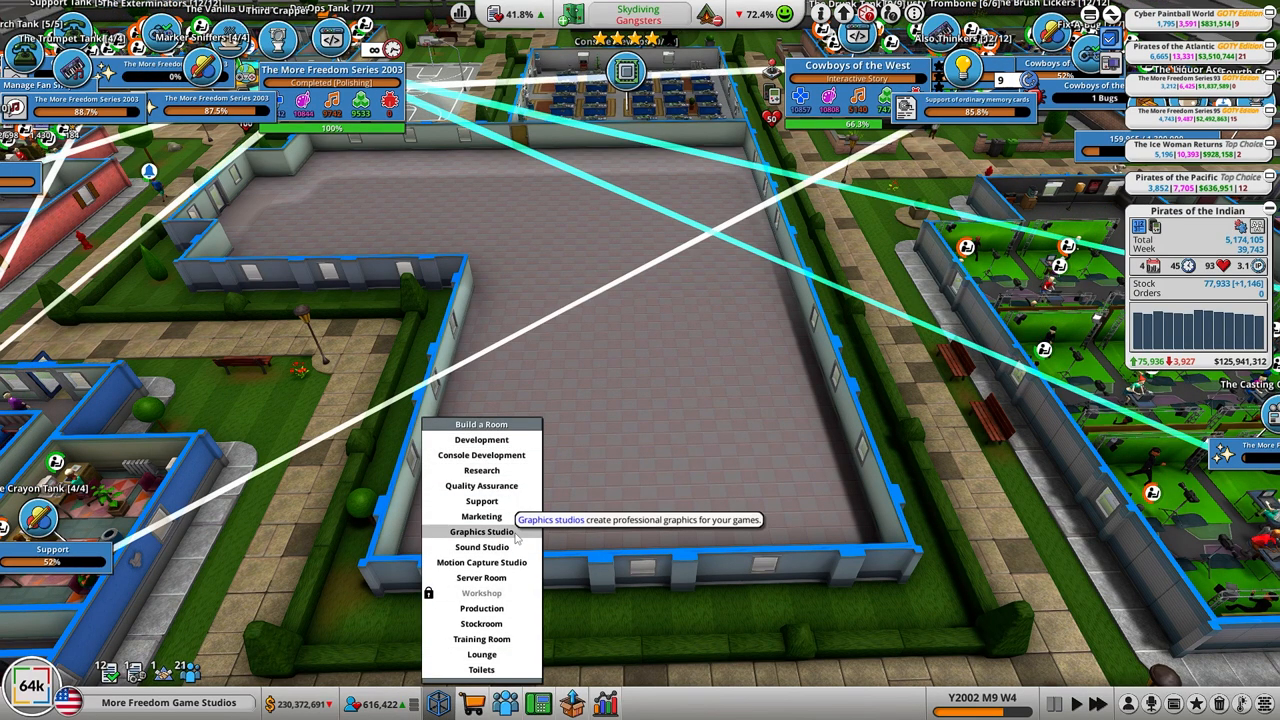
{"action": "left_click", "coordinate": [480, 532]}
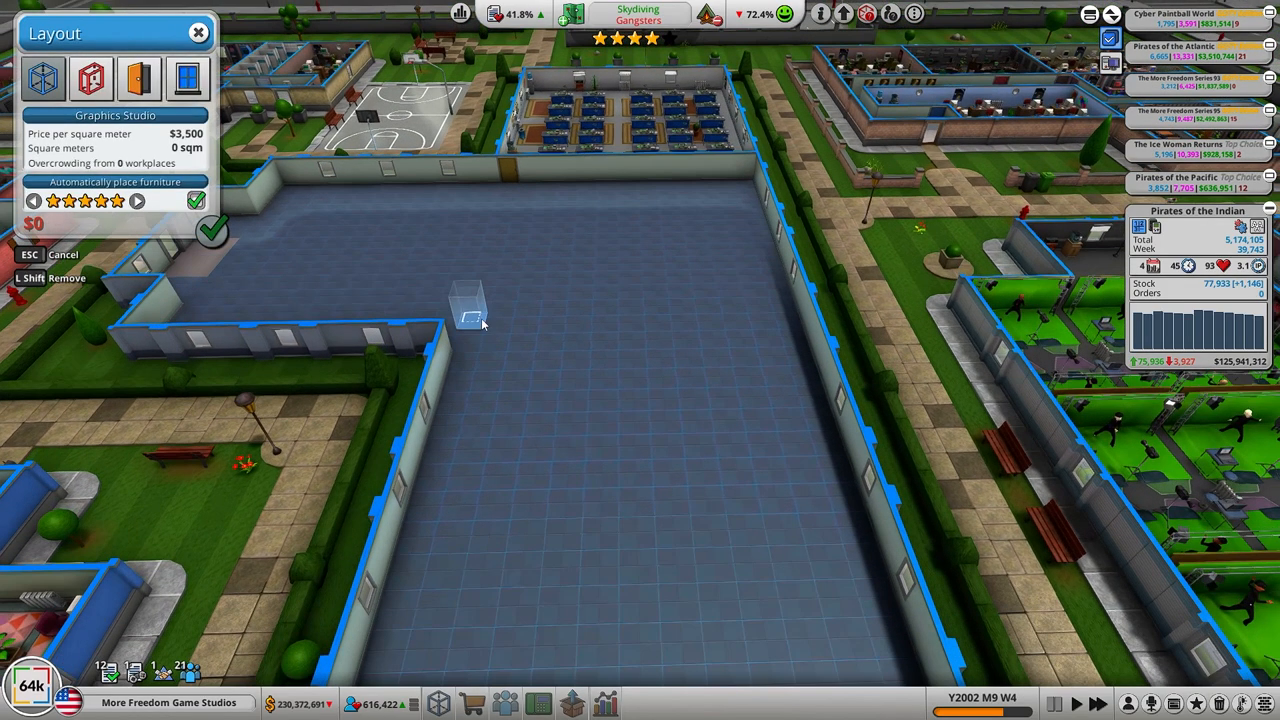
{"action": "left_click_drag", "start_coordinate": [476, 320], "coordinate": [864, 530]}
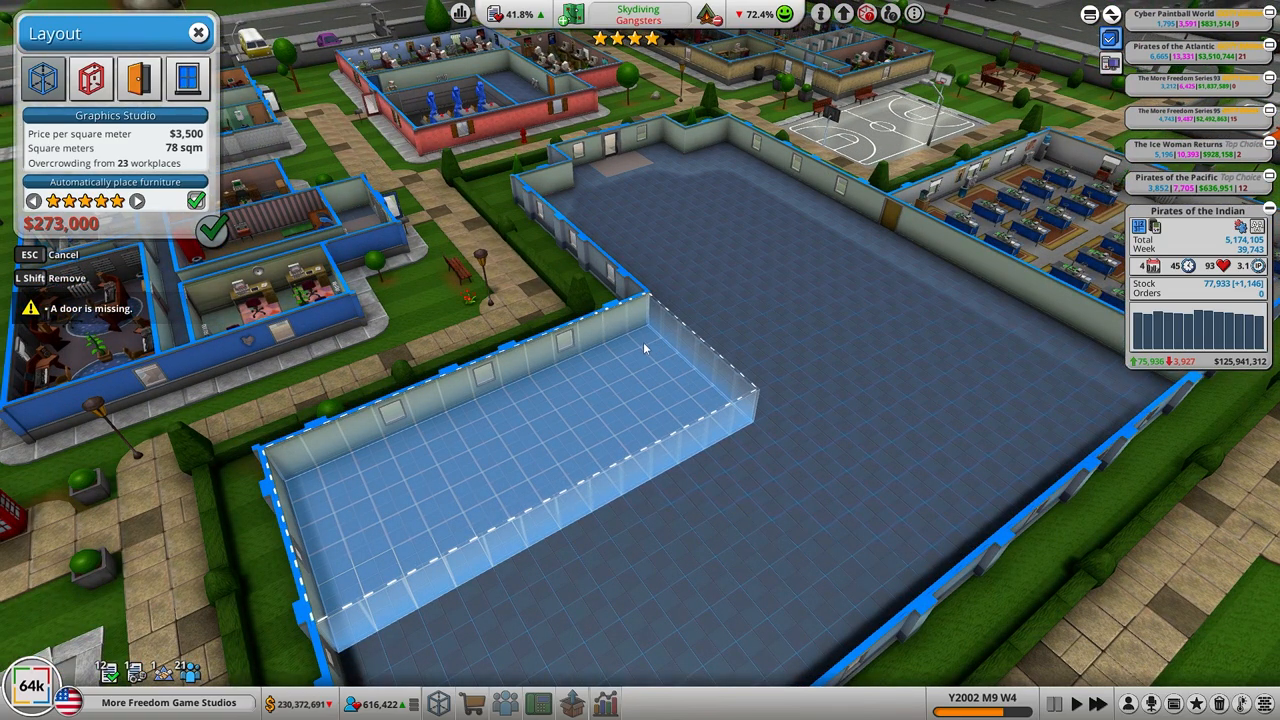
{"action": "mouse_move", "coordinate": [658, 352]}
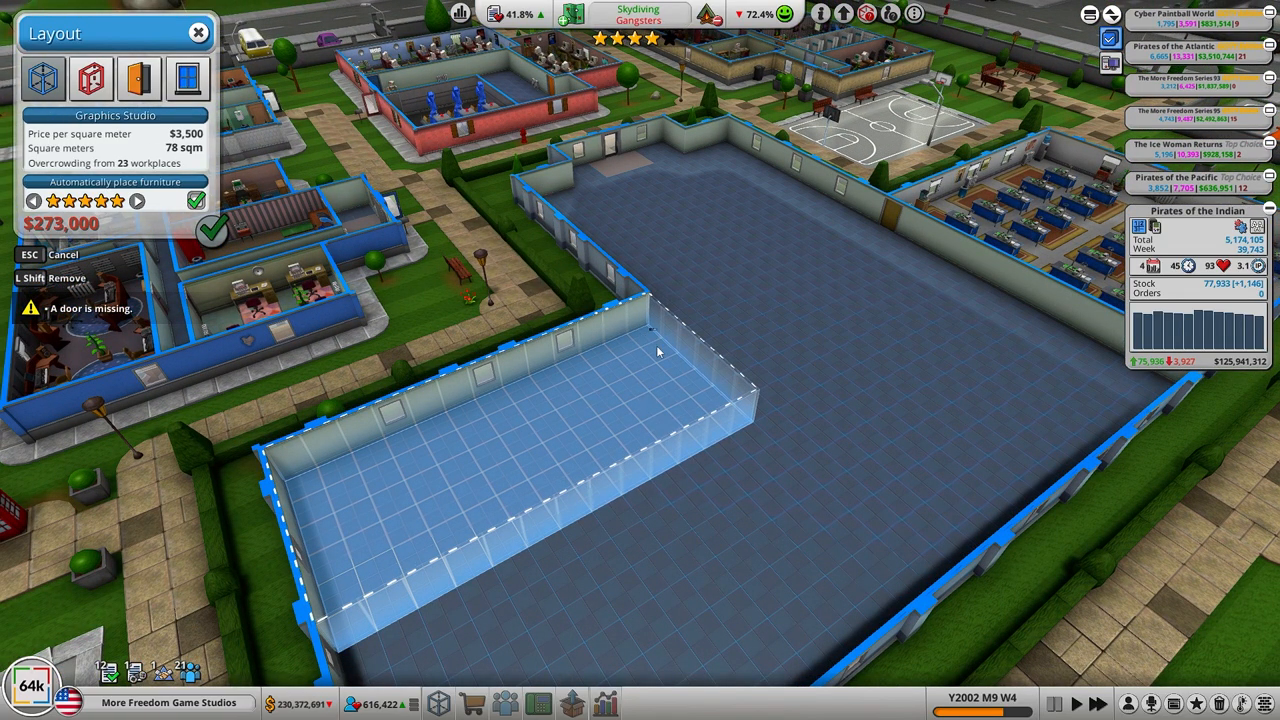
{"action": "left_click_drag", "start_coordinate": [658, 352], "coordinate": [836, 570]}
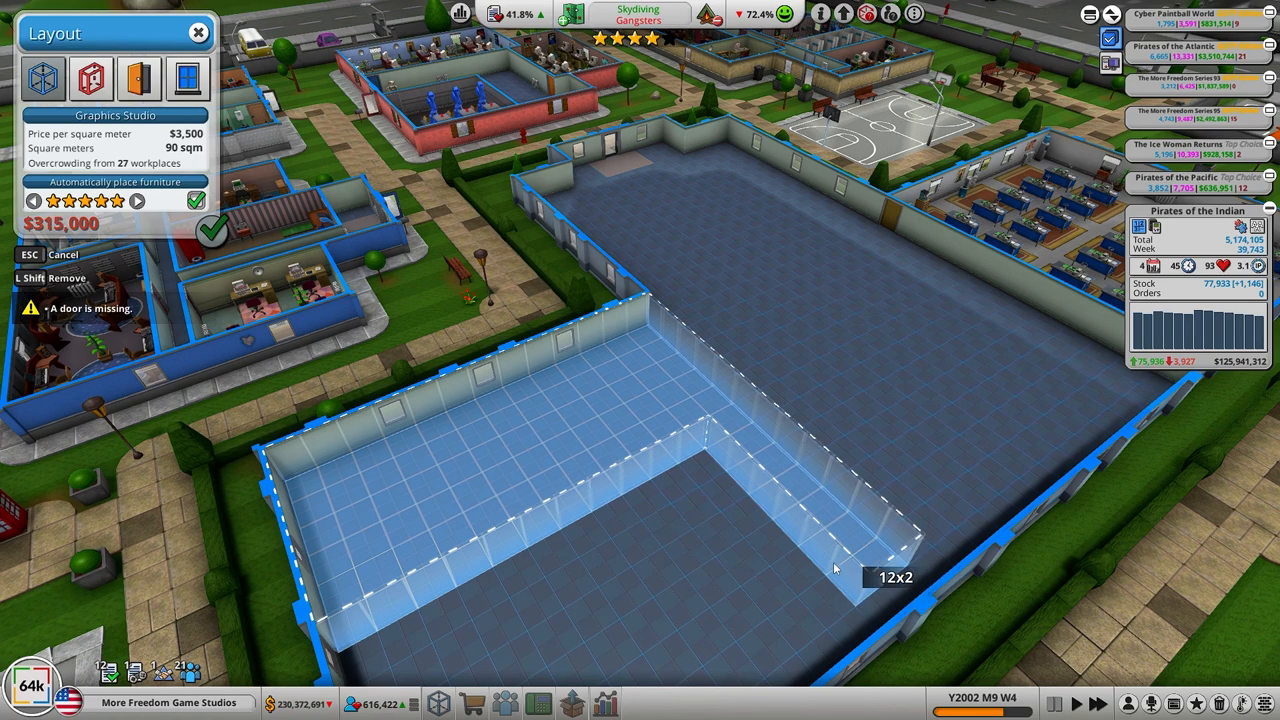
Step: Extend the graphics studio along the bottom and left walls and confirm its construction
{"action": "left_click_drag", "start_coordinate": [836, 570], "coordinate": [710, 444]}
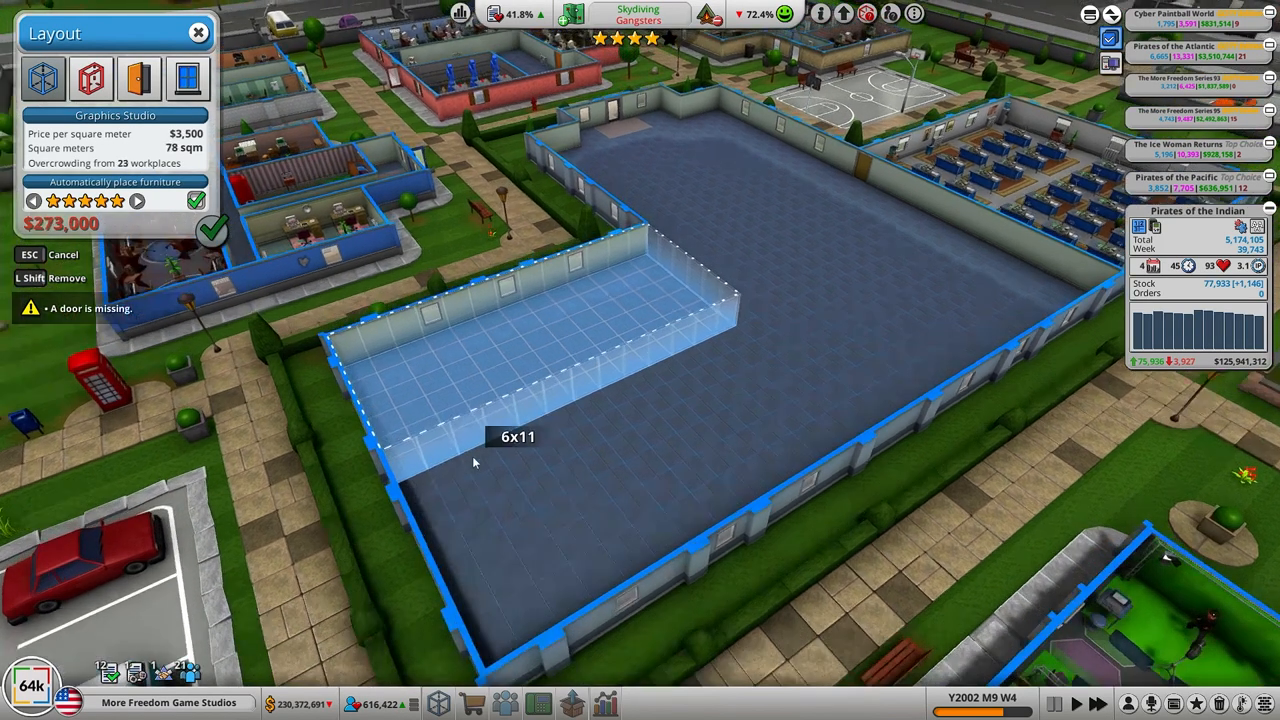
{"action": "left_click_drag", "start_coordinate": [476, 462], "coordinate": [424, 540]}
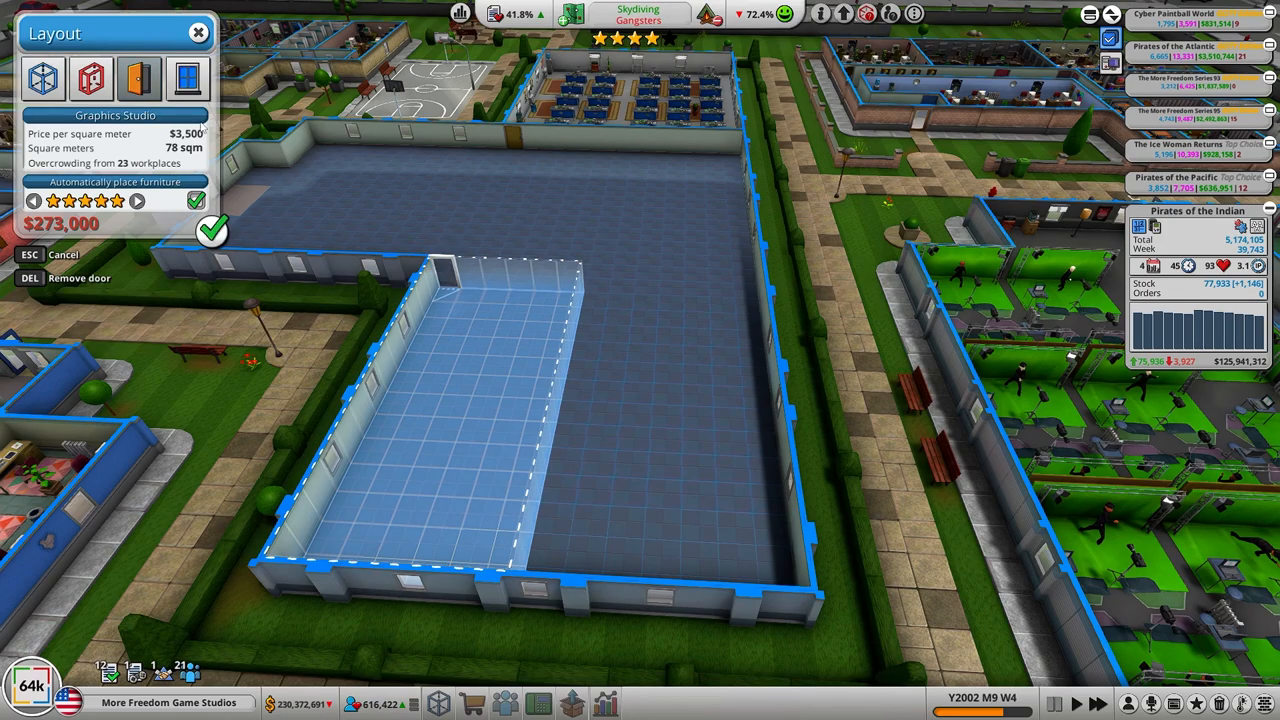
{"action": "left_click", "coordinate": [212, 232]}
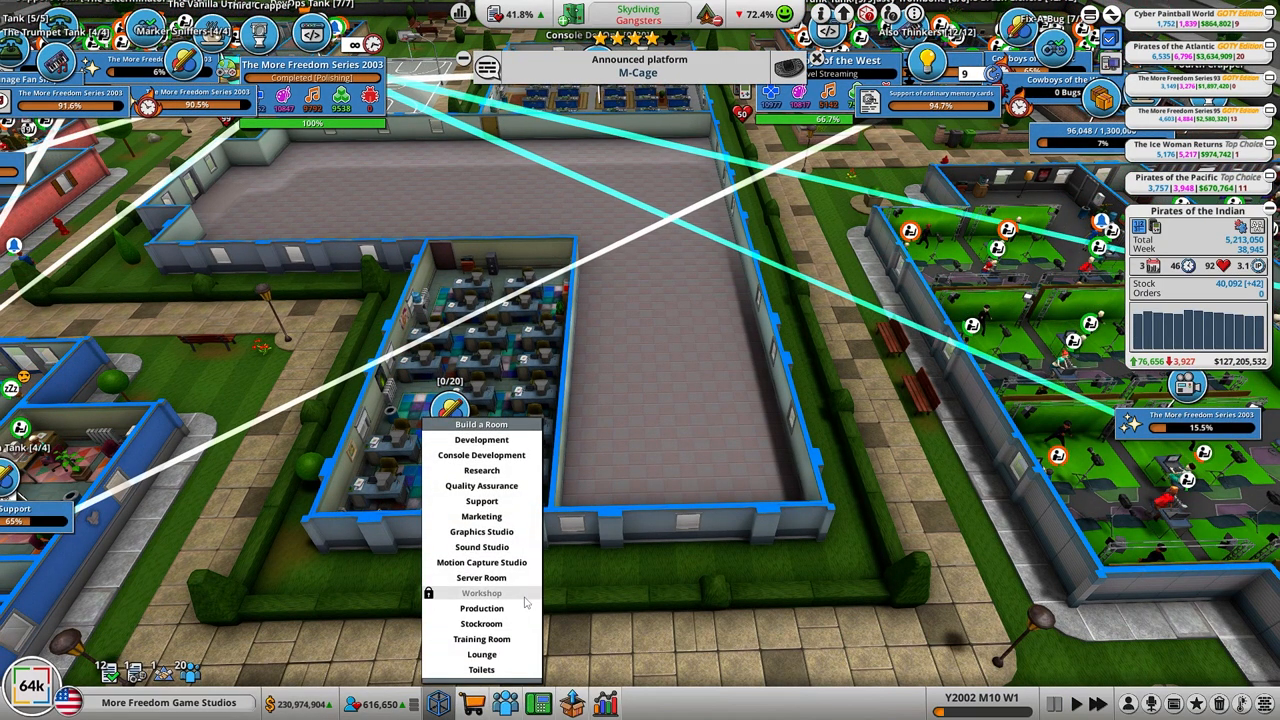
{"action": "mouse_move", "coordinate": [480, 548]}
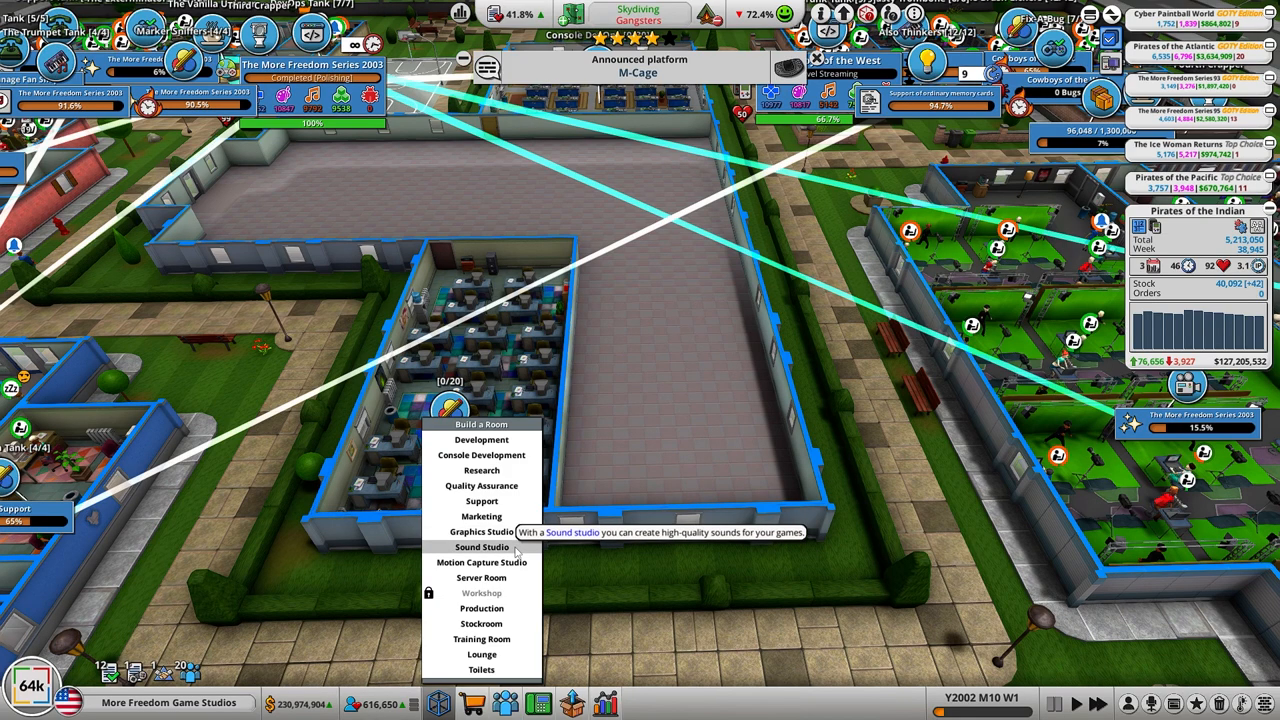
Step: Place a Sound Studio beside the graphics studio and reshape it to 7x14 (182 sqm), confirming the layout
{"action": "left_click", "coordinate": [480, 548]}
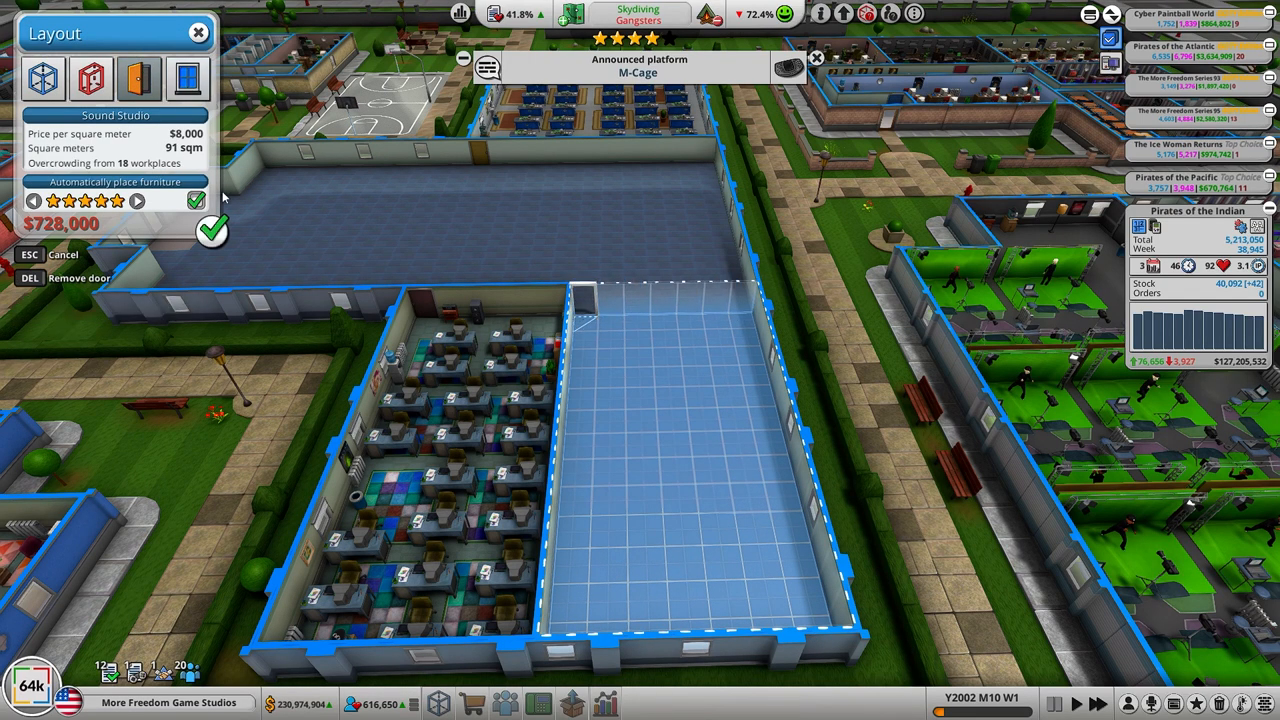
{"action": "left_click", "coordinate": [212, 230]}
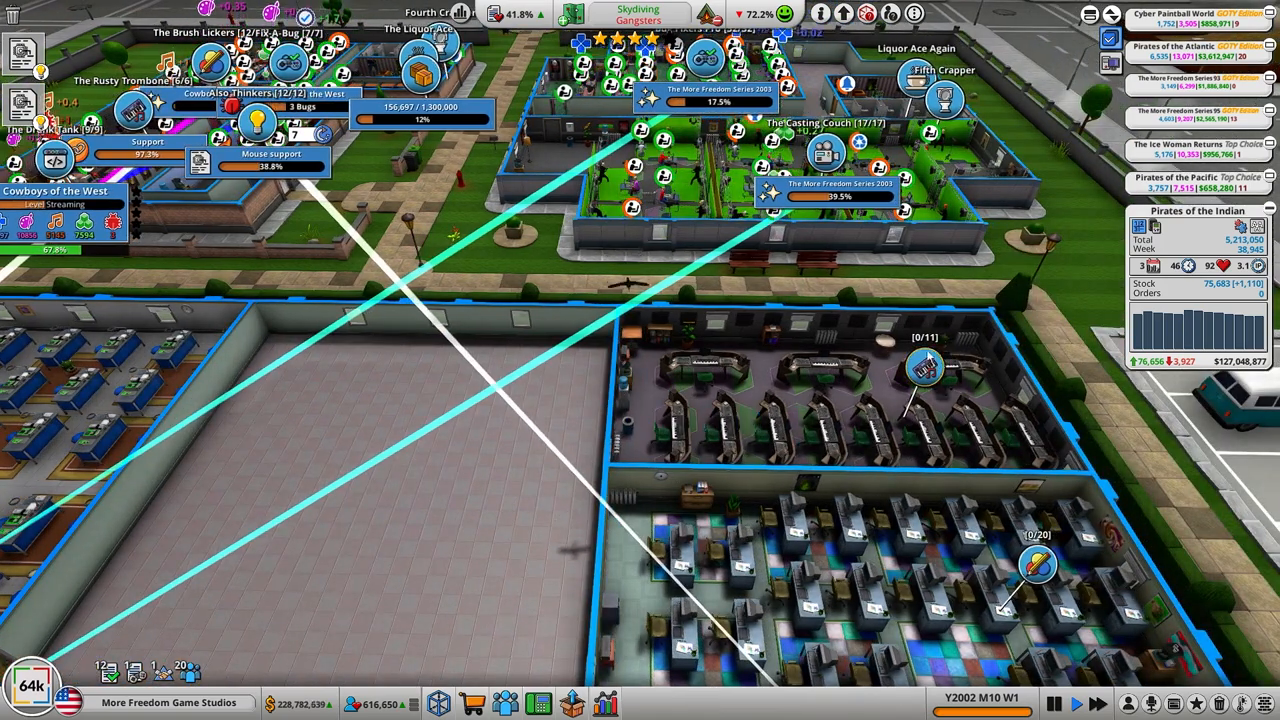
{"action": "left_click", "coordinate": [924, 368]}
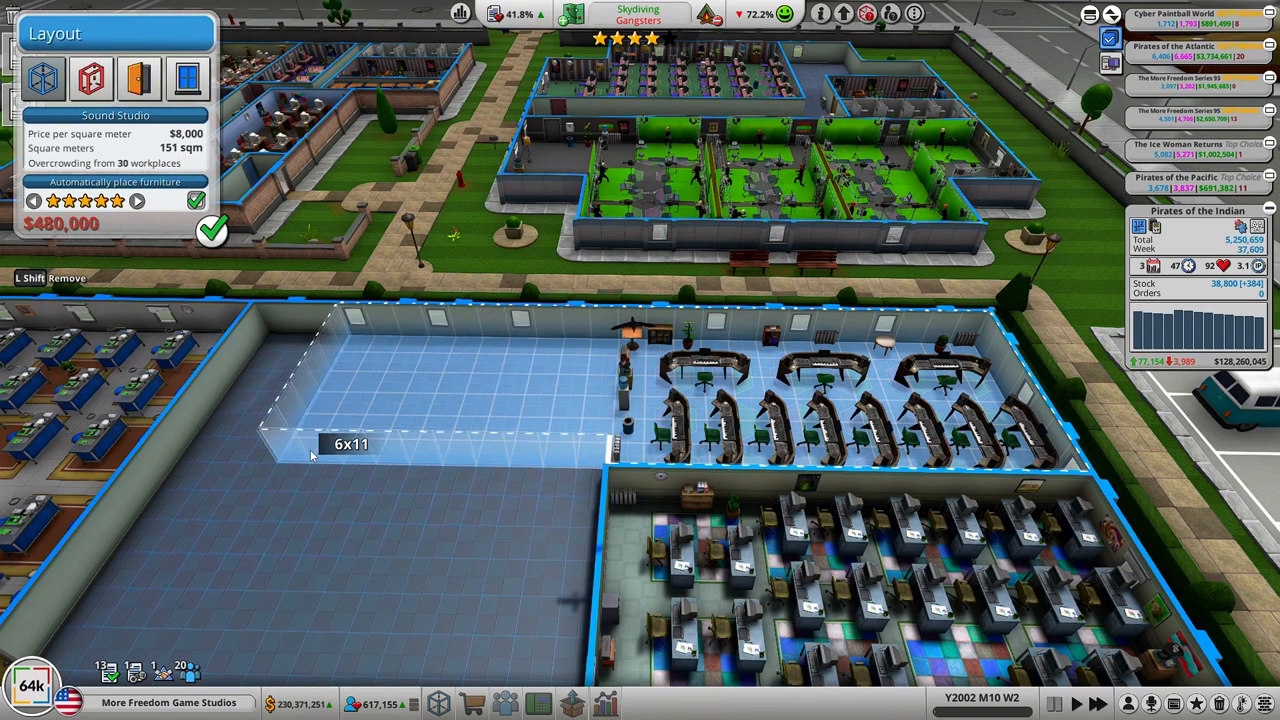
{"action": "left_click_drag", "start_coordinate": [312, 456], "coordinate": [196, 478]}
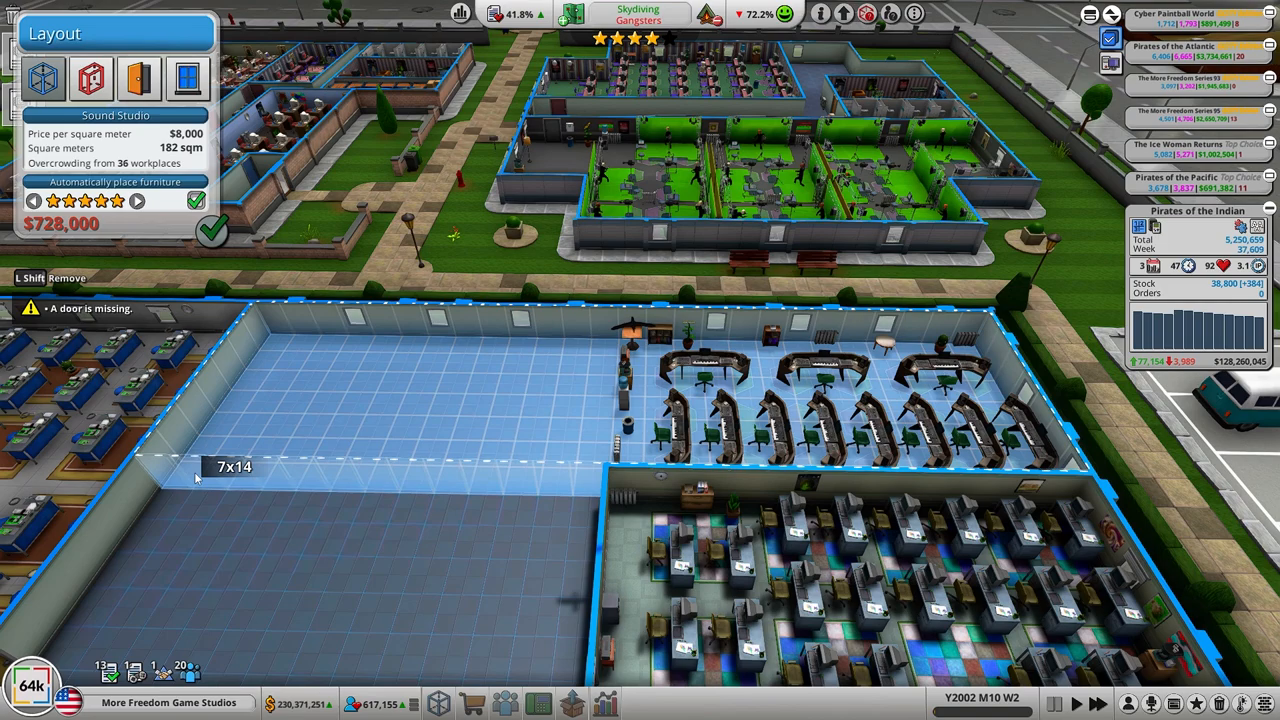
{"action": "left_click", "coordinate": [140, 78]}
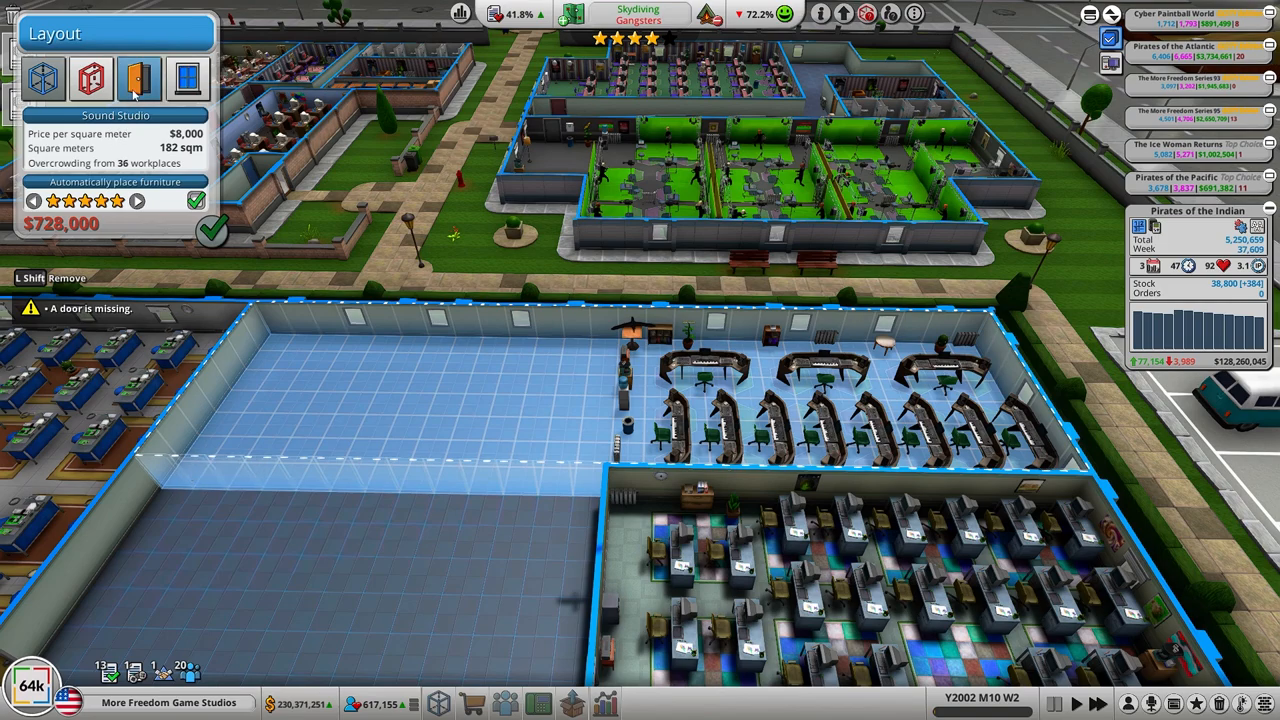
{"action": "left_click", "coordinate": [140, 80]}
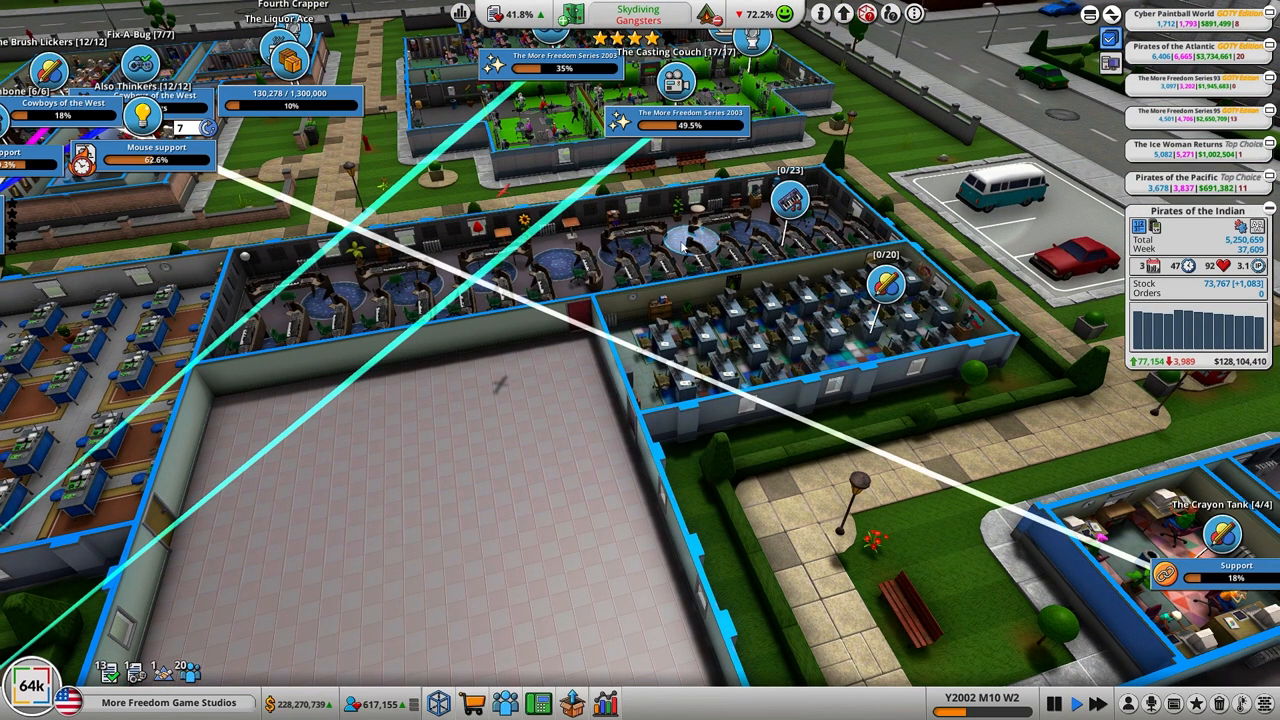
Step: Confirm the sound studio with automatic furniture, then move the camera to the neighbouring office building
{"action": "left_click", "coordinate": [790, 204]}
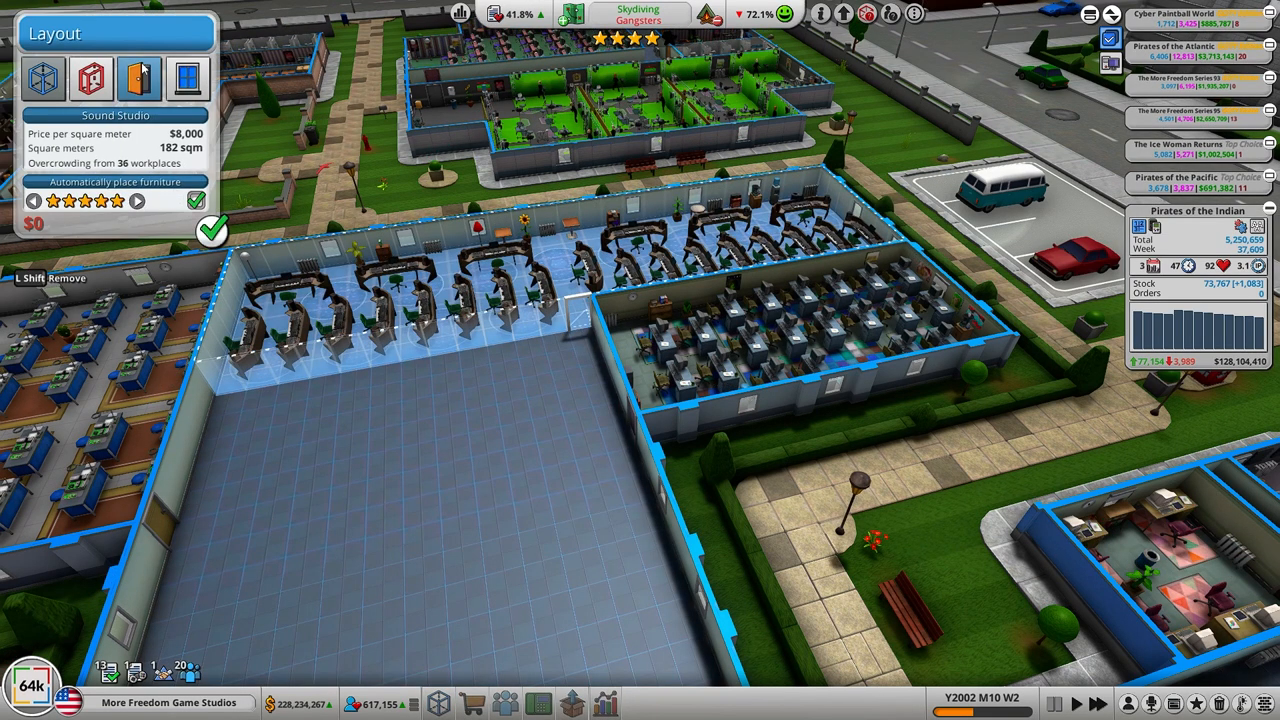
{"action": "left_click", "coordinate": [140, 80]}
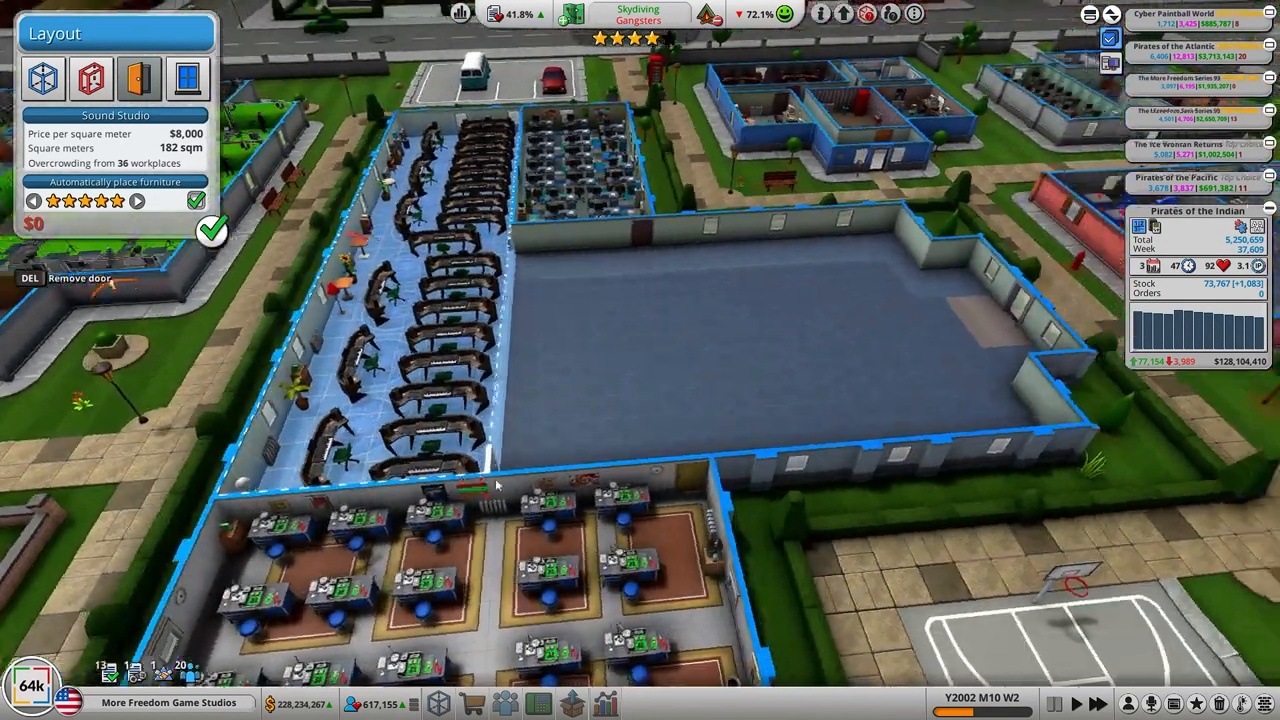
{"action": "scroll", "scroll_direction": "down", "scroll_amount": 3}
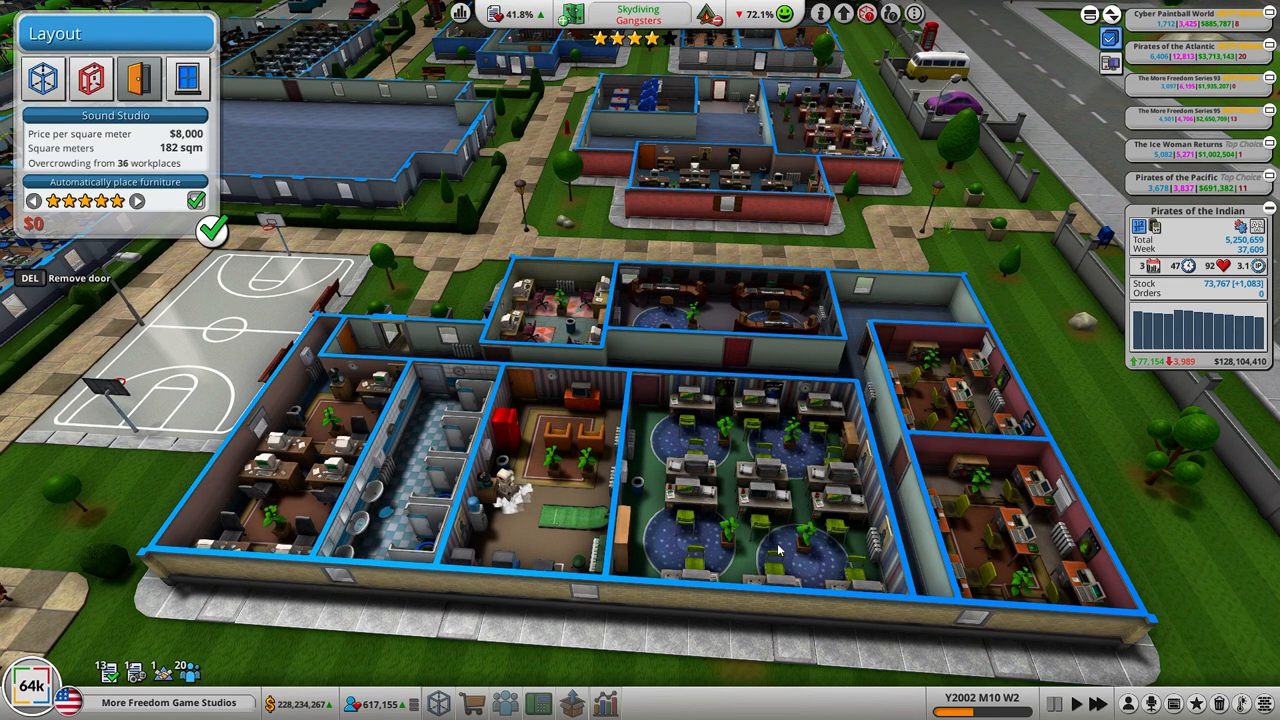
{"action": "mouse_move", "coordinate": [484, 248]}
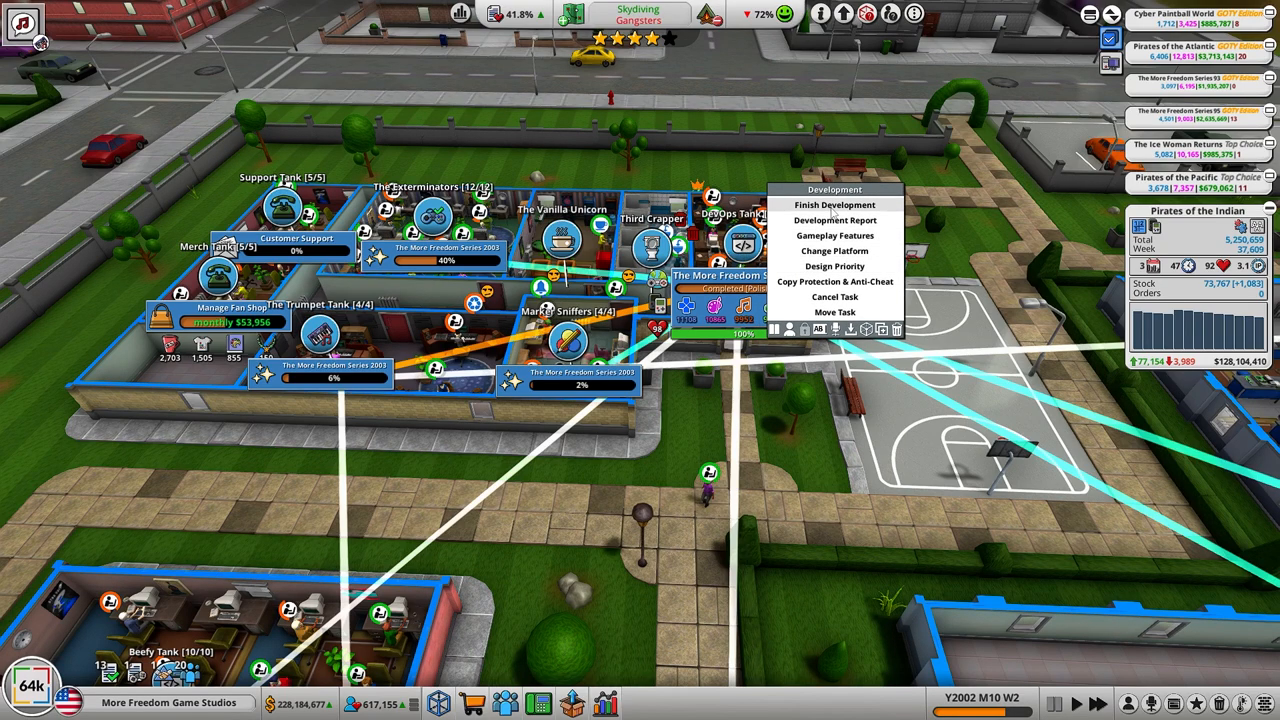
Step: Finish The More Freedom Series 2003, choose self-distribution, accept edition prices and a three-week release
{"action": "left_click", "coordinate": [834, 204]}
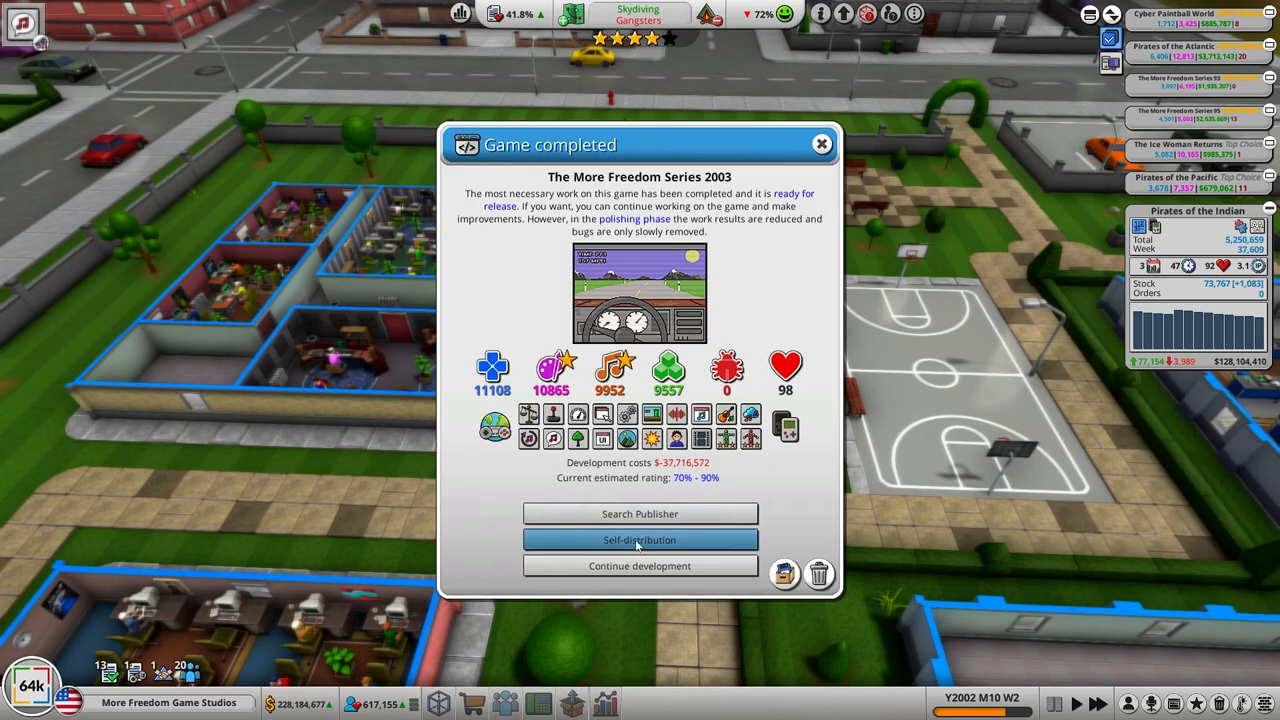
{"action": "left_click", "coordinate": [640, 540]}
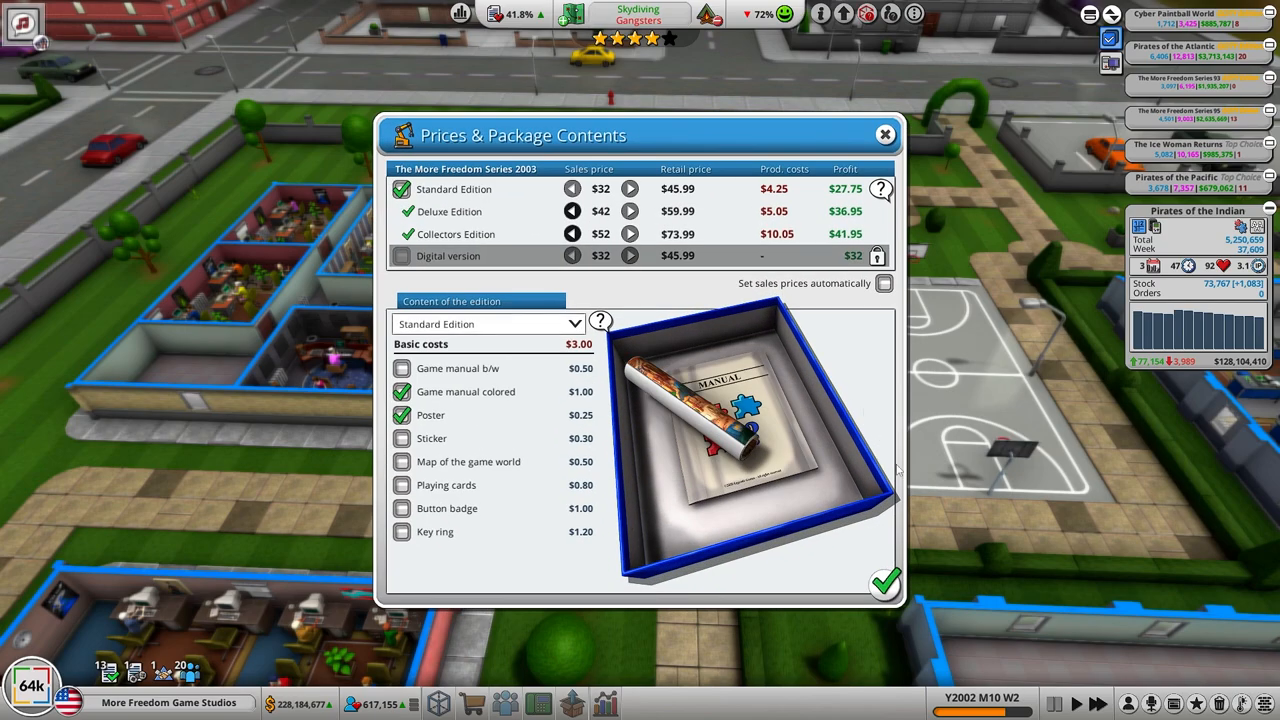
{"action": "mouse_move", "coordinate": [884, 584]}
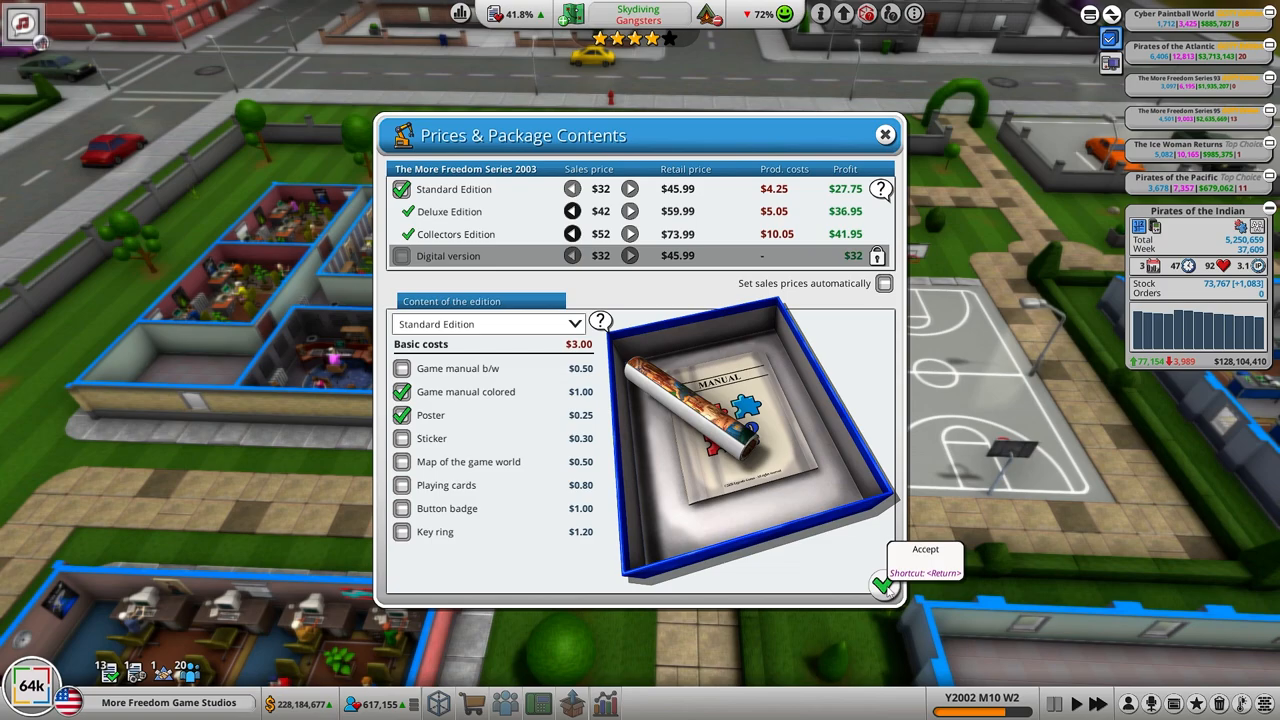
{"action": "left_click", "coordinate": [884, 584]}
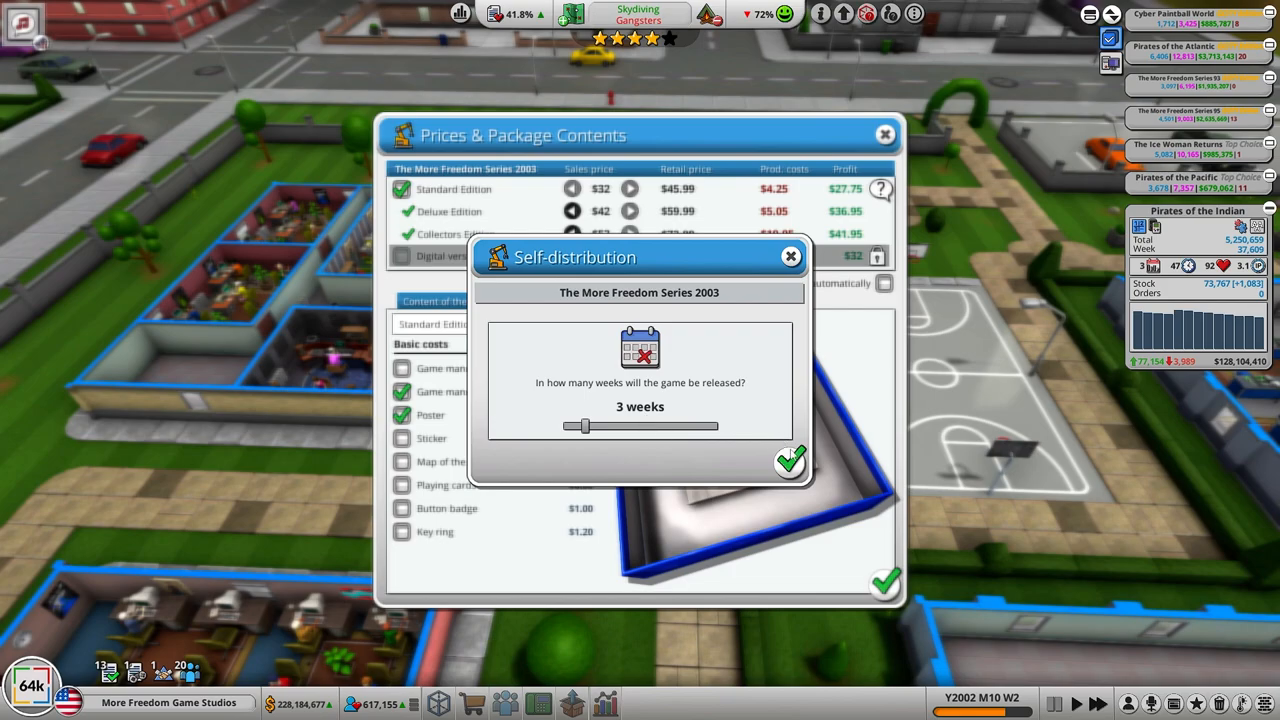
{"action": "mouse_move", "coordinate": [790, 464]}
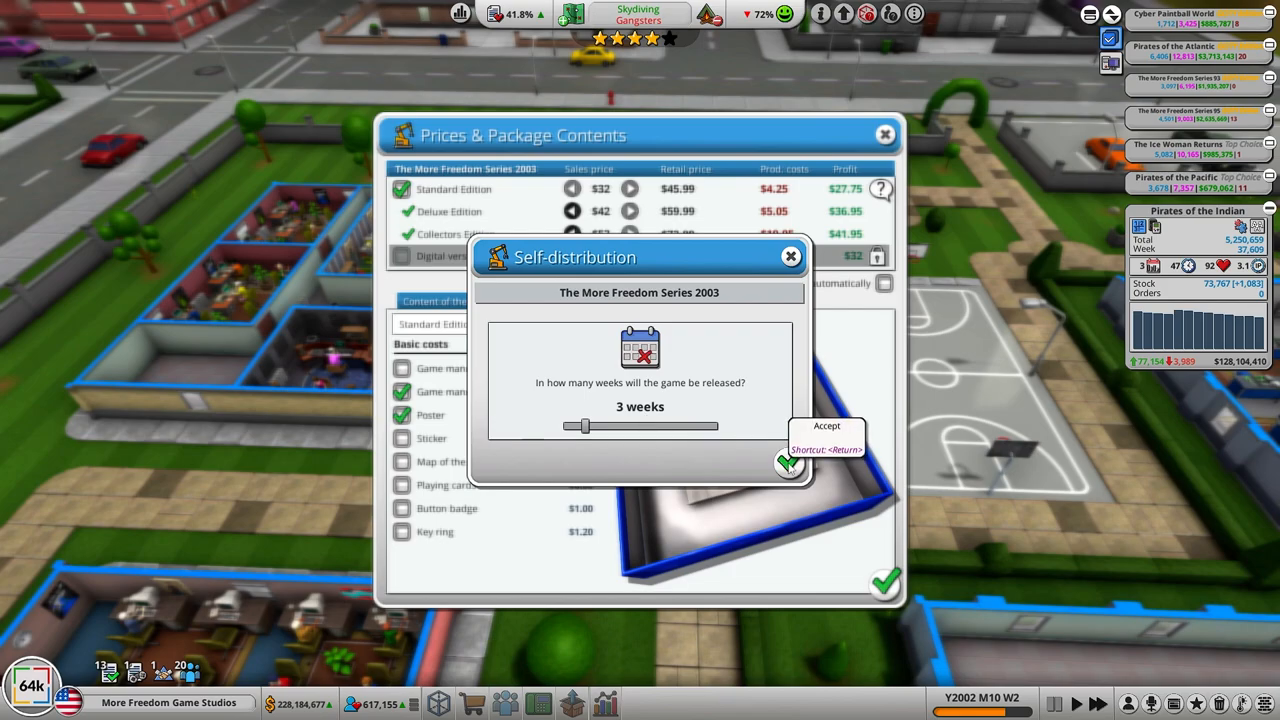
{"action": "left_click", "coordinate": [788, 462]}
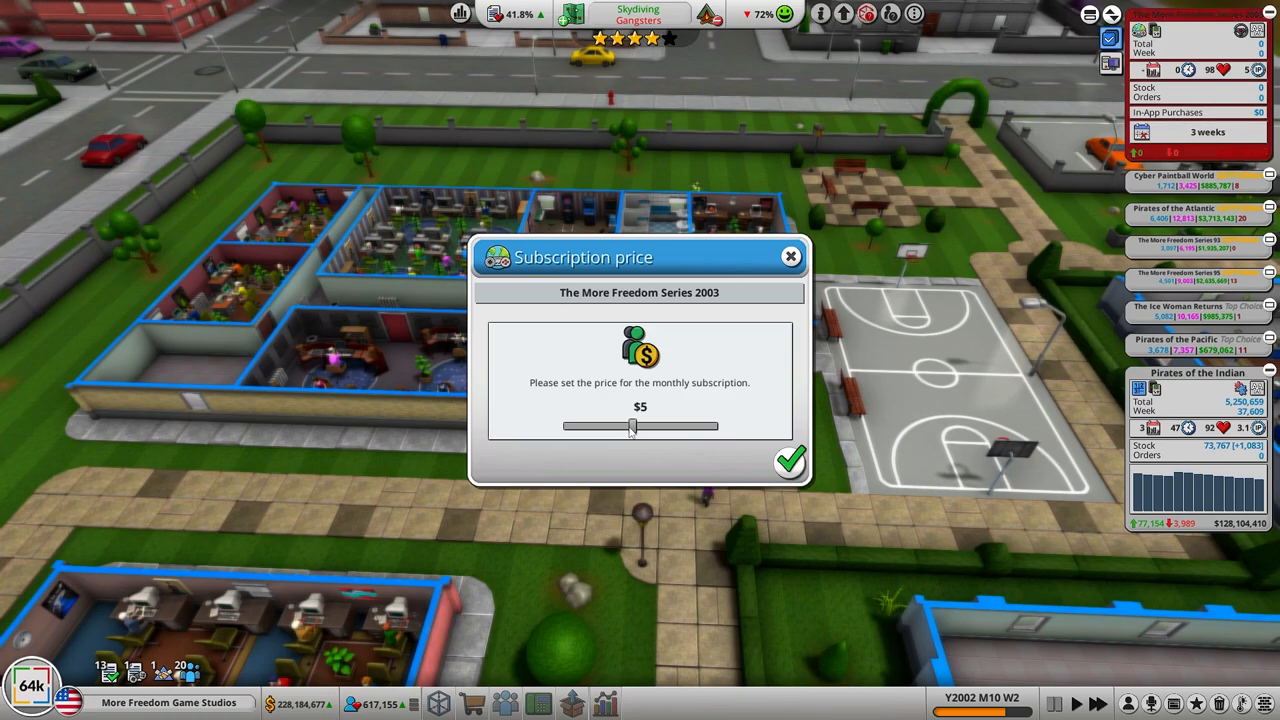
{"action": "mouse_move", "coordinate": [628, 432]}
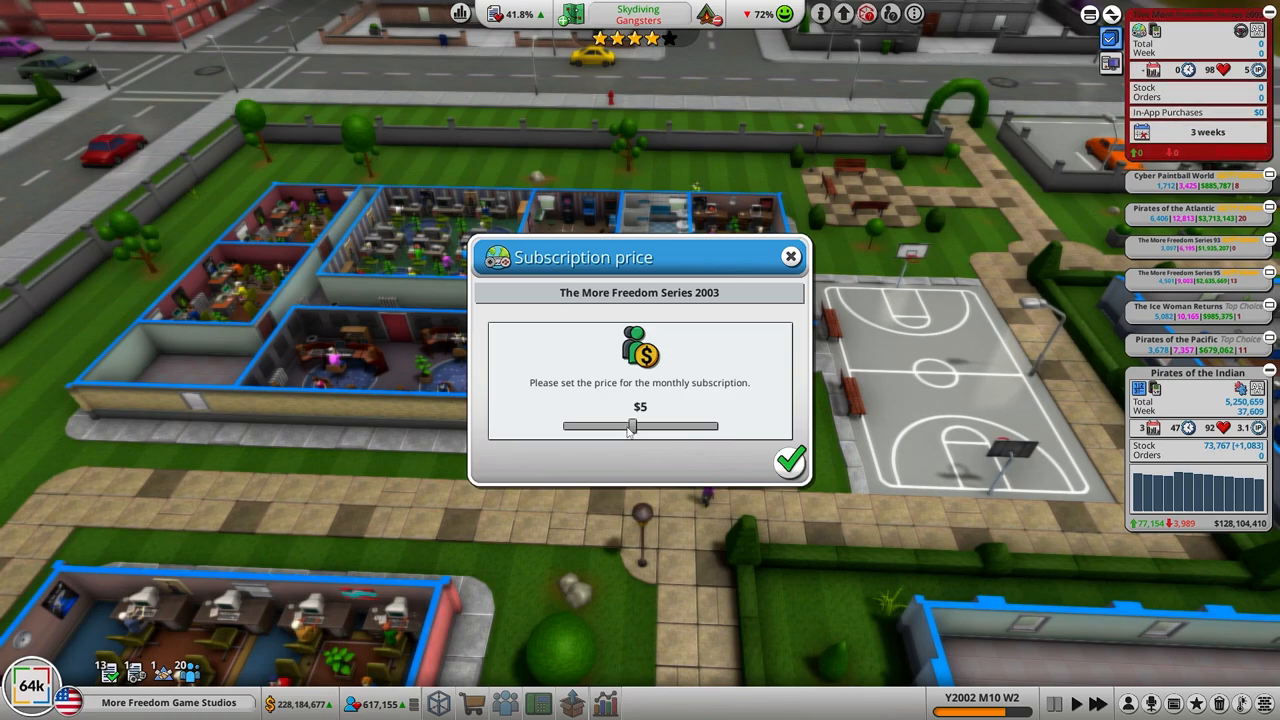
Step: Lower the monthly subscription price to $1 and confirm it
{"action": "left_click_drag", "start_coordinate": [630, 426], "coordinate": [568, 426]}
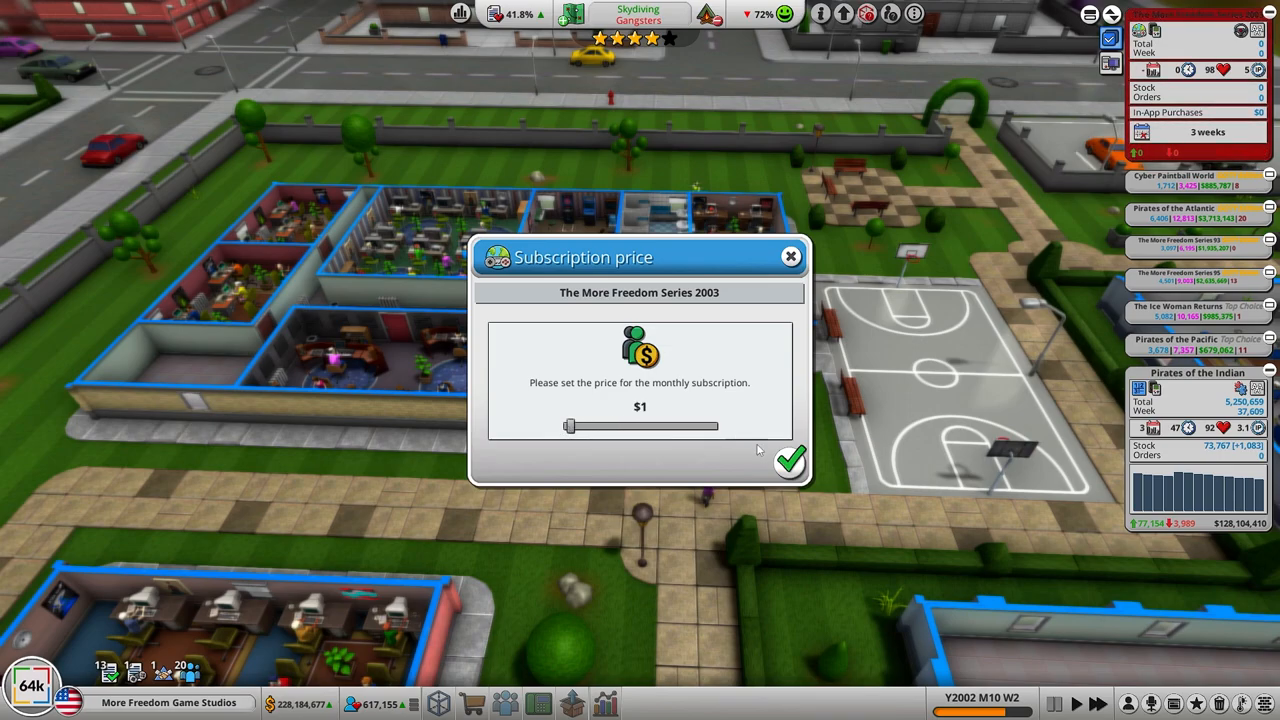
{"action": "mouse_move", "coordinate": [788, 460]}
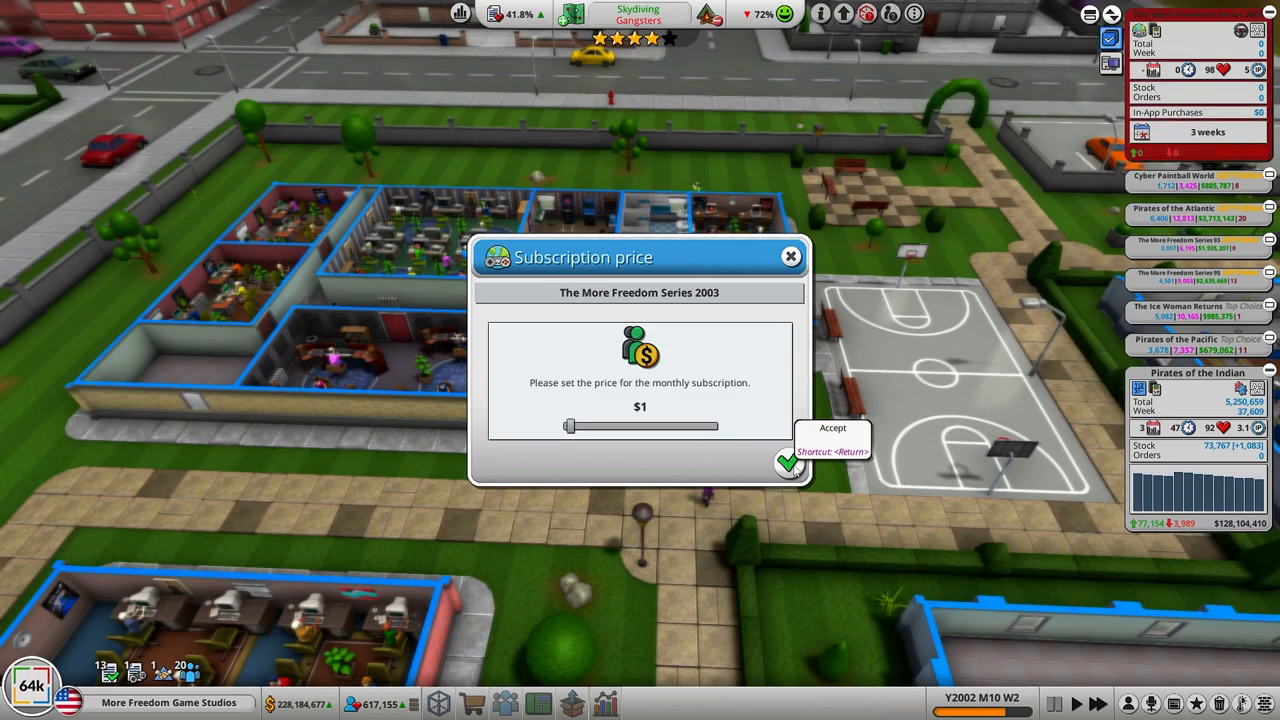
{"action": "mouse_move", "coordinate": [558, 428]}
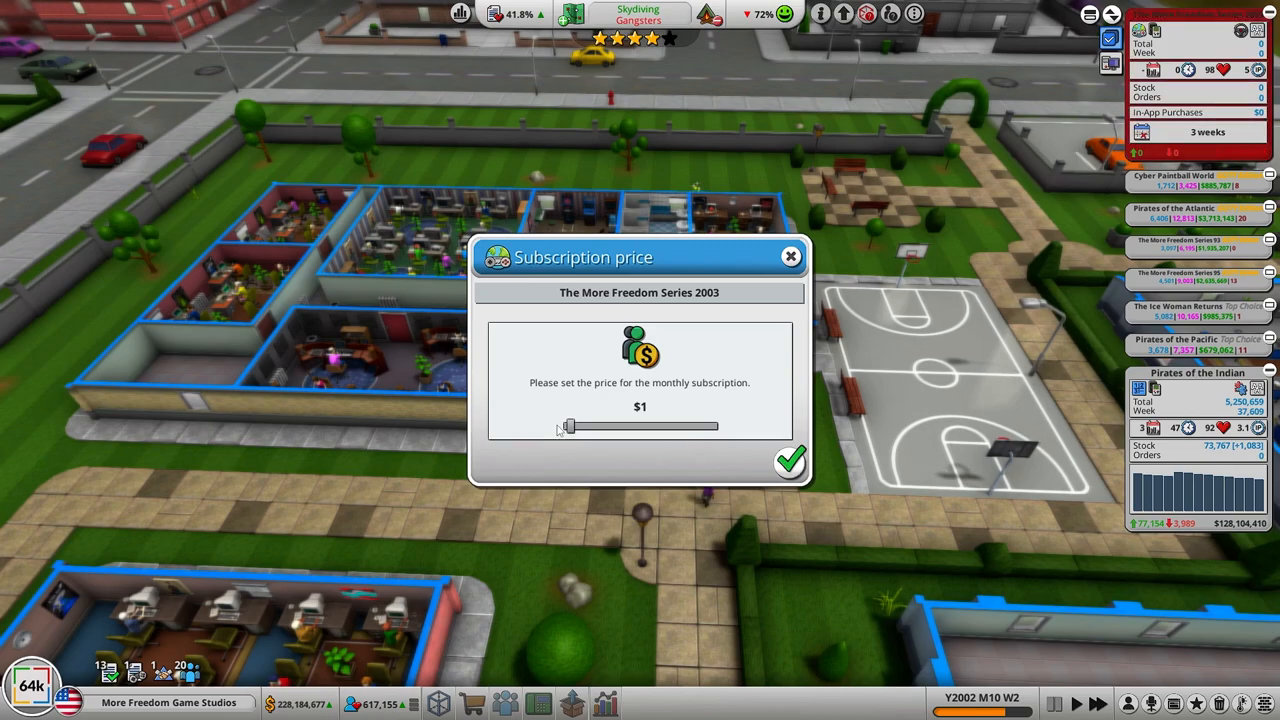
{"action": "left_click", "coordinate": [788, 460]}
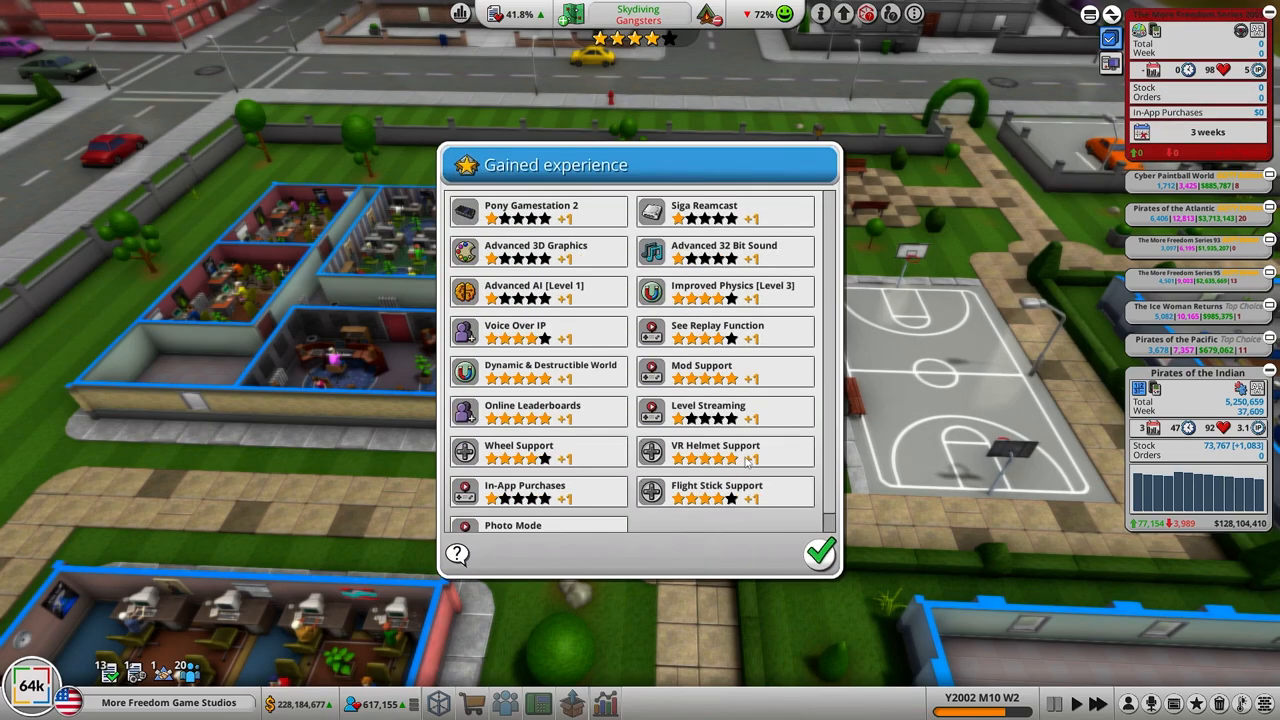
Step: Dismiss the gained experience and market analysis summaries to reach the 89% review
{"action": "left_click", "coordinate": [818, 556]}
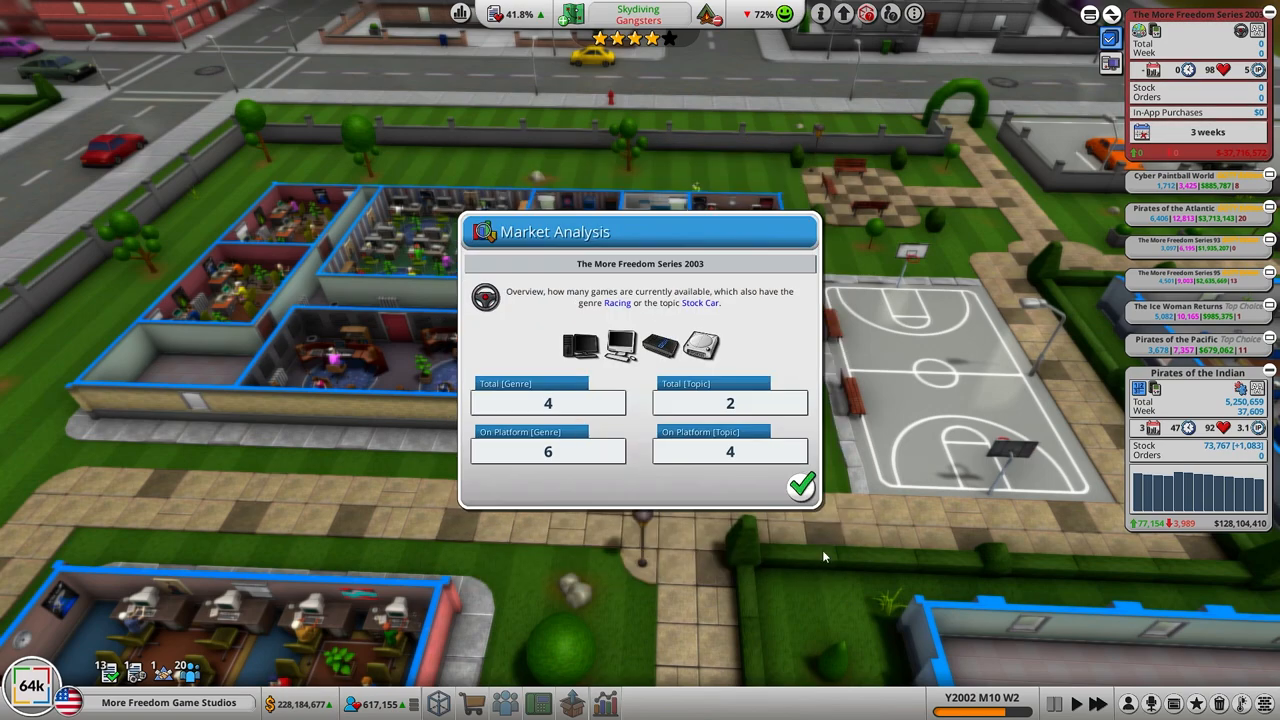
{"action": "left_click", "coordinate": [800, 486]}
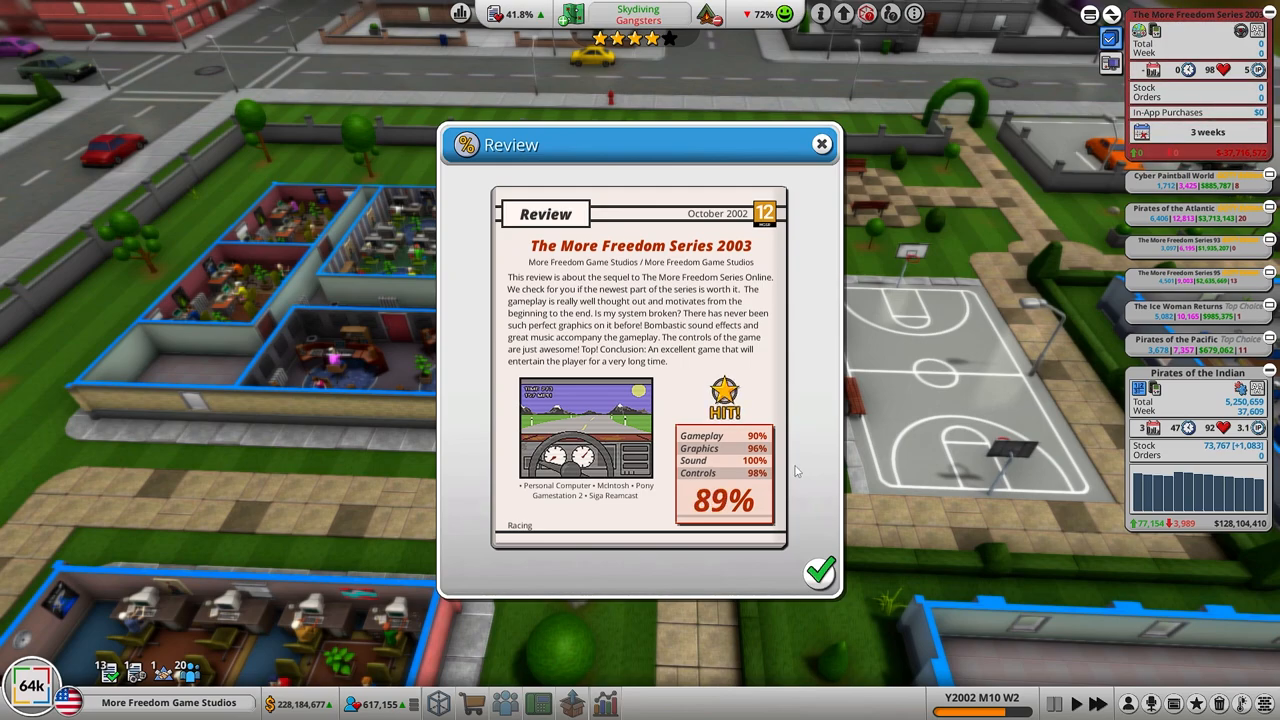
{"action": "mouse_move", "coordinate": [662, 338]}
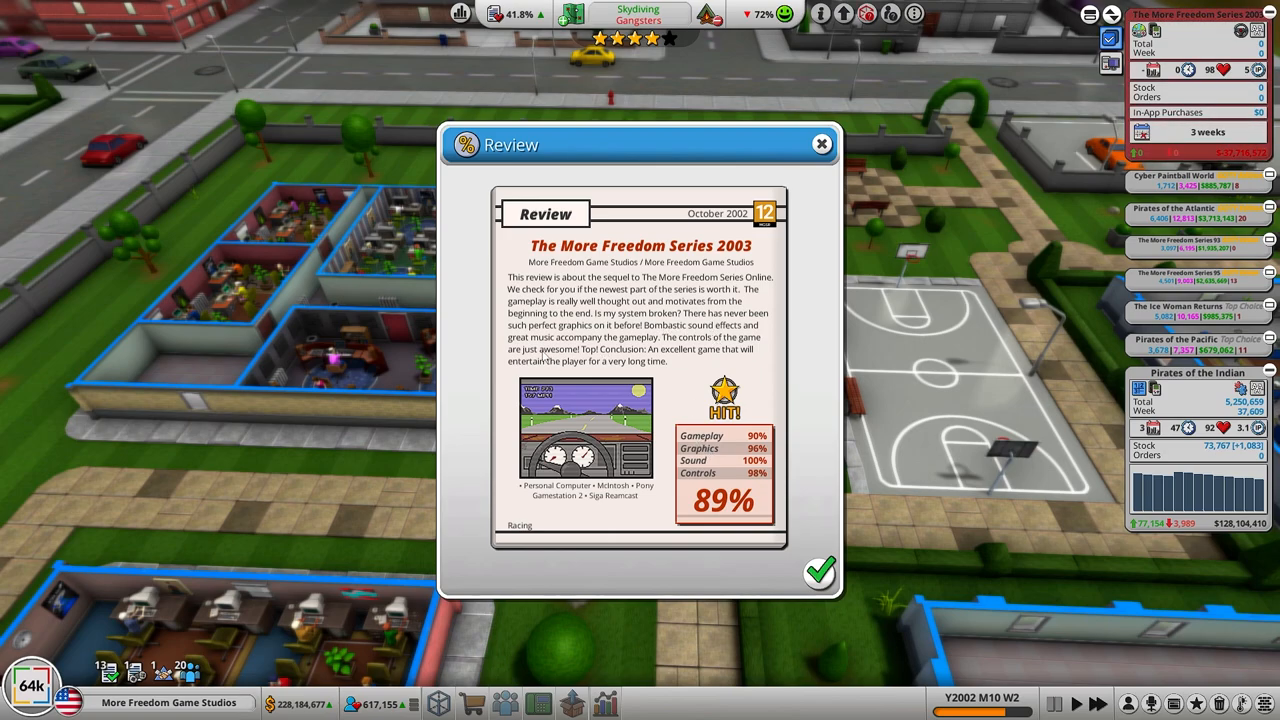
{"action": "mouse_move", "coordinate": [688, 392]}
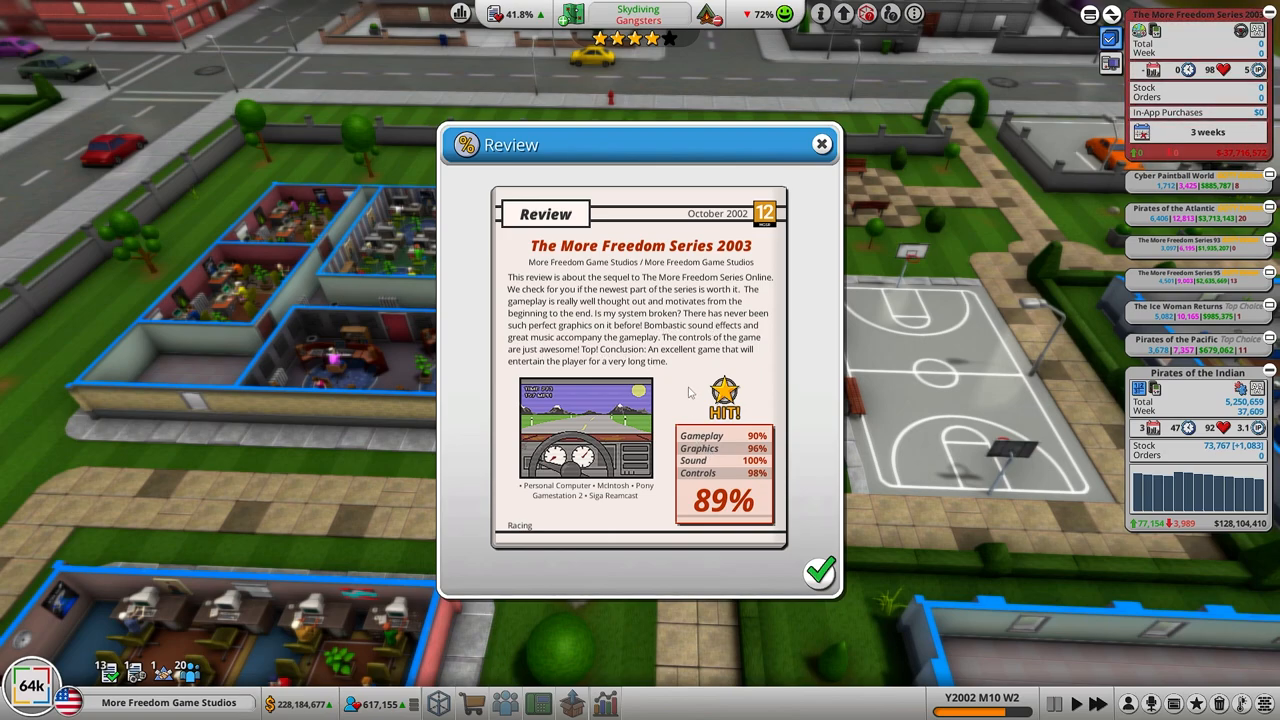
{"action": "mouse_move", "coordinate": [768, 540]}
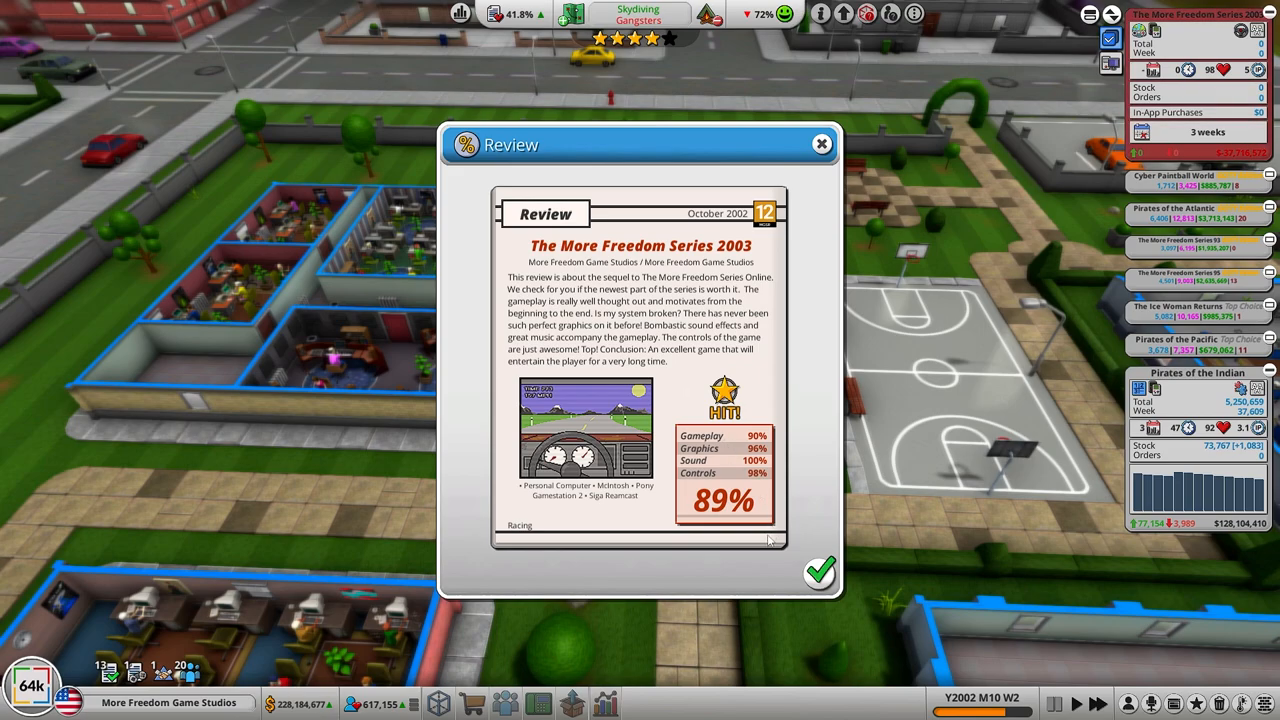
Step: Dismiss the 89% review of The More Freedom Series 2003
{"action": "left_click", "coordinate": [818, 572]}
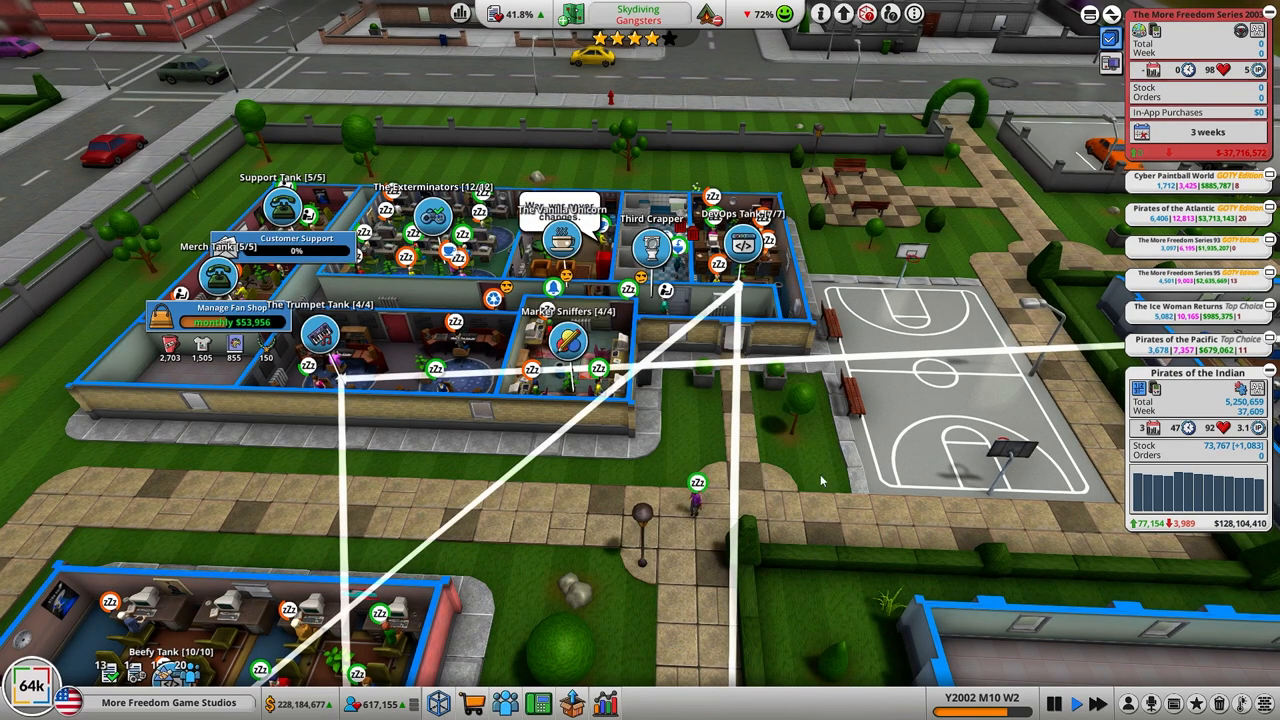
{"action": "mouse_move", "coordinate": [796, 528]}
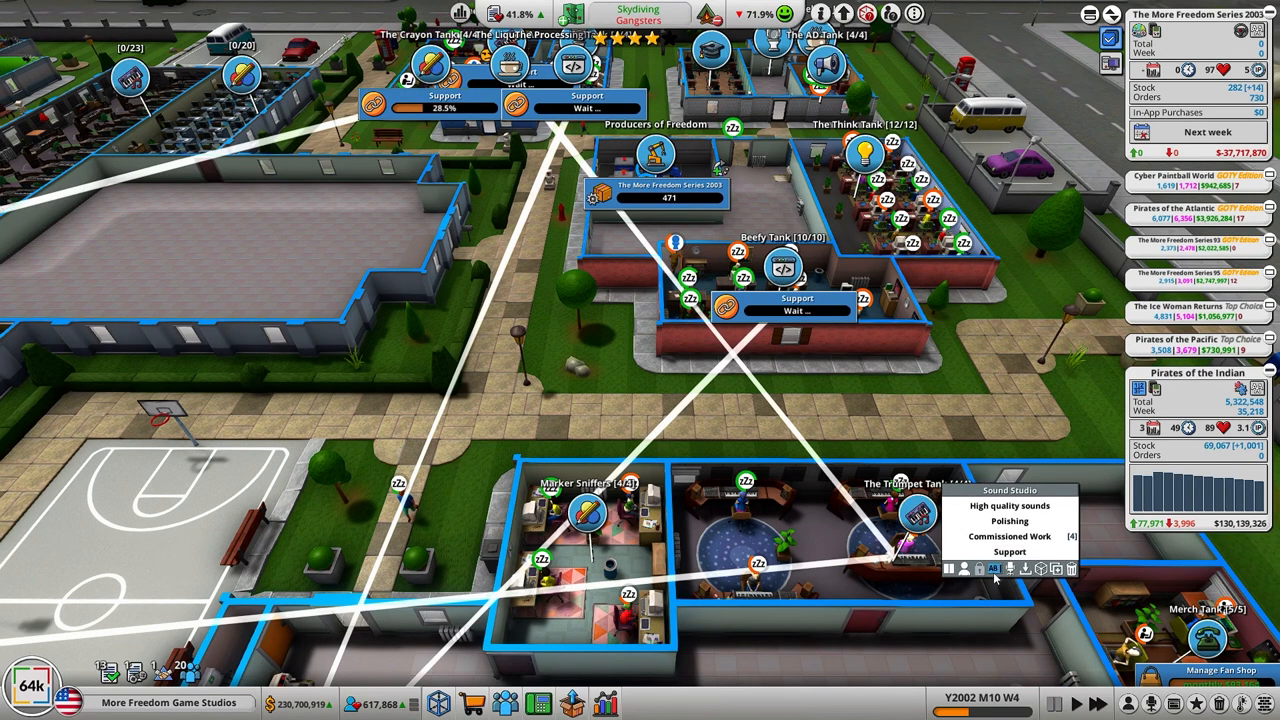
Step: Remove the sound artists from the Trumpet Tank and start a Music & Sound for professionals course
{"action": "left_click", "coordinate": [976, 568]}
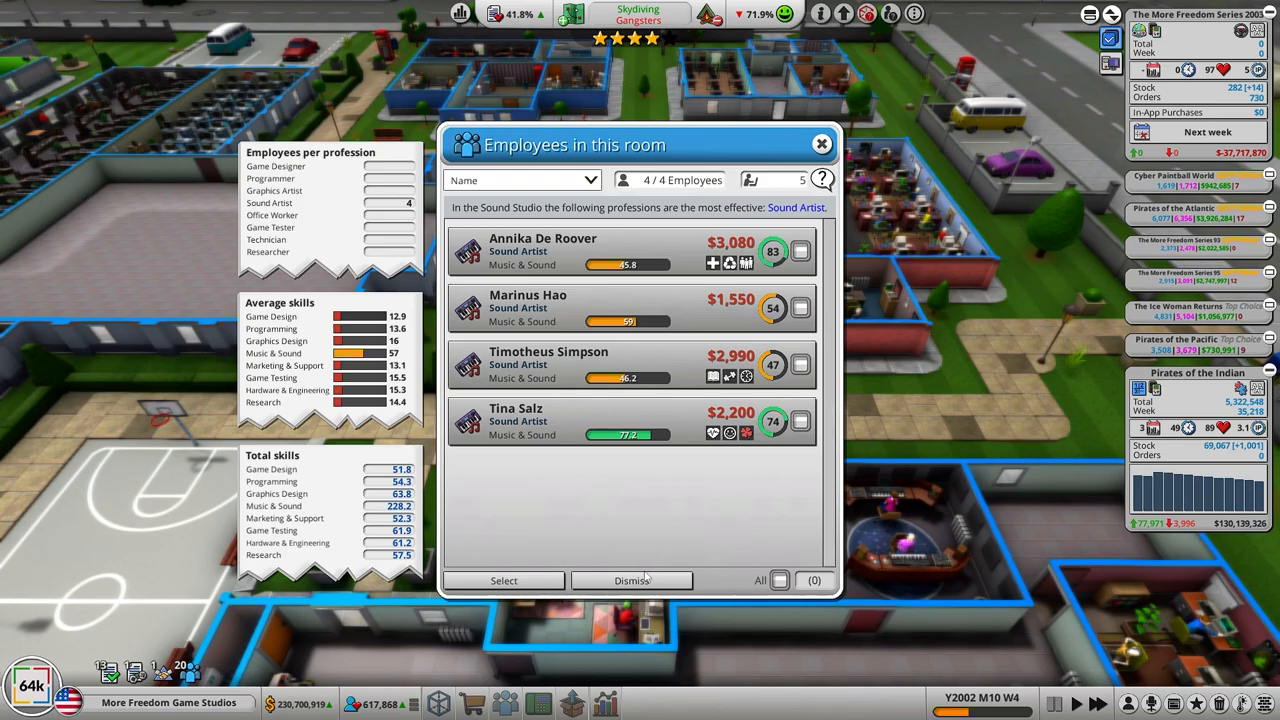
{"action": "left_click", "coordinate": [780, 580]}
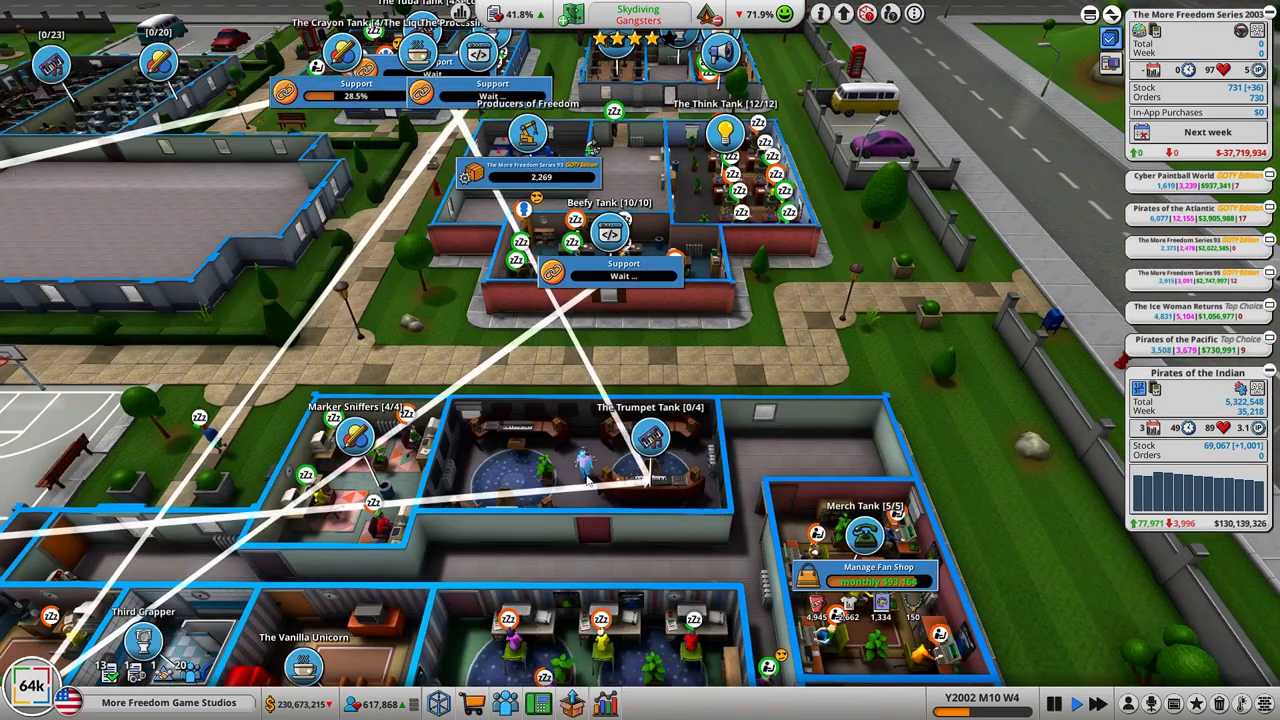
{"action": "left_click", "coordinate": [652, 440]}
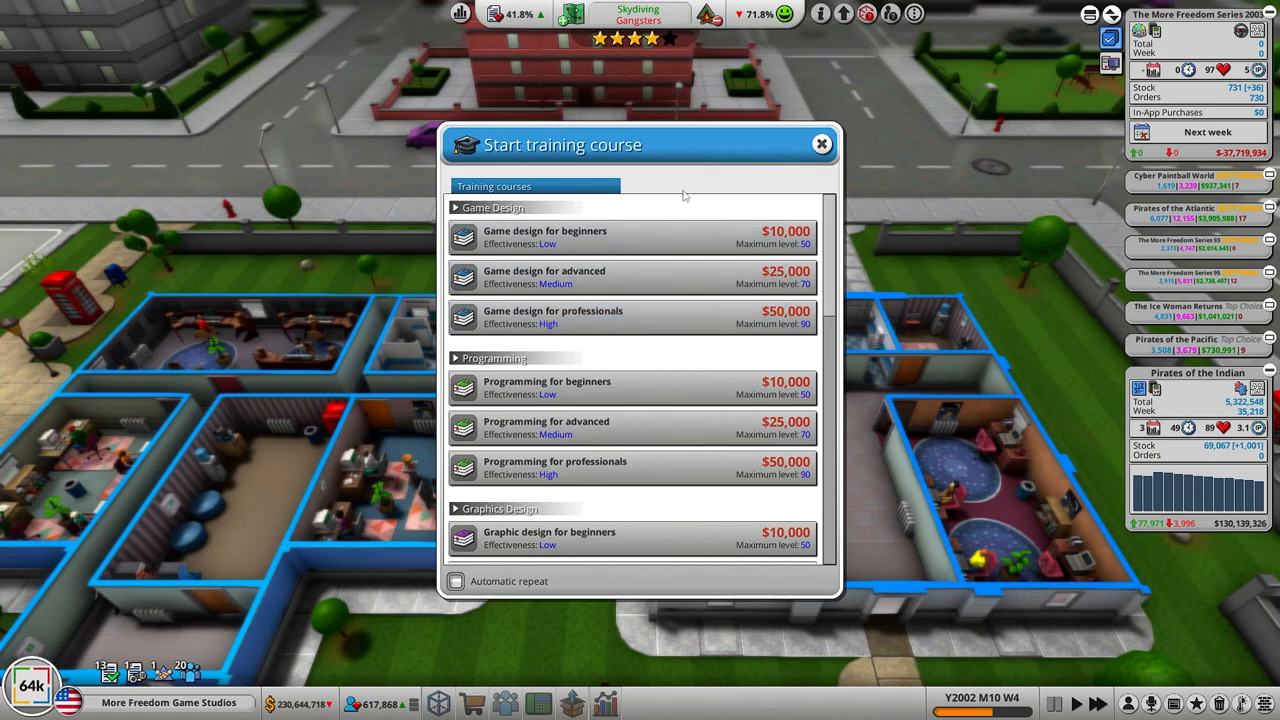
{"action": "scroll", "scroll_direction": "down", "scroll_amount": 3}
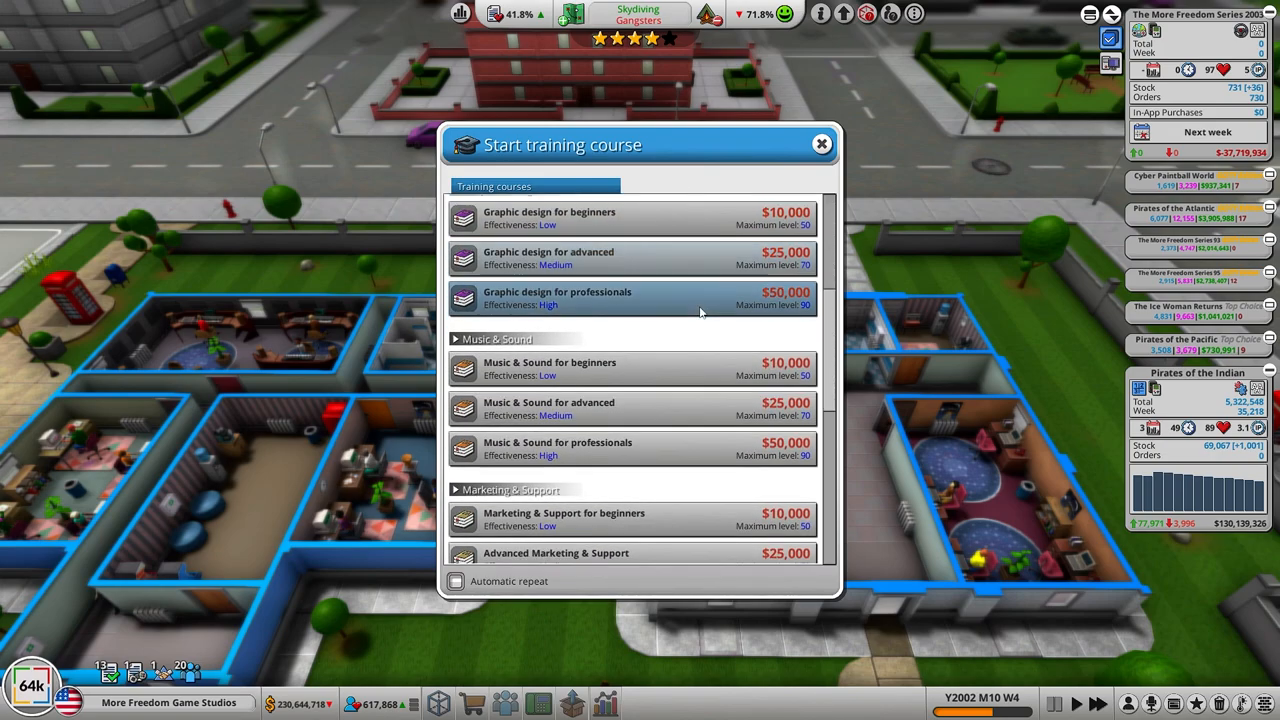
{"action": "mouse_move", "coordinate": [630, 448]}
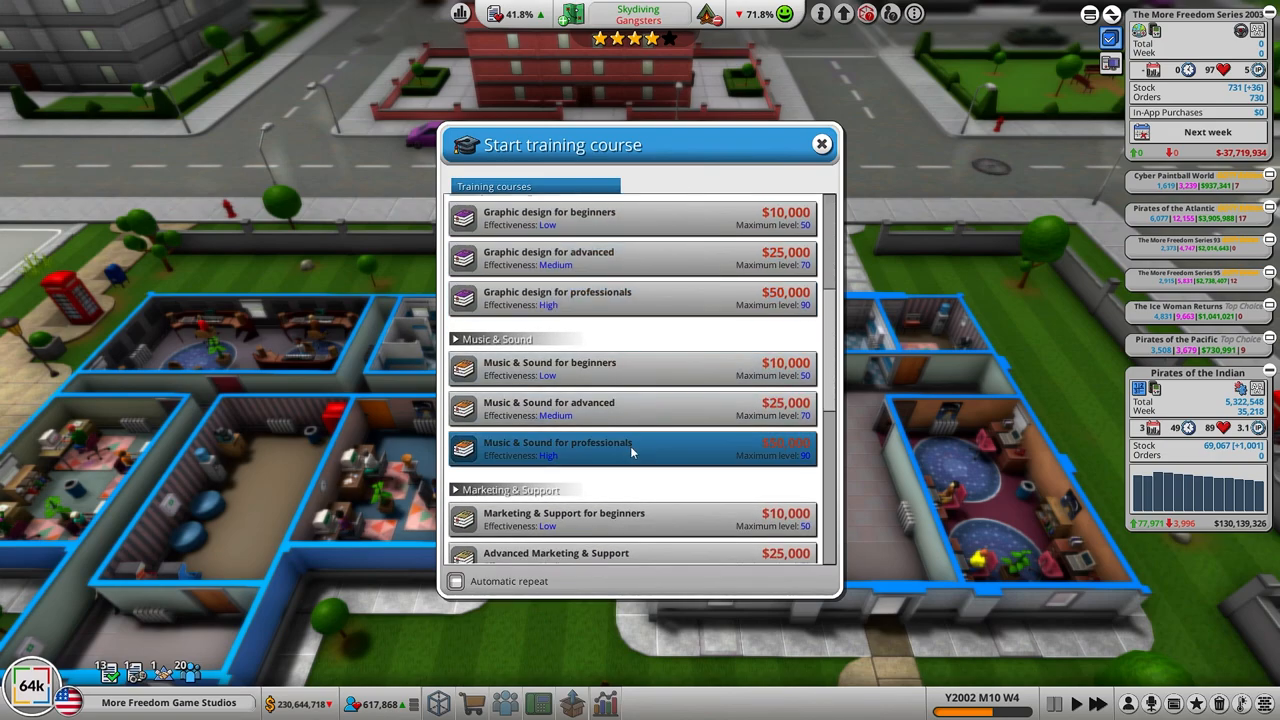
{"action": "left_click", "coordinate": [556, 448]}
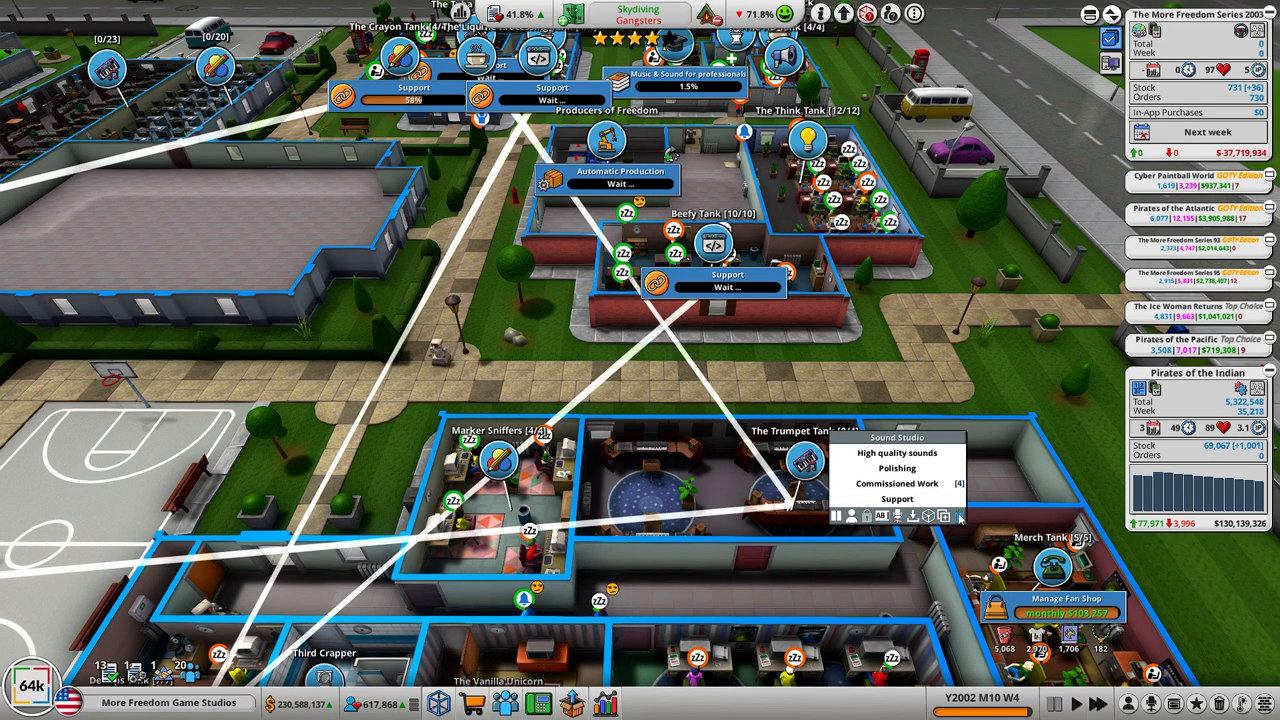
Step: Demolish the old Trumpet Tank sound studio and confirm
{"action": "left_click", "coordinate": [956, 516]}
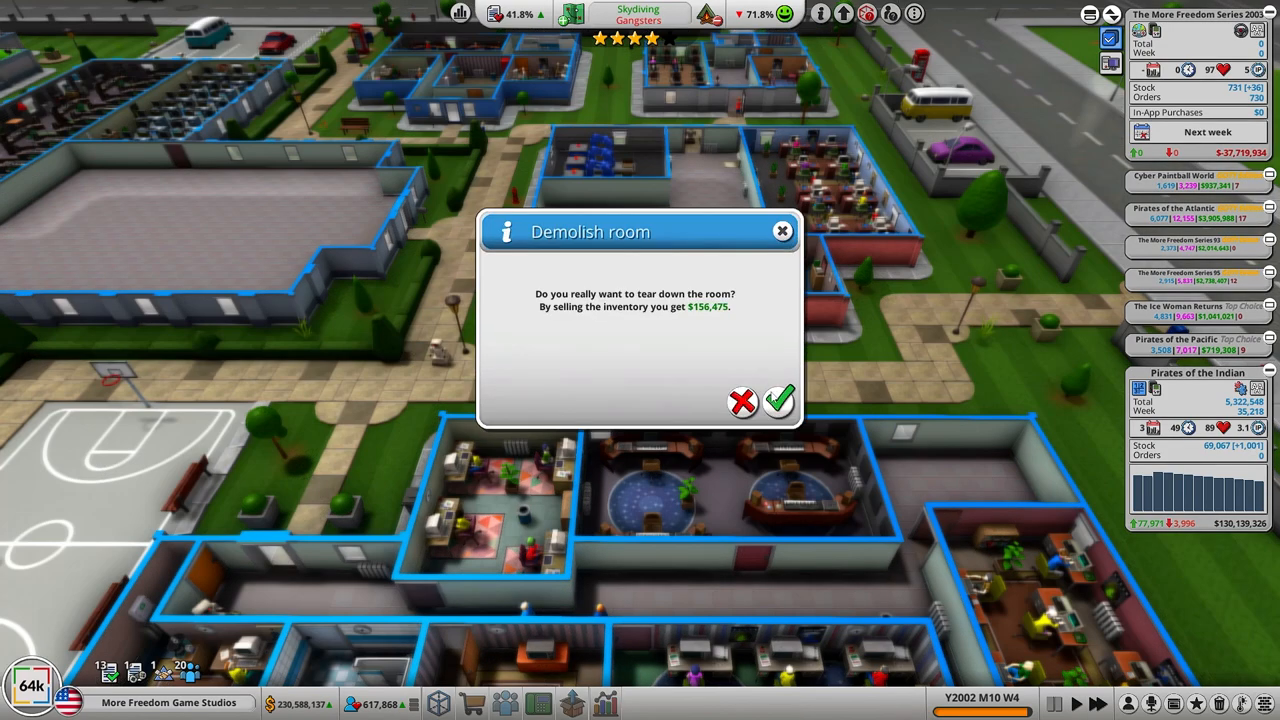
{"action": "mouse_move", "coordinate": [778, 402]}
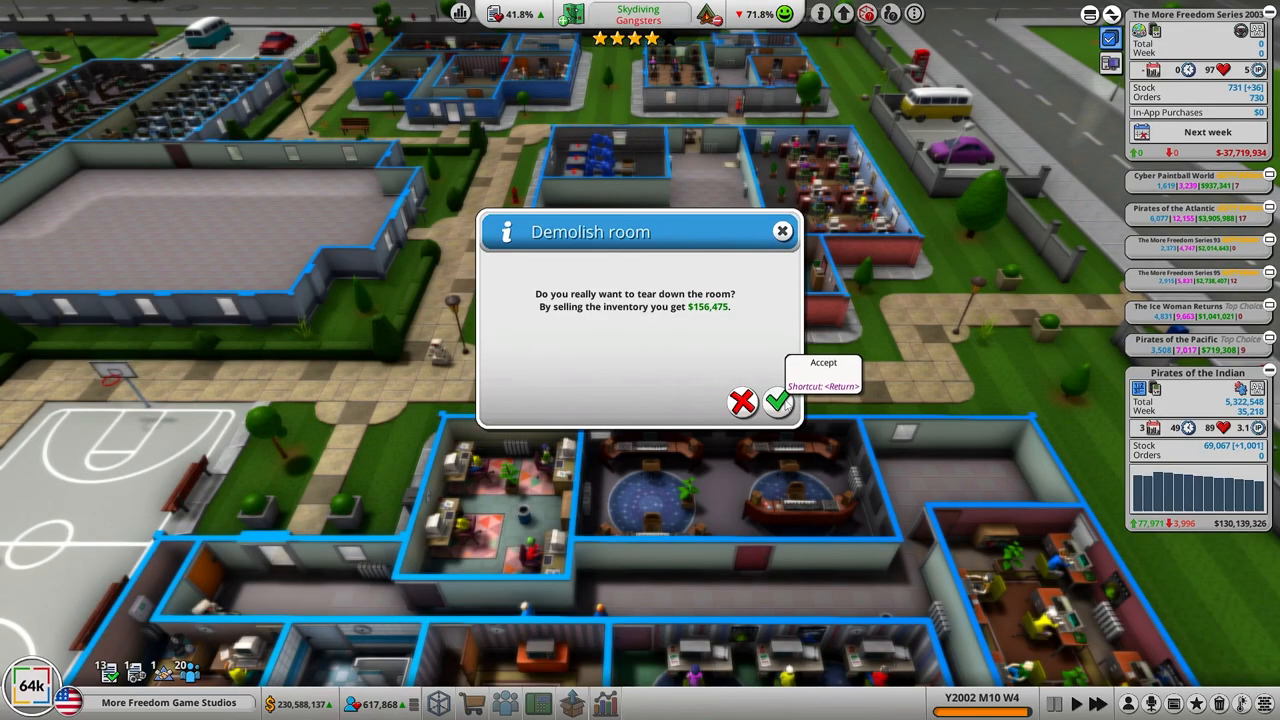
{"action": "left_click", "coordinate": [778, 402]}
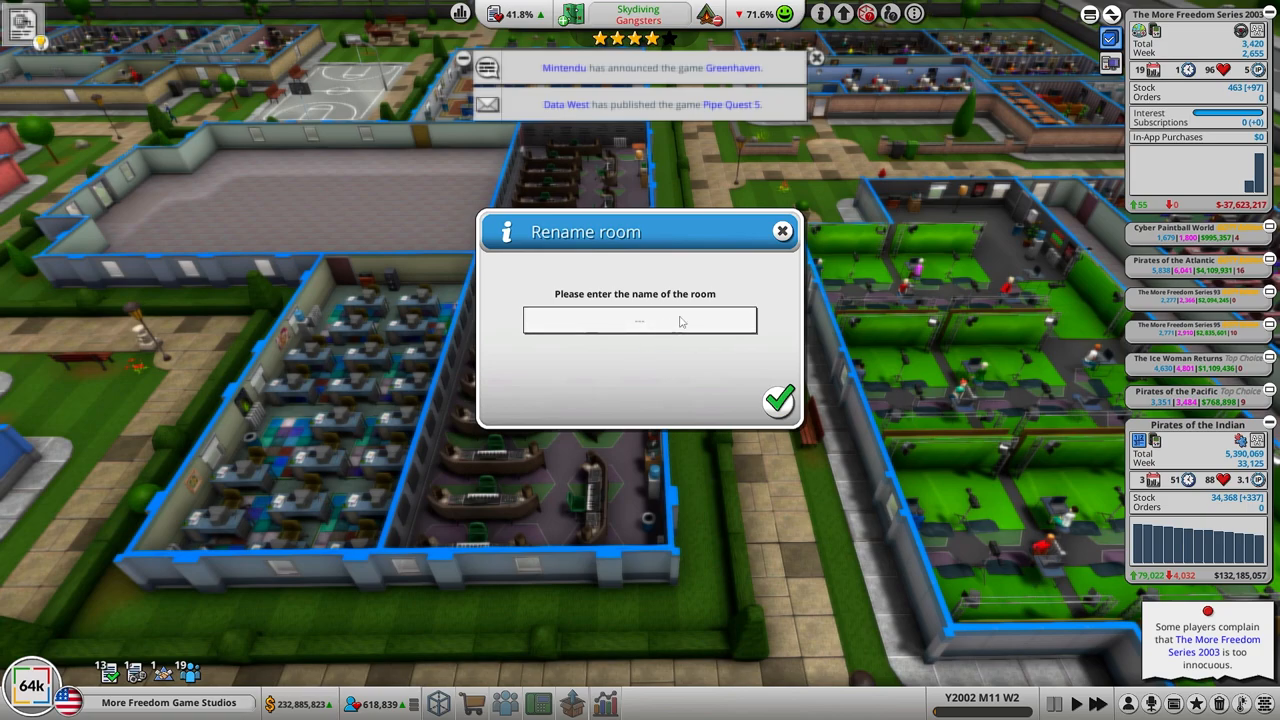
Step: Name the new large room The Trumpet Tank and confirm
{"action": "left_click", "coordinate": [640, 320]}
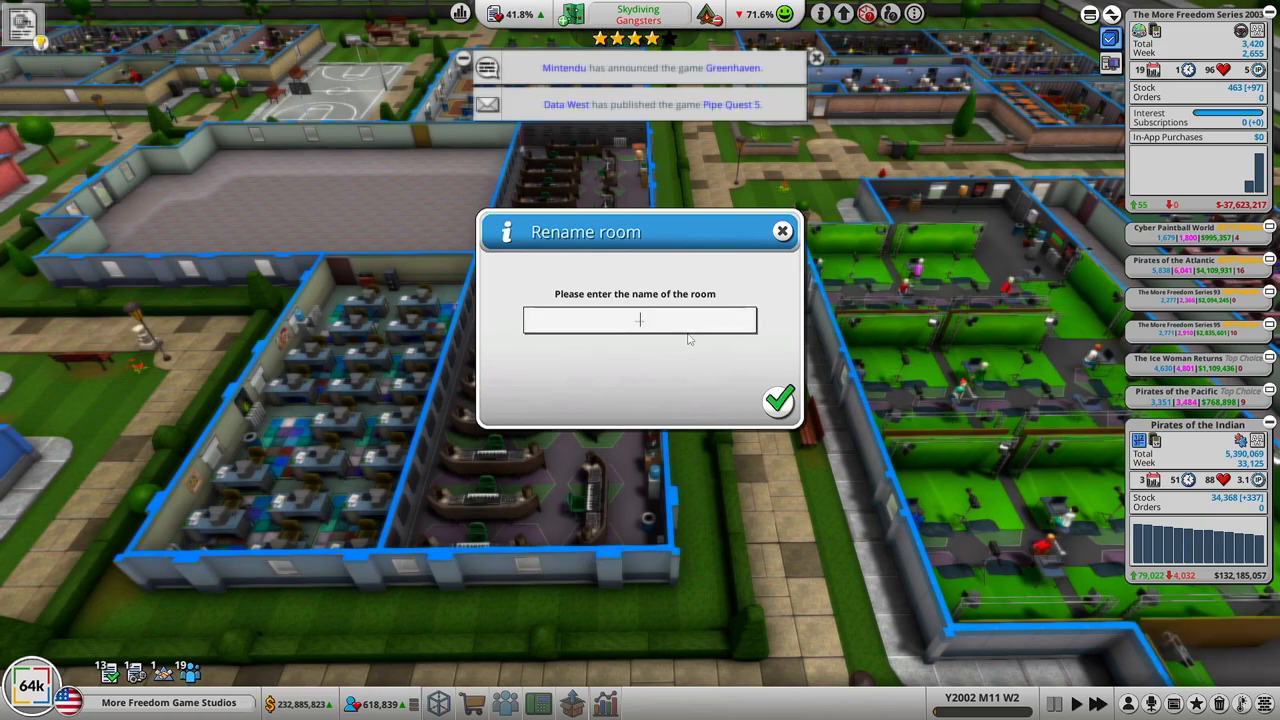
{"action": "type", "text": "The"}
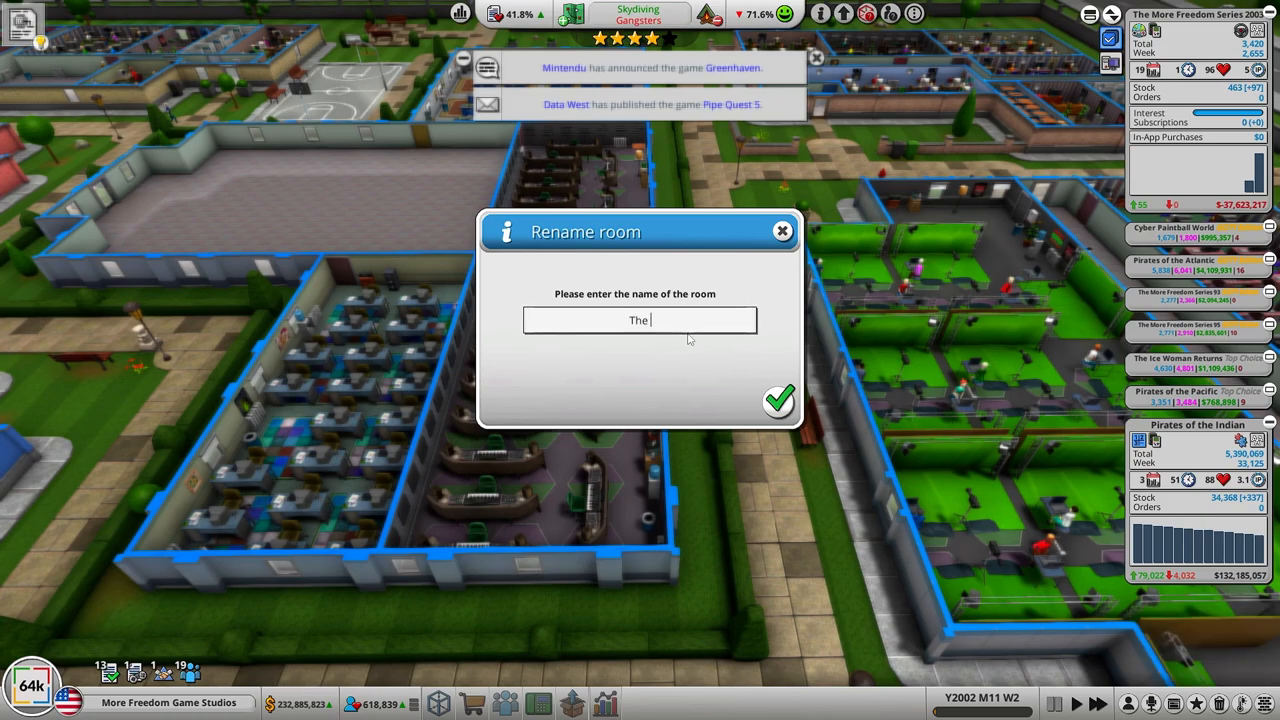
{"action": "type", "text": "Trumpet Tank"}
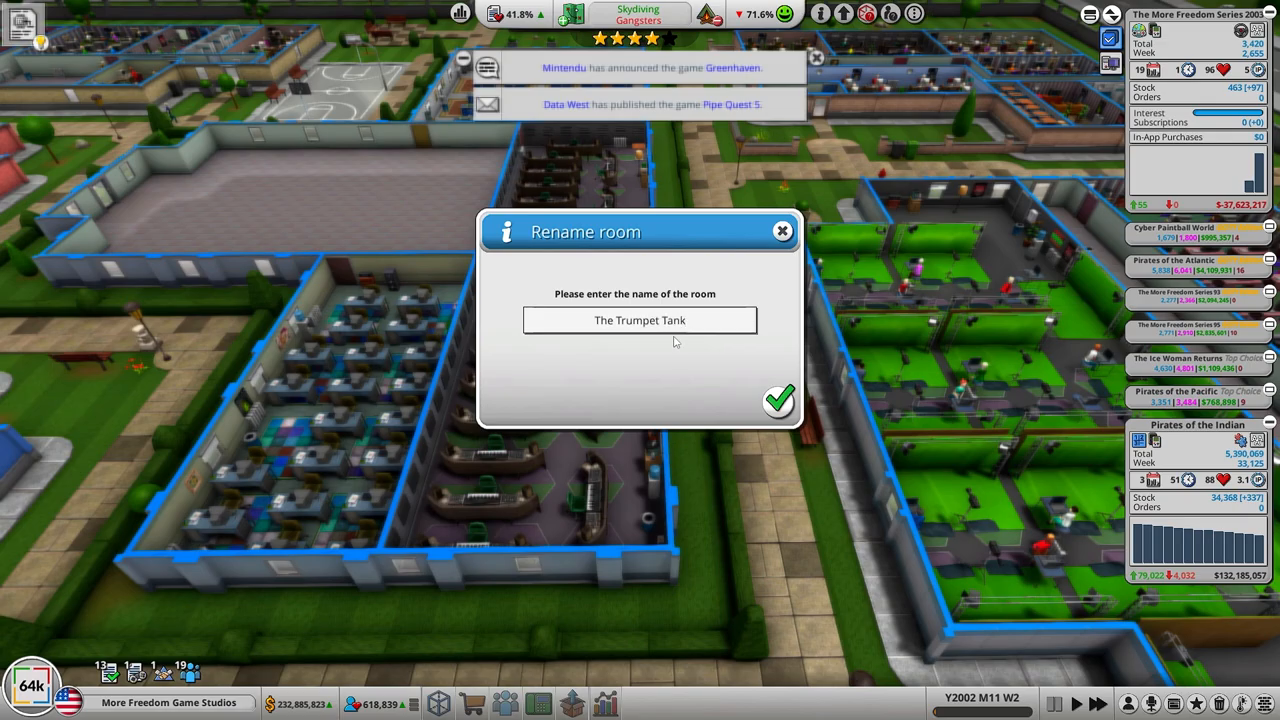
{"action": "left_click", "coordinate": [780, 400]}
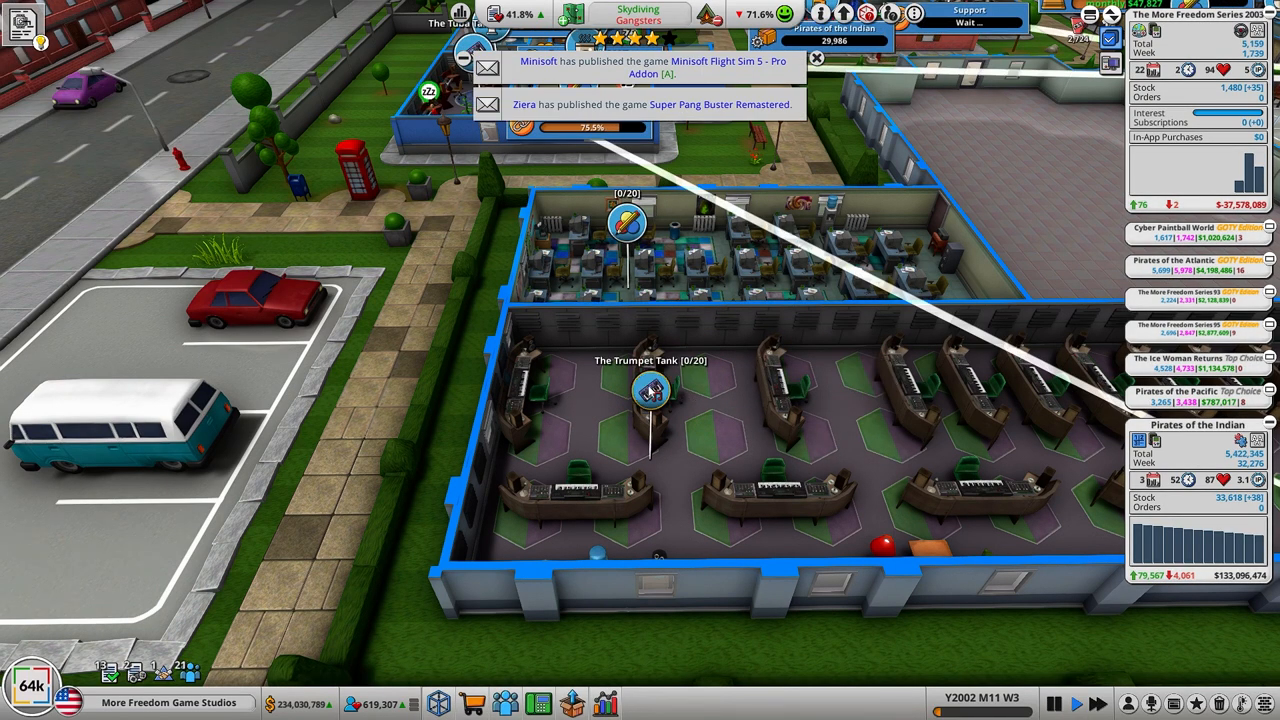
Step: Move a Work Desk III to a new spot inside The Trumpet Tank
{"action": "left_click", "coordinate": [650, 400]}
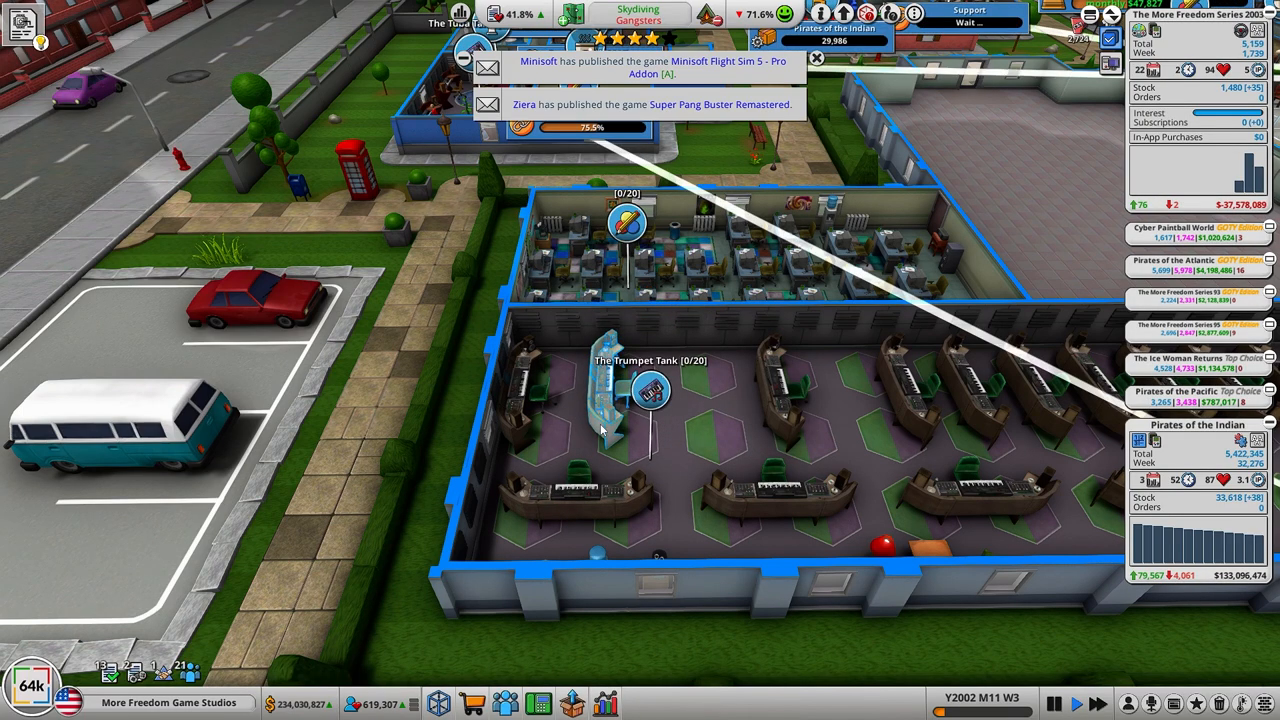
{"action": "left_click", "coordinate": [650, 390]}
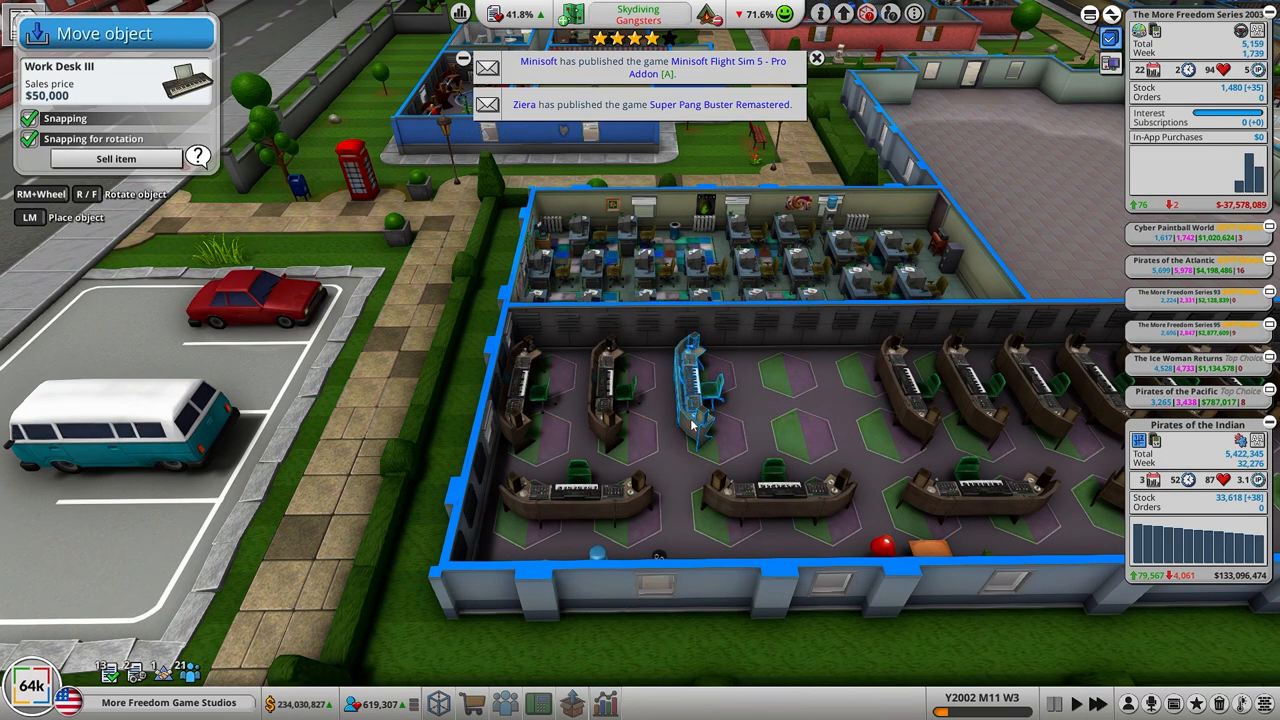
{"action": "left_click_drag", "start_coordinate": [690, 390], "coordinate": [784, 390]}
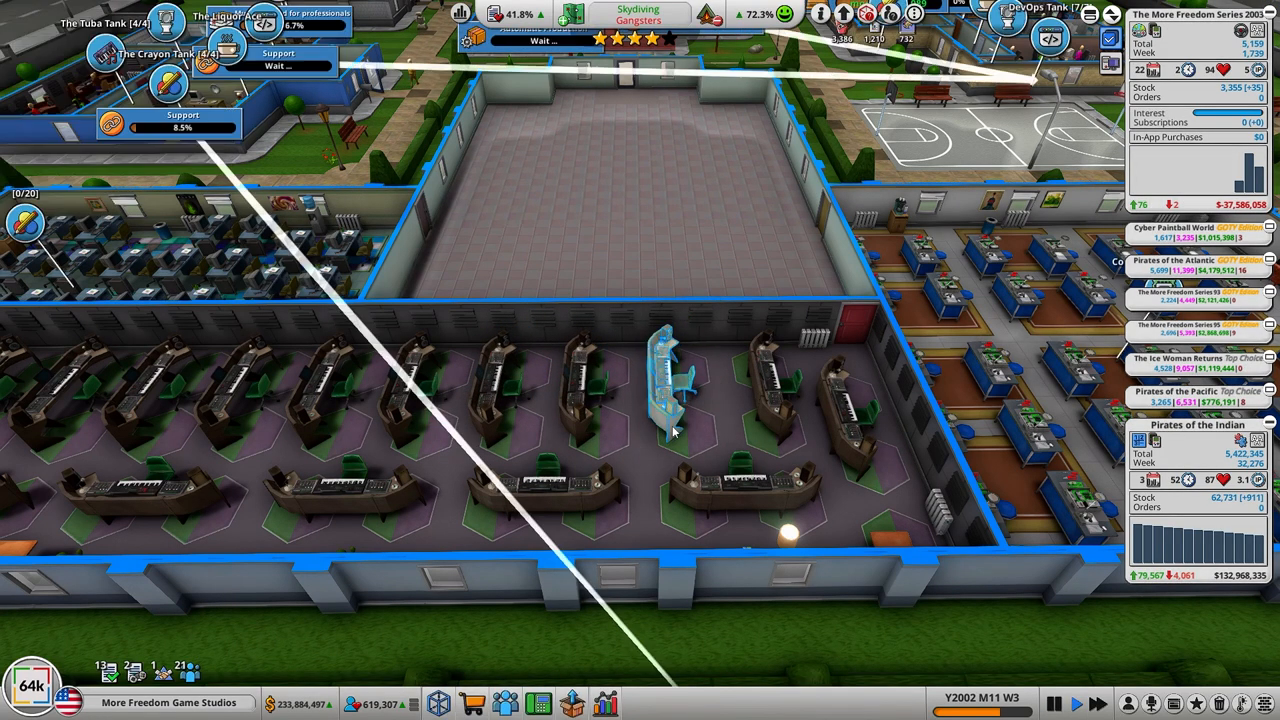
{"action": "left_click", "coordinate": [670, 384]}
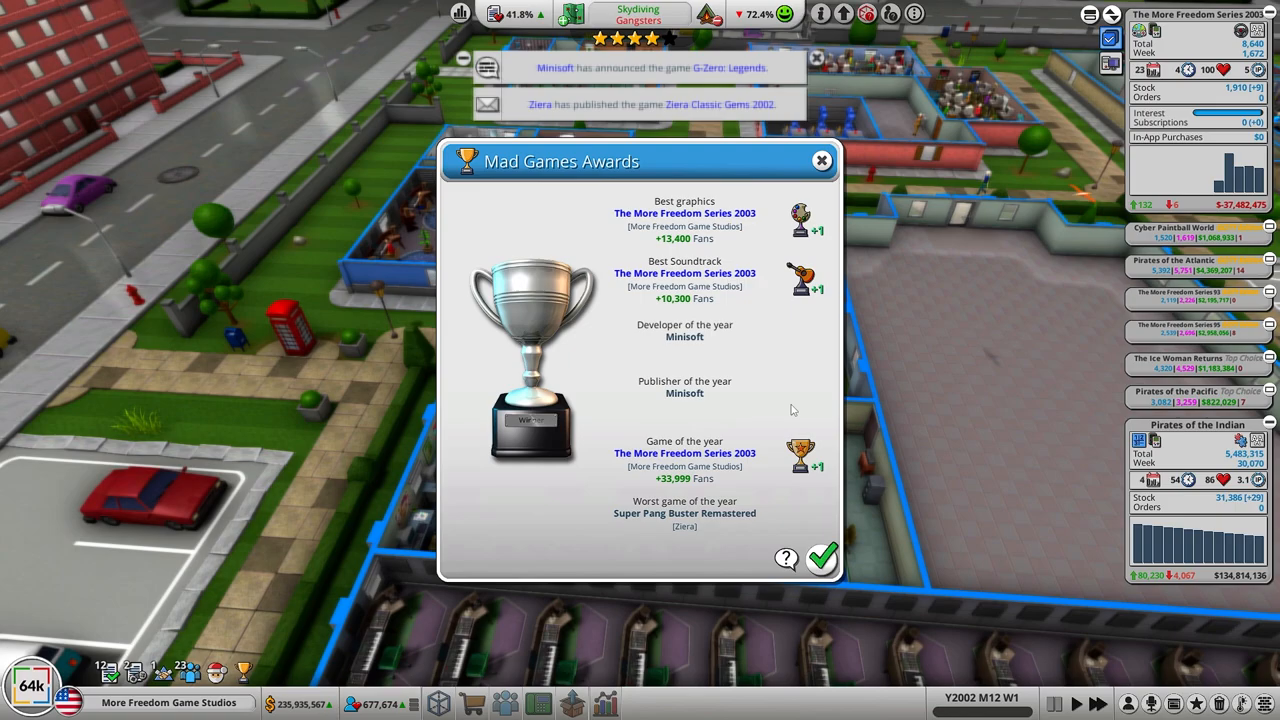
{"action": "mouse_move", "coordinate": [838, 484]}
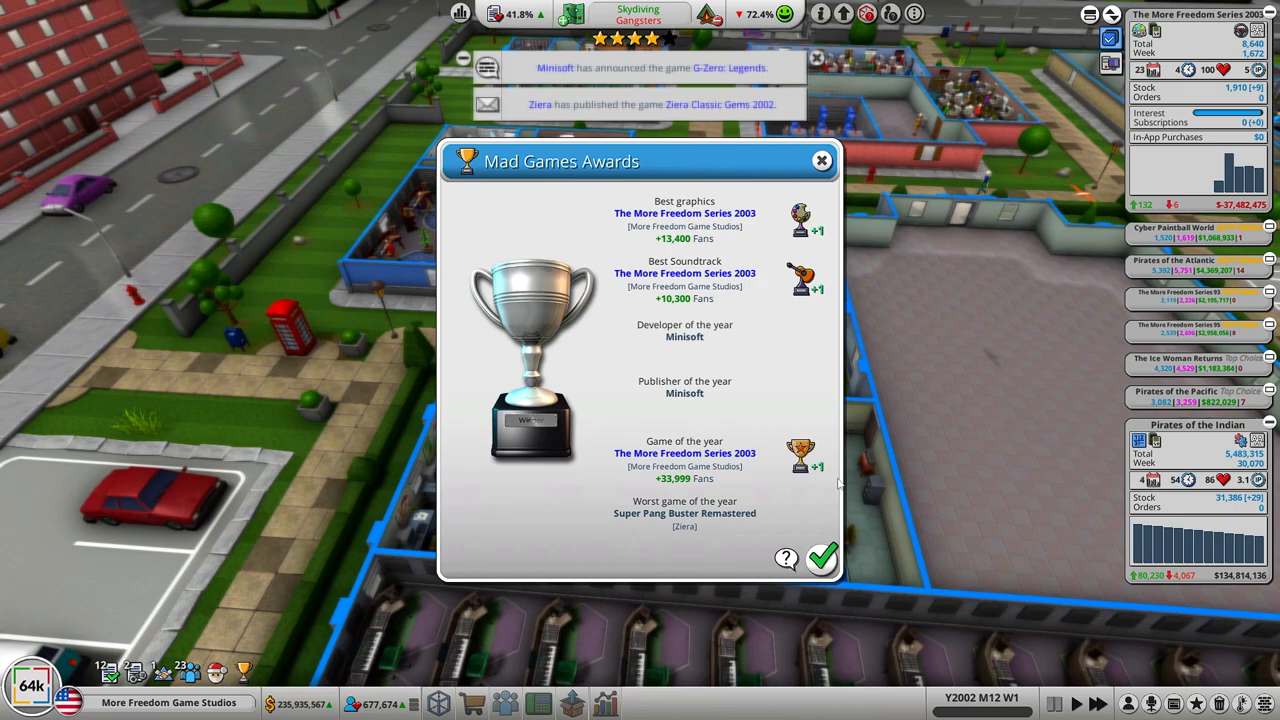
{"action": "mouse_move", "coordinate": [820, 558]}
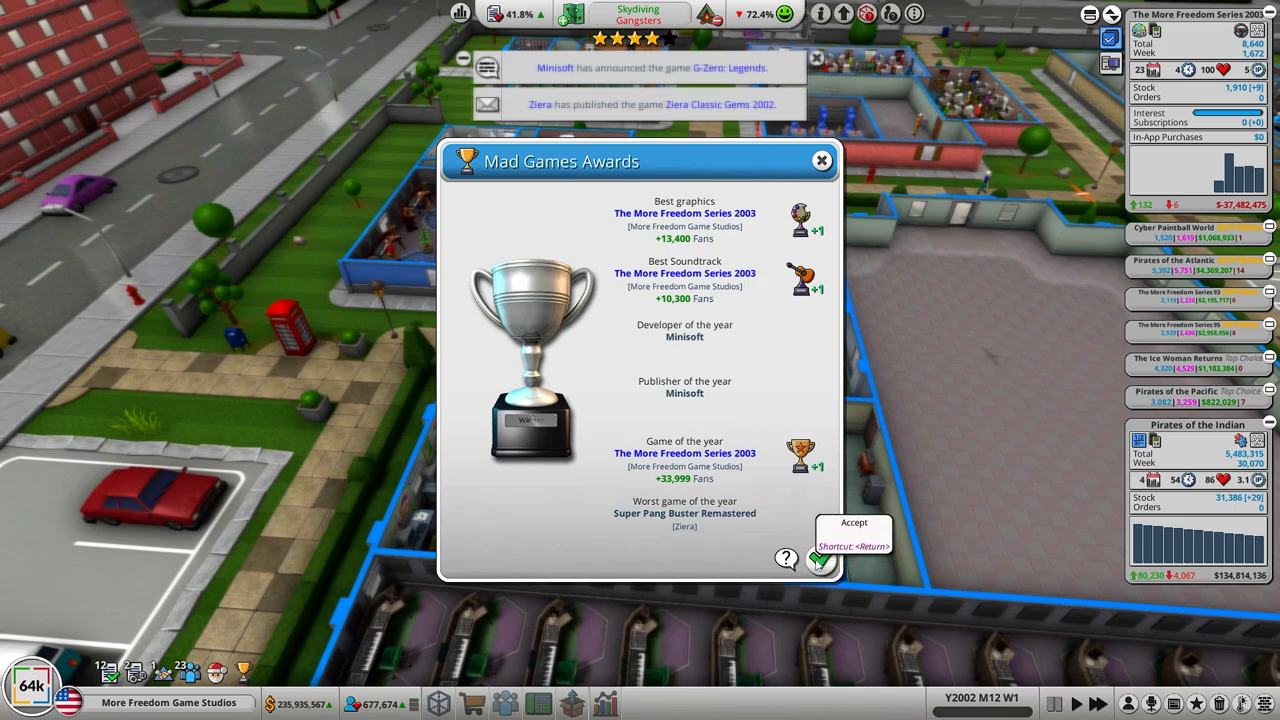
Step: Accept the Mad Games Awards results for The More Freedom Series 2003
{"action": "left_click", "coordinate": [820, 560]}
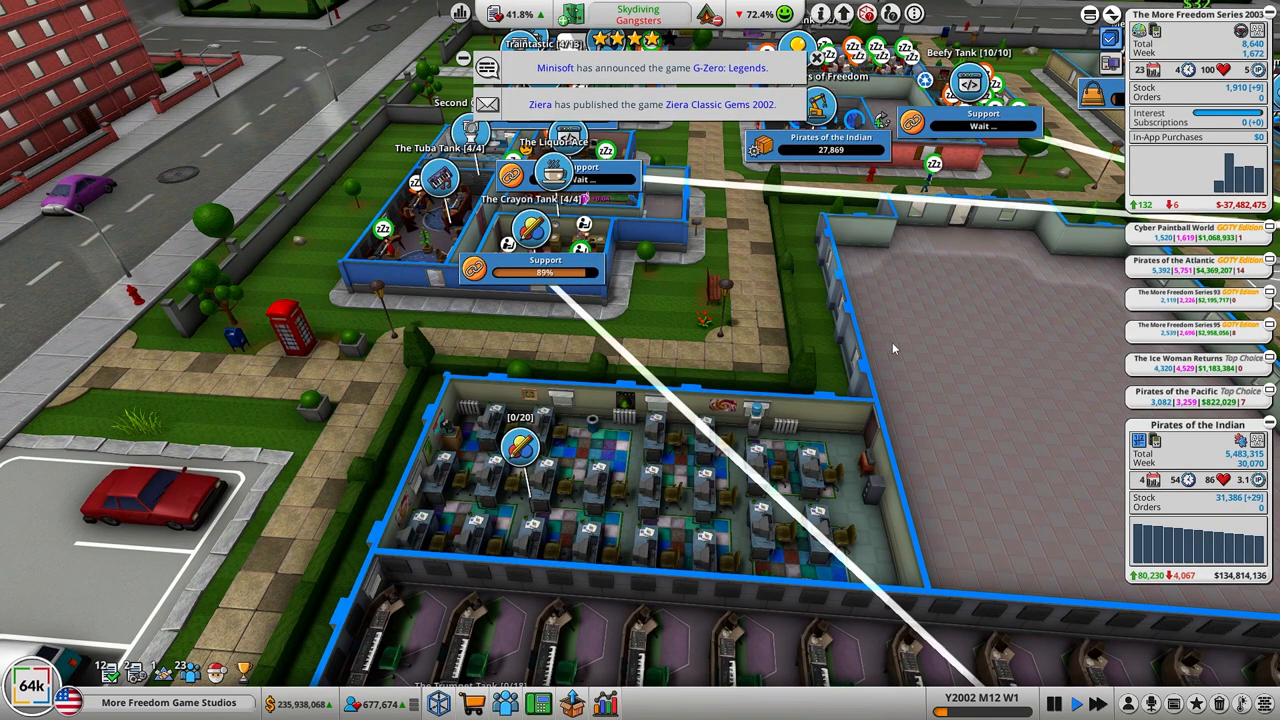
{"action": "mouse_move", "coordinate": [966, 346]}
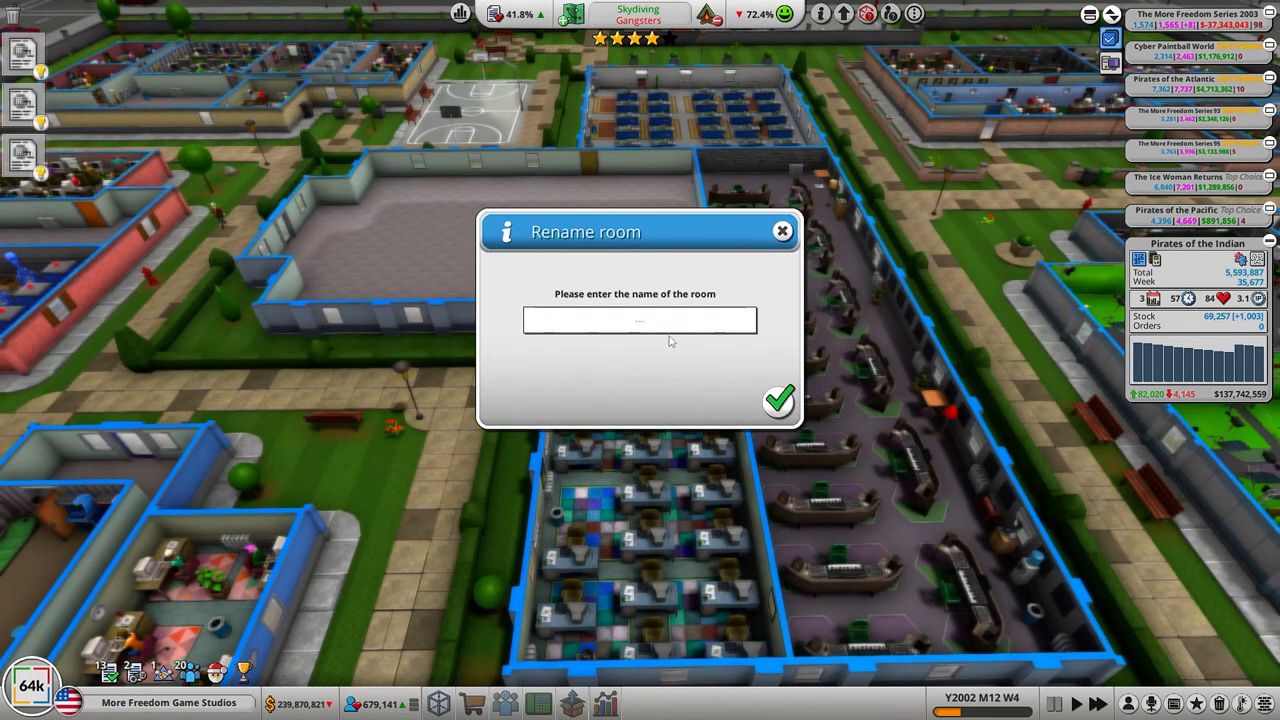
Step: Name the newly built room Marker Sniffers and confirm
{"action": "left_click", "coordinate": [640, 320]}
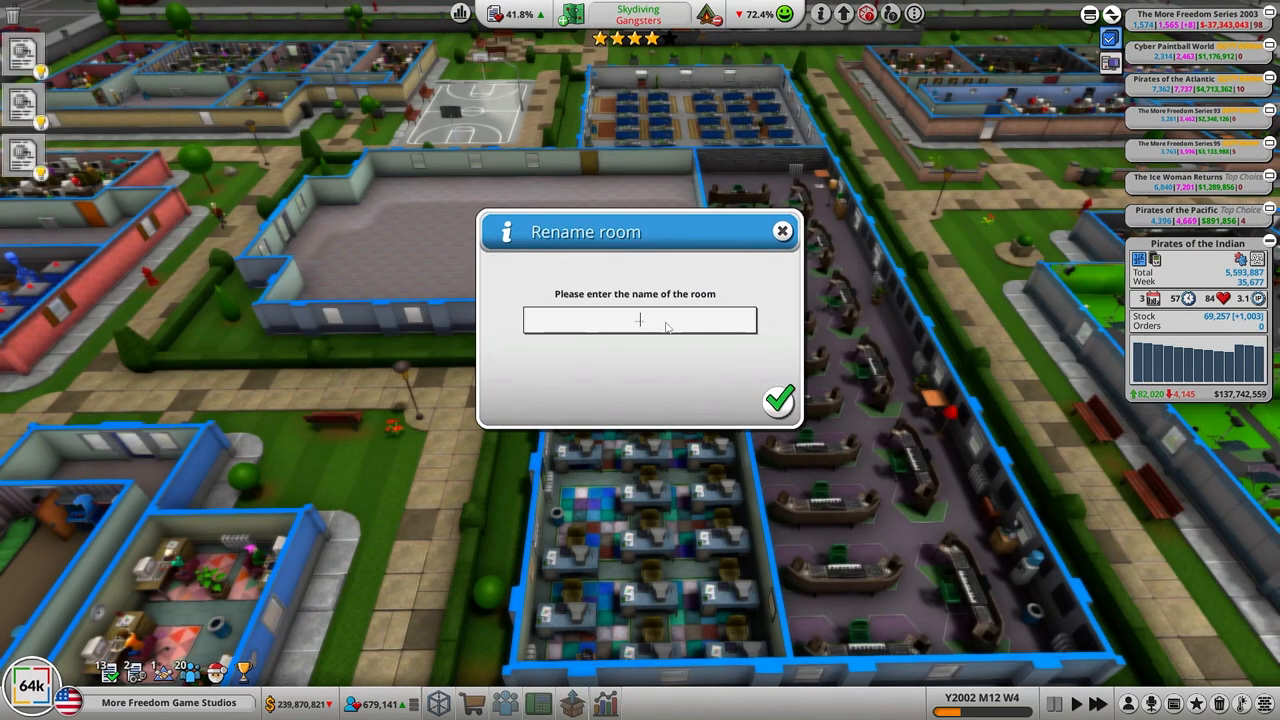
{"action": "type", "text": "Marker Sniffers"}
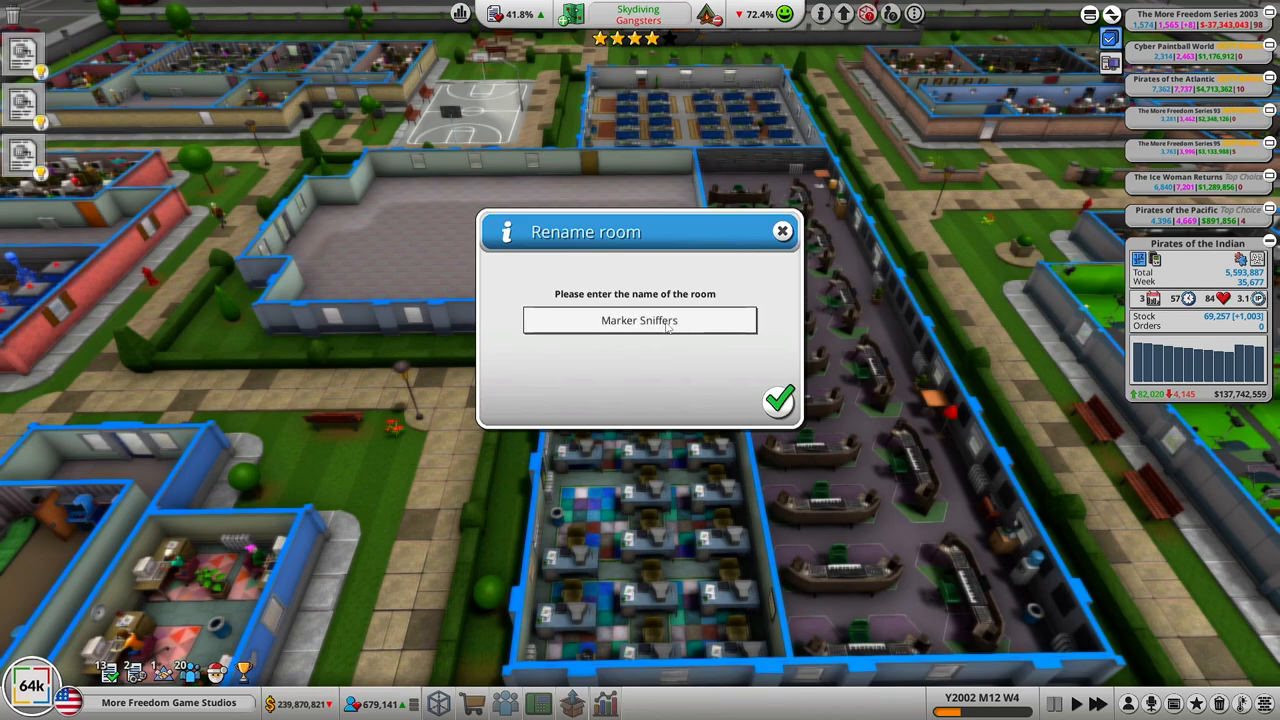
{"action": "left_click", "coordinate": [778, 400]}
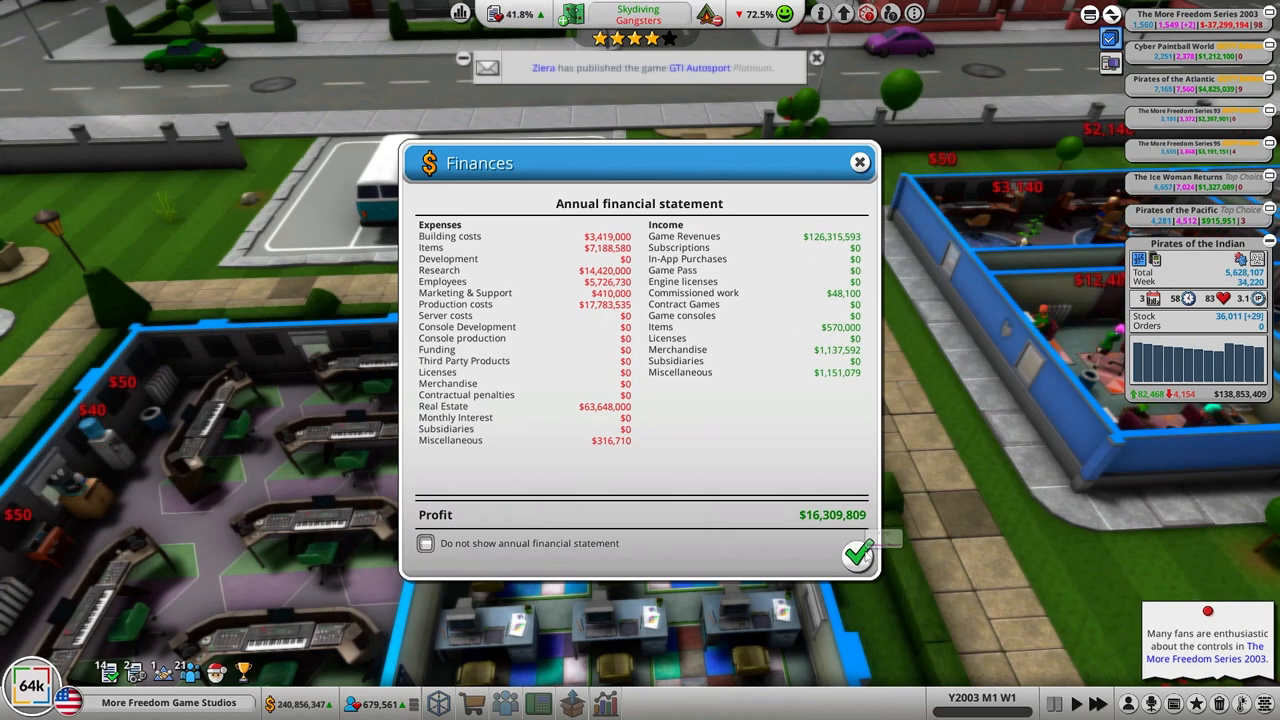
{"action": "mouse_move", "coordinate": [858, 556]}
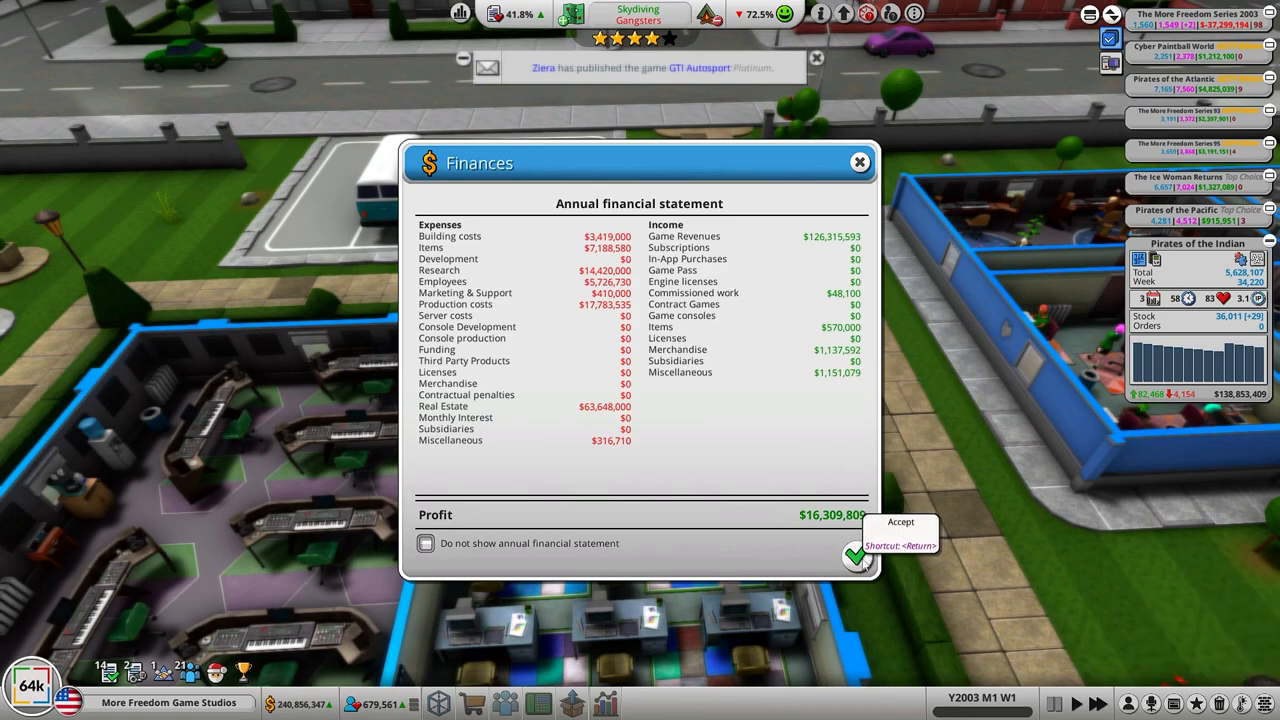
Step: Accept the annual statement and select the empty Marker Sniffers room
{"action": "left_click", "coordinate": [856, 556]}
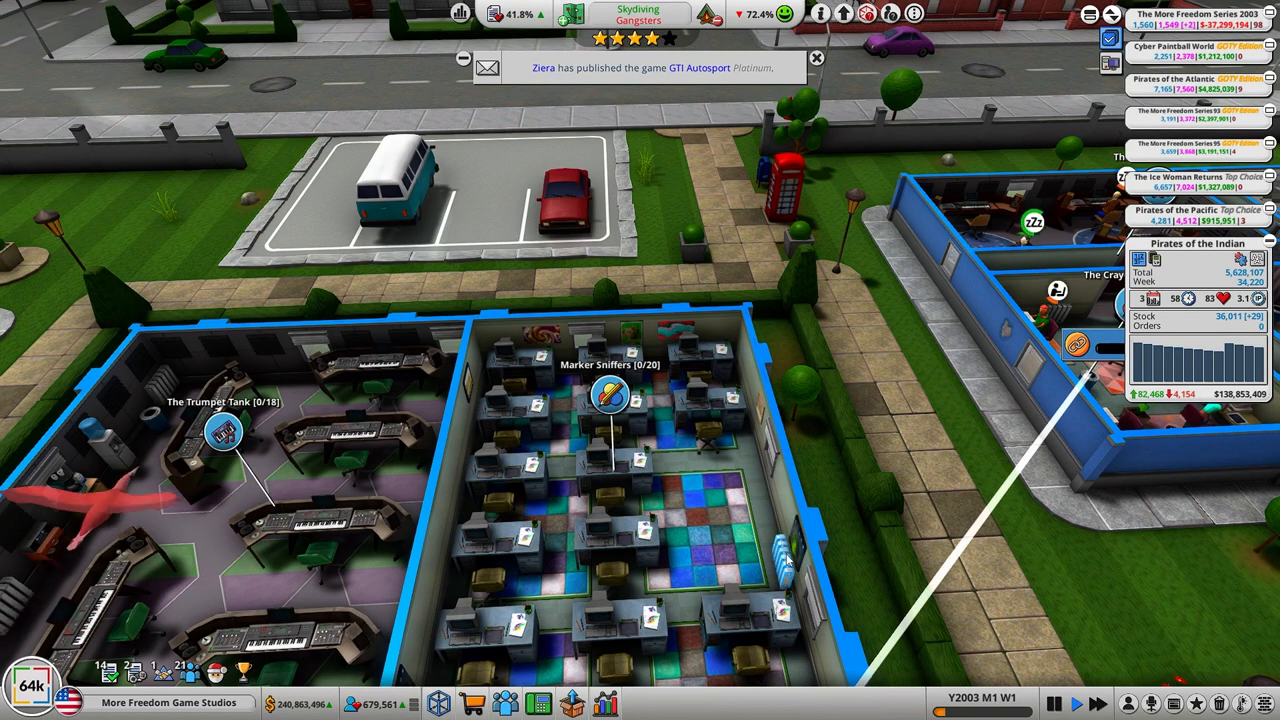
{"action": "left_click", "coordinate": [610, 460]}
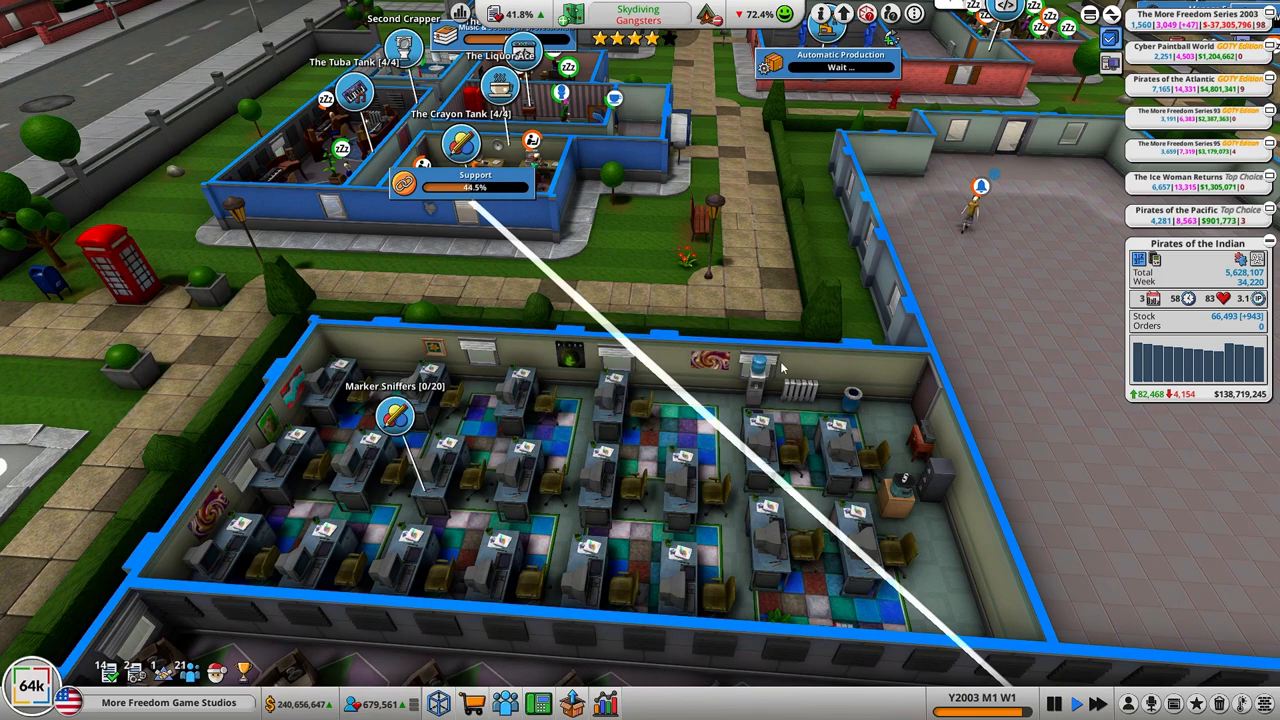
Step: Relocate the water dispenser to a new spot in the Marker Sniffers office
{"action": "left_click", "coordinate": [756, 368]}
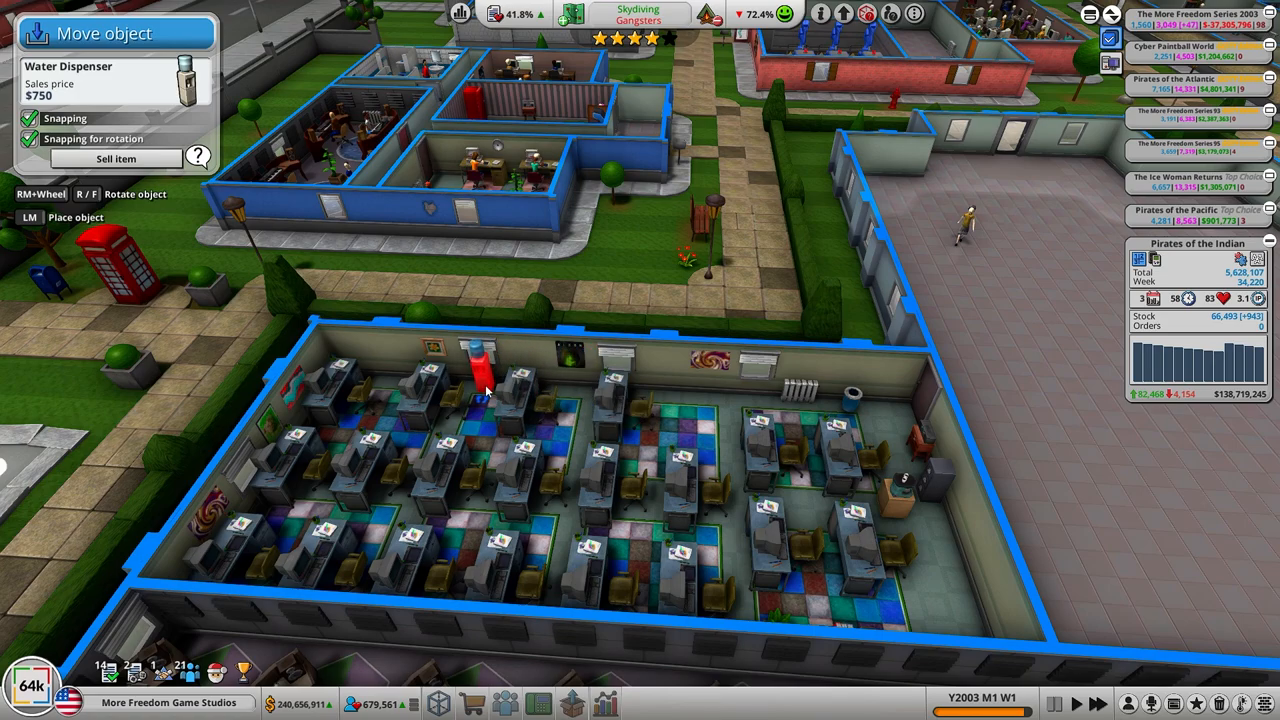
{"action": "left_click", "coordinate": [960, 570]}
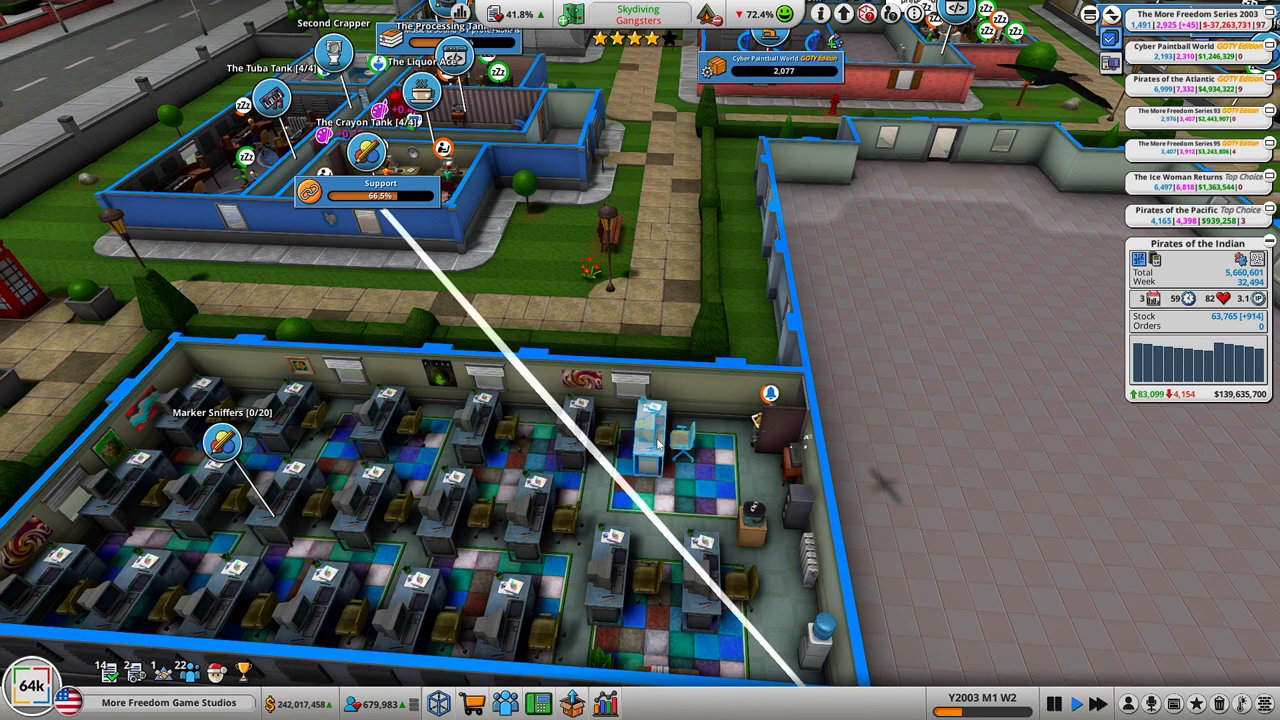
Step: Bring the unstaffed Marker Sniffers room beside The Trumpet Tank into view
{"action": "left_click", "coordinate": [676, 430]}
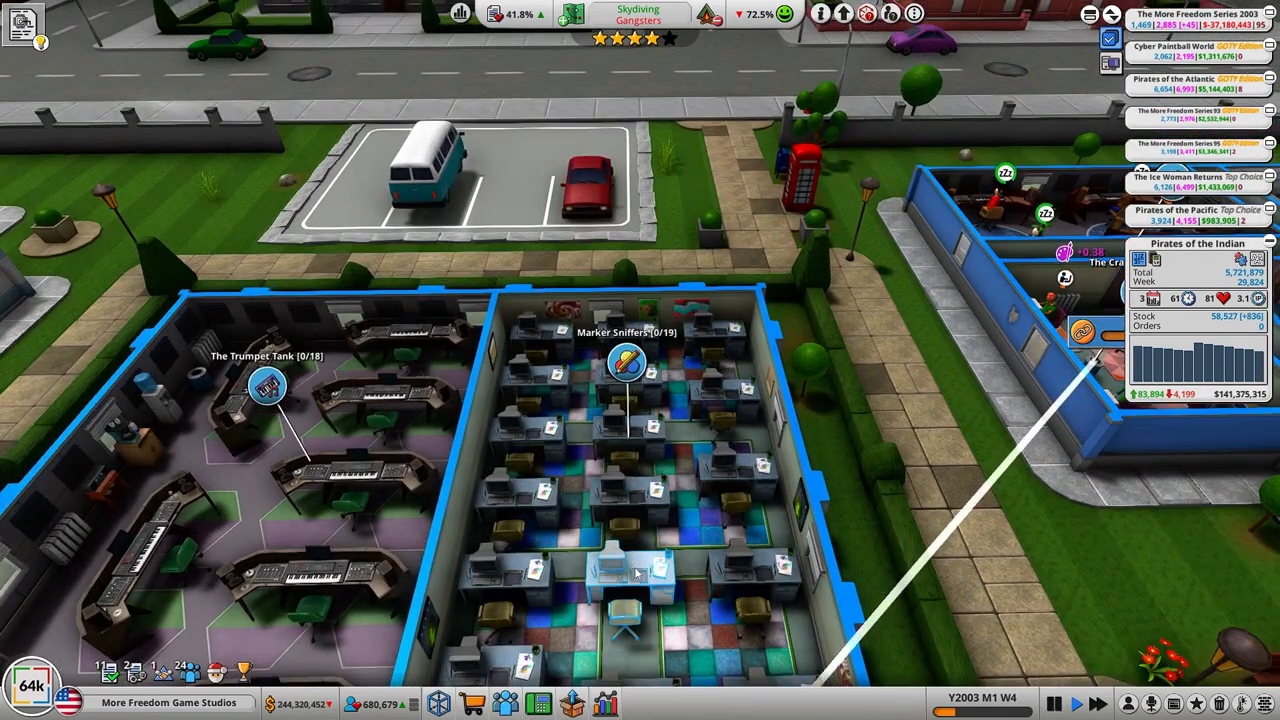
Step: Sell one work desk from the Marker Sniffers office, leaving capacity 17
{"action": "left_click", "coordinate": [636, 570]}
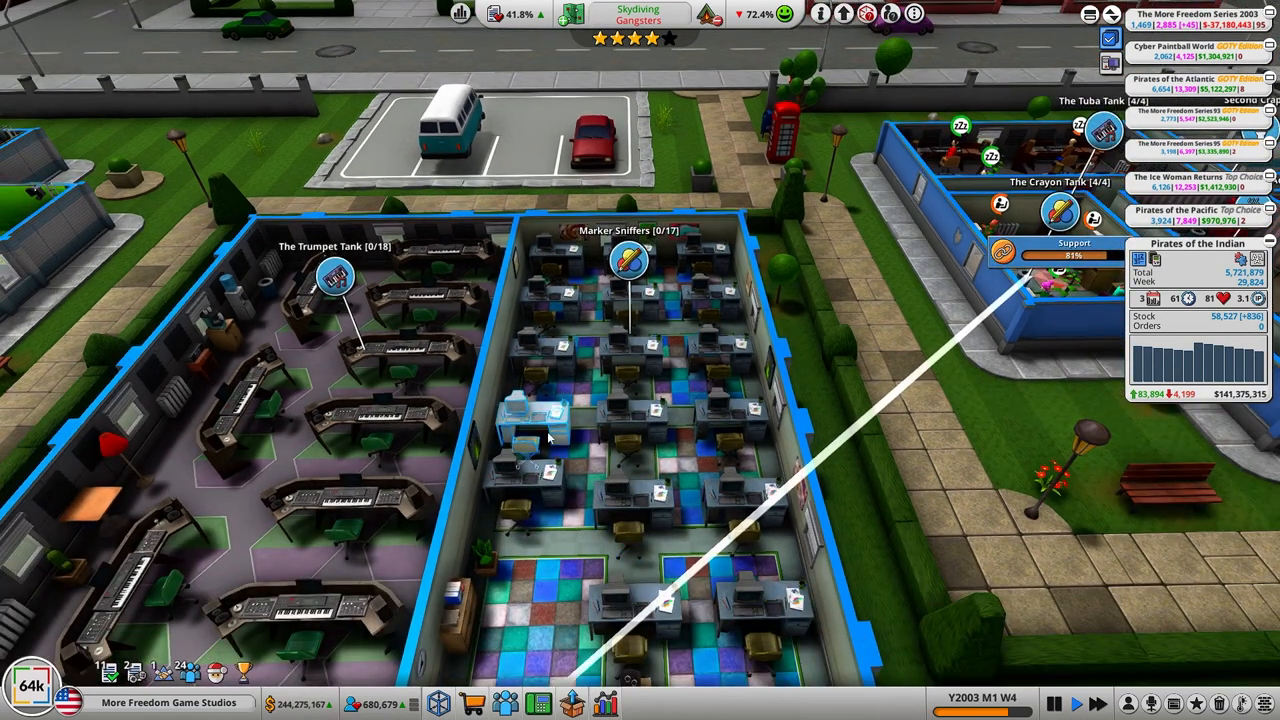
{"action": "left_click", "coordinate": [540, 410]}
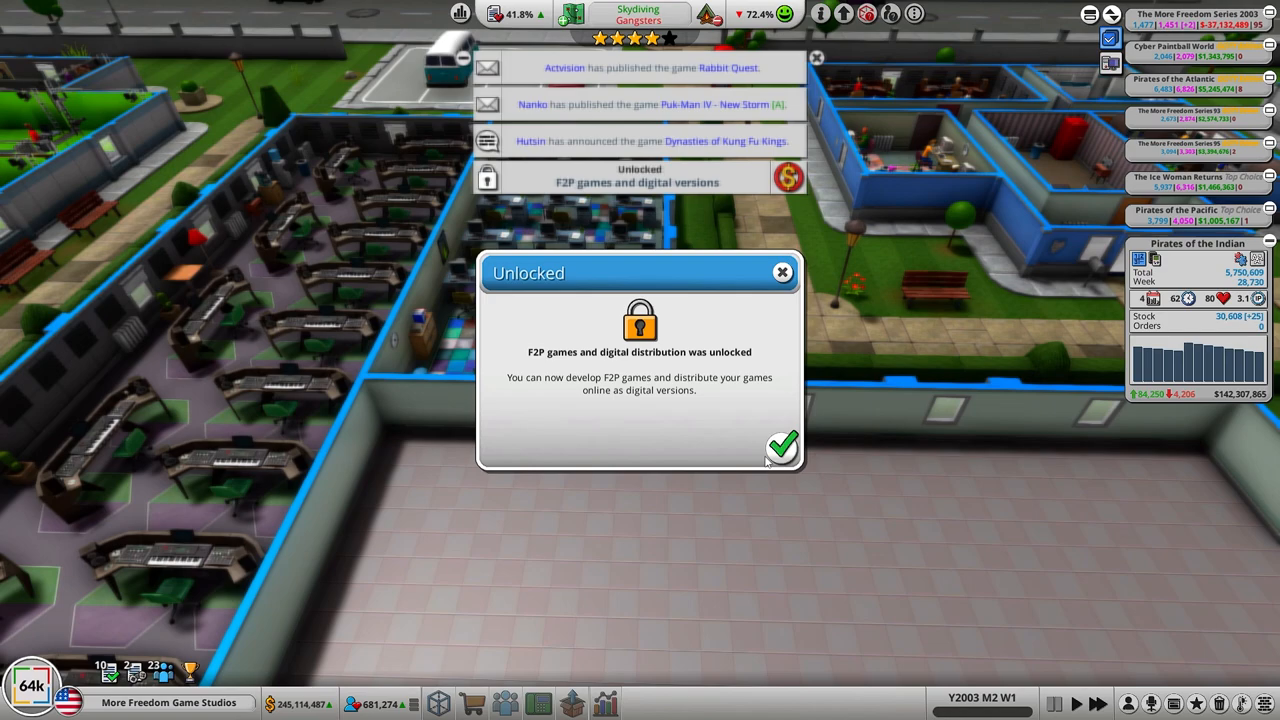
Step: Dismiss the notice that F2P games and digital distribution are unlocked
{"action": "left_click", "coordinate": [784, 446]}
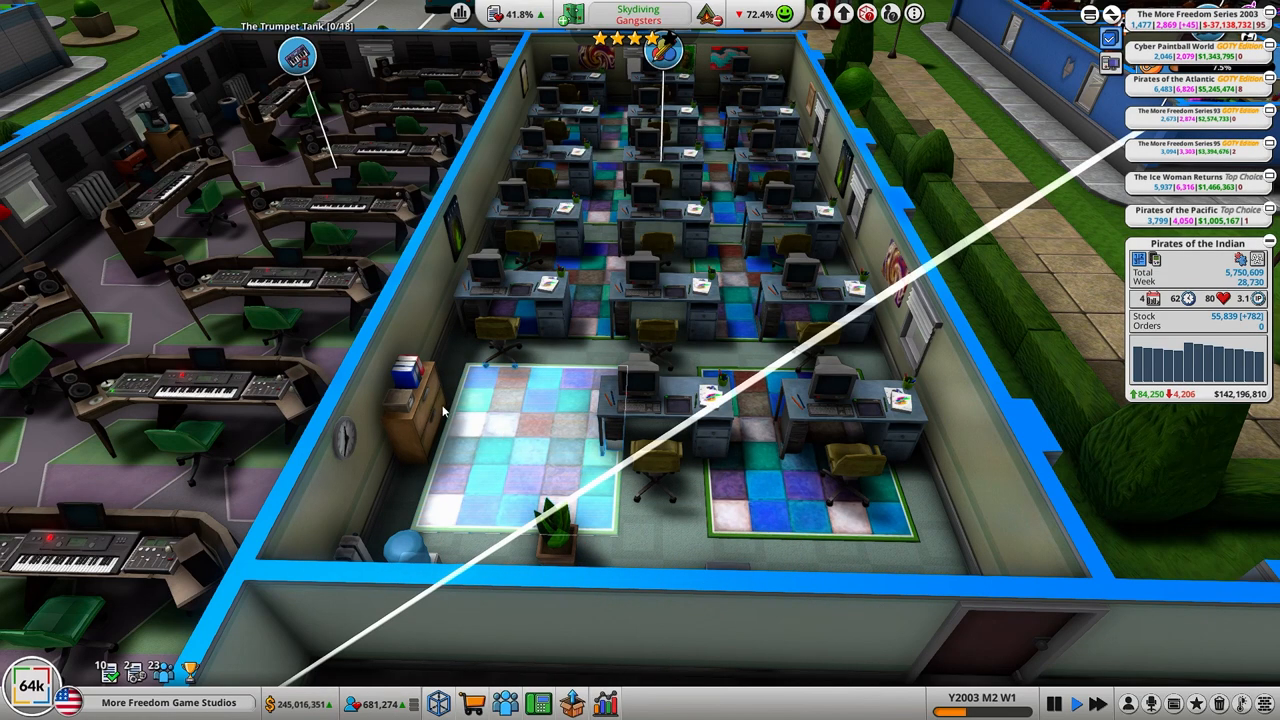
Step: Bring up the Marker Sniffers graphics studio's task options
{"action": "left_click", "coordinate": [410, 380]}
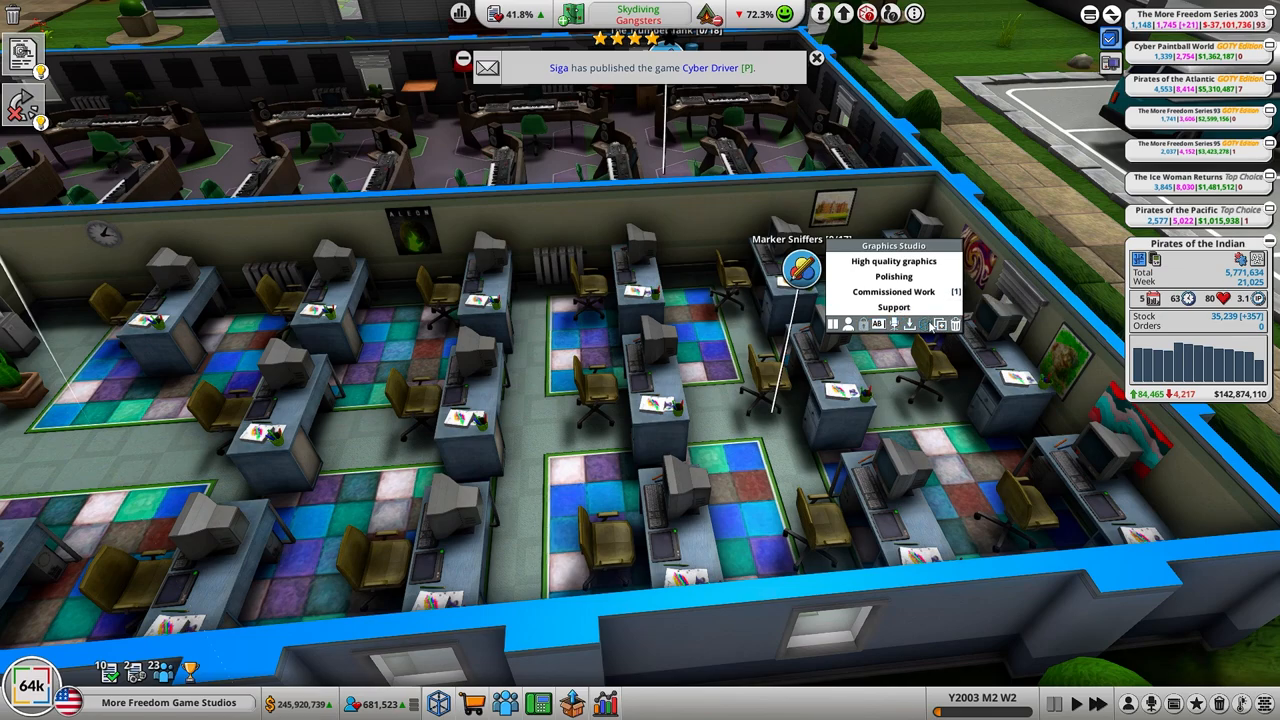
{"action": "mouse_move", "coordinate": [938, 324]}
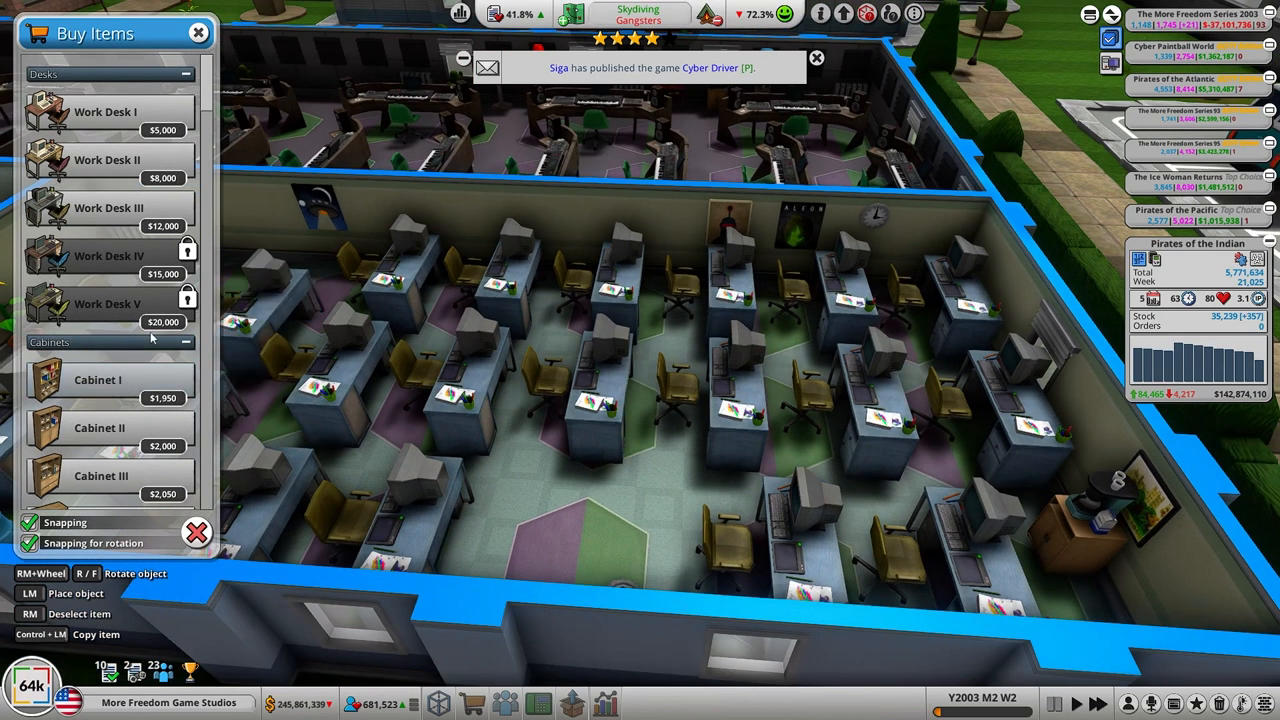
Step: Relocate a Work Desk III from Marker Sniffers into the new office beside the Trumpet Tank
{"action": "scroll", "scroll_direction": "down", "scroll_amount": 3}
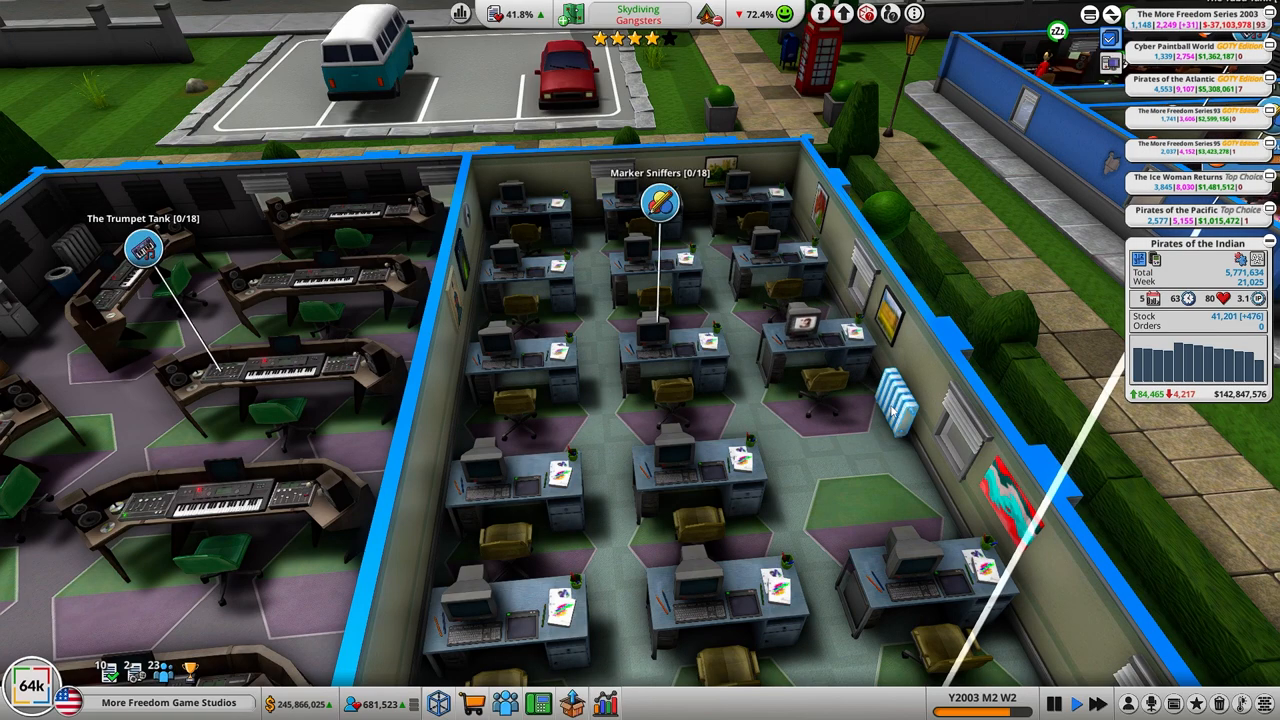
{"action": "left_click", "coordinate": [920, 570]}
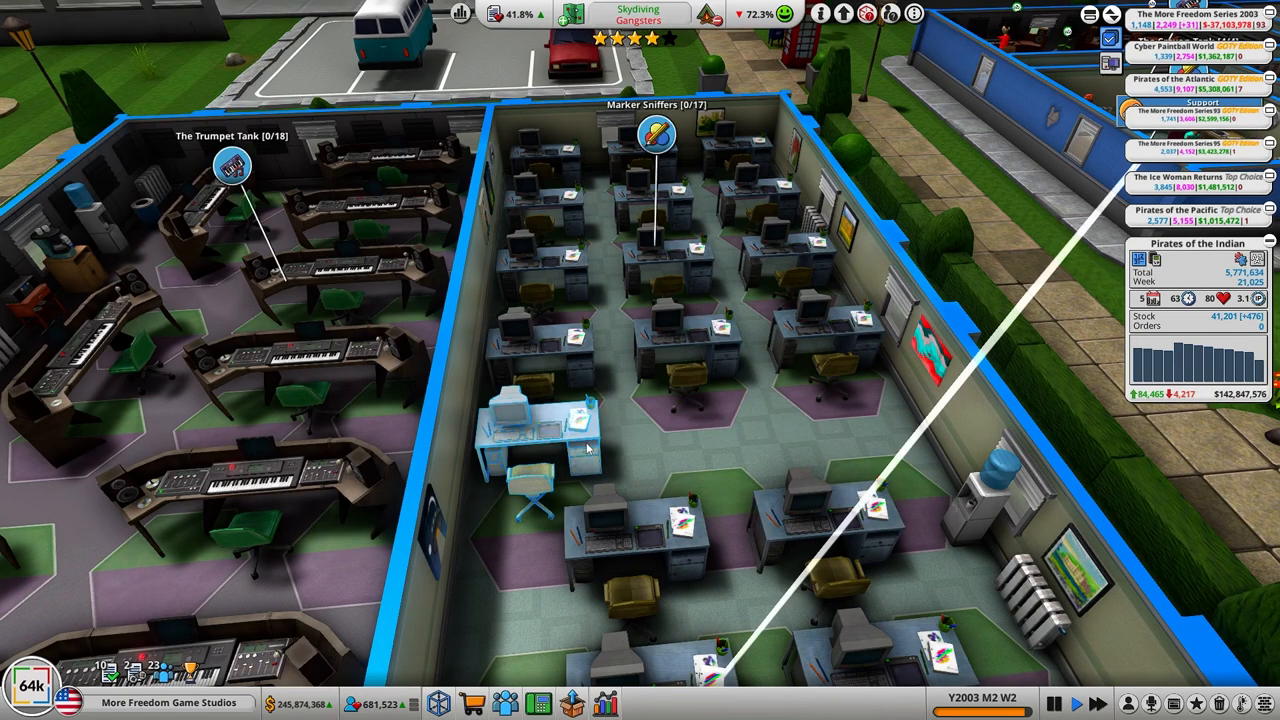
{"action": "left_click", "coordinate": [540, 430]}
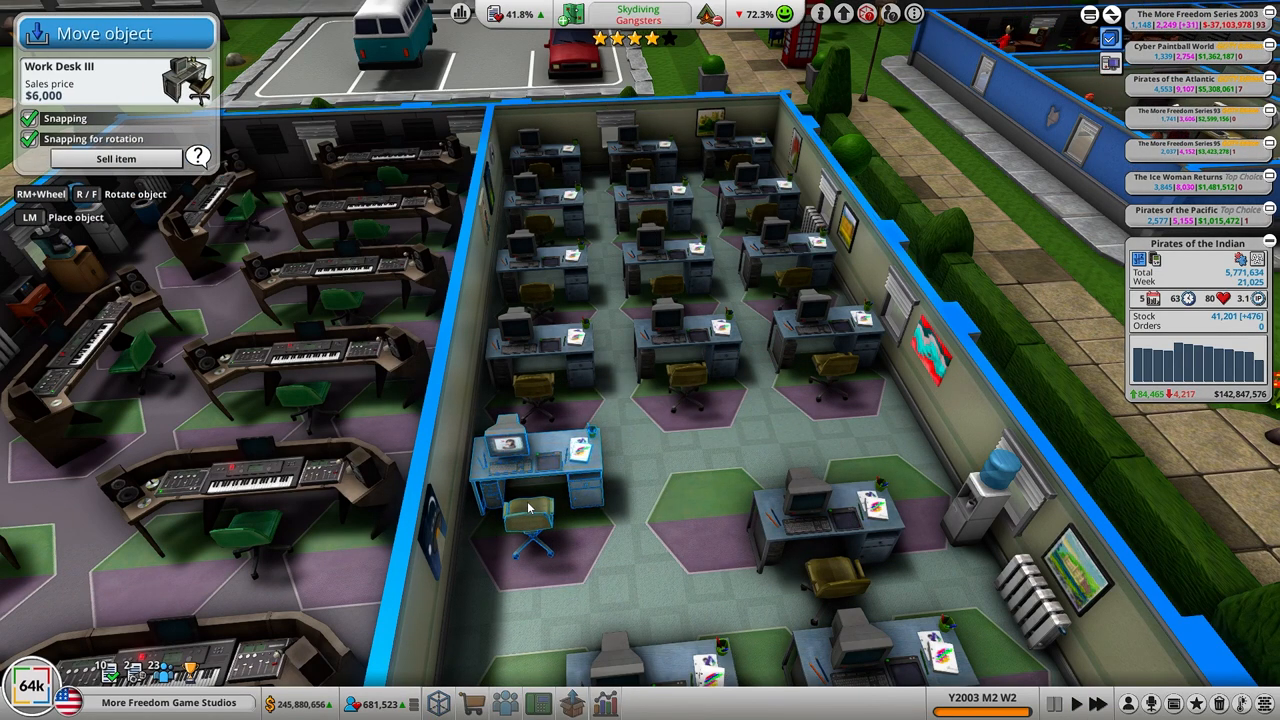
{"action": "left_click_drag", "start_coordinate": [530, 480], "coordinate": [720, 490]}
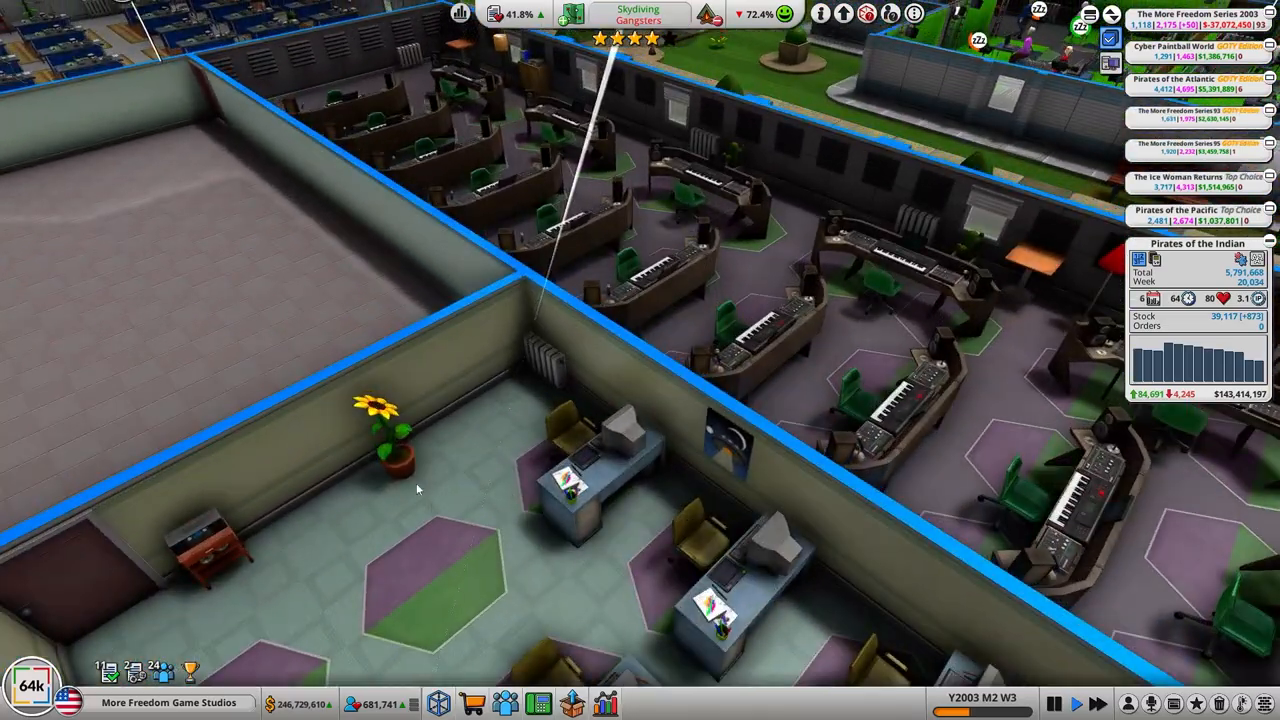
{"action": "left_click", "coordinate": [388, 420]}
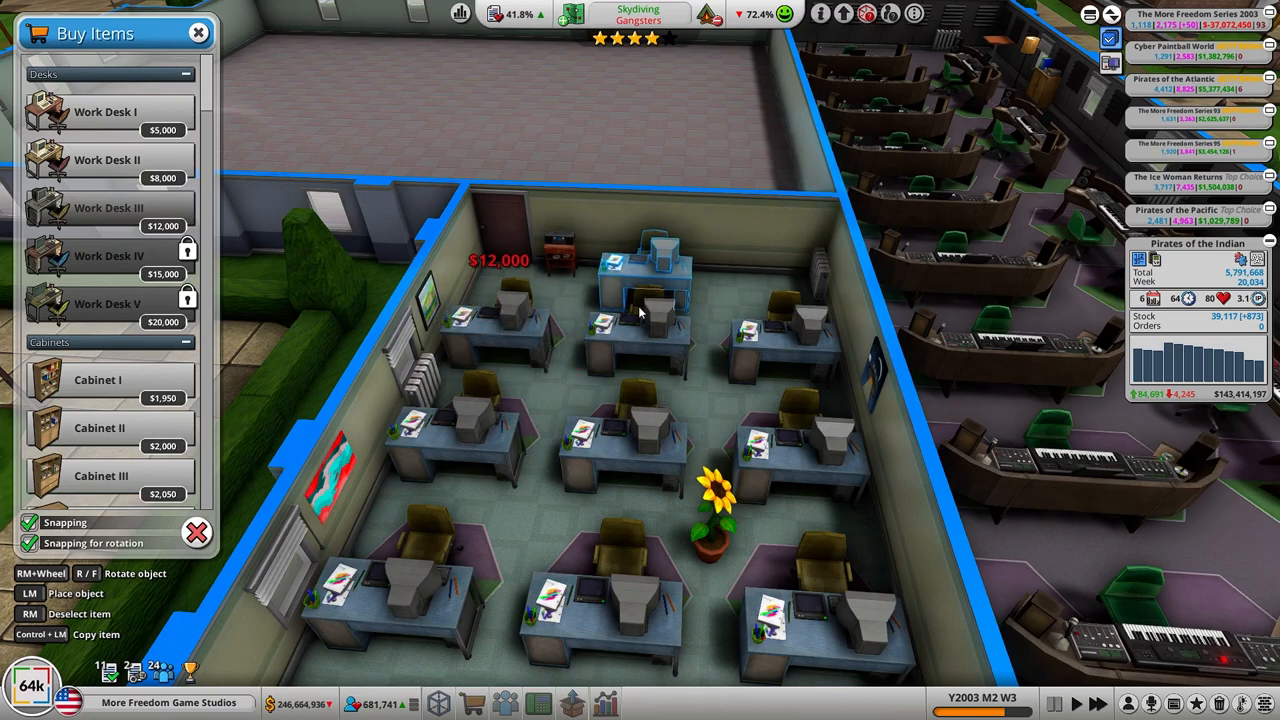
{"action": "scroll", "scroll_direction": "down", "scroll_amount": 3}
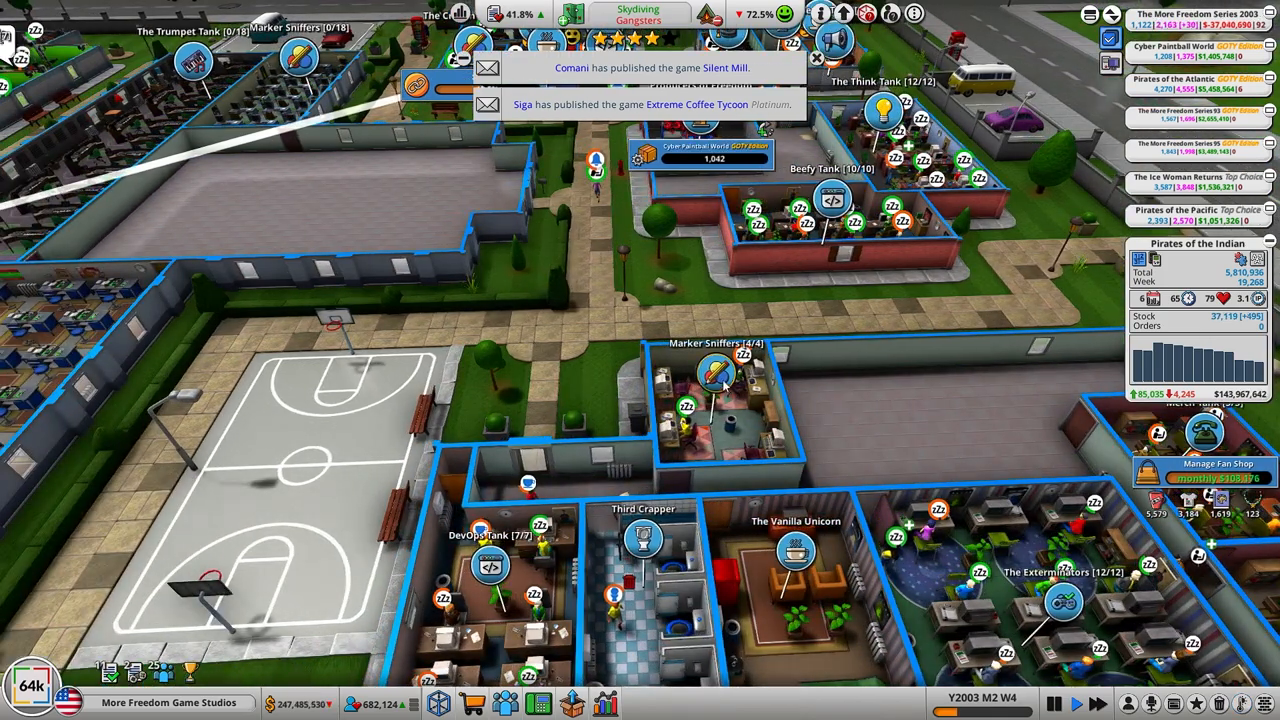
Step: Assign the Support task to the Marker Sniffers graphics studio and inspect the rooms near Console DevOps
{"action": "left_click", "coordinate": [716, 376]}
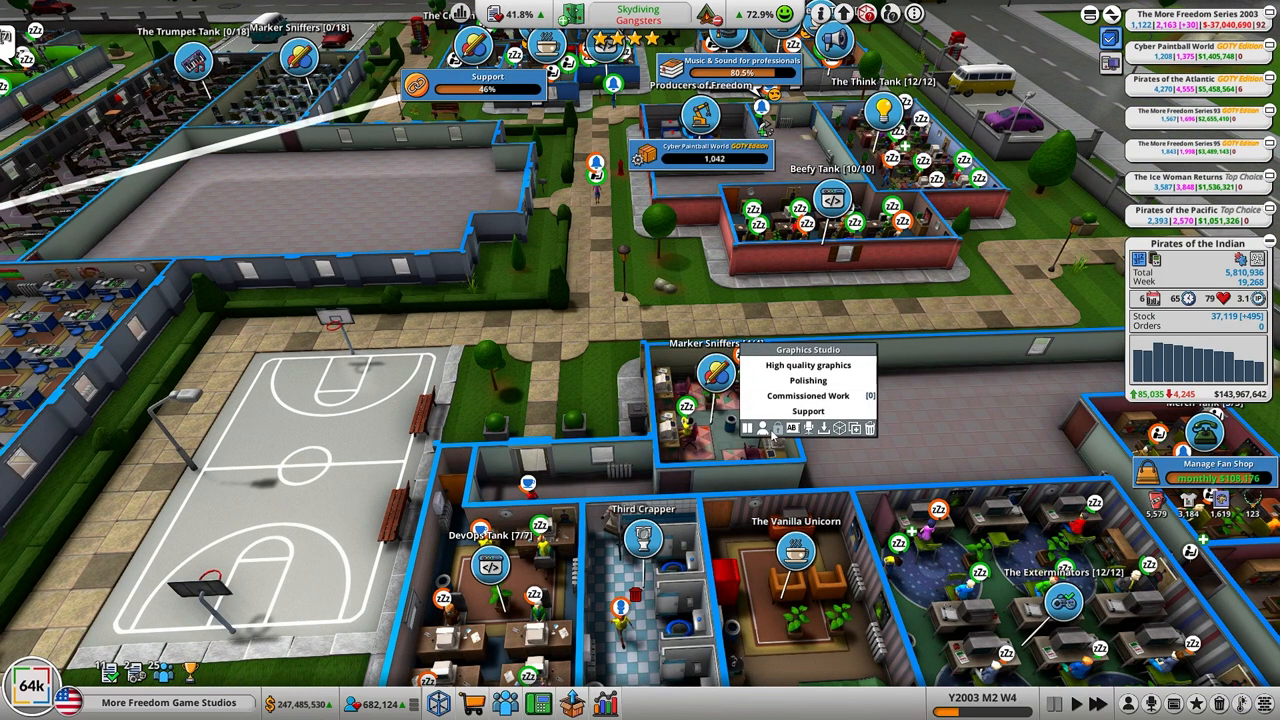
{"action": "left_click", "coordinate": [762, 428]}
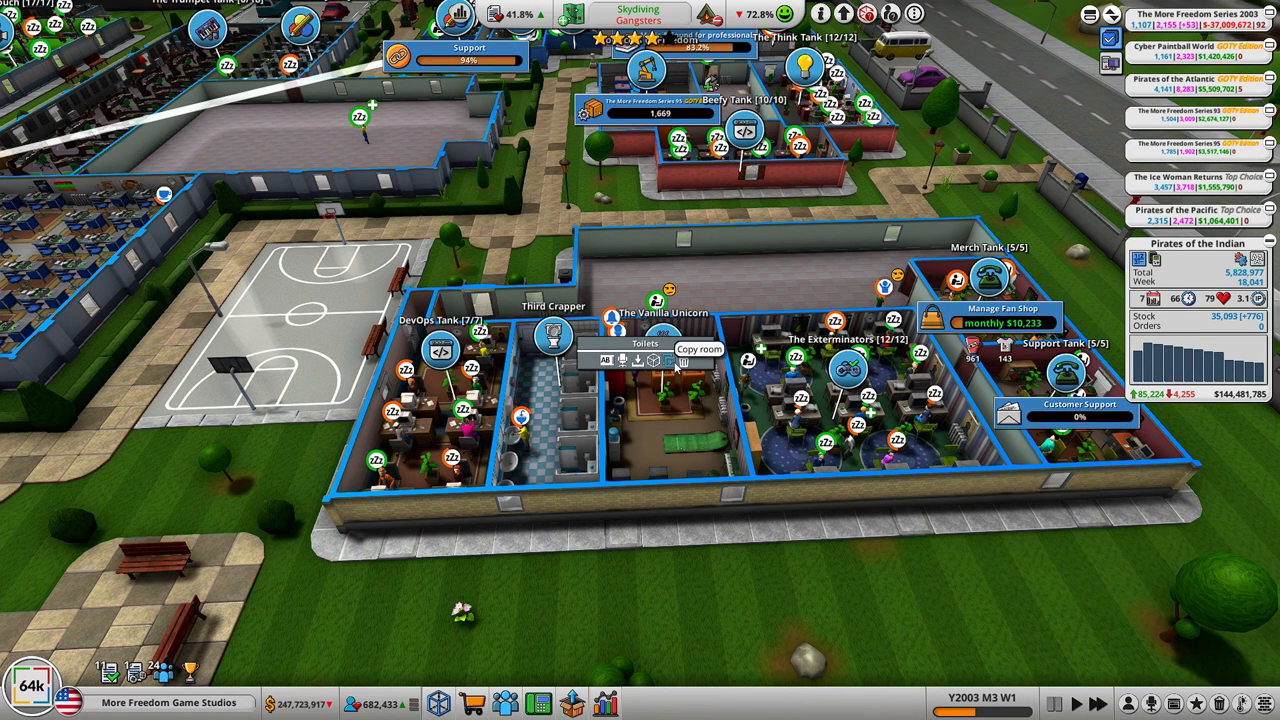
{"action": "left_click", "coordinate": [664, 360]}
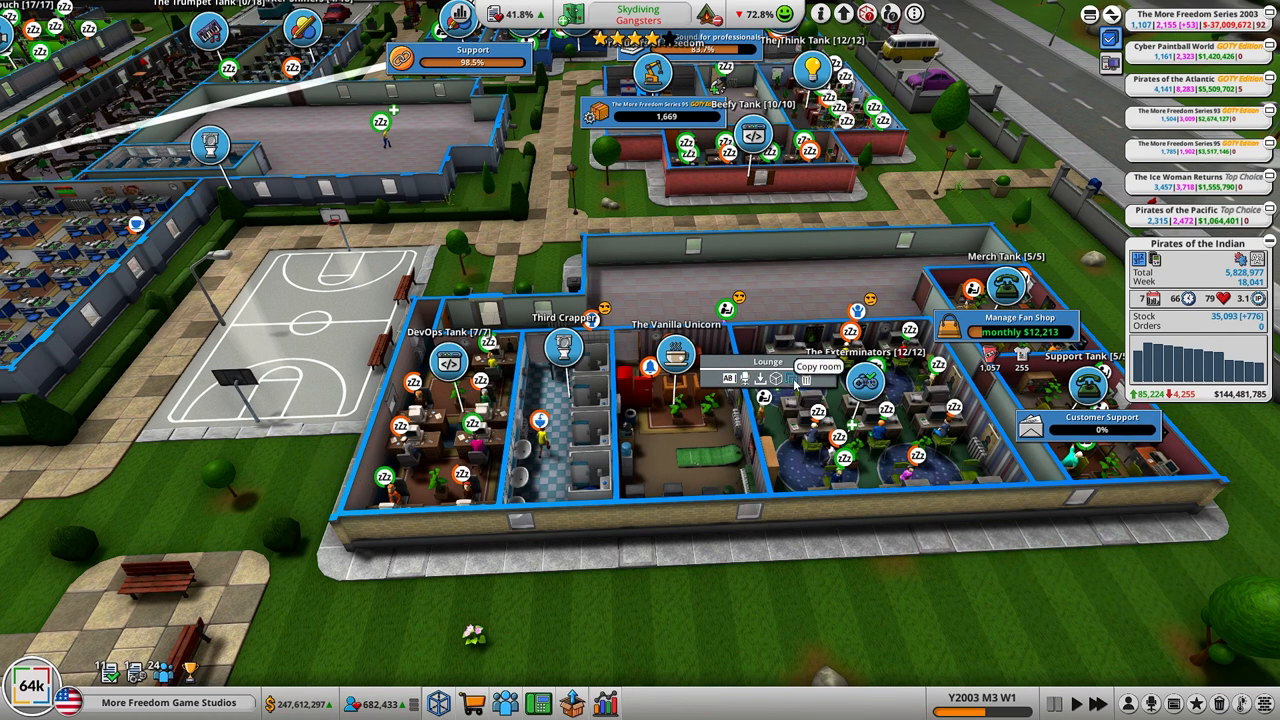
{"action": "left_click", "coordinate": [818, 366]}
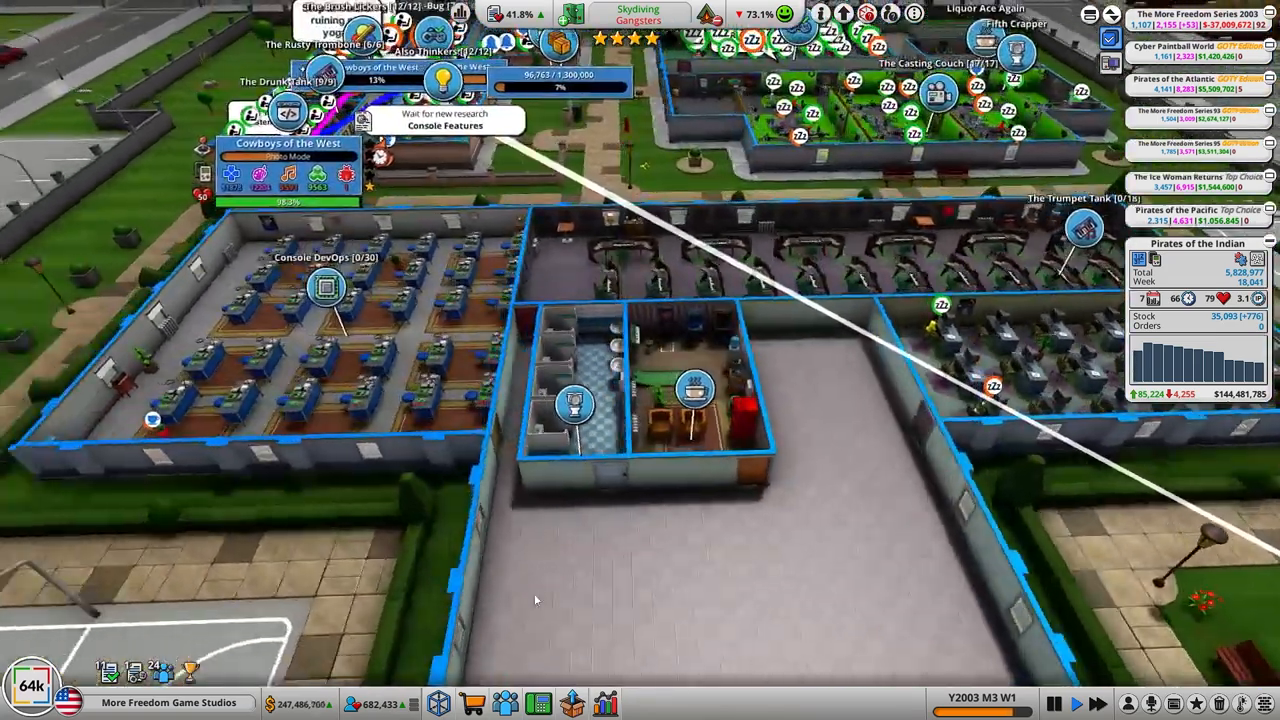
Step: Browse the Buy Items furniture catalogue over the empty floor
{"action": "left_click", "coordinate": [470, 704]}
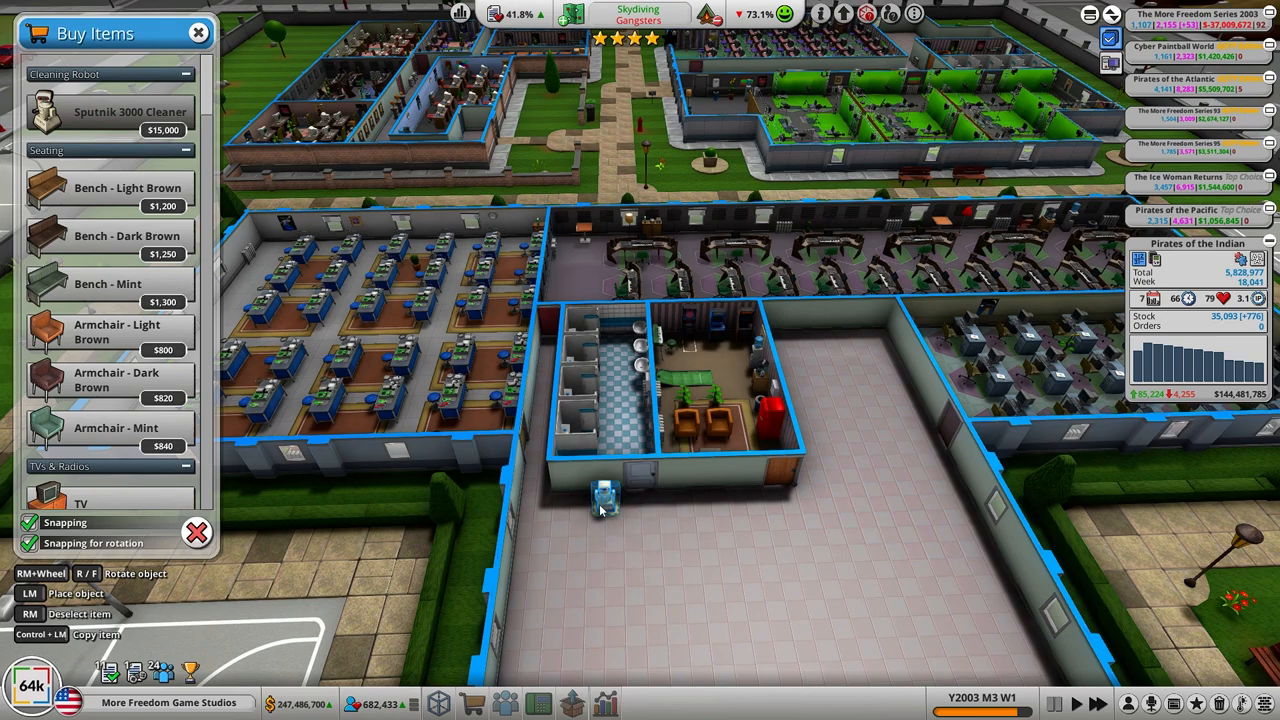
{"action": "mouse_move", "coordinate": [830, 520]}
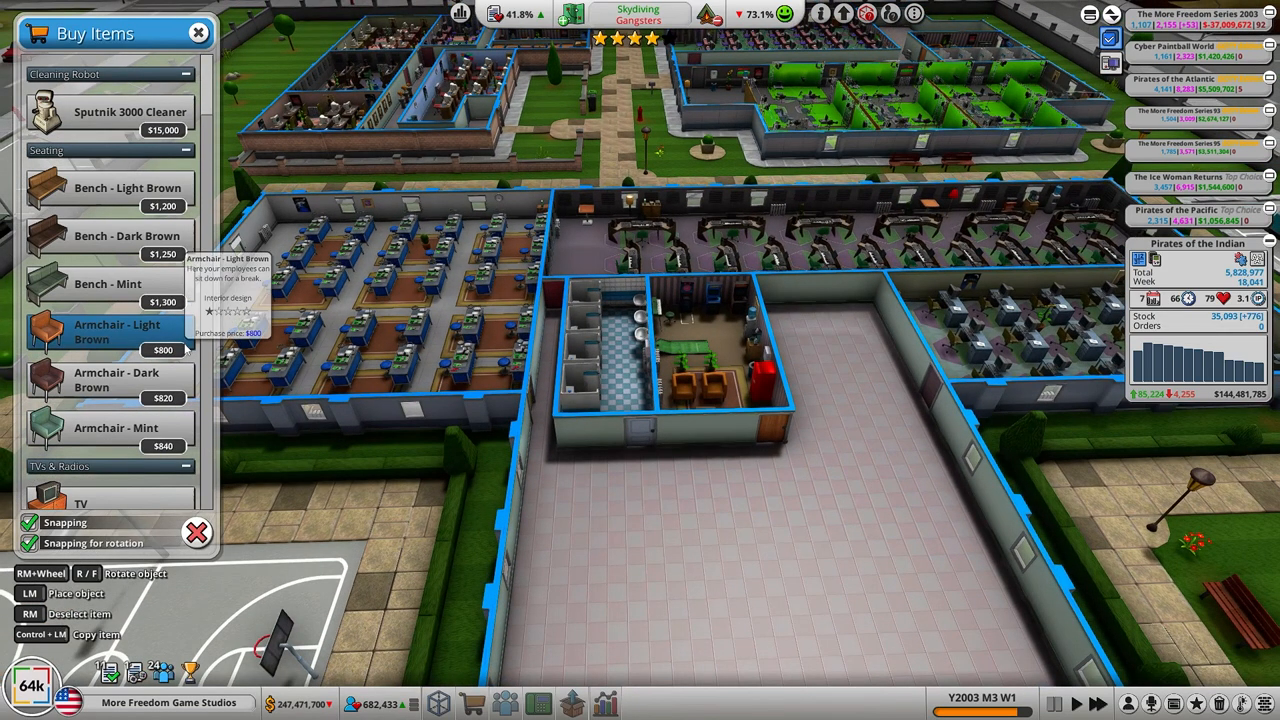
{"action": "scroll", "scroll_direction": "down", "scroll_amount": 3}
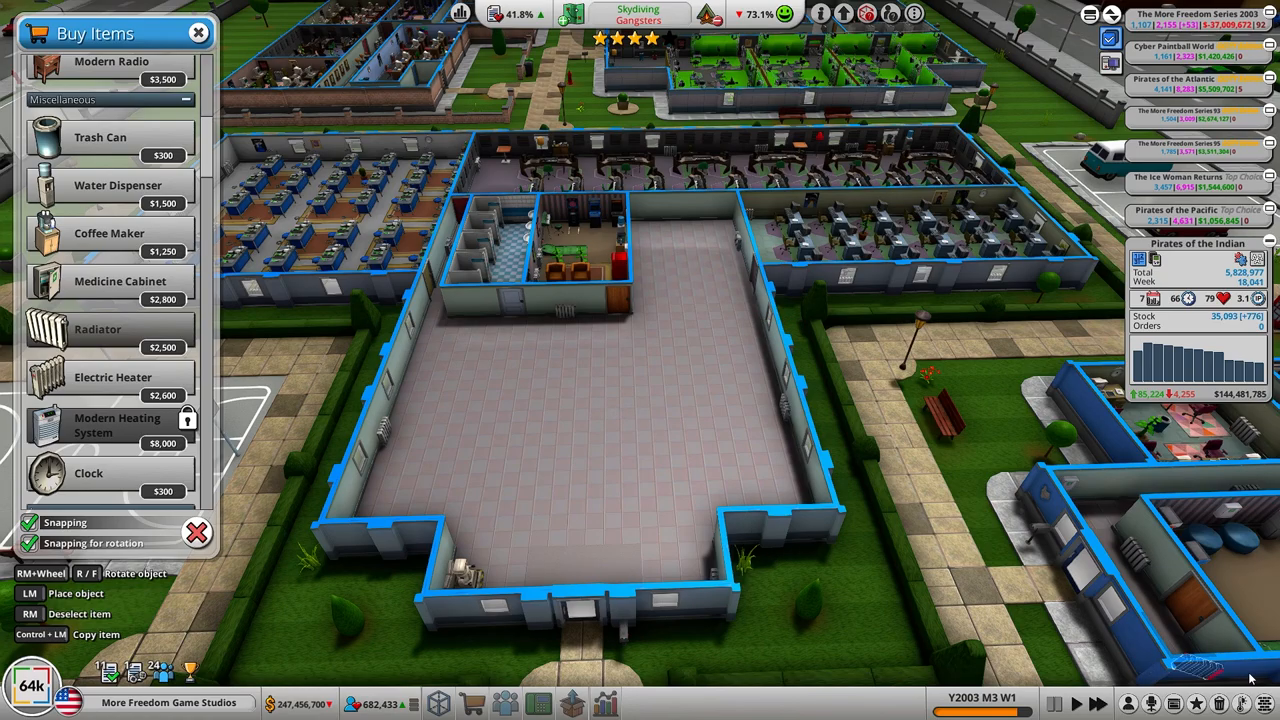
{"action": "mouse_move", "coordinate": [592, 376]}
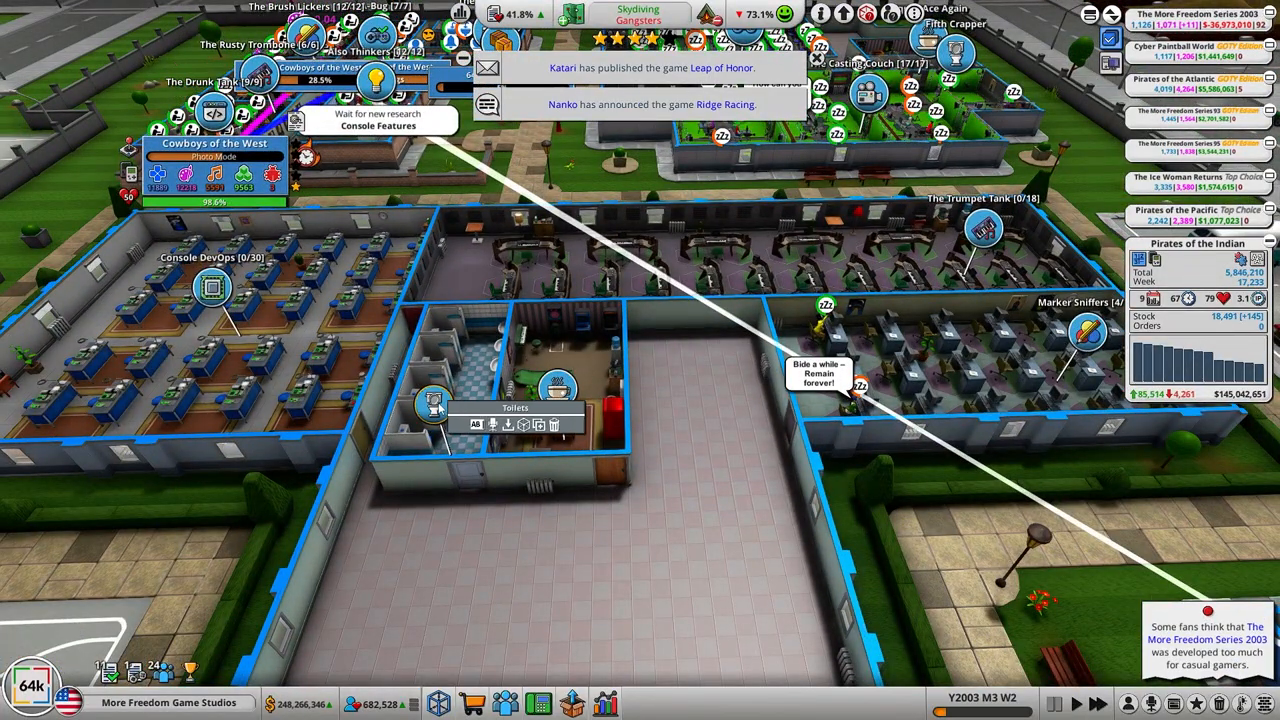
Step: Rename the small toilet room to 'Sixth Crapper'
{"action": "left_click", "coordinate": [476, 424]}
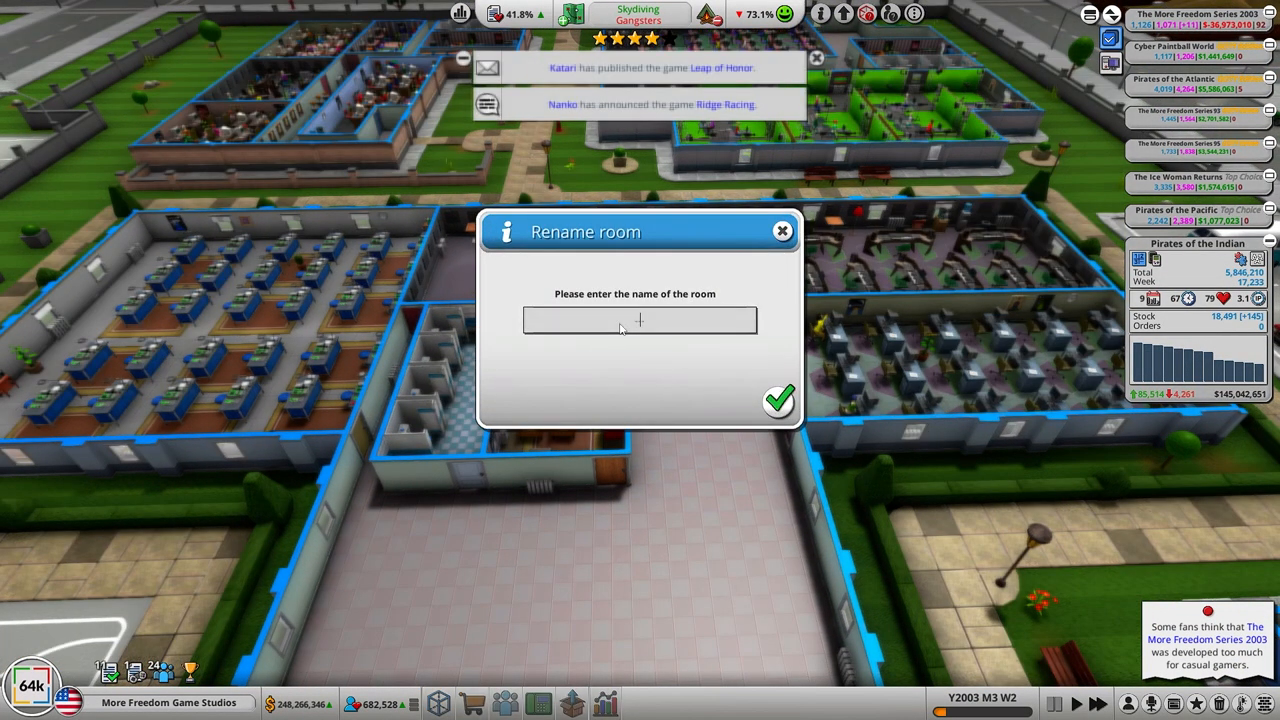
{"action": "type", "text": "Sixth"}
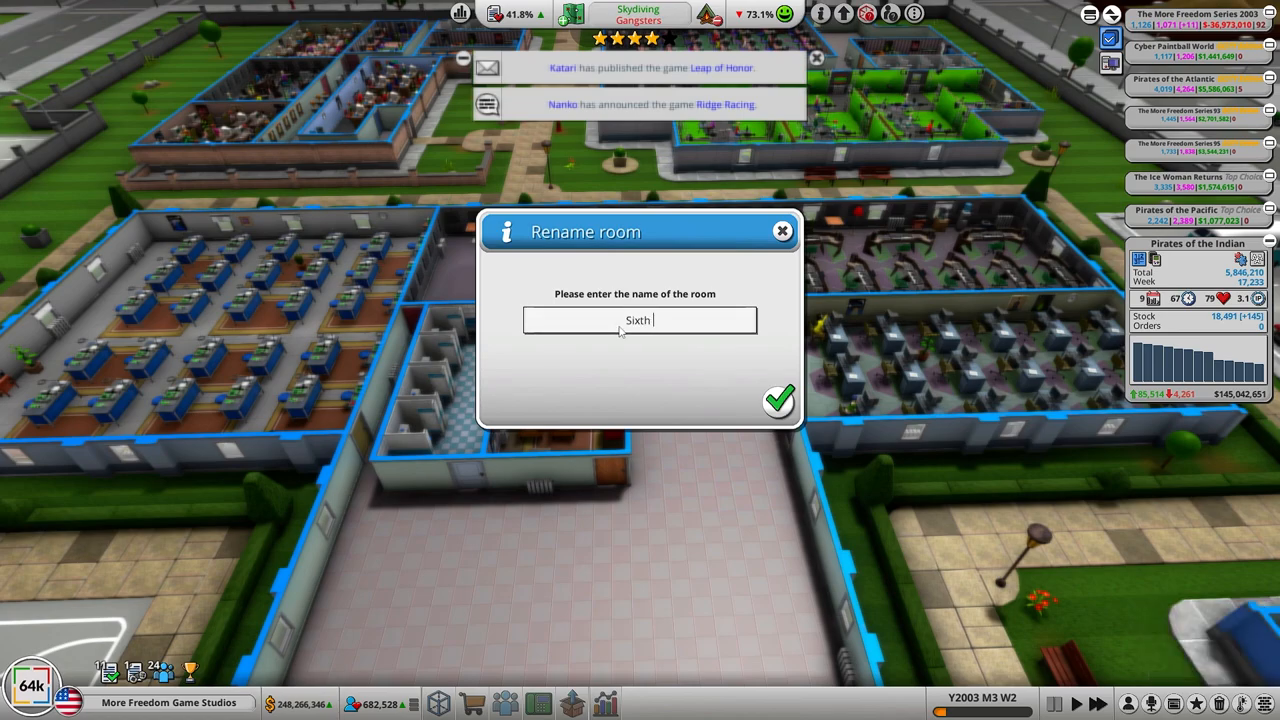
{"action": "type", "text": "Crapper"}
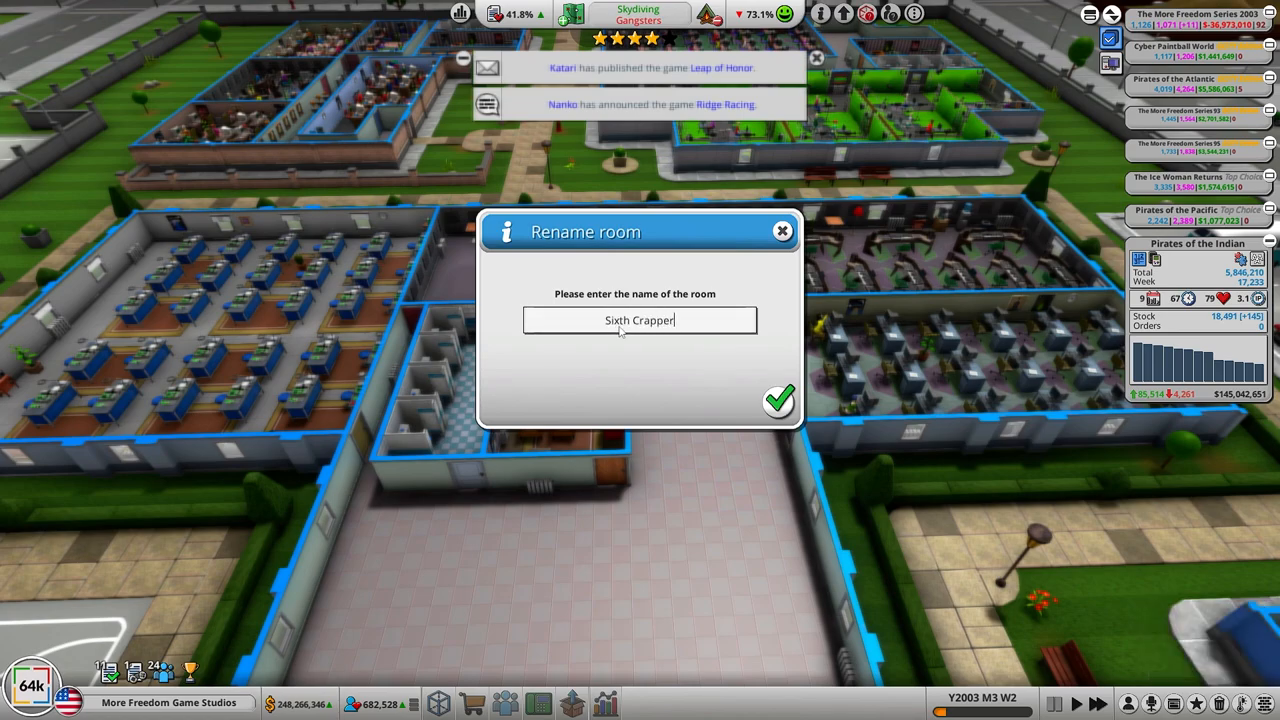
{"action": "left_click", "coordinate": [780, 400]}
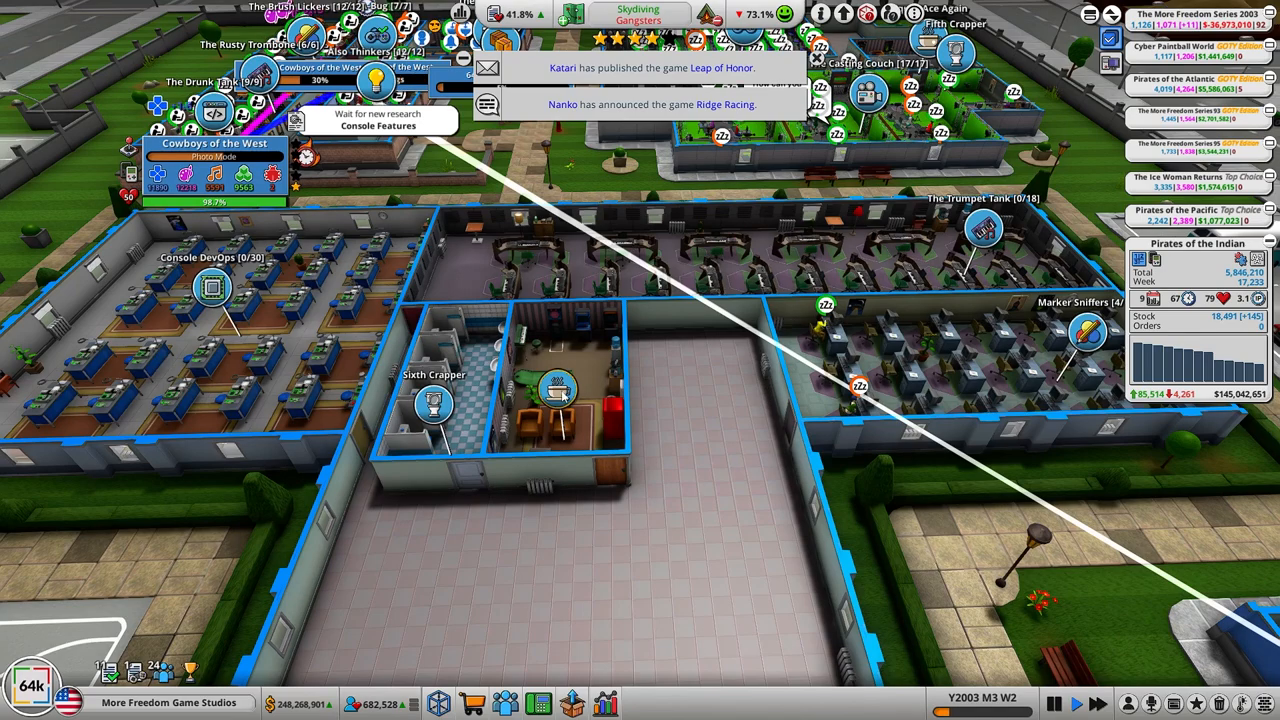
Step: Rename another room to 'Prarty in the Crub'
{"action": "left_click", "coordinate": [558, 388]}
{"action": "type", "text": "Pr"}
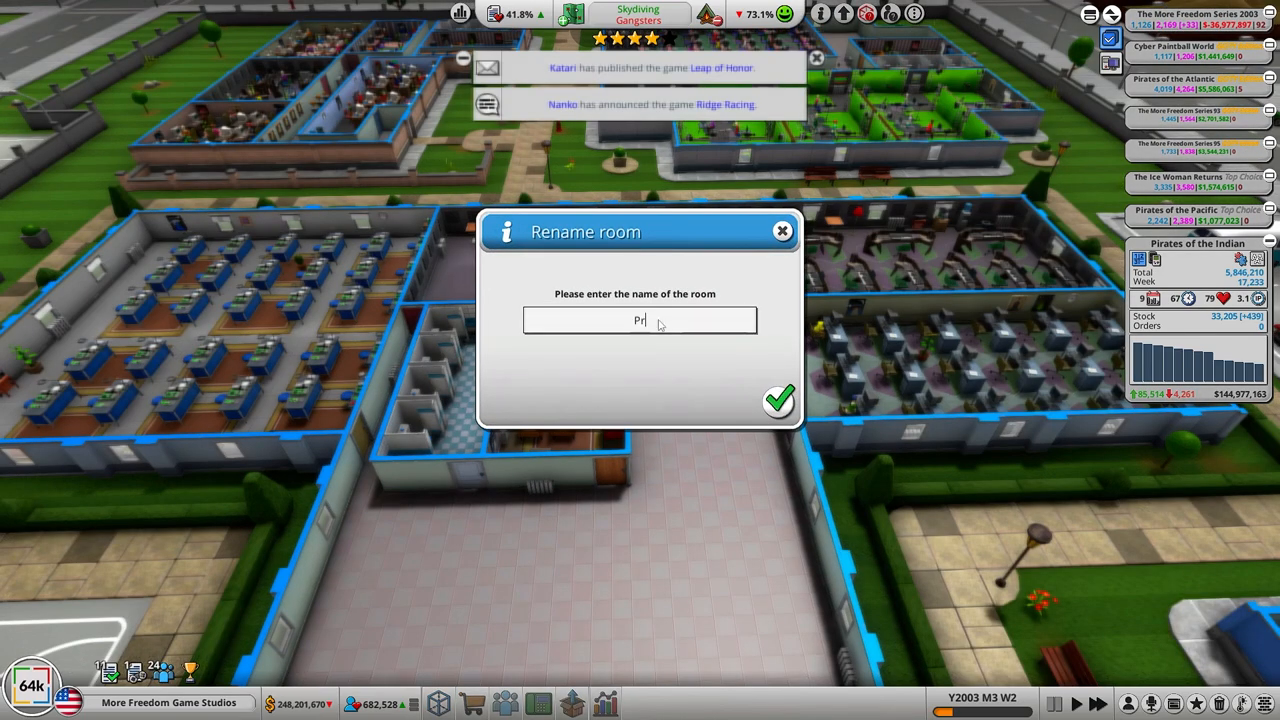
{"action": "type", "text": "arty"}
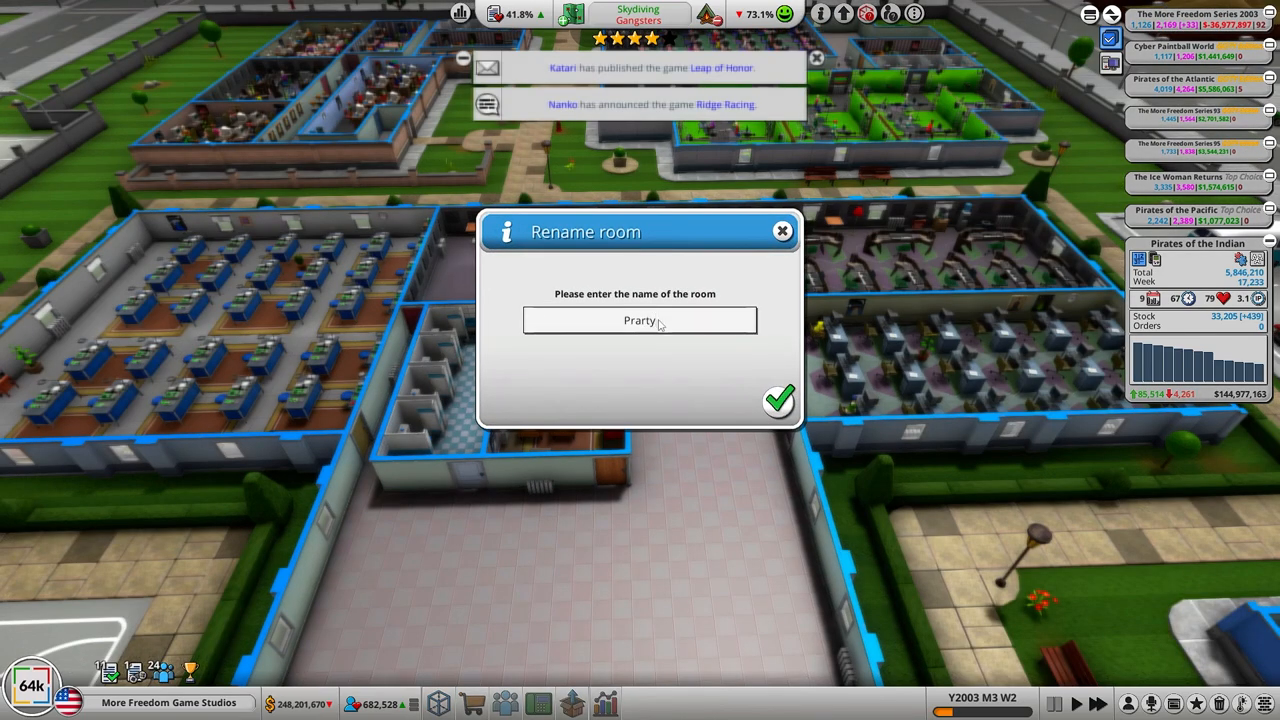
{"action": "type", "text": "in the C"}
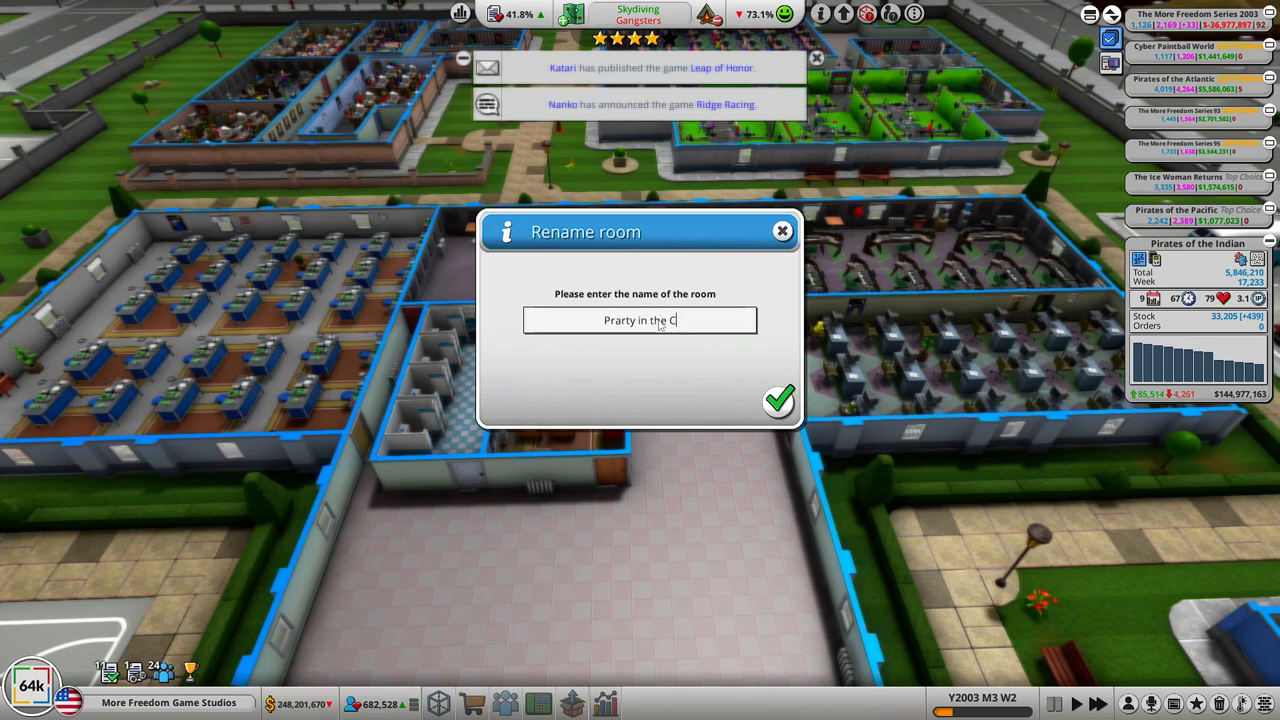
{"action": "type", "text": "rub"}
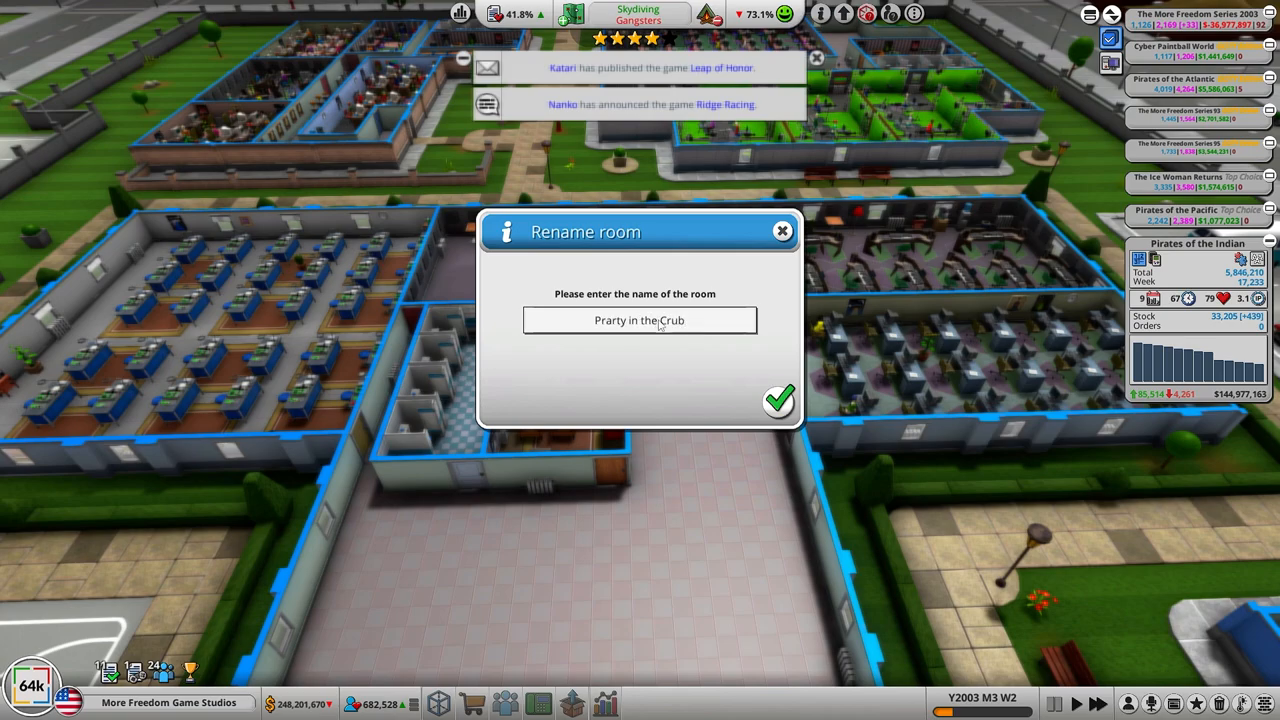
{"action": "mouse_move", "coordinate": [780, 400]}
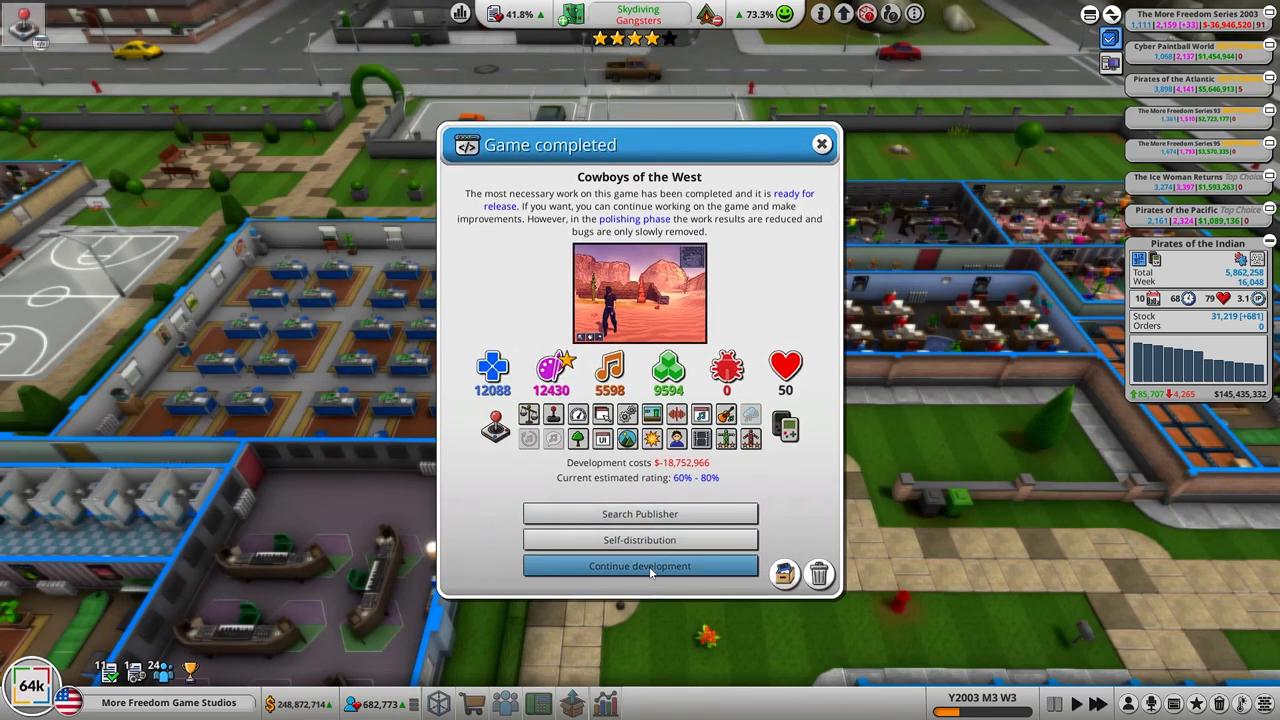
Step: Continue developing Cowboys of the West, release its beta demo, and show the hardware research list
{"action": "left_click", "coordinate": [640, 566]}
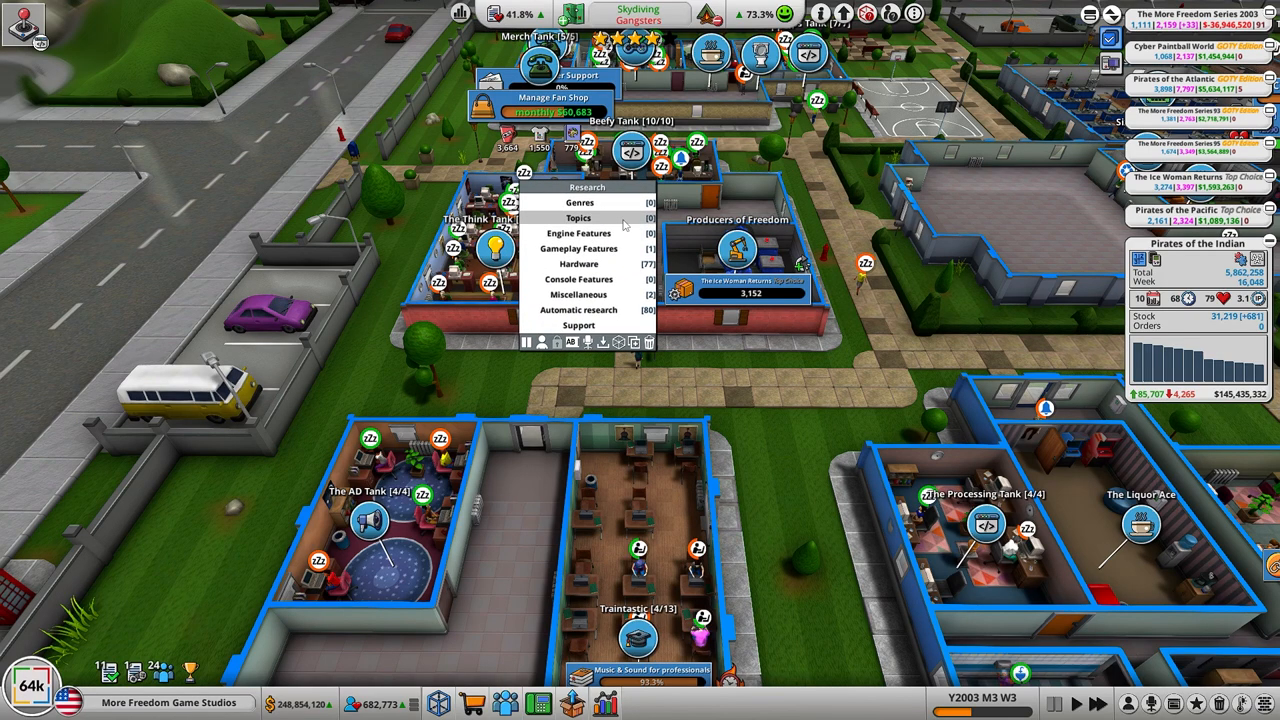
{"action": "left_click", "coordinate": [578, 264]}
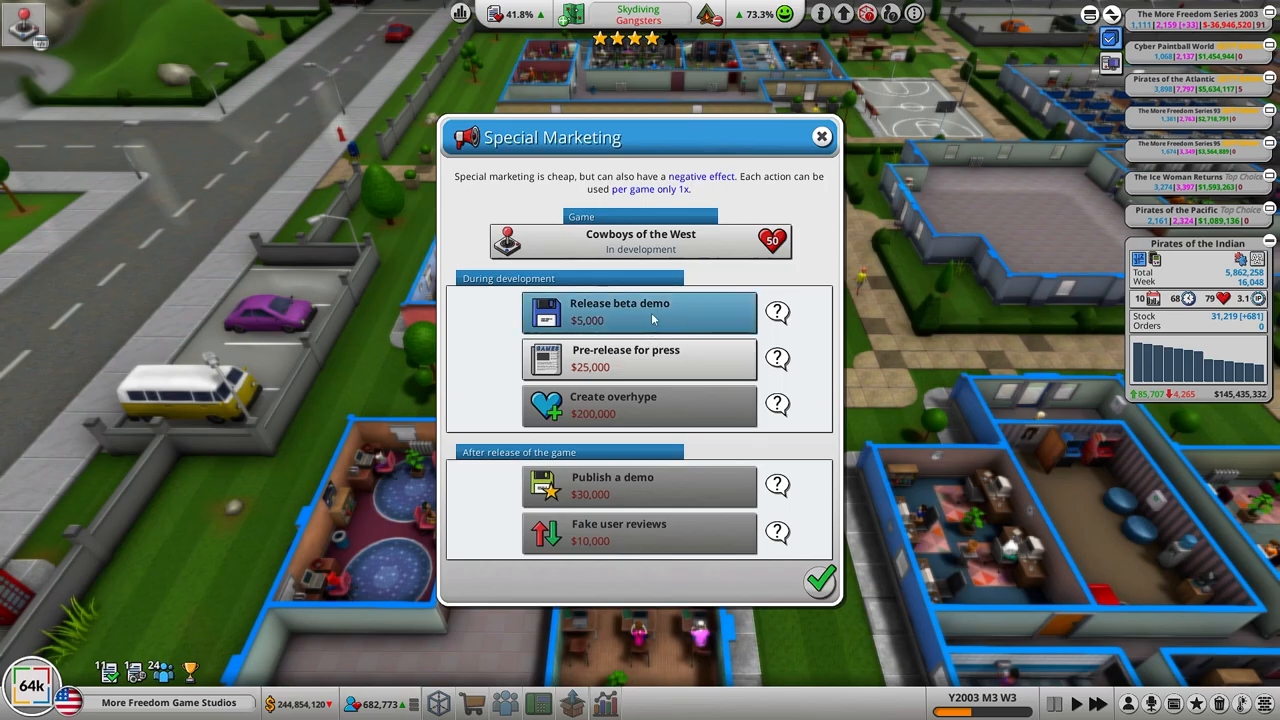
{"action": "left_click", "coordinate": [640, 312]}
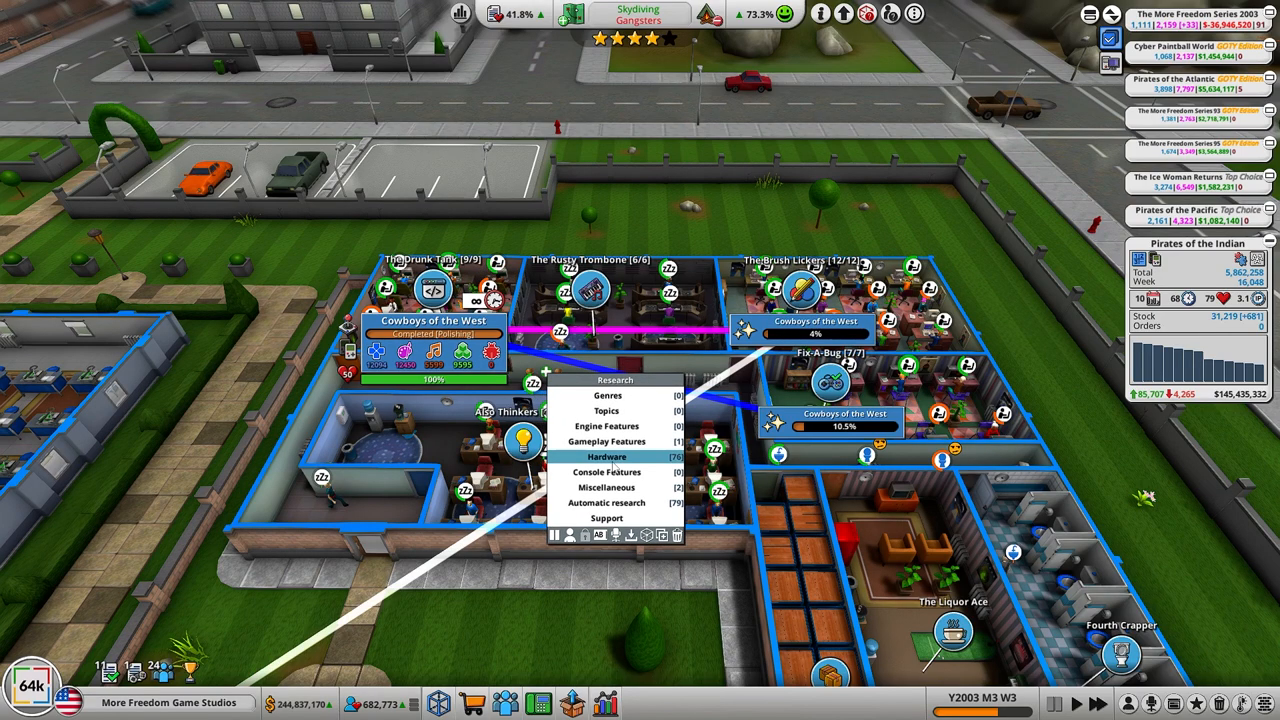
{"action": "left_click", "coordinate": [608, 456]}
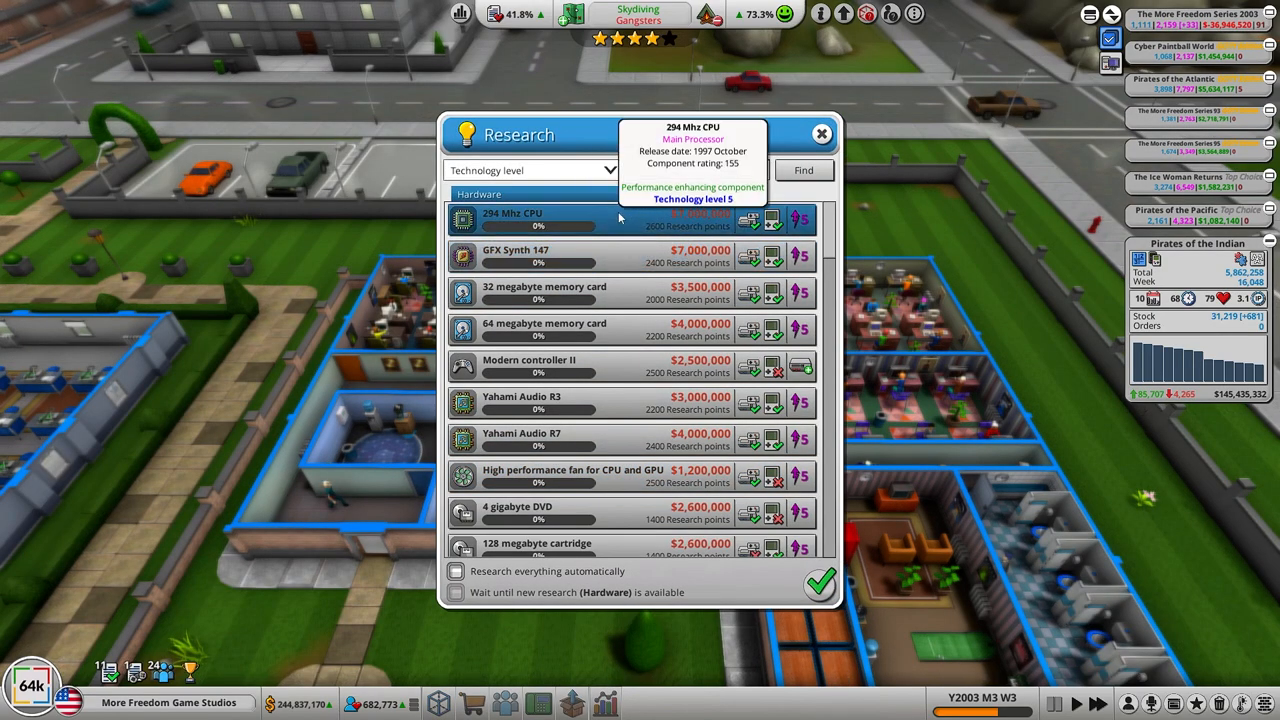
{"action": "mouse_move", "coordinate": [616, 244]}
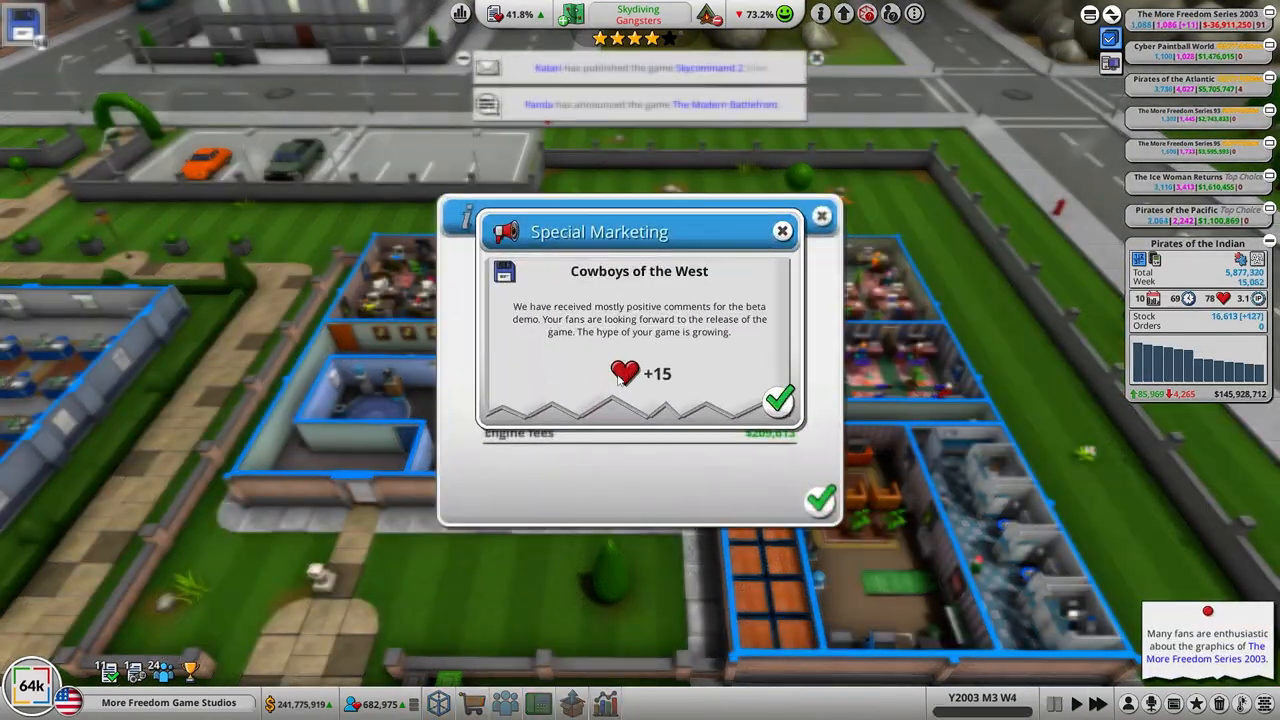
{"action": "mouse_move", "coordinate": [780, 400]}
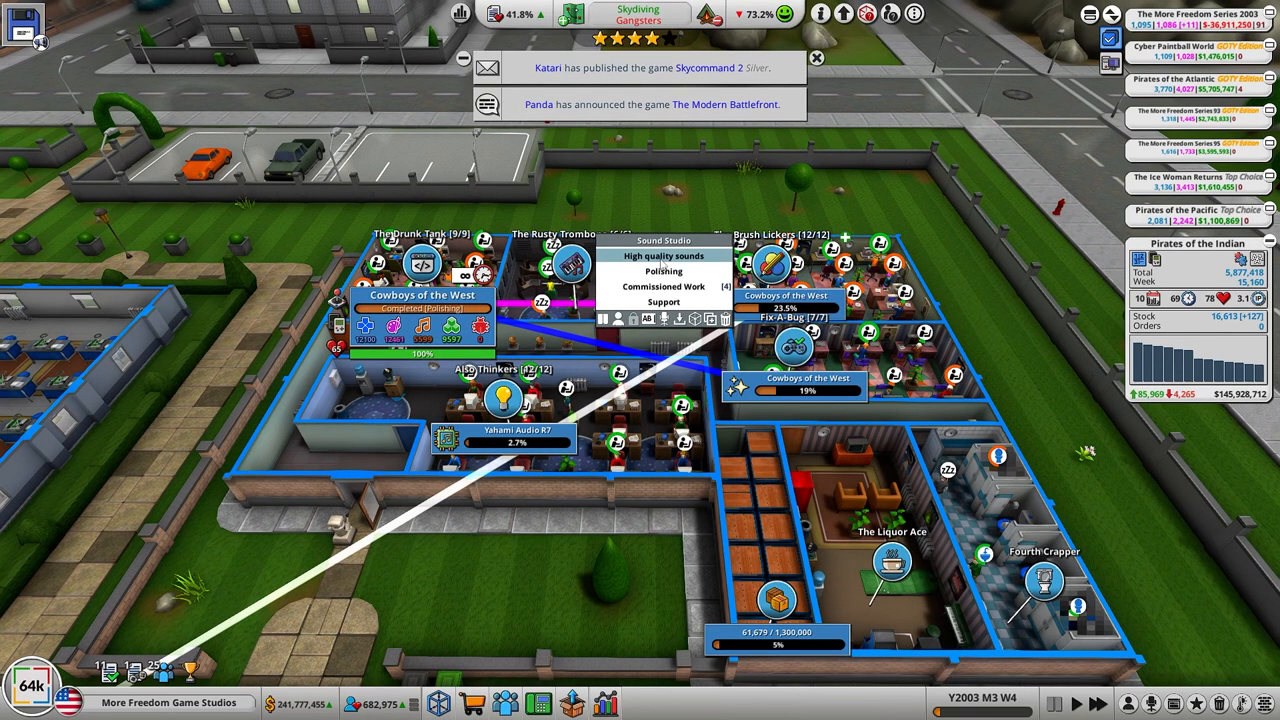
Step: Assign high-quality SFX work for Cowboys of the West and start Yahami Audio R7 research
{"action": "left_click", "coordinate": [664, 256]}
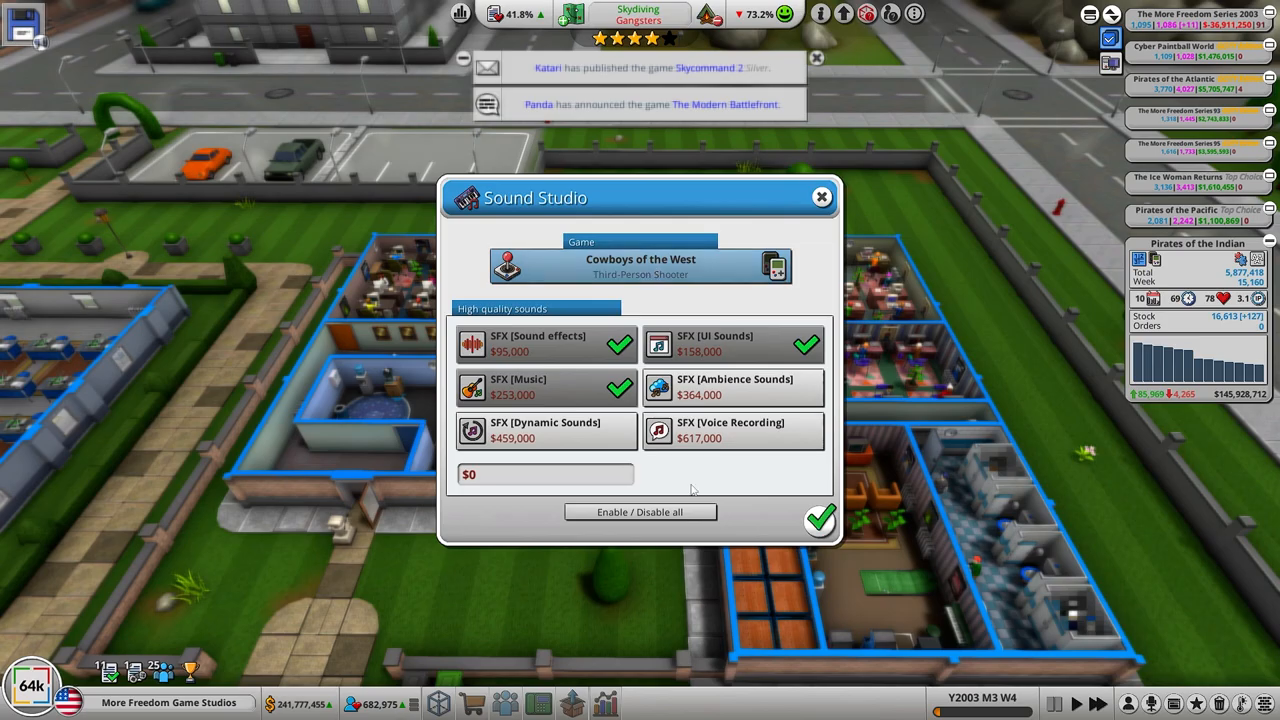
{"action": "left_click", "coordinate": [640, 512]}
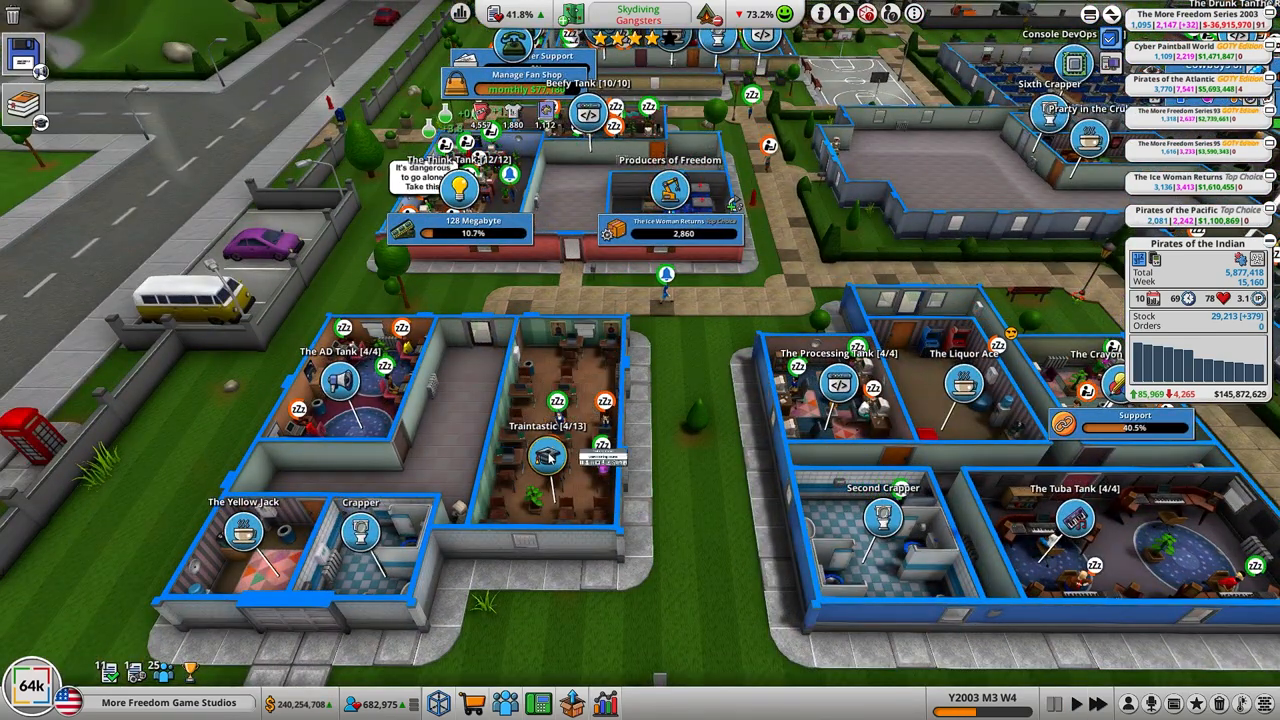
{"action": "left_click", "coordinate": [548, 458]}
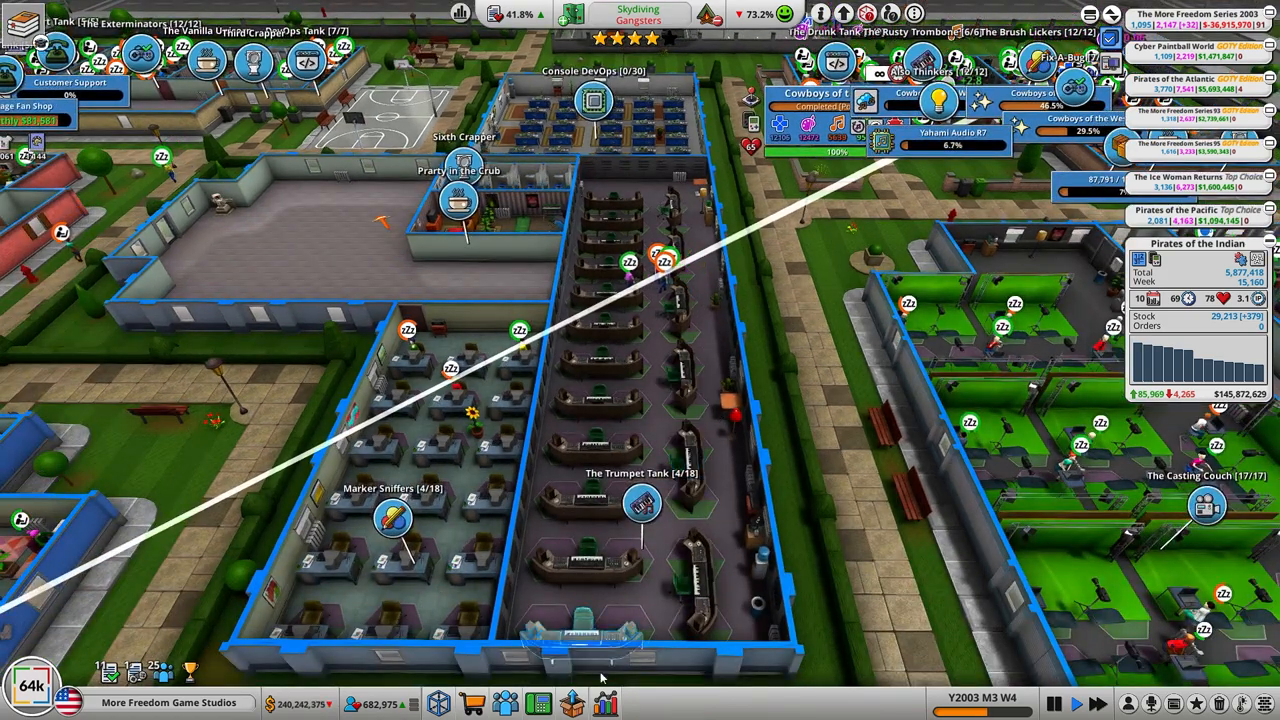
Step: Hire the top Music & Sound applicant from the job market
{"action": "left_click", "coordinate": [504, 702]}
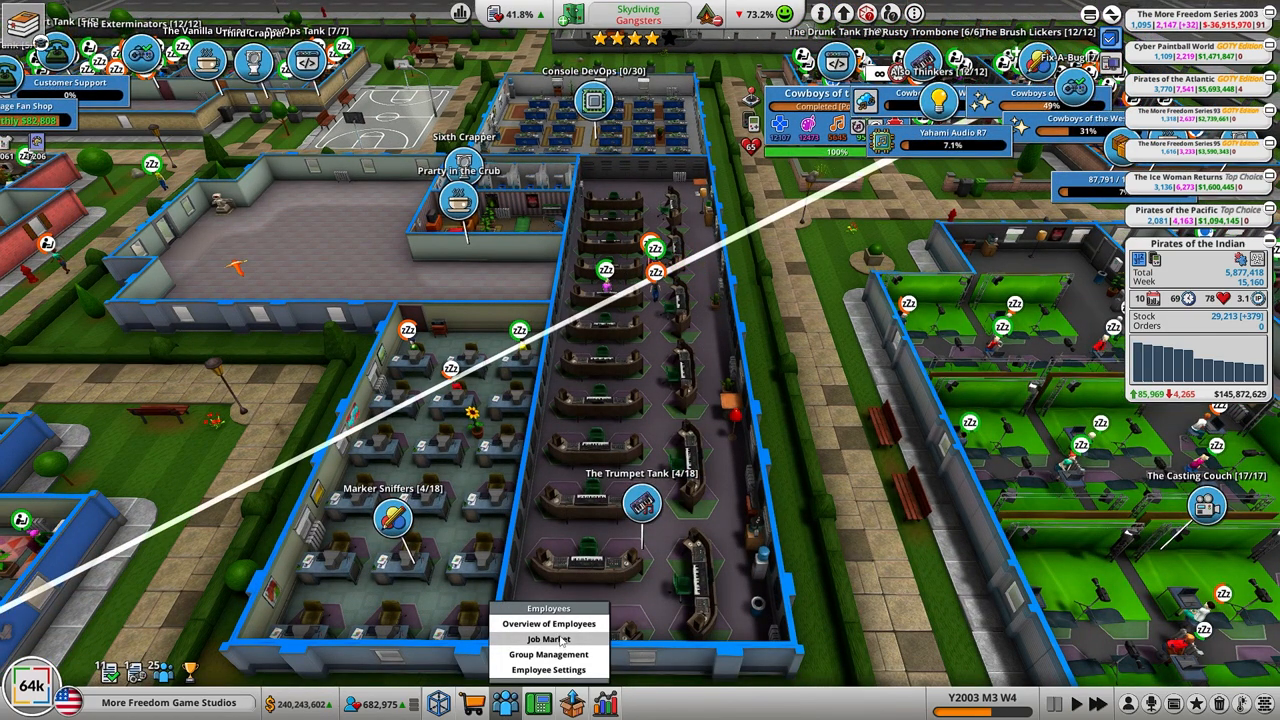
{"action": "left_click", "coordinate": [528, 640]}
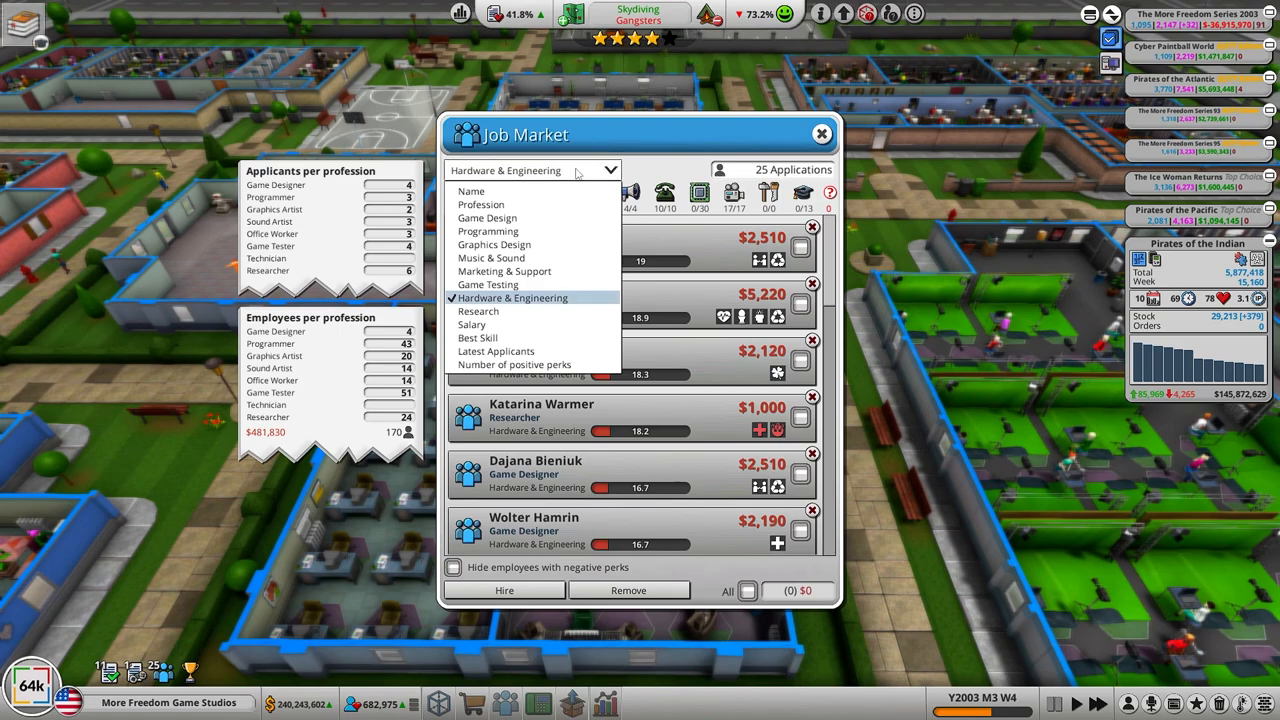
{"action": "left_click", "coordinate": [492, 258]}
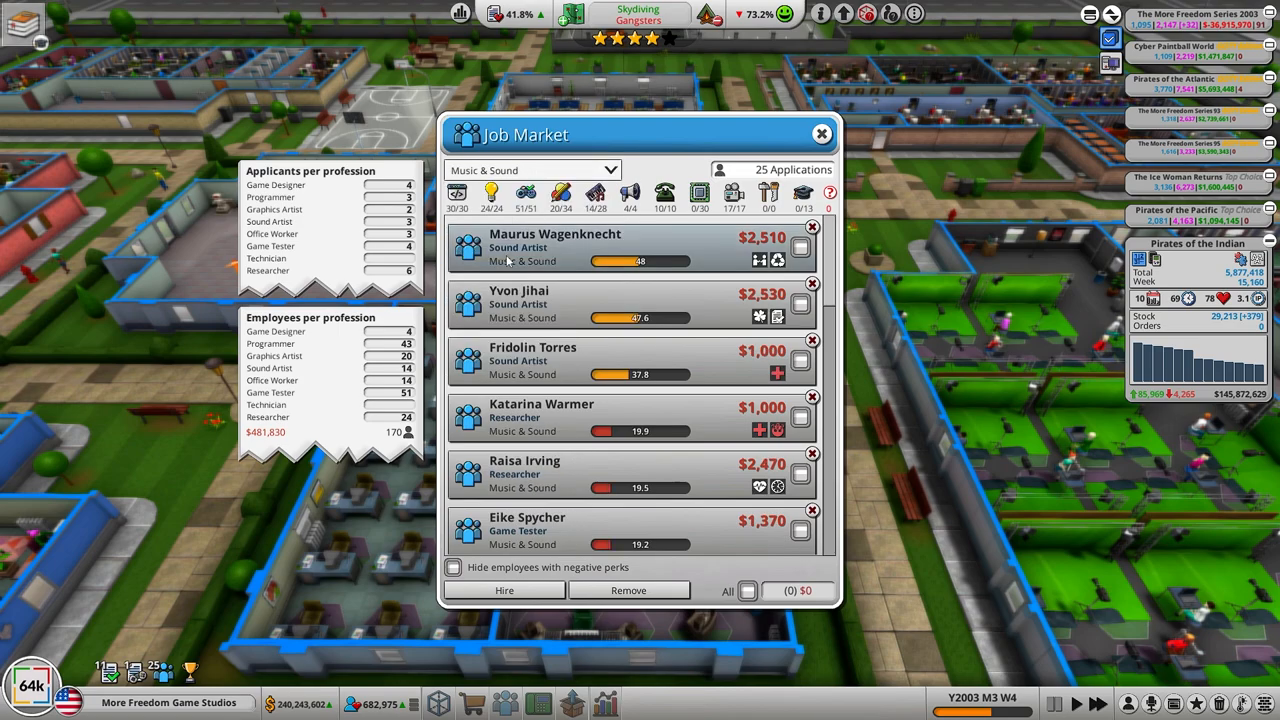
{"action": "left_click", "coordinate": [630, 248]}
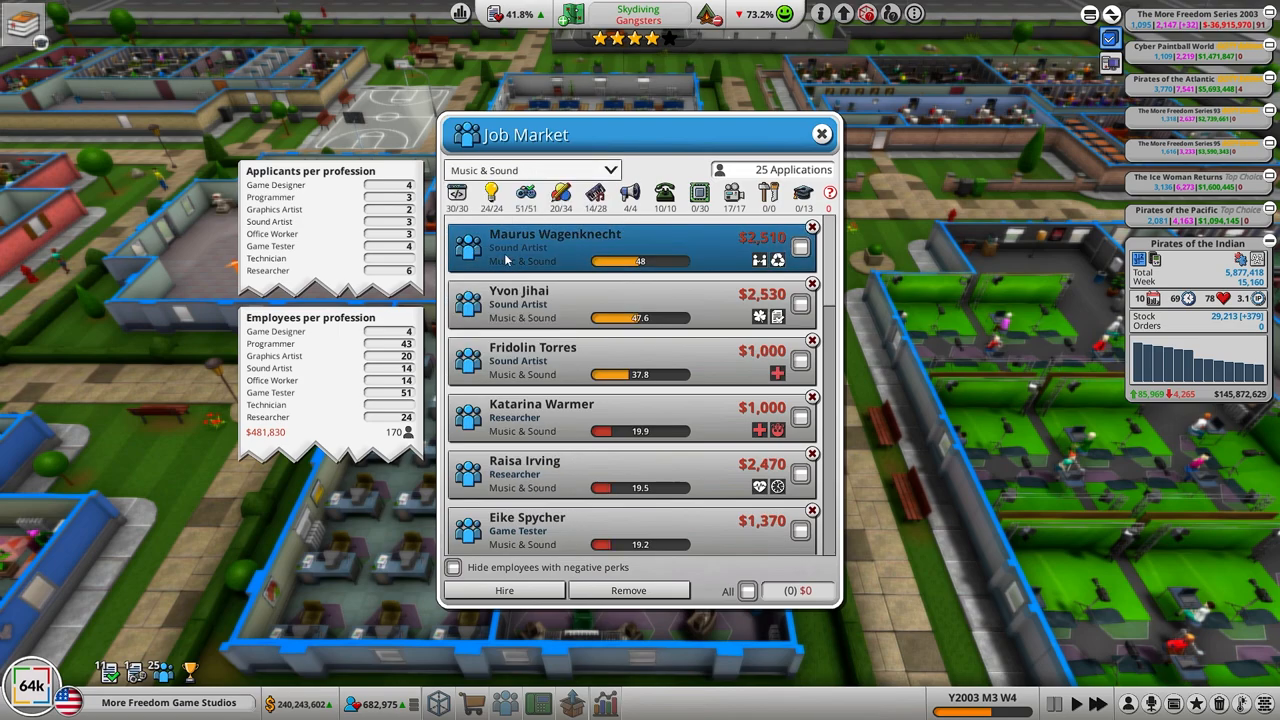
{"action": "left_click", "coordinate": [556, 248]}
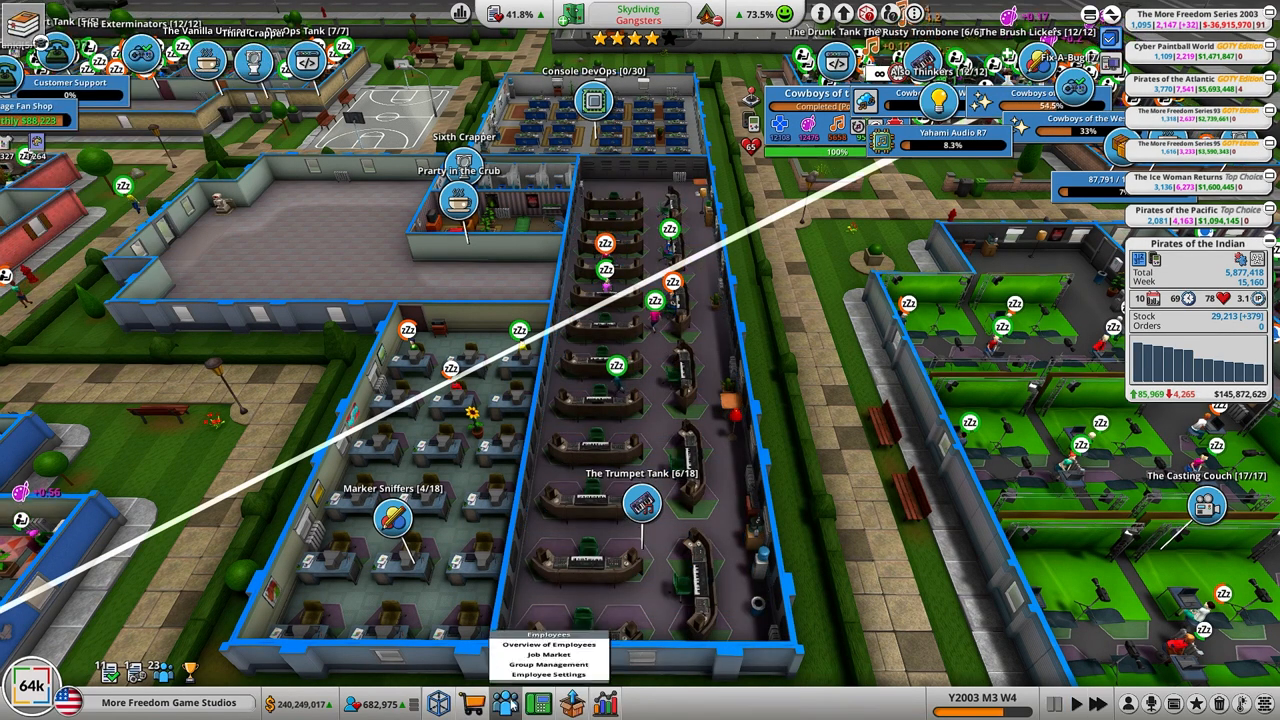
{"action": "left_click", "coordinate": [552, 644]}
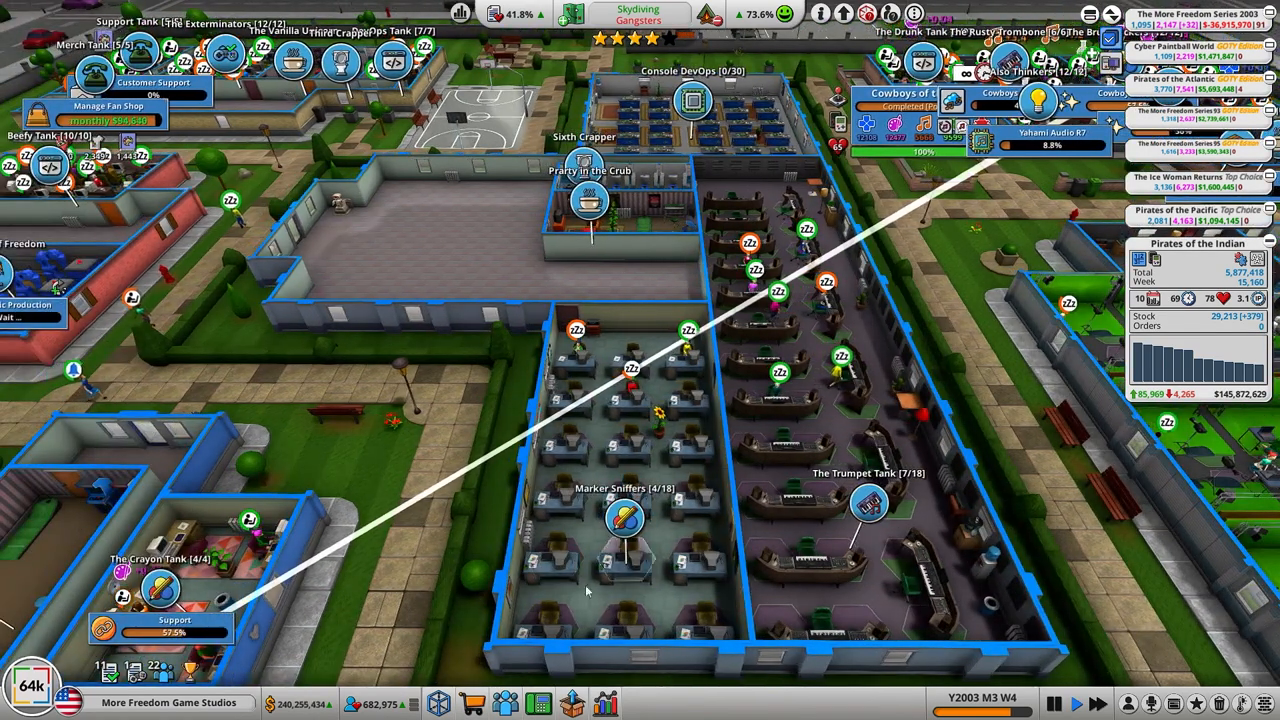
Step: Reopen the job market sorted by Graphics Design and pick the top artist
{"action": "left_click", "coordinate": [504, 704]}
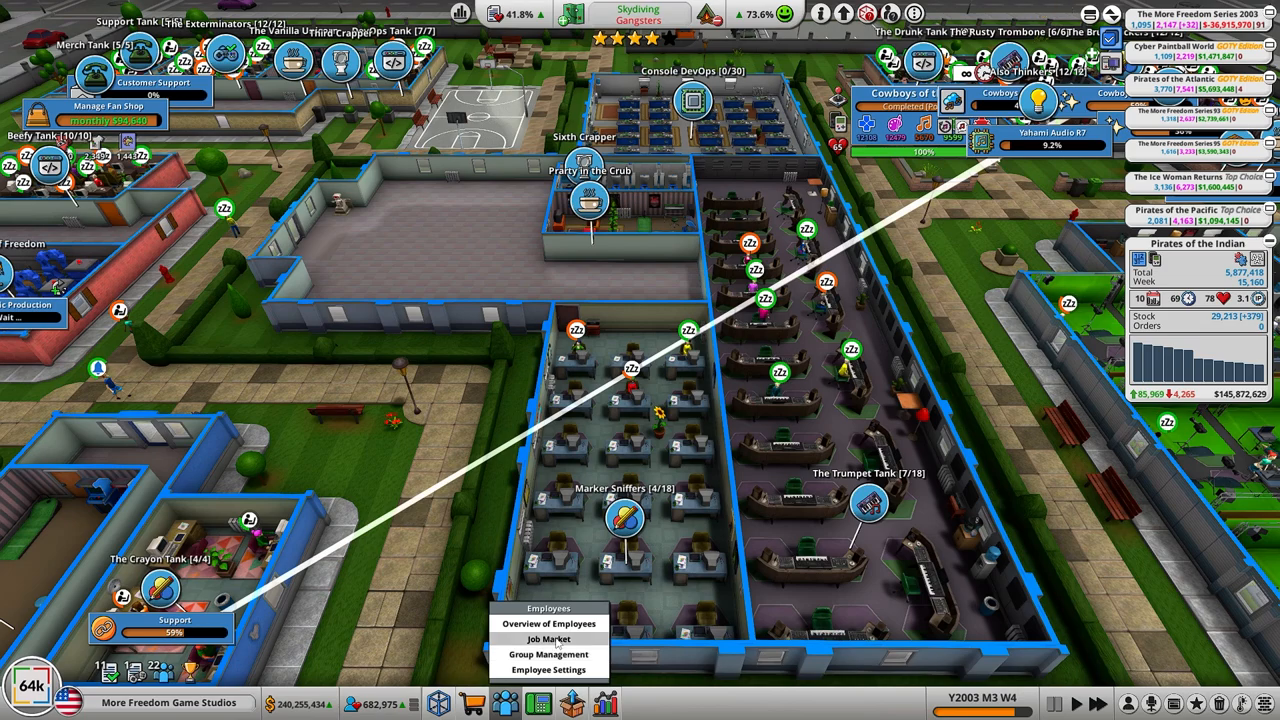
{"action": "left_click", "coordinate": [548, 640]}
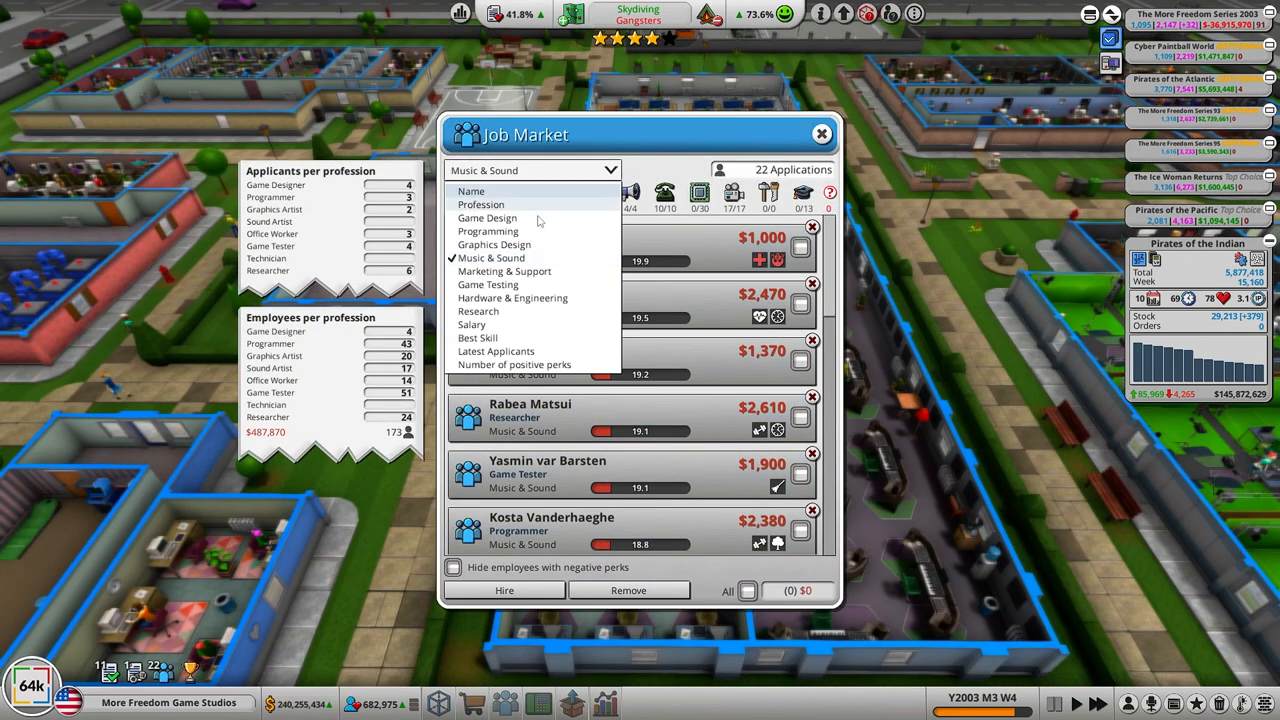
{"action": "left_click", "coordinate": [494, 244]}
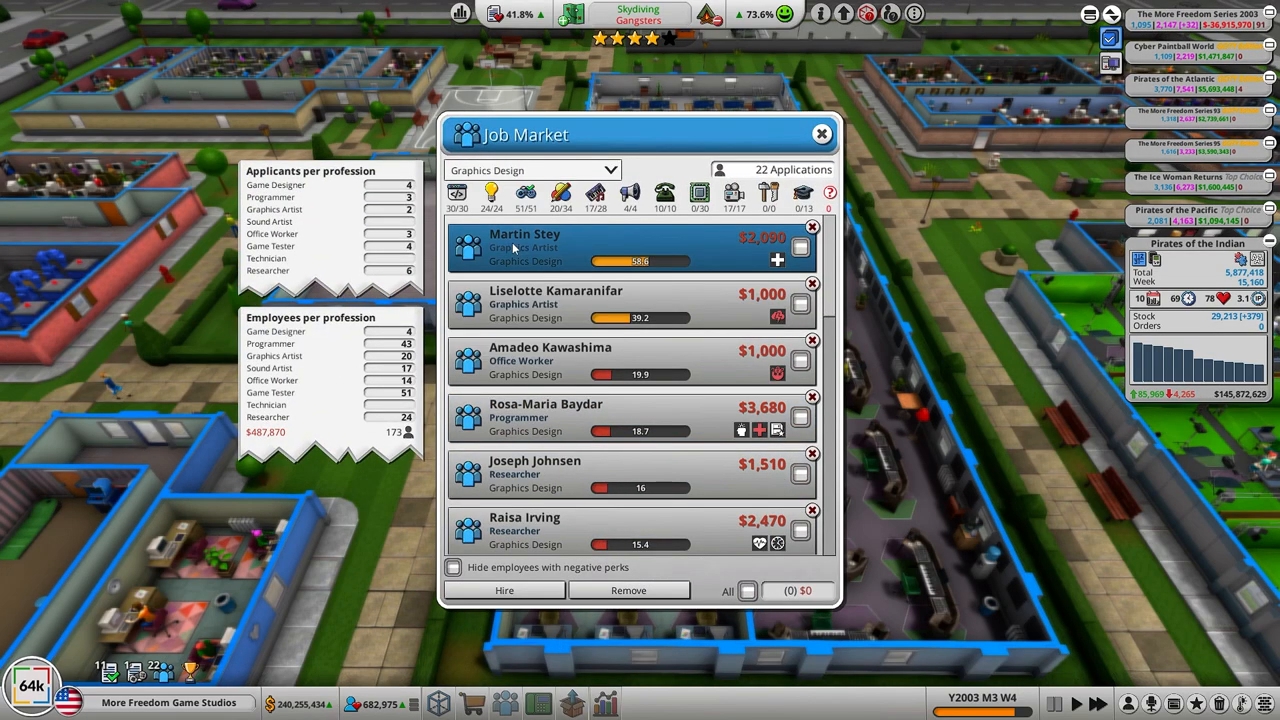
{"action": "left_click", "coordinate": [556, 248]}
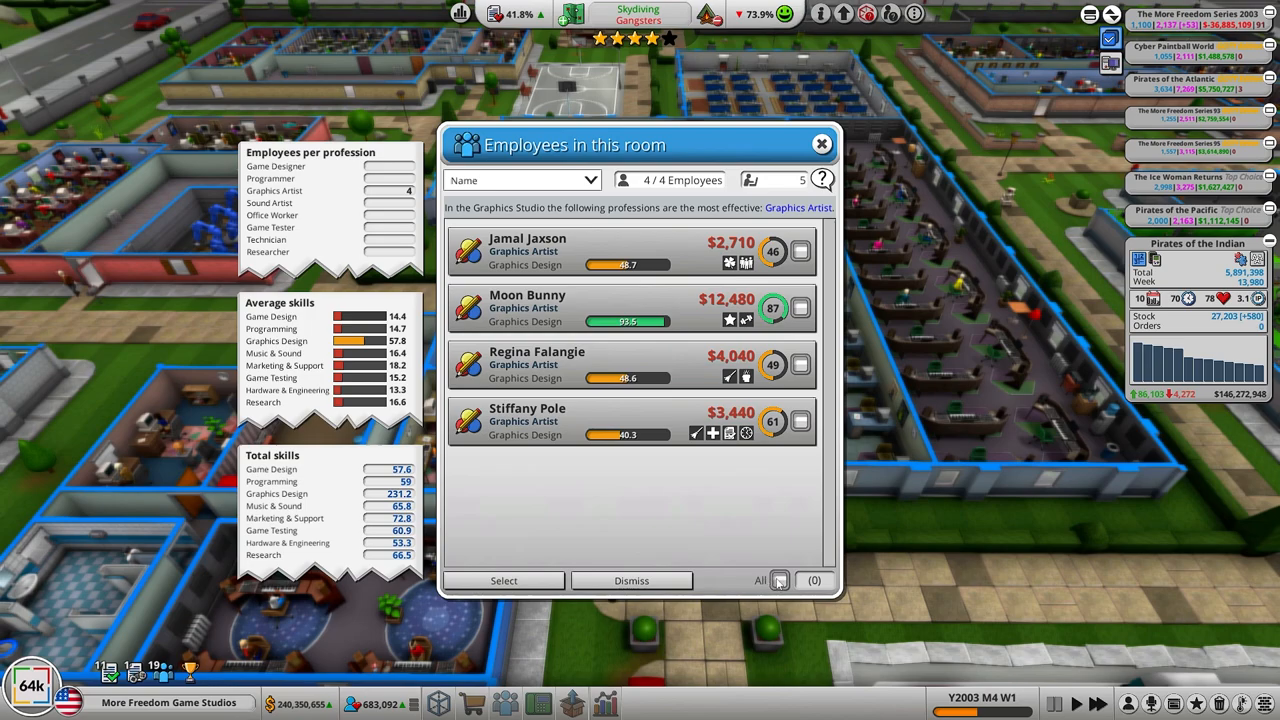
Step: Pick up all four graphic artists and confirm tearing down the graphics studio
{"action": "left_click", "coordinate": [780, 580]}
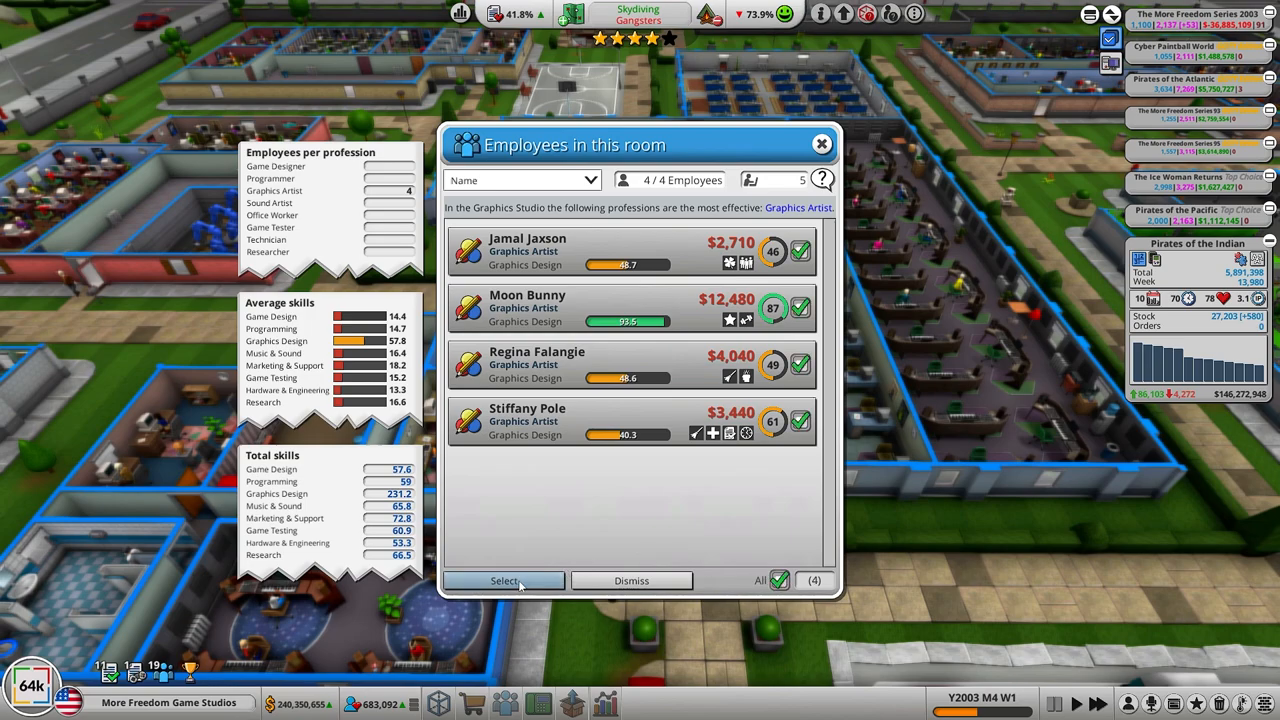
{"action": "left_click", "coordinate": [632, 580]}
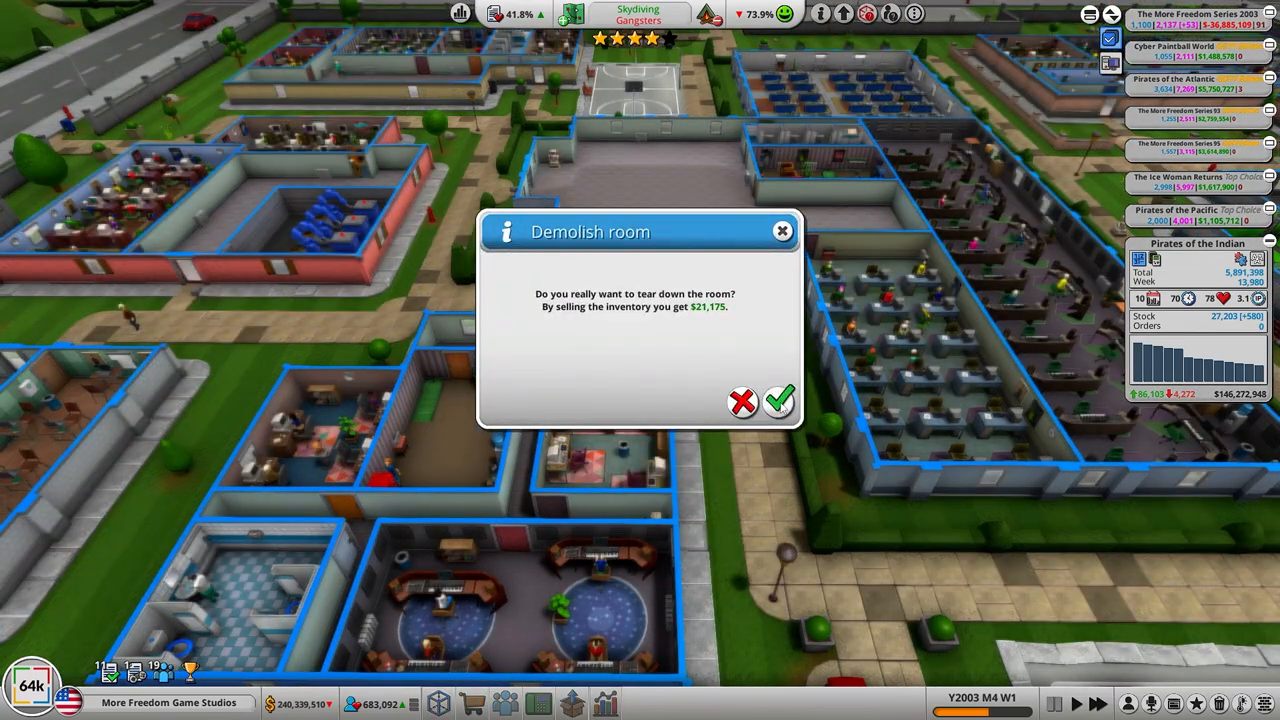
{"action": "left_click", "coordinate": [778, 400]}
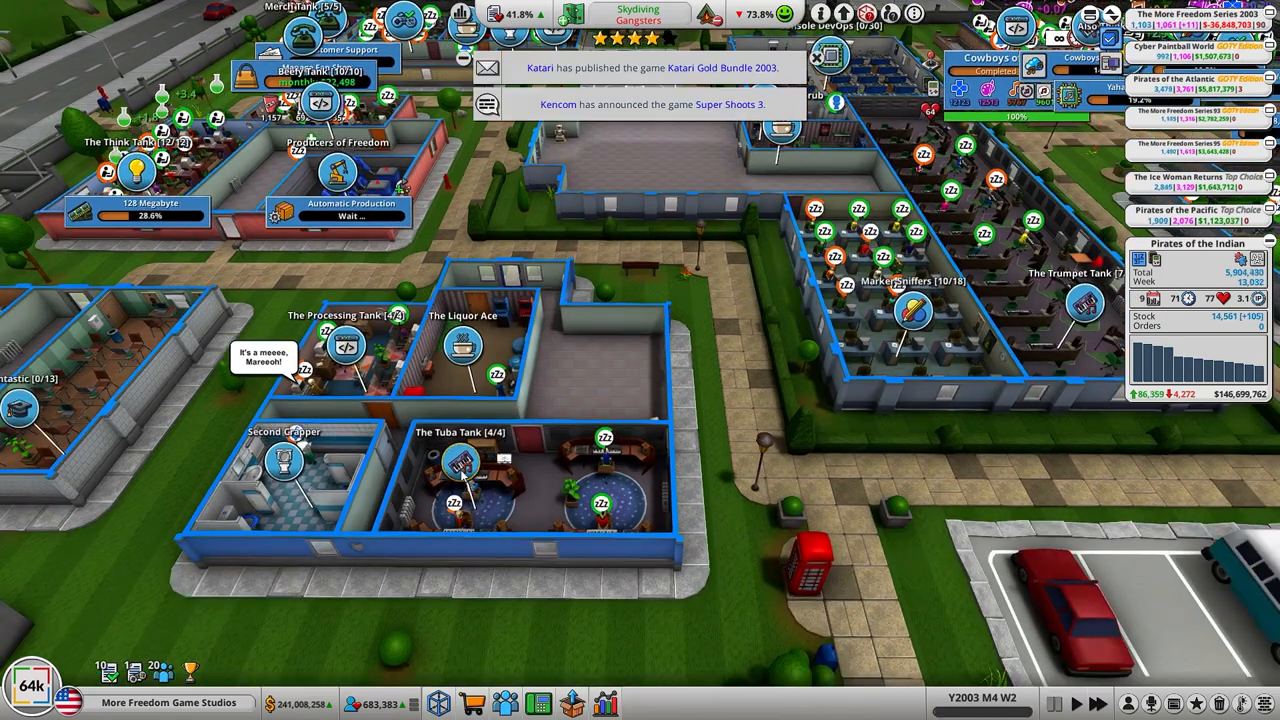
Step: Pick up all four sound artists from their list and confirm tearing down the sound studio
{"action": "left_click", "coordinate": [460, 464]}
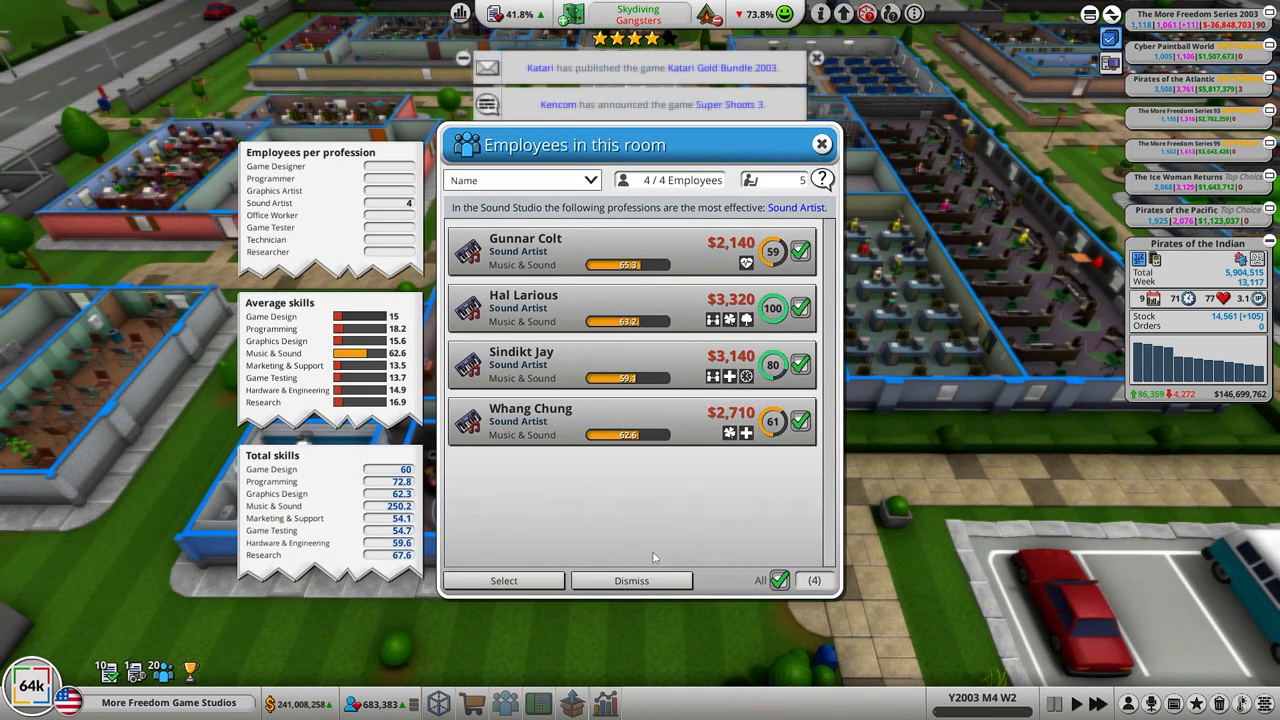
{"action": "left_click", "coordinate": [530, 420]}
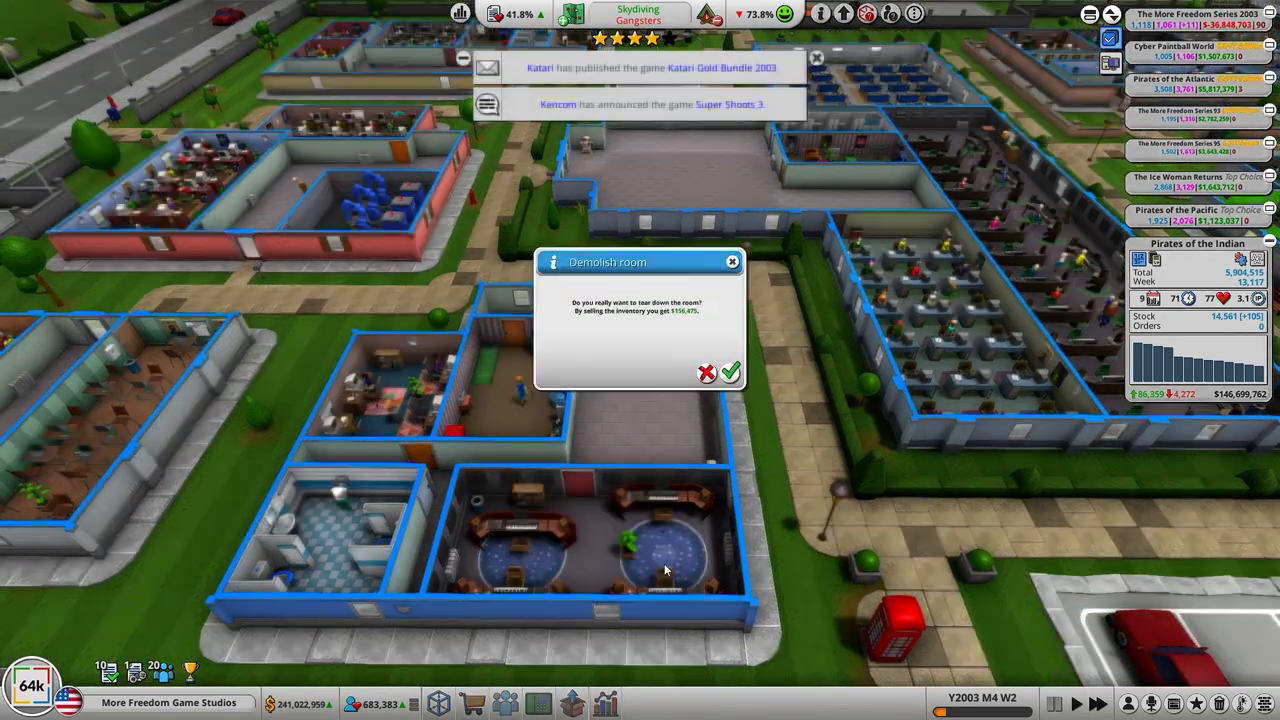
{"action": "left_click", "coordinate": [730, 372]}
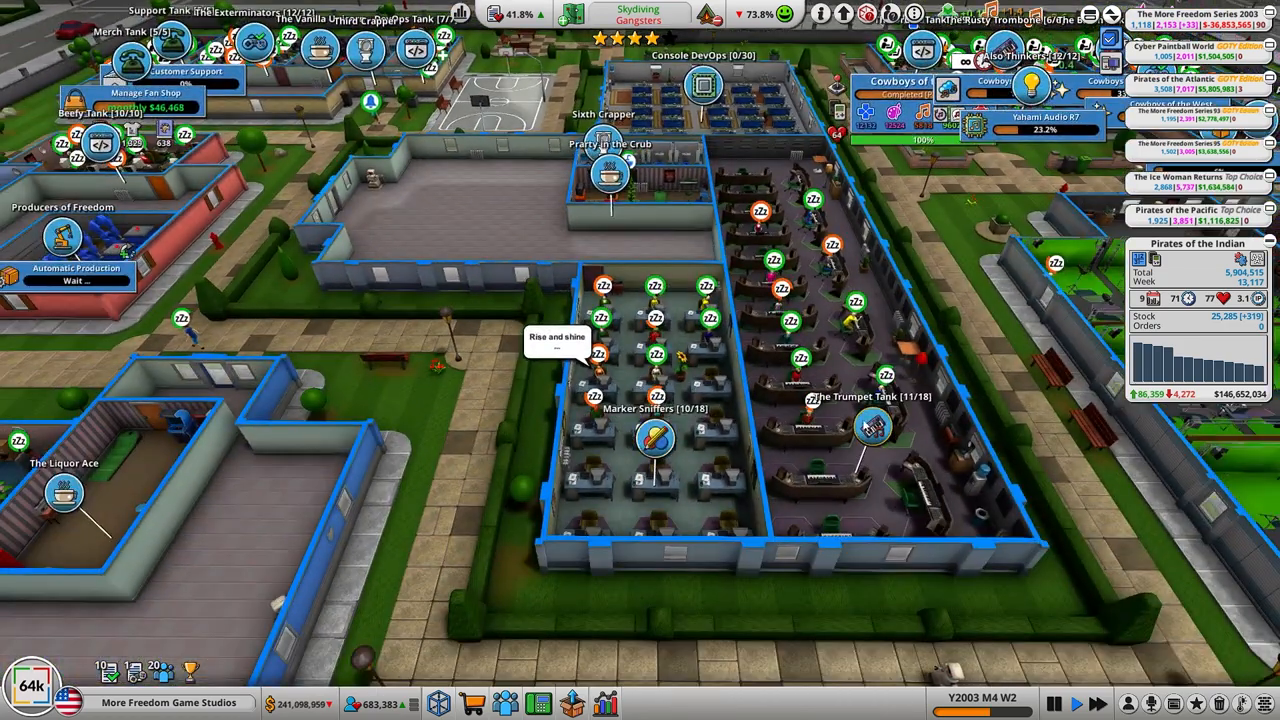
Step: Assign the quality assurance room a task on Cowboys of the West
{"action": "left_click", "coordinate": [880, 424]}
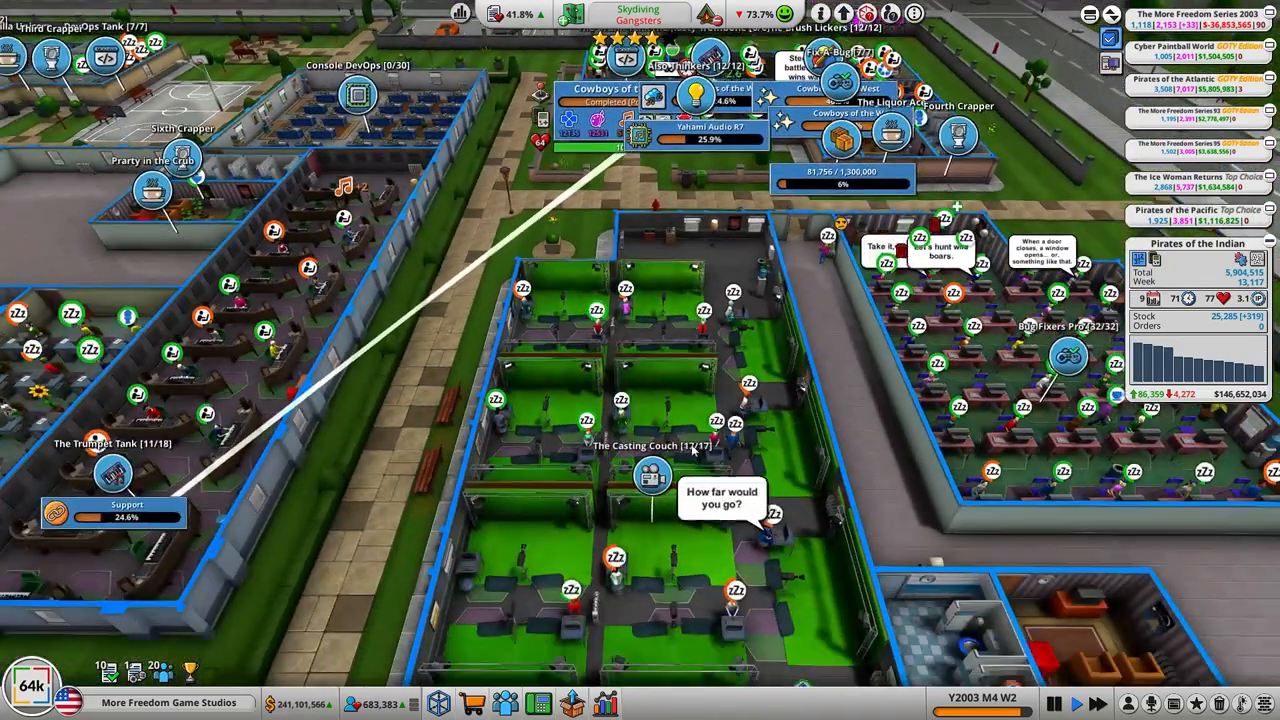
{"action": "left_click", "coordinate": [652, 476]}
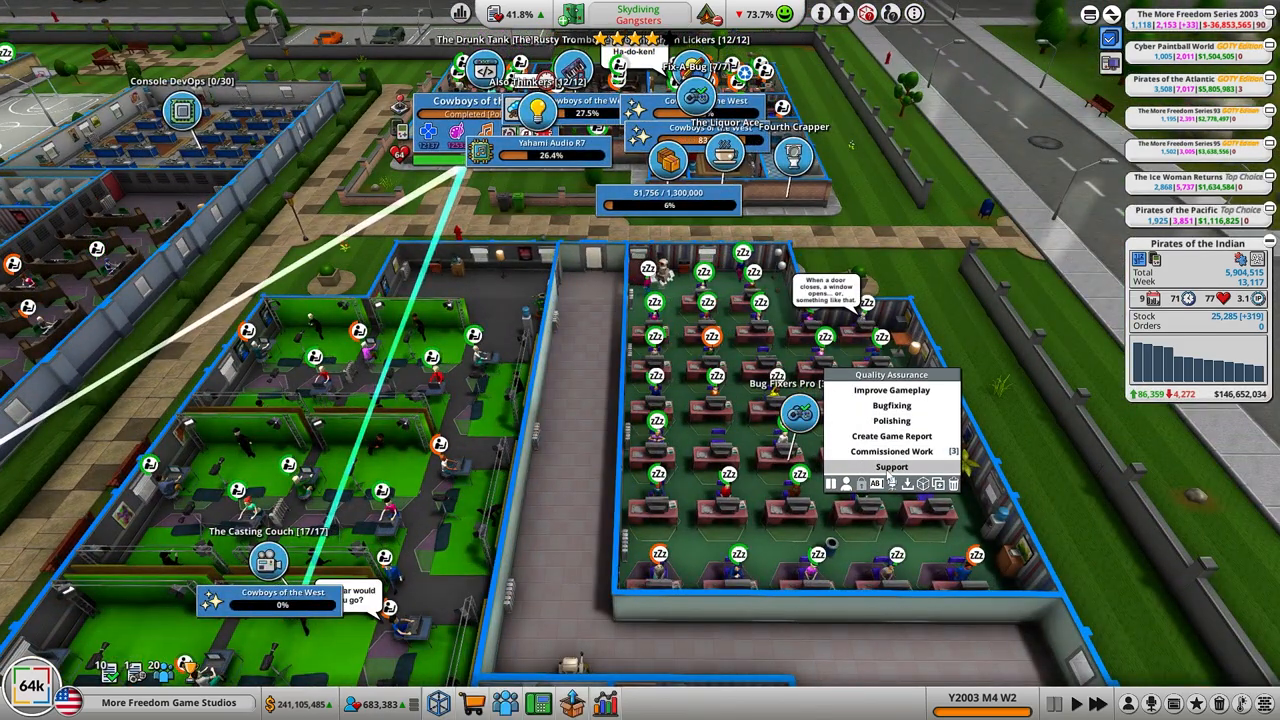
{"action": "left_click", "coordinate": [890, 420]}
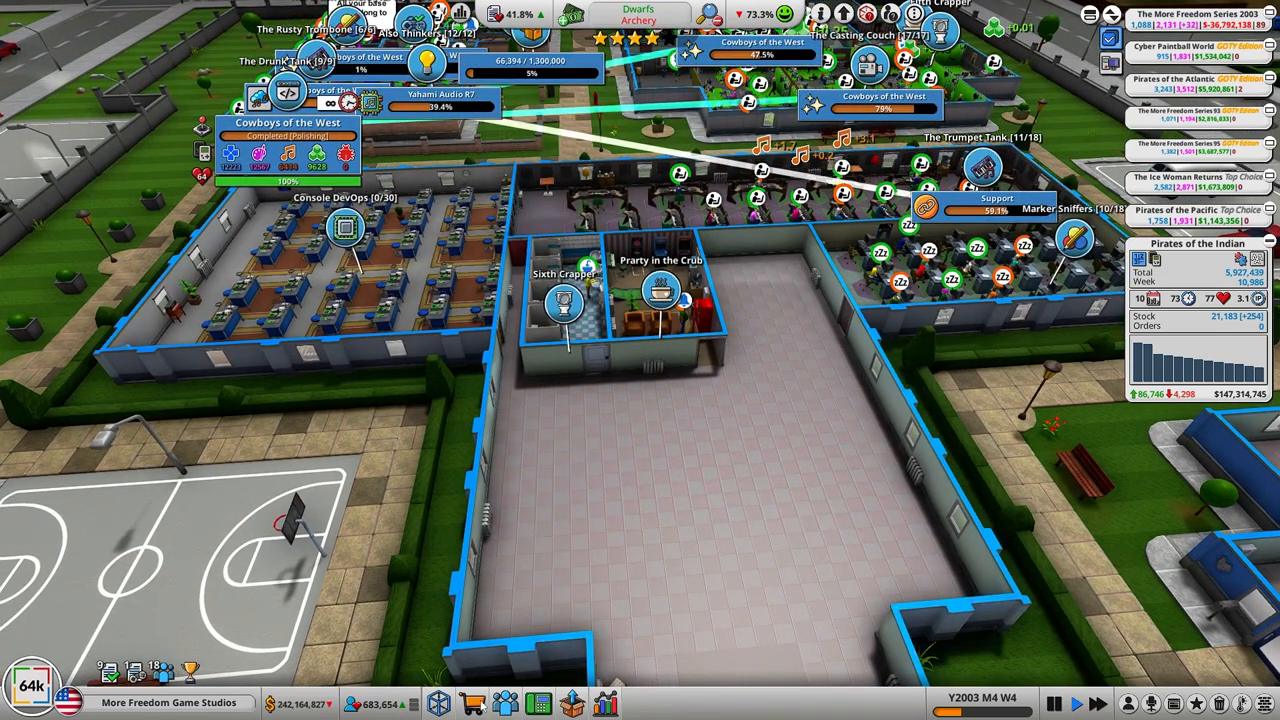
Step: Lay out a roughly 96 sqm development room for $240,000 on the cleared floor
{"action": "left_click", "coordinate": [436, 704]}
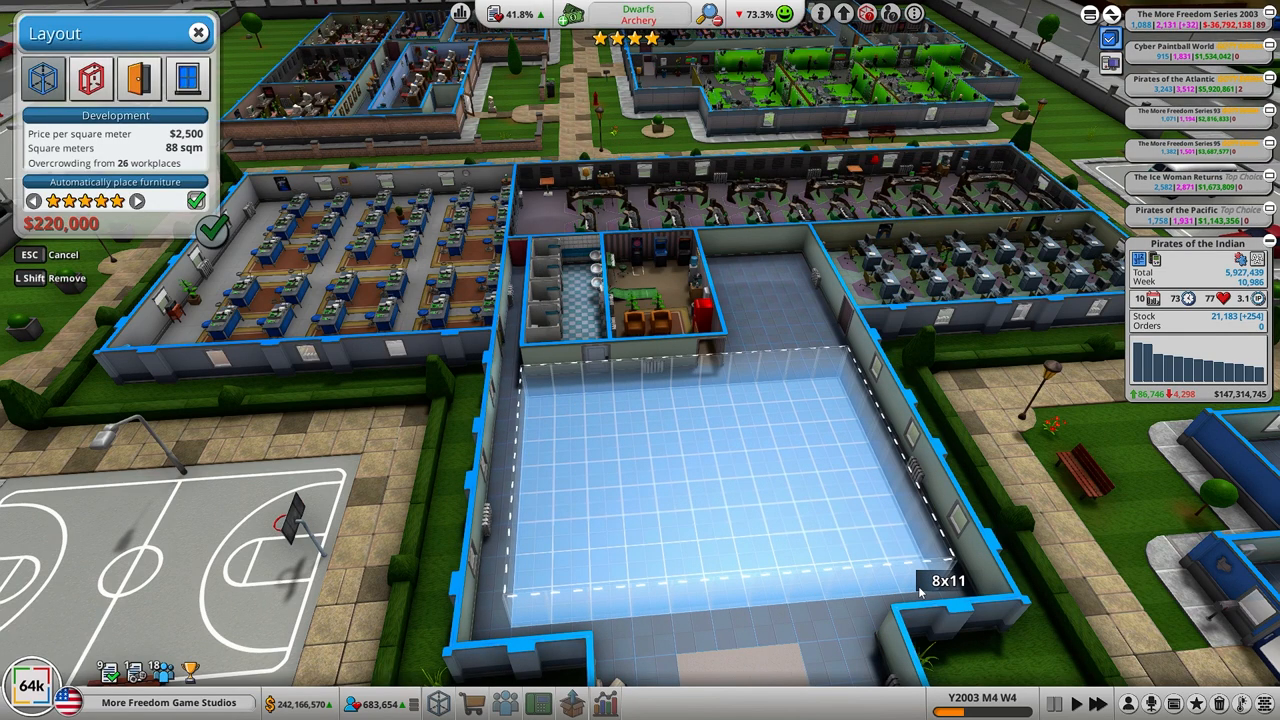
{"action": "left_click_drag", "start_coordinate": [920, 590], "coordinate": [1000, 610]}
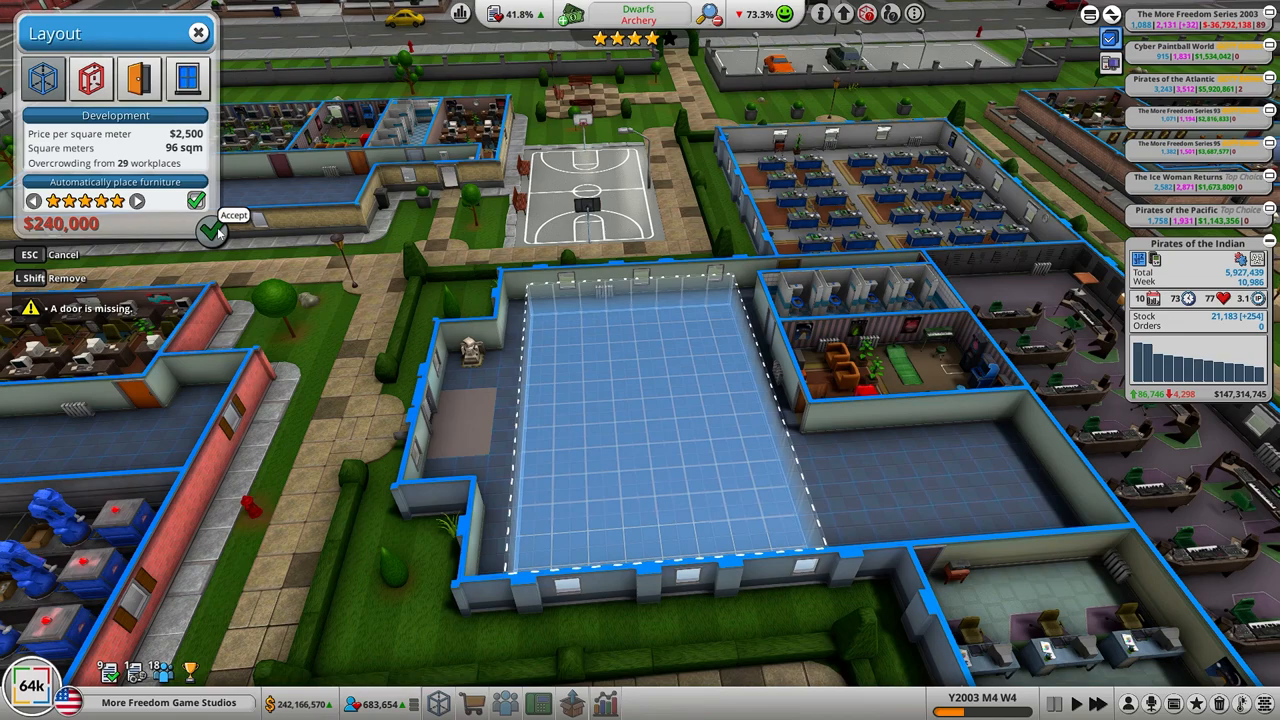
{"action": "mouse_move", "coordinate": [688, 406]}
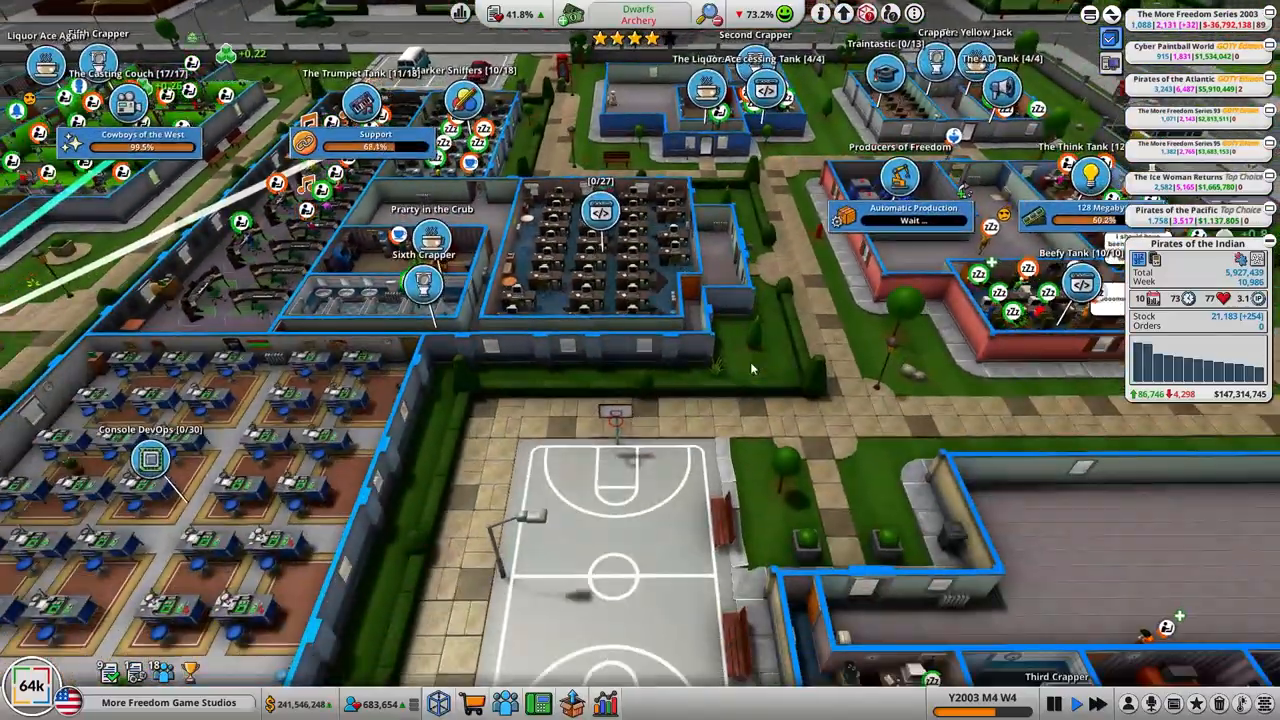
Step: Rename the new development room to DevOps Tank and confirm
{"action": "scroll", "scroll_direction": "down", "scroll_amount": 3}
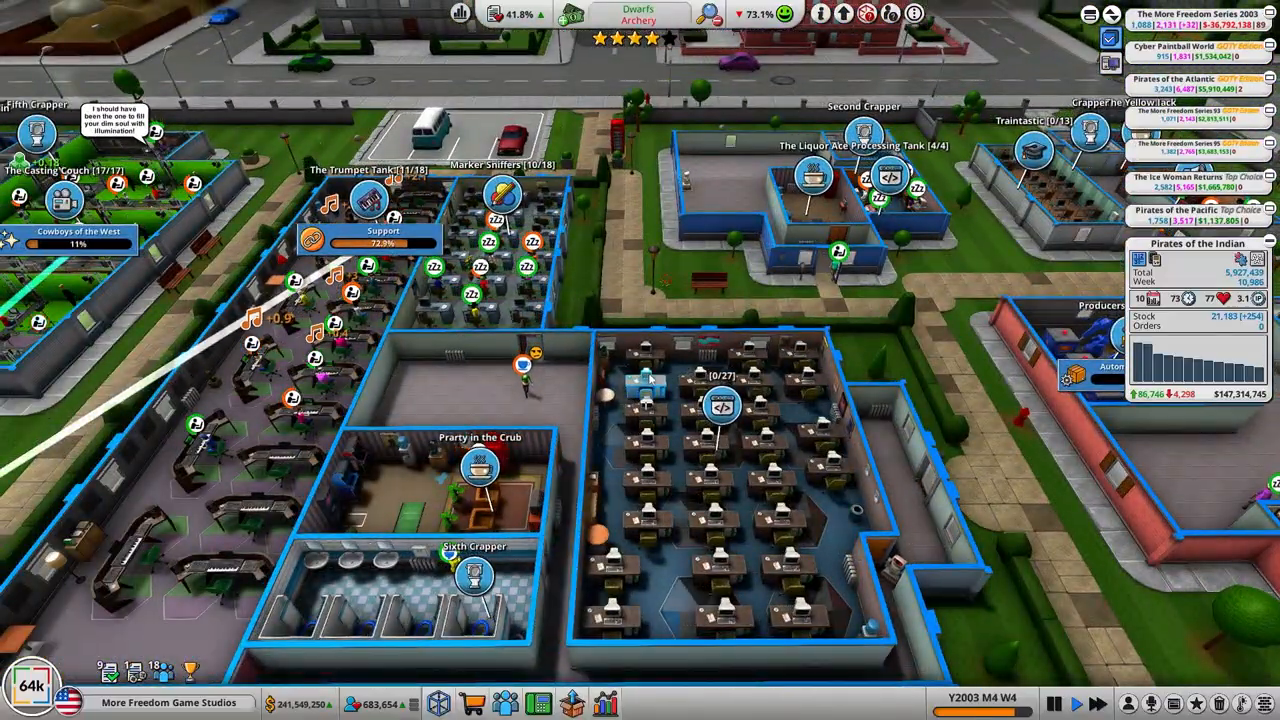
{"action": "left_click", "coordinate": [722, 408]}
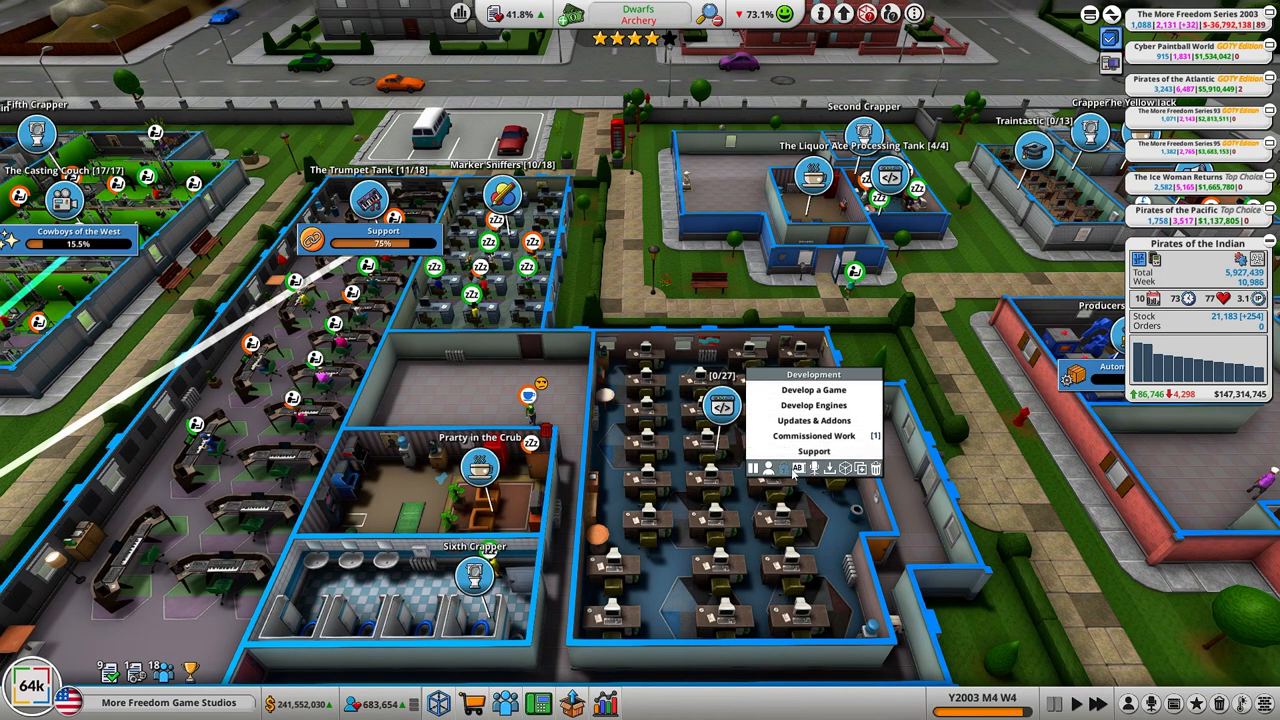
{"action": "left_click", "coordinate": [798, 468]}
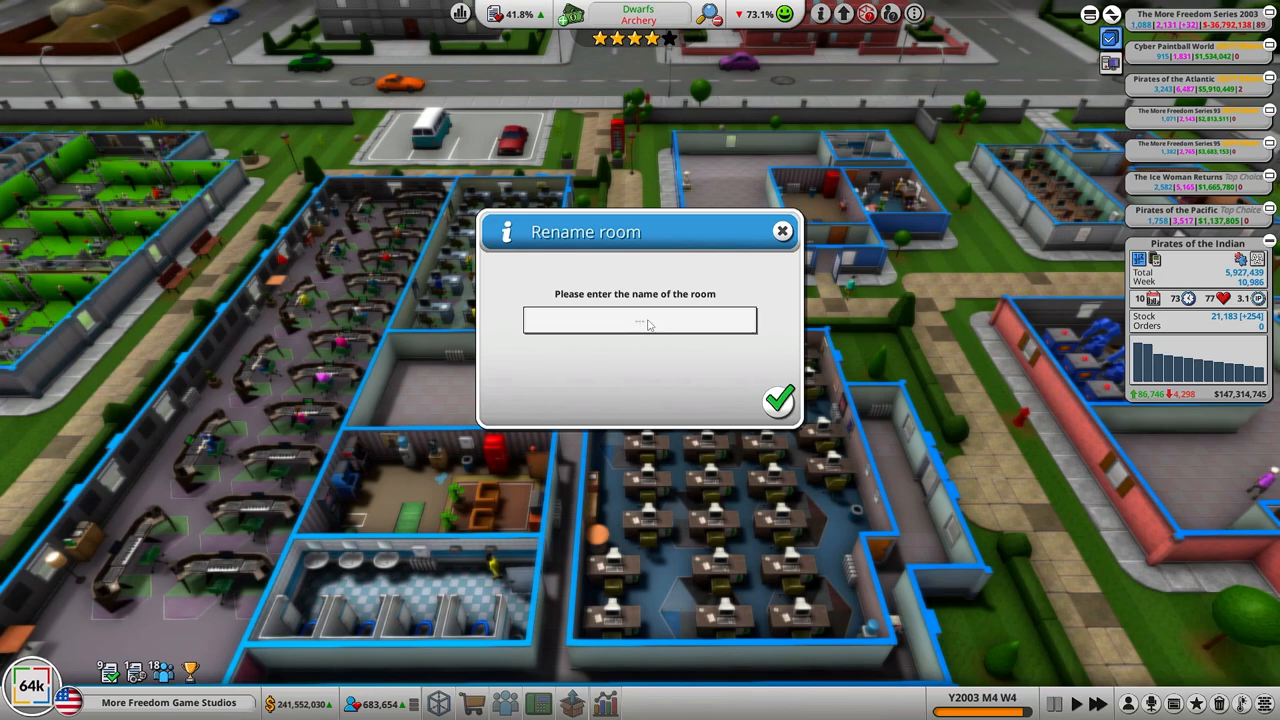
{"action": "type", "text": "DevCo"}
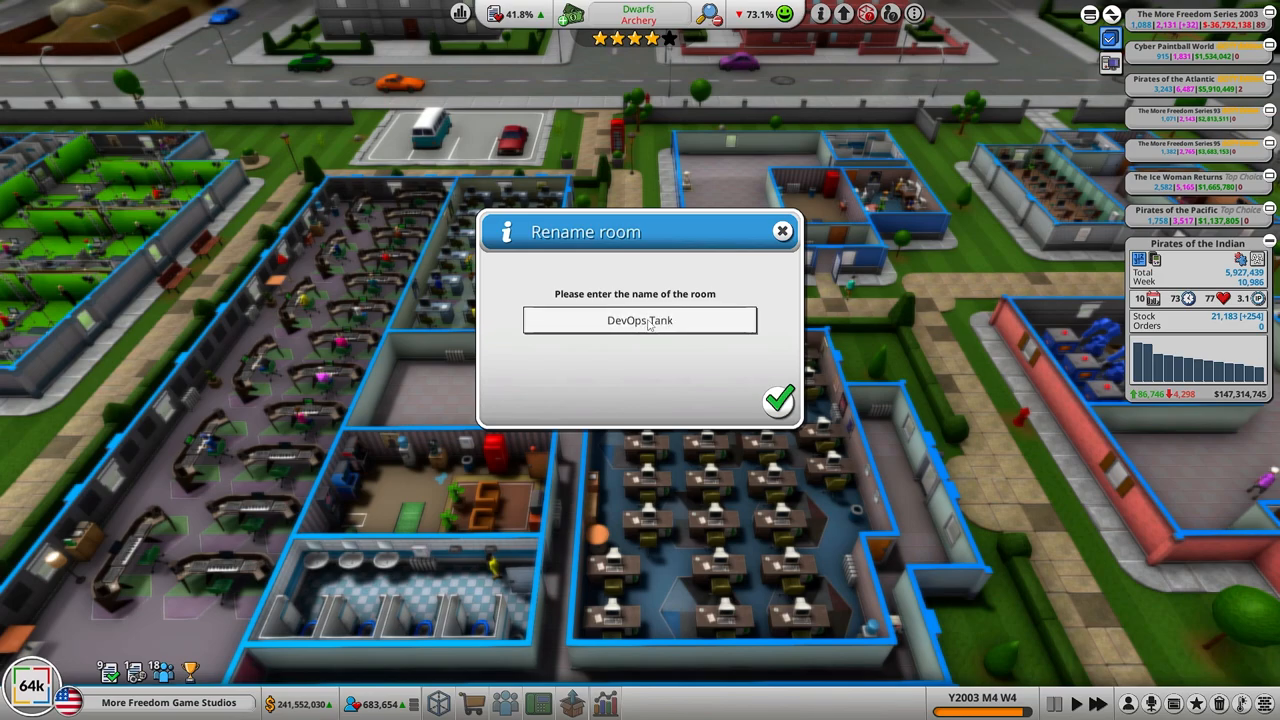
{"action": "left_click", "coordinate": [778, 400]}
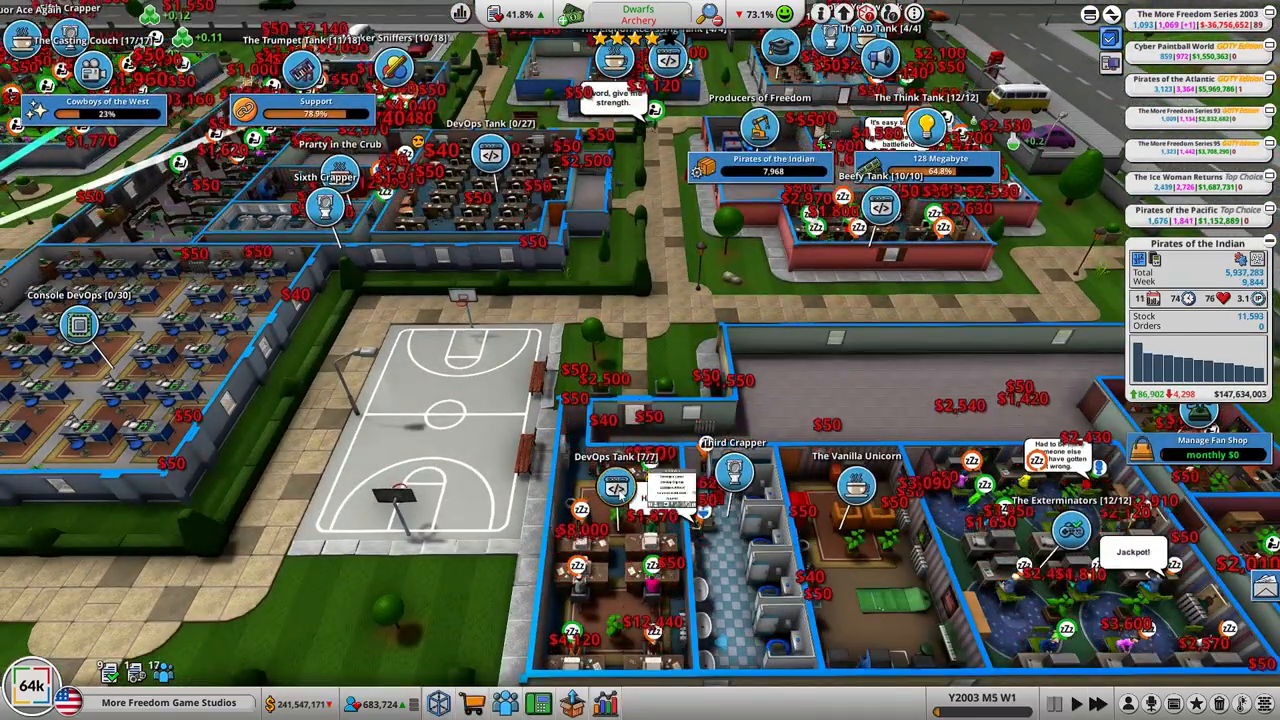
Step: Select all employees in the room's list for the move to DevOps Tank
{"action": "left_click", "coordinate": [616, 488]}
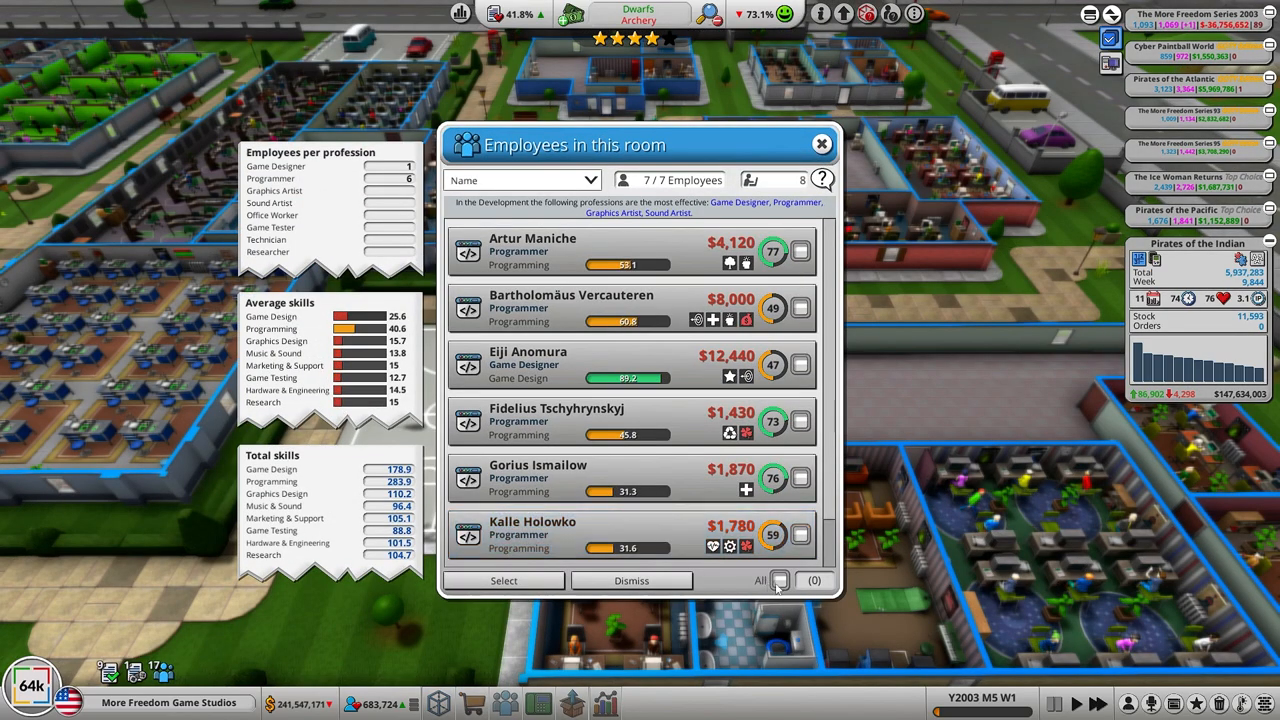
{"action": "left_click", "coordinate": [780, 580]}
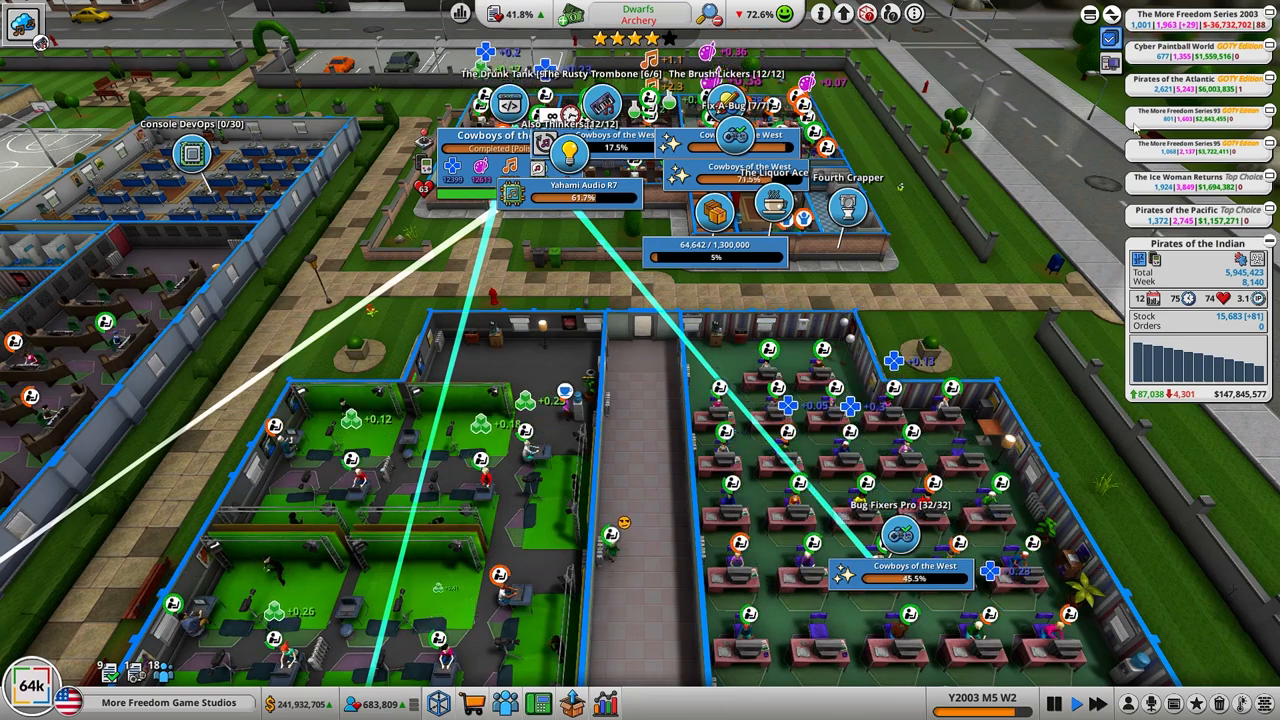
Step: Bring up The Think Tank's Research menu with genres, topics, hardware and automatic research
{"action": "left_click", "coordinate": [1196, 22]}
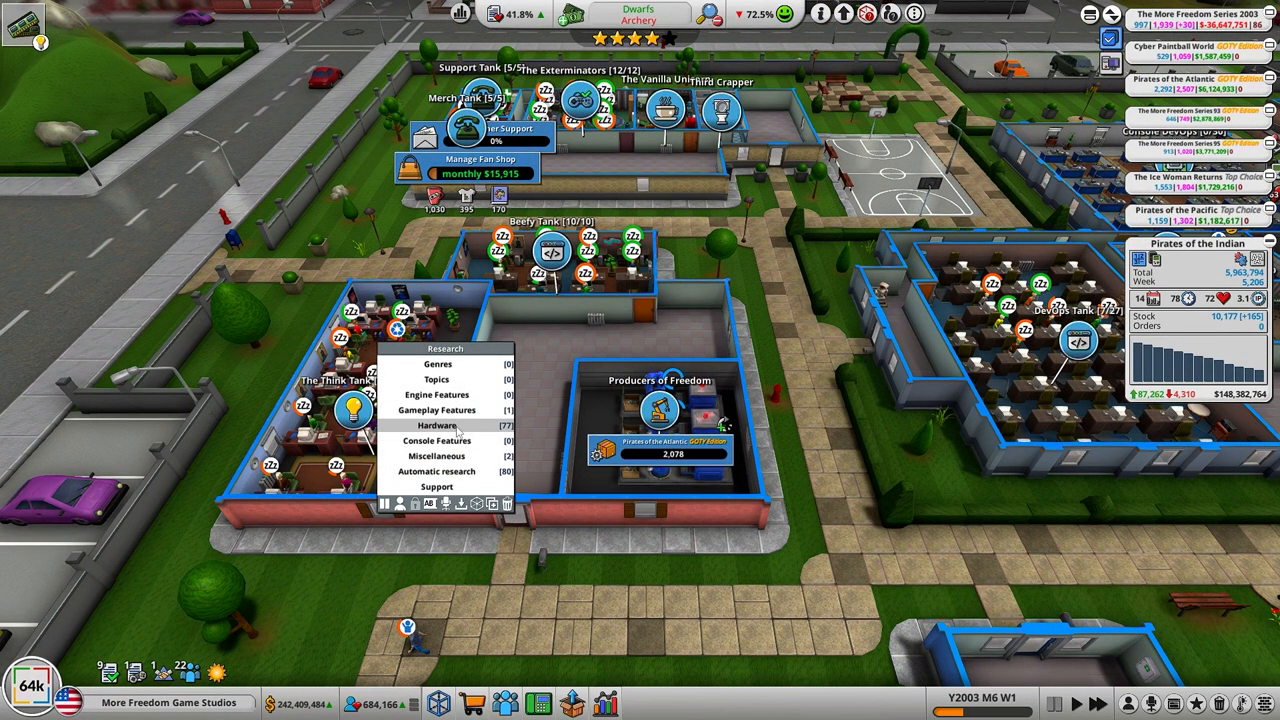
Step: Open the hardware research list sorted by console component, showing screens and cases
{"action": "left_click", "coordinate": [436, 410]}
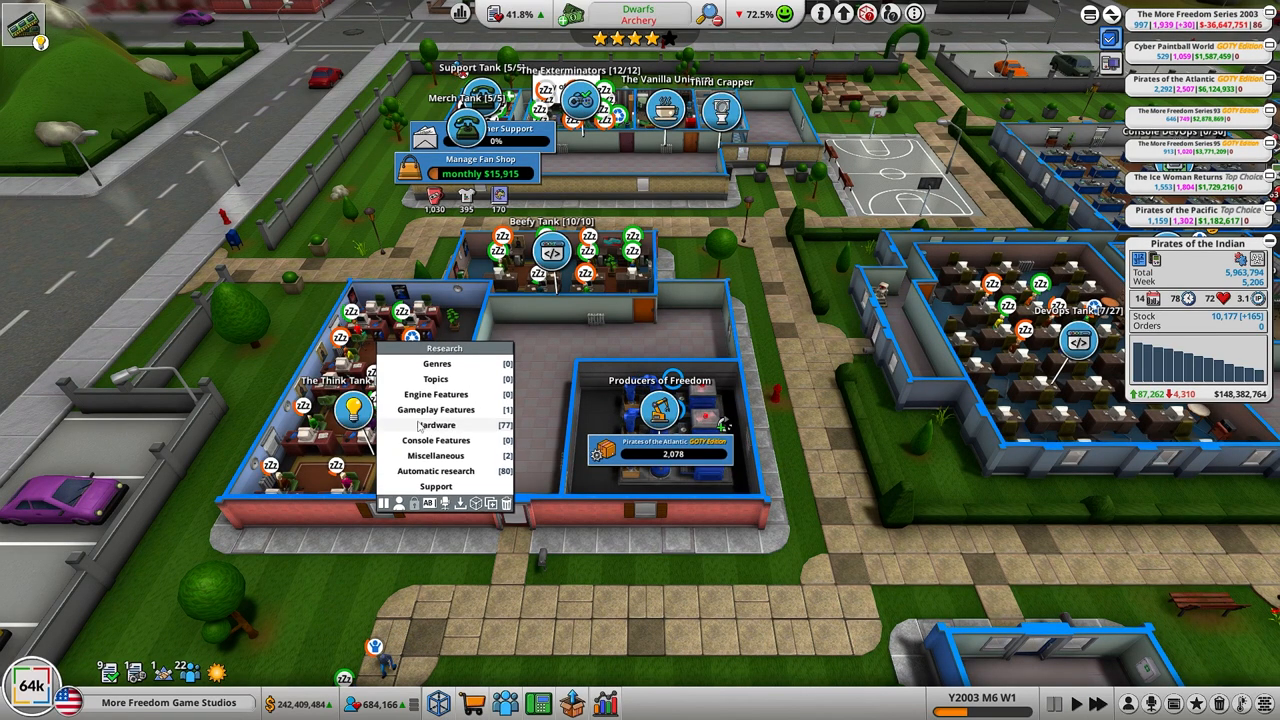
{"action": "left_click", "coordinate": [436, 424]}
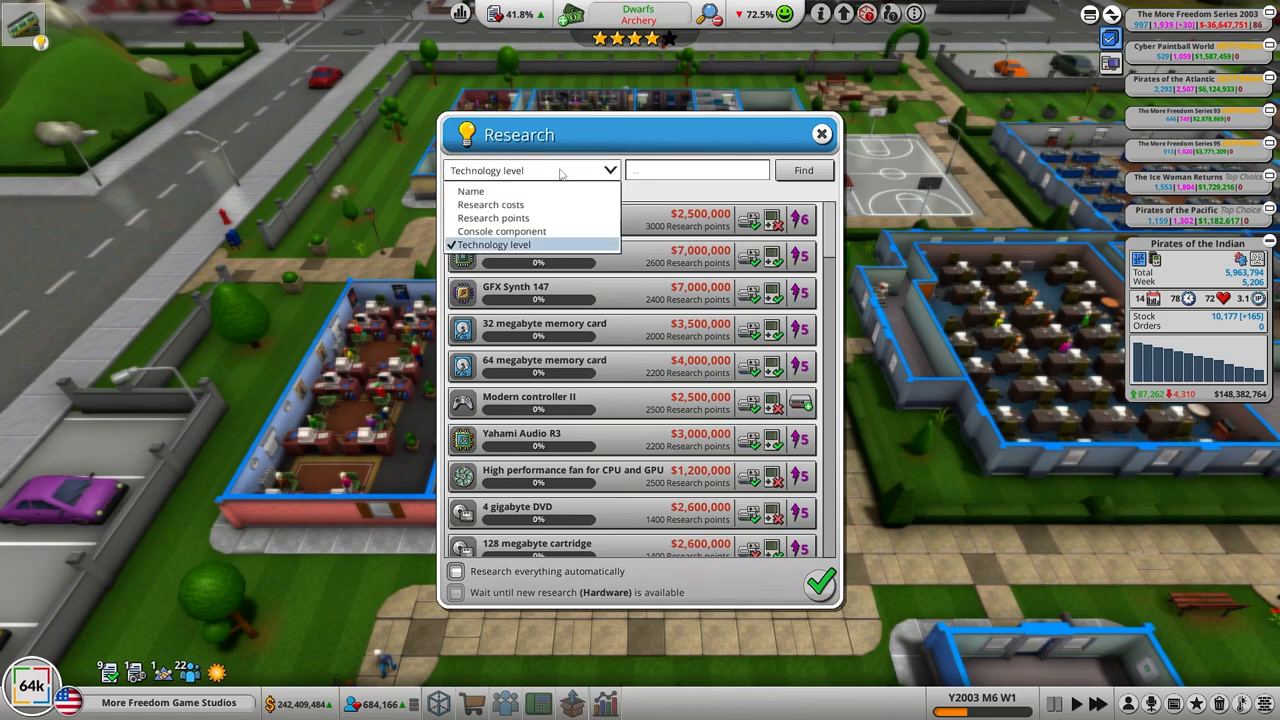
{"action": "left_click", "coordinate": [502, 232]}
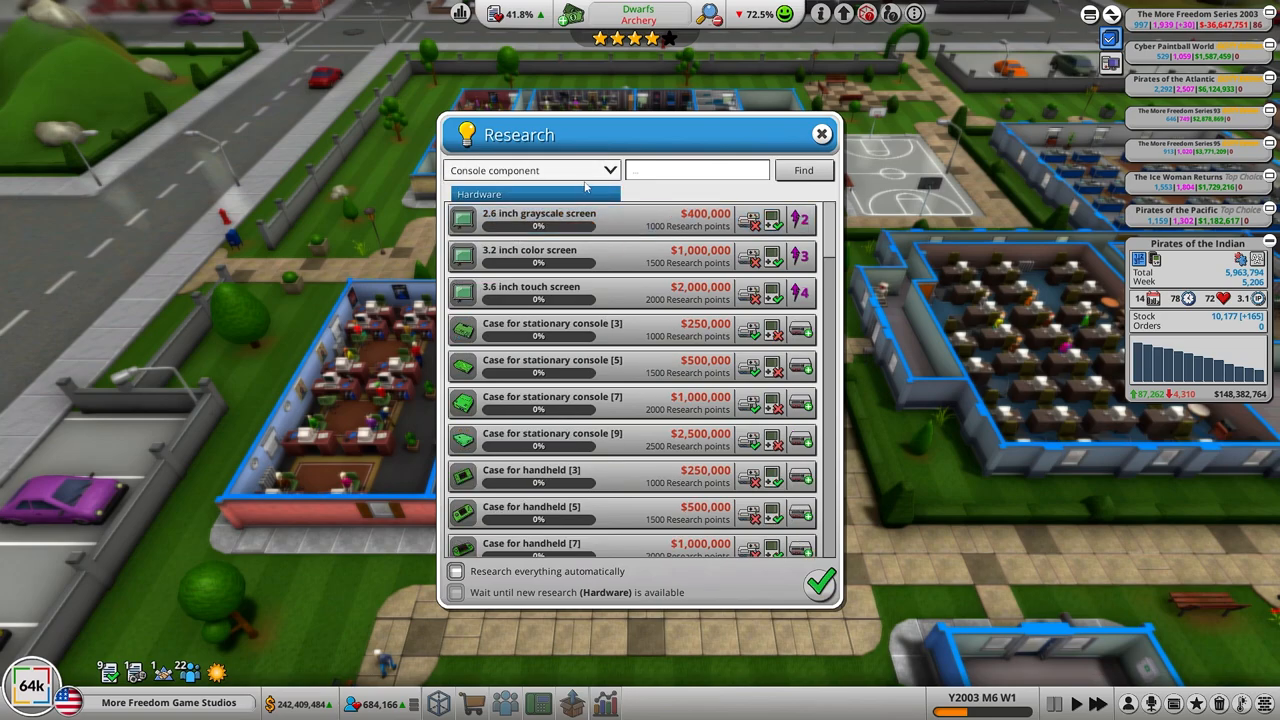
{"action": "scroll", "scroll_direction": "down", "scroll_amount": 3}
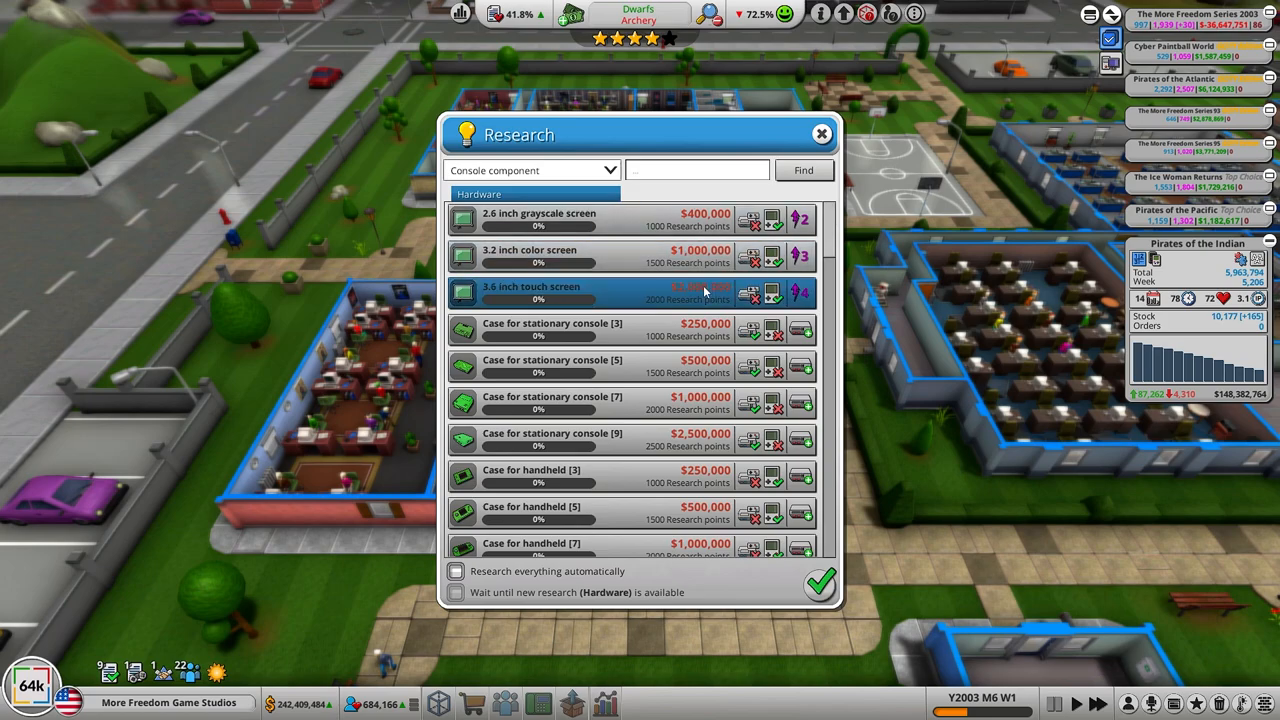
{"action": "mouse_move", "coordinate": [704, 292]}
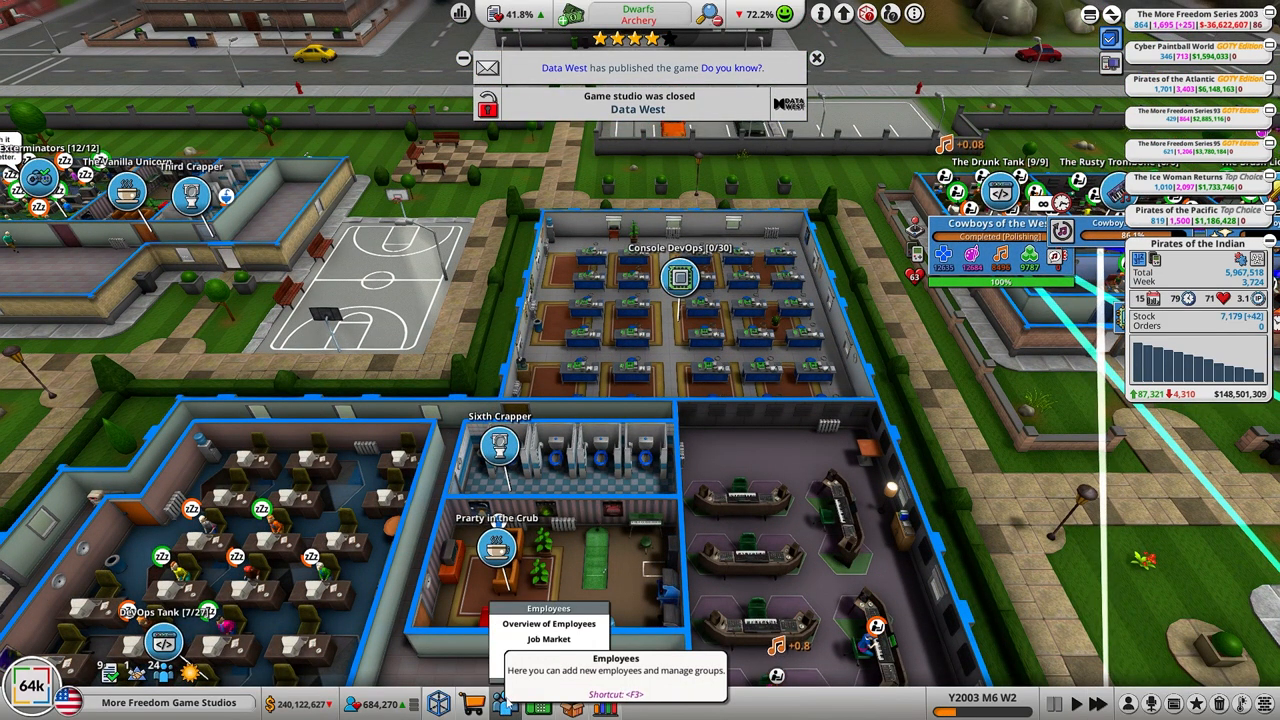
Step: Sort job market applicants by Hardware & Engineering skill and close the list
{"action": "left_click", "coordinate": [548, 638]}
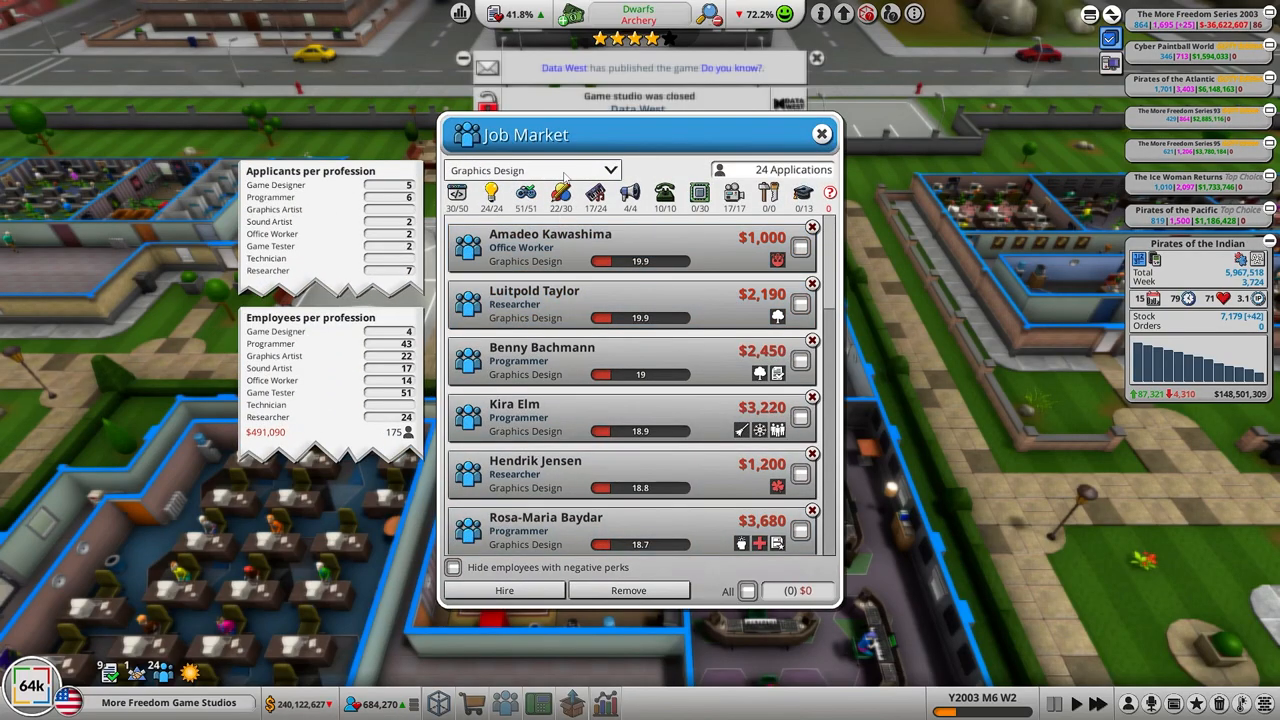
{"action": "left_click", "coordinate": [530, 170]}
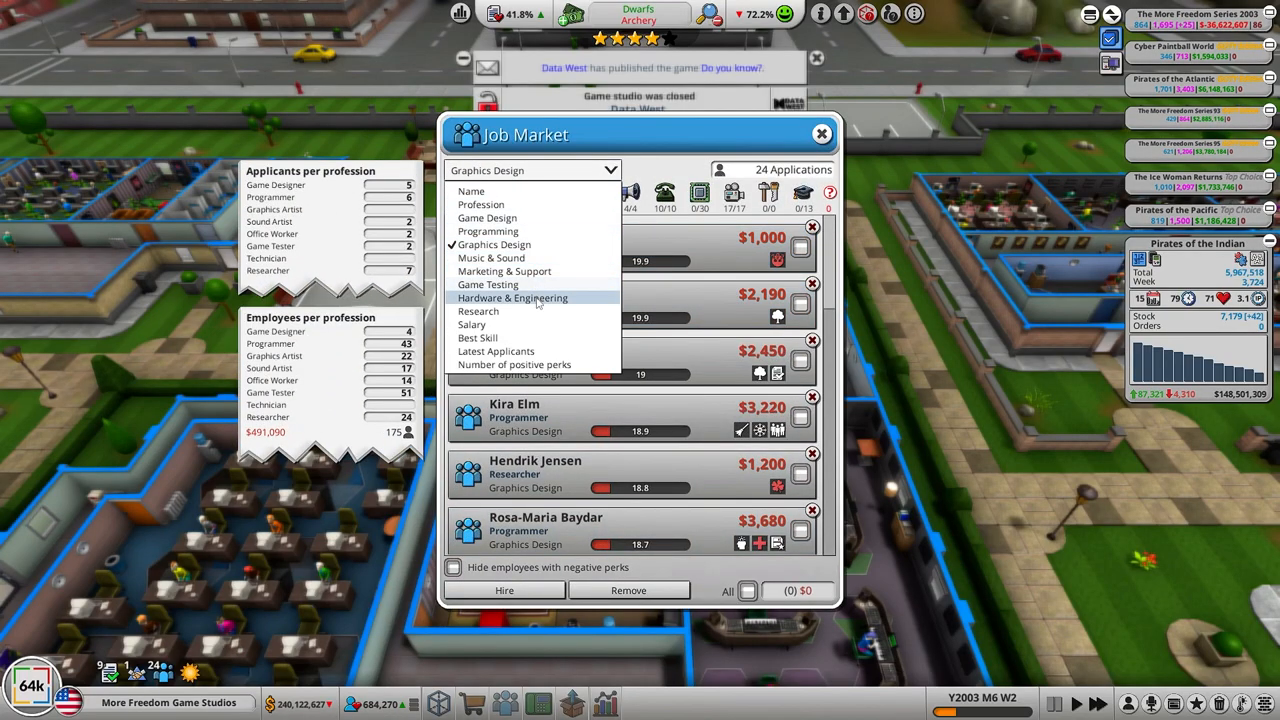
{"action": "left_click", "coordinate": [512, 298]}
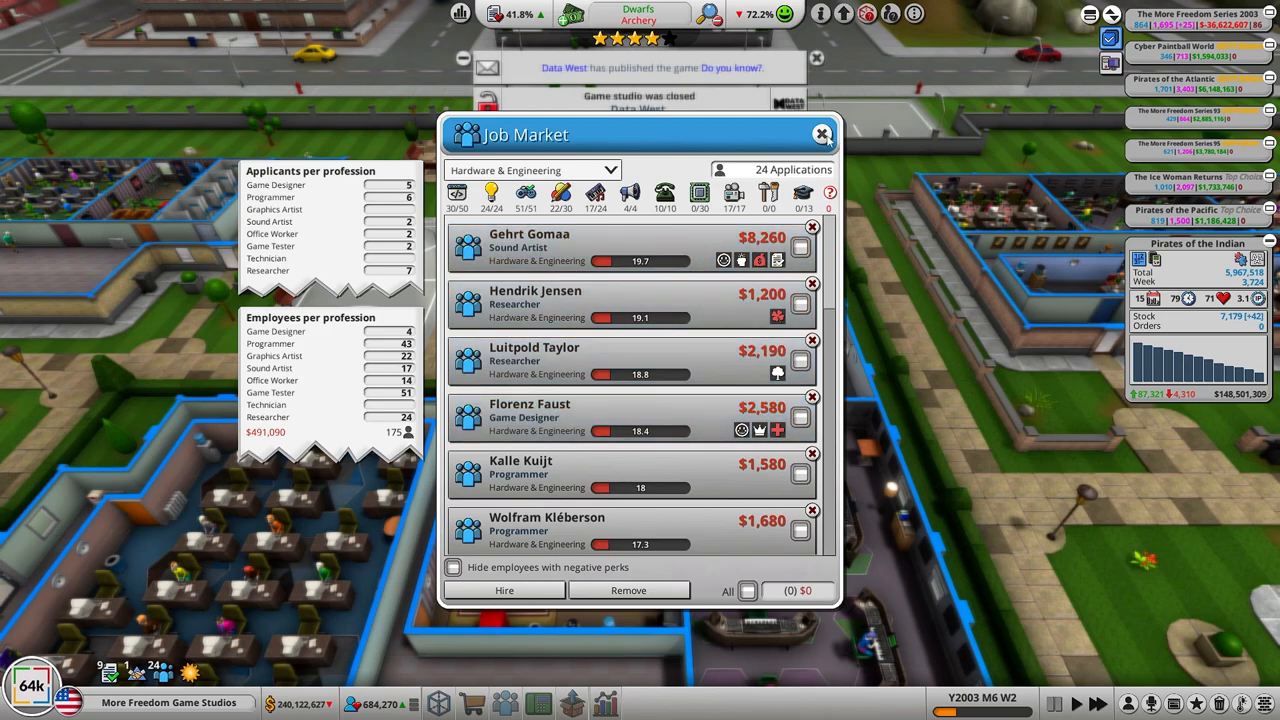
{"action": "left_click", "coordinate": [822, 134]}
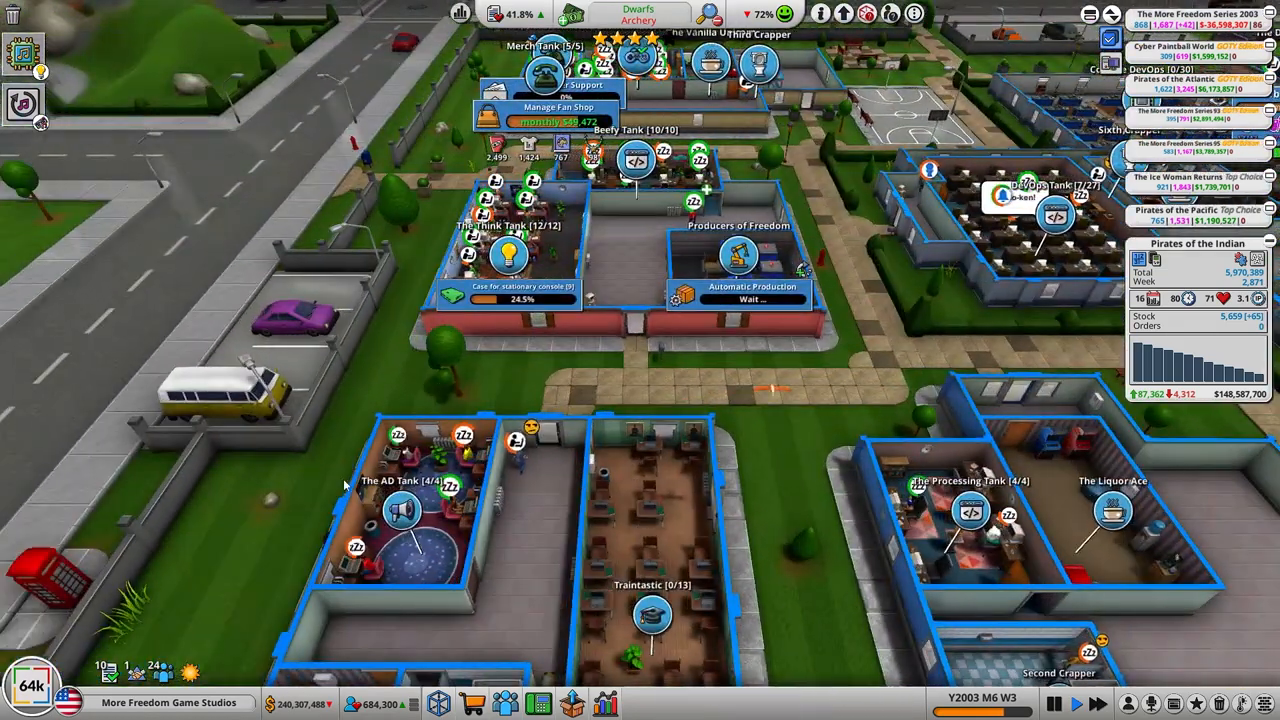
Step: Bring up the marketing room's special marketing options for Cowboys of the West
{"action": "left_click", "coordinate": [404, 512]}
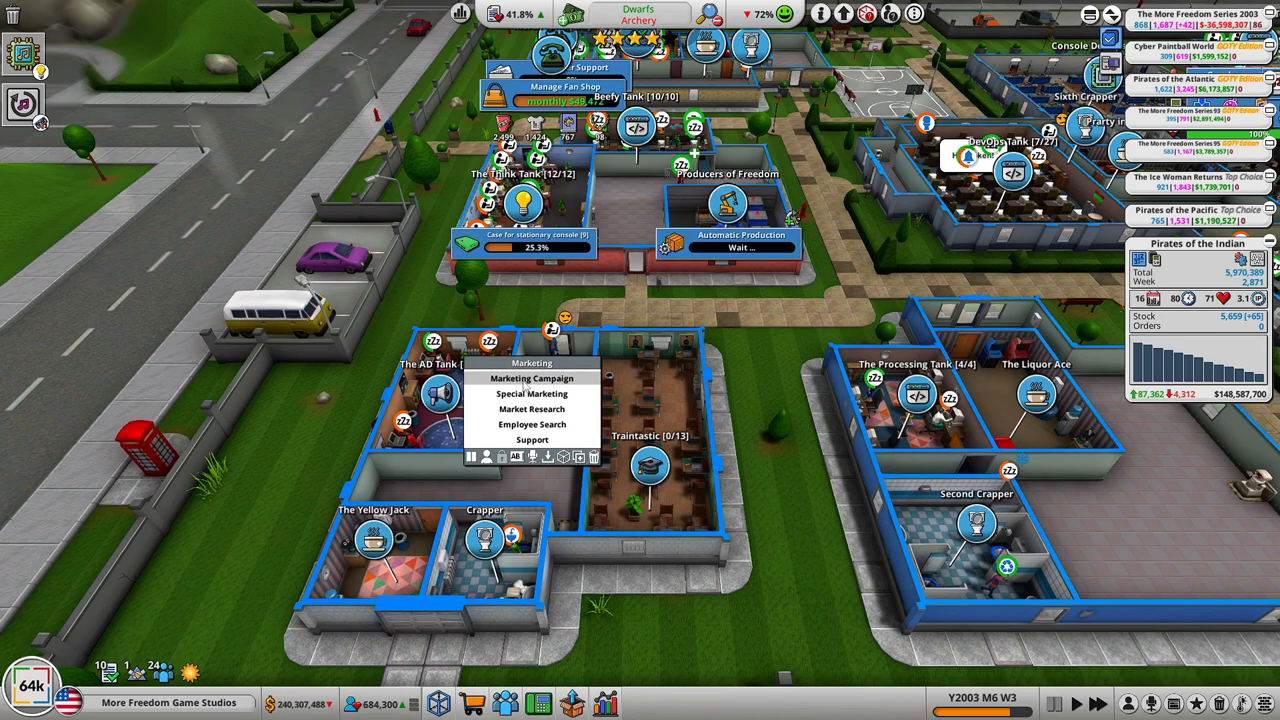
{"action": "left_click", "coordinate": [532, 392]}
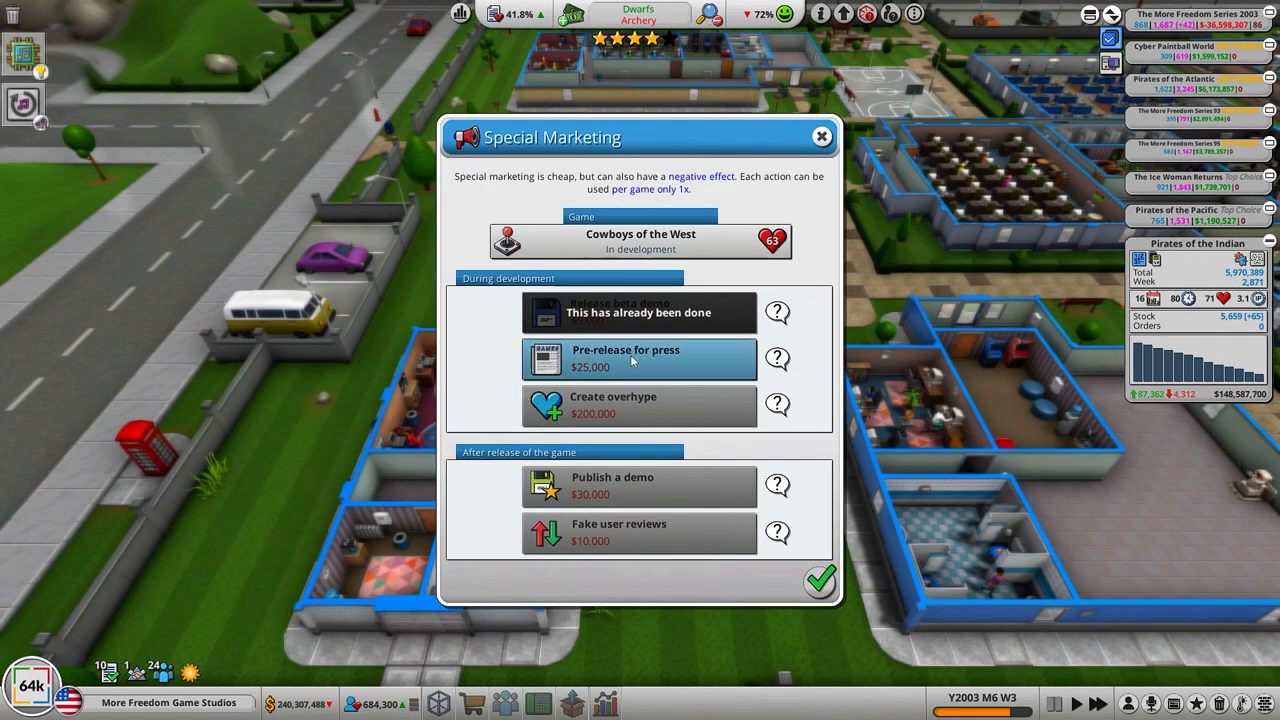